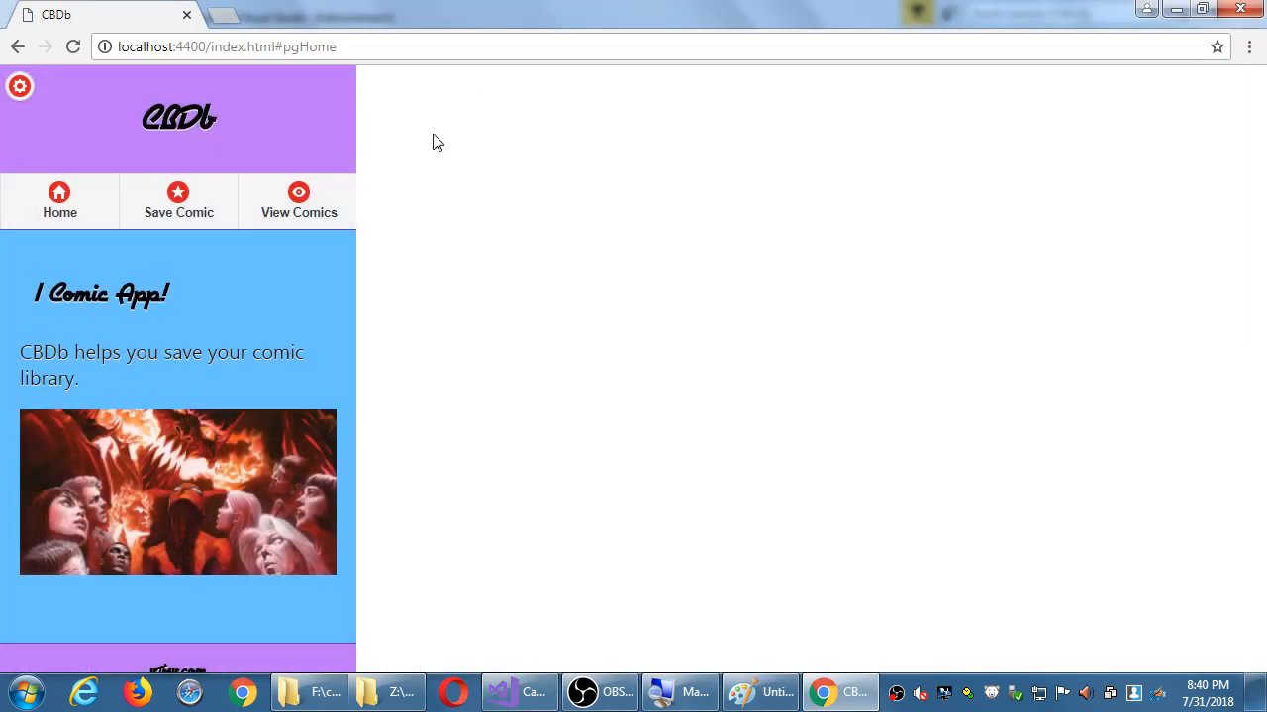
# Step: Check the saved comics table, then switch to the Save Comic form
pyautogui.click(298, 201)
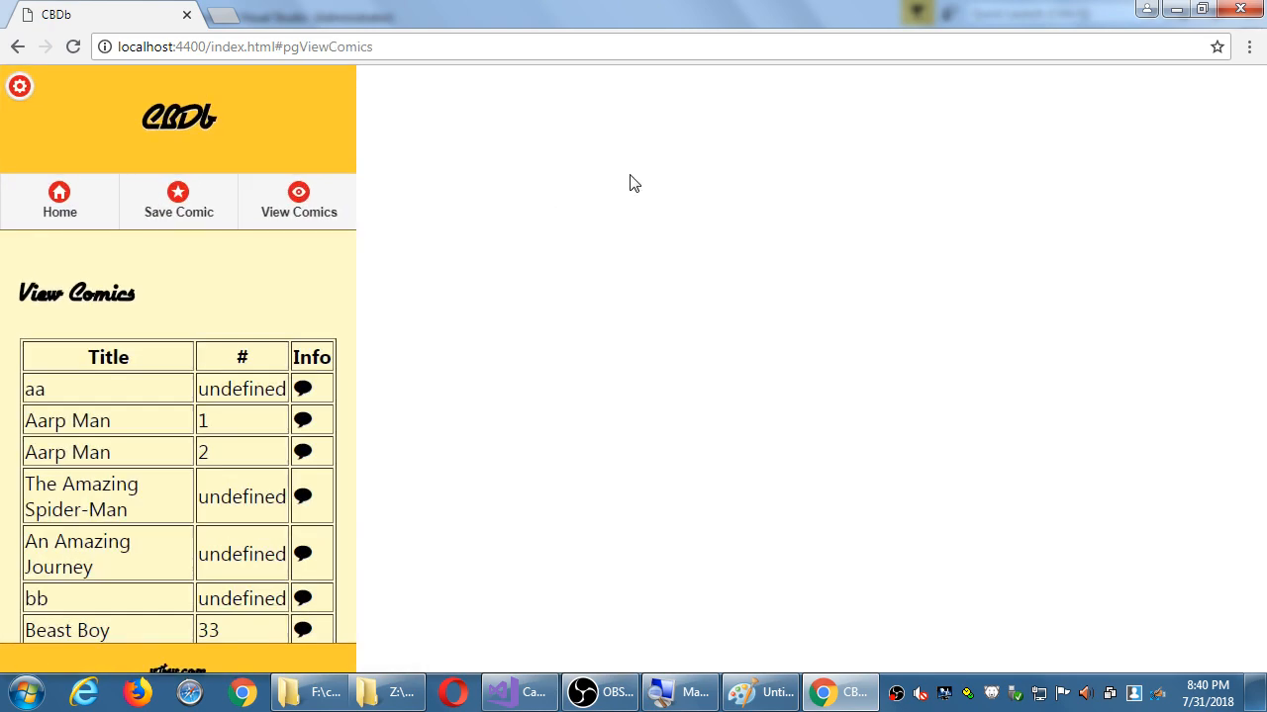
pyautogui.moveTo(549, 187)
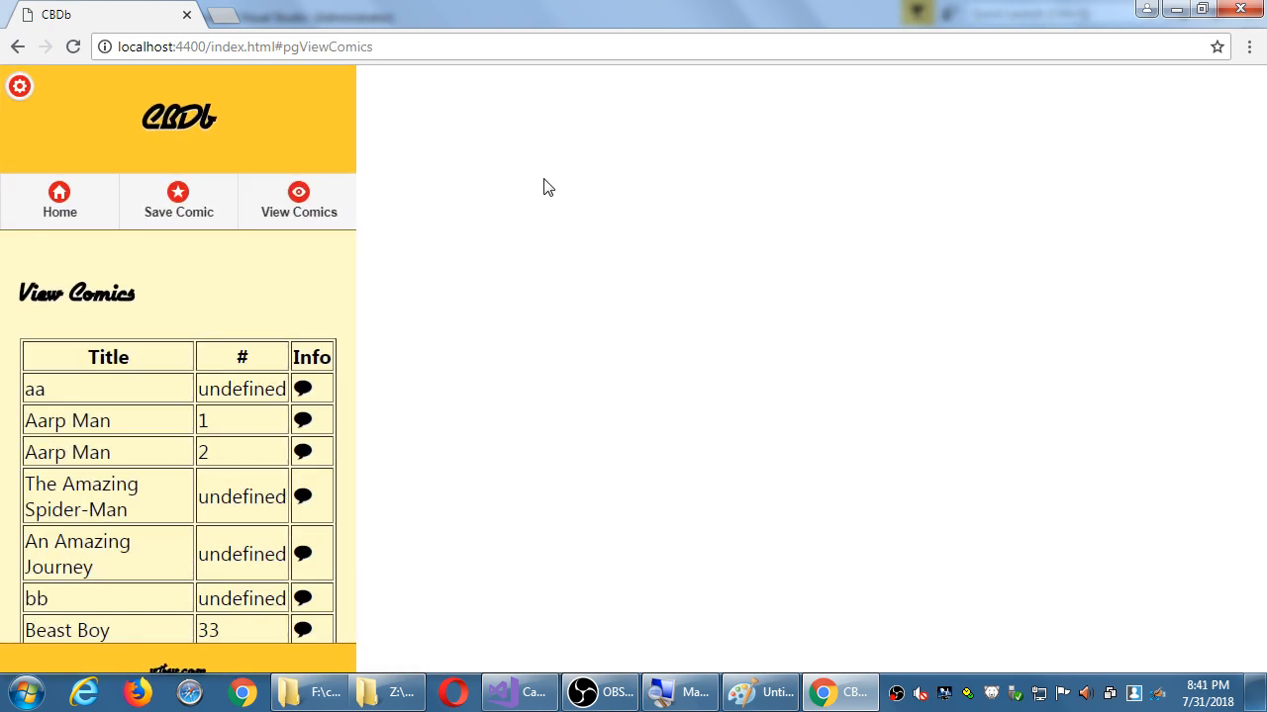
pyautogui.scroll(-3)
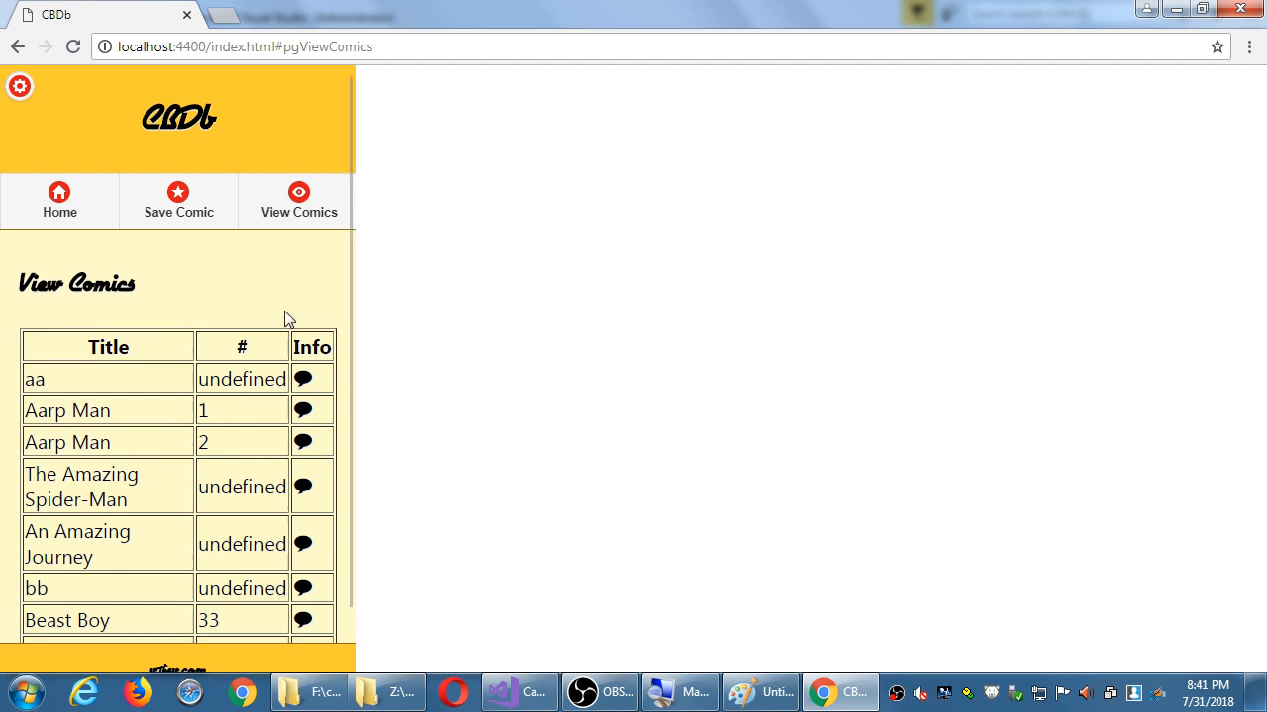
pyautogui.moveTo(198, 214)
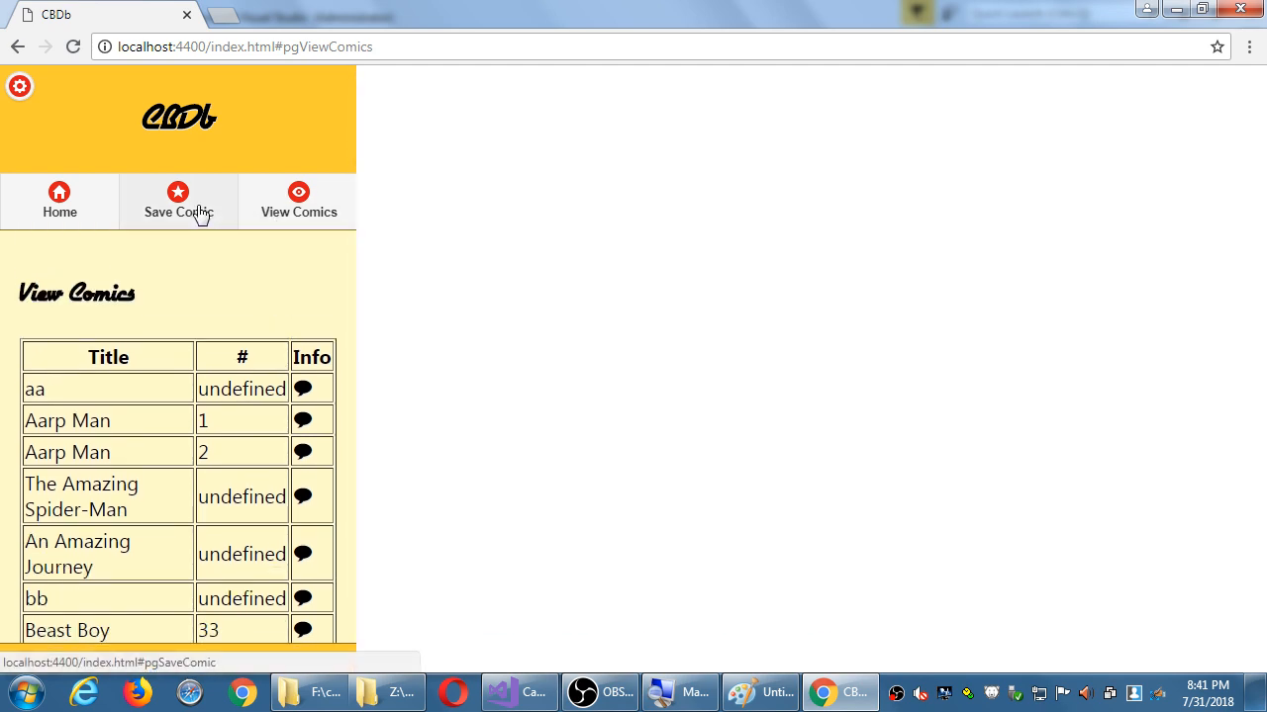
pyautogui.click(178, 198)
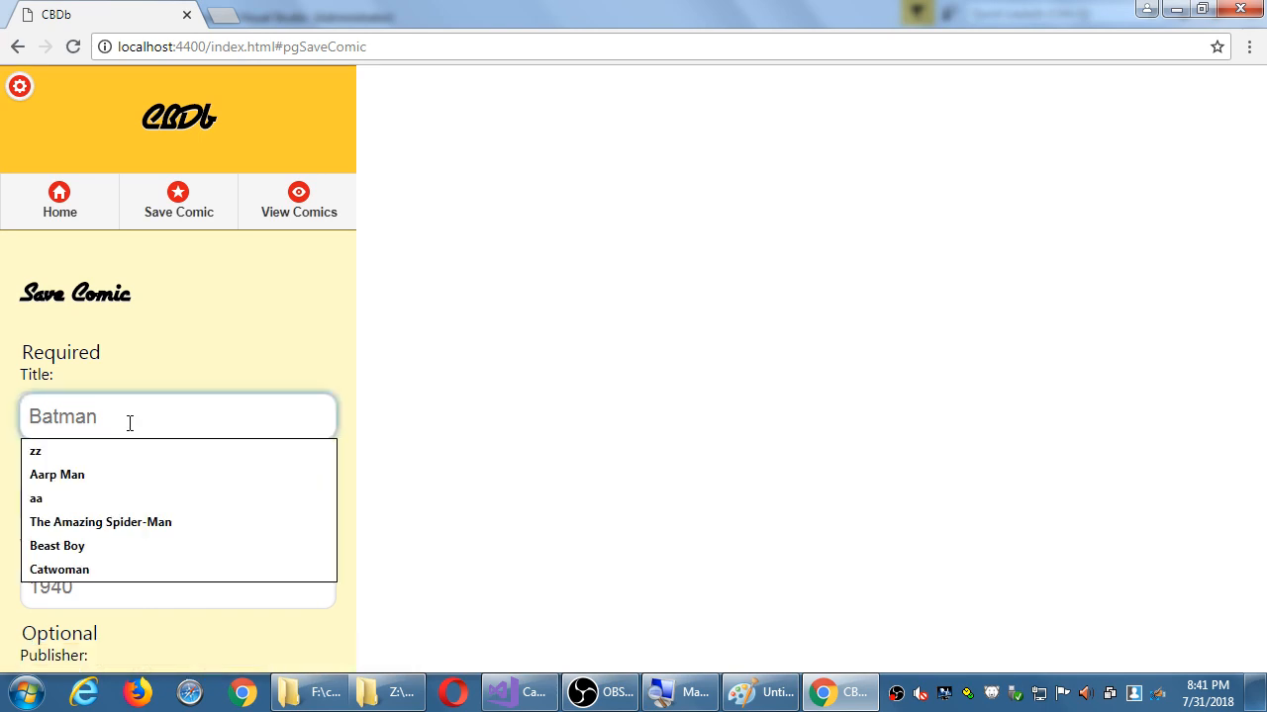
# Step: Save Destroyer Duck, issue 12, year 1978 and dismiss the Comic saved popup
pyautogui.write('Destroyer Duck')
pyautogui.write('12')
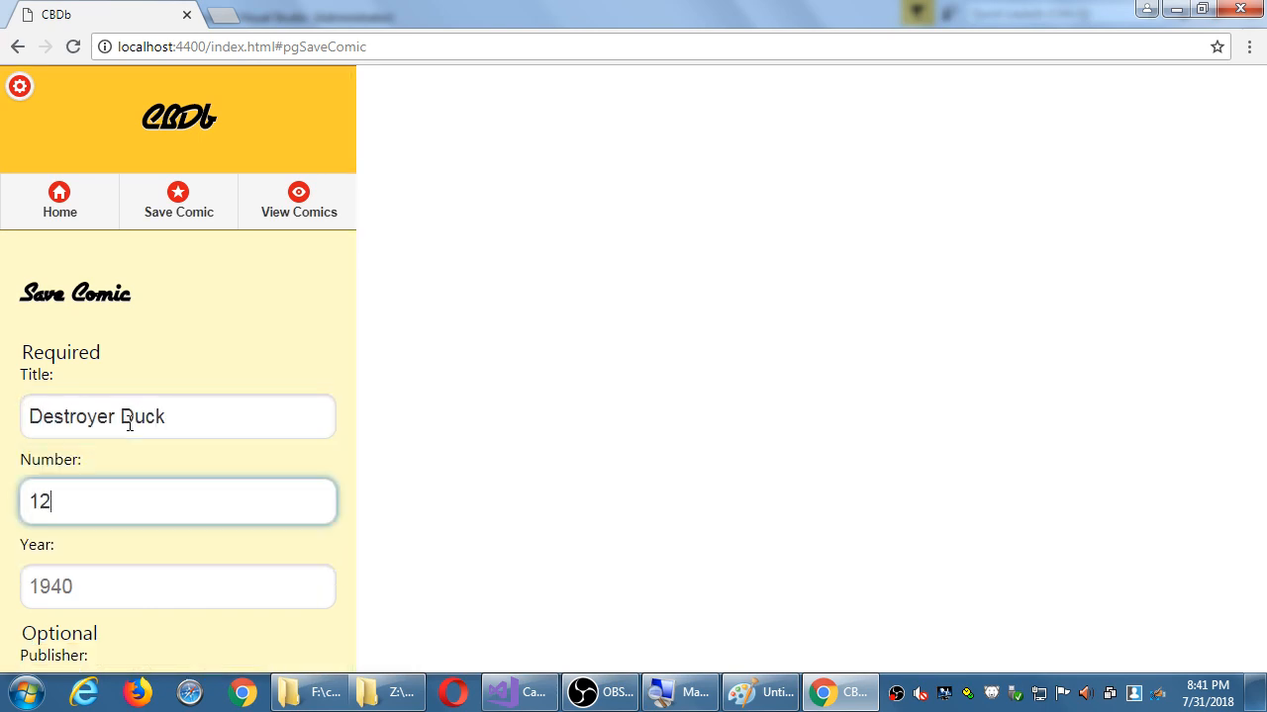
pyautogui.write('1978')
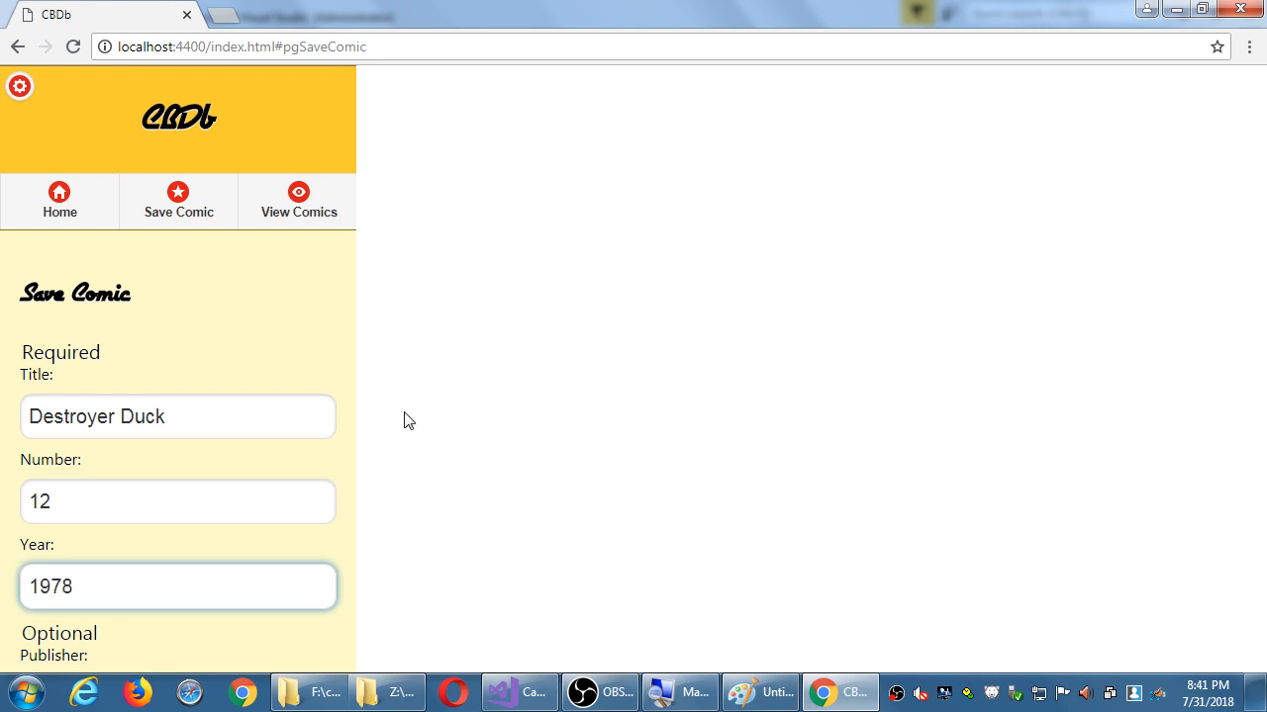
pyautogui.click(257, 586)
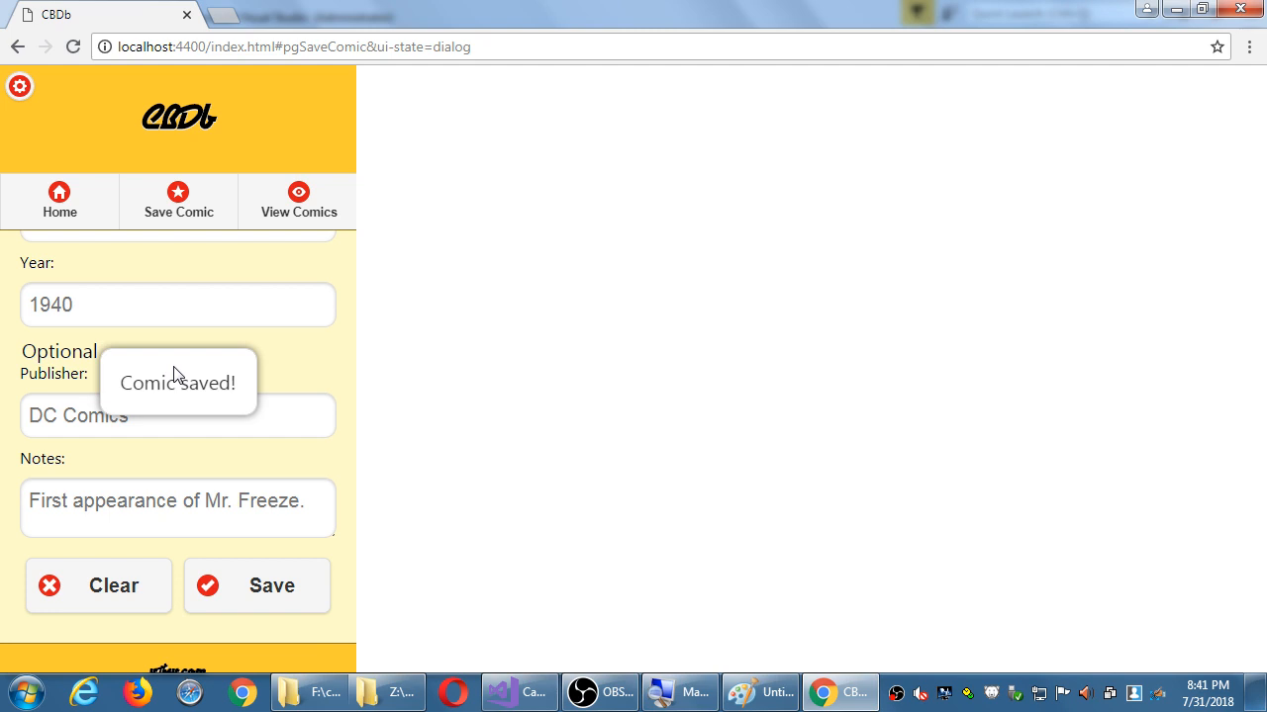
pyautogui.click(297, 201)
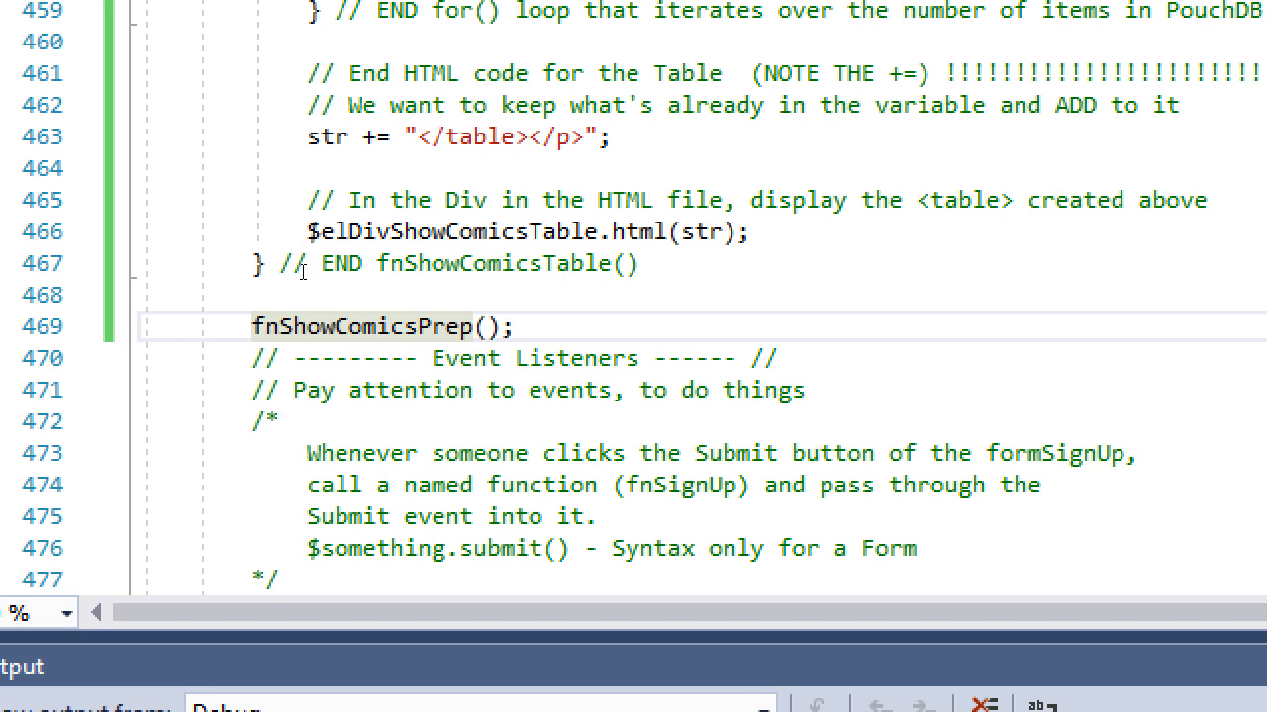
# Step: Comment out fnShowComicsPrep() on line 469 with the note 'A quick way to confirm Table is displayed'
pyautogui.click(391, 327)
pyautogui.write('// ')
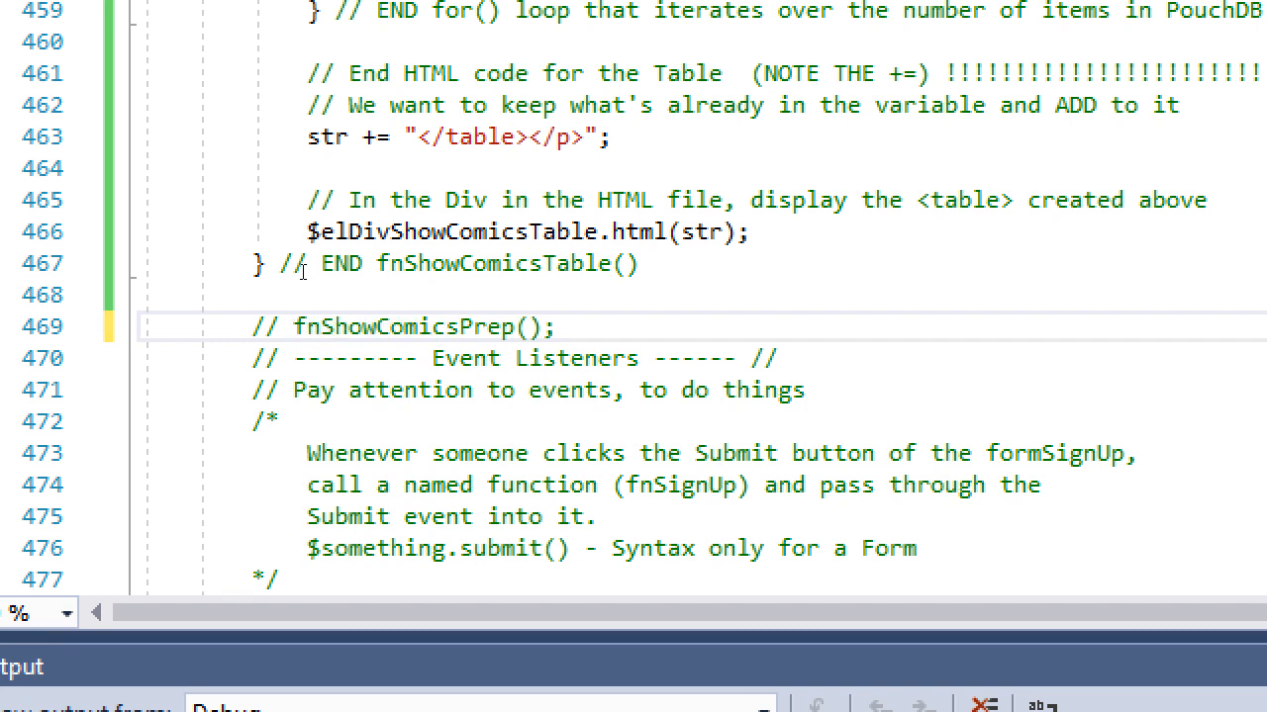
pyautogui.click(569, 326)
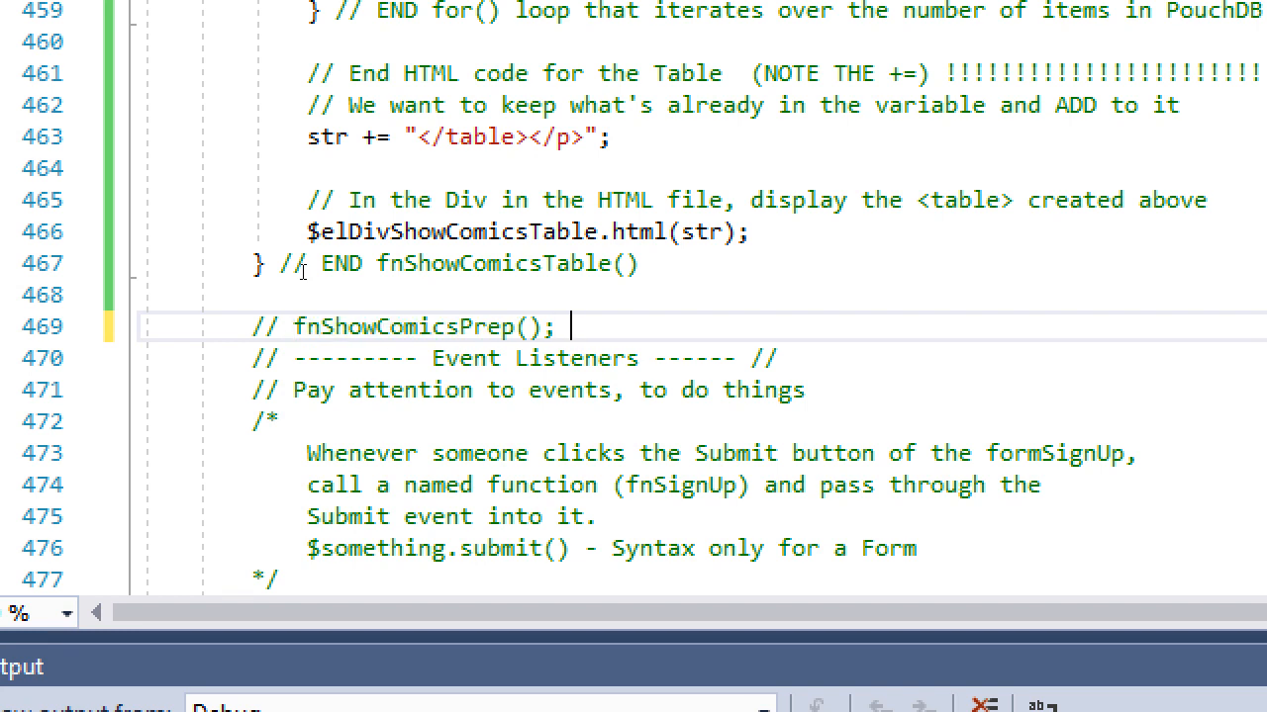
pyautogui.write('//')
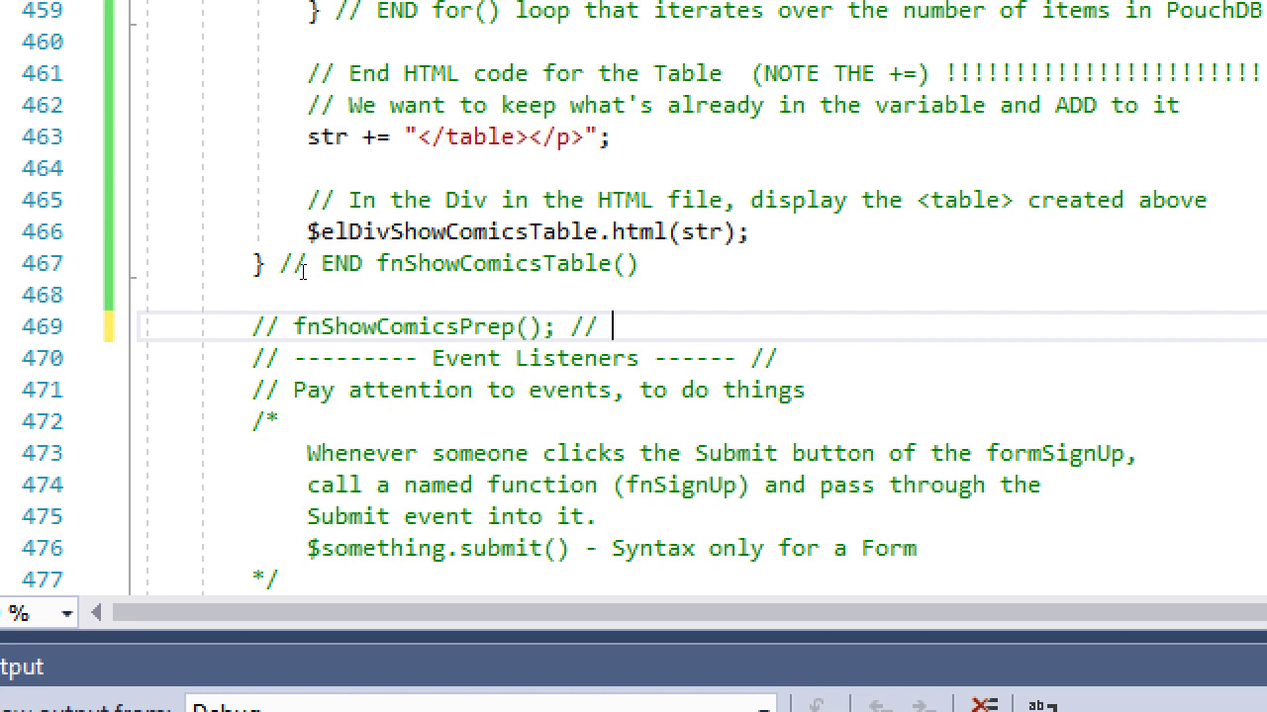
pyautogui.write('A quick way to co')
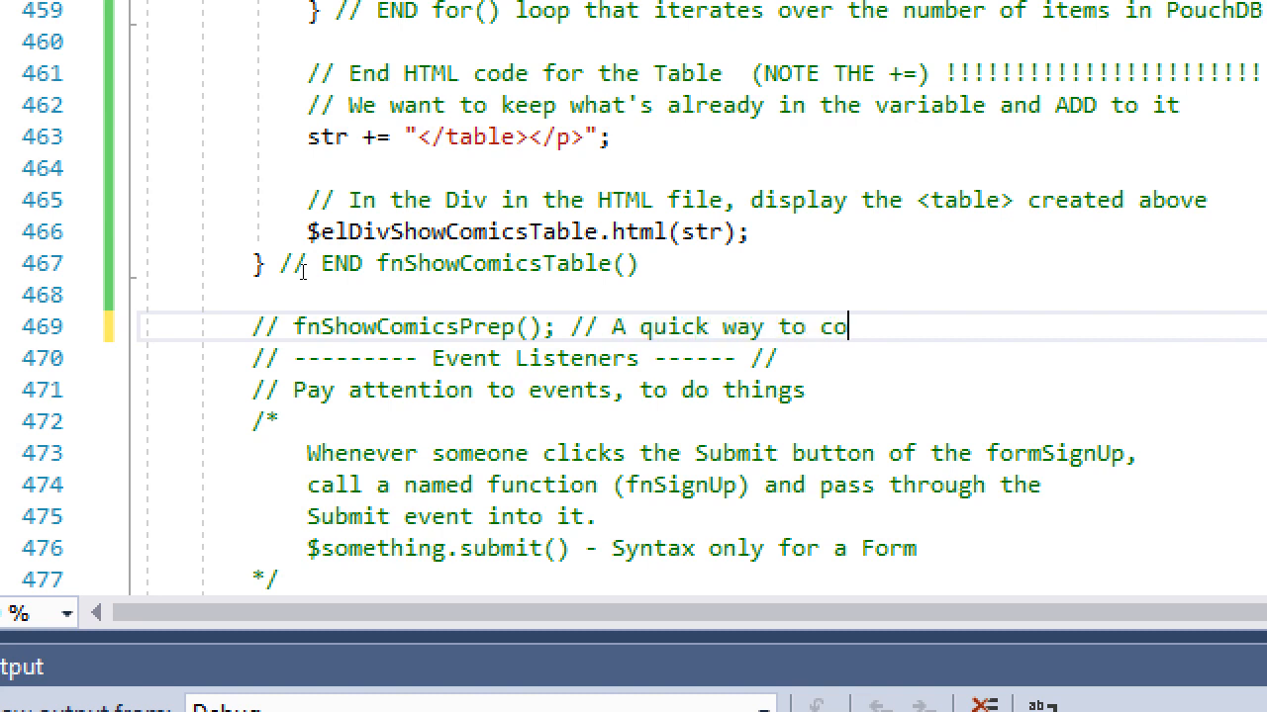
pyautogui.write('nfirm')
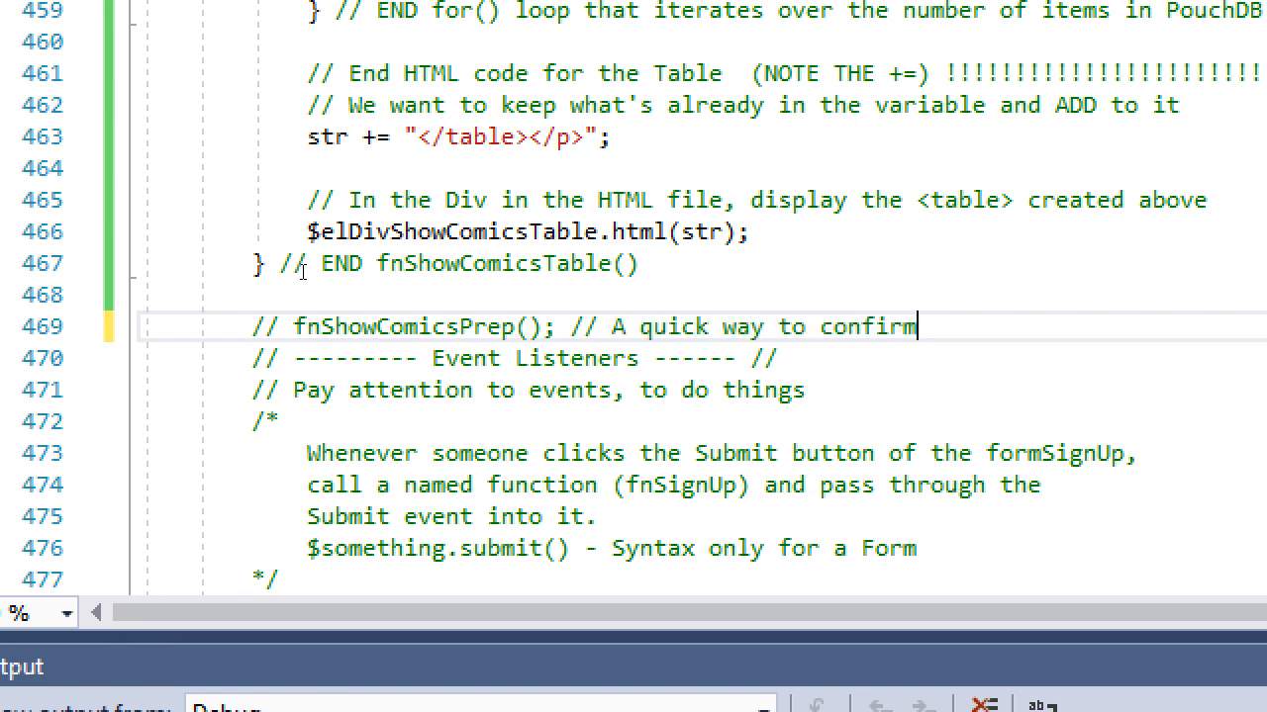
pyautogui.write('Ta')
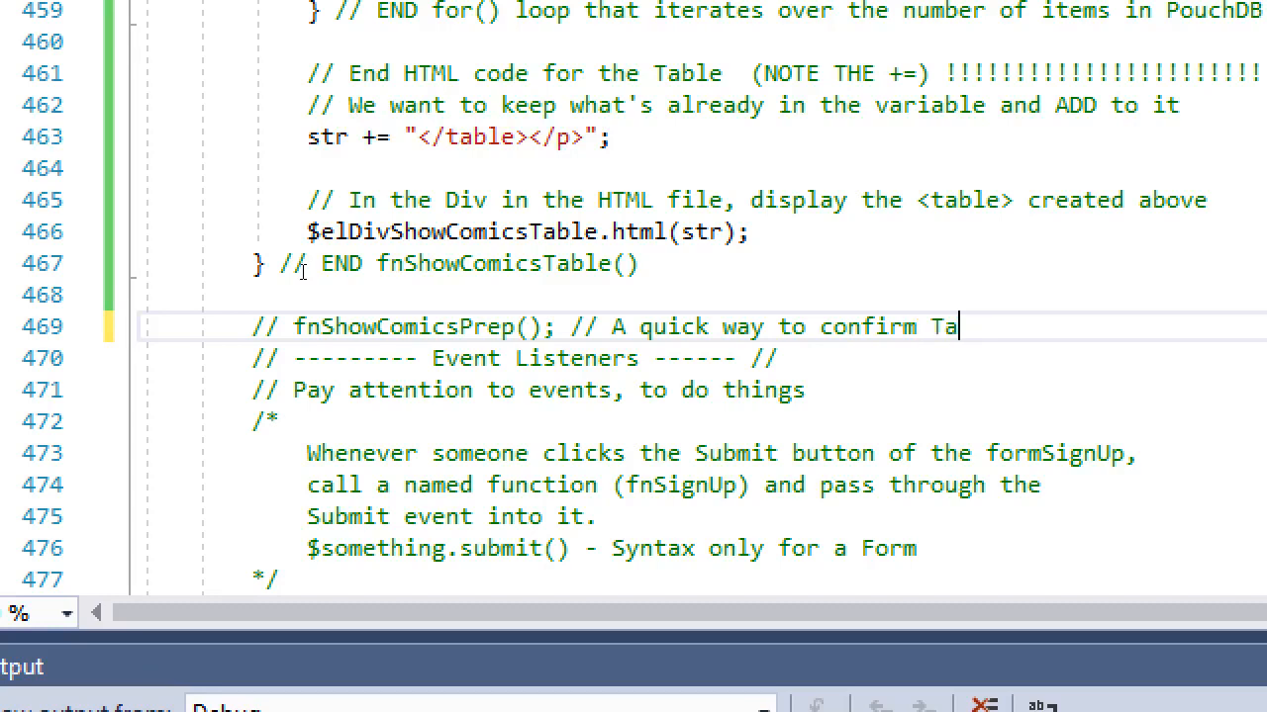
pyautogui.write('ble is displayed')
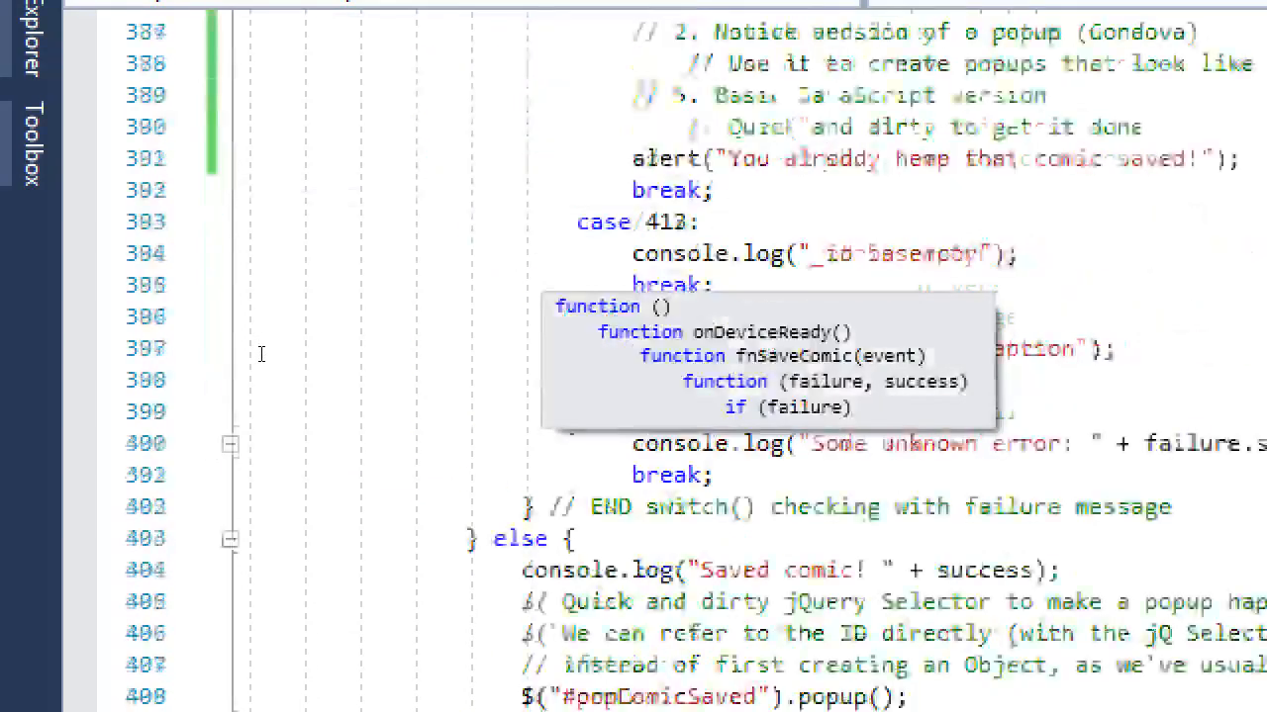
# Step: After the form reset, add '// Refresh the Table to display the latest comic' and call fnShowComicsPrep();
pyautogui.scroll(-3)
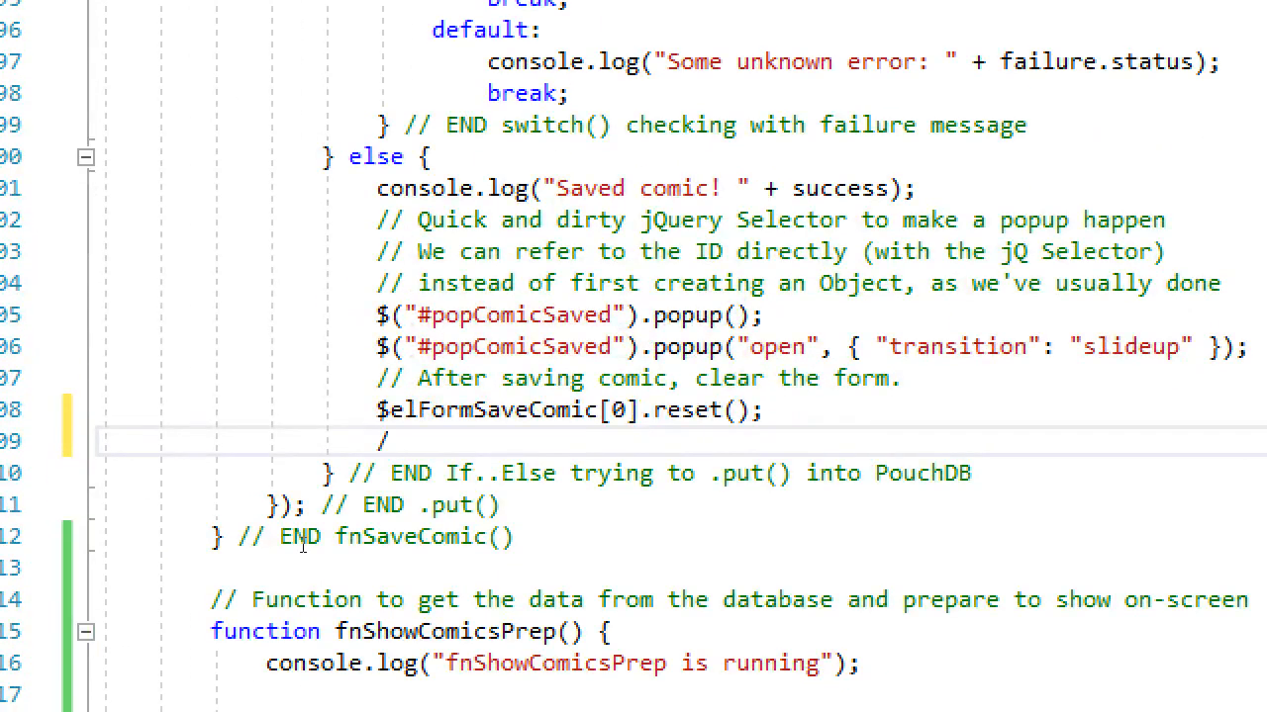
pyautogui.write('/ Refresh the Table to disp')
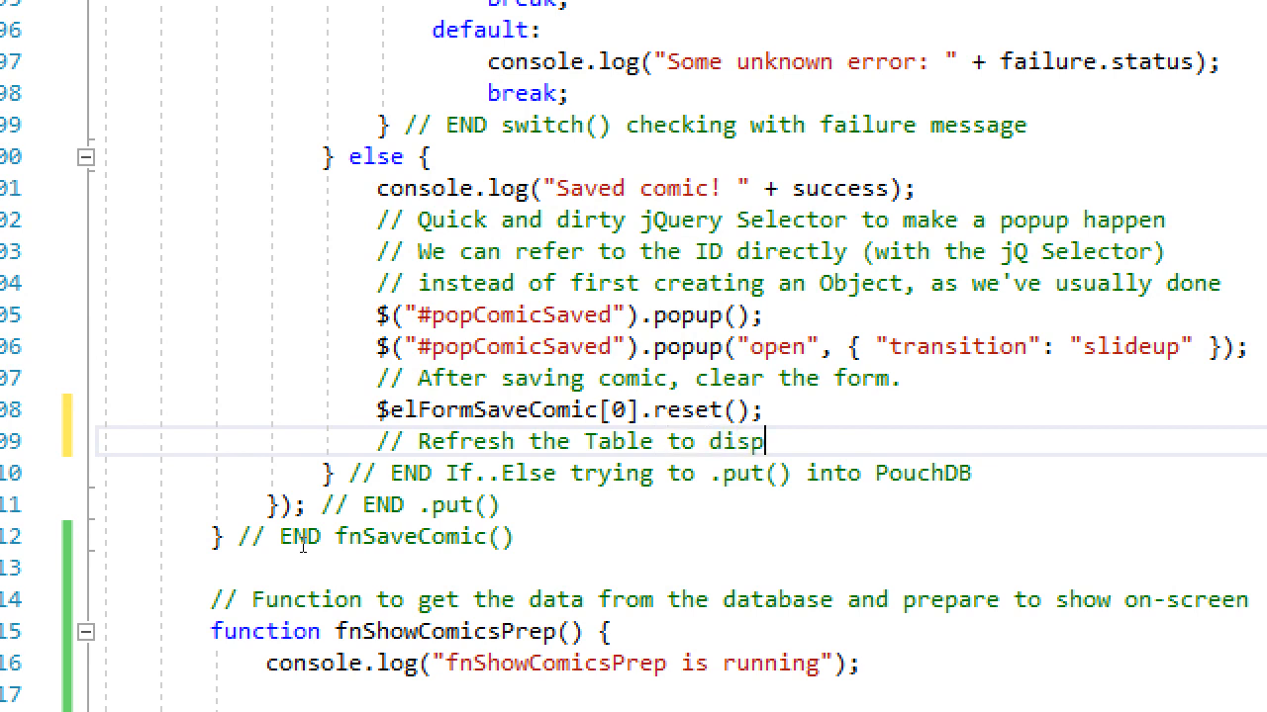
pyautogui.write('lay the latest comic')
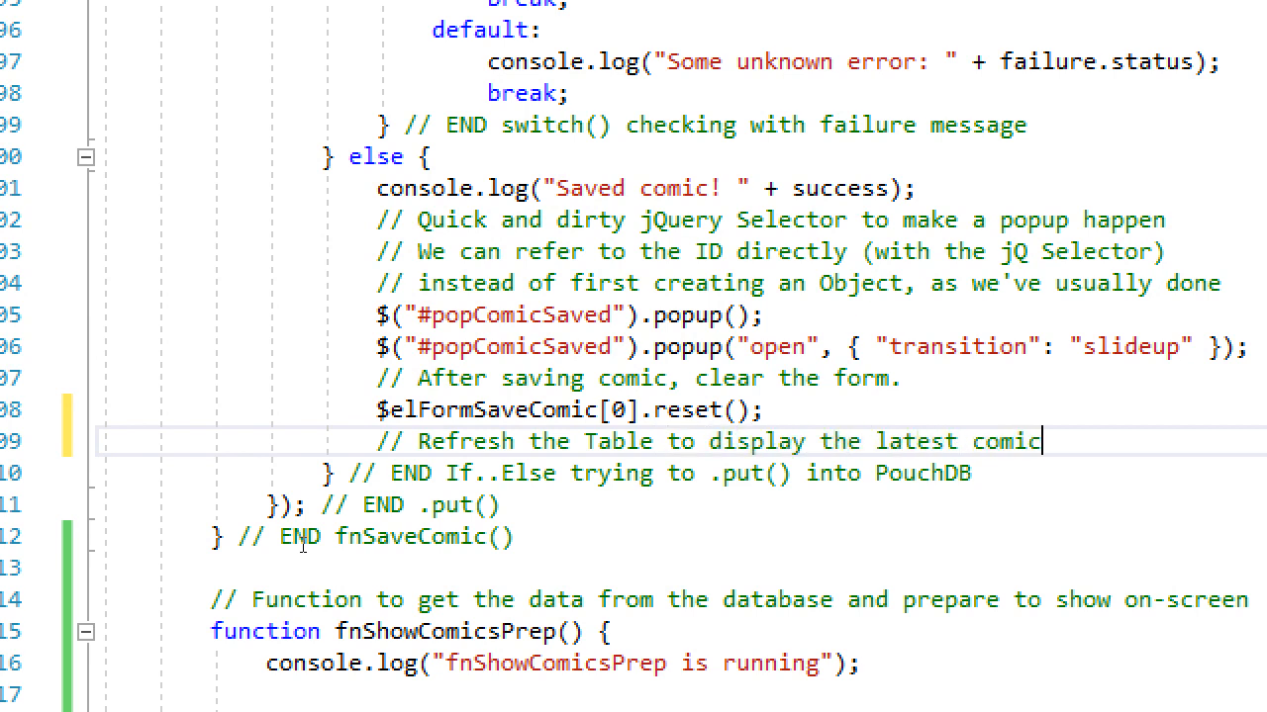
pyautogui.press('Enter')
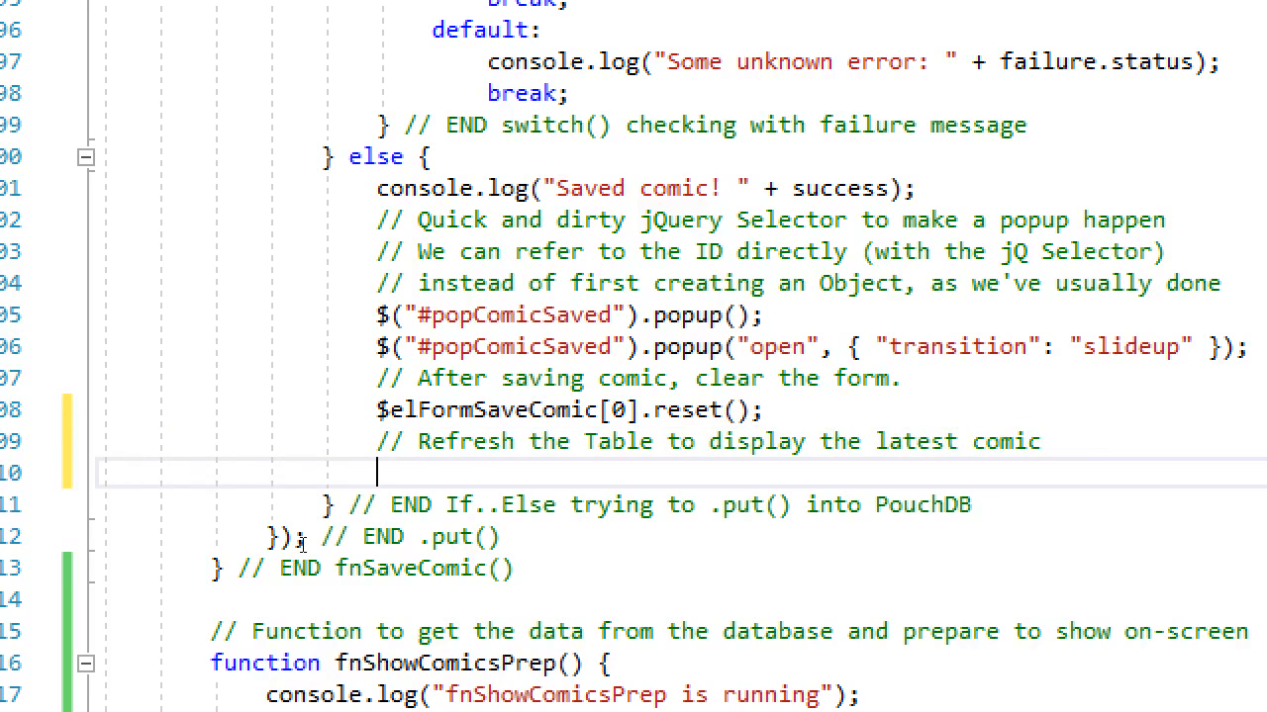
pyautogui.write('fnShowComicsPrep();')
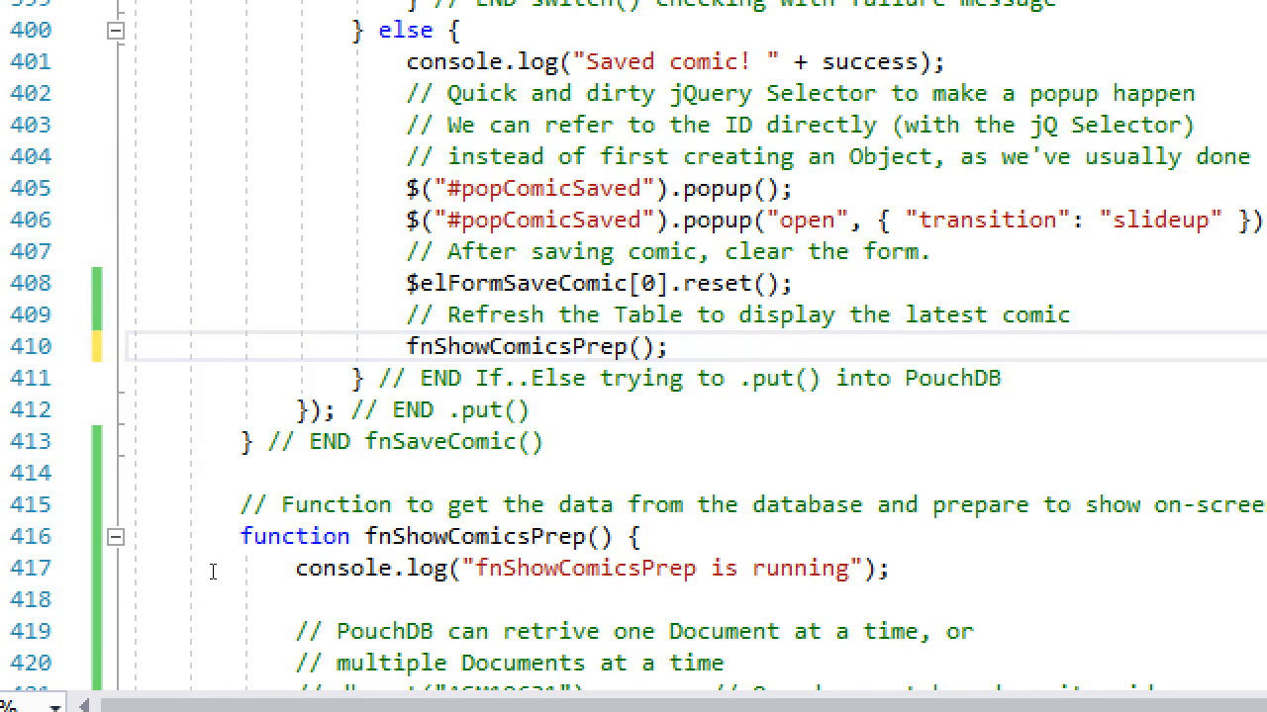
pyautogui.write('fn')
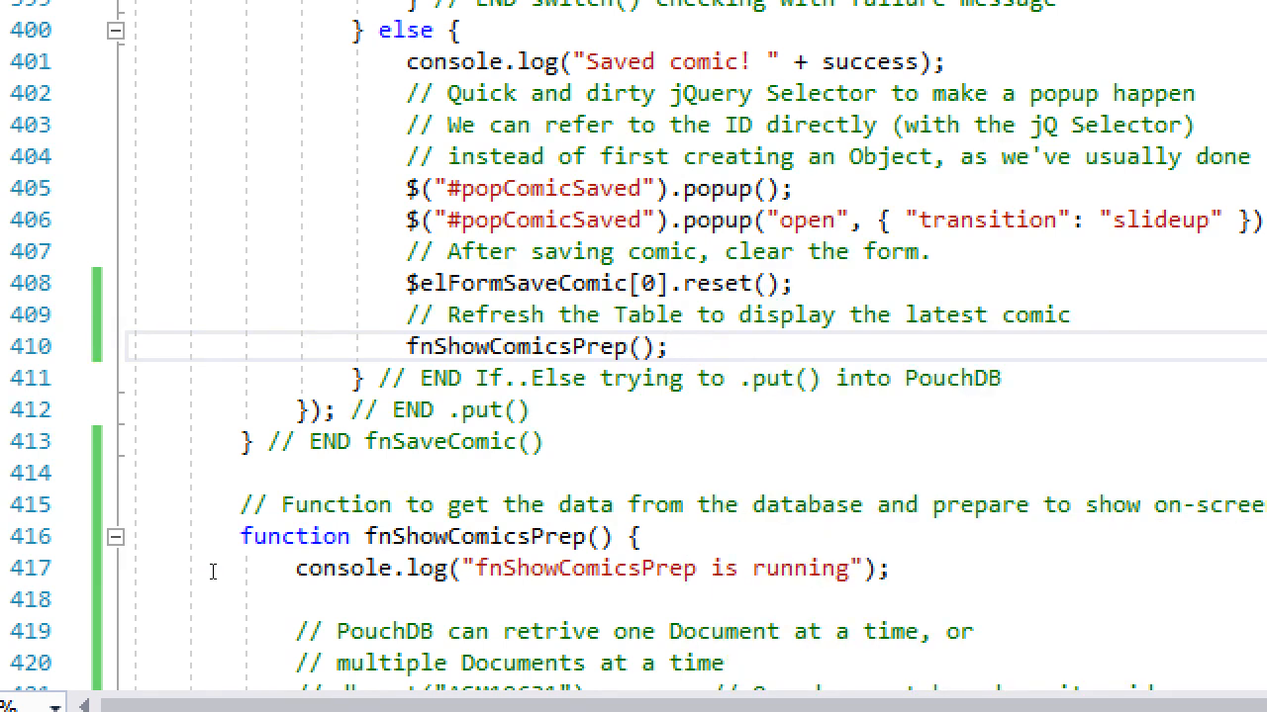
pyautogui.click(670, 346)
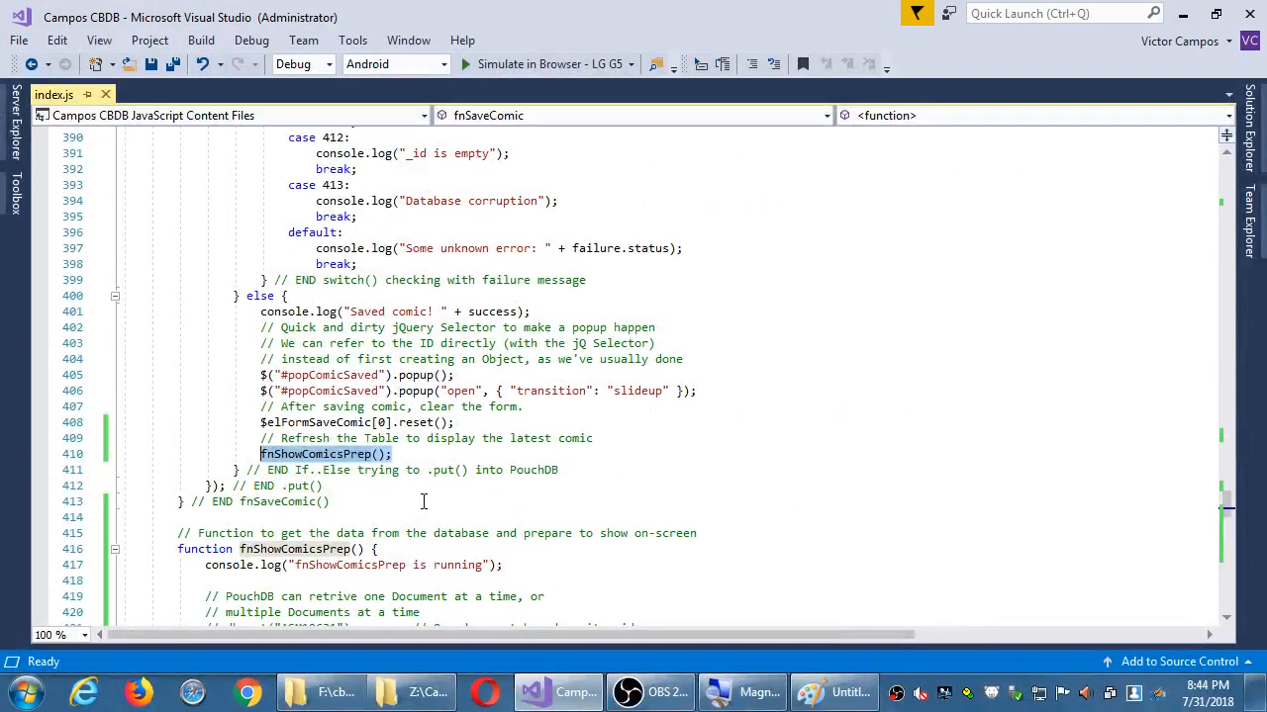
pyautogui.moveTo(420, 501)
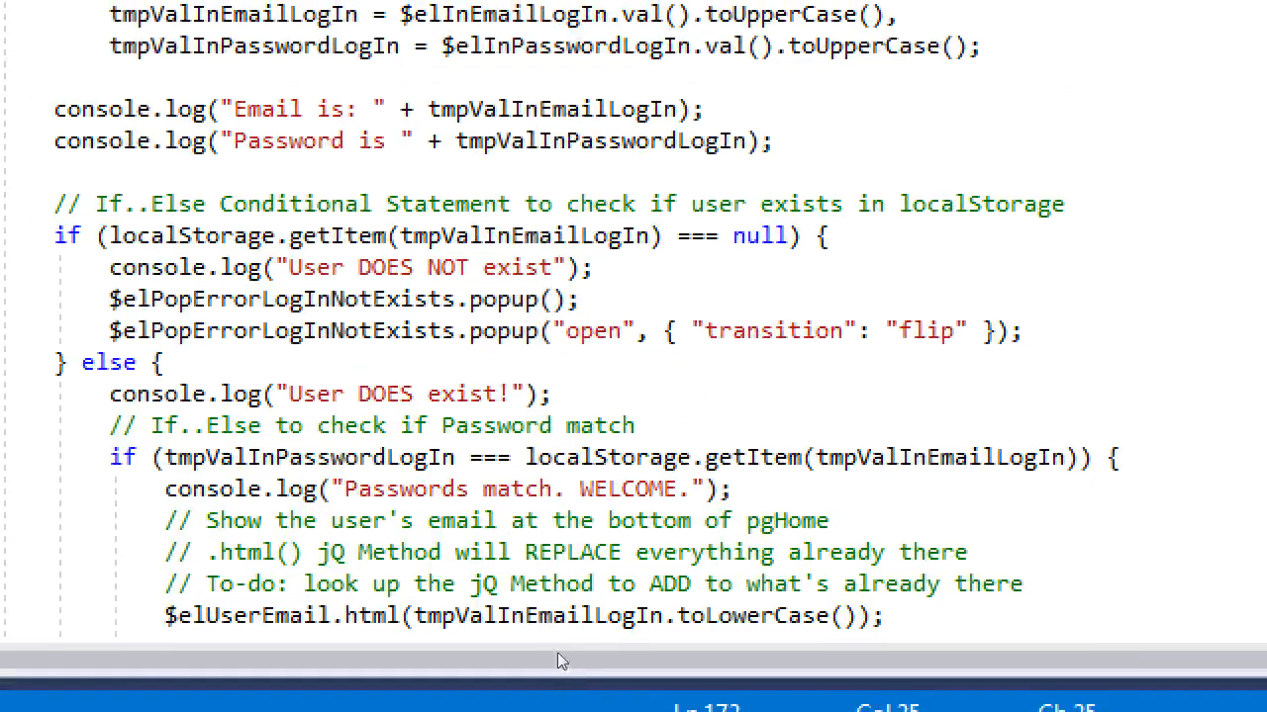
pyautogui.scroll(-3)
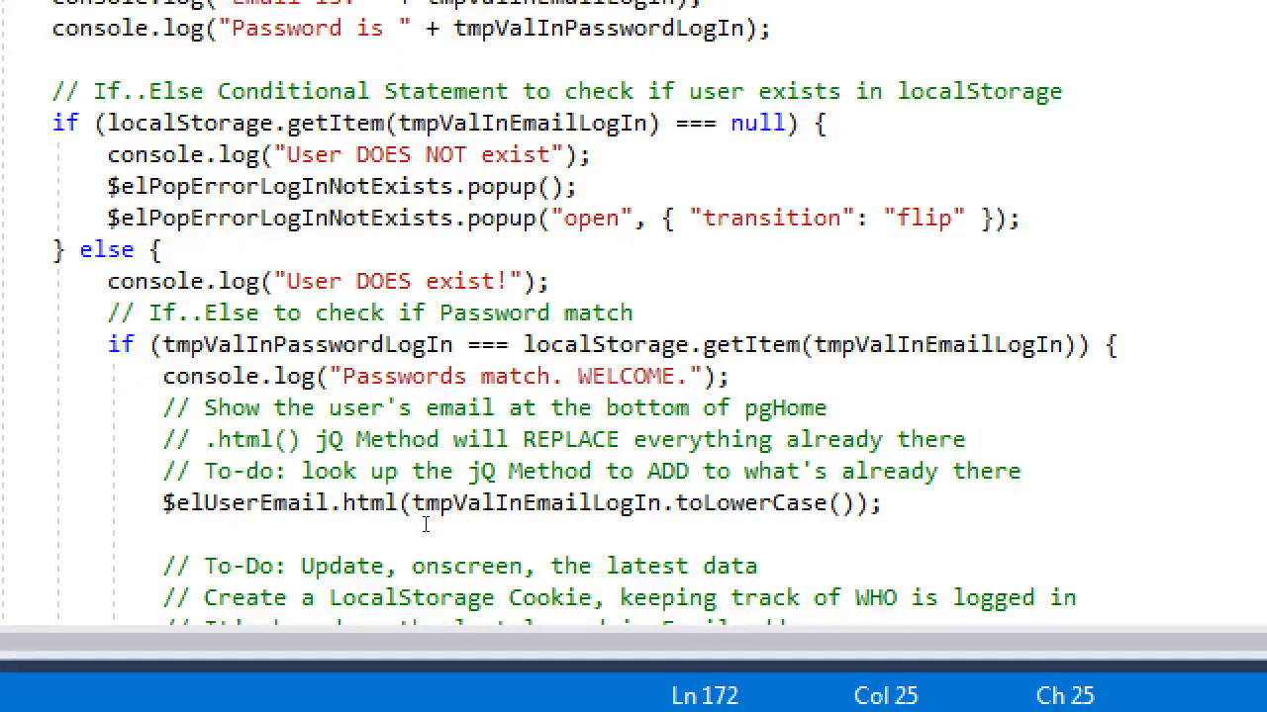
pyautogui.scroll(-3)
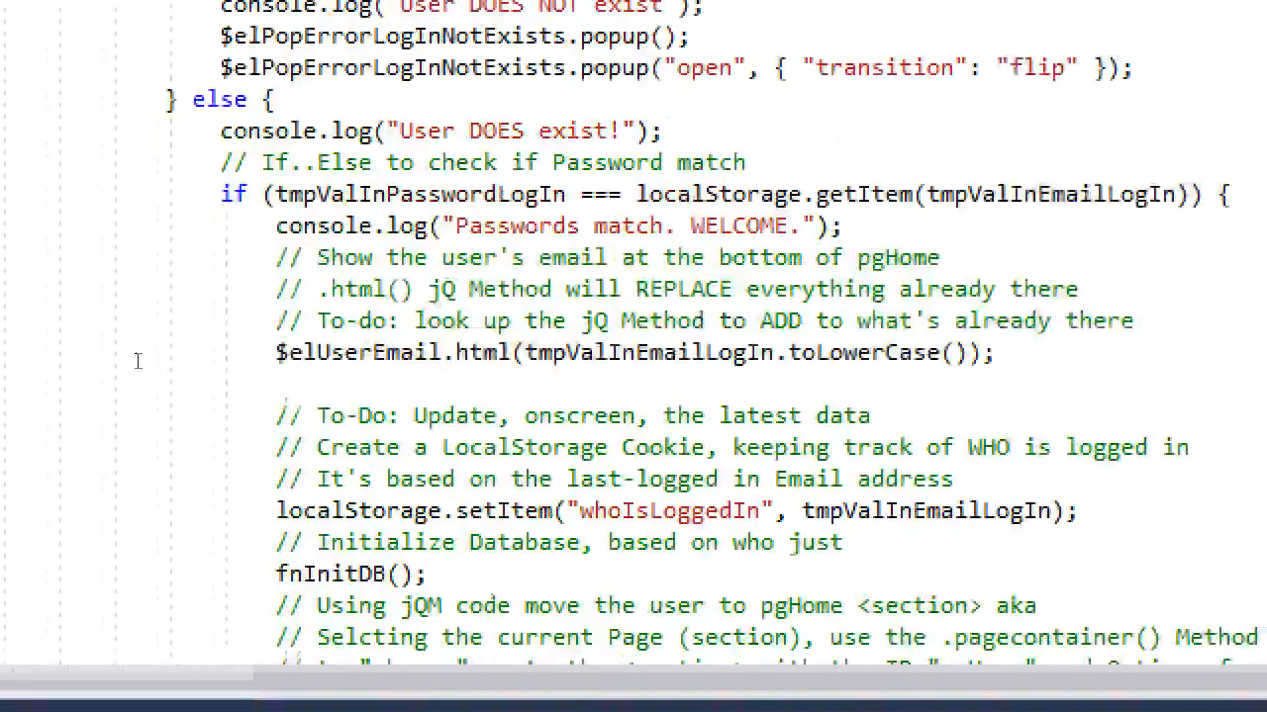
pyautogui.doubleClick(434, 138)
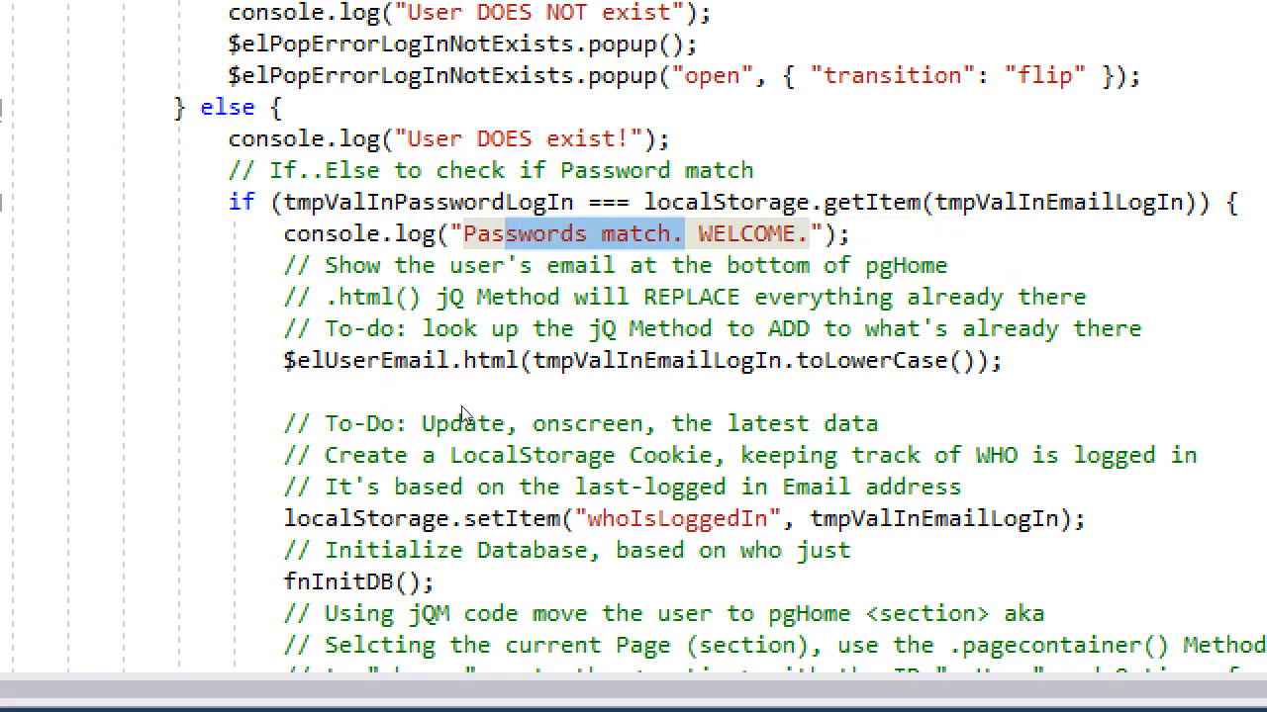
pyautogui.scroll(-3)
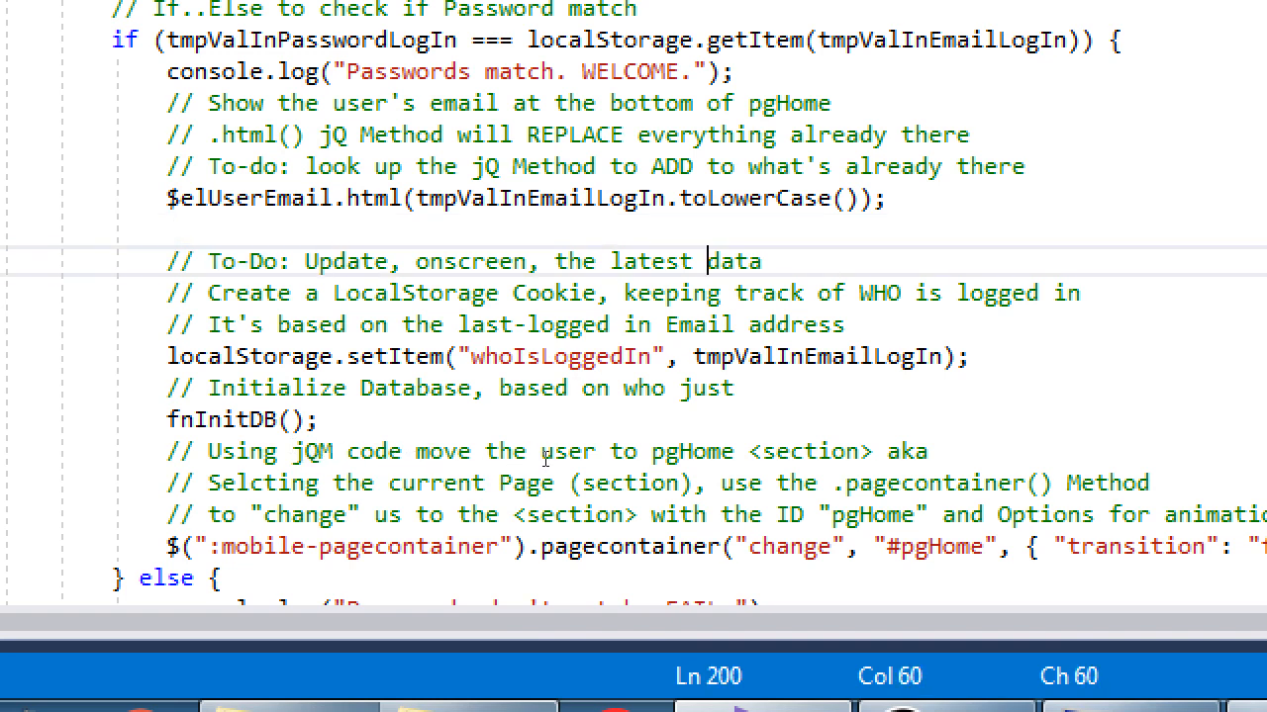
pyautogui.moveTo(646, 505)
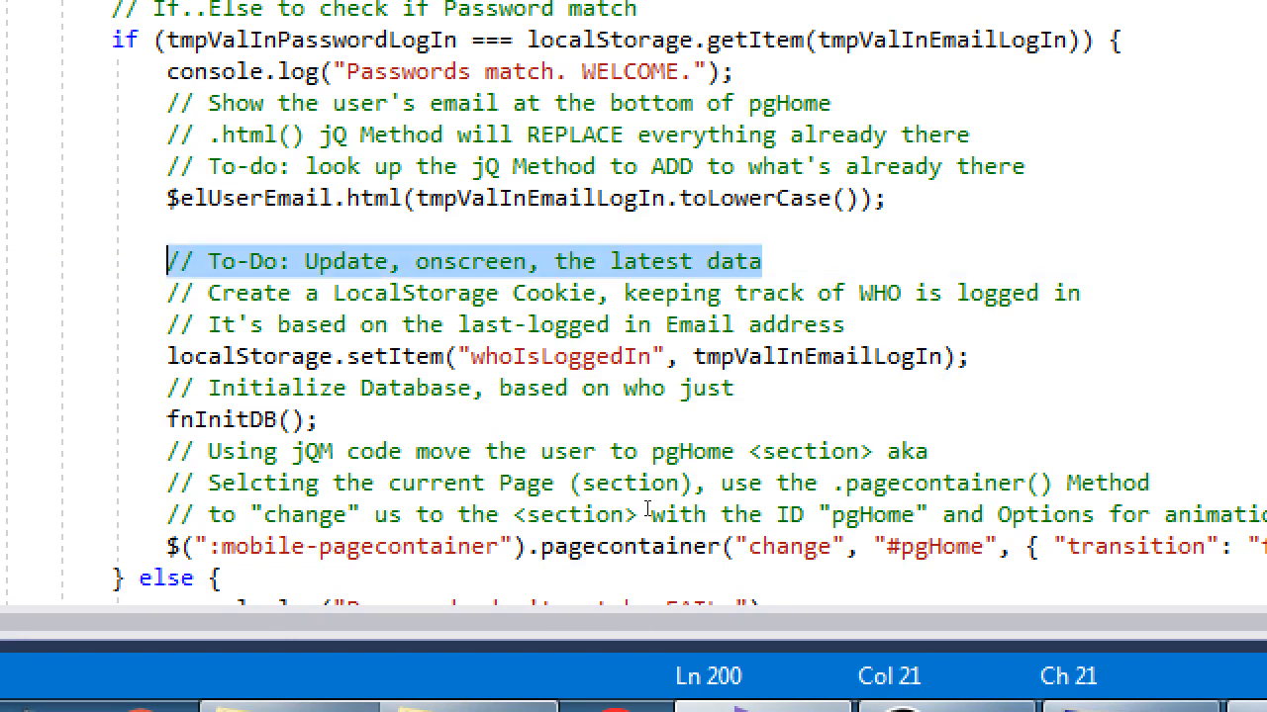
# Step: Insert fnShowComicsPrep(); in the fnLogIn success branch
pyautogui.write('fnShowComicsPrep();')
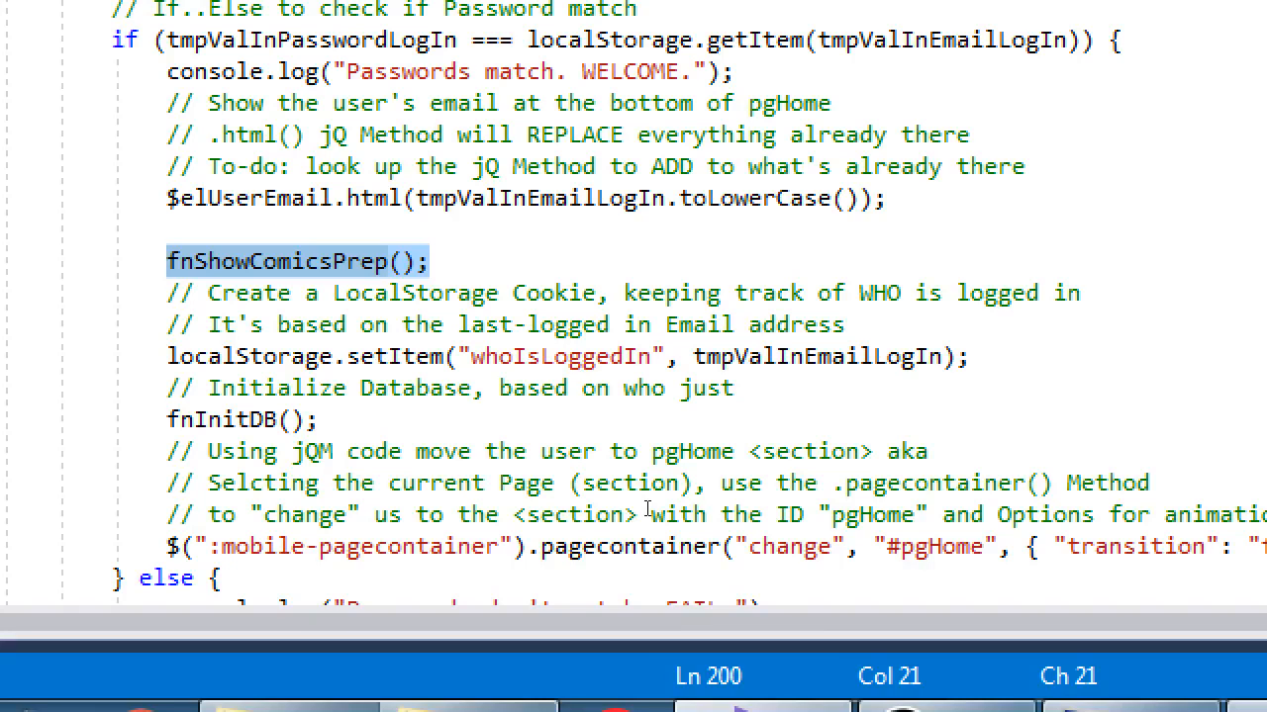
pyautogui.press('Delete')
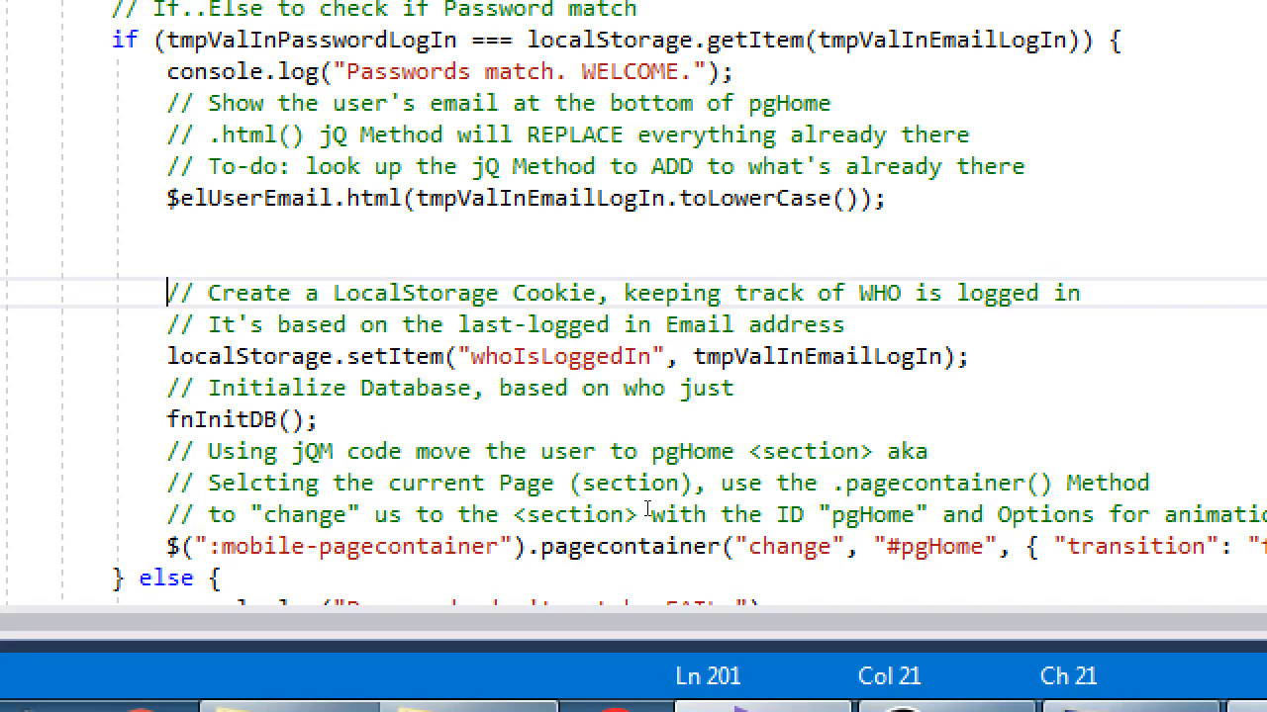
pyautogui.write('fnShowComicsPrep();')
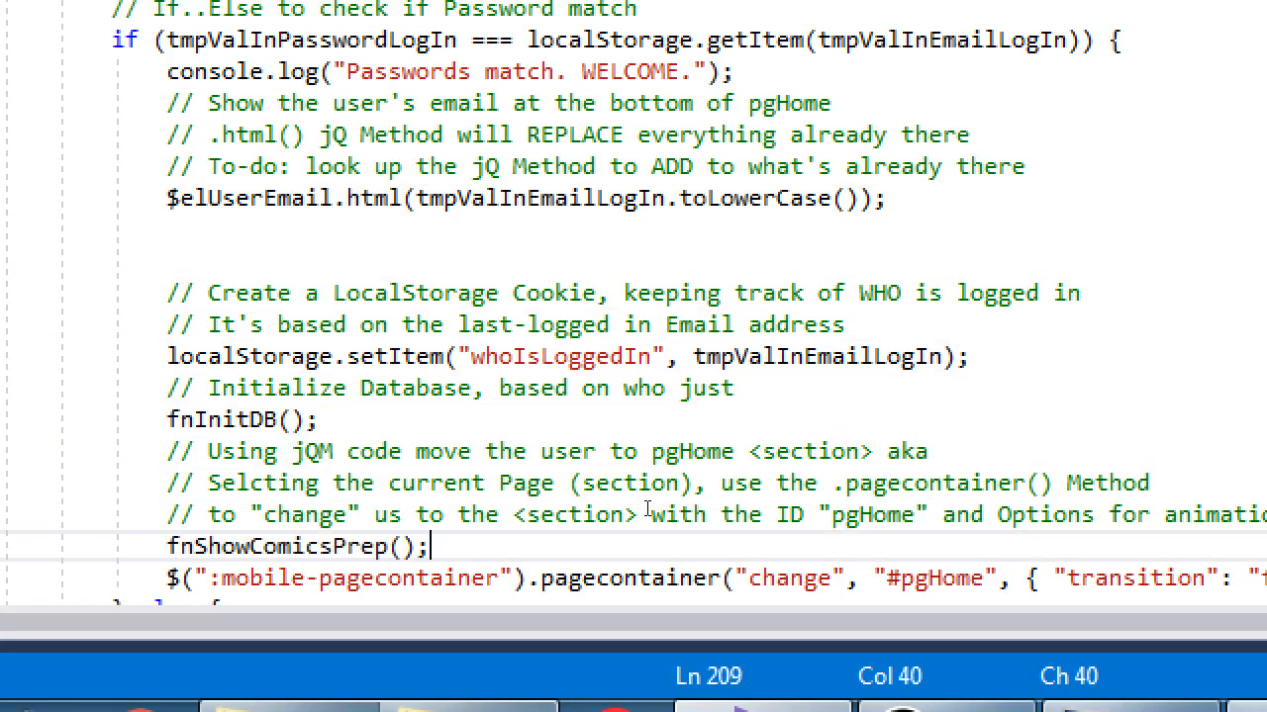
pyautogui.scroll(-3)
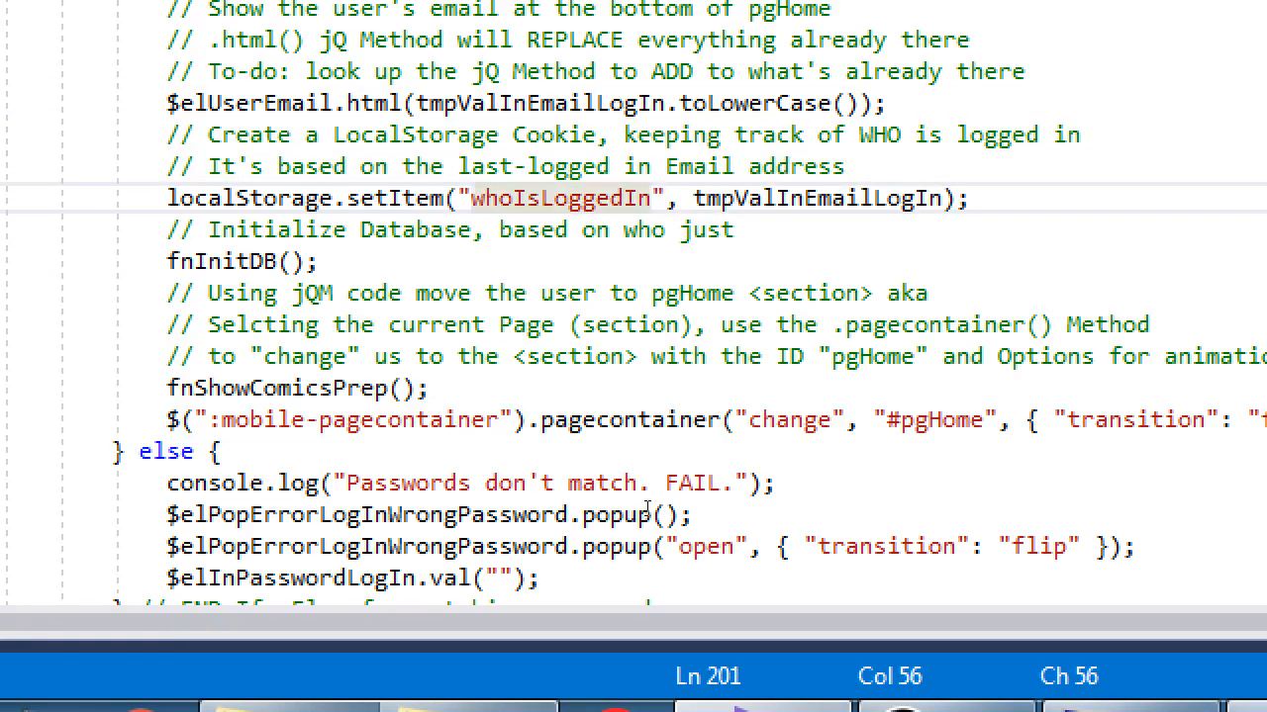
# Step: Comment it as refreshing the table of comics after initializing the database
pyautogui.doubleClick(557, 198)
pyautogui.write('//')
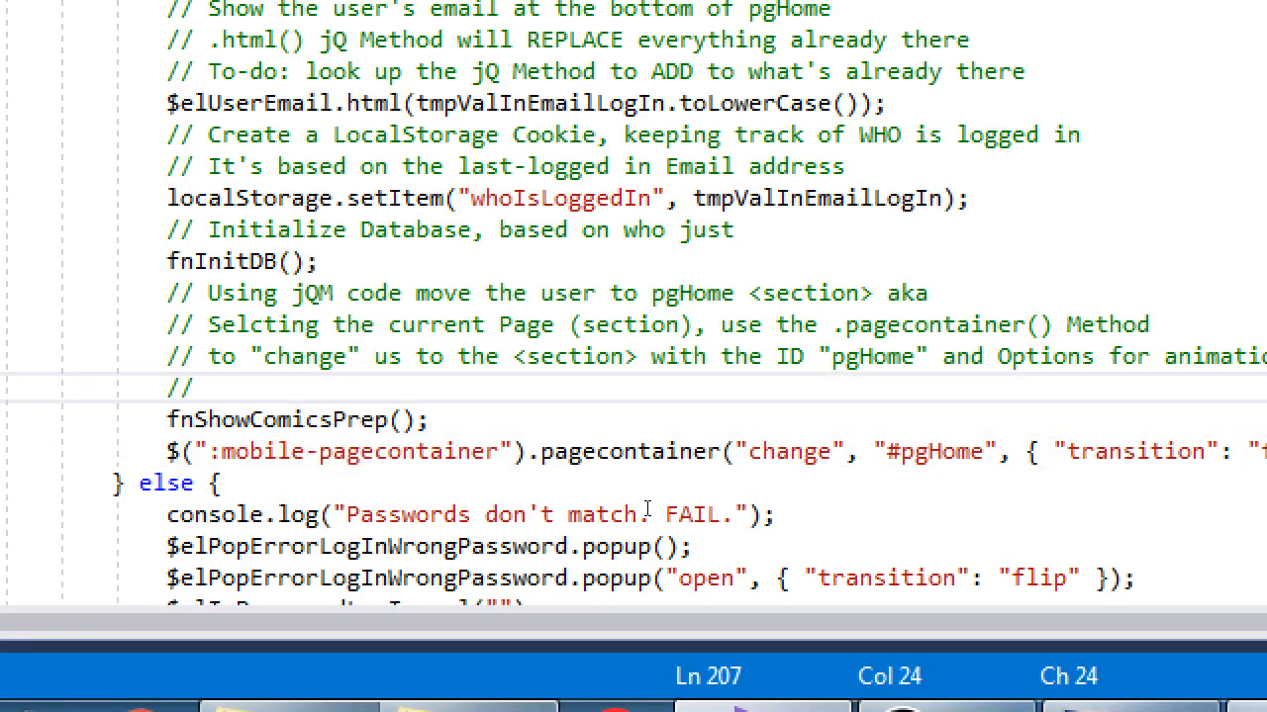
pyautogui.write('After initi')
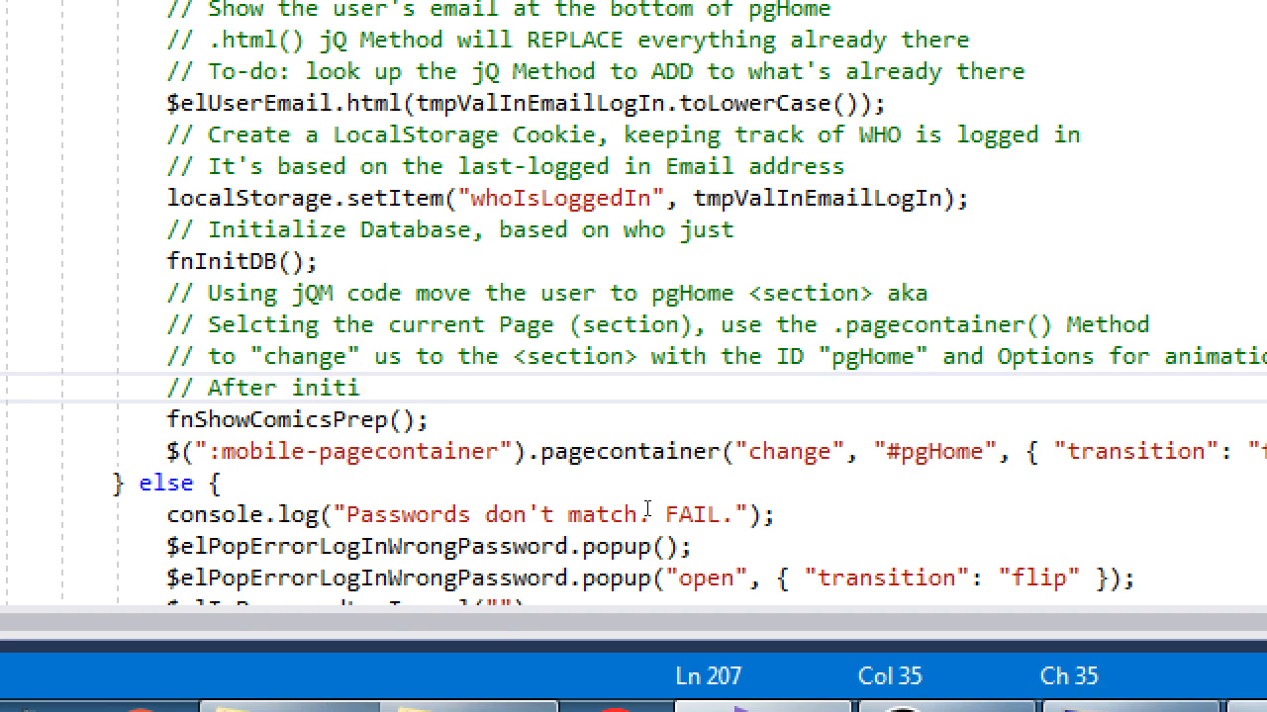
pyautogui.write('alizing')
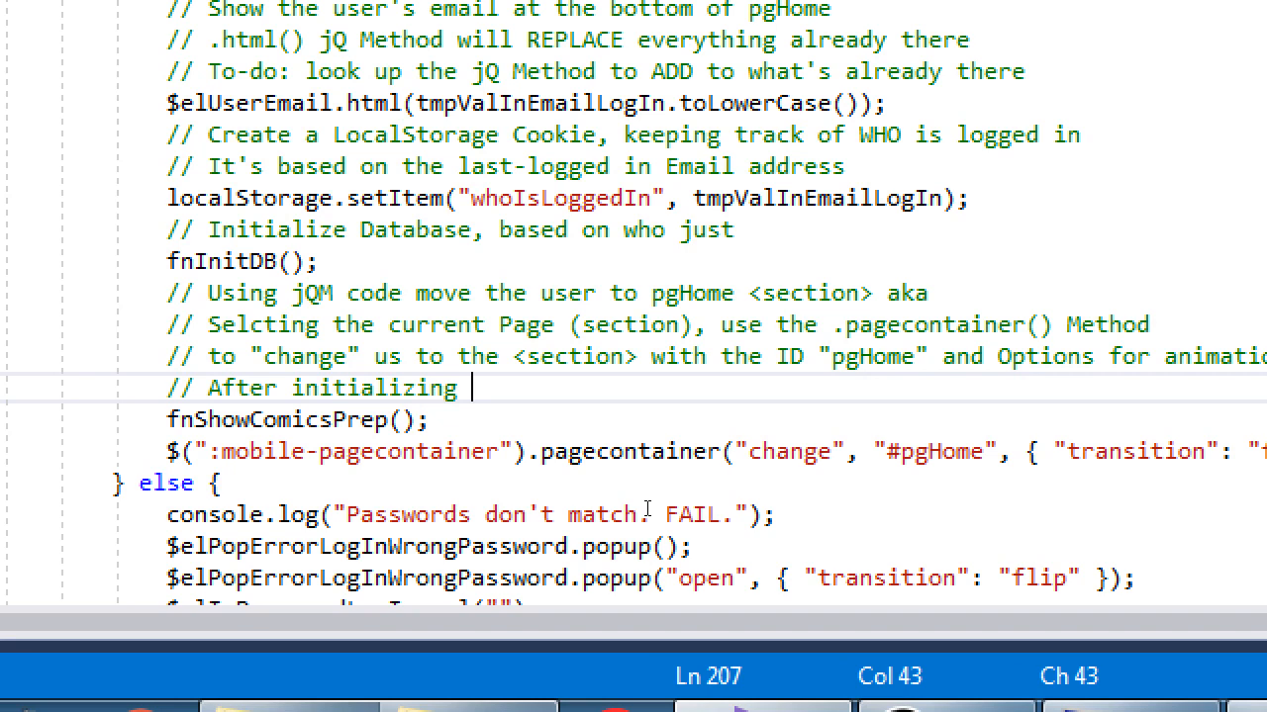
pyautogui.write('datab')
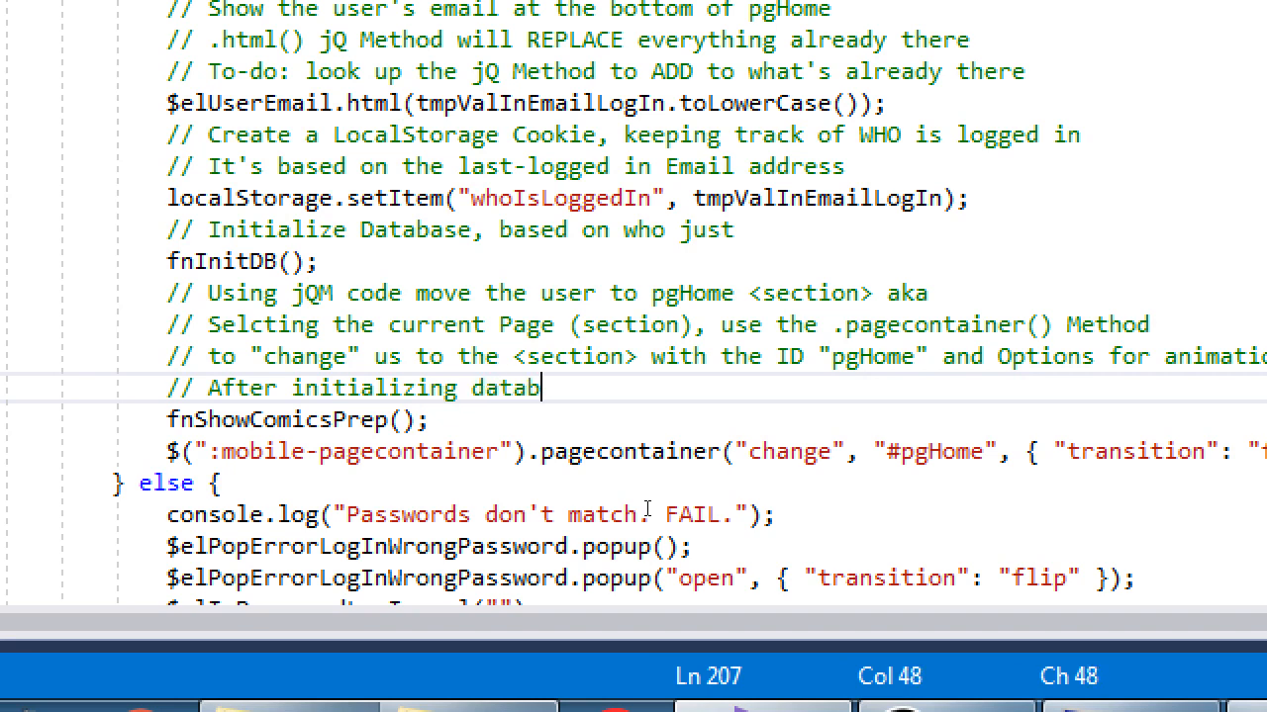
pyautogui.write('ase, load')
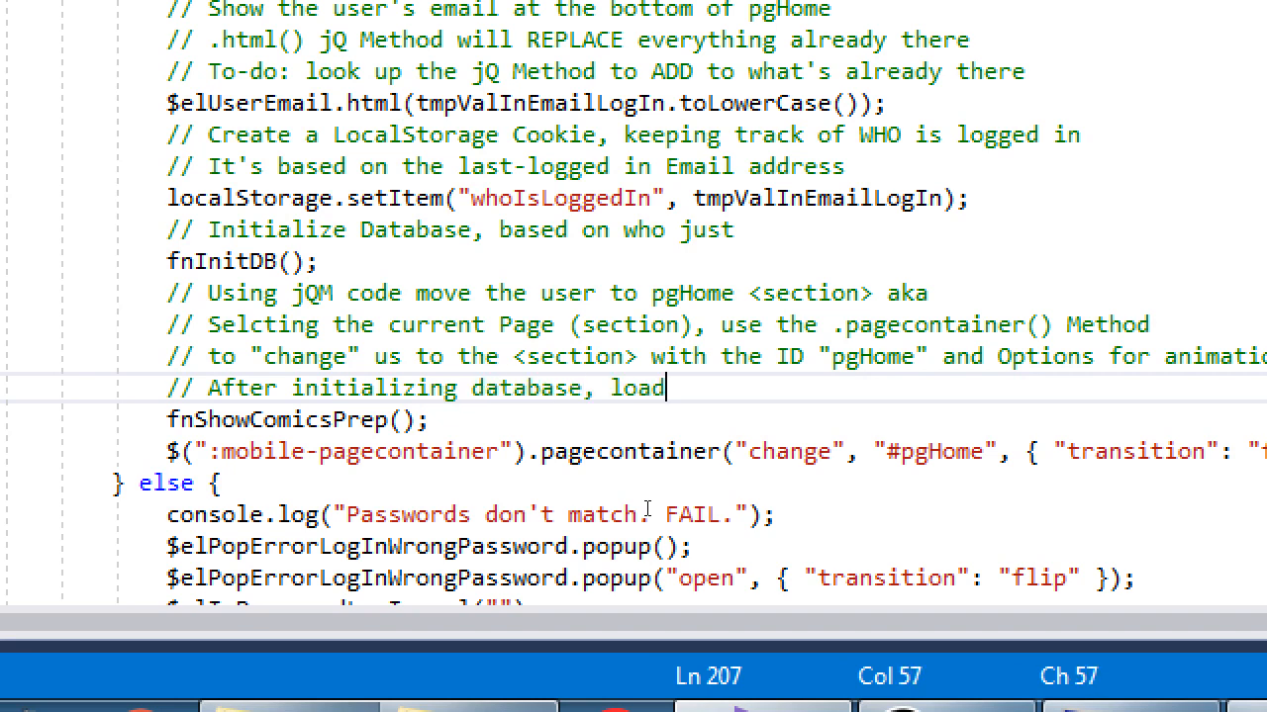
pyautogui.write('reresh the T')
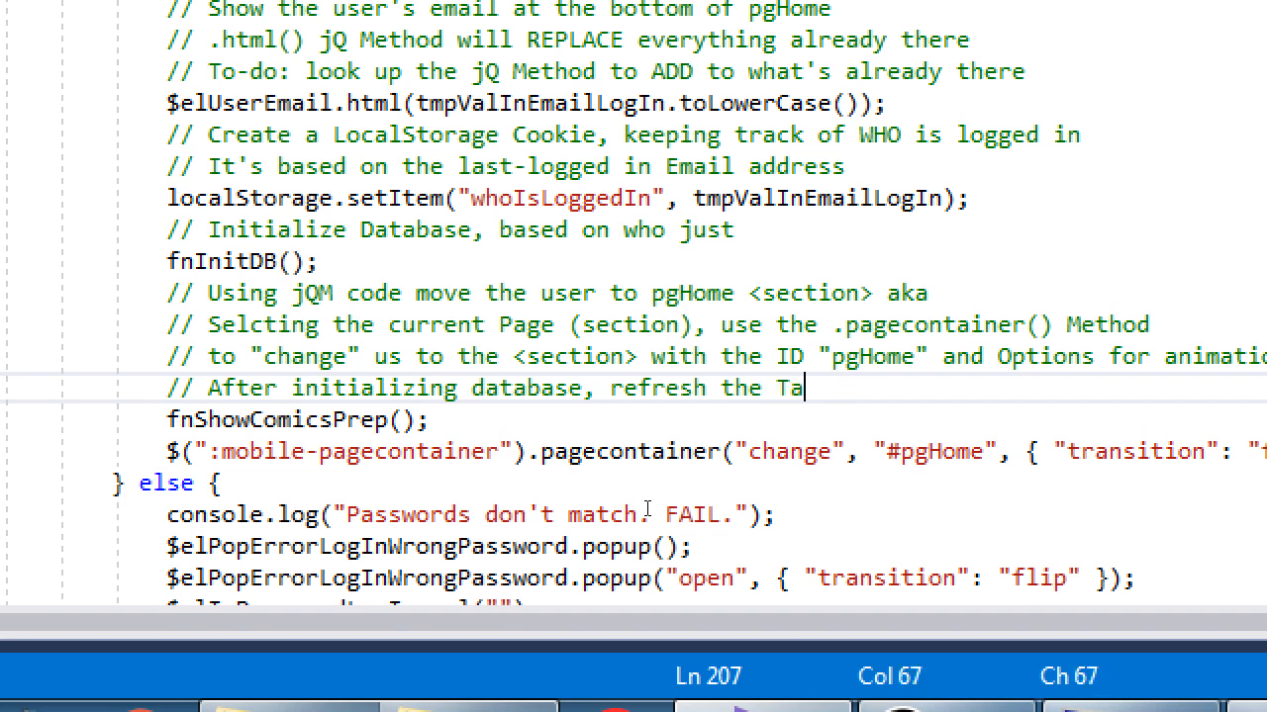
pyautogui.write('bleof o')
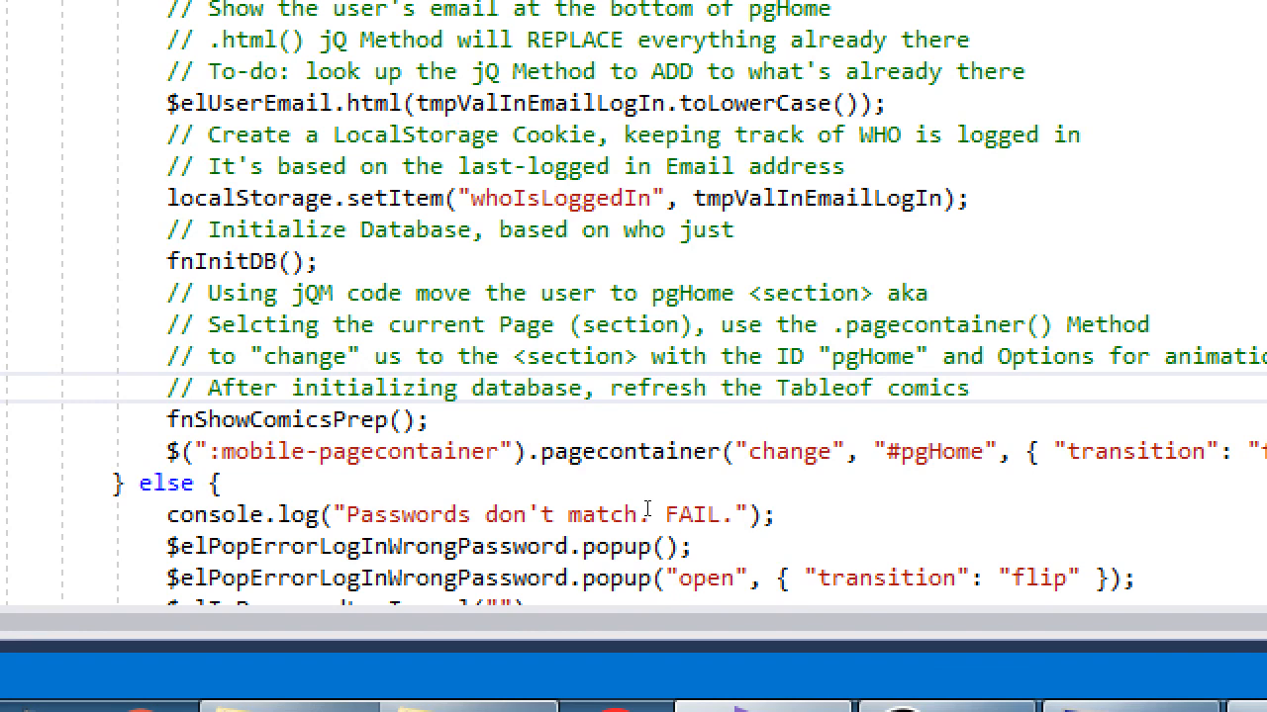
pyautogui.doubleClick(277, 419)
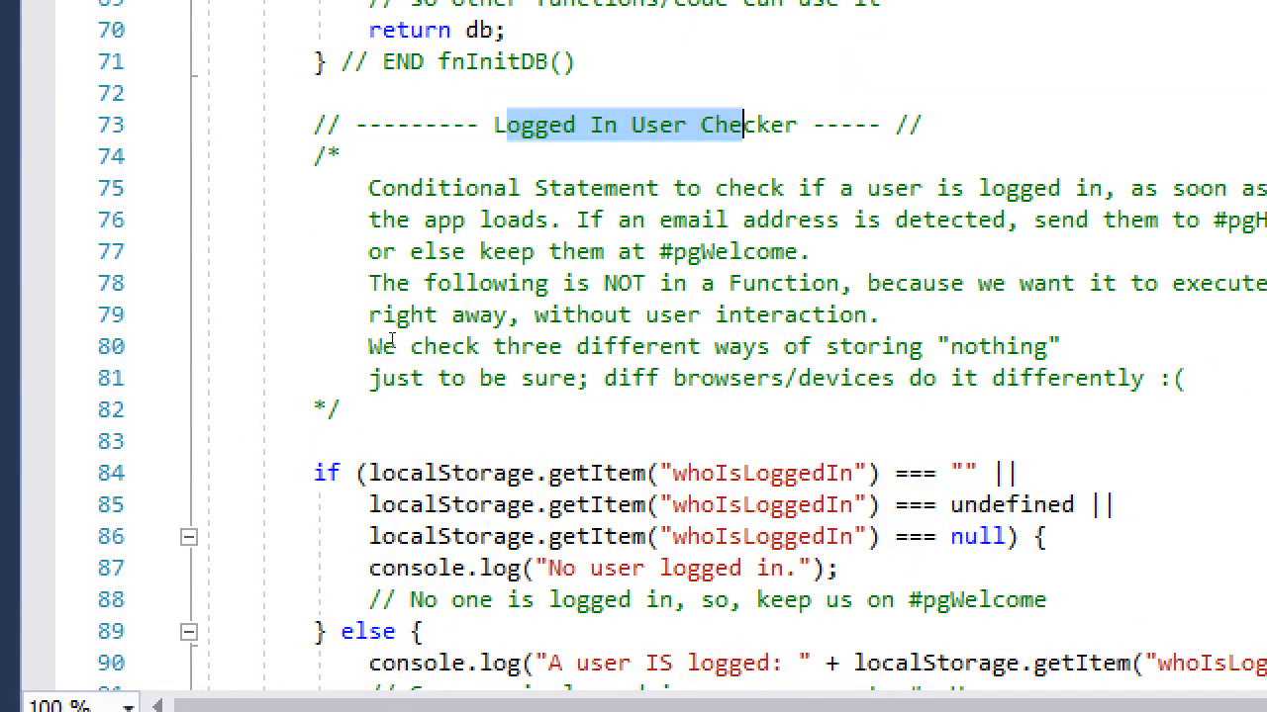
# Step: Add an fnShowComicsPrep() call in the logged-in user checker's else branch via IntelliSense
pyautogui.scroll(-3)
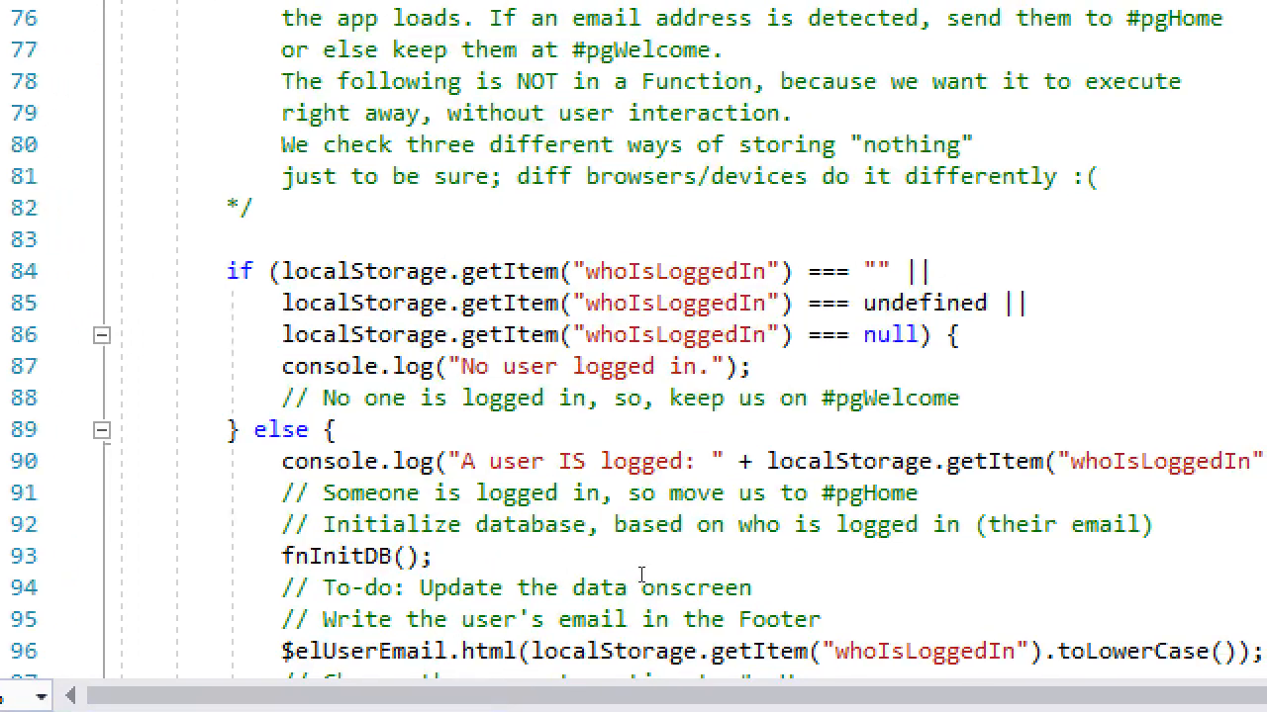
pyautogui.moveTo(590, 303); pyautogui.dragTo(653, 366)
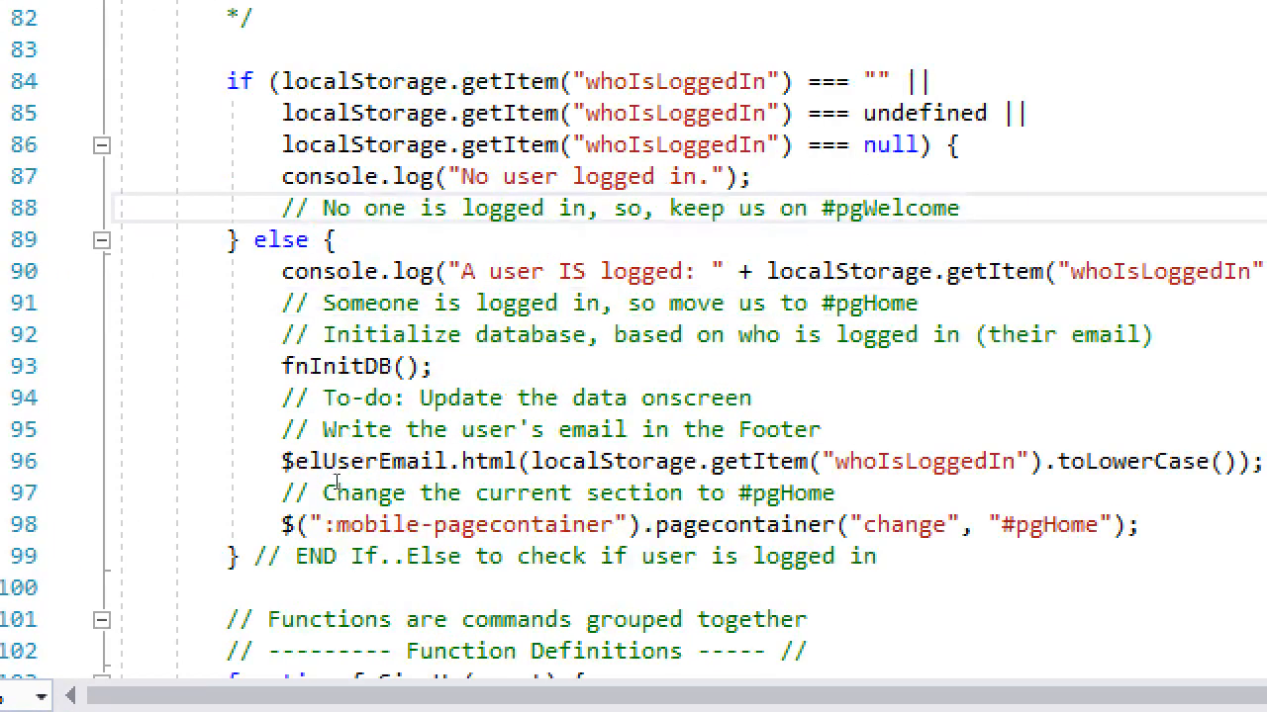
pyautogui.moveTo(356, 366)
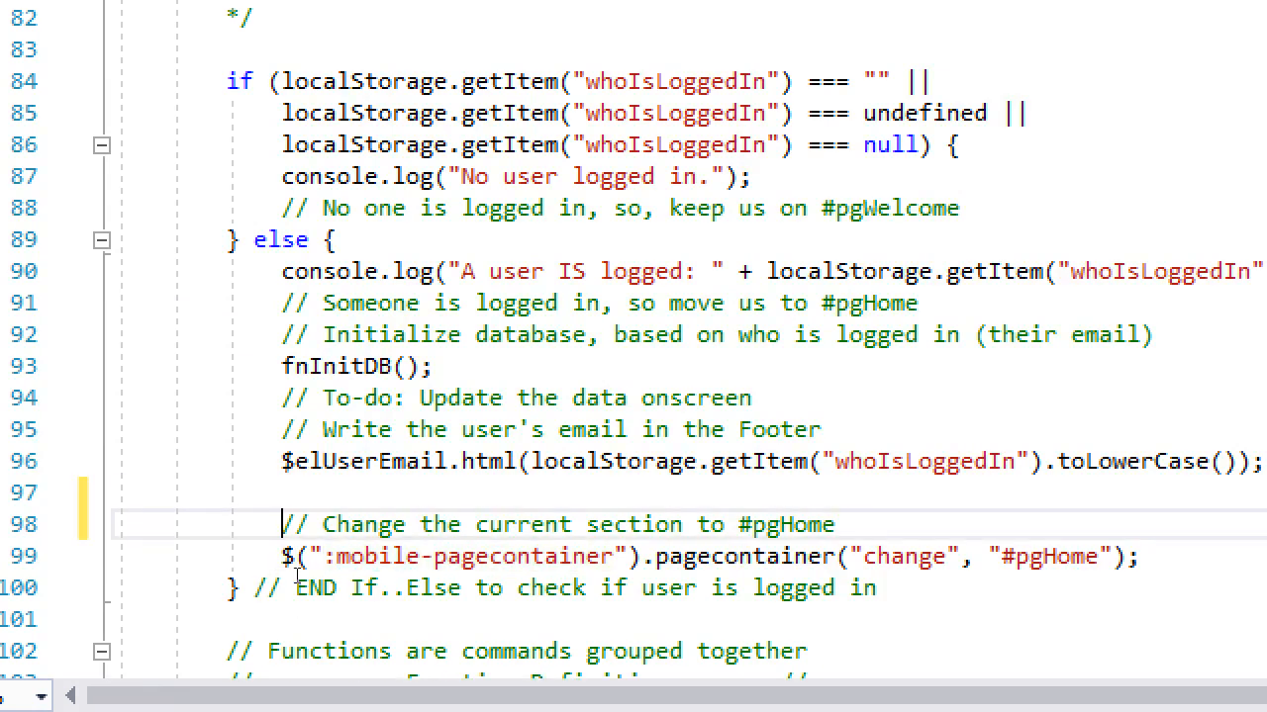
pyautogui.write('fn')
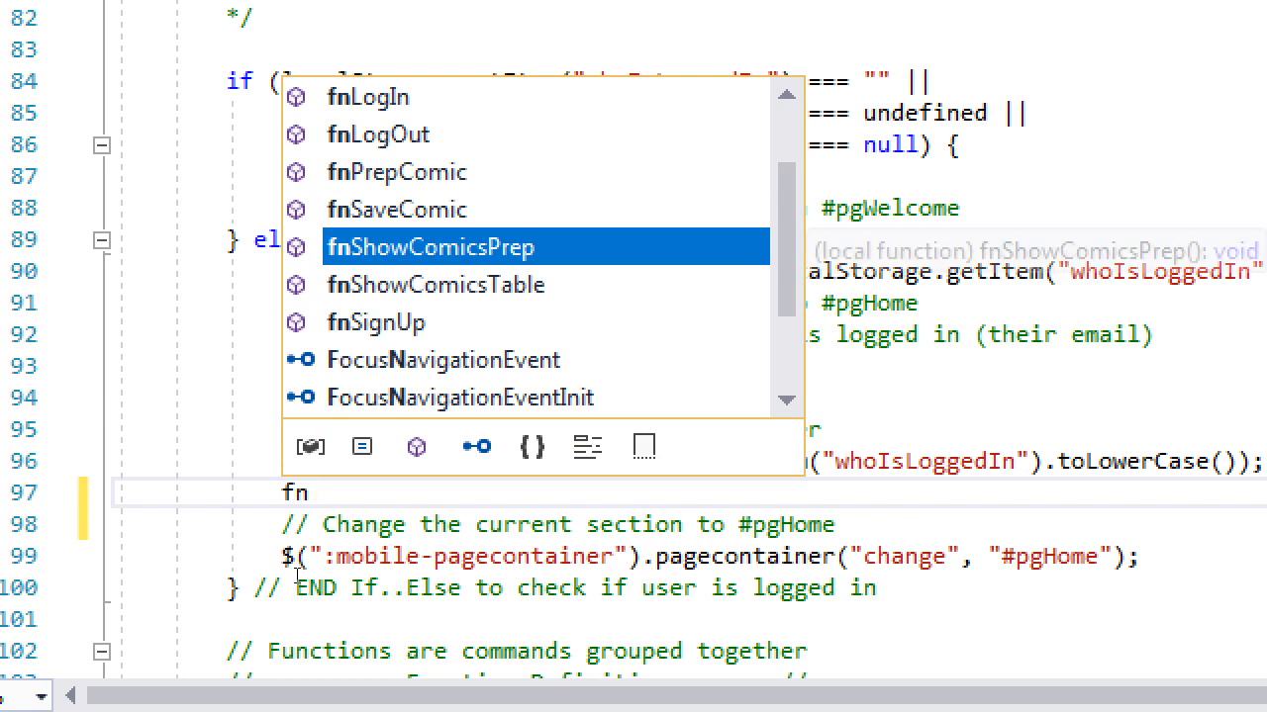
pyautogui.click(429, 247)
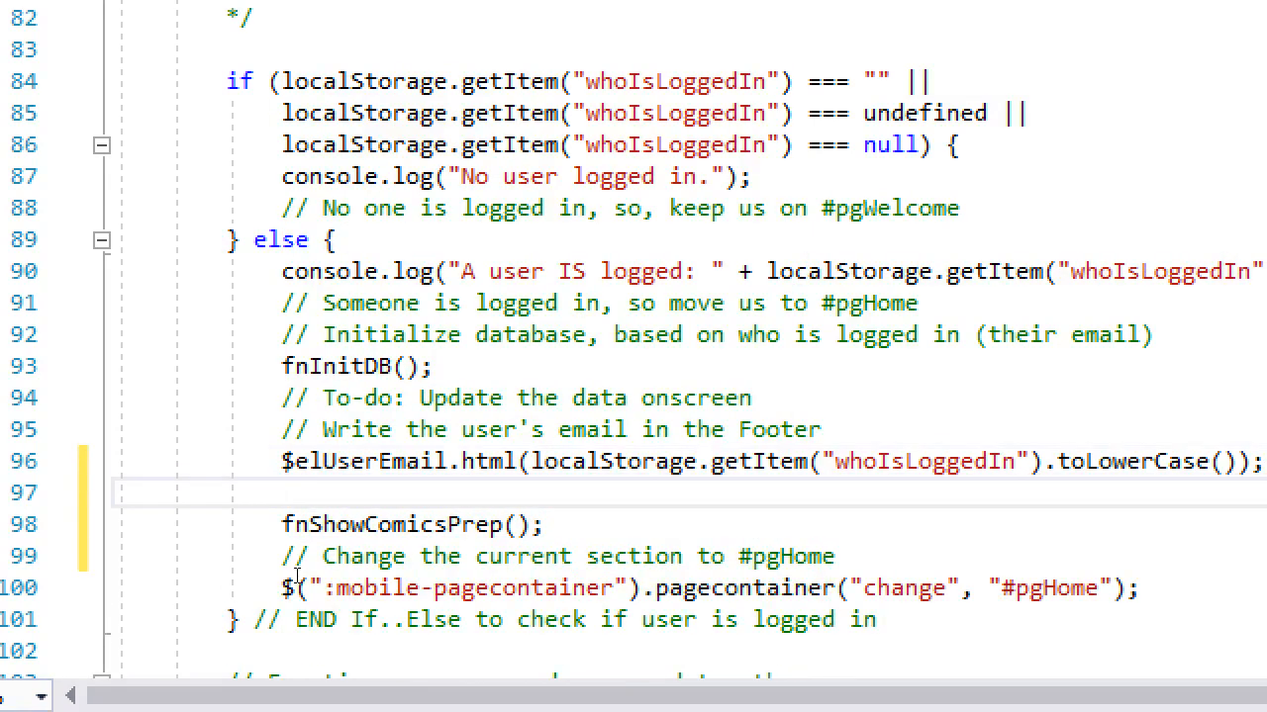
# Step: Comment it 'After loading the person's database, refresh the Table on-screen' and start a Find on fnShowComicsPrep
pyautogui.write('After load')
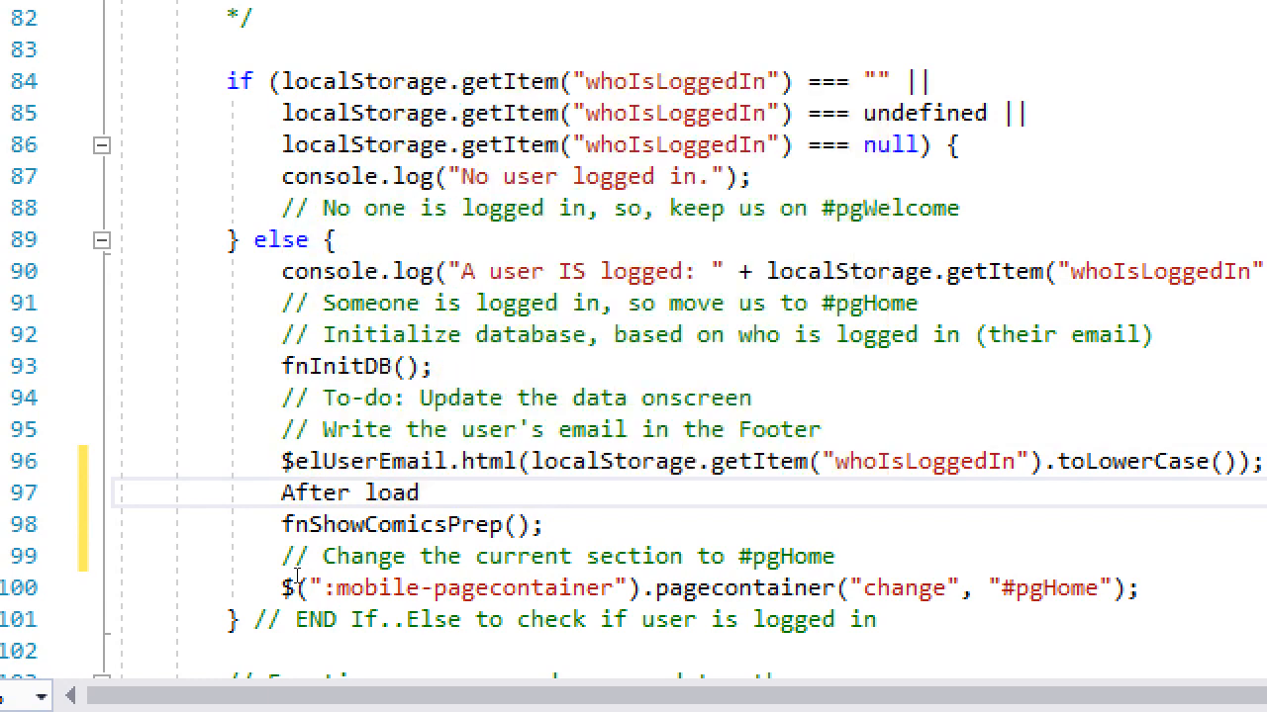
pyautogui.write("ing the person's")
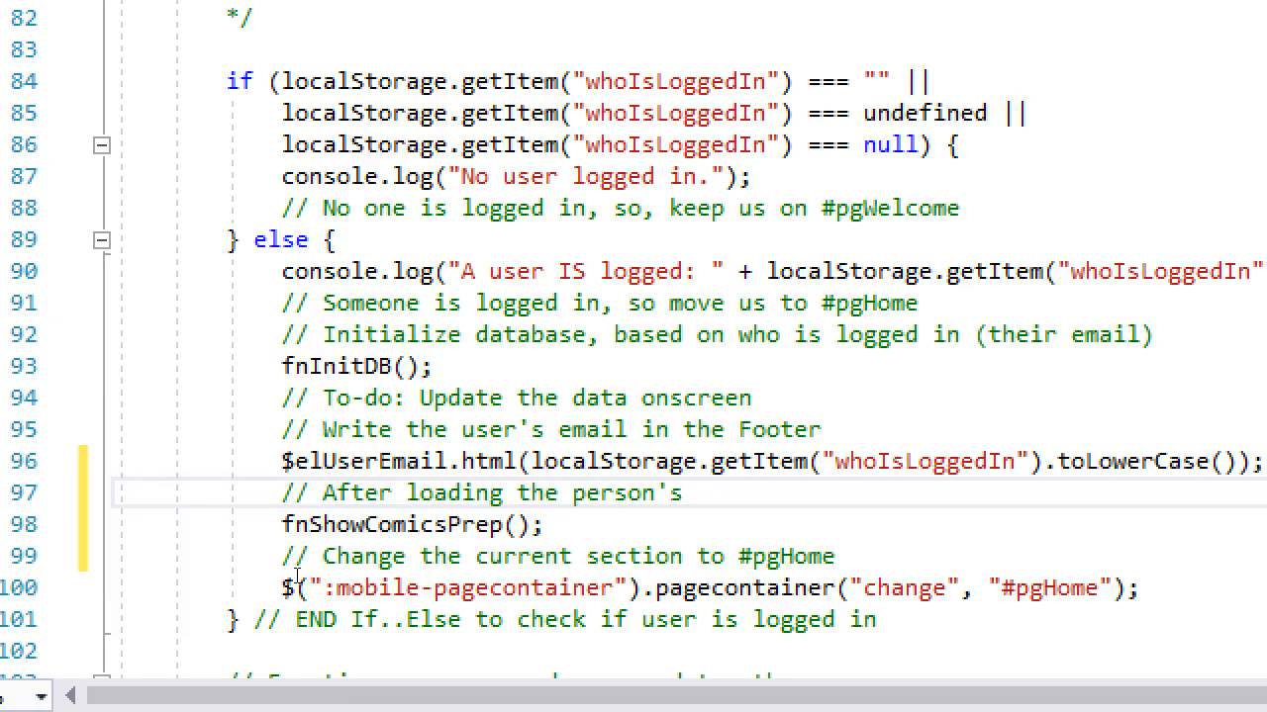
pyautogui.write('da')
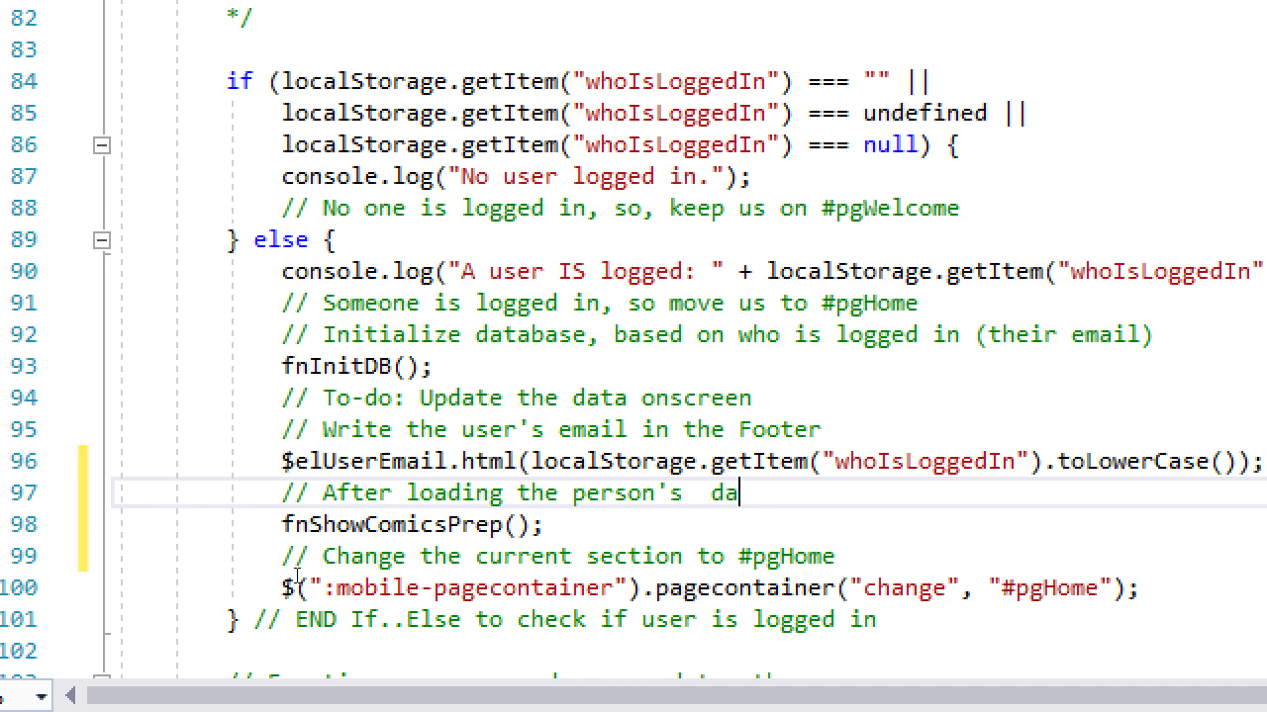
pyautogui.write('tabase, refr')
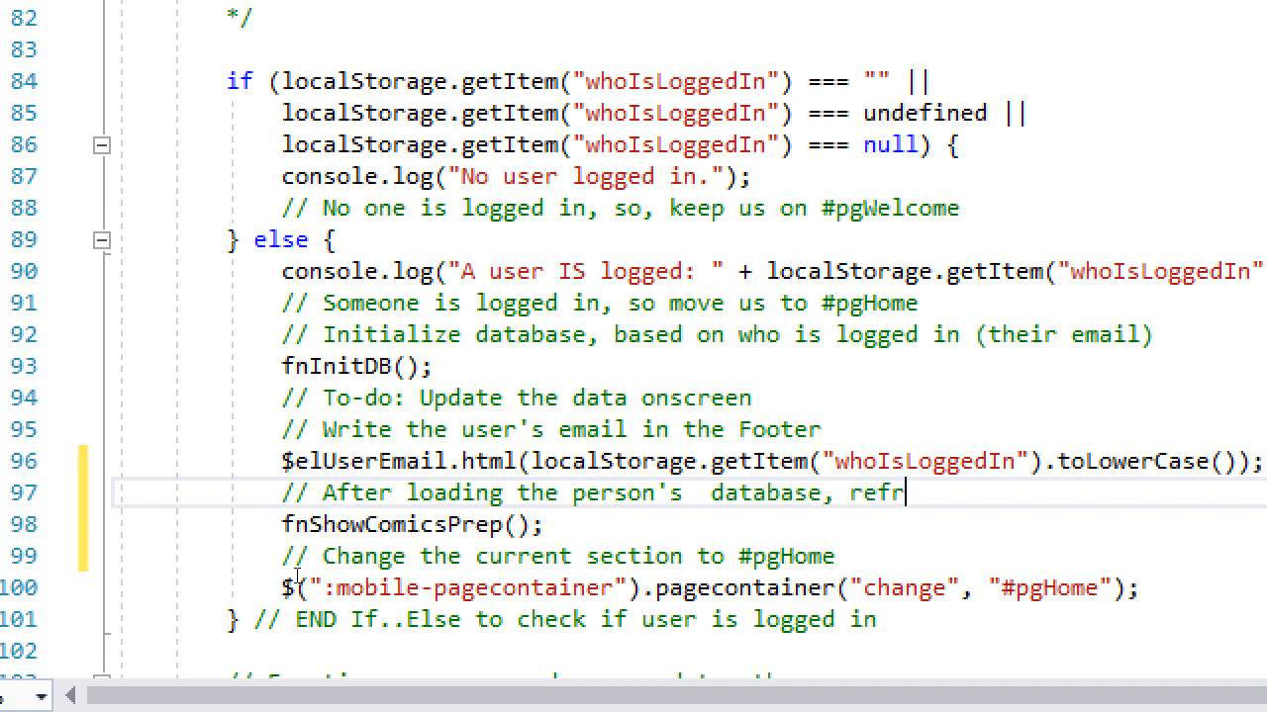
pyautogui.write('esh the Ta')
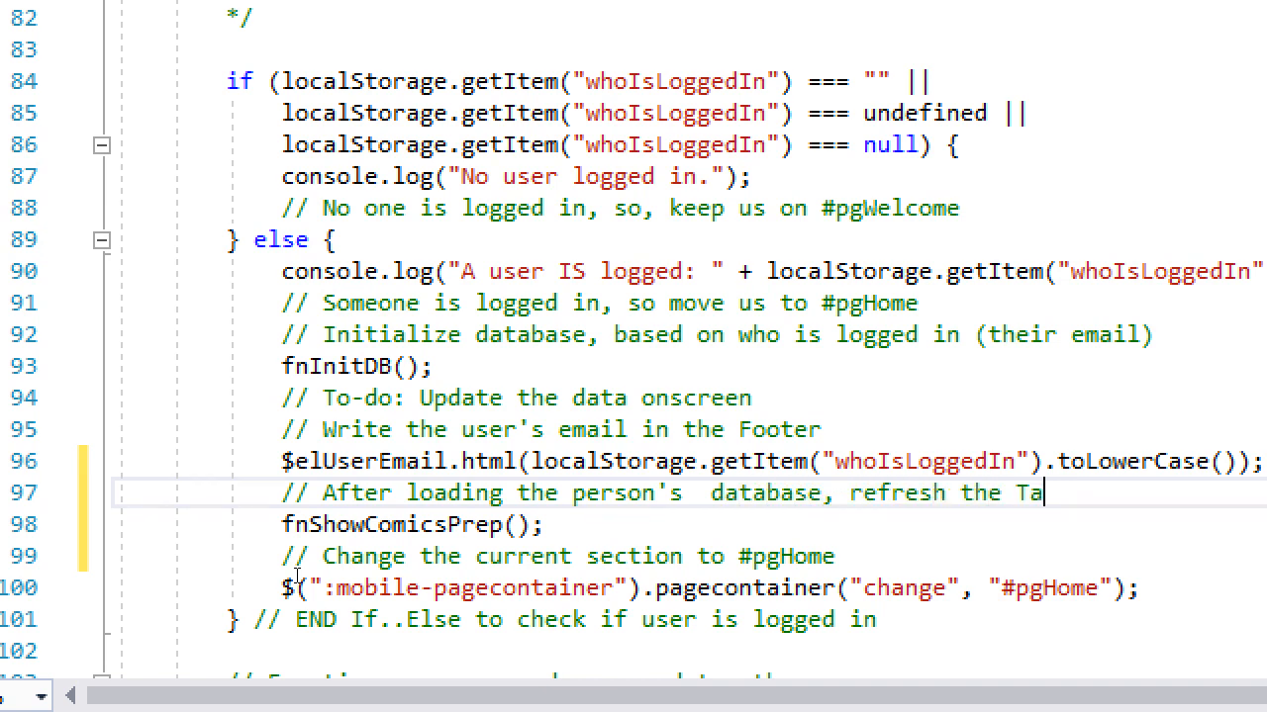
pyautogui.write('ble on-screen')
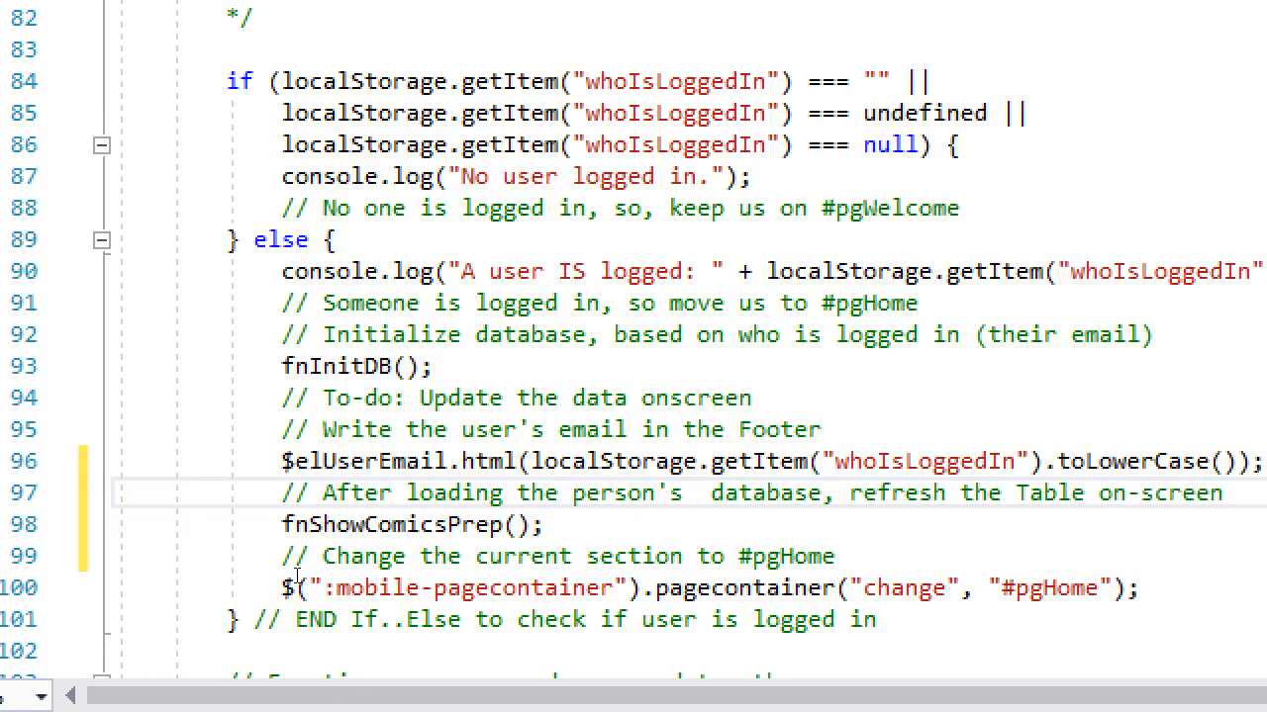
pyautogui.doubleClick(406, 525)
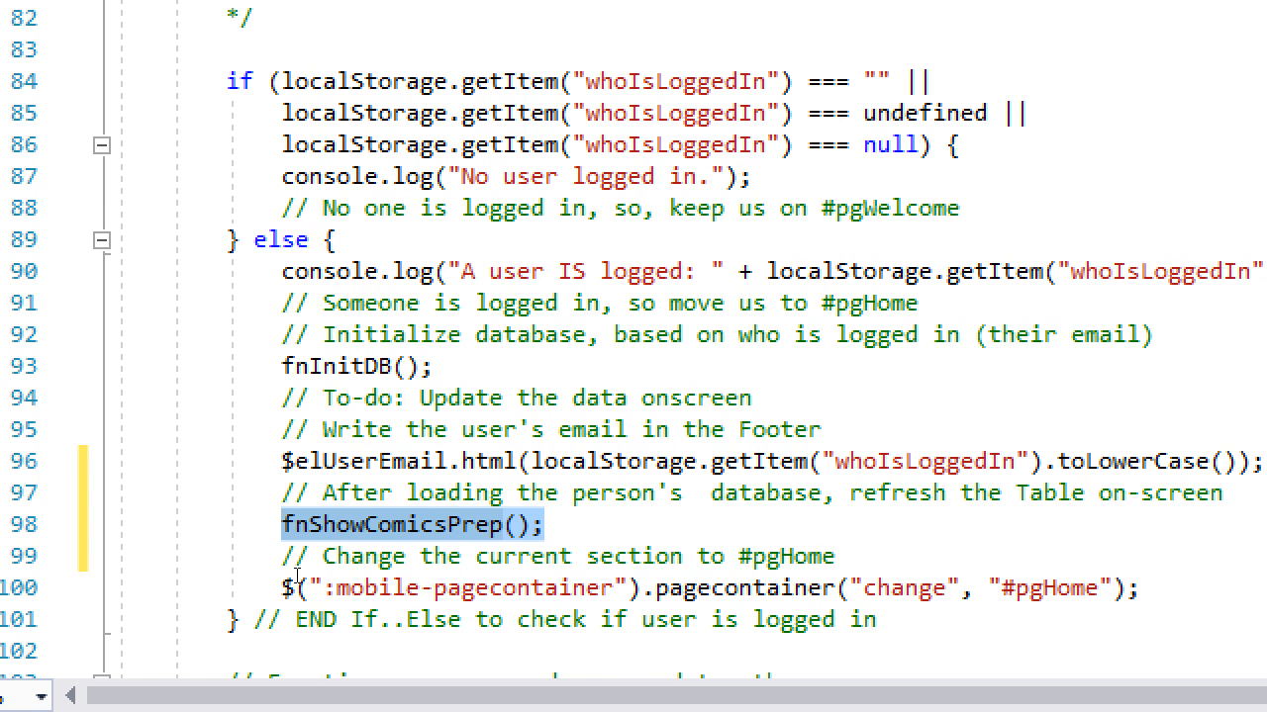
pyautogui.press('ctrl+s')
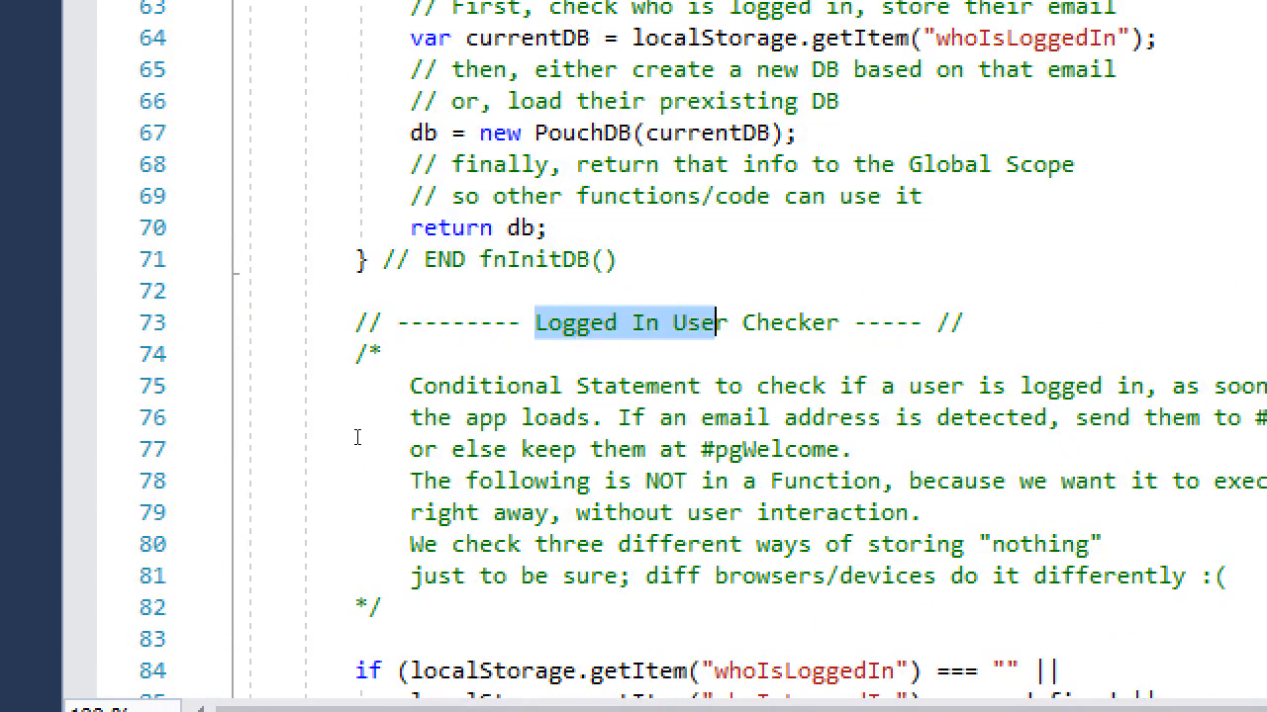
# Step: Step through the fnShowComicsPrep occurrences, then launch Simulate in Browser - LG G5
pyautogui.scroll(-3)
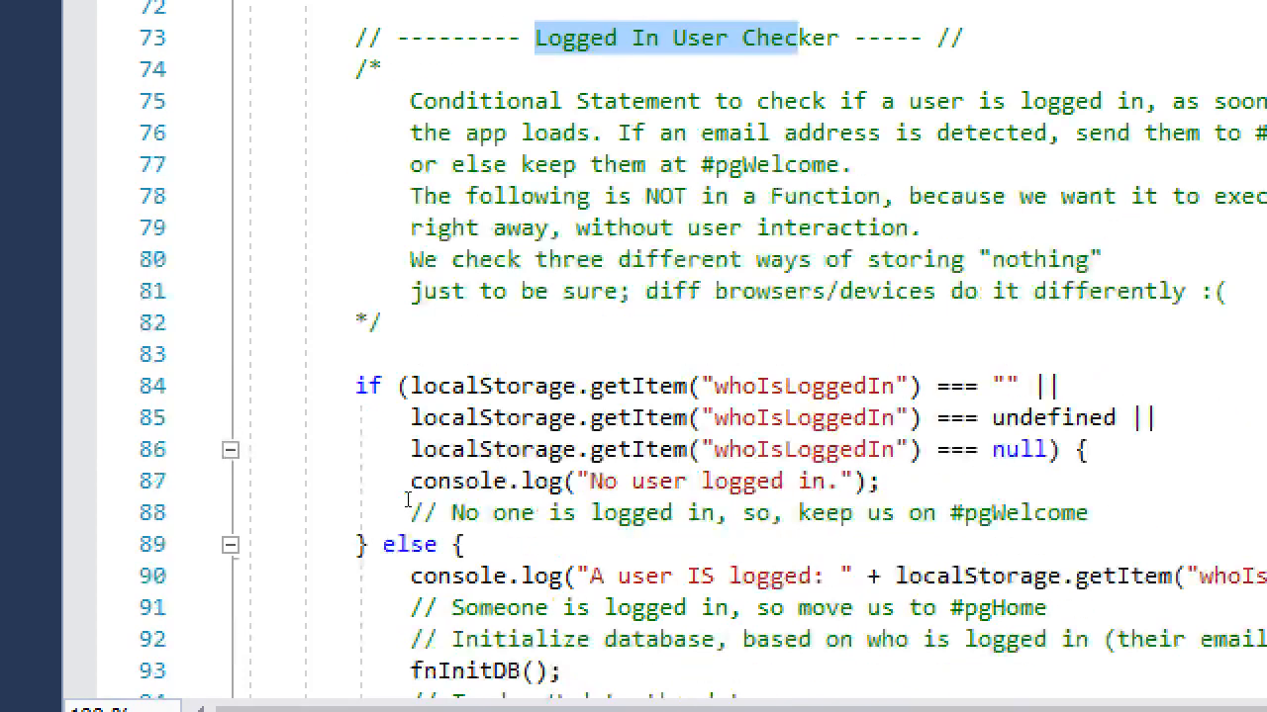
pyautogui.scroll(-3)
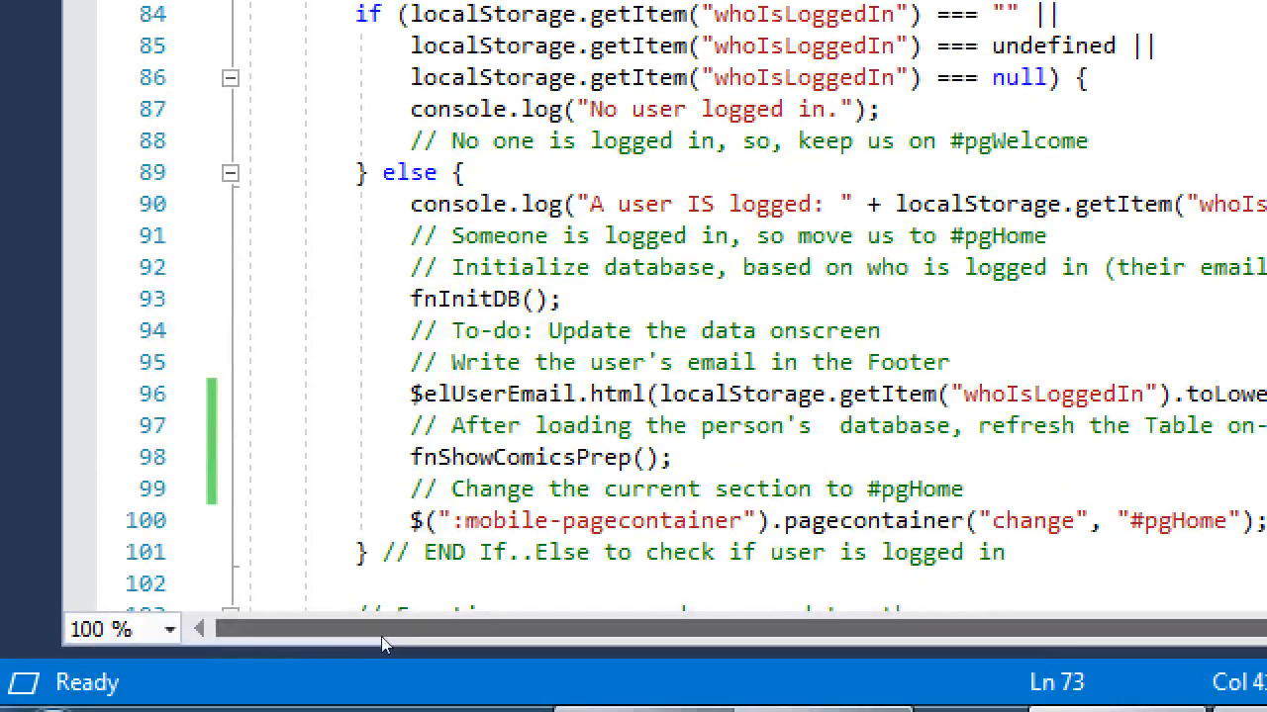
pyautogui.scroll(-3)
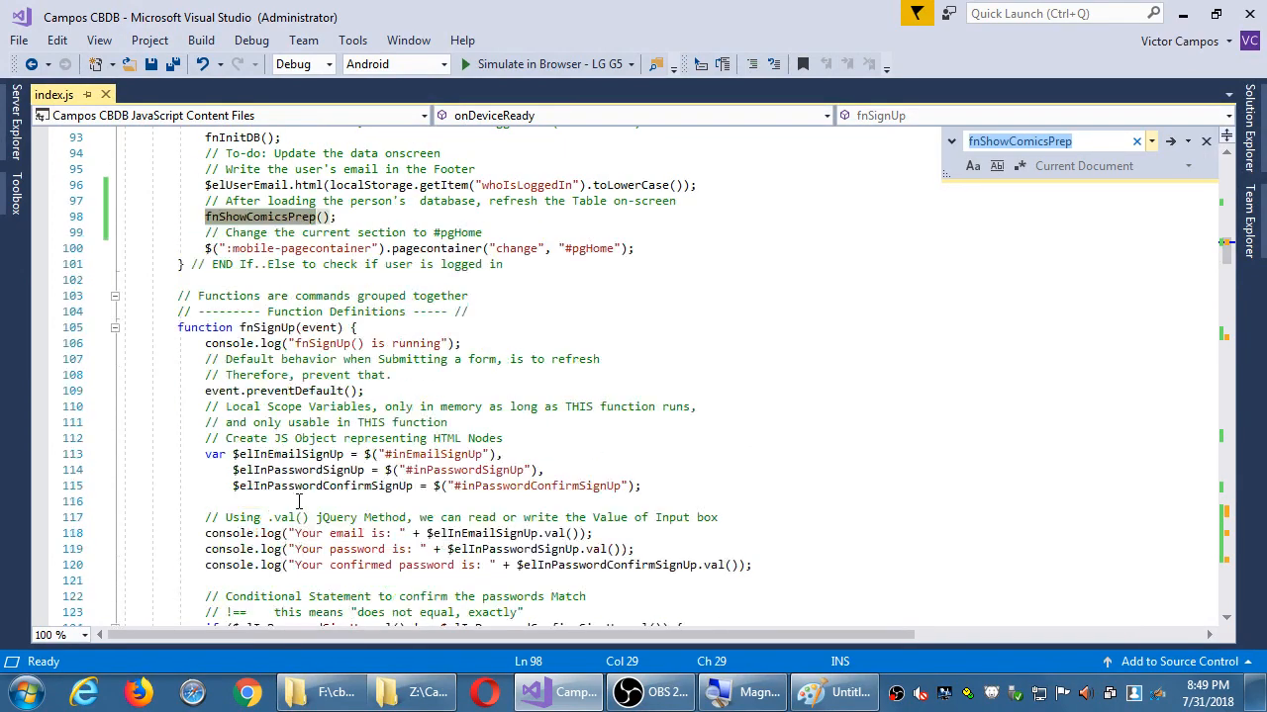
pyautogui.scroll(-3)
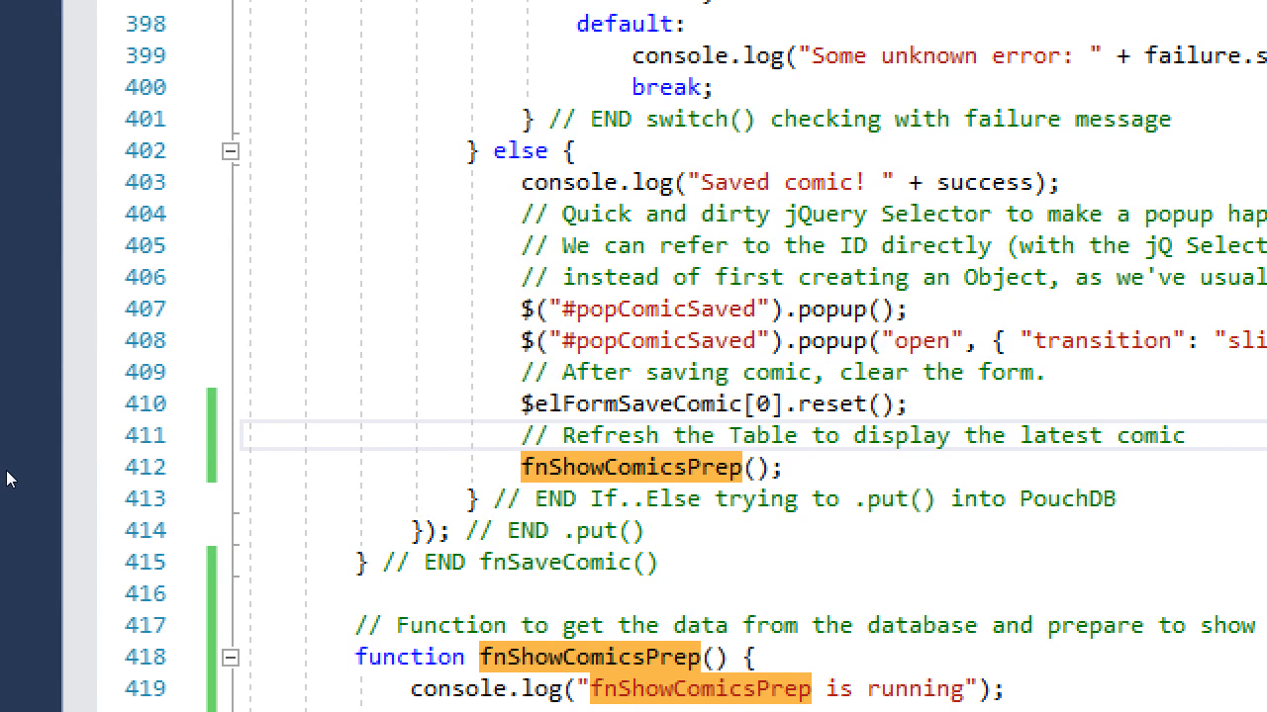
pyautogui.write('sPrep')
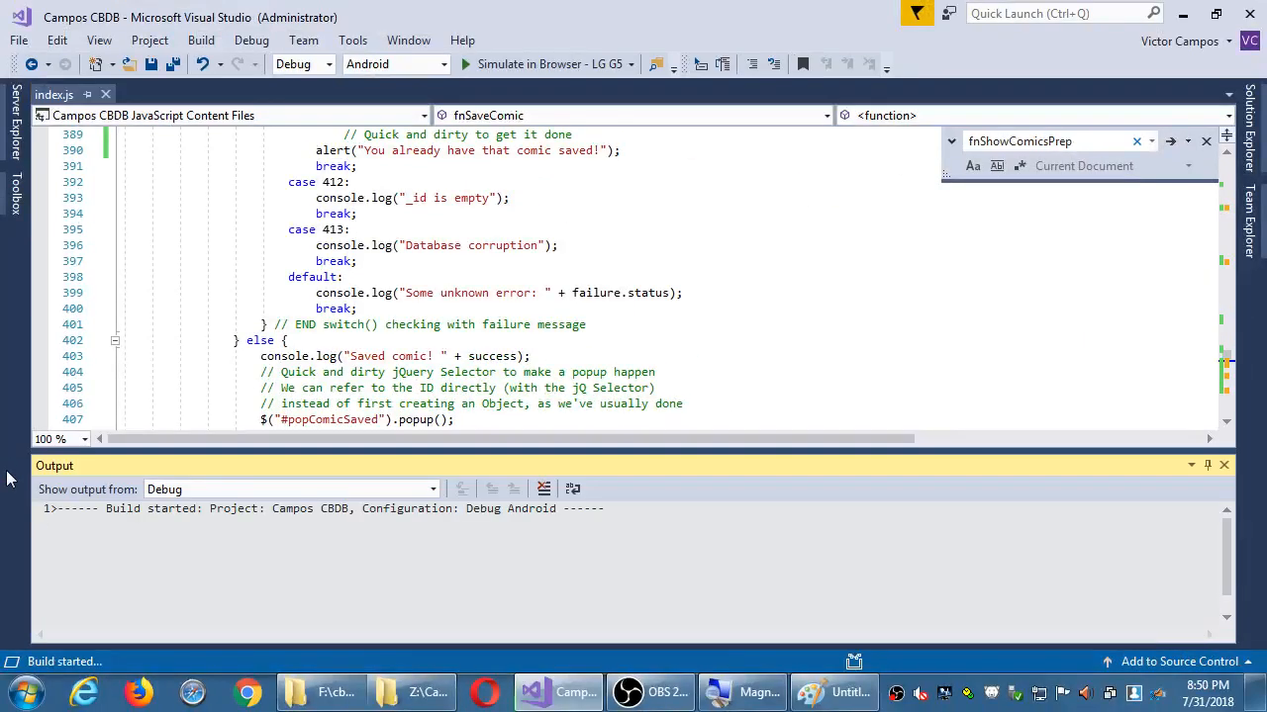
pyautogui.click(839, 693)
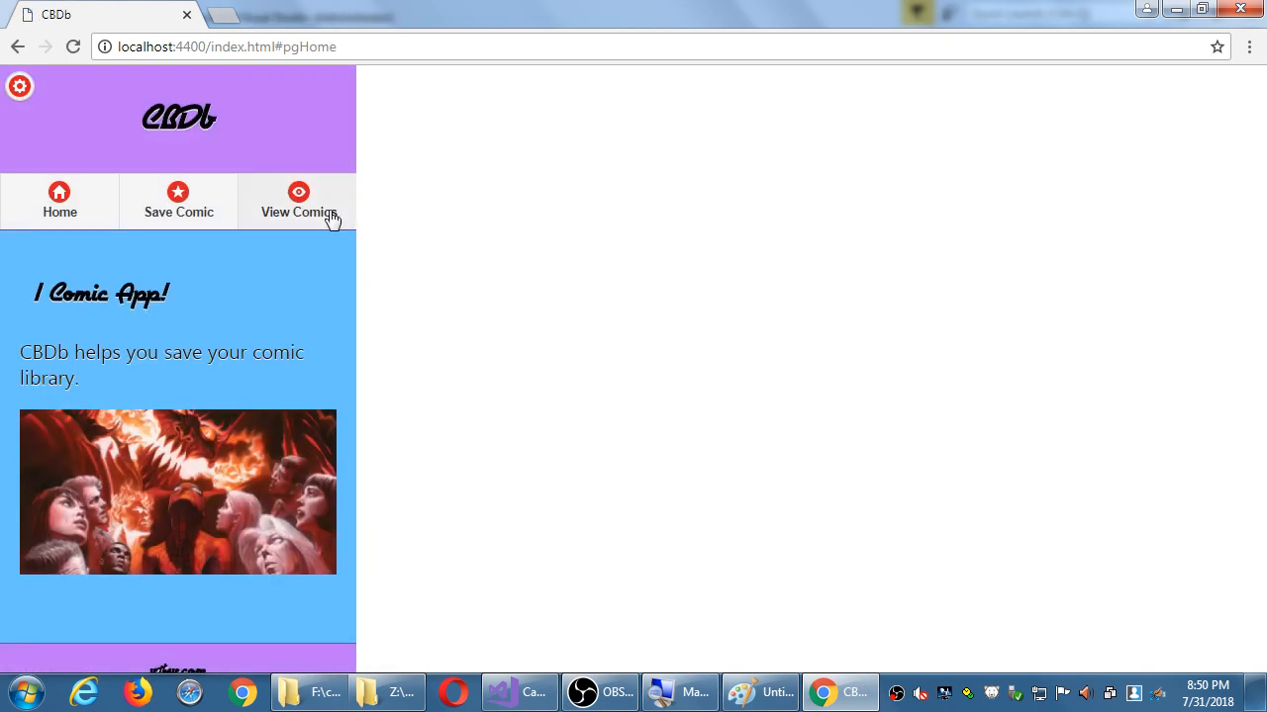
# Step: Save Zed Man, number 33, year 1980 and return to View Comics to see it listed
pyautogui.click(298, 201)
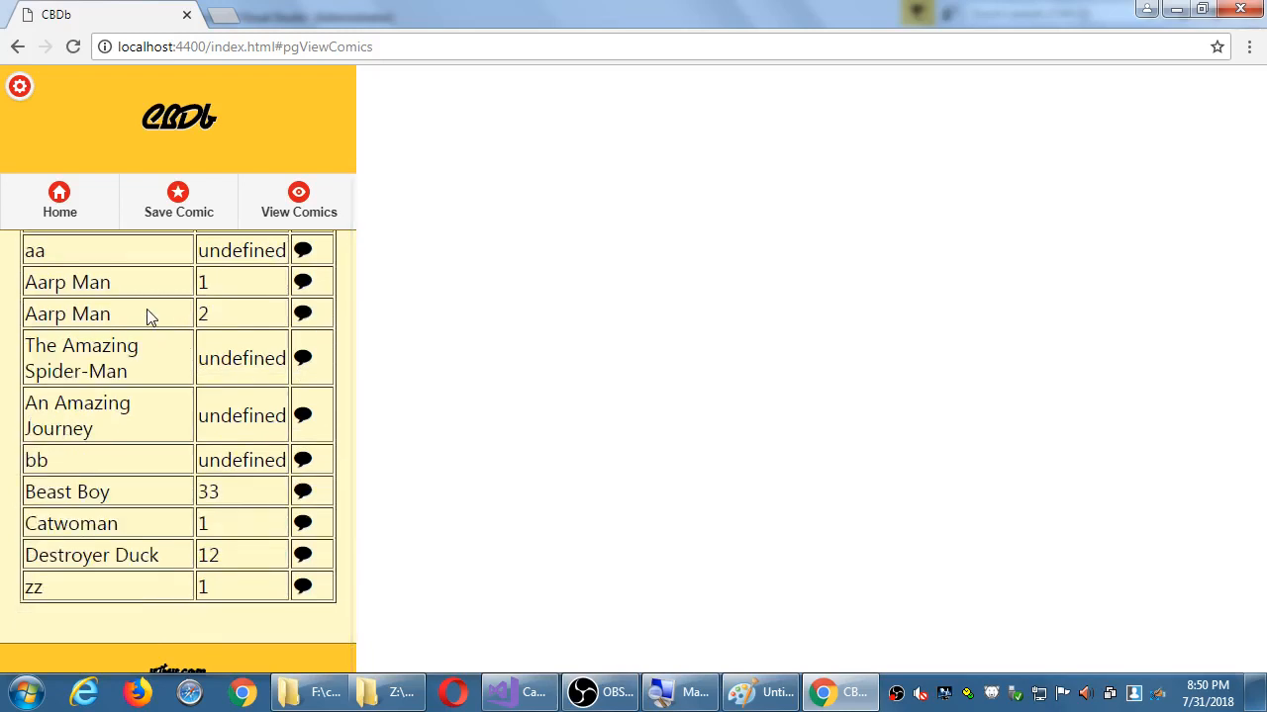
pyautogui.moveTo(71, 462)
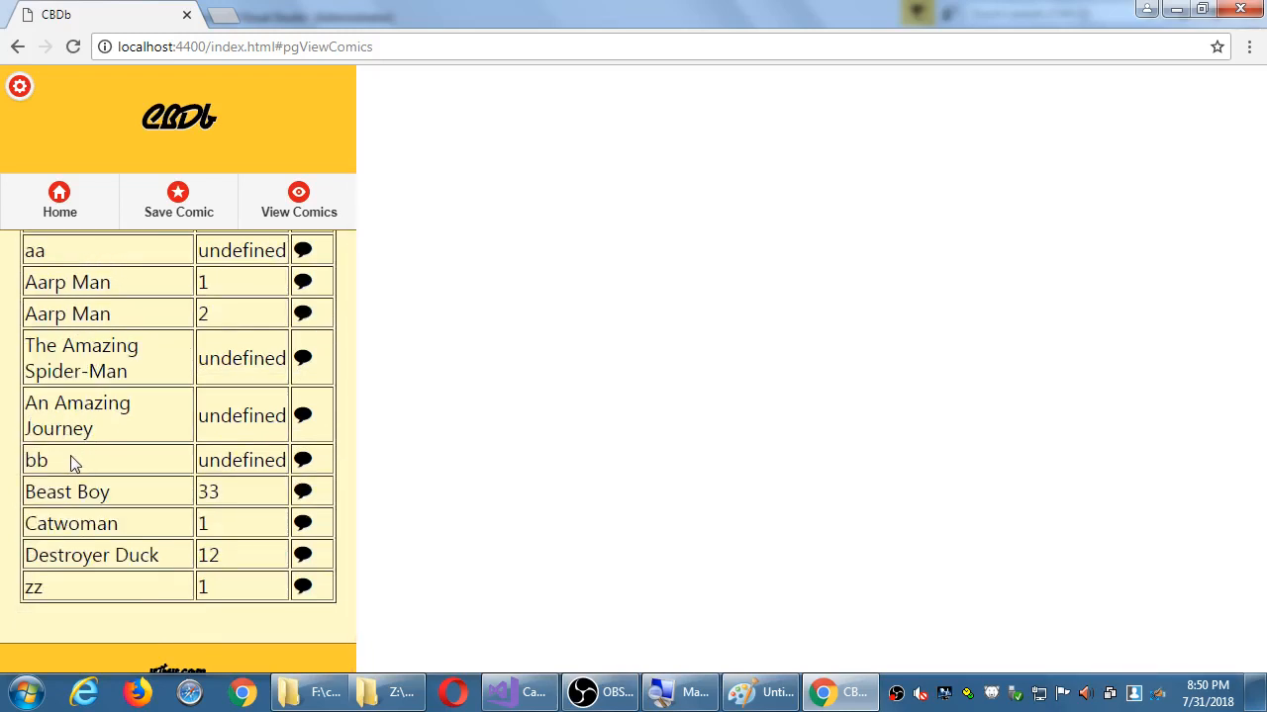
pyautogui.moveTo(78, 599)
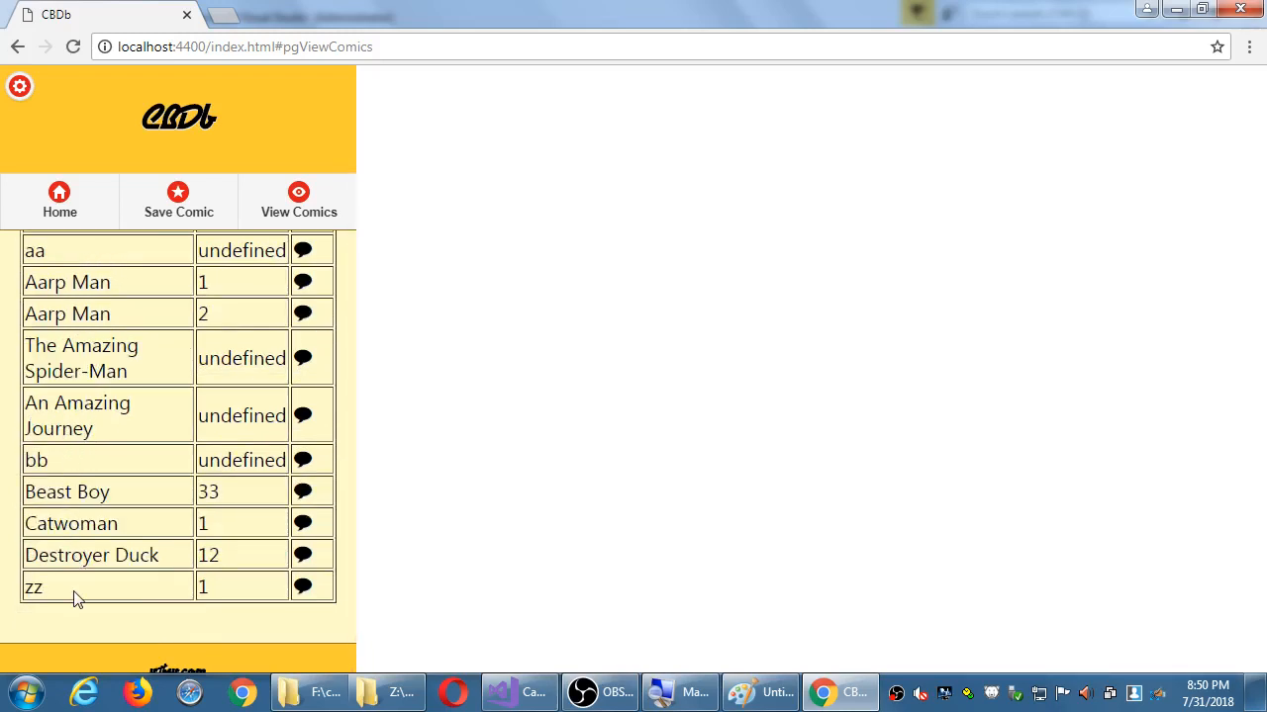
pyautogui.click(178, 200)
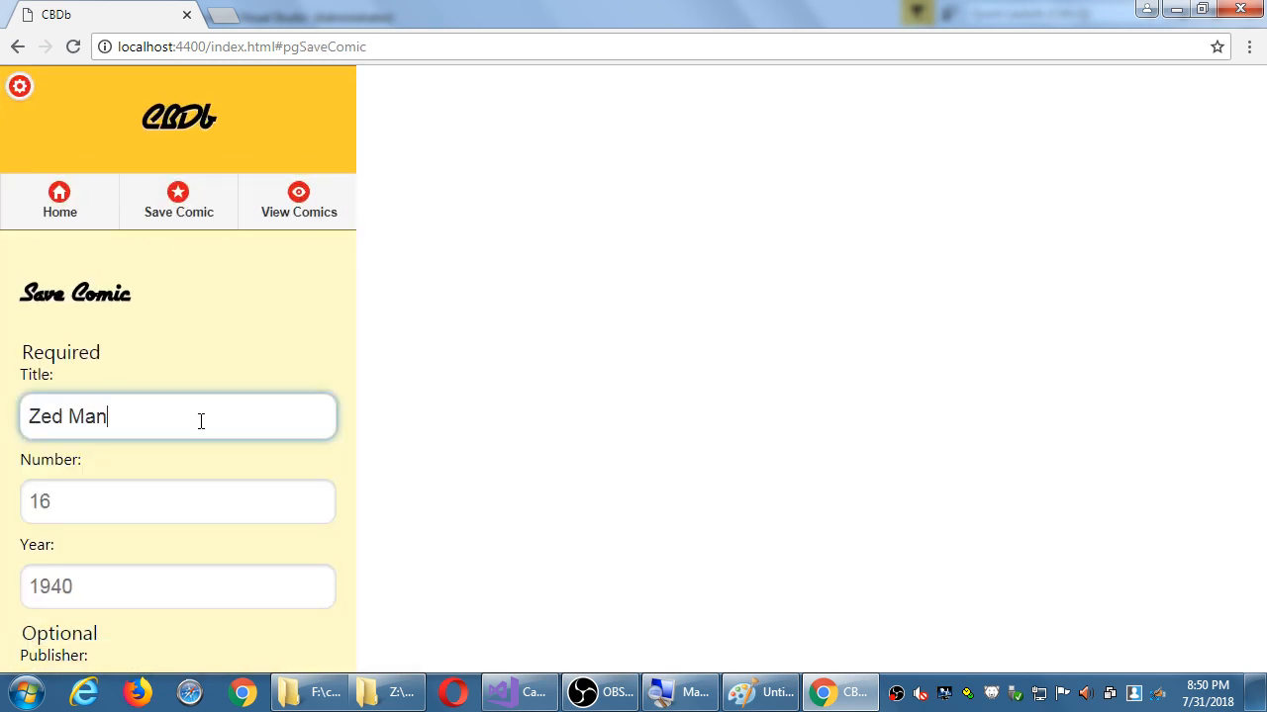
pyautogui.write('33')
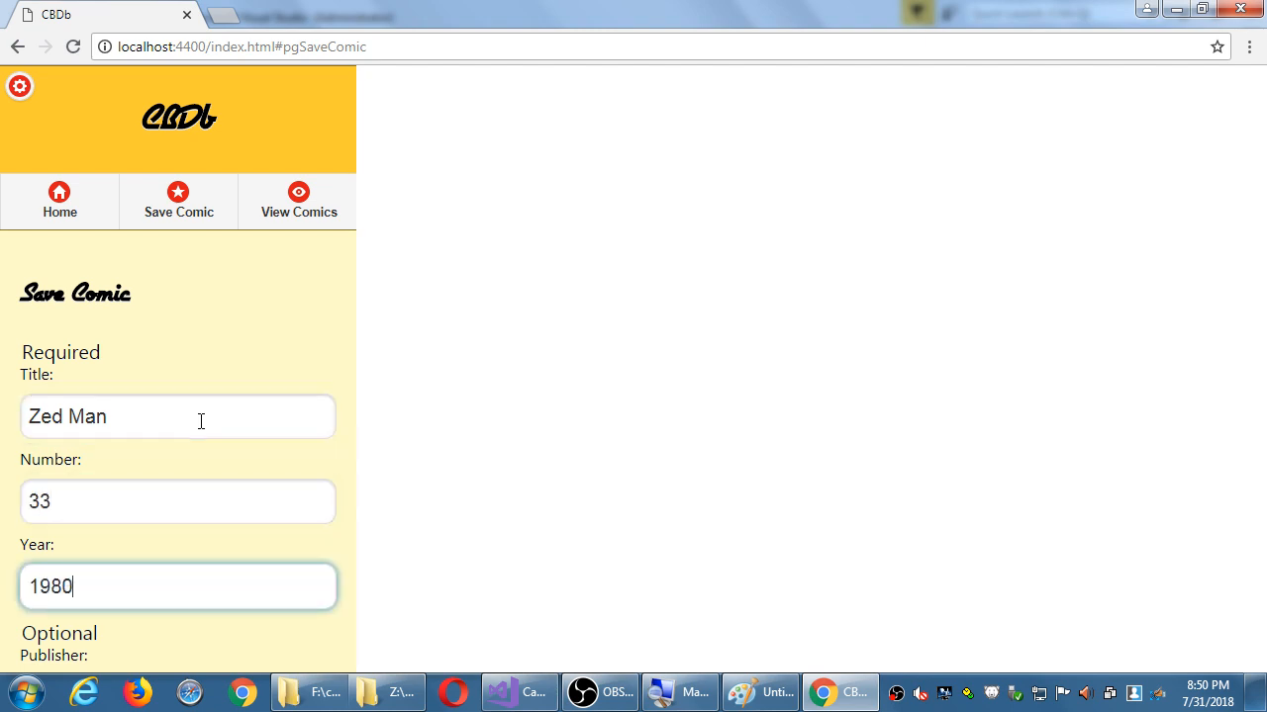
pyautogui.scroll(-3)
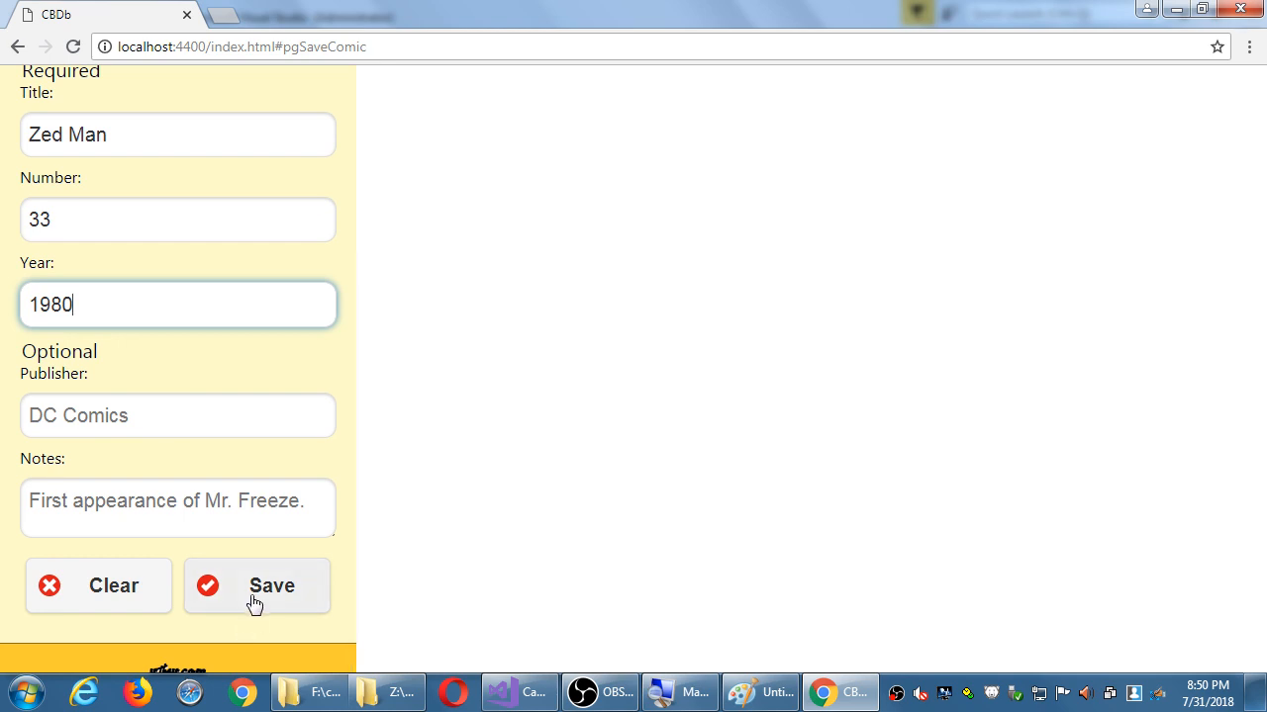
pyautogui.click(256, 586)
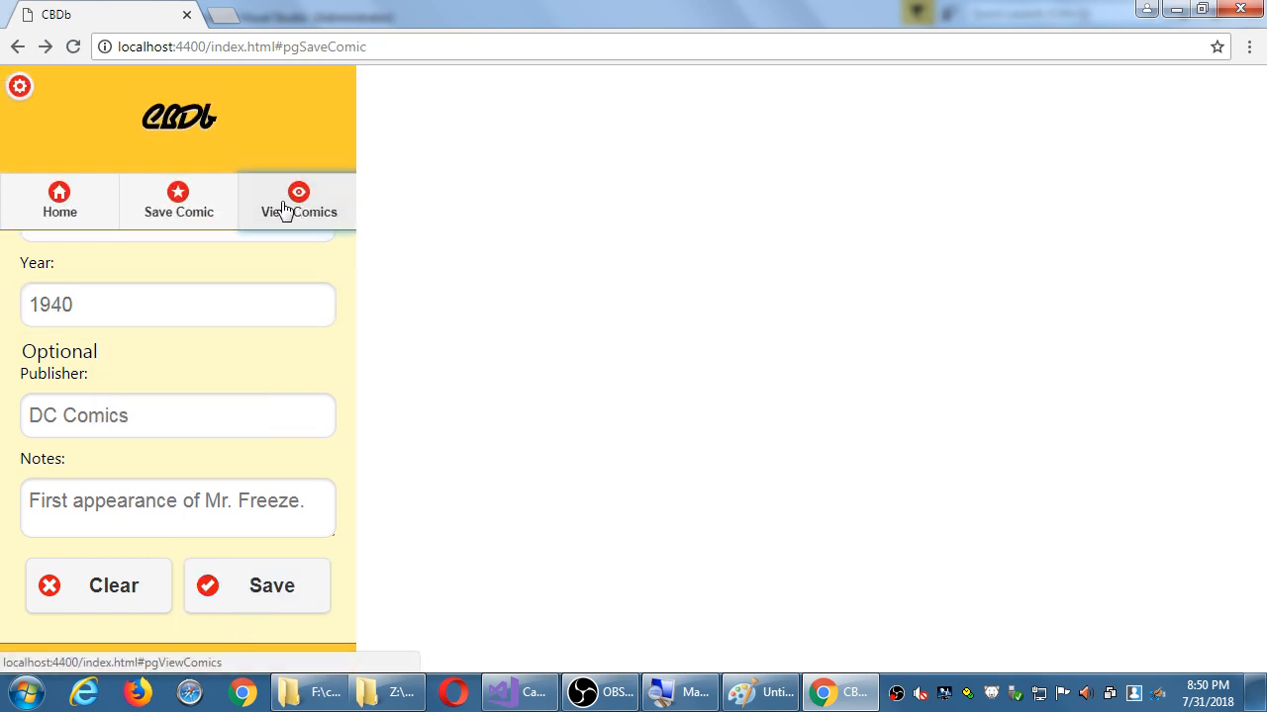
pyautogui.click(298, 201)
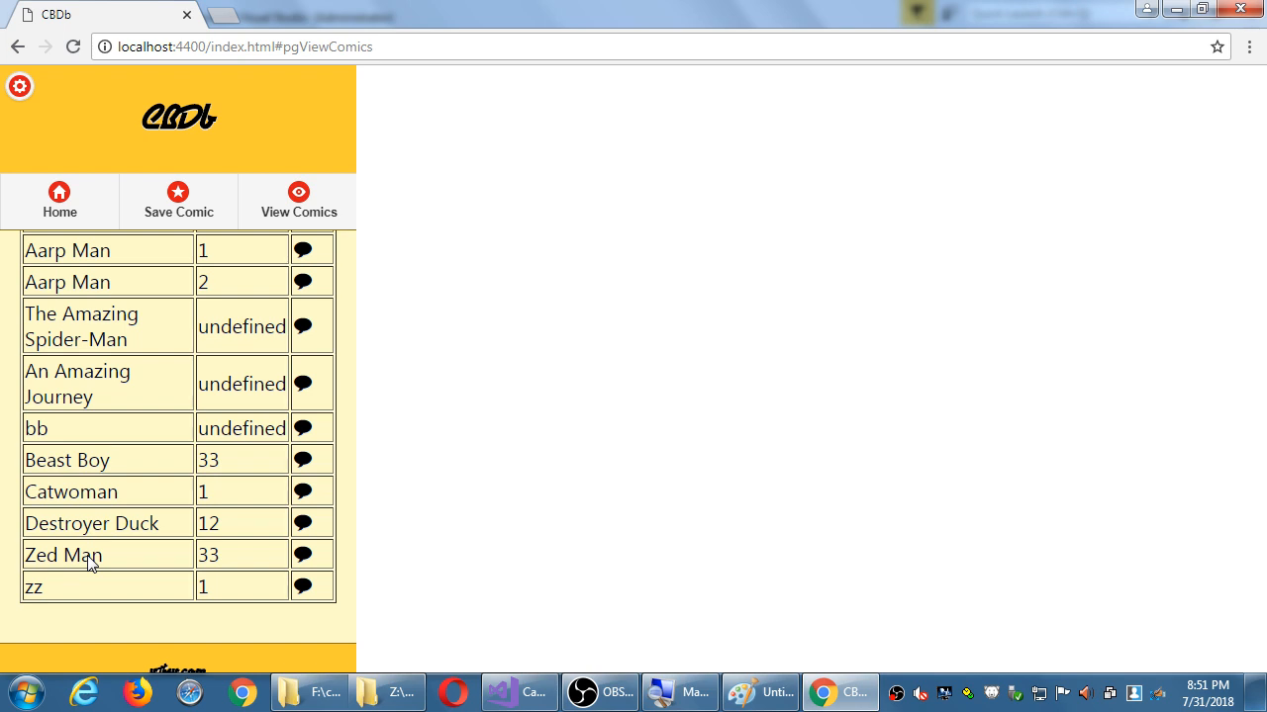
pyautogui.moveTo(304, 555)
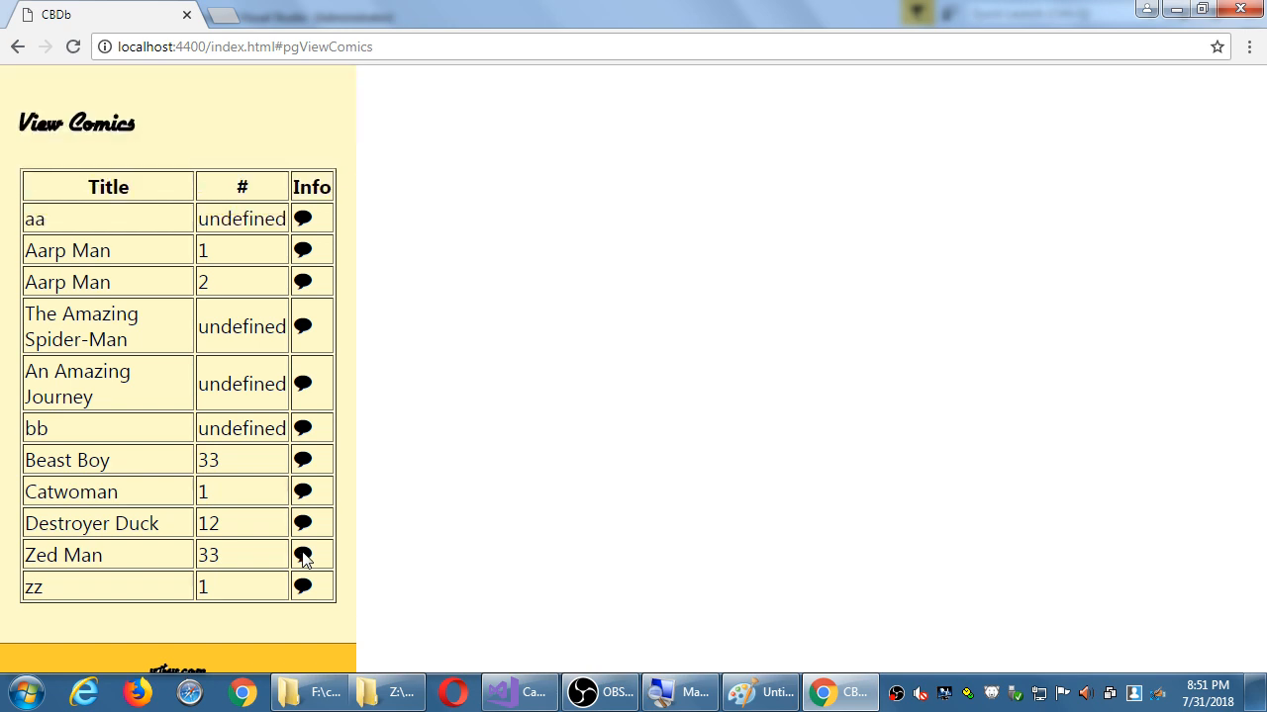
pyautogui.moveTo(144, 271)
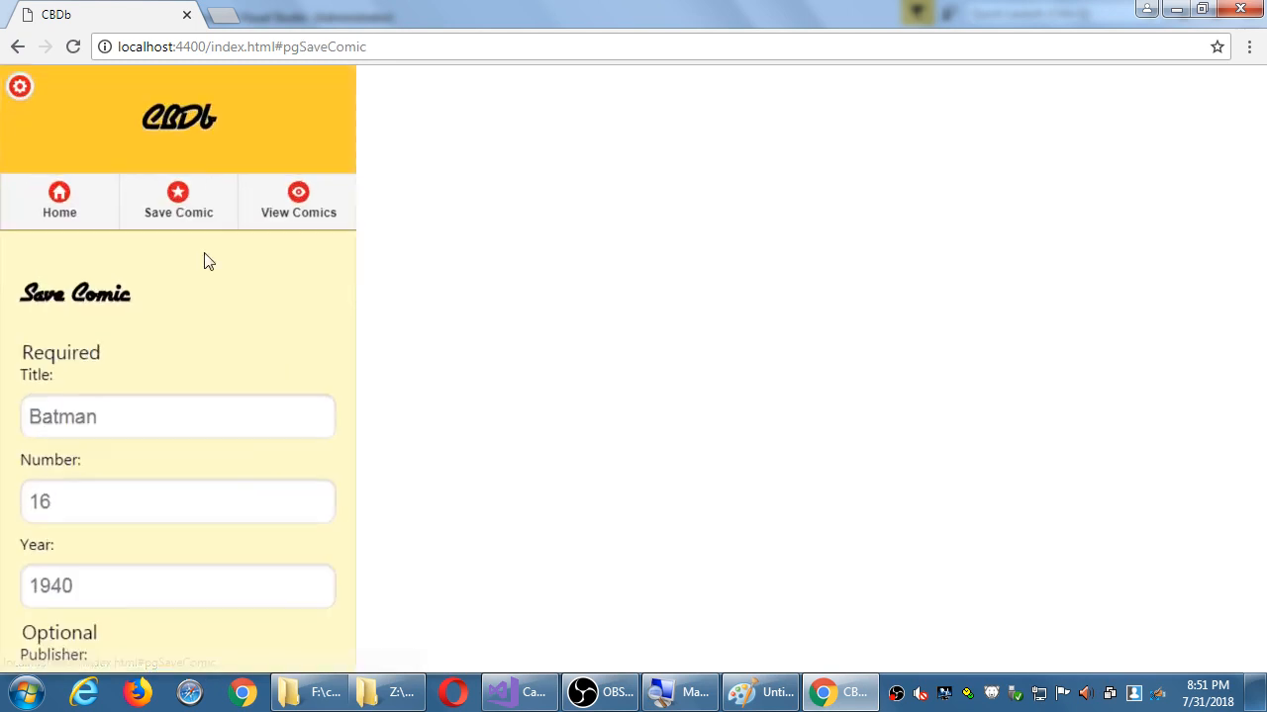
# Step: Scroll the comics table, revisit Save Comic and return to confirm Zed Man 33 is listed
pyautogui.scroll(-3)
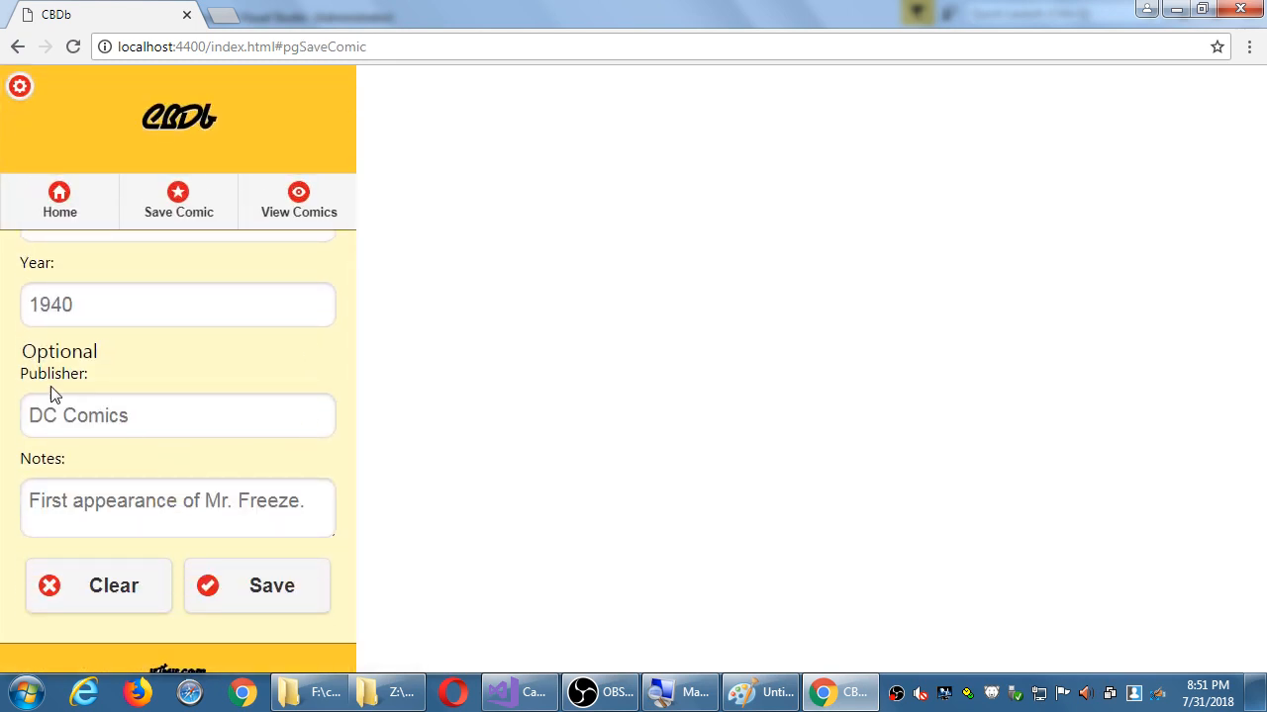
pyautogui.moveTo(92, 507)
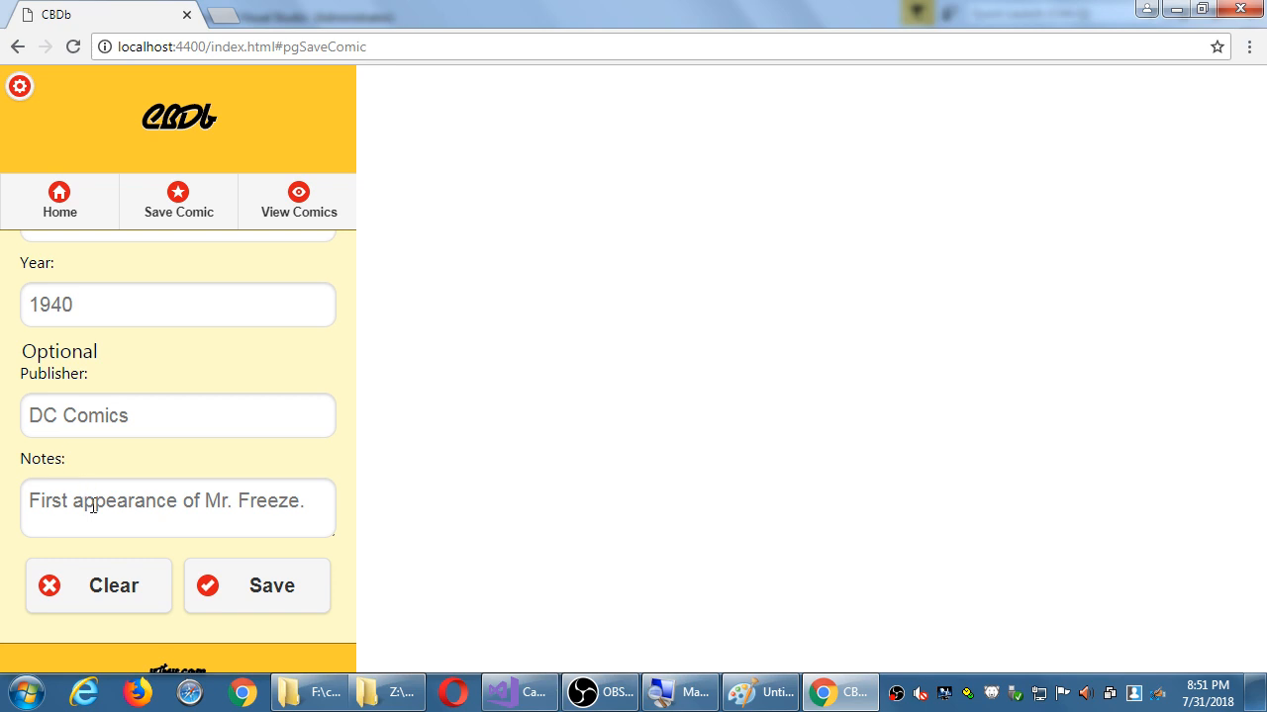
pyautogui.moveTo(122, 397)
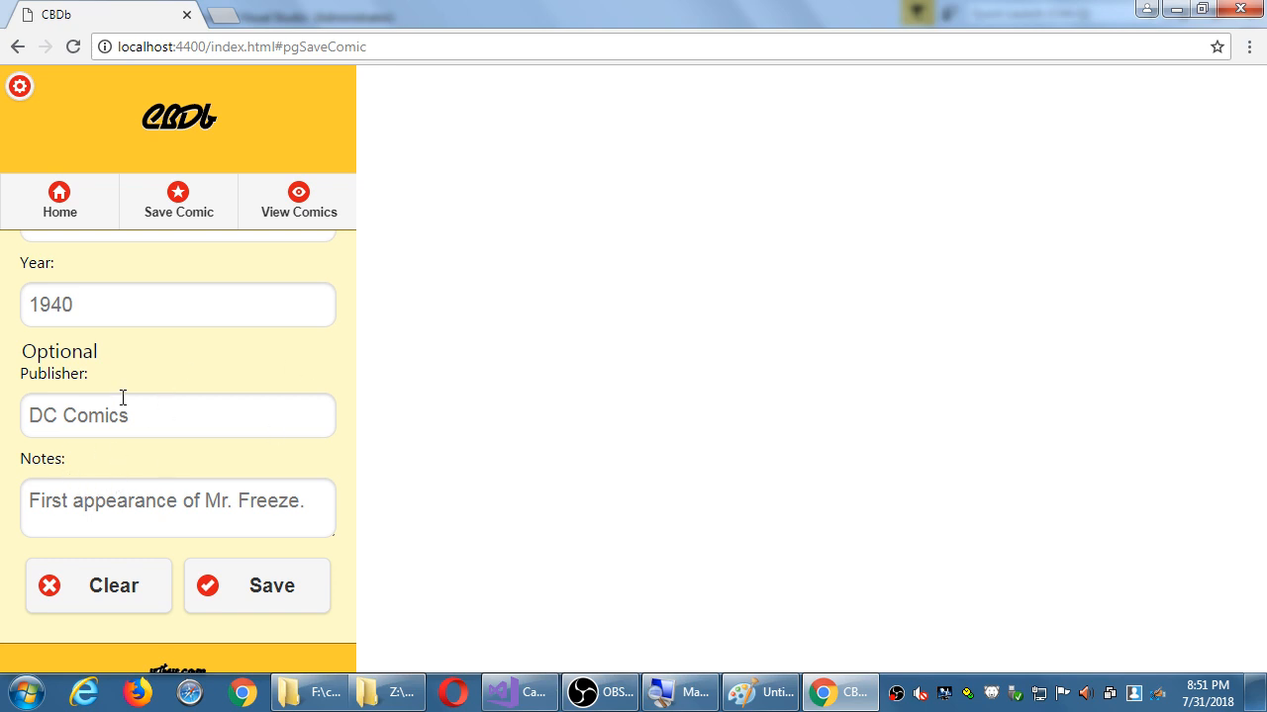
pyautogui.click(297, 203)
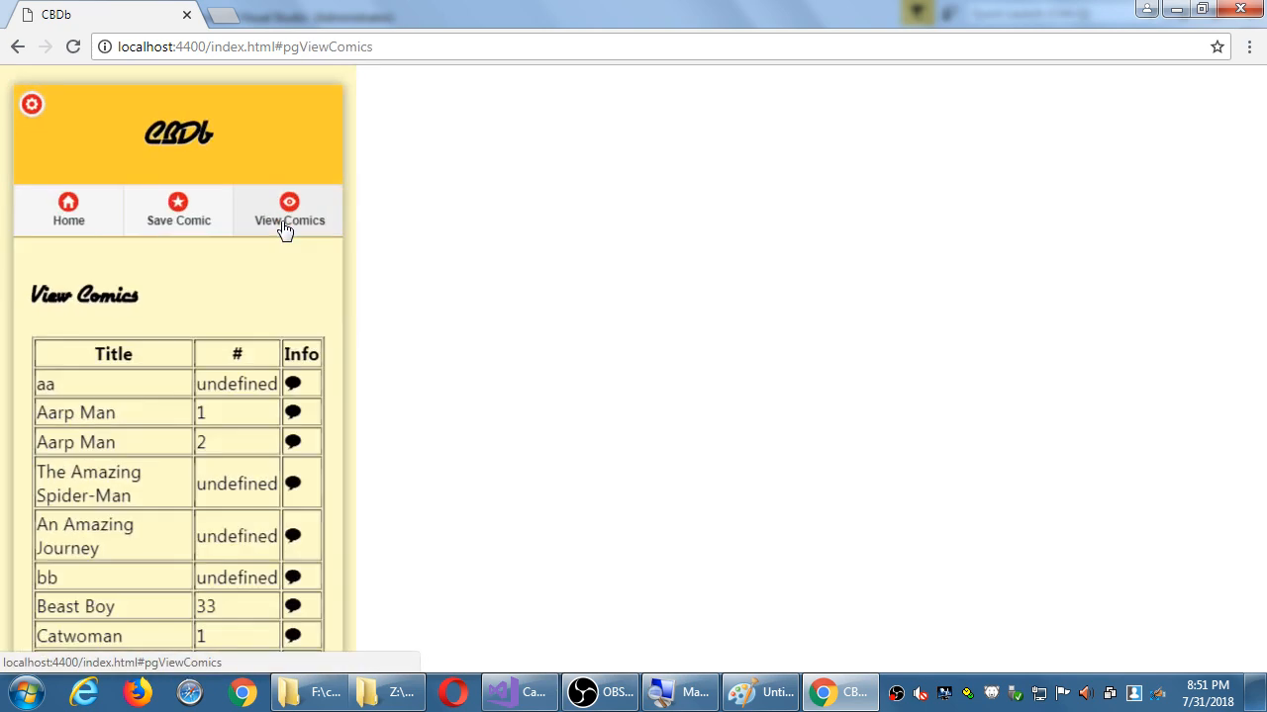
pyautogui.scroll(-3)
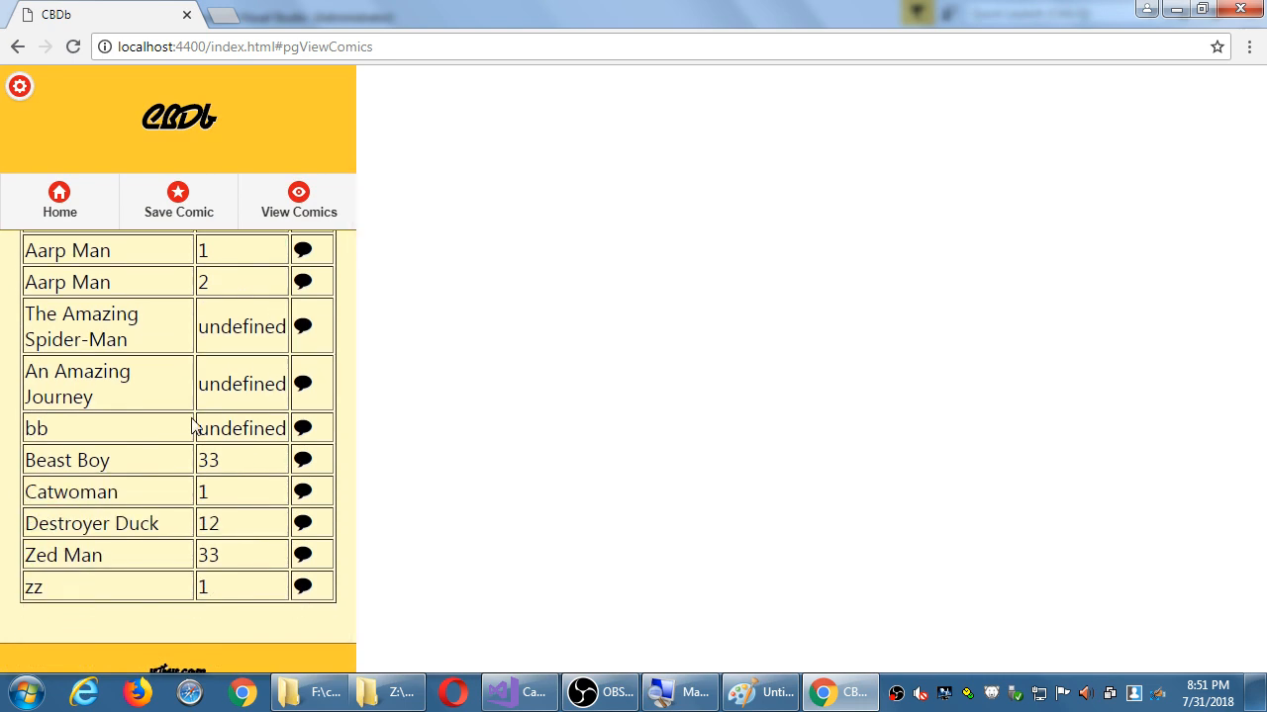
pyautogui.moveTo(224, 414)
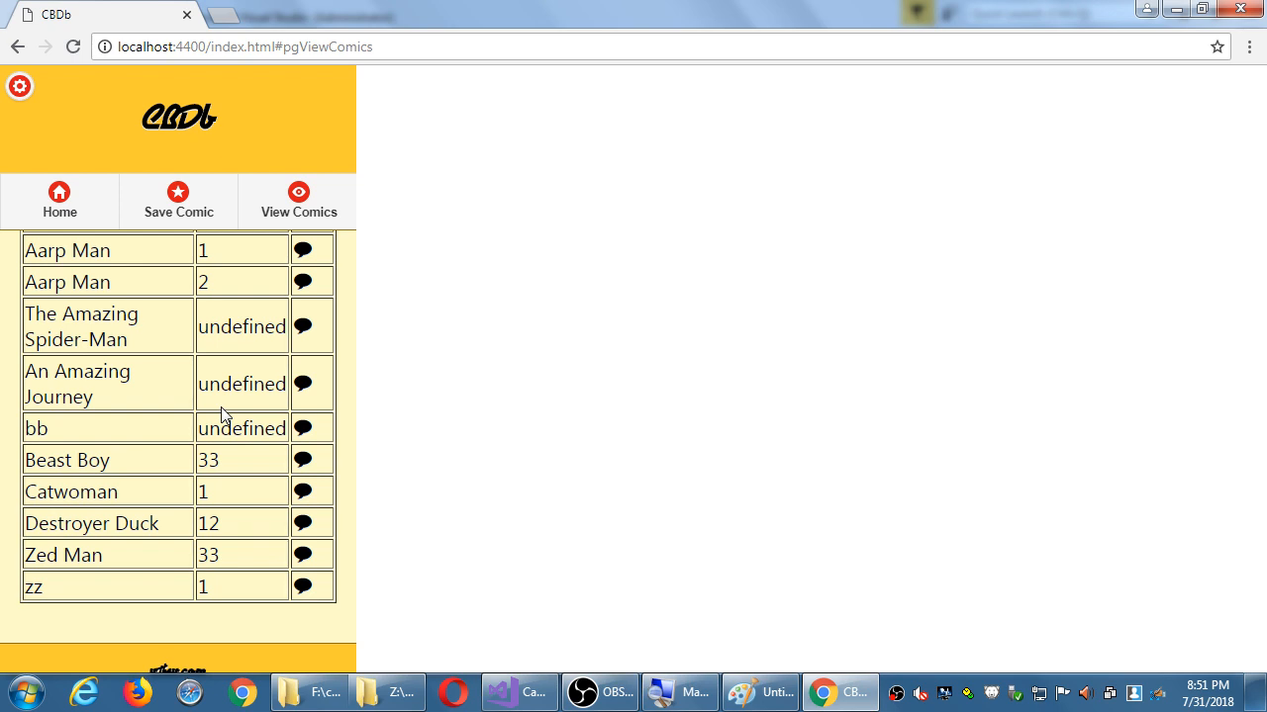
pyautogui.moveTo(313, 581)
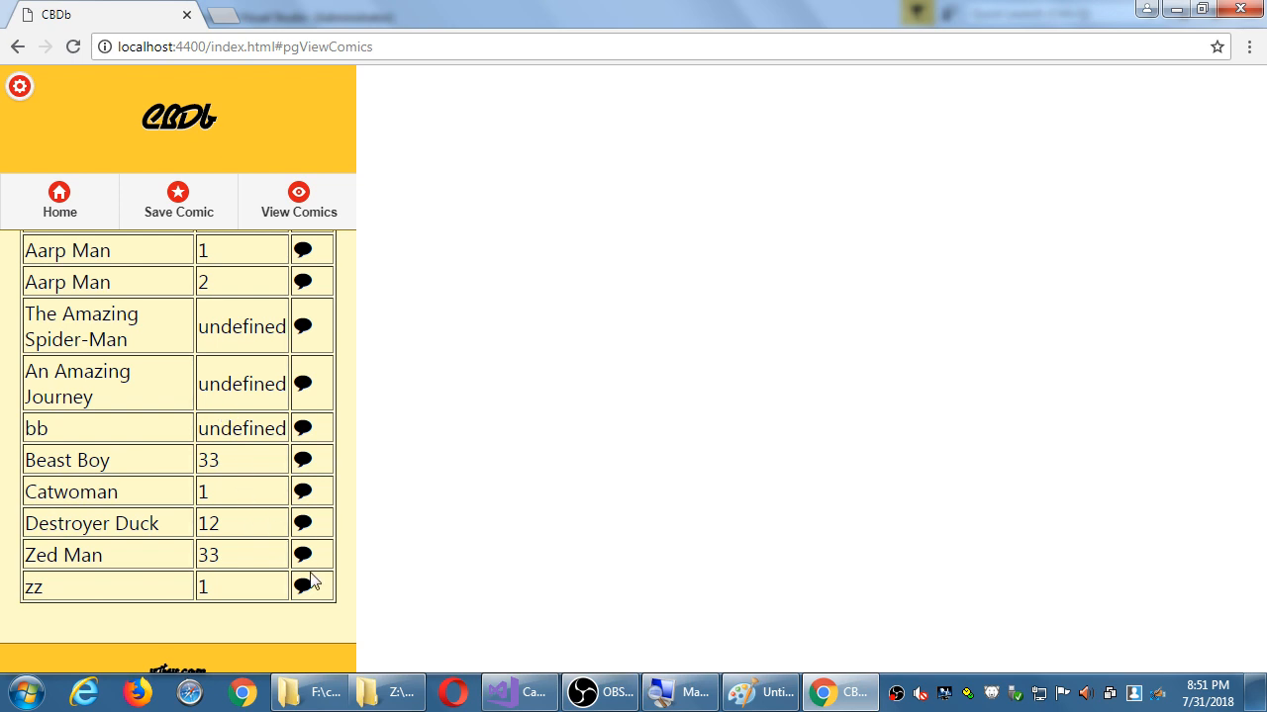
pyautogui.moveTo(309, 598)
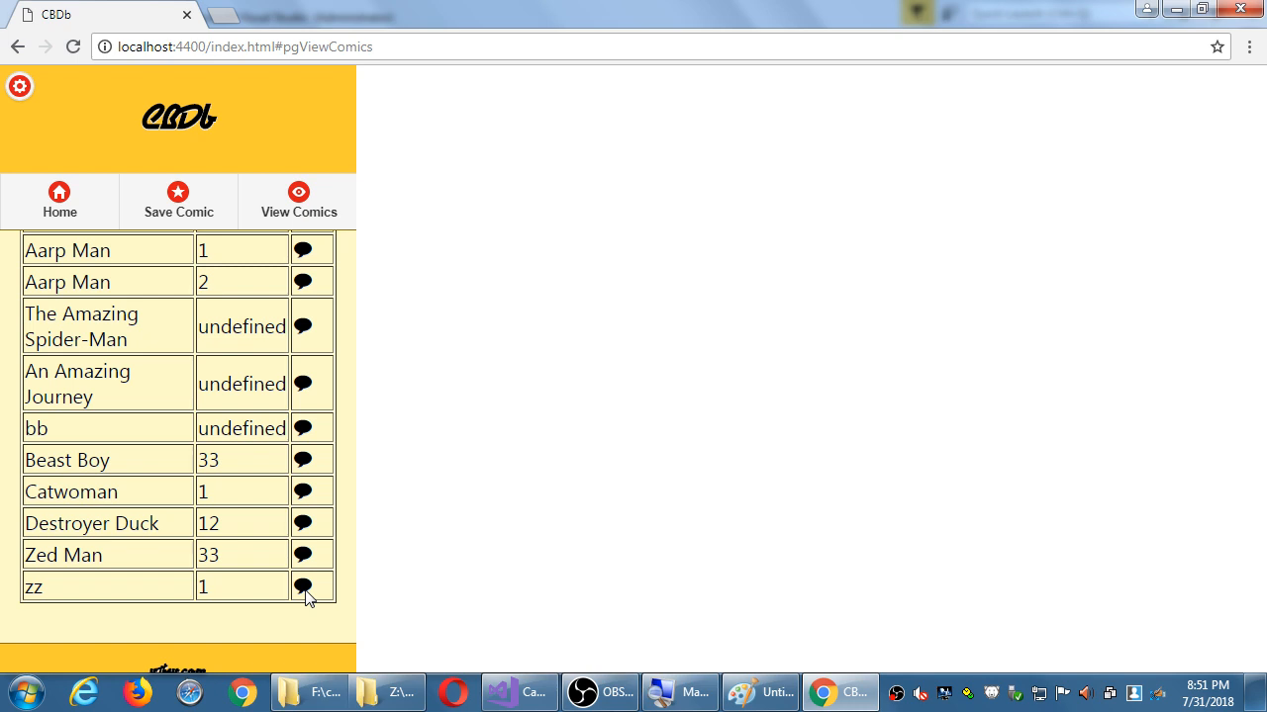
pyautogui.moveTo(310, 561)
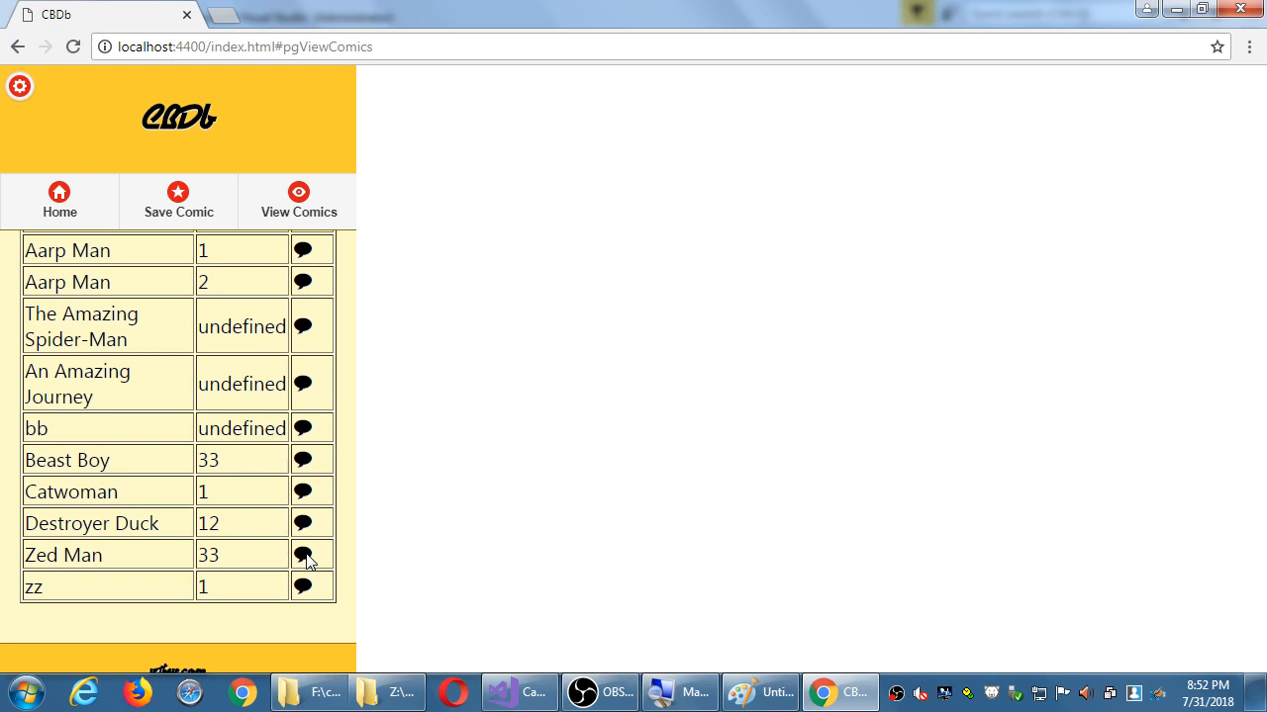
pyautogui.moveTo(738, 146)
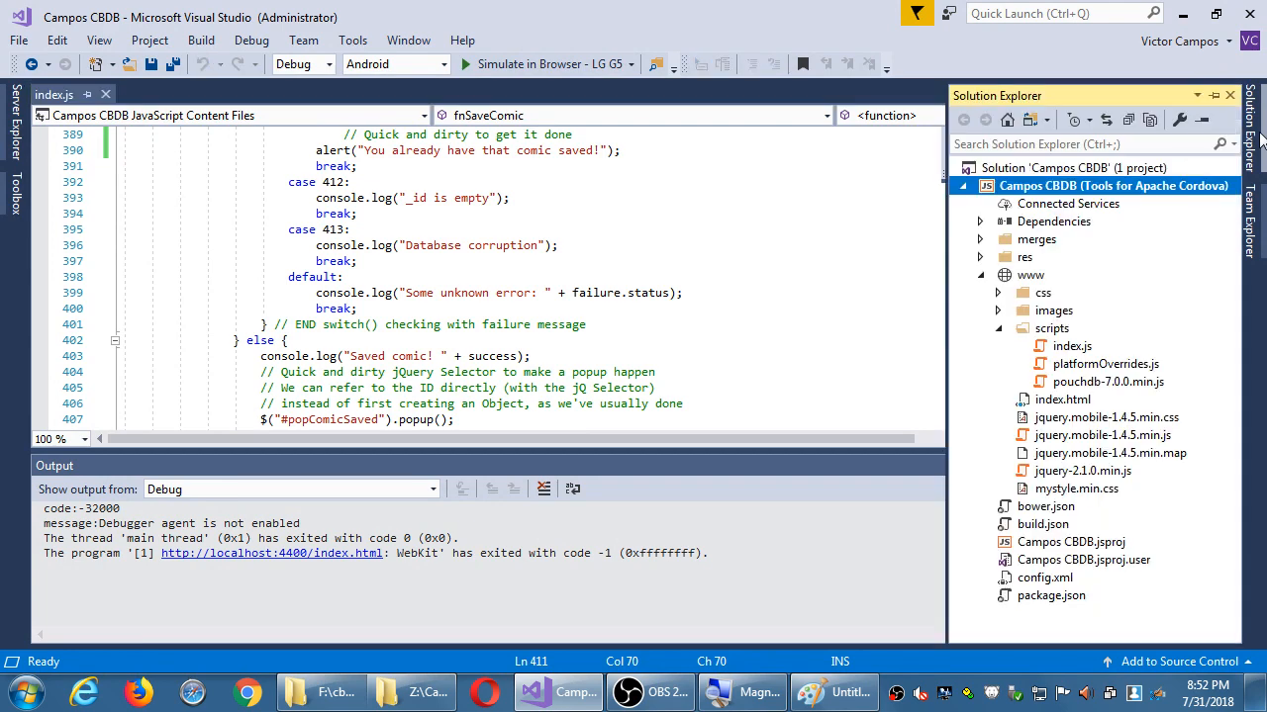
pyautogui.moveTo(1033, 400)
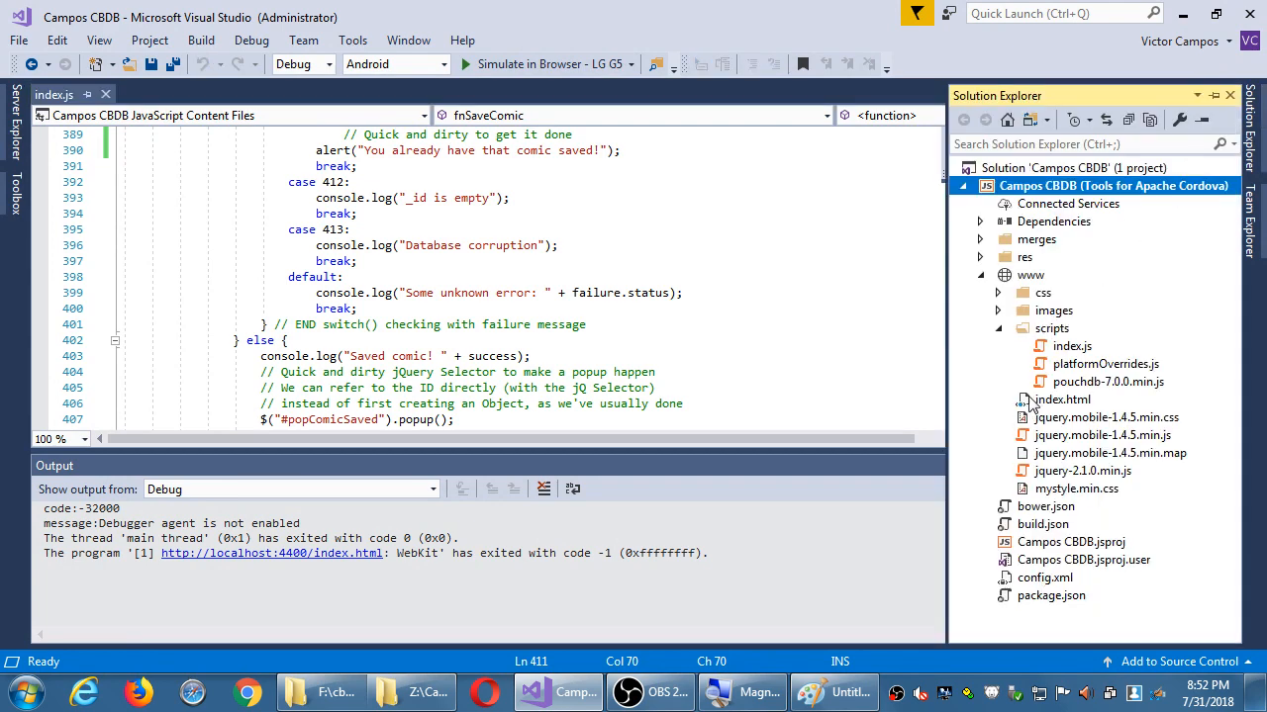
# Step: Open index.html and scroll past the View Comics screen to the Template Screen markup
pyautogui.doubleClick(1063, 399)
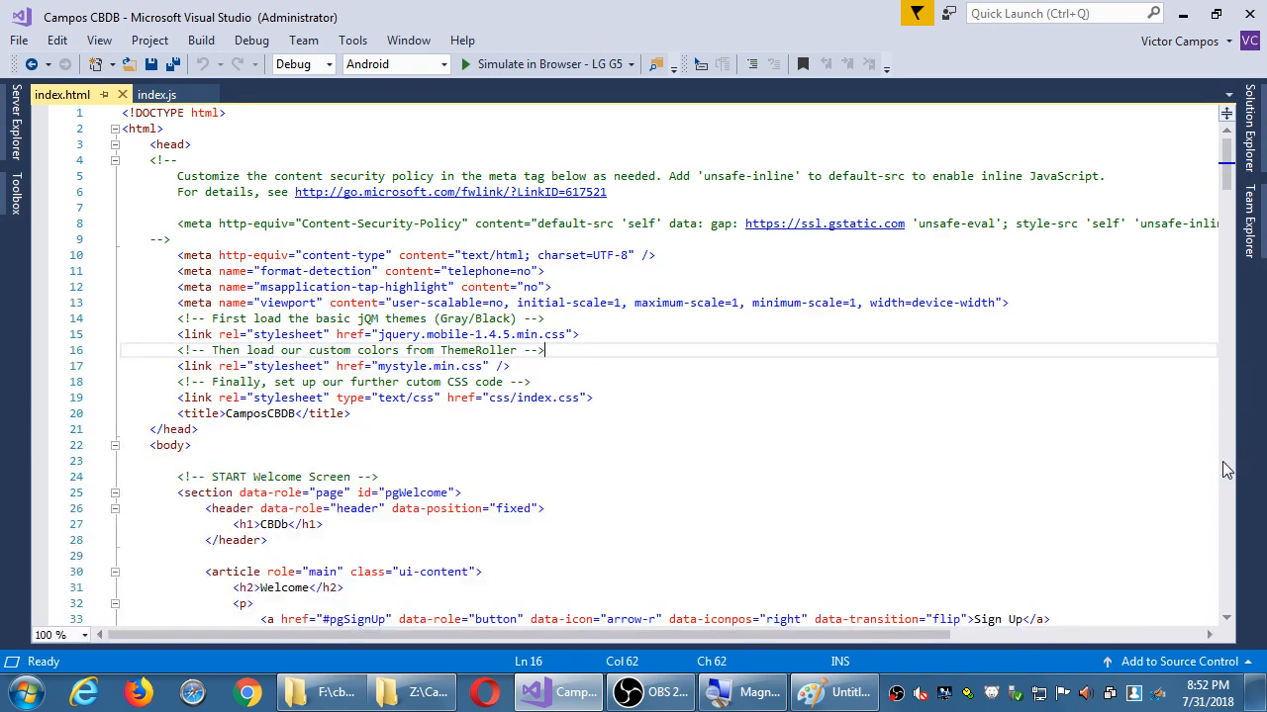
pyautogui.moveTo(1217, 462)
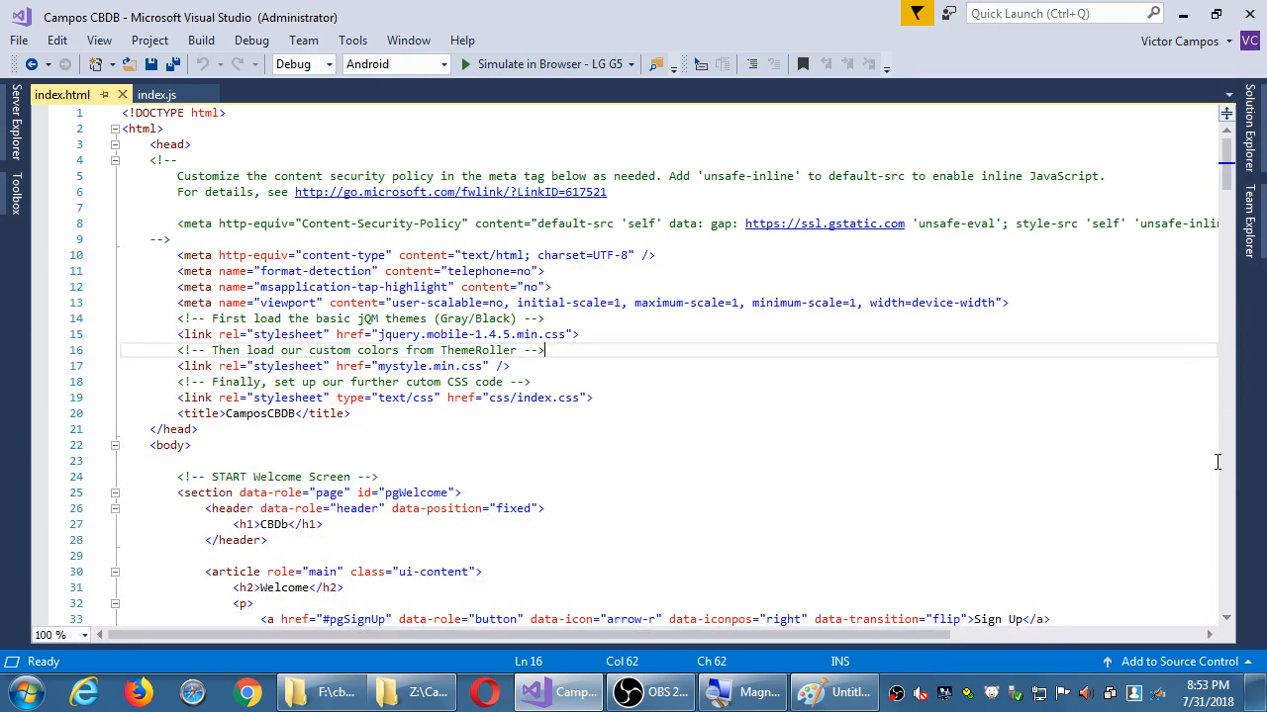
pyautogui.scroll(-3)
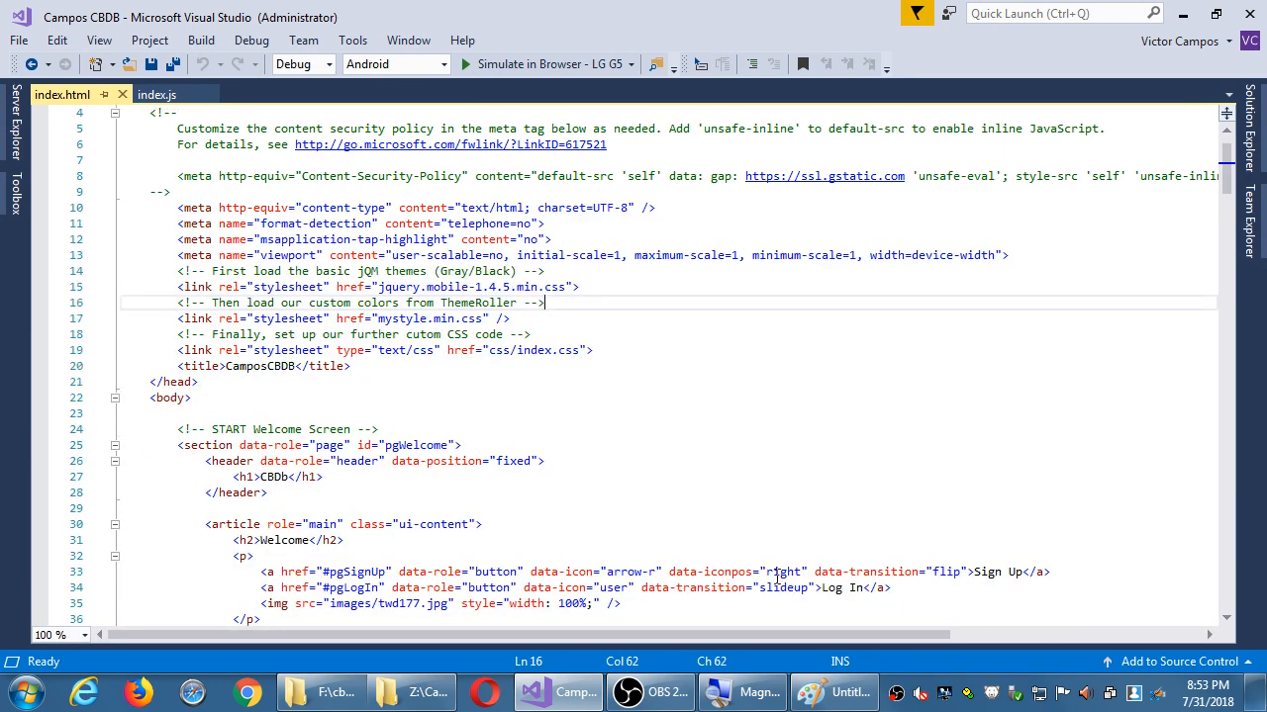
pyautogui.scroll(-3)
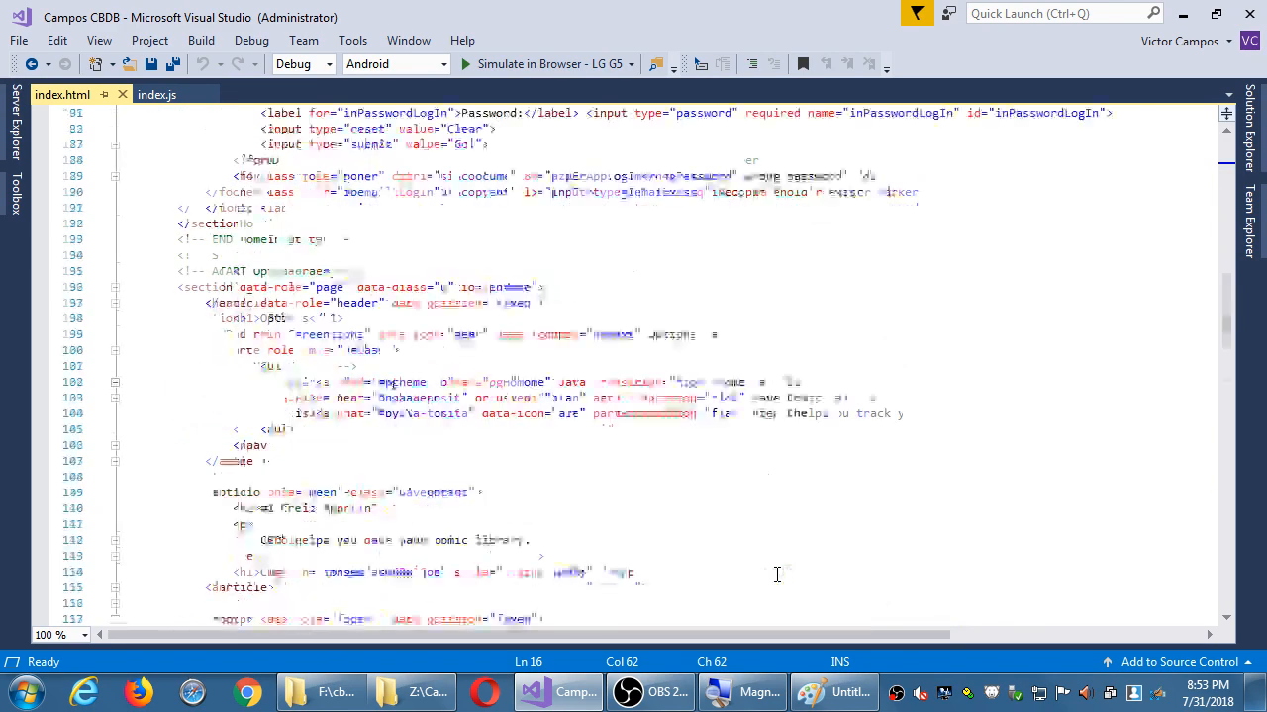
pyautogui.scroll(-3)
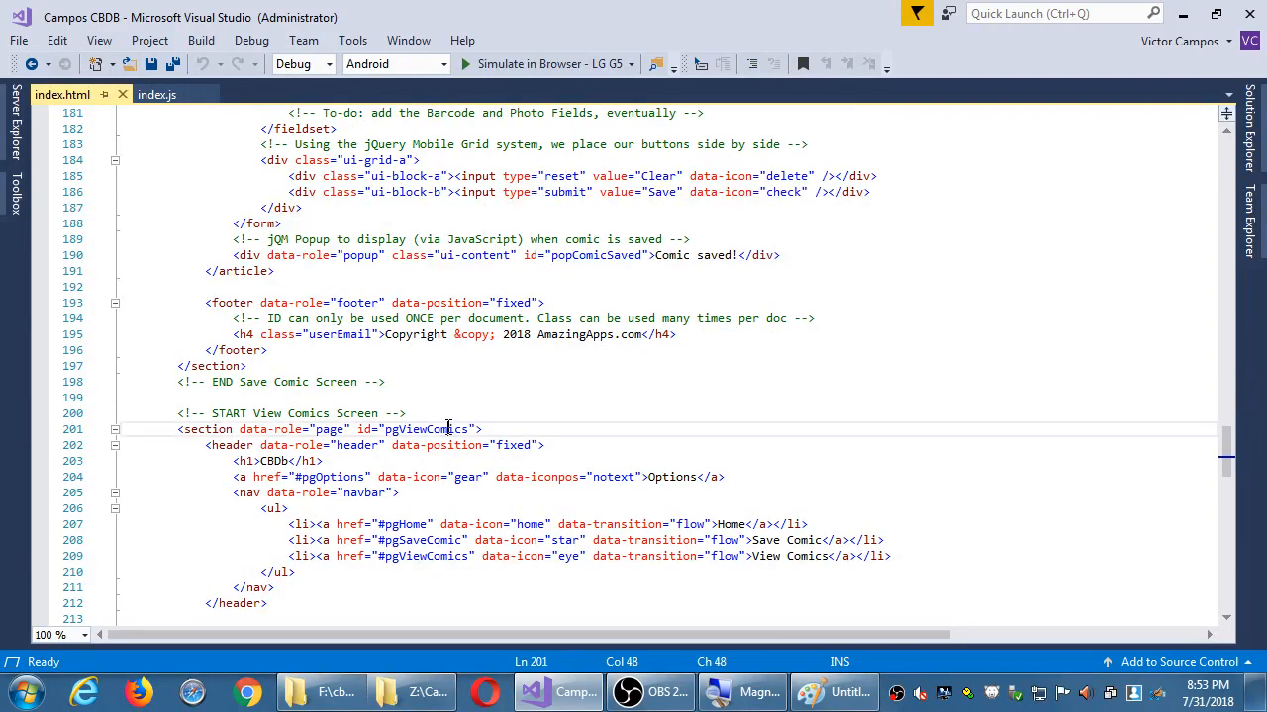
pyautogui.scroll(-3)
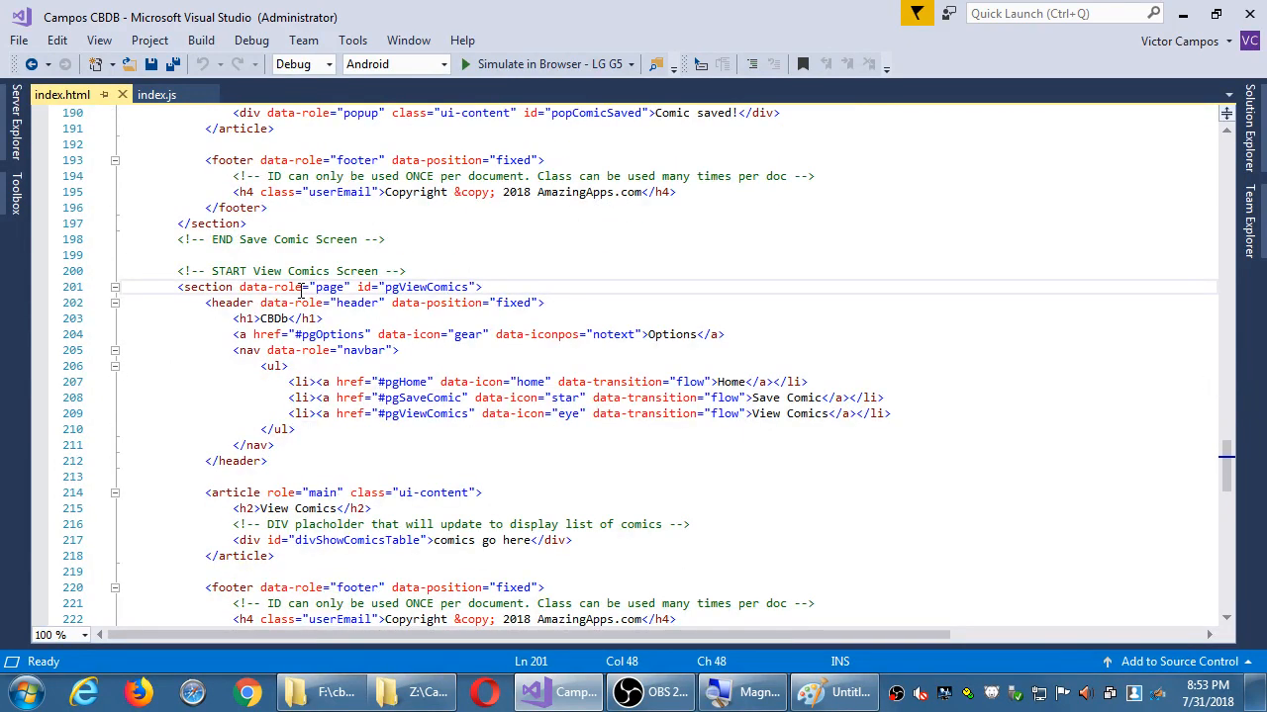
pyautogui.scroll(-3)
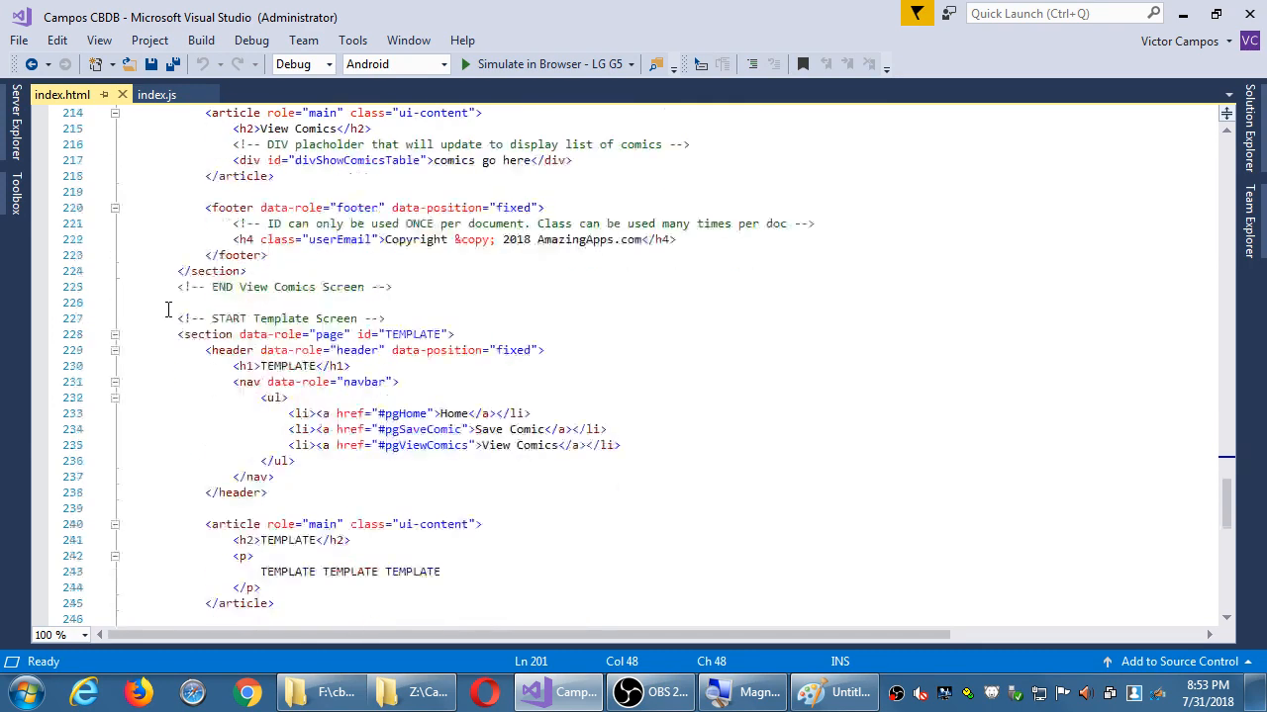
pyautogui.scroll(-3)
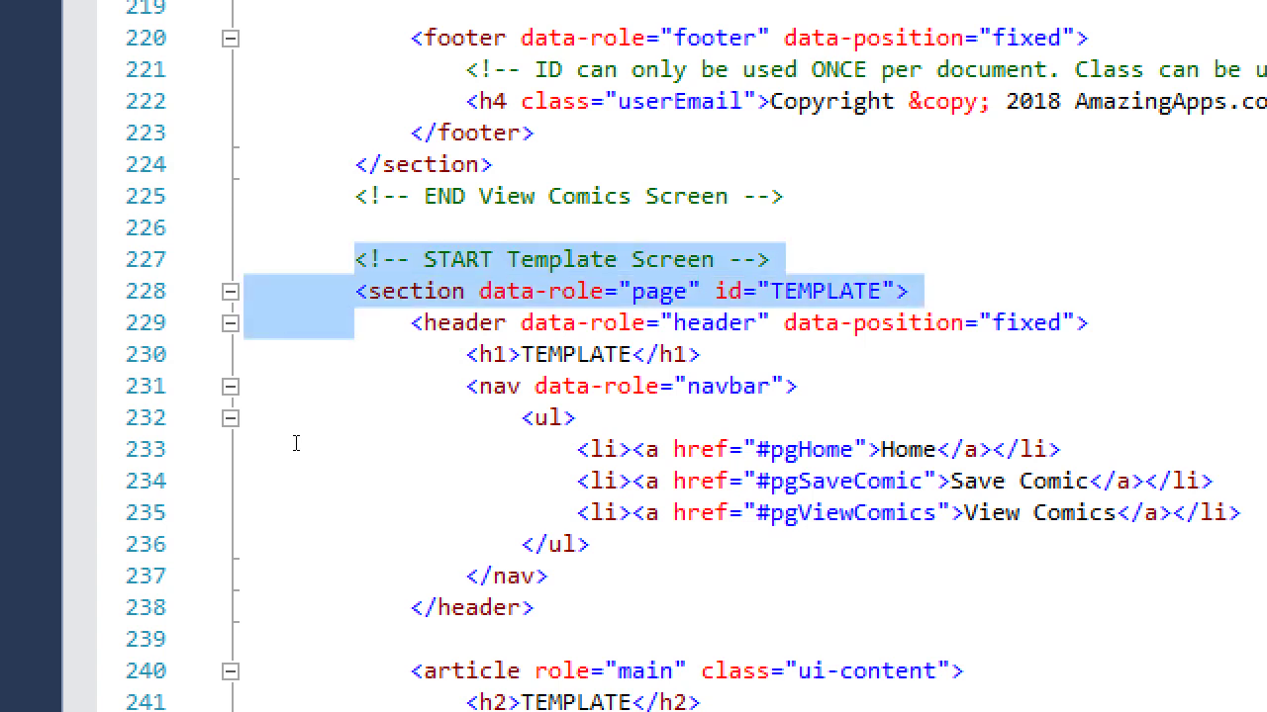
# Step: Label the copied section's opening comment as START View Comics Info Screen
pyautogui.scroll(-3)
pyautogui.write('View Comics')
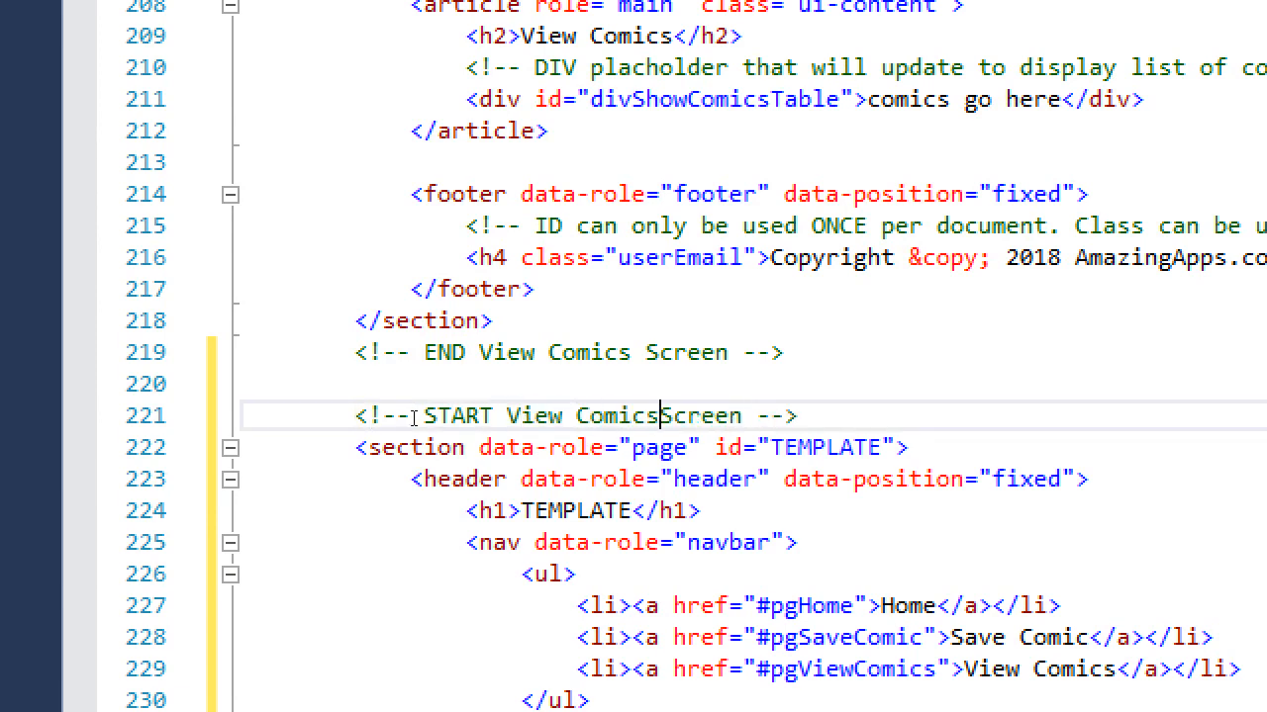
pyautogui.write('Info')
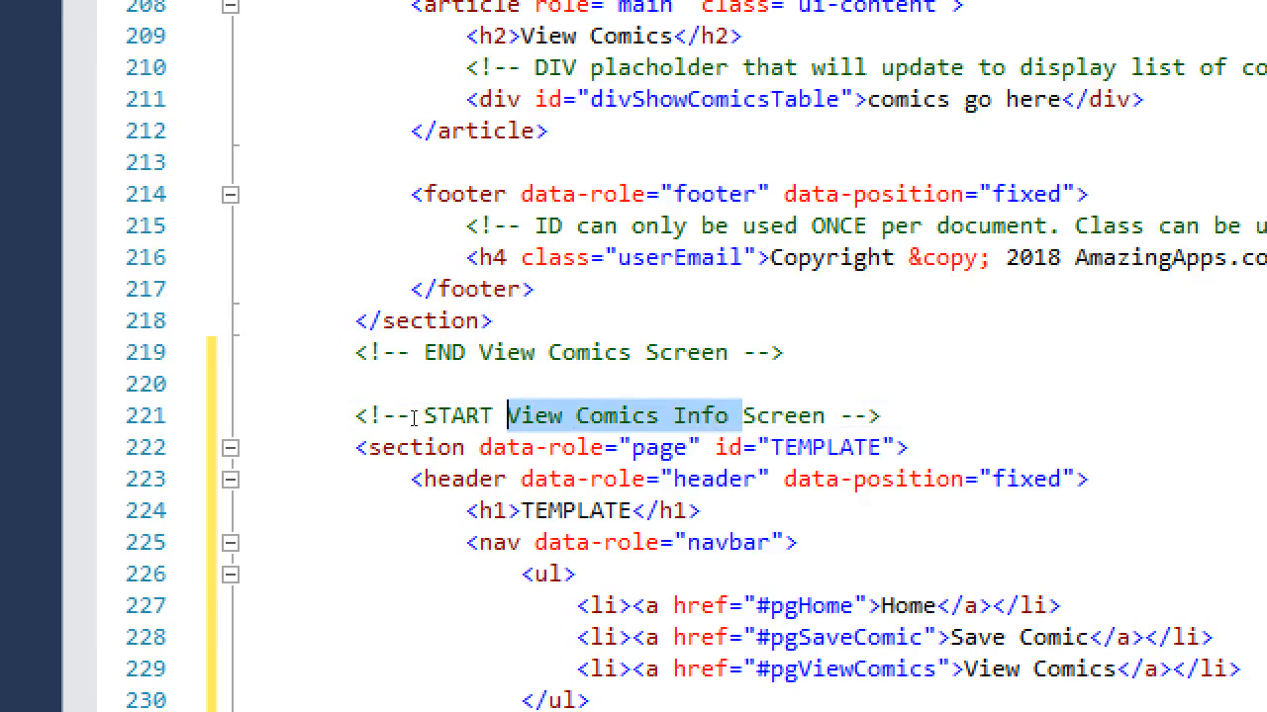
pyautogui.scroll(-3)
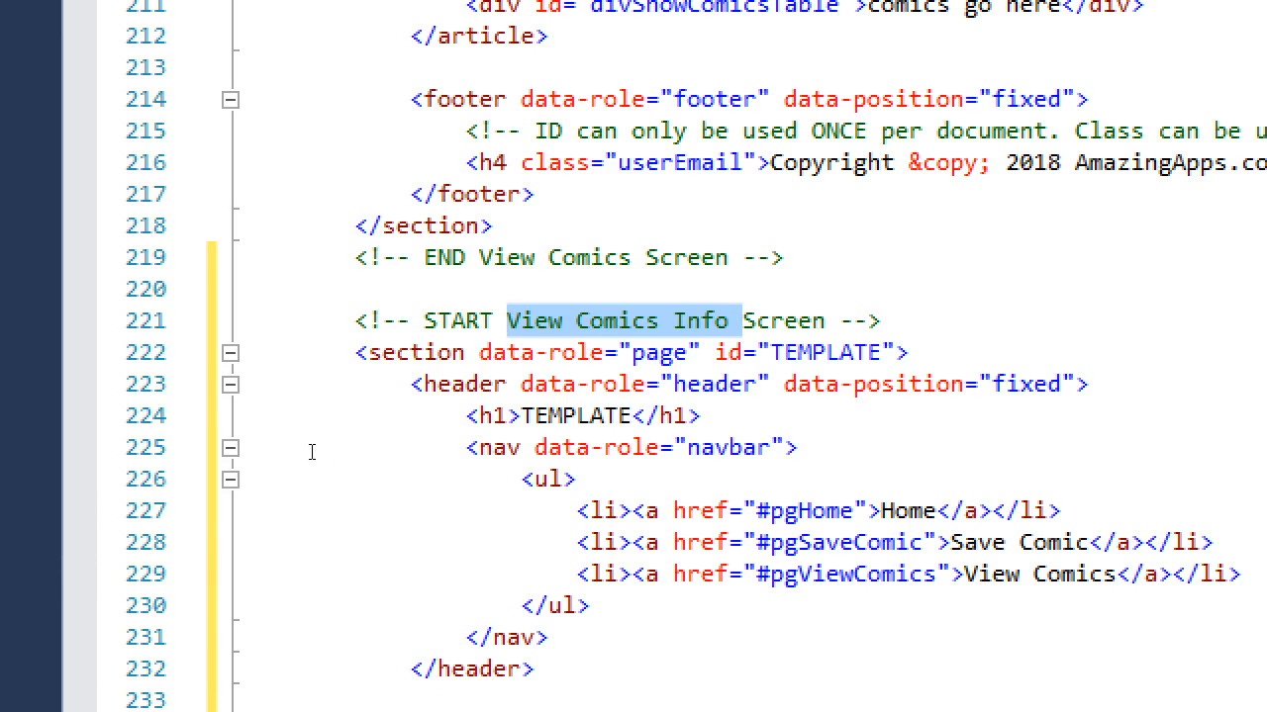
pyautogui.moveTo(318, 415)
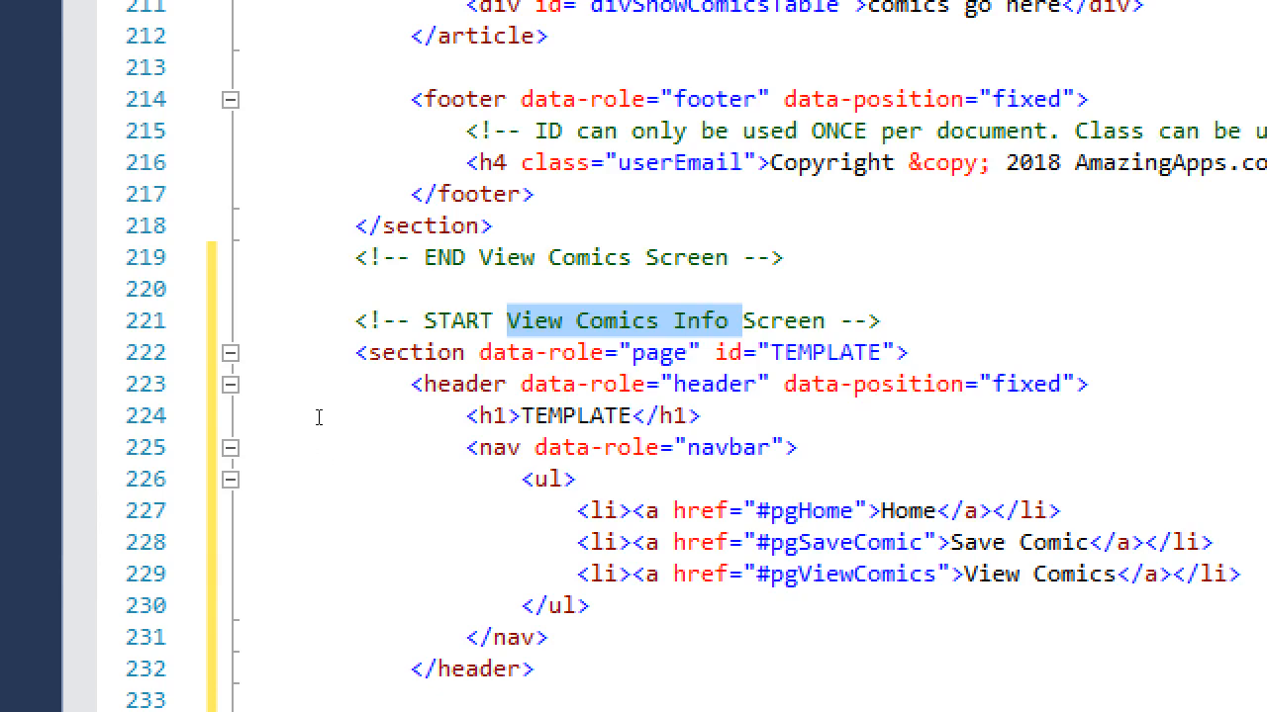
pyautogui.scroll(-3)
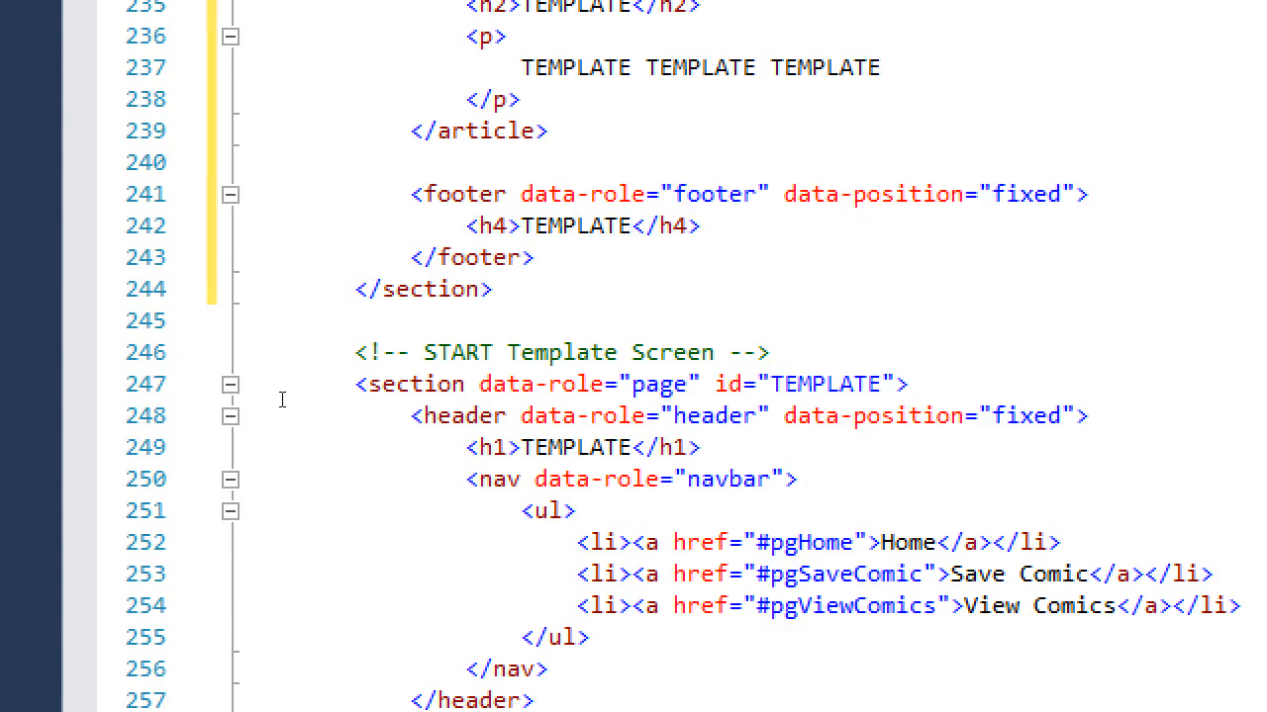
# Step: Close the copied section with the comment <!-- END View Comics Info Screen -->
pyautogui.scroll(-3)
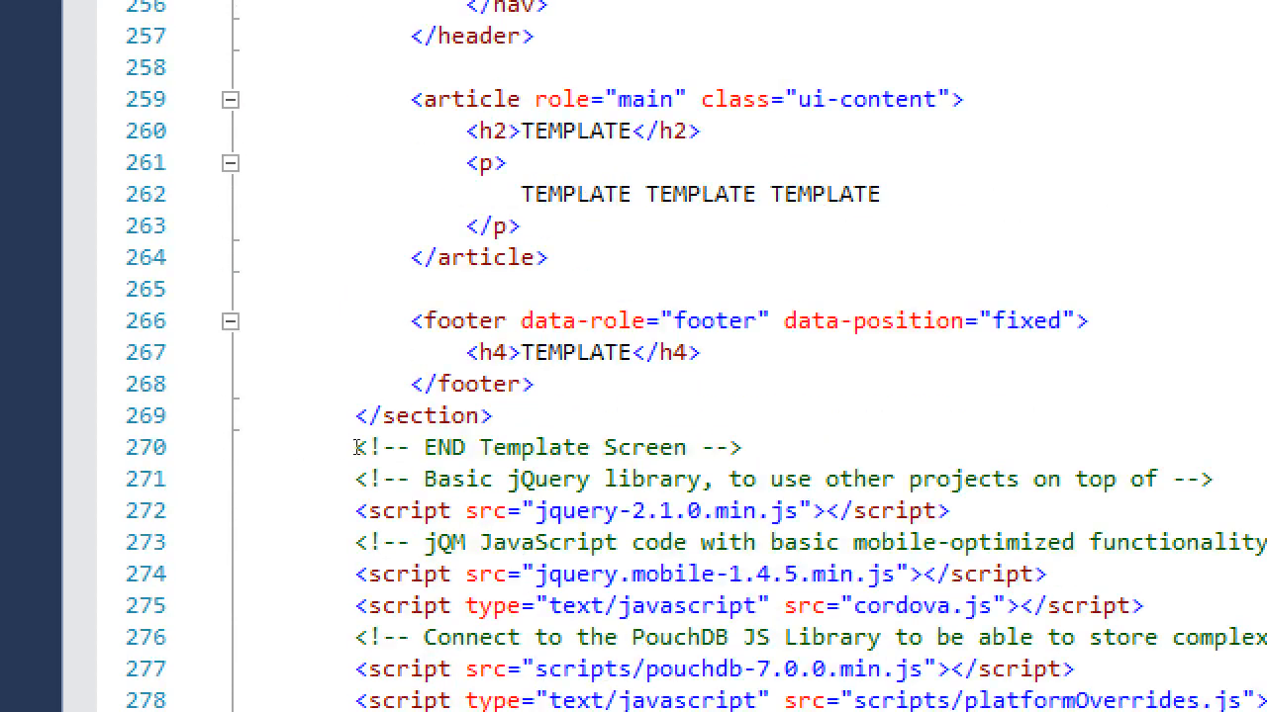
pyautogui.doubleClick(547, 447)
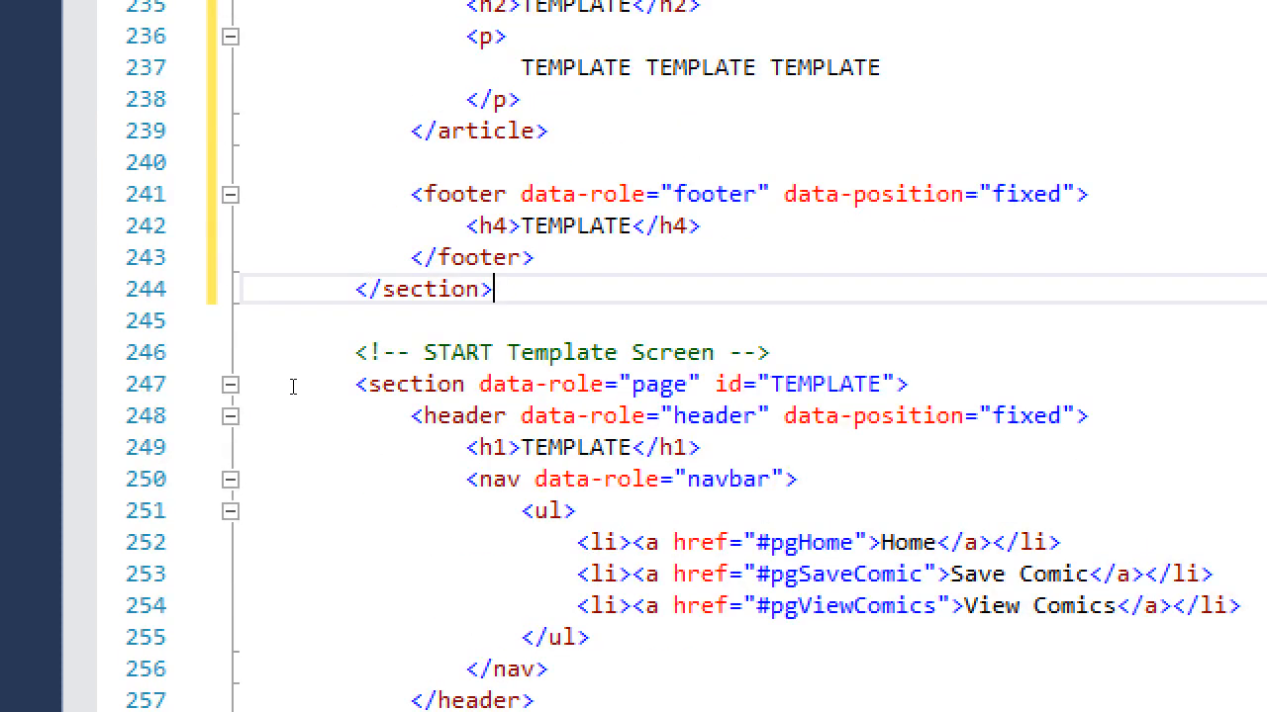
pyautogui.write('<!-- END Template Screen -->')
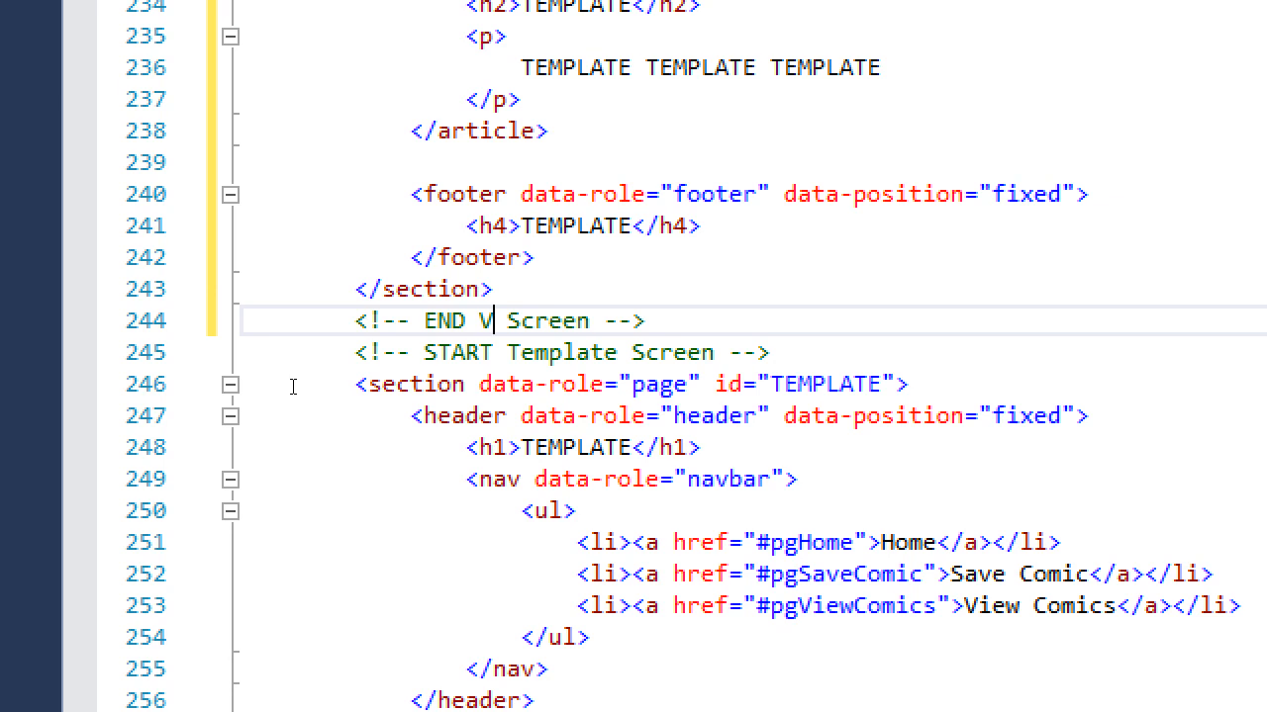
pyautogui.write('iew Comics Info')
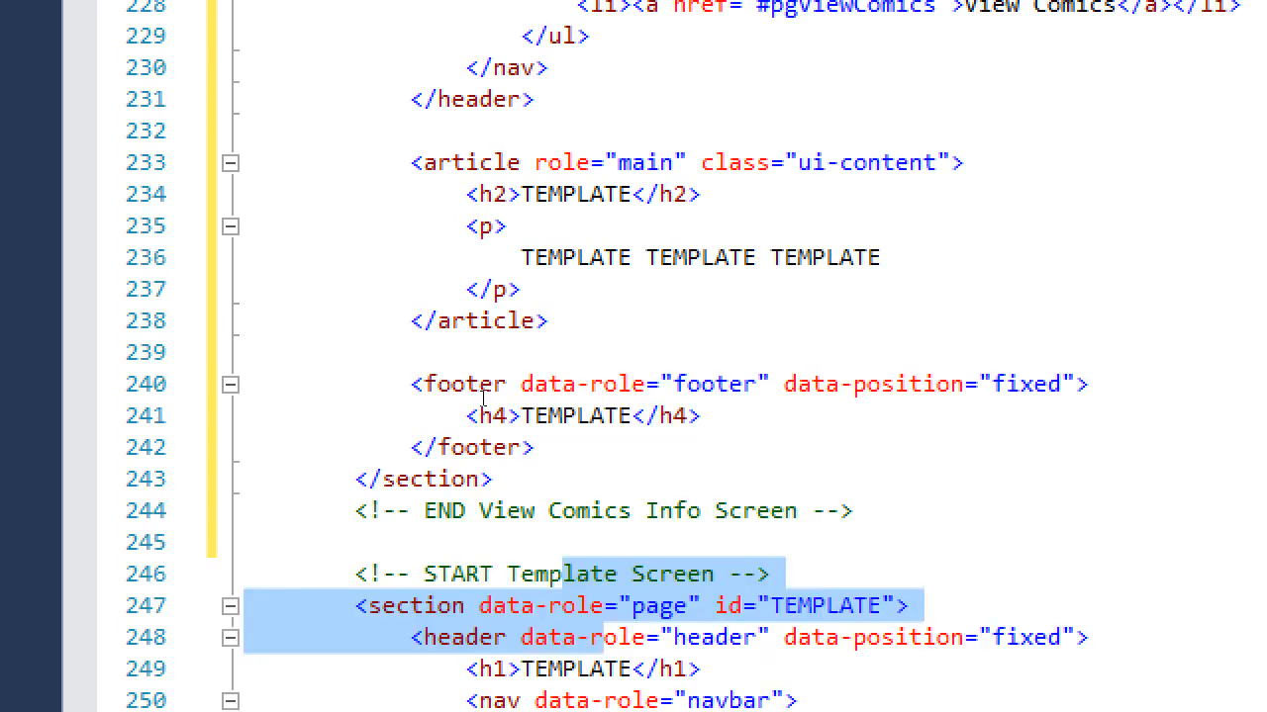
# Step: Change the copied section's id from TEMPLATE to popViewComicsInfo
pyautogui.scroll(3)
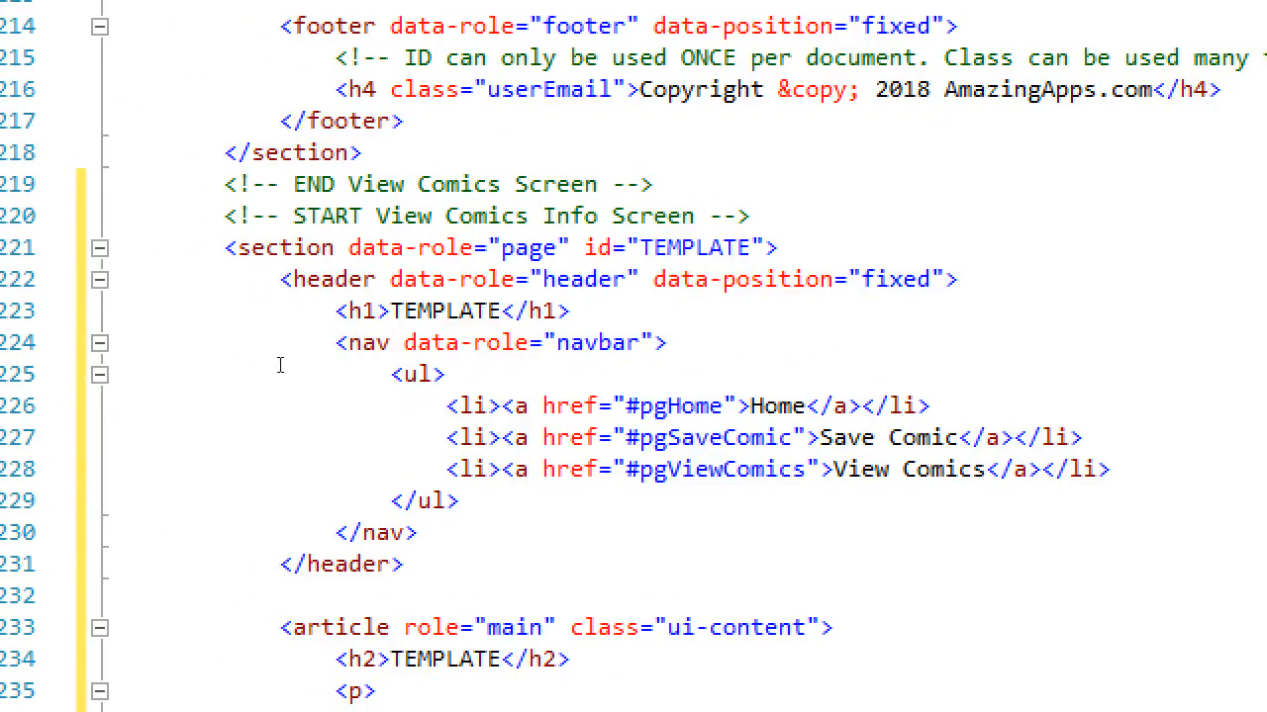
pyautogui.doubleClick(695, 248)
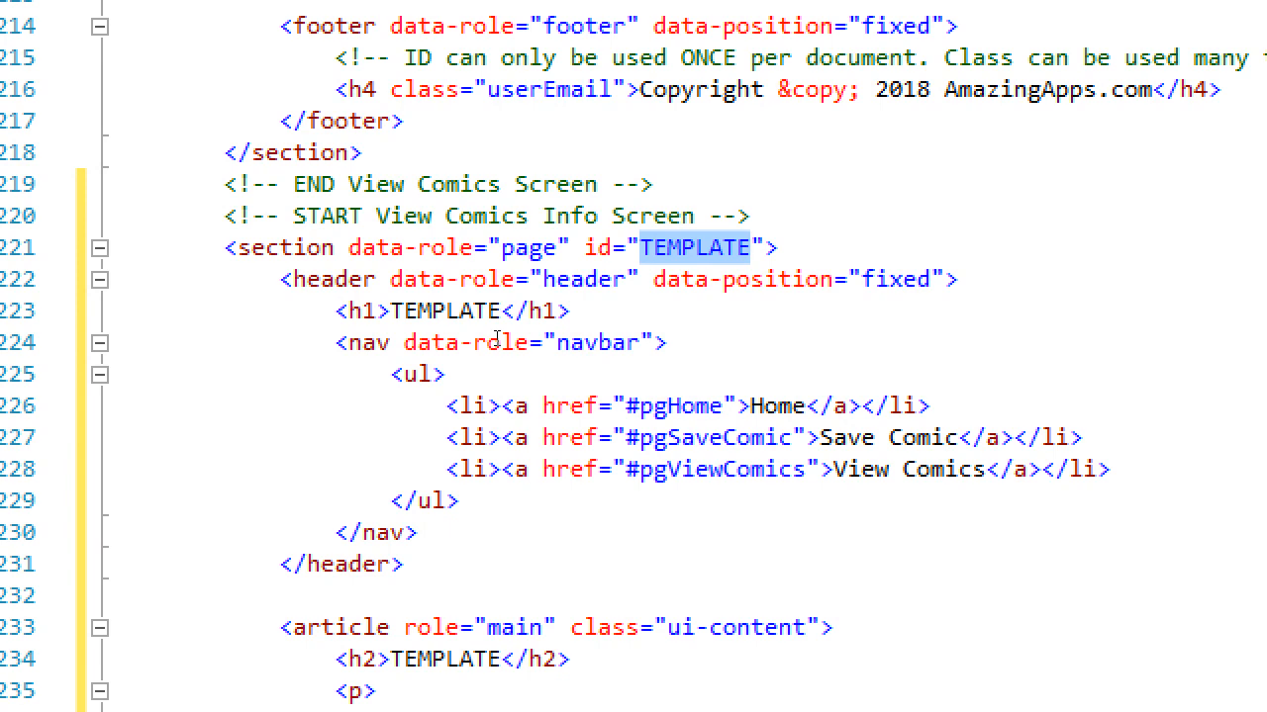
pyautogui.write('popView')
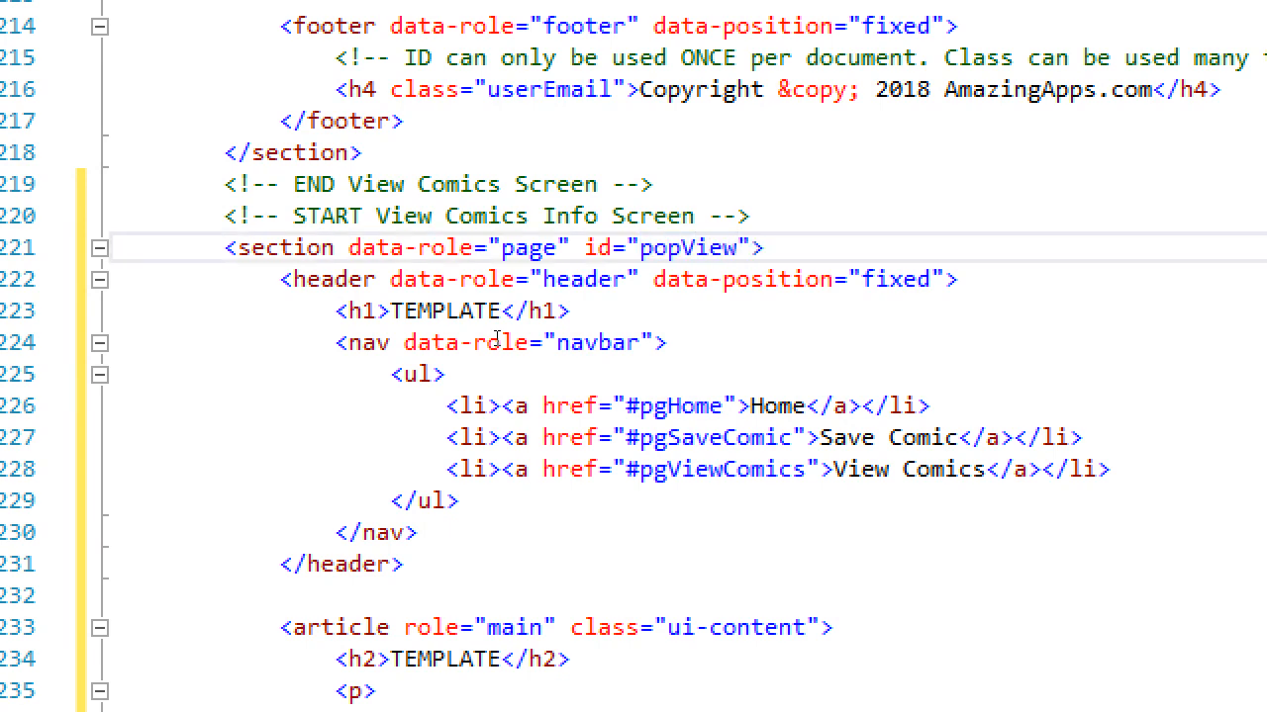
pyautogui.write('ComicsInfo')
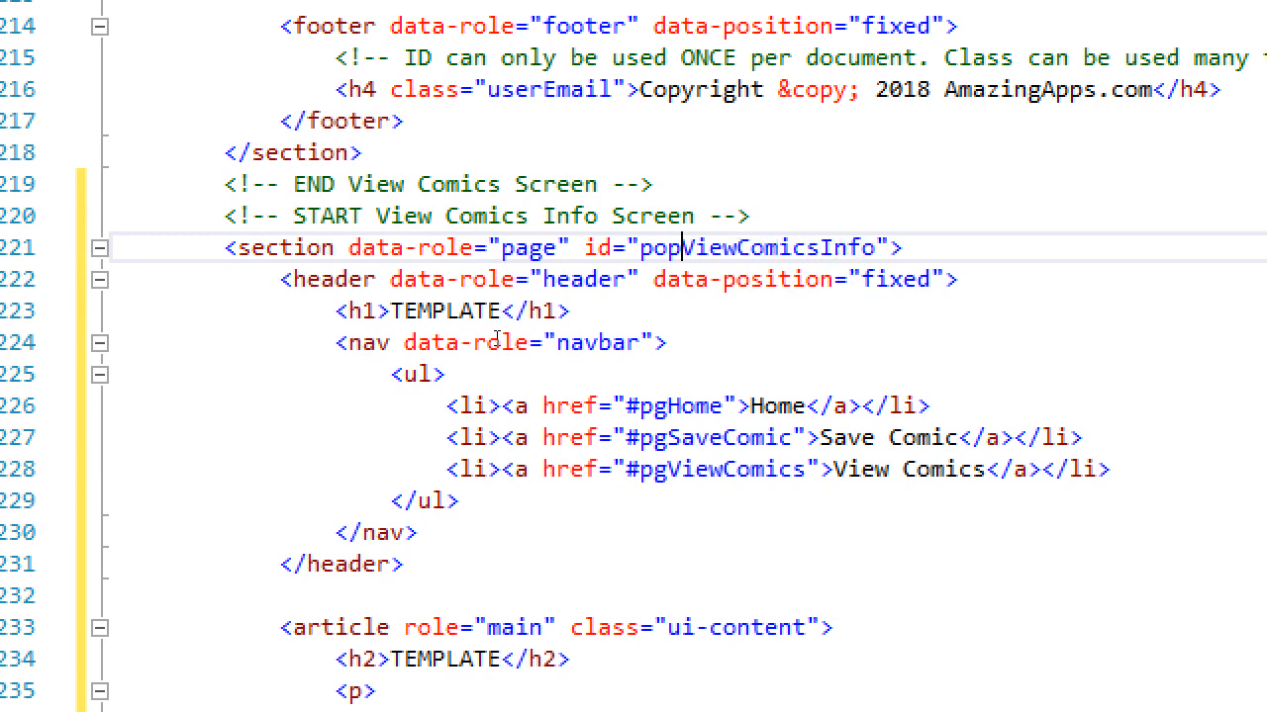
pyautogui.doubleClick(673, 247)
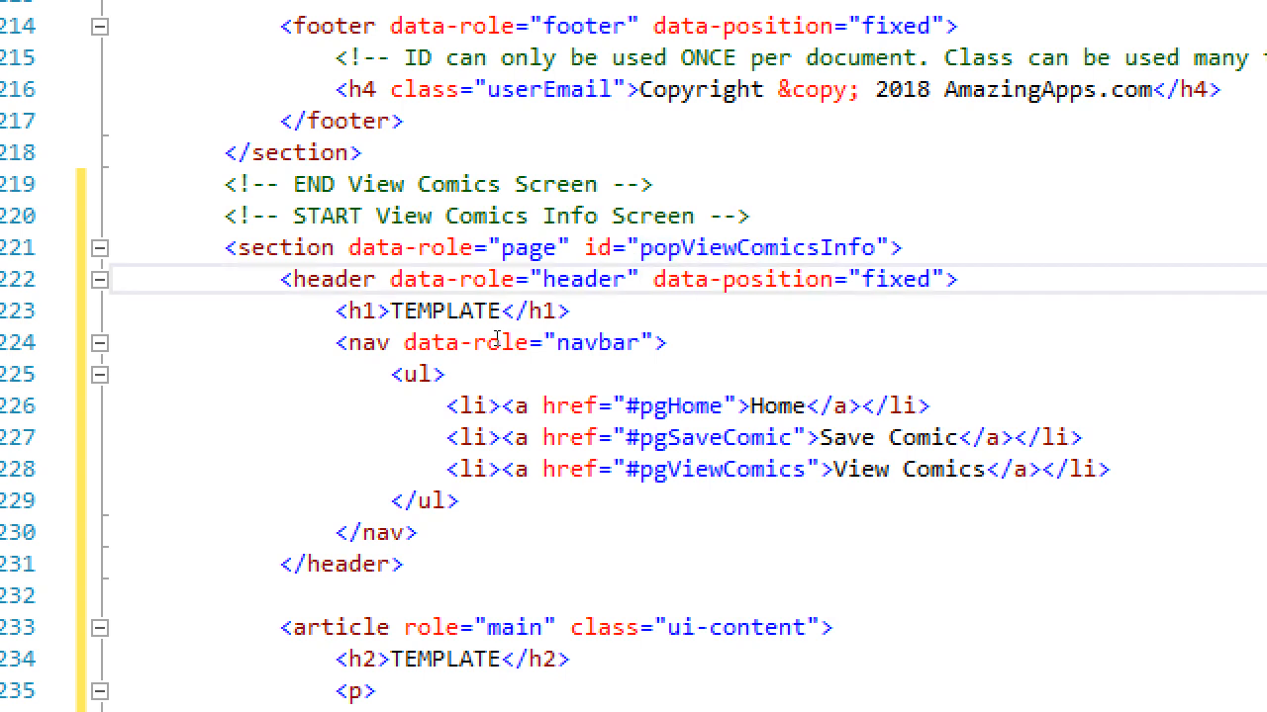
# Step: Change the page heading from TEMPLATE to Comic Info
pyautogui.click(498, 310)
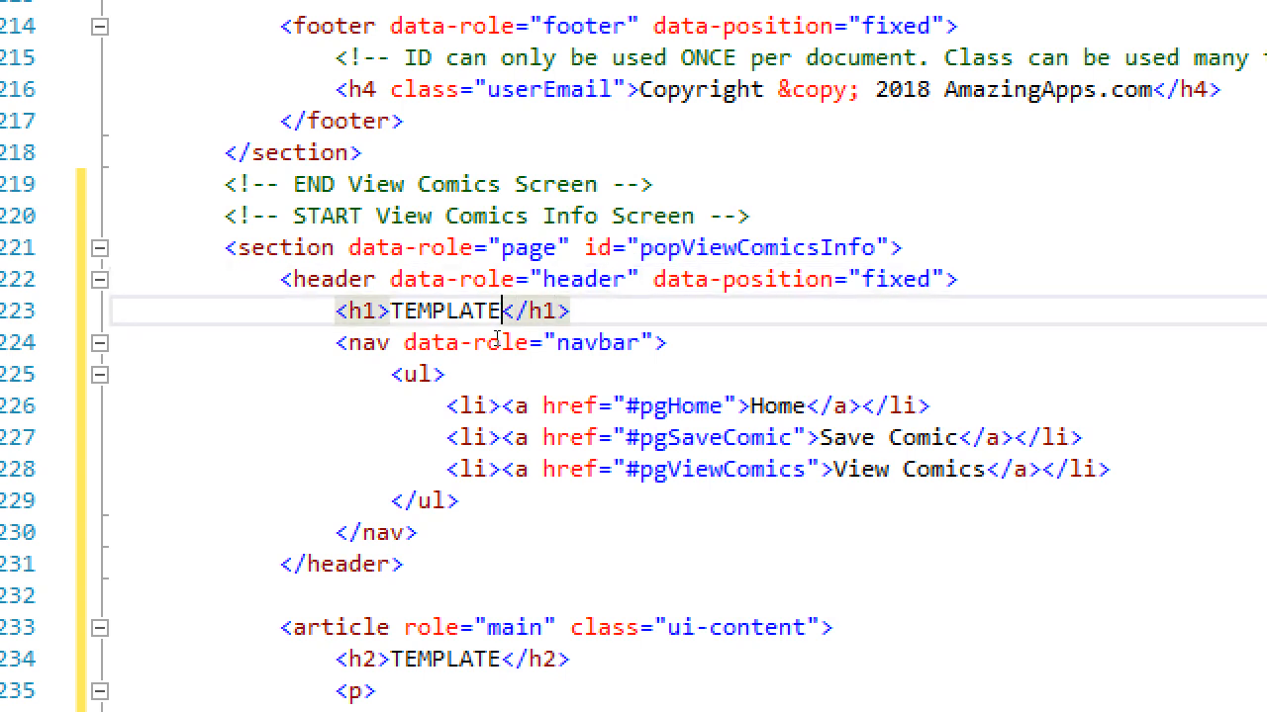
pyautogui.doubleClick(441, 310)
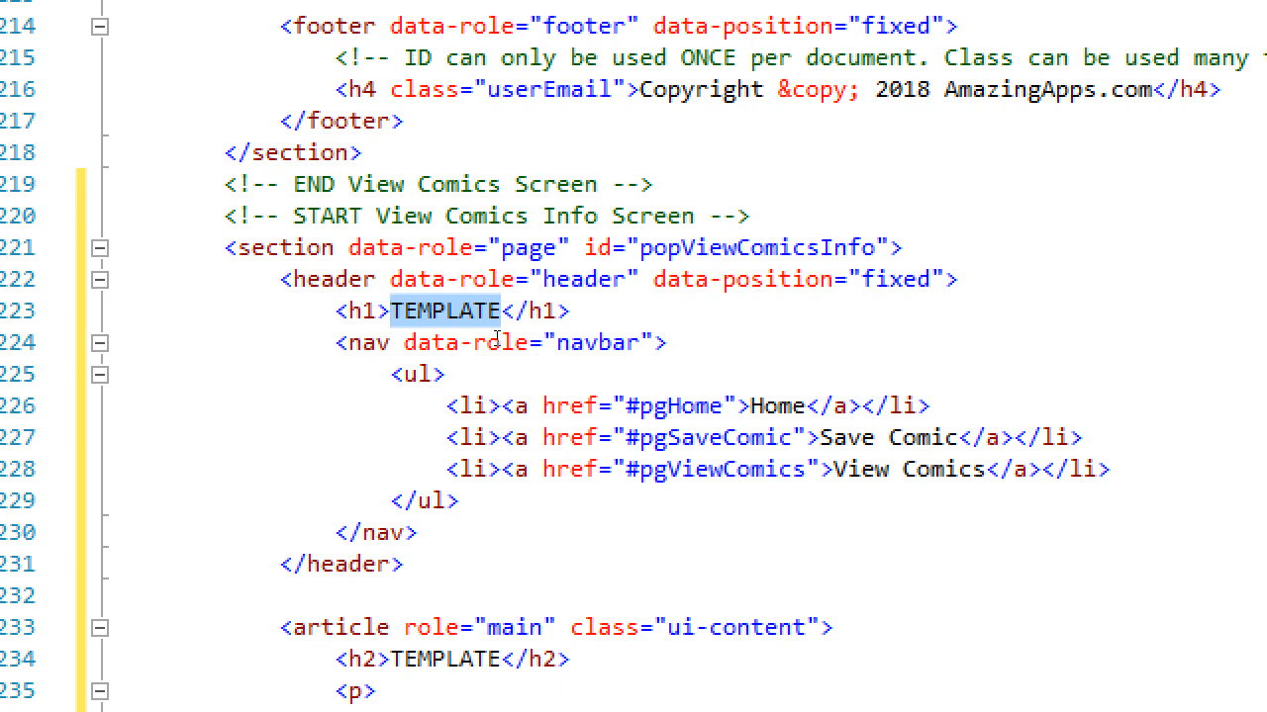
pyautogui.write('Comic Info')
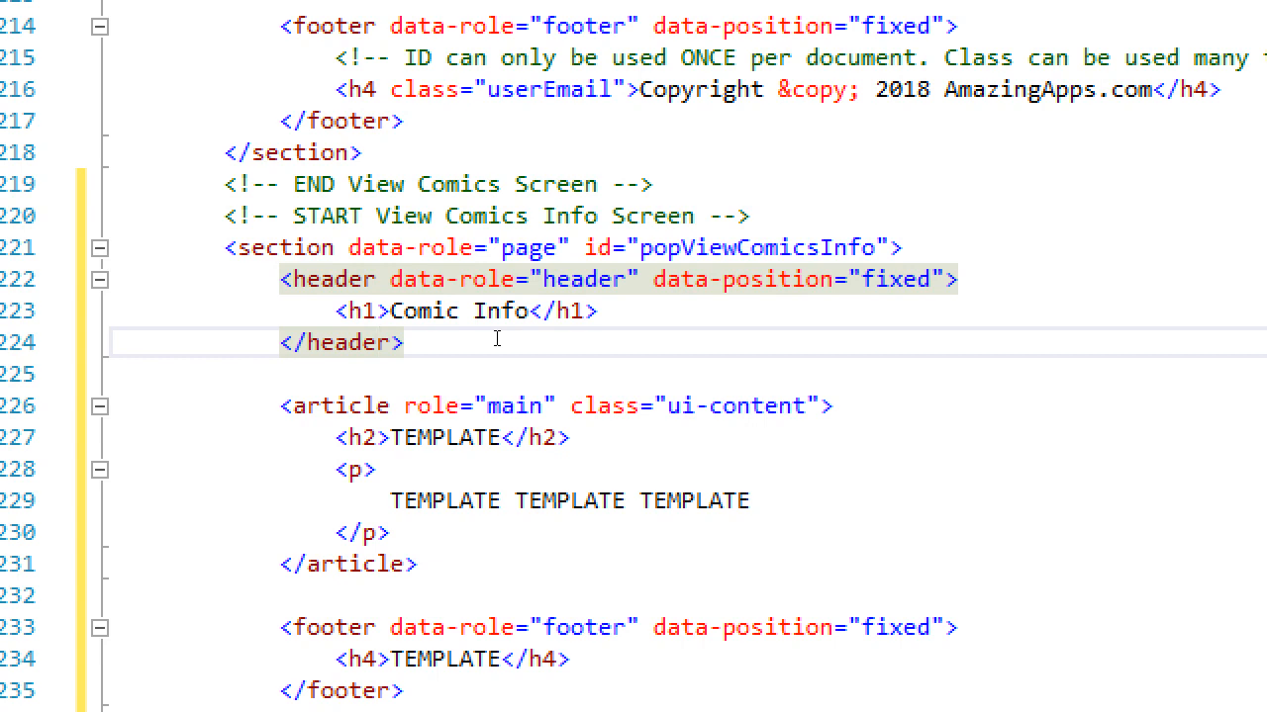
# Step: Remove the footer and the placeholder heading and paragraph from the new screen's article
pyautogui.scroll(-3)
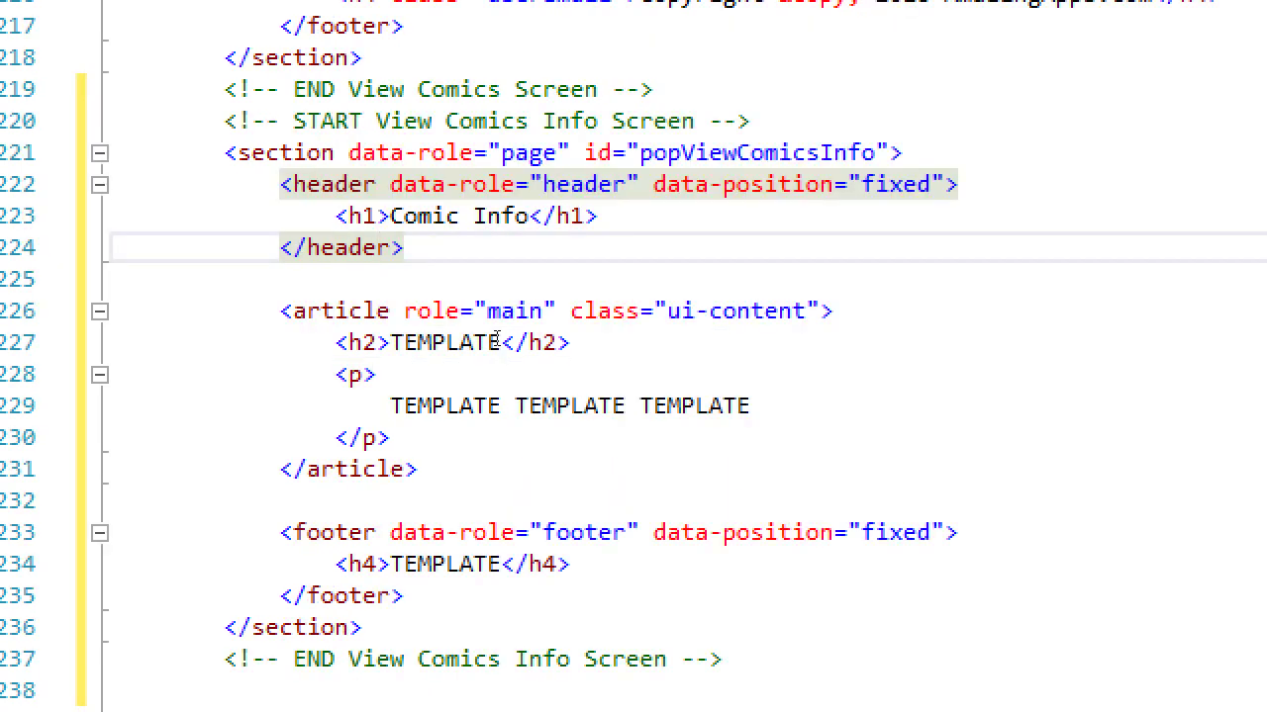
pyautogui.click(396, 532)
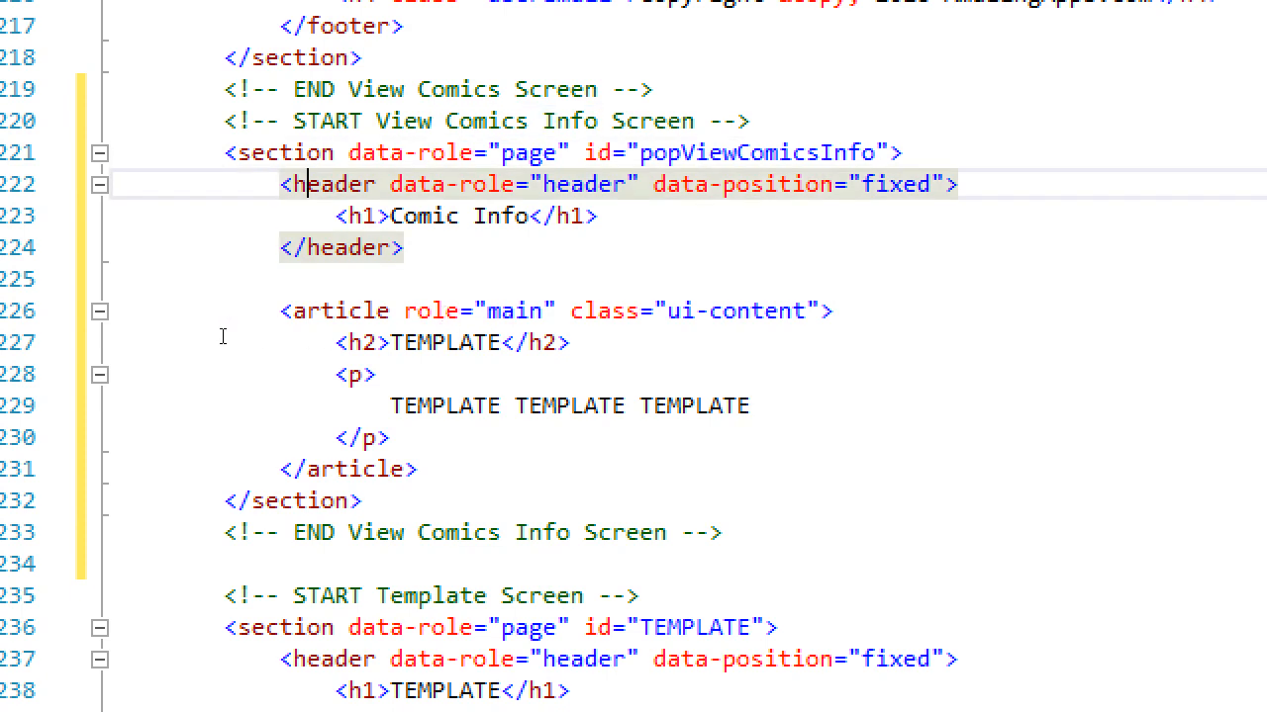
pyautogui.moveTo(236, 433)
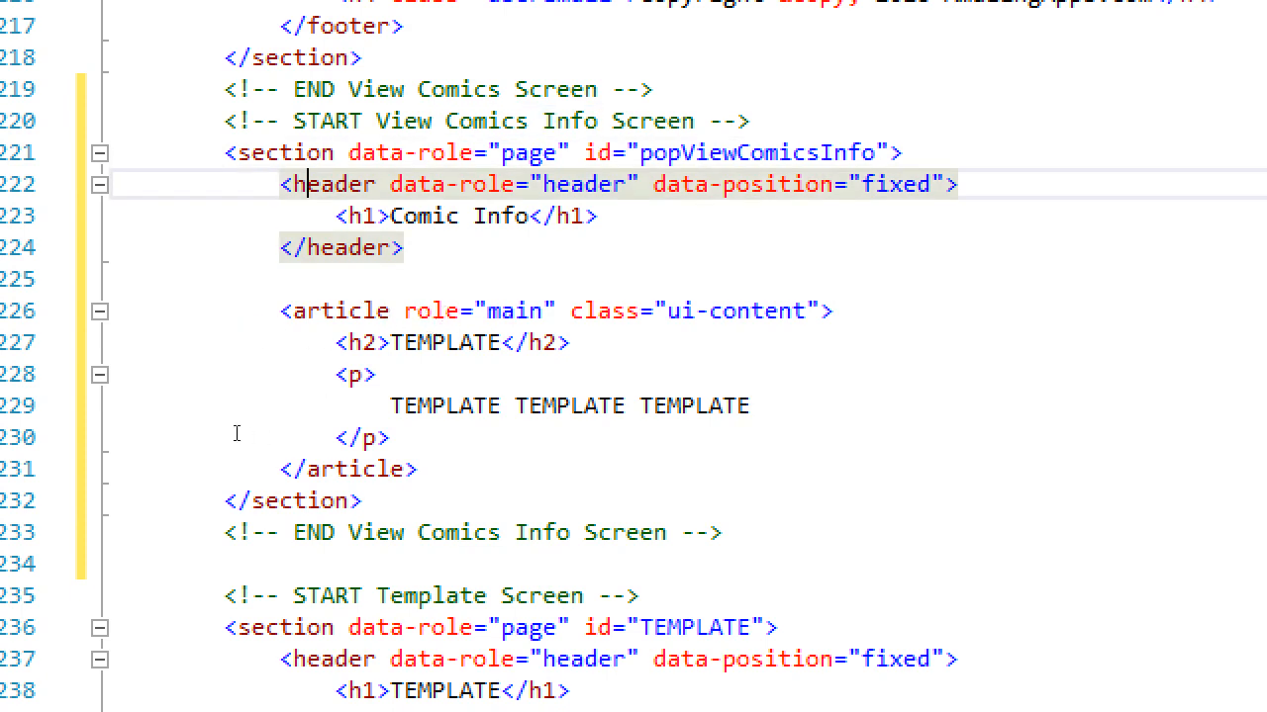
pyautogui.click(330, 311)
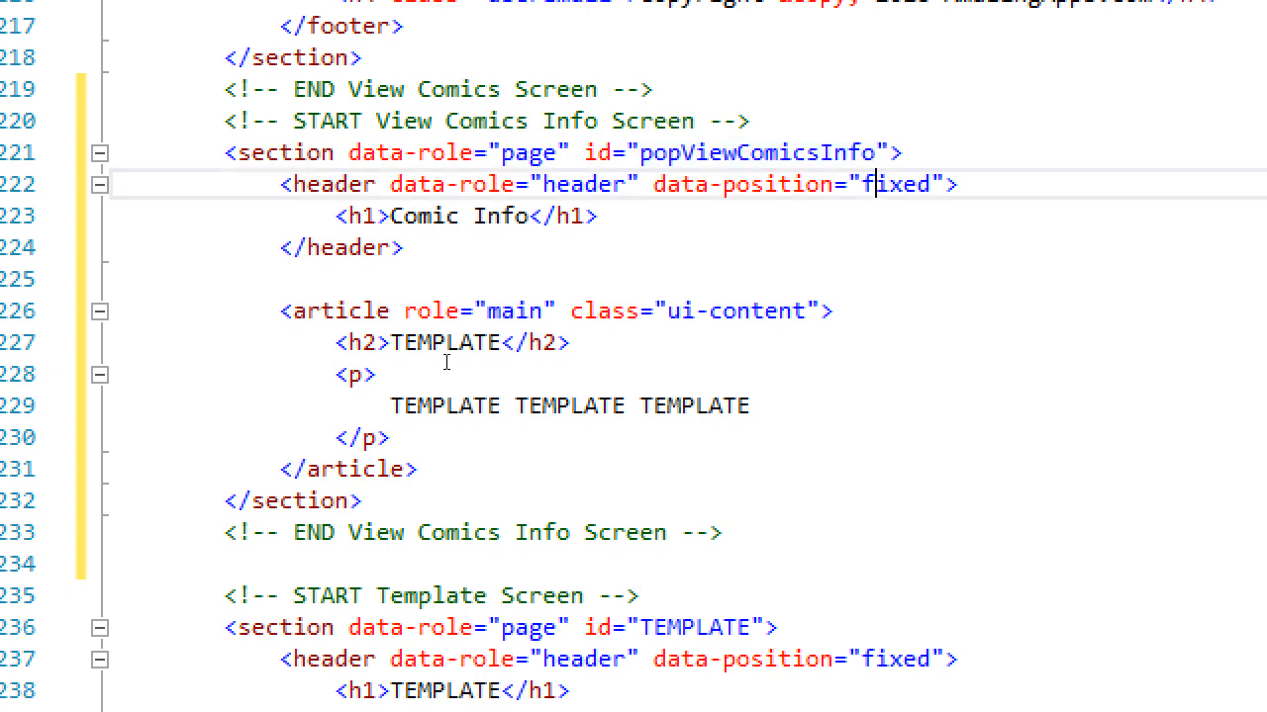
pyautogui.click(446, 310)
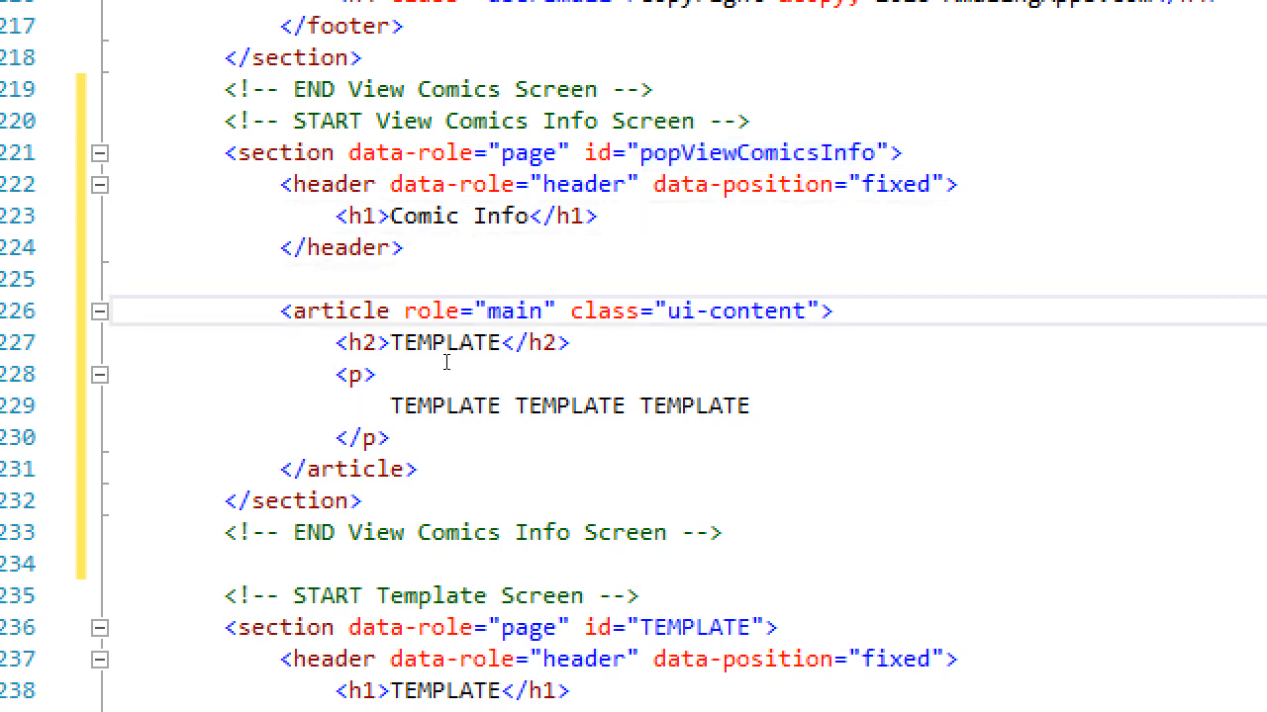
pyautogui.click(836, 311)
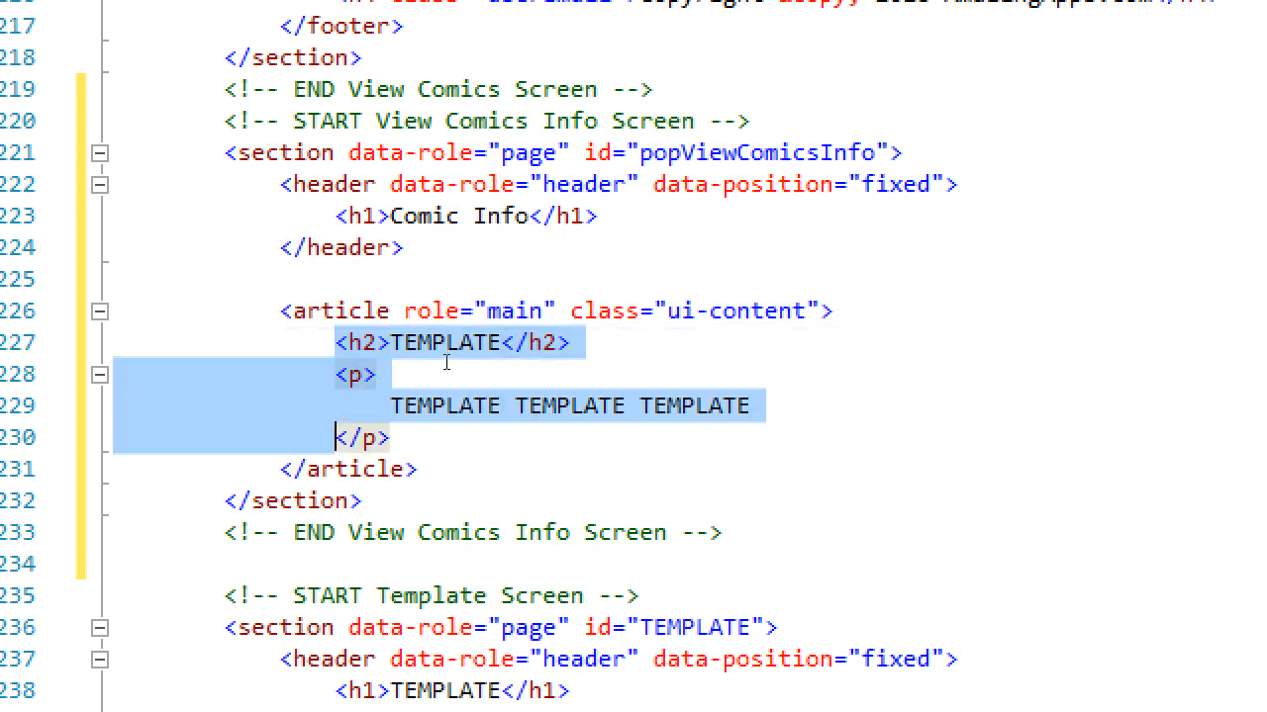
pyautogui.press('Delete')
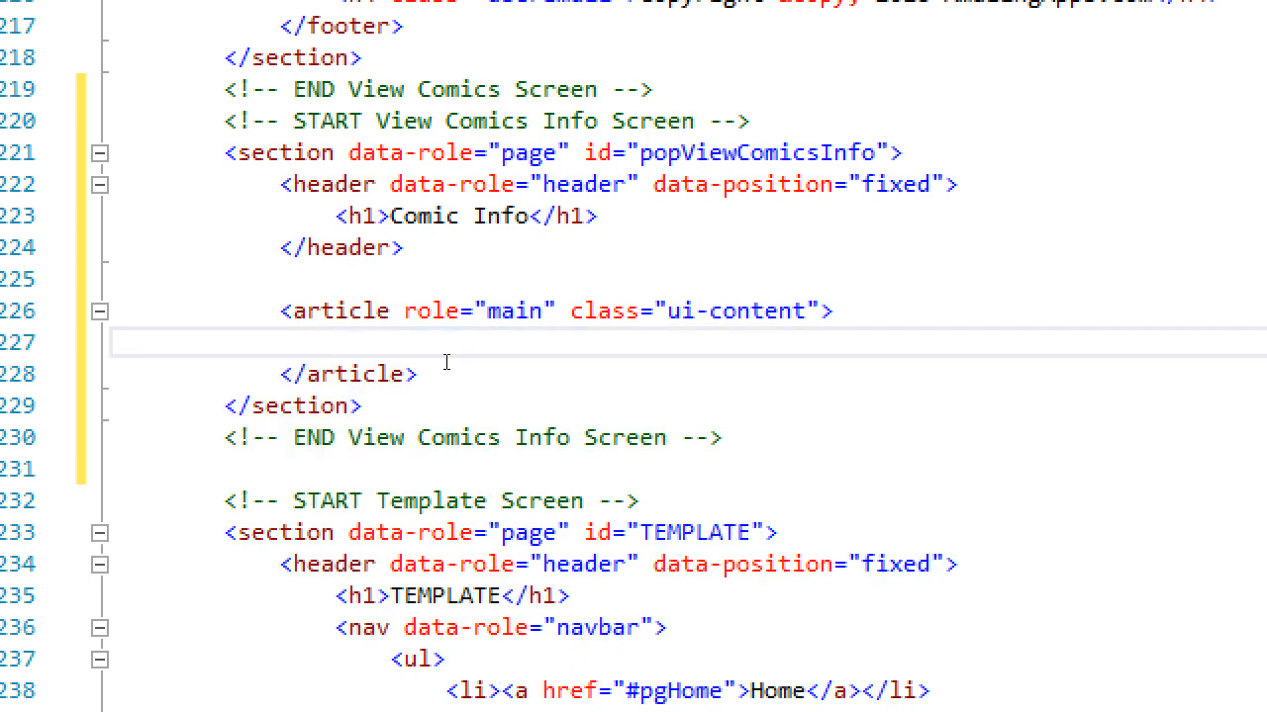
pyautogui.click(336, 343)
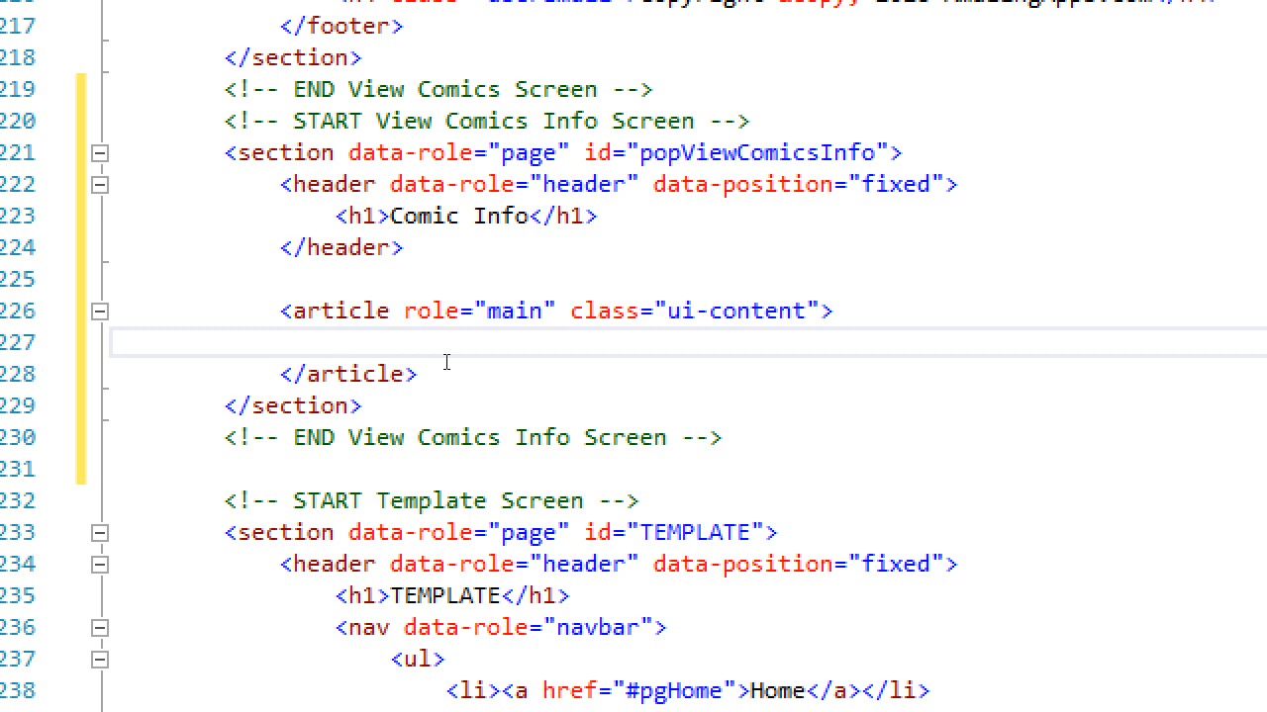
# Step: Add an empty div with id divViewComicsInfo inside the article
pyautogui.click(337, 342)
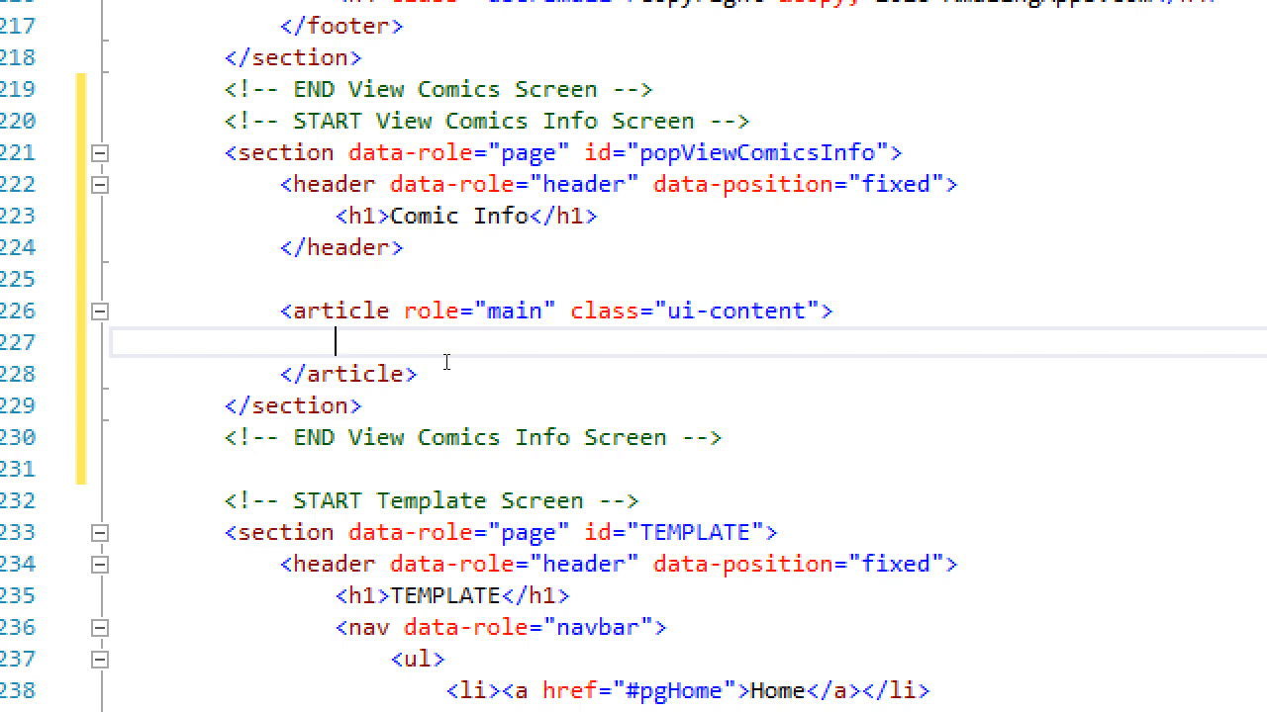
pyautogui.write('<di')
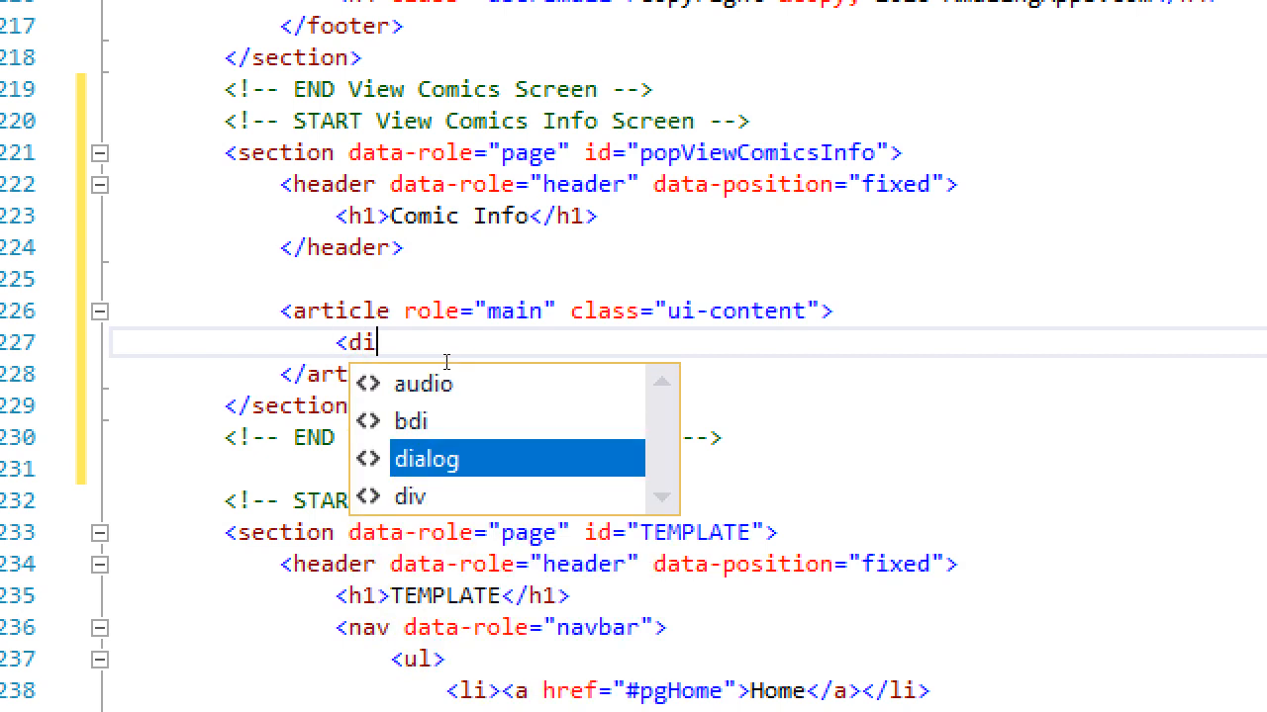
pyautogui.press('Tab')
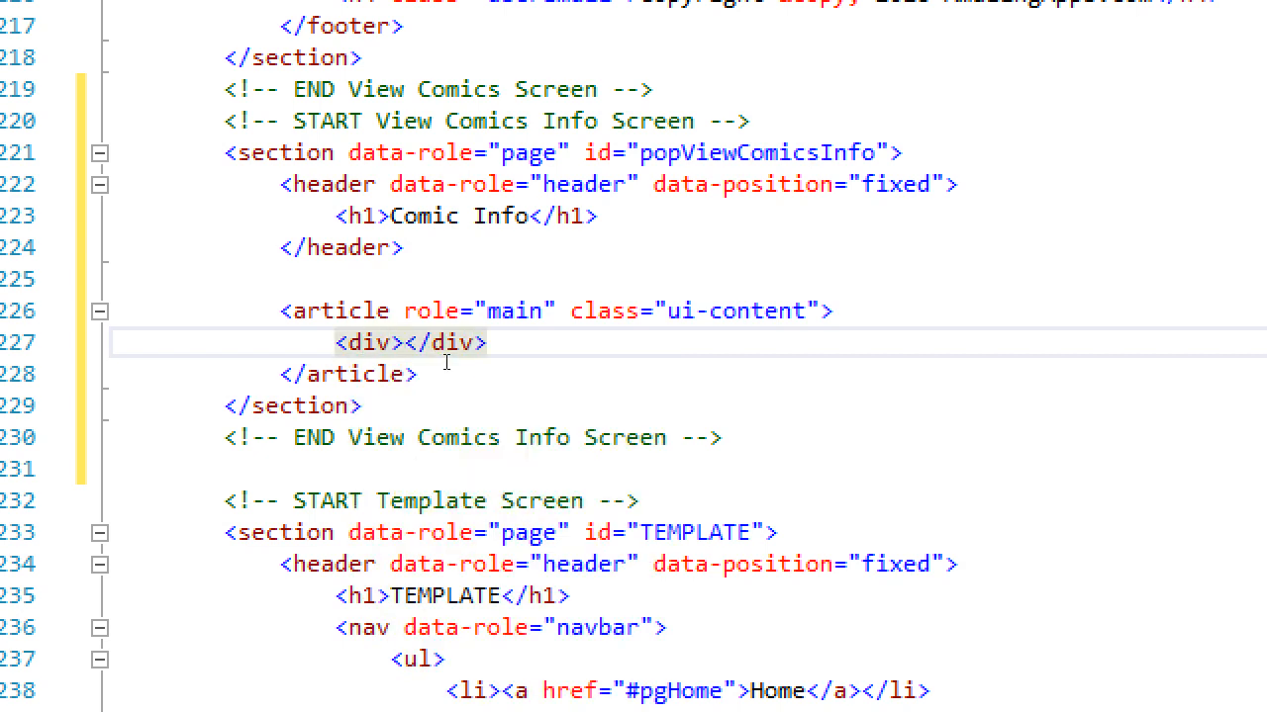
pyautogui.write('id=""')
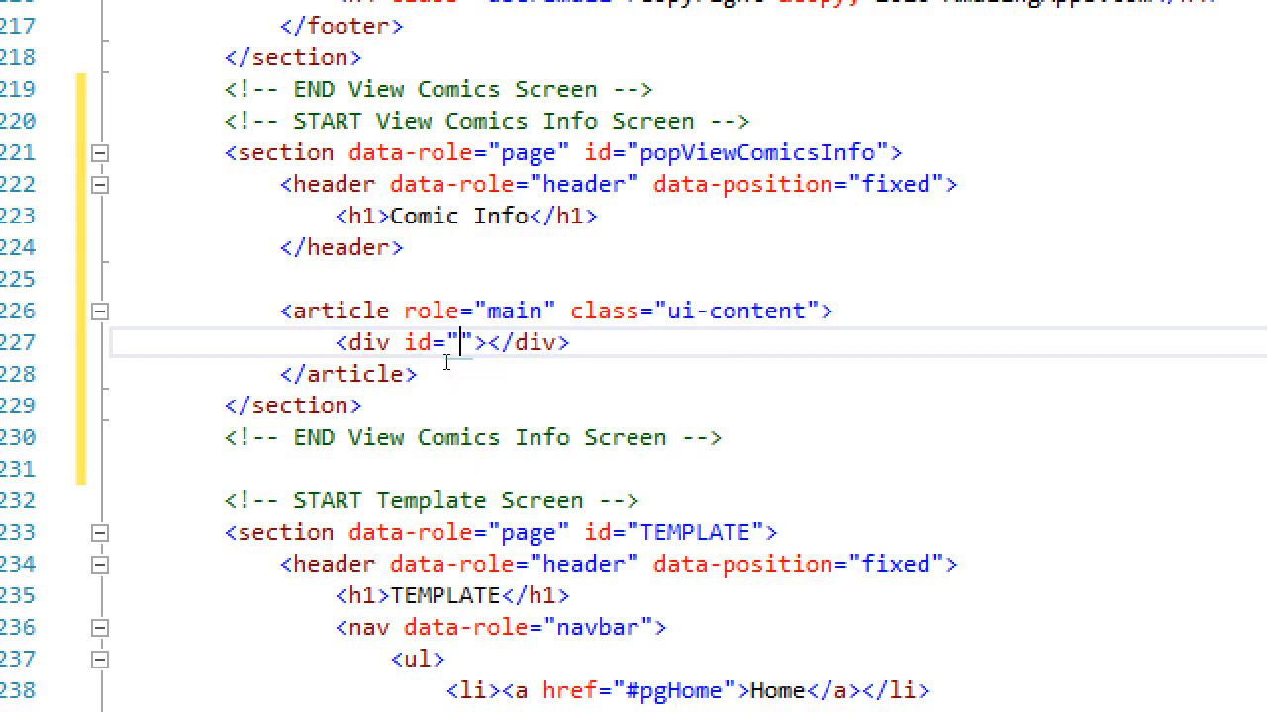
pyautogui.write('div')
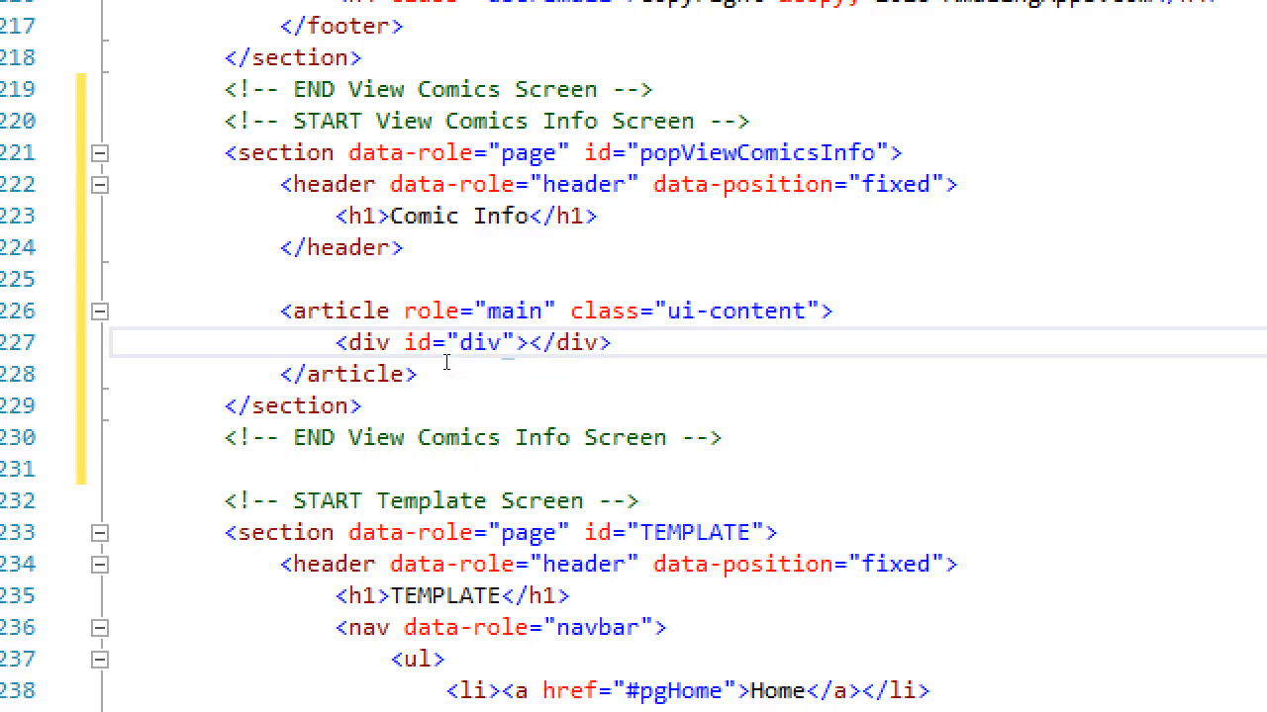
pyautogui.write('ViewC')
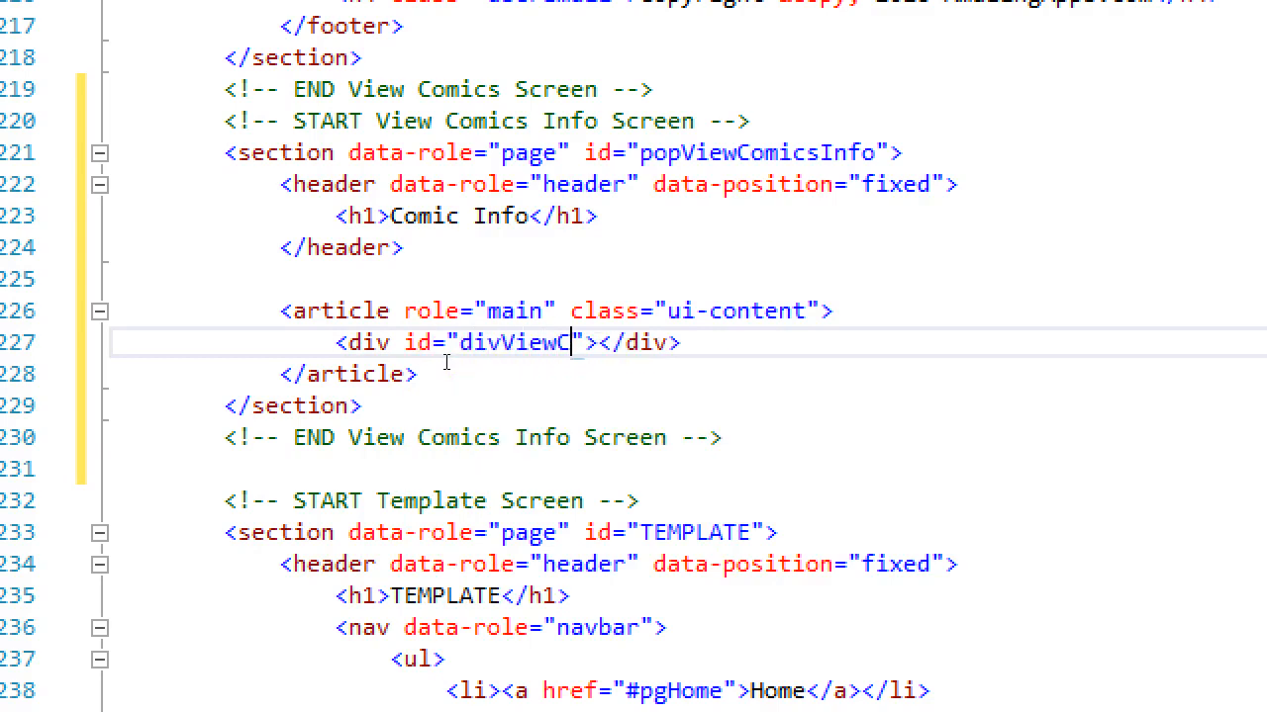
pyautogui.write('omicsIn')
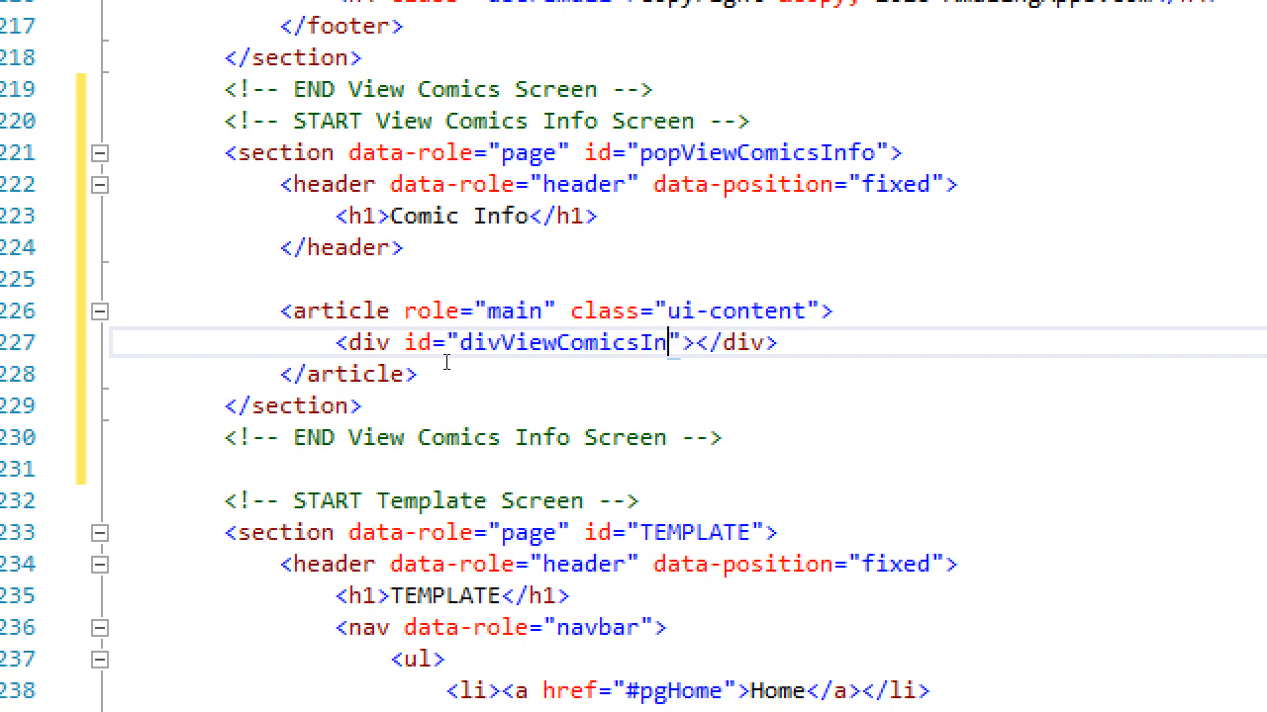
pyautogui.write('fo')
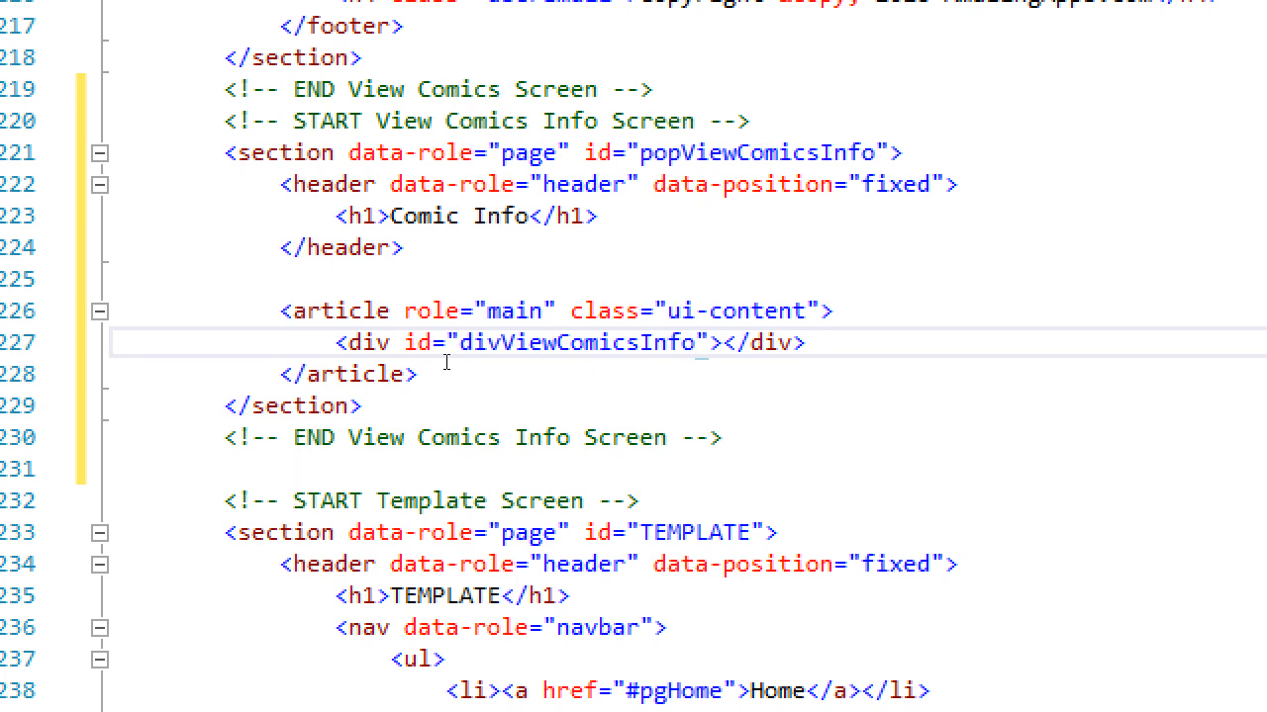
pyautogui.click(722, 342)
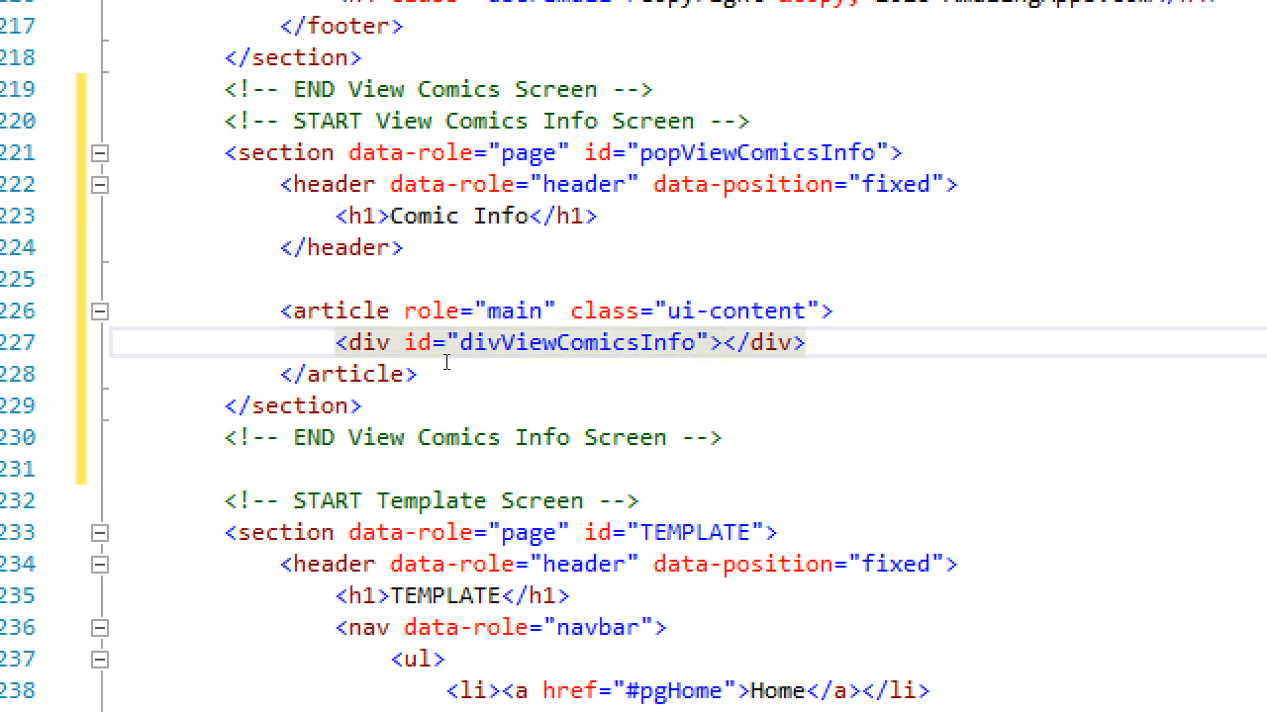
pyautogui.write('ssg')
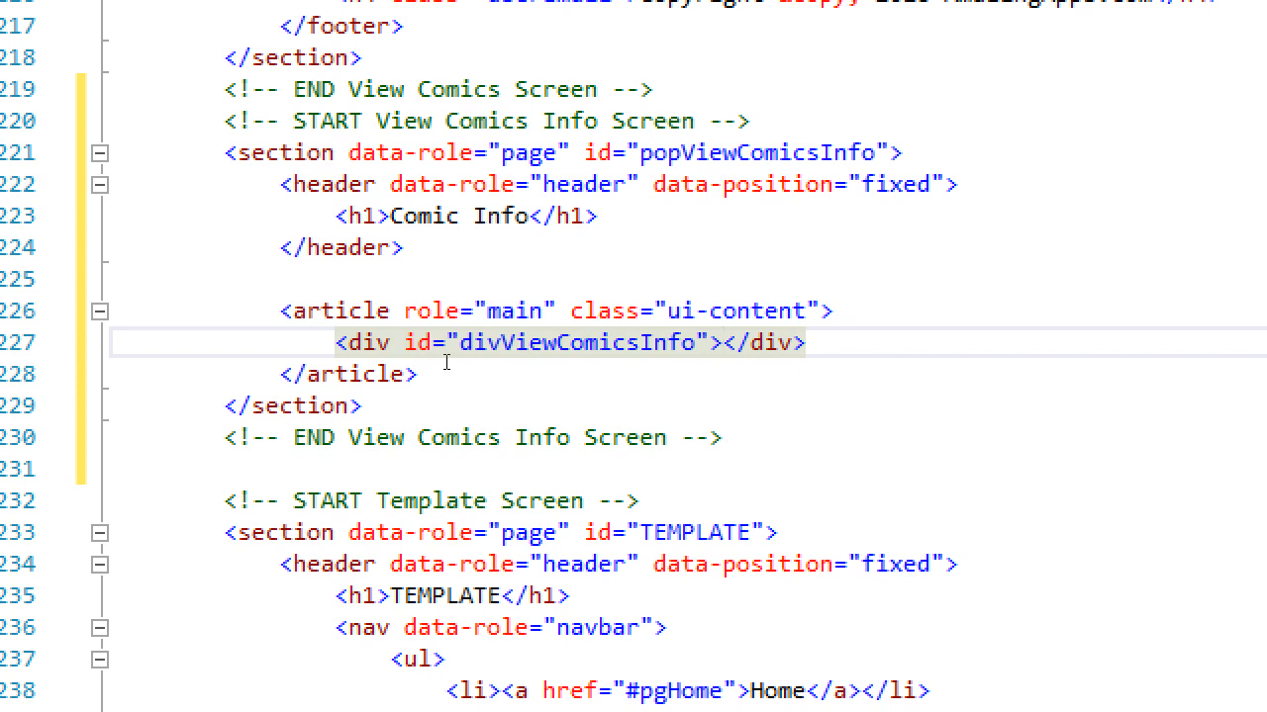
pyautogui.click(723, 342)
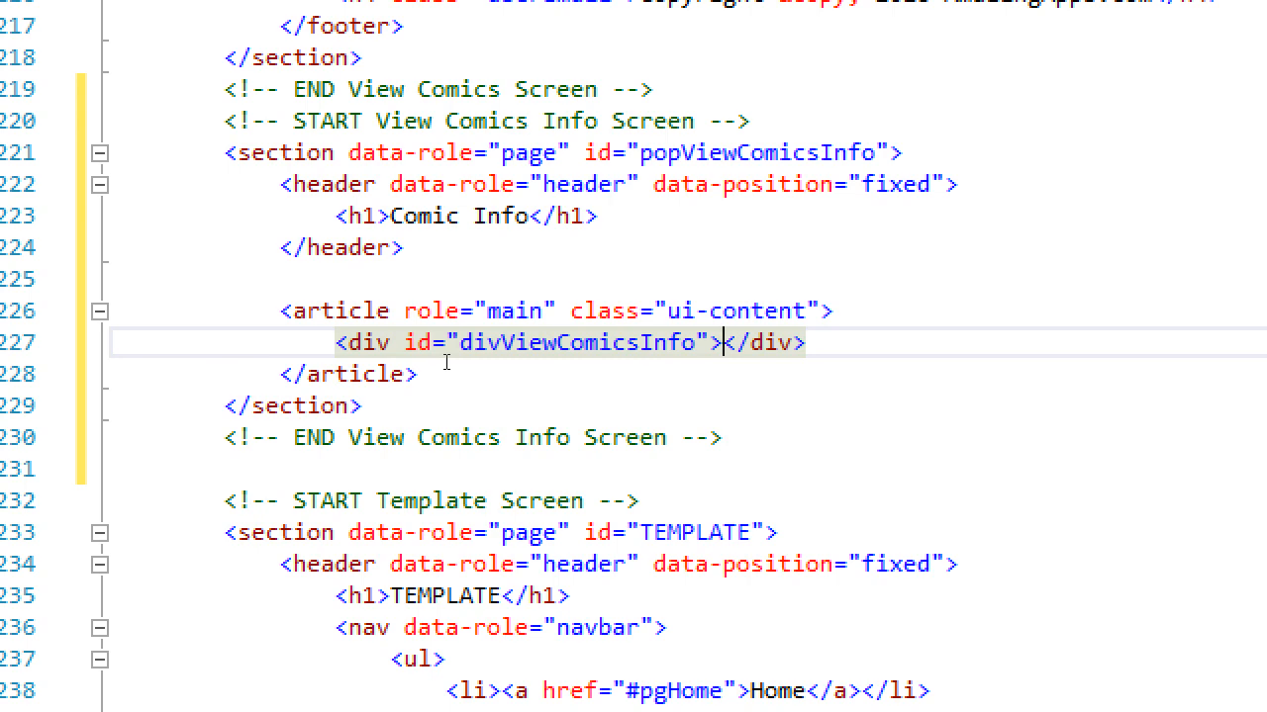
# Step: Compare with the divShowComicsTable id on the View Comics screen
pyautogui.scroll(3)
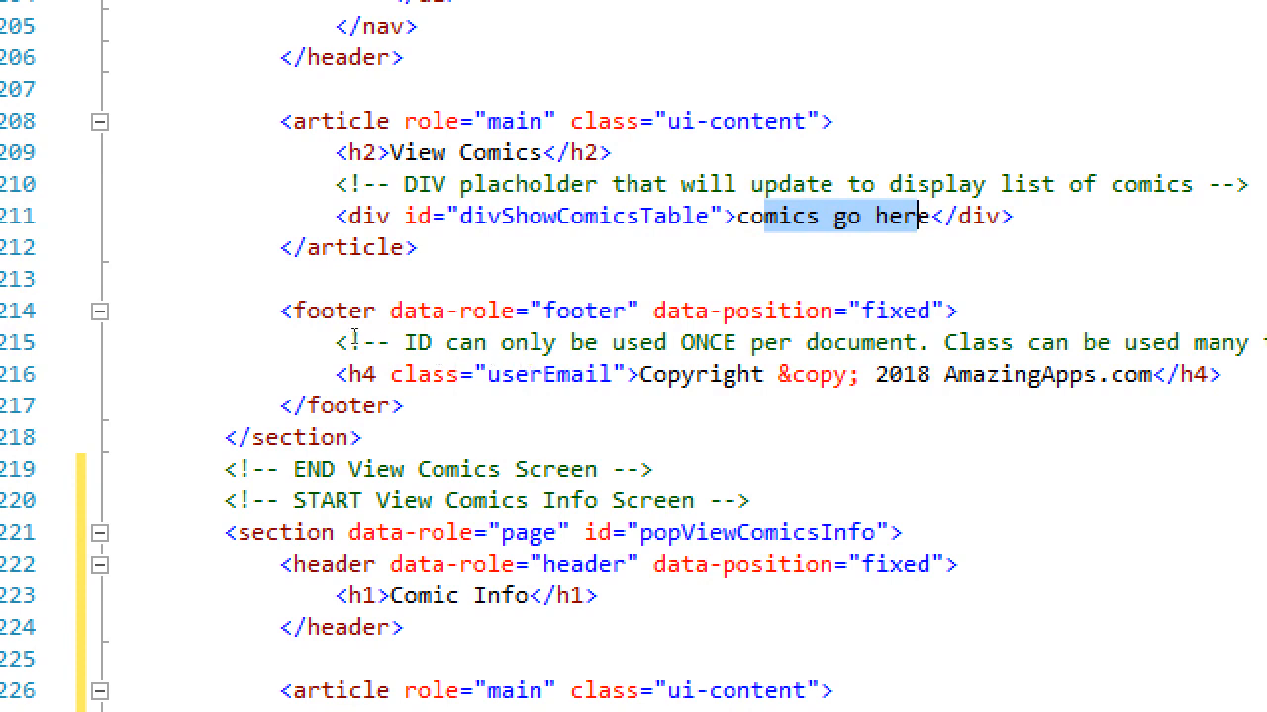
pyautogui.doubleClick(584, 216)
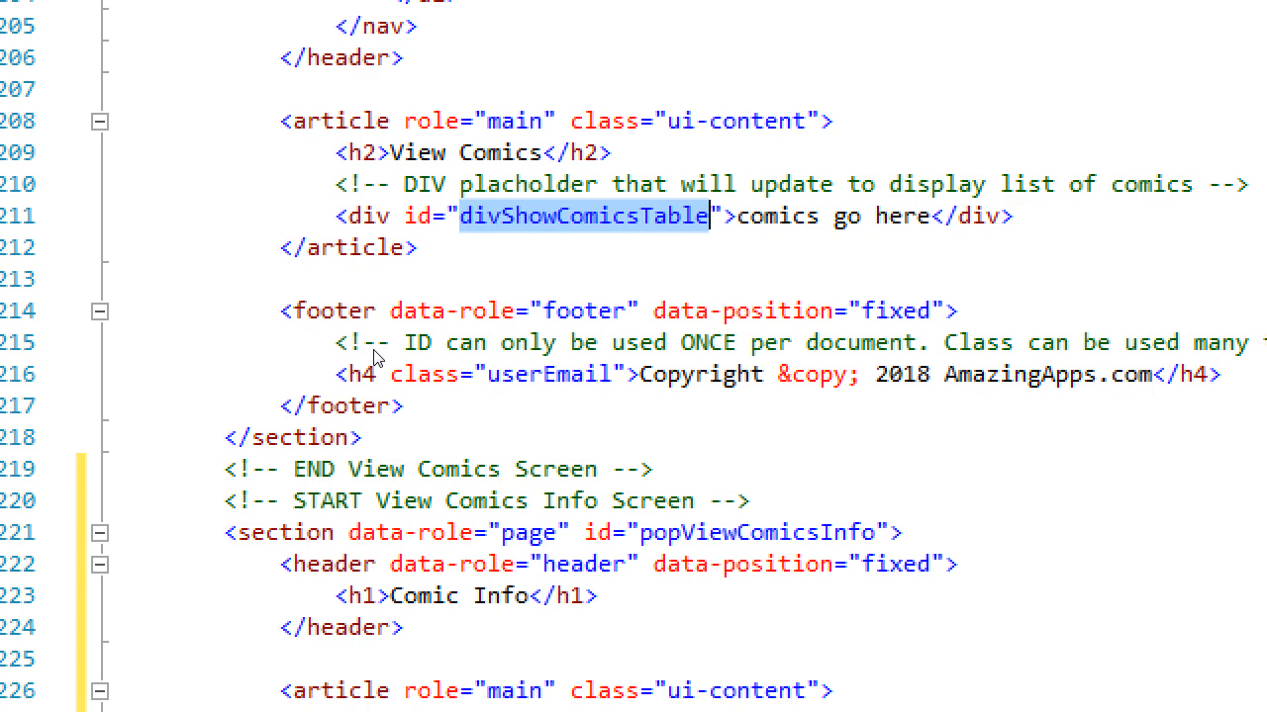
pyautogui.scroll(-3)
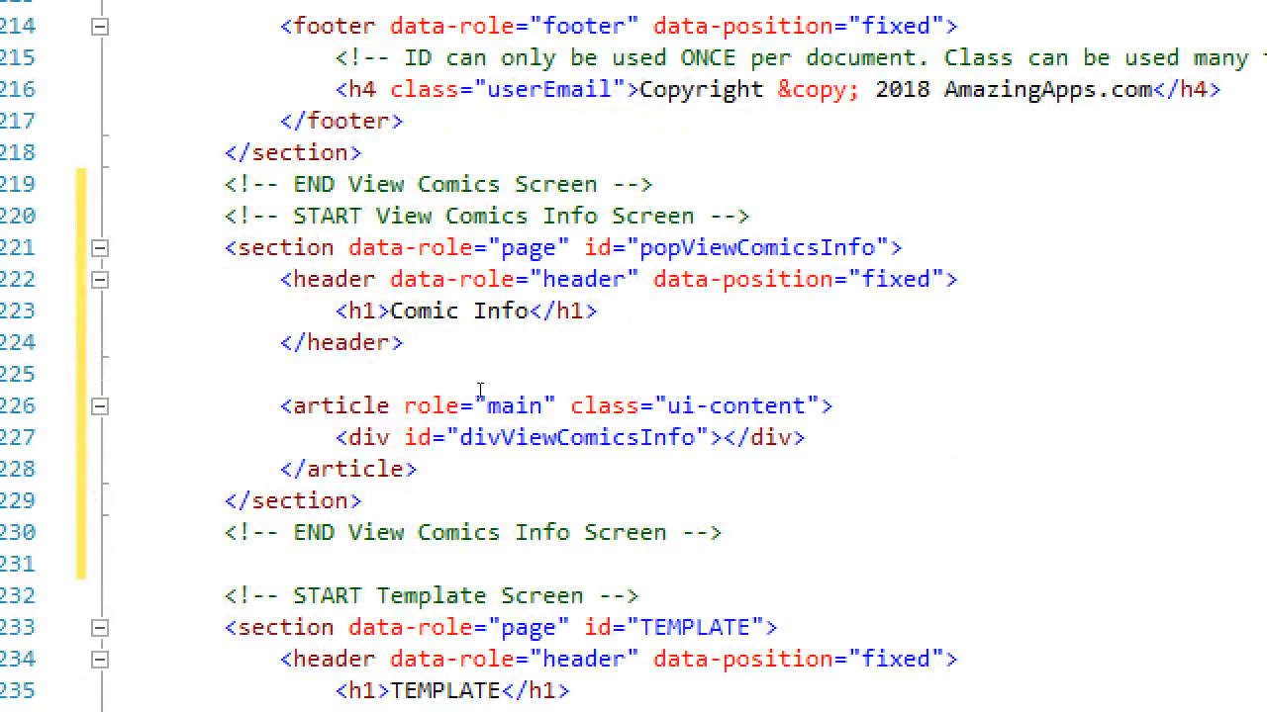
pyautogui.scroll(-3)
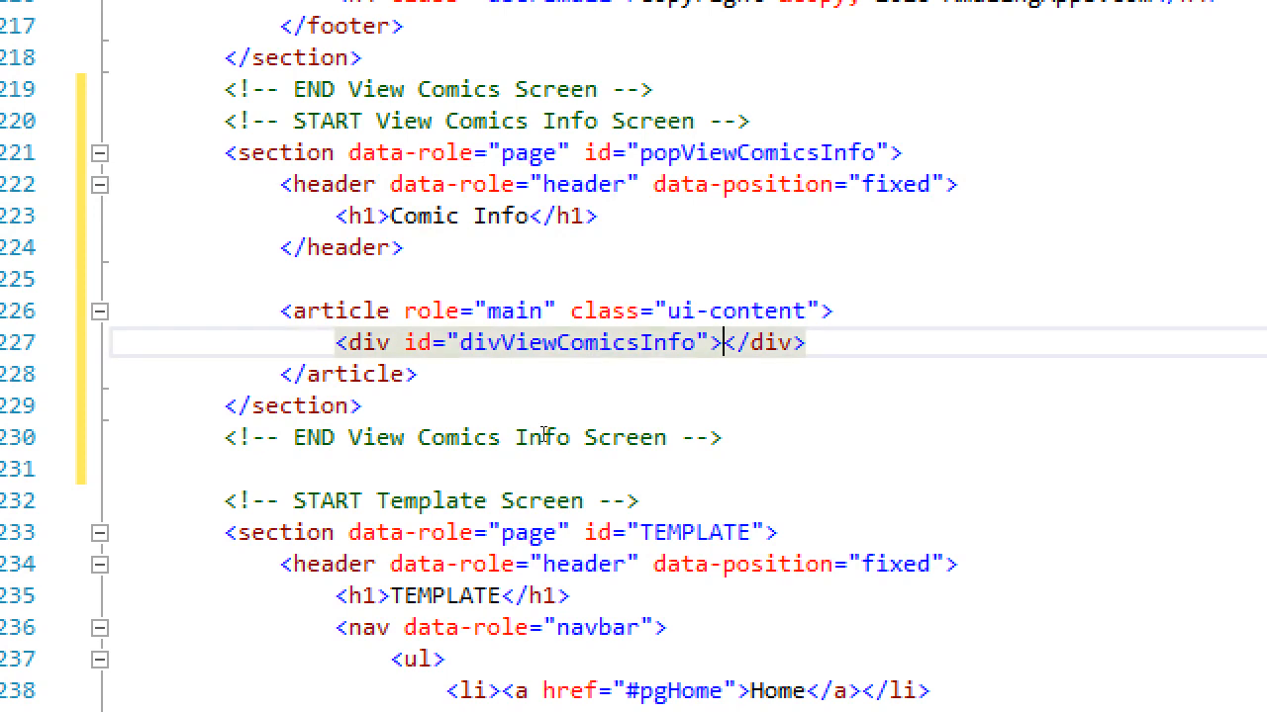
# Step: Add paragraph lines for Name:, Number:, Year:, Publisher:, Notes: and Barcode: inside the div
pyautogui.press('Enter')
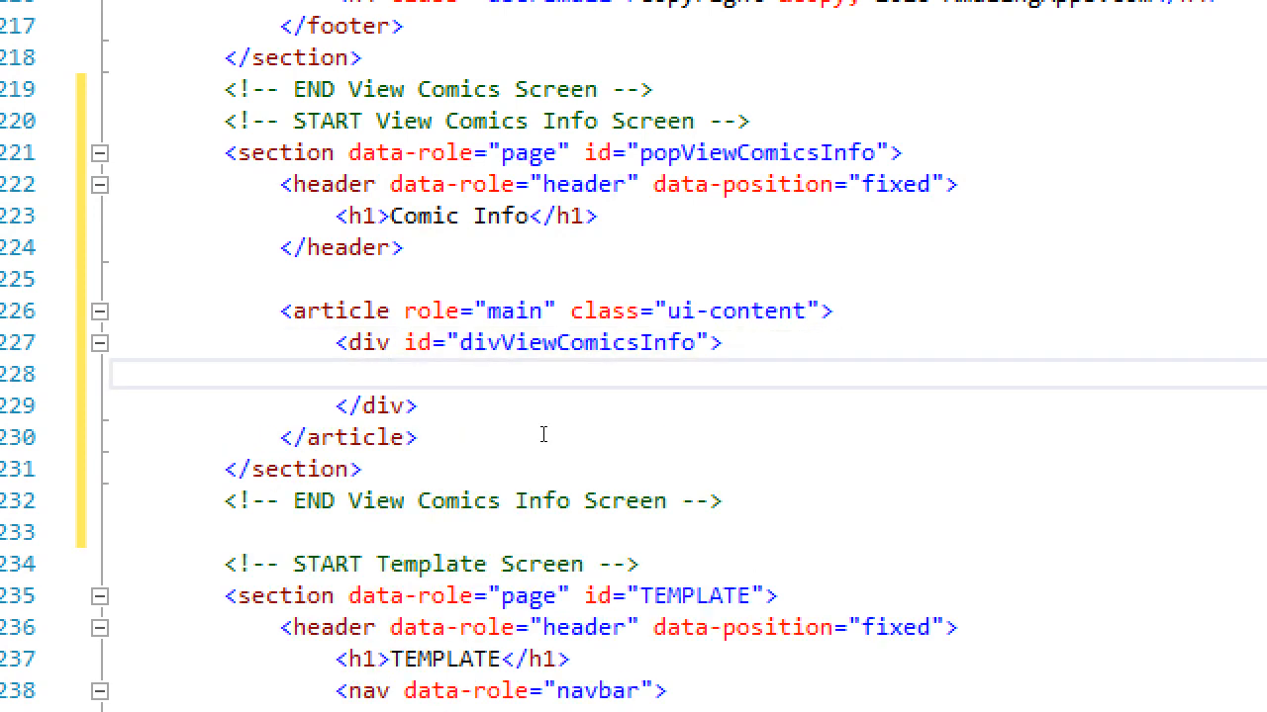
pyautogui.write('<p></p>')
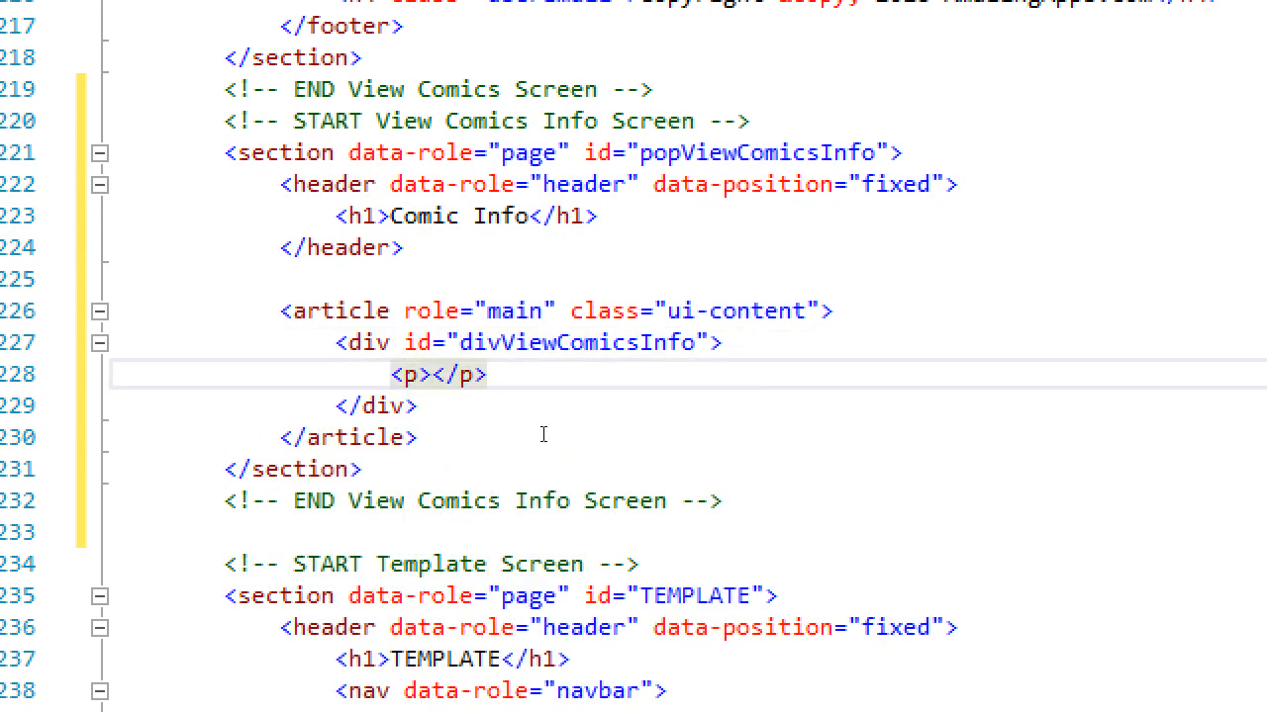
pyautogui.write('Name:')
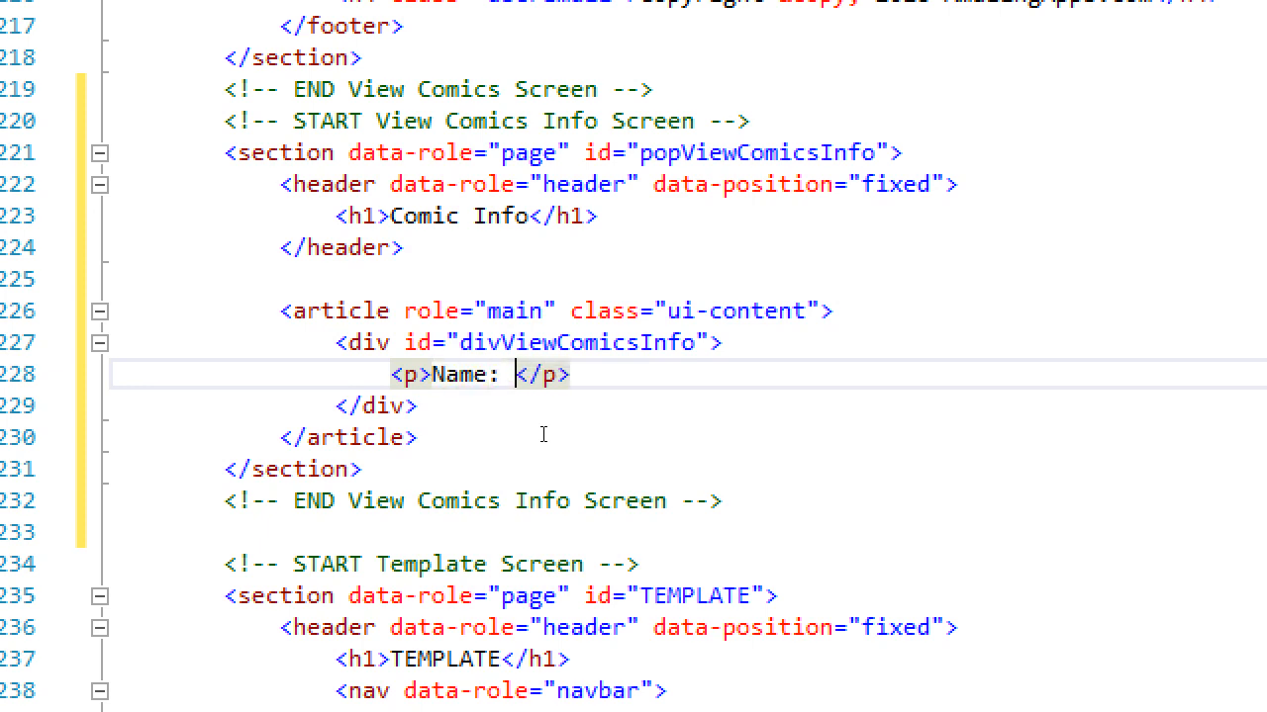
pyautogui.write('<')
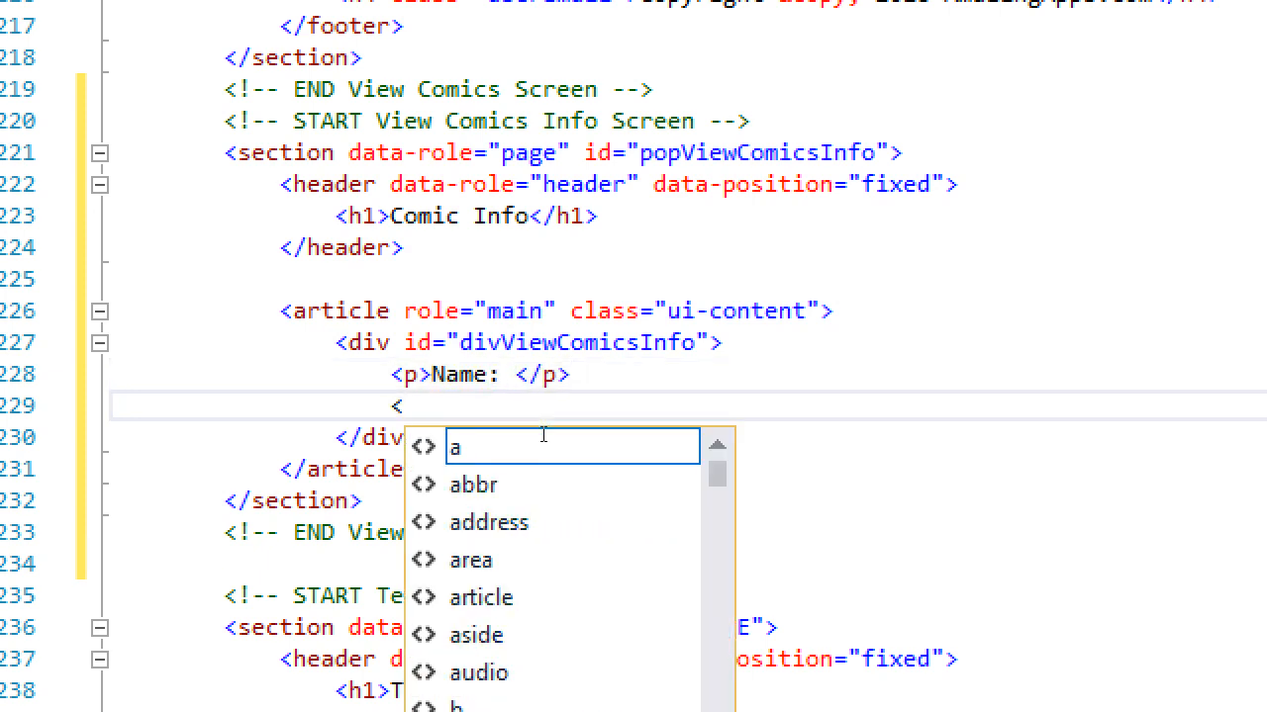
pyautogui.press('Enter')
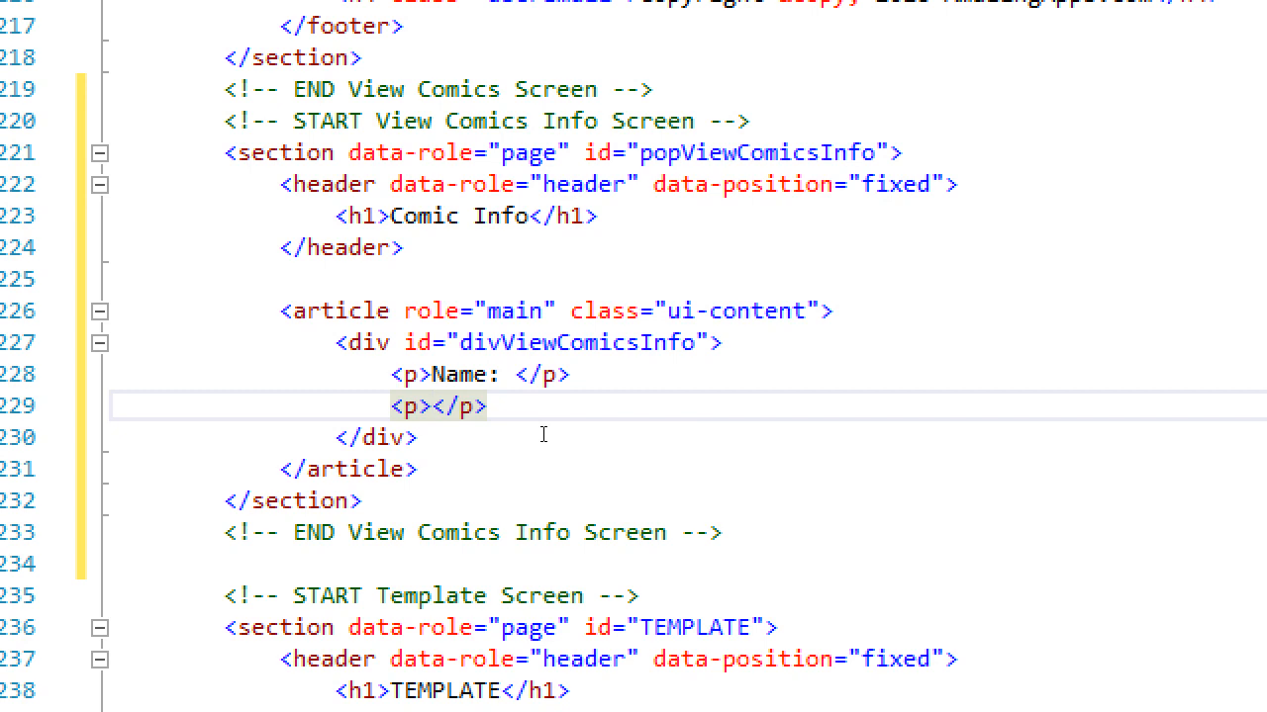
pyautogui.write('Number:')
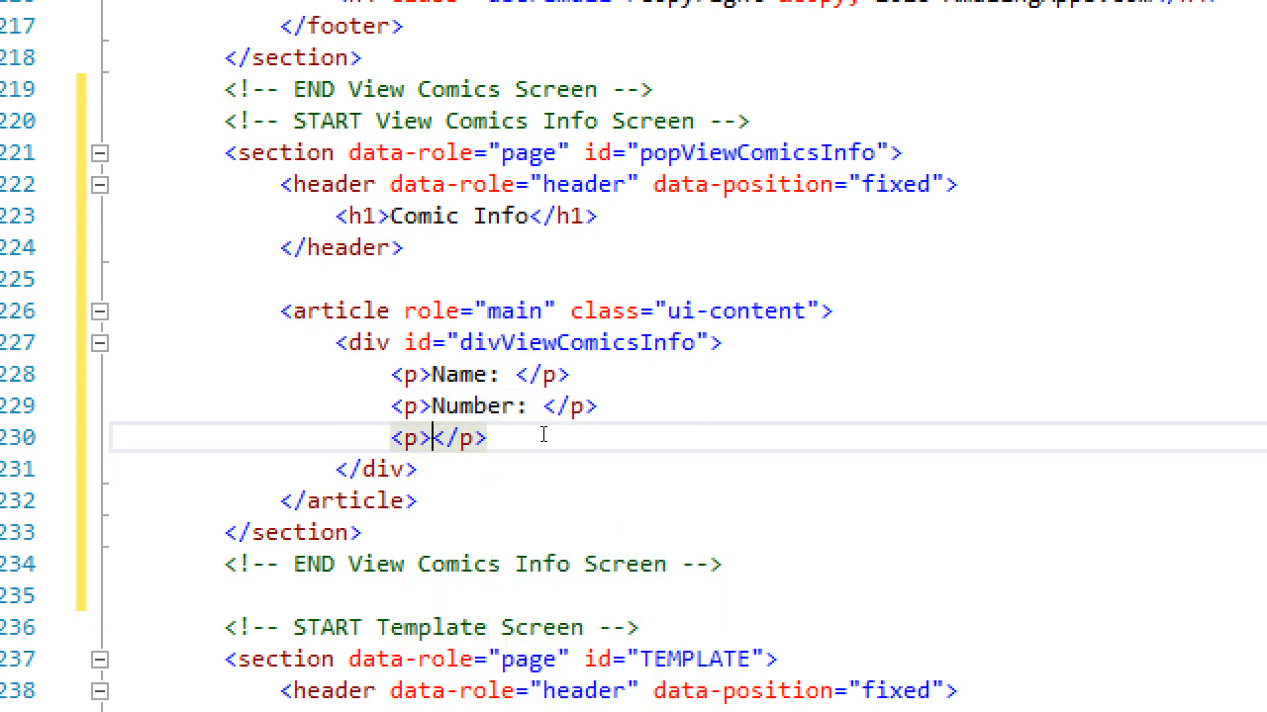
pyautogui.write('Year:')
pyautogui.write('<p></p>')
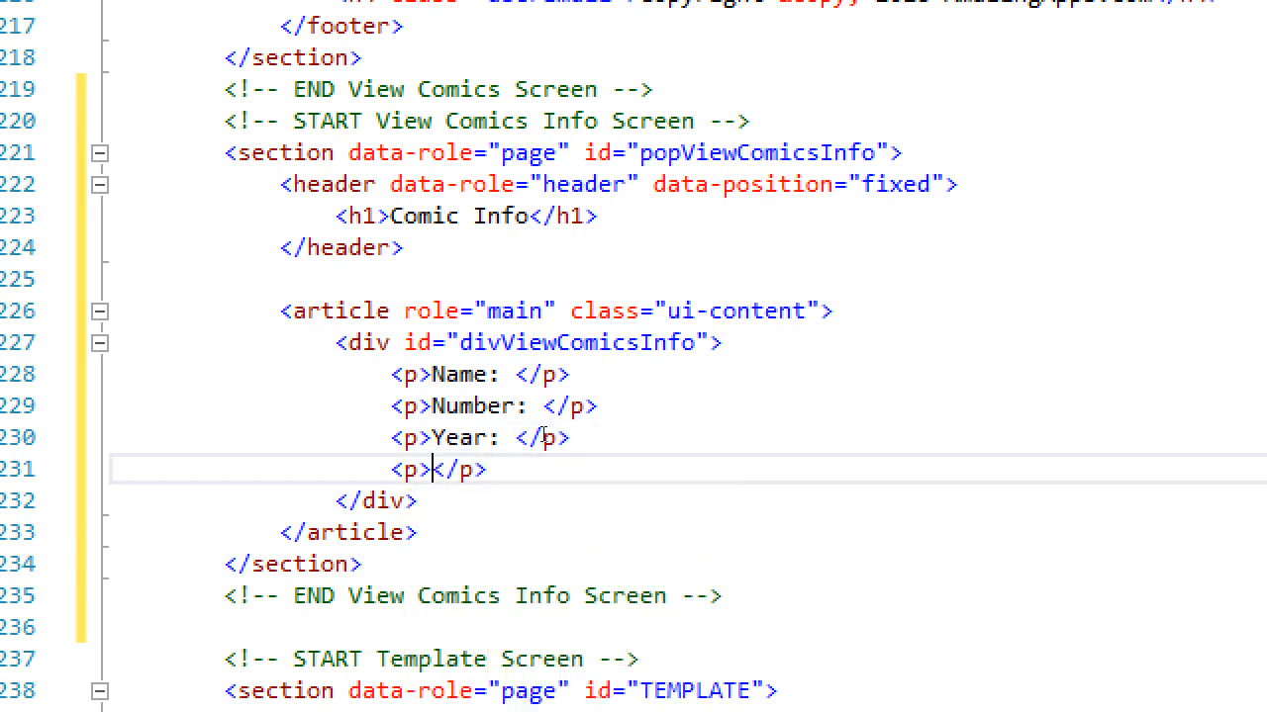
pyautogui.write('Publiser:')
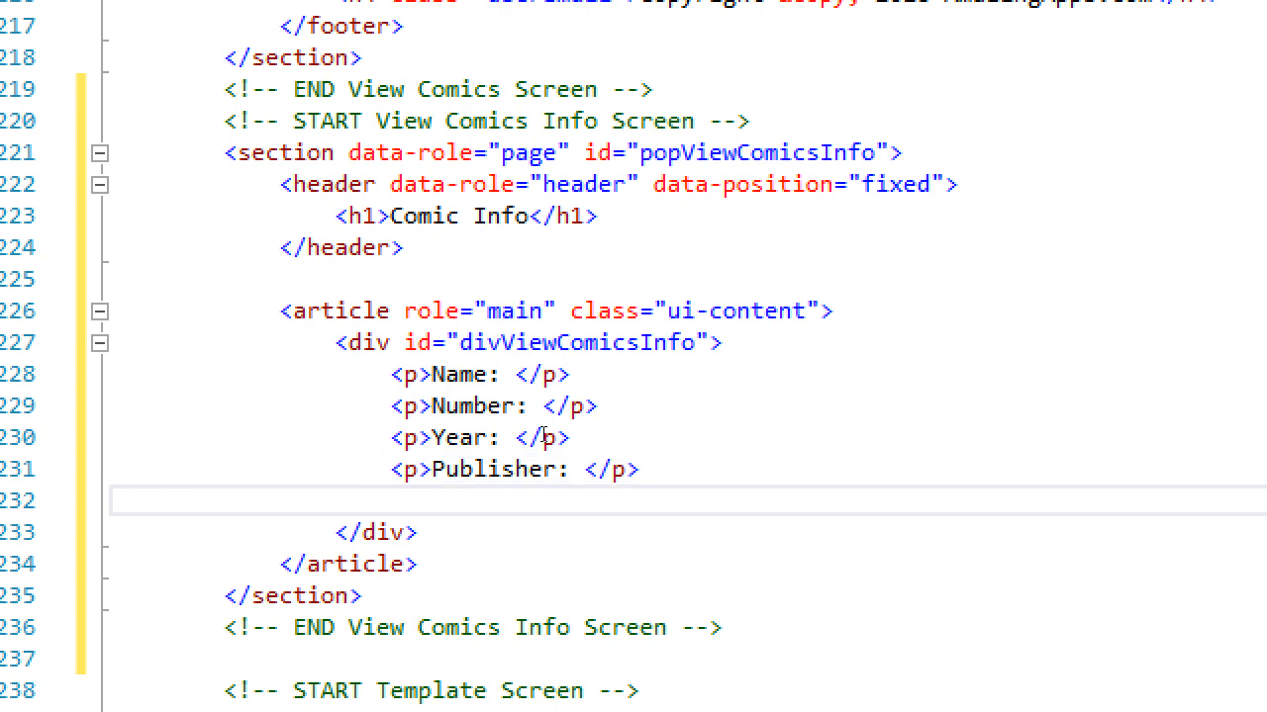
pyautogui.write('<p>Notes: </p>')
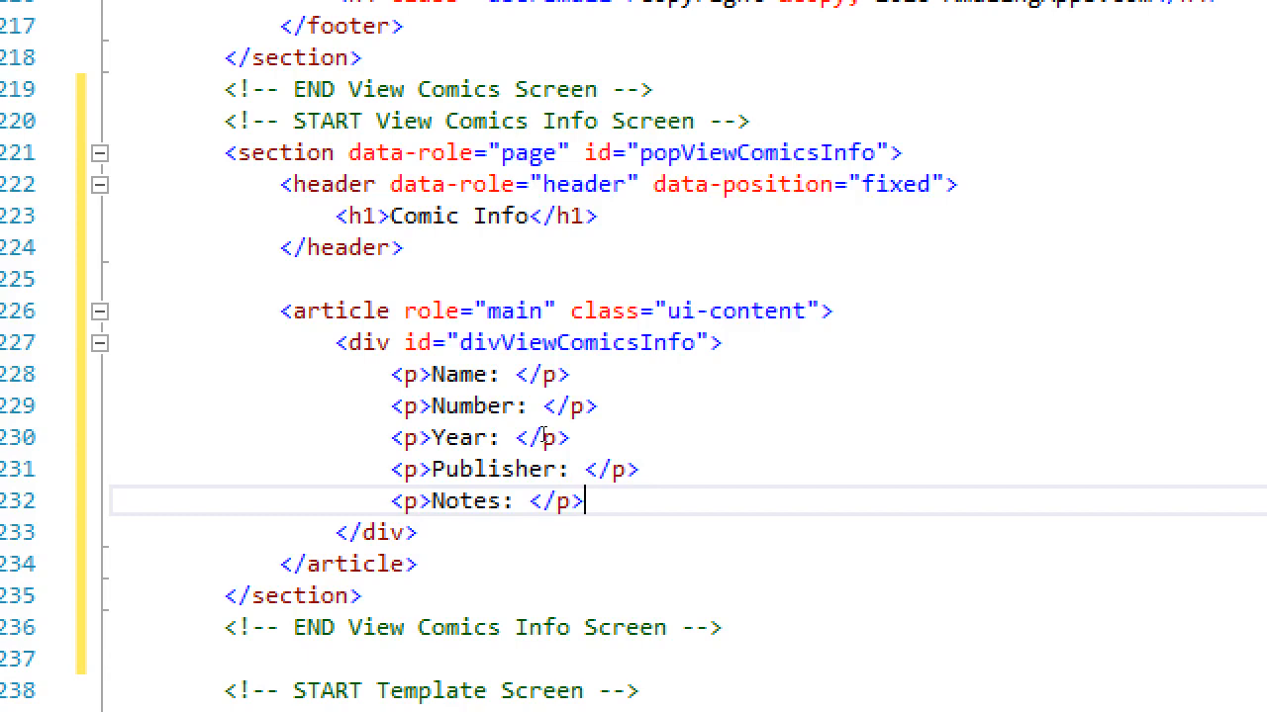
# Step: Add a paragraph holding an img with an empty src
pyautogui.write('<p><img</p>')
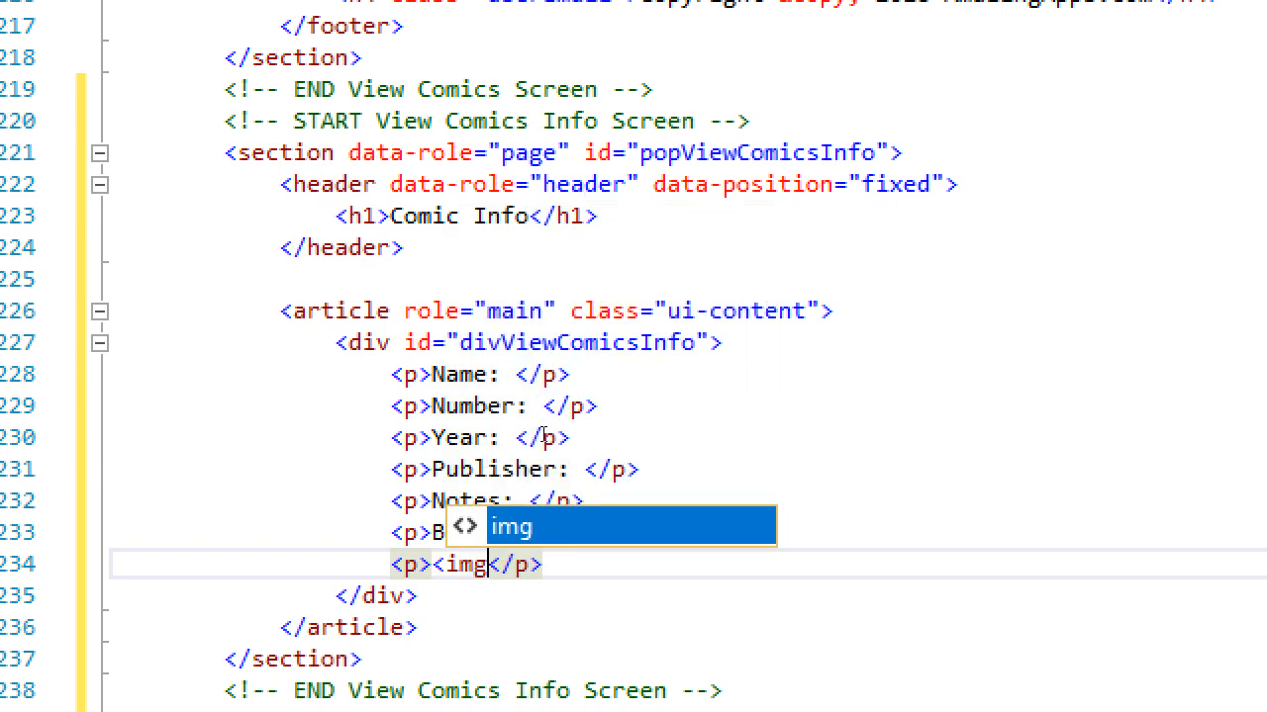
pyautogui.press('Tab')
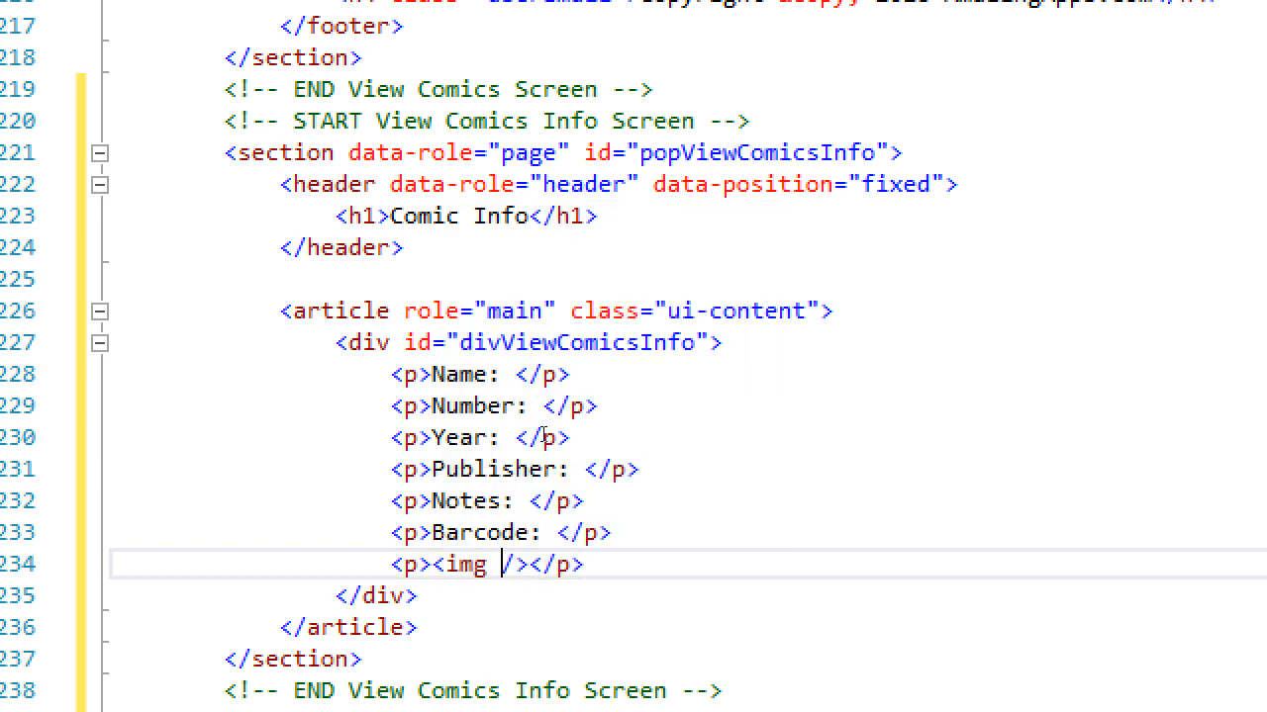
pyautogui.write('src=""')
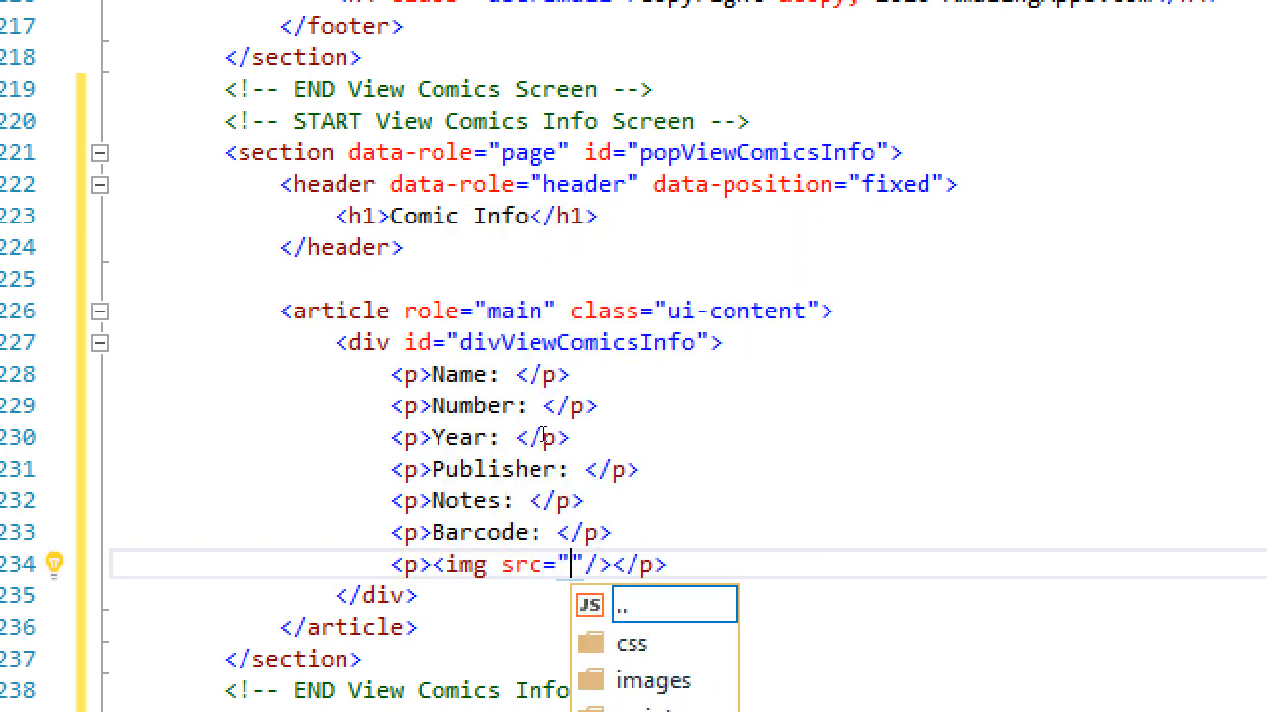
pyautogui.press('Escape')
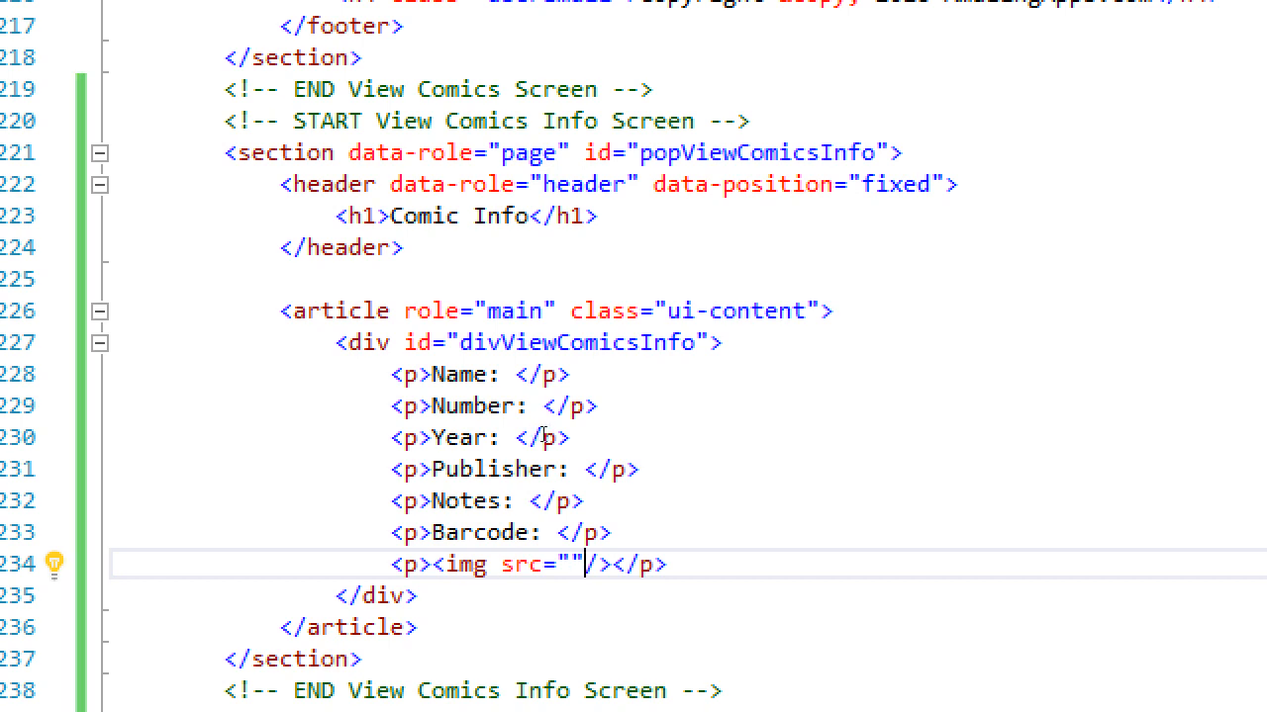
# Step: Add Delete and Edit buttons in paragraphs below the image
pyautogui.press('Enter')
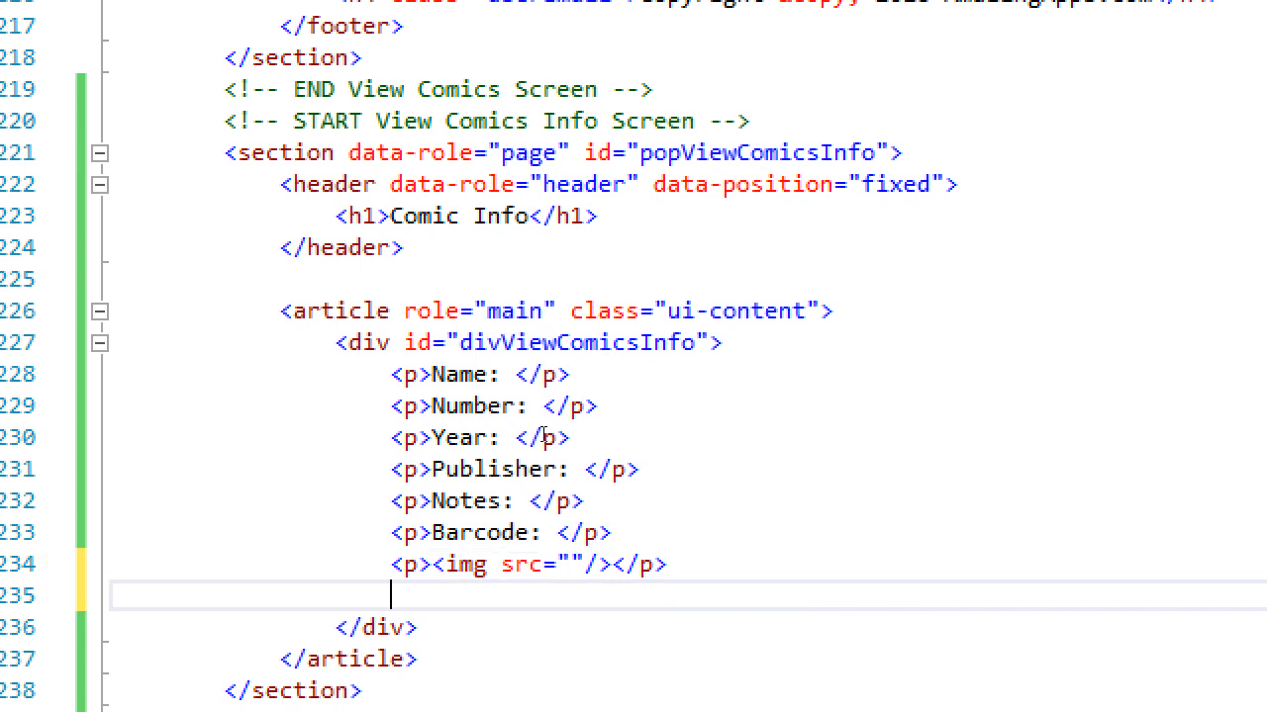
pyautogui.write('<p></p>')
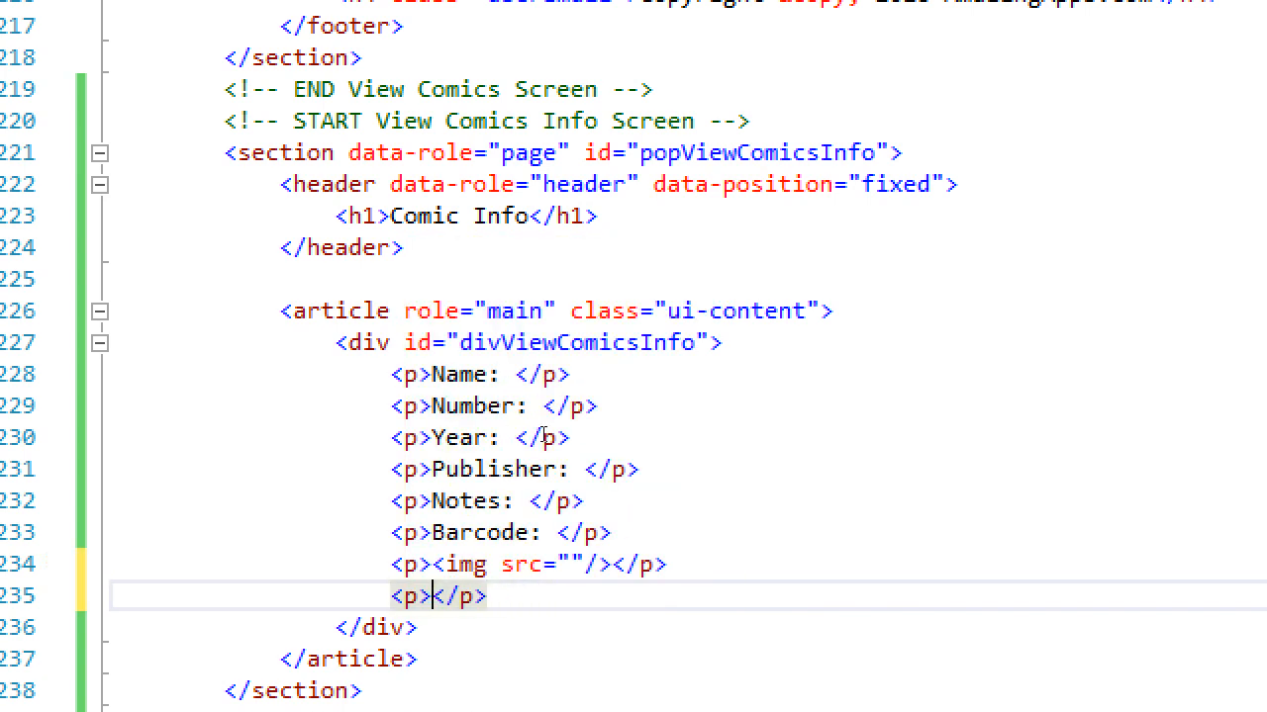
pyautogui.write('<button></button>')
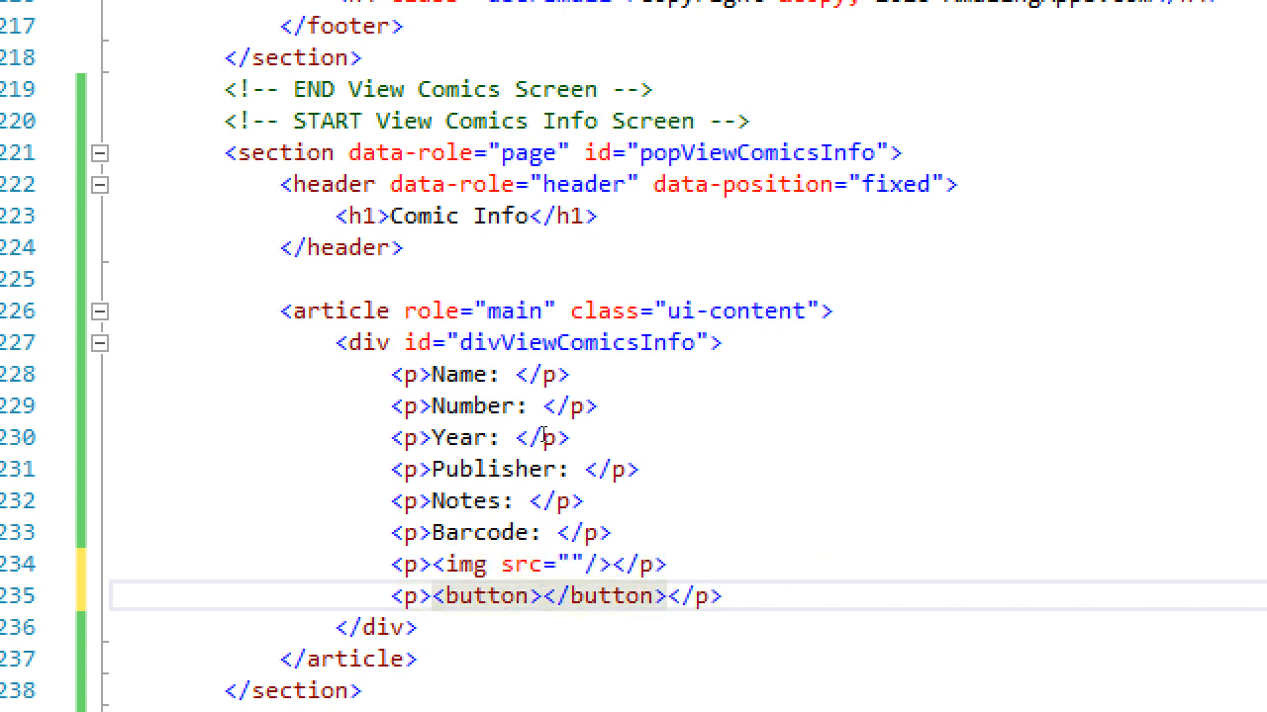
pyautogui.write('Delete')
pyautogui.write('<p></p>')
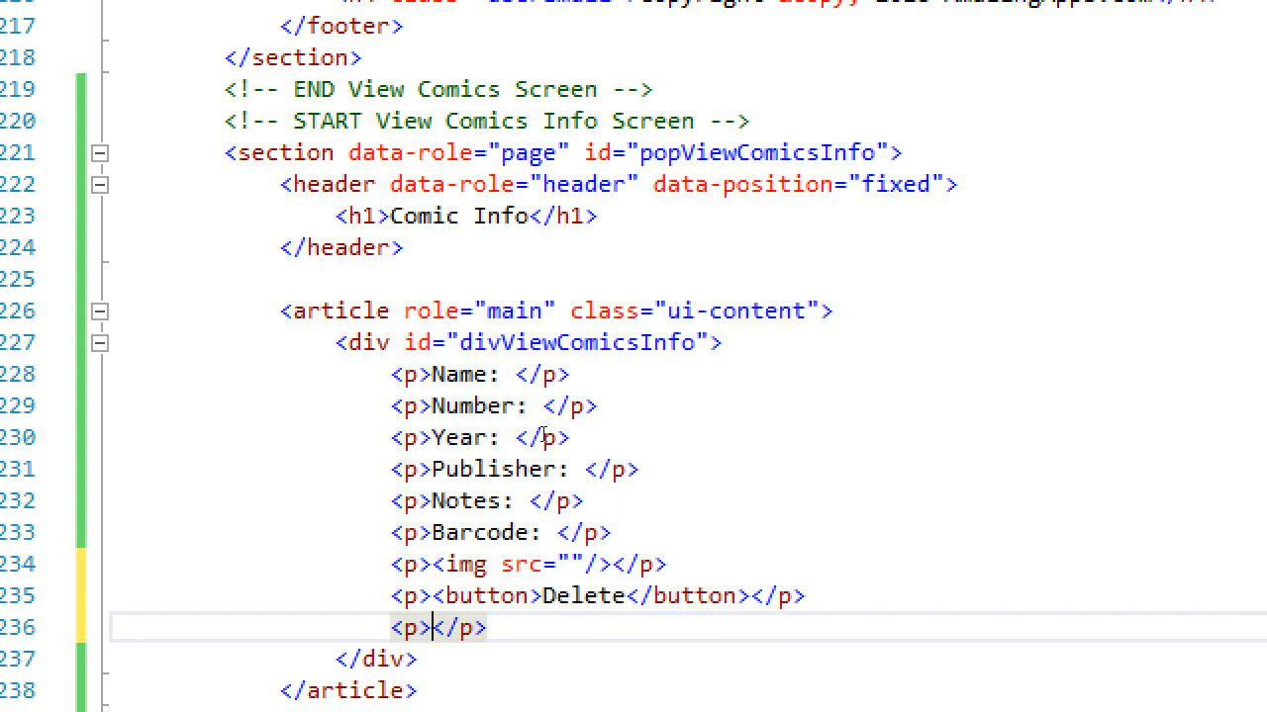
pyautogui.write('<button>Edit</button')
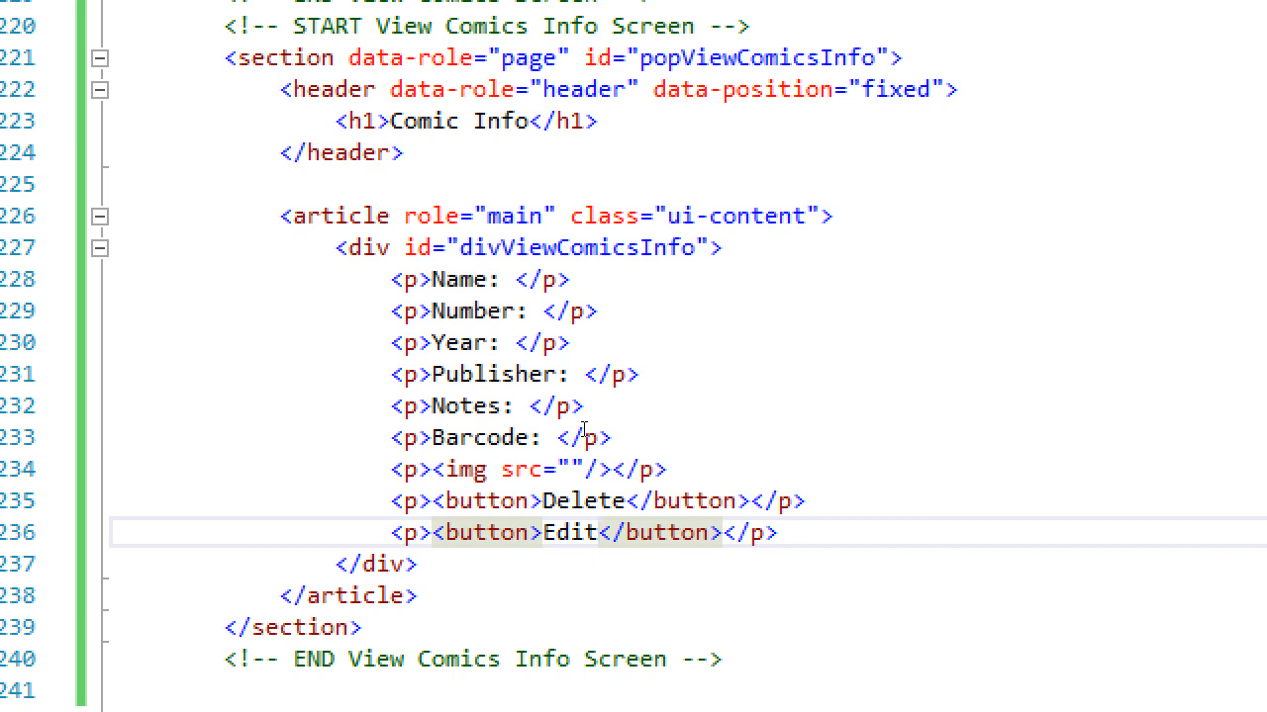
pyautogui.click(601, 533)
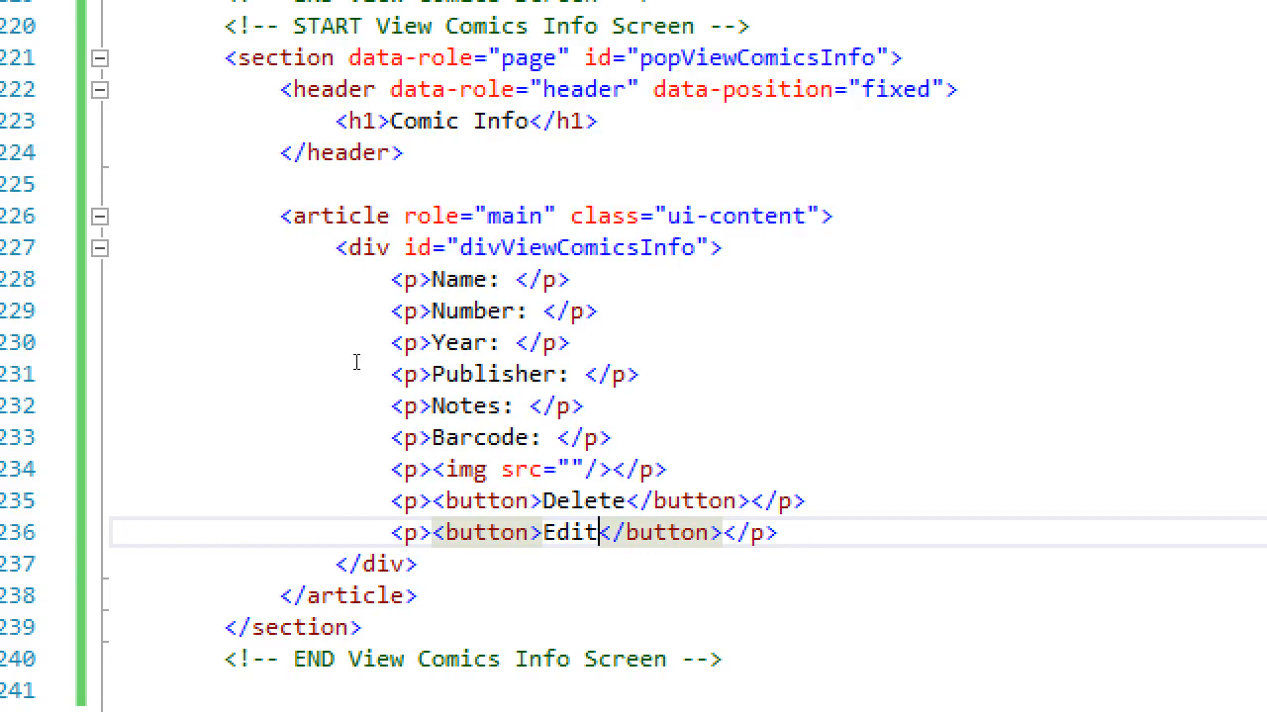
# Step: Point out the divViewComicsInfo id and start adding an id to the Delete button
pyautogui.doubleClick(577, 248)
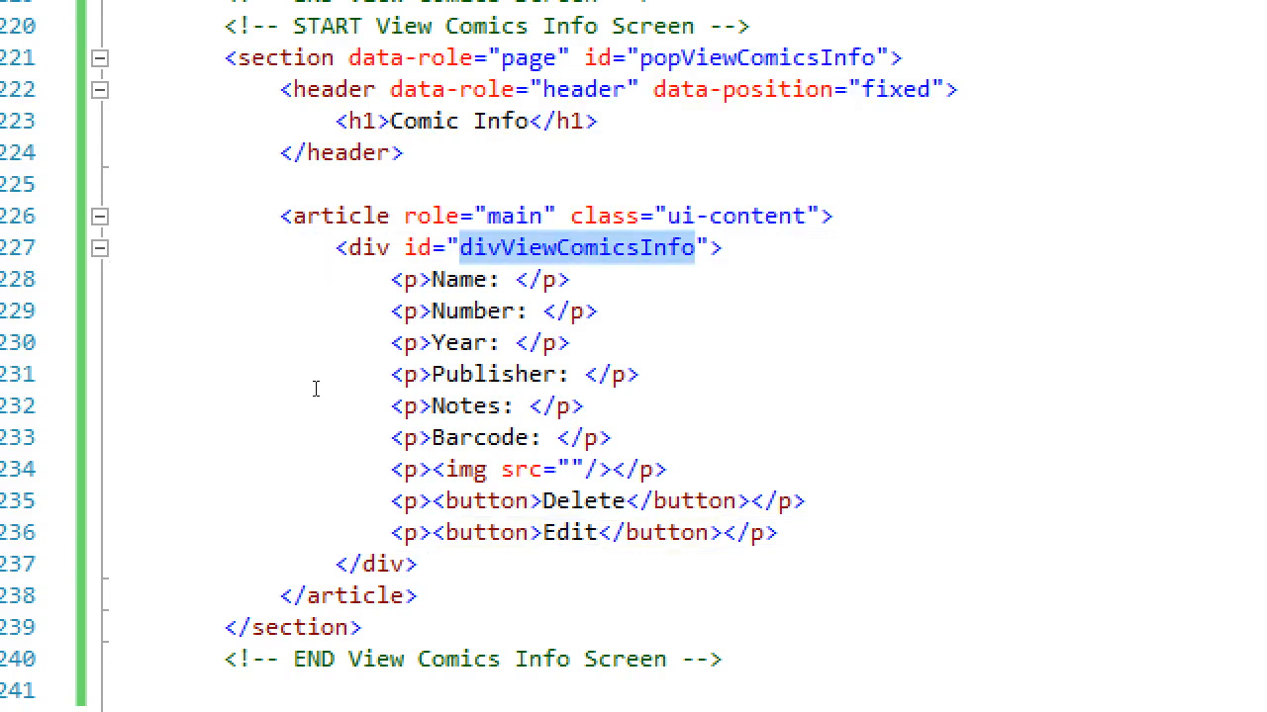
pyautogui.click(510, 310)
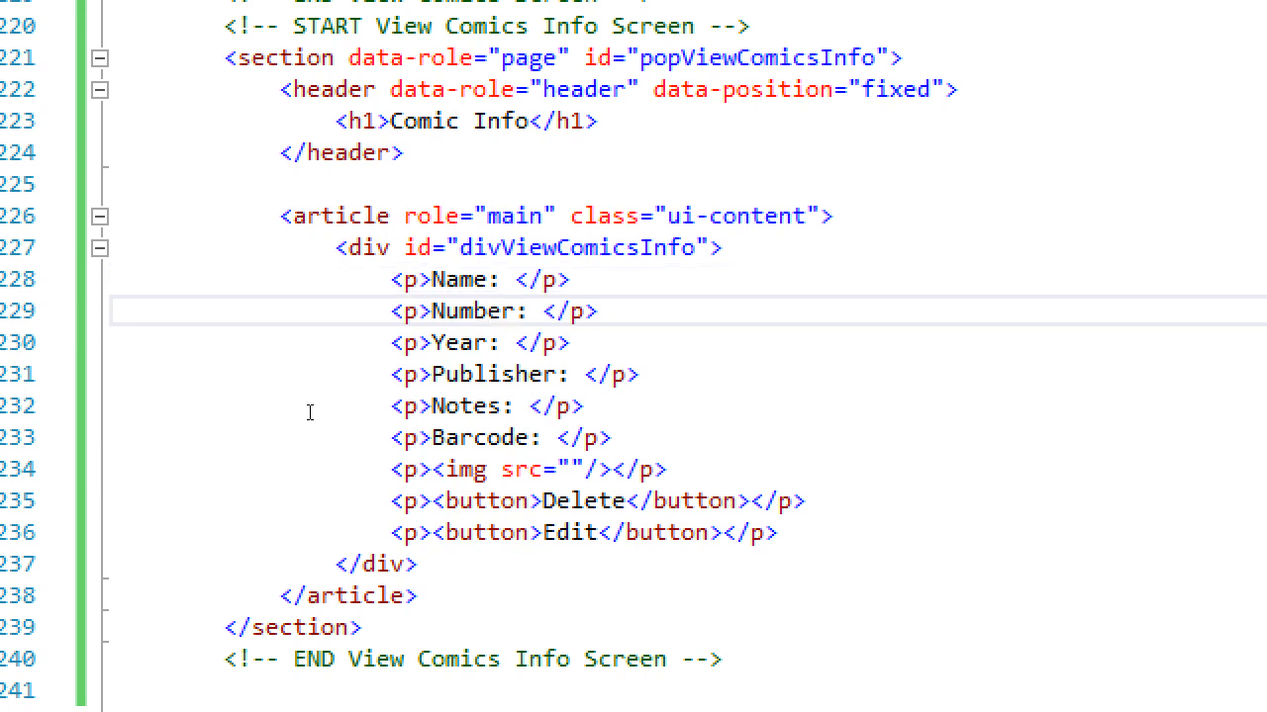
pyautogui.click(312, 458)
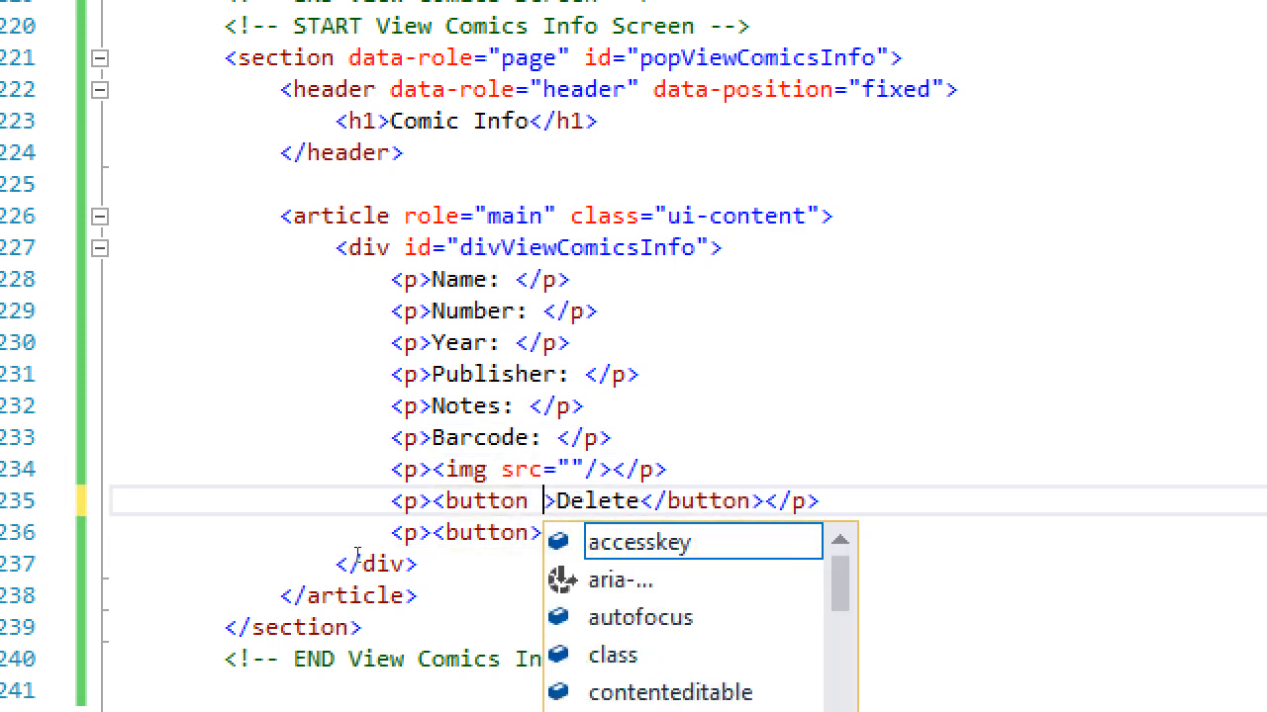
# Step: Give the buttons the ids btnDeleteComic and btnEditComic
pyautogui.write('id="b')
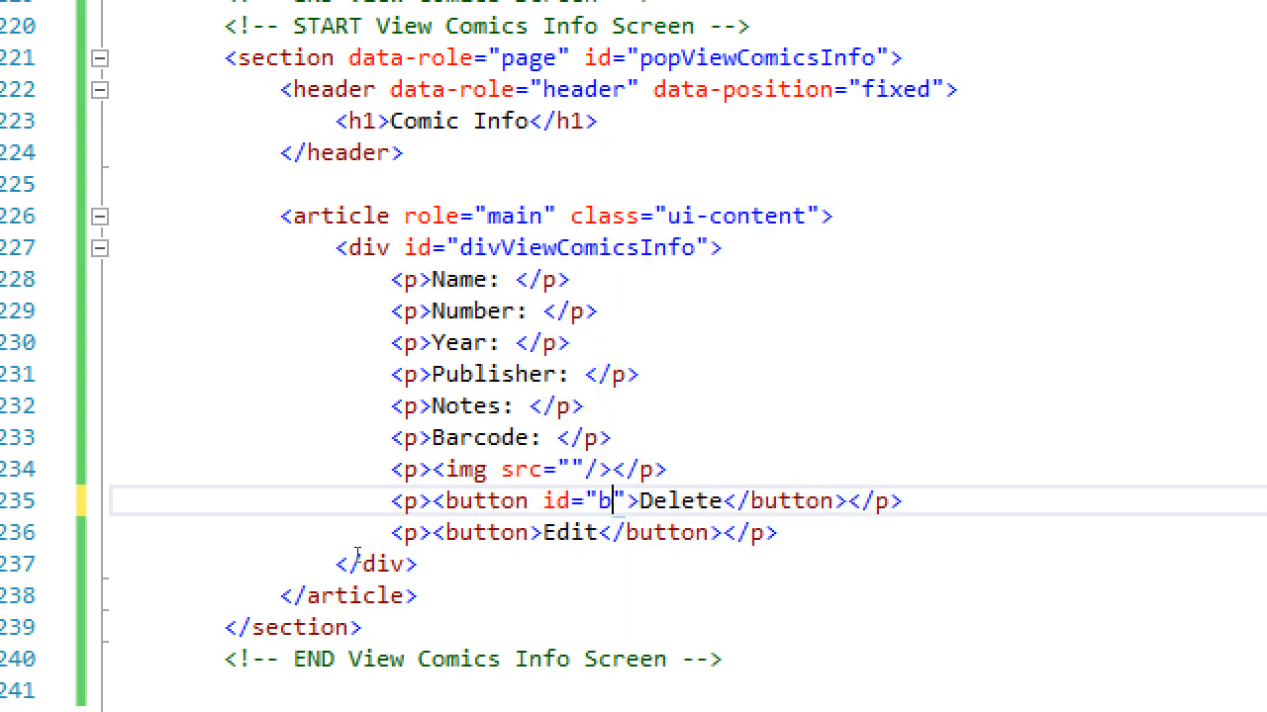
pyautogui.write('tnDeleteCo')
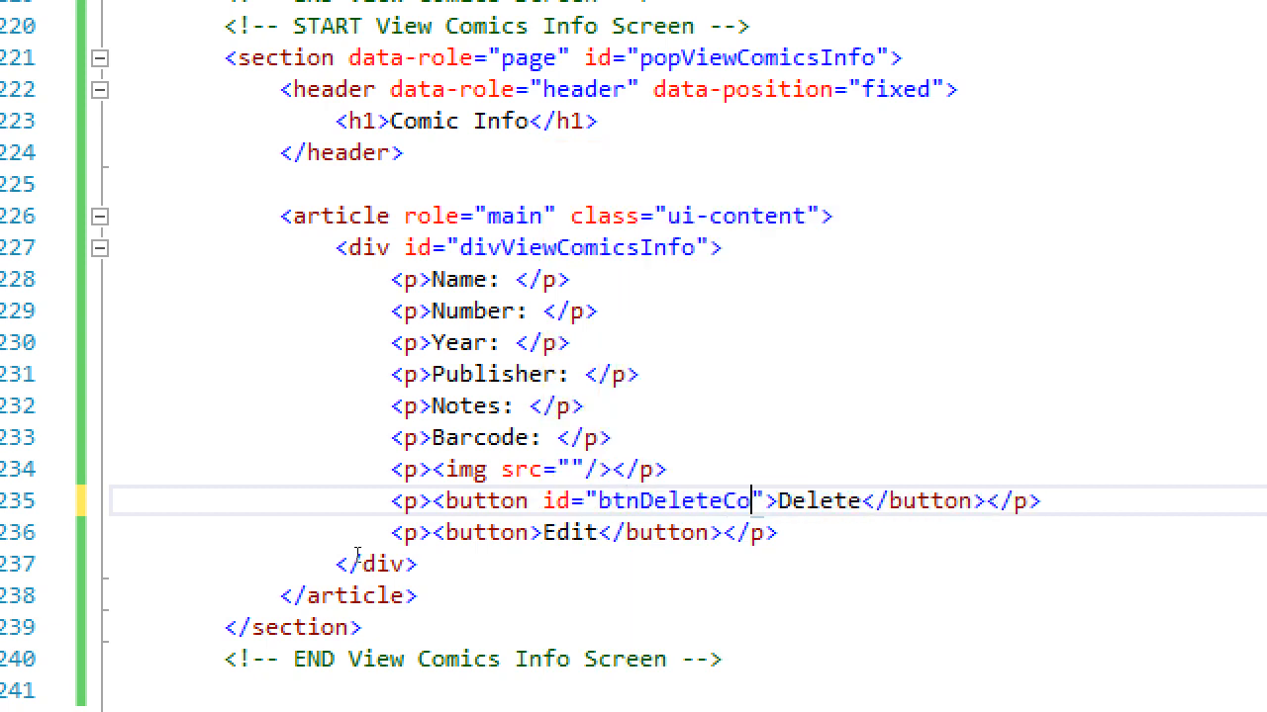
pyautogui.write('mic')
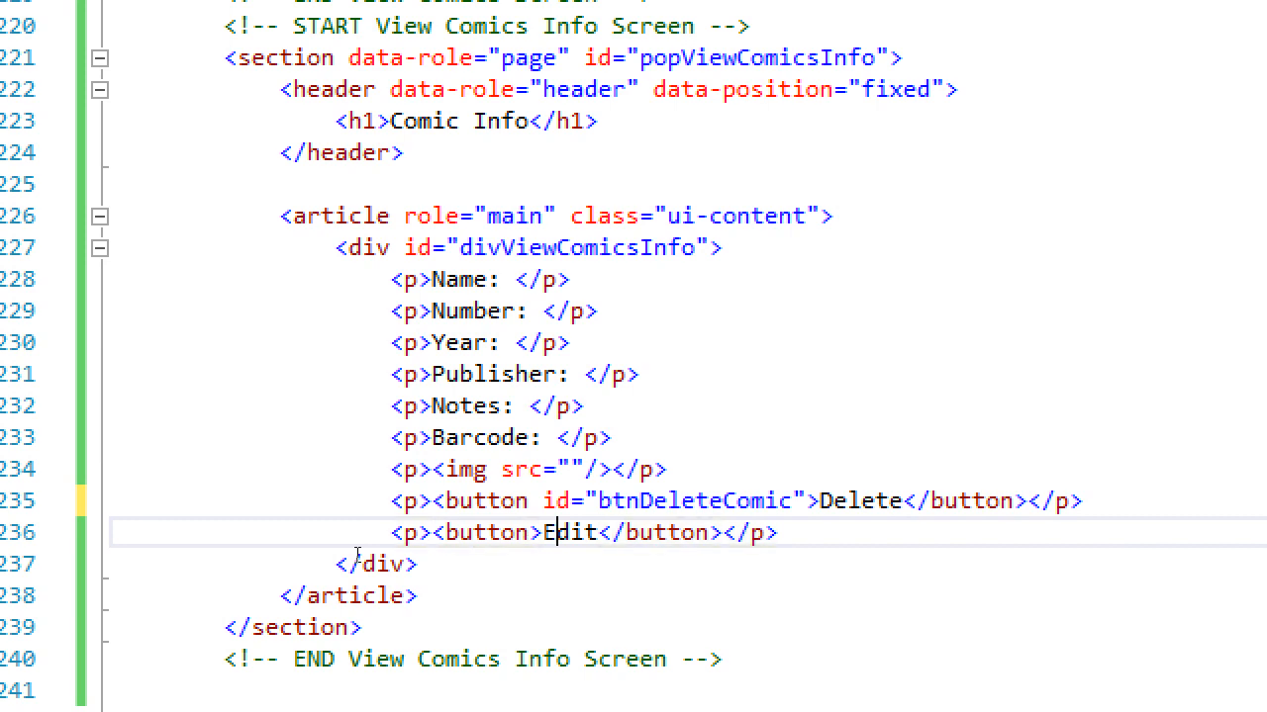
pyautogui.write('id=""')
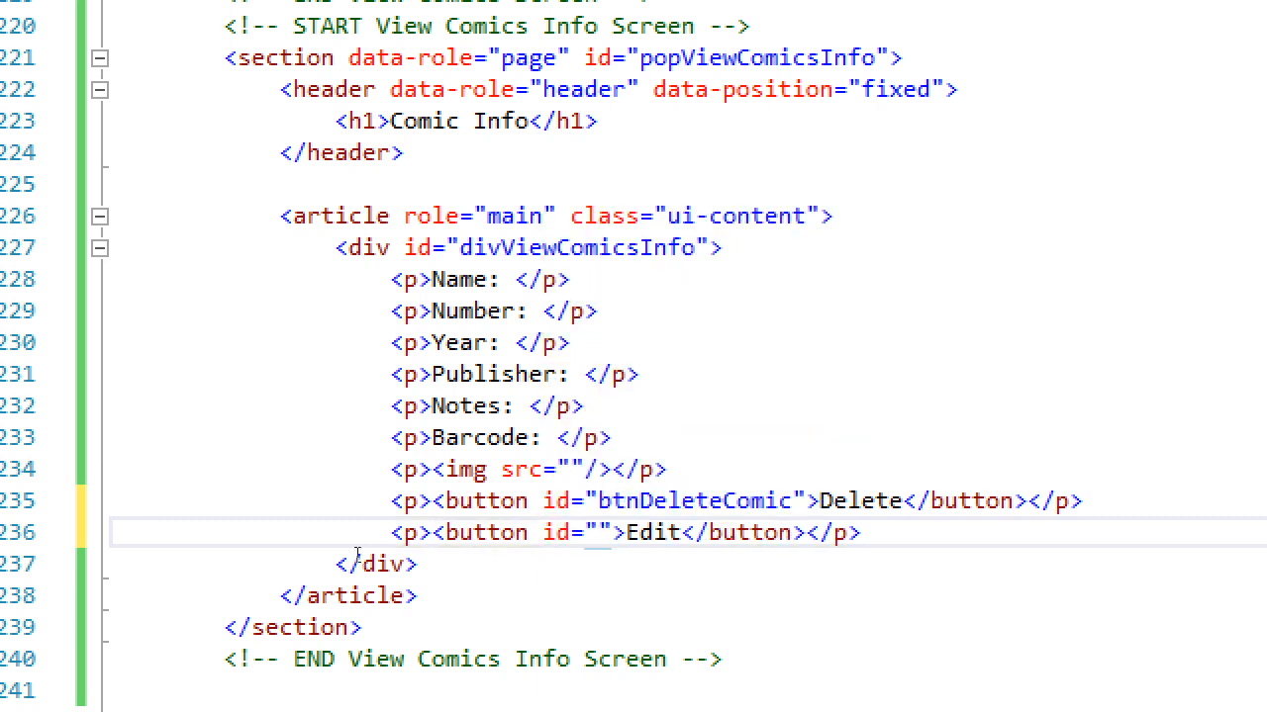
pyautogui.write('btnEditC')
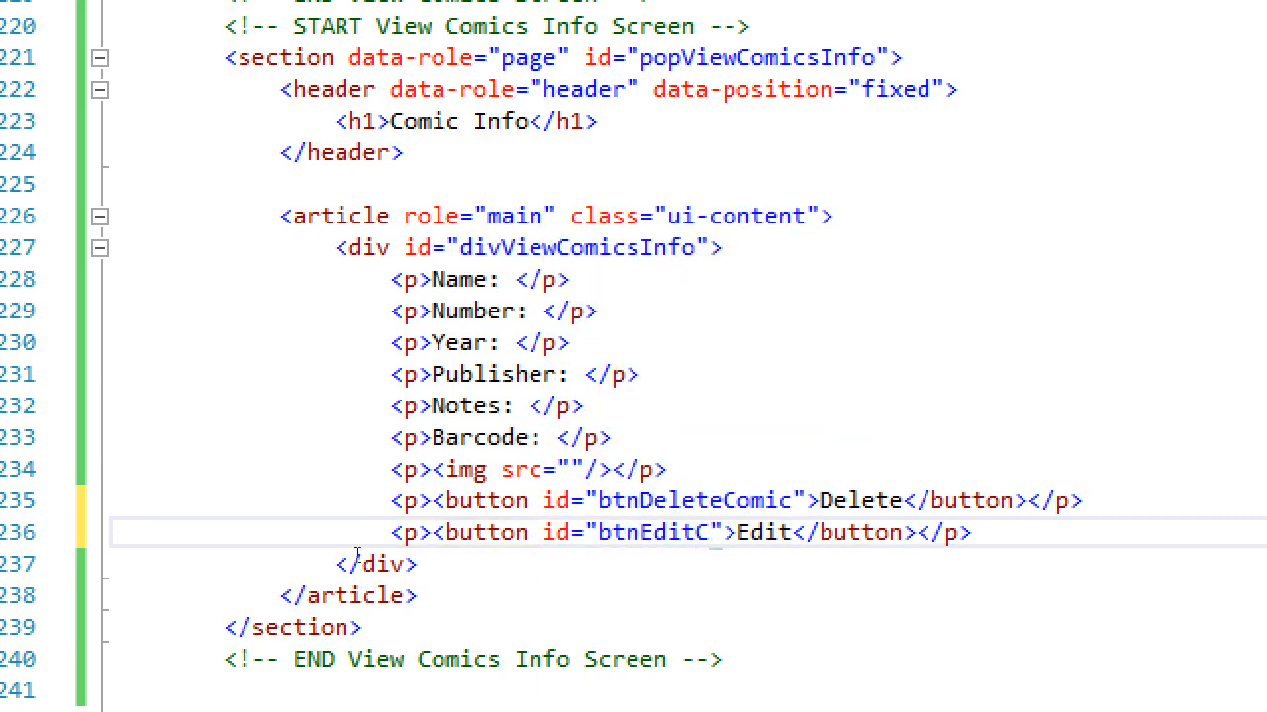
pyautogui.write('omic')
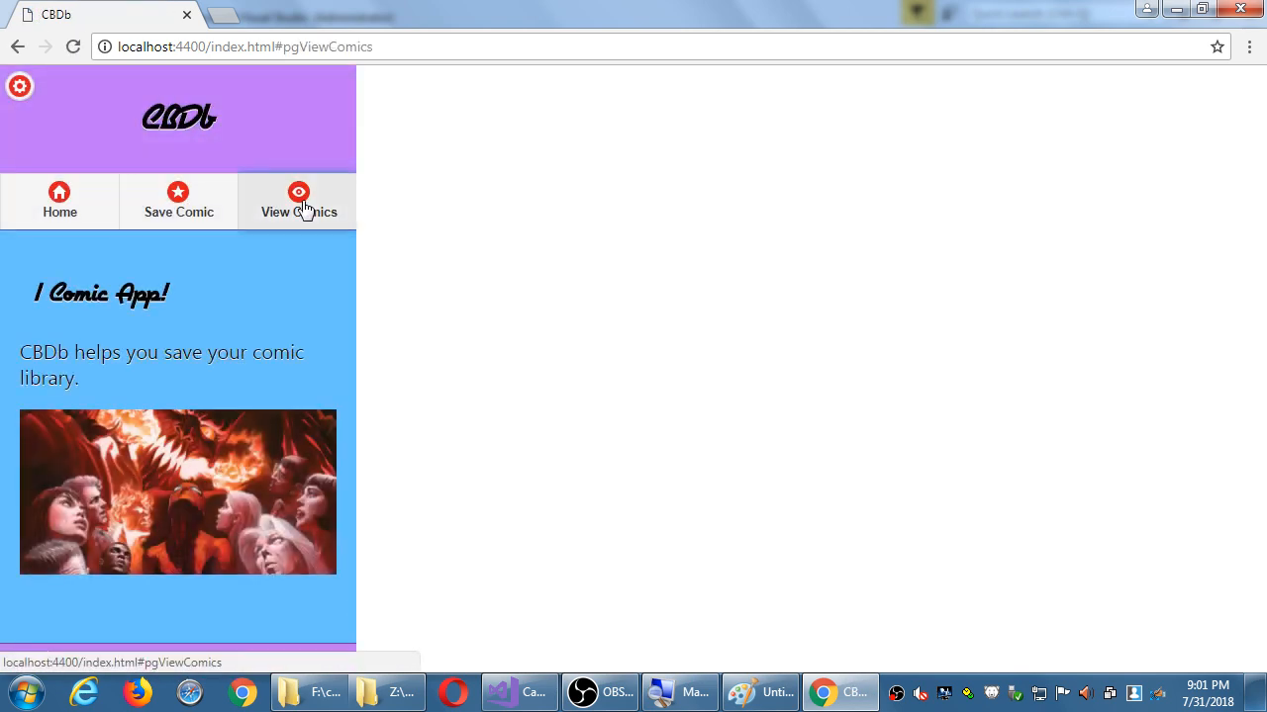
# Step: View the CBDb View Comics table and its info bubbles in Chrome
pyautogui.click(298, 201)
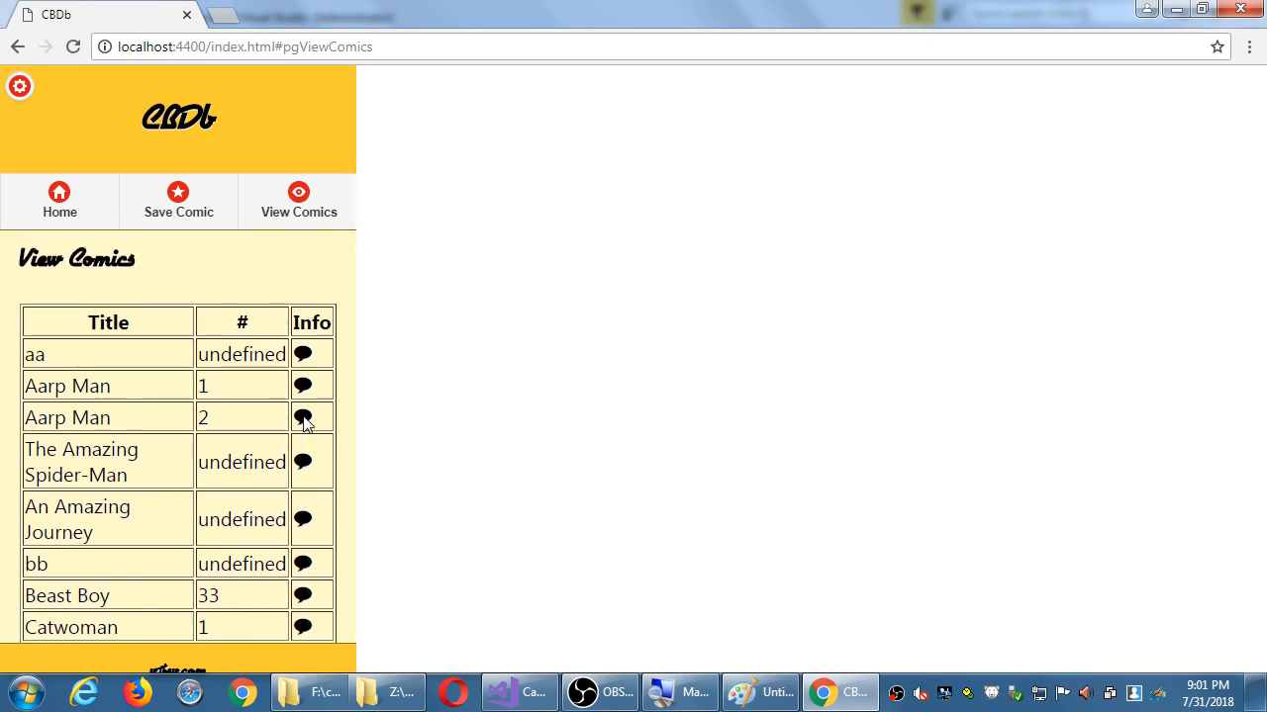
pyautogui.scroll(-3)
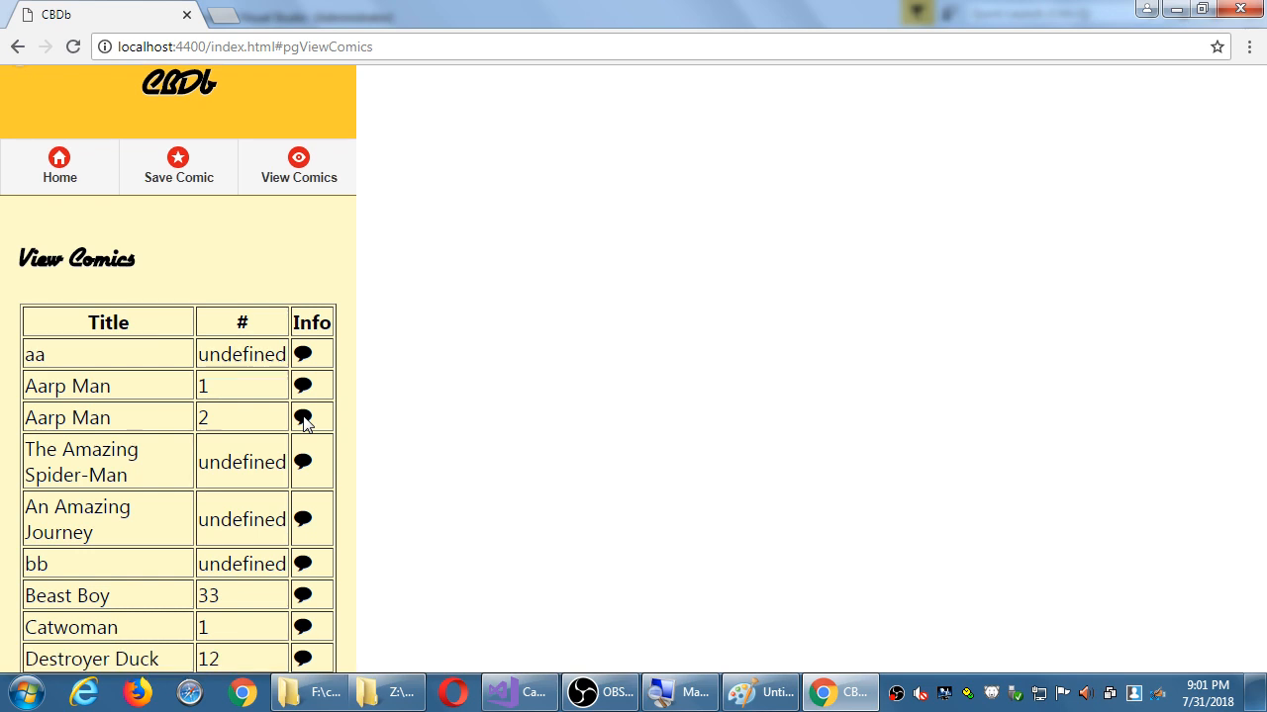
pyautogui.moveTo(254, 446)
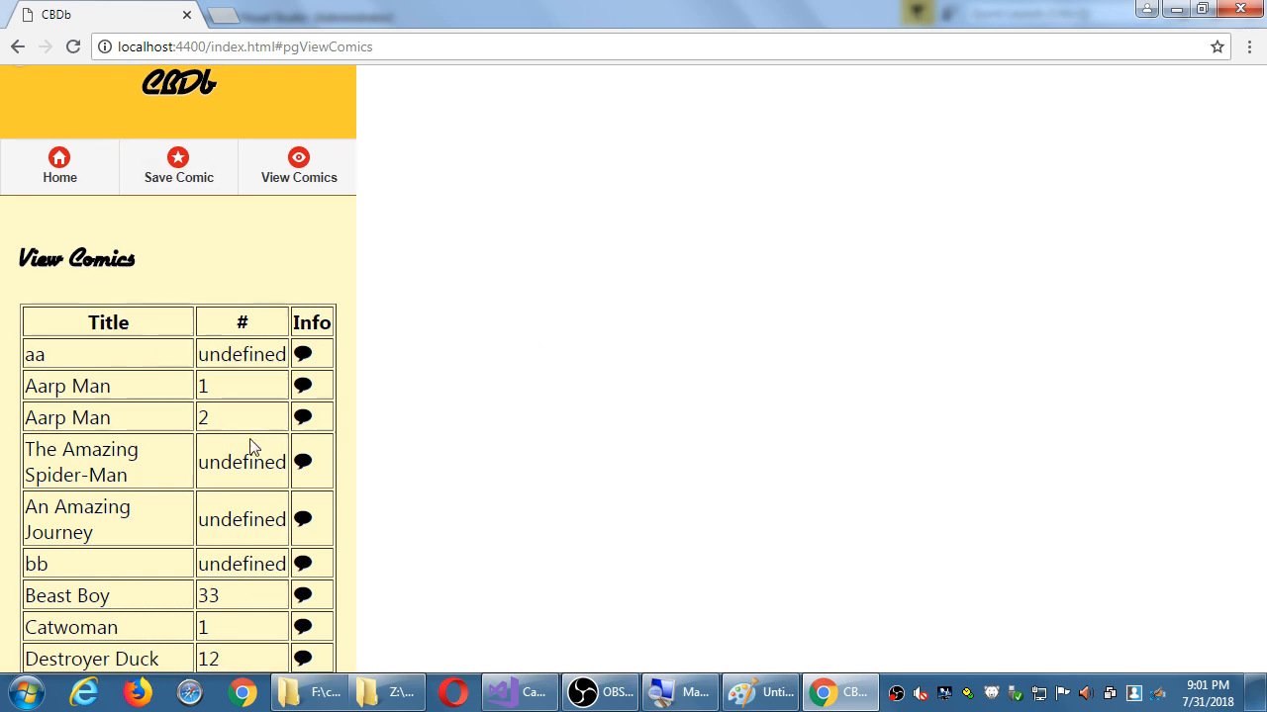
pyautogui.moveTo(55, 428)
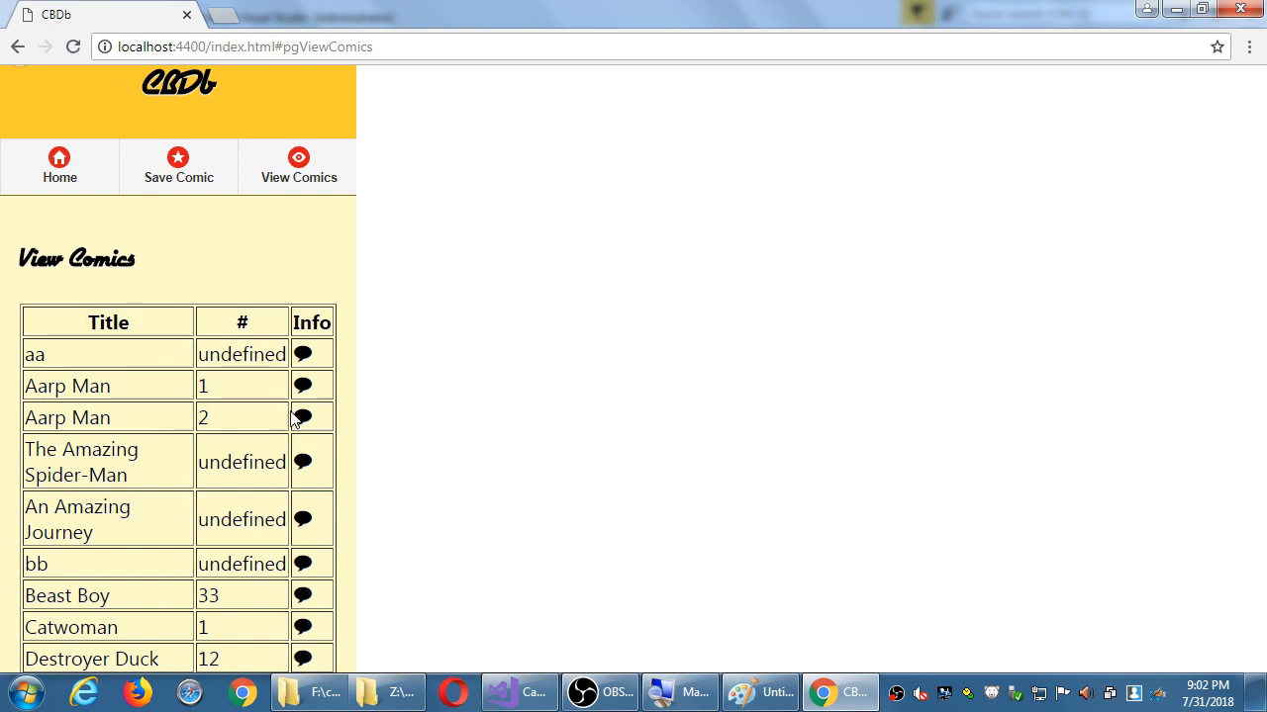
pyautogui.moveTo(311, 419)
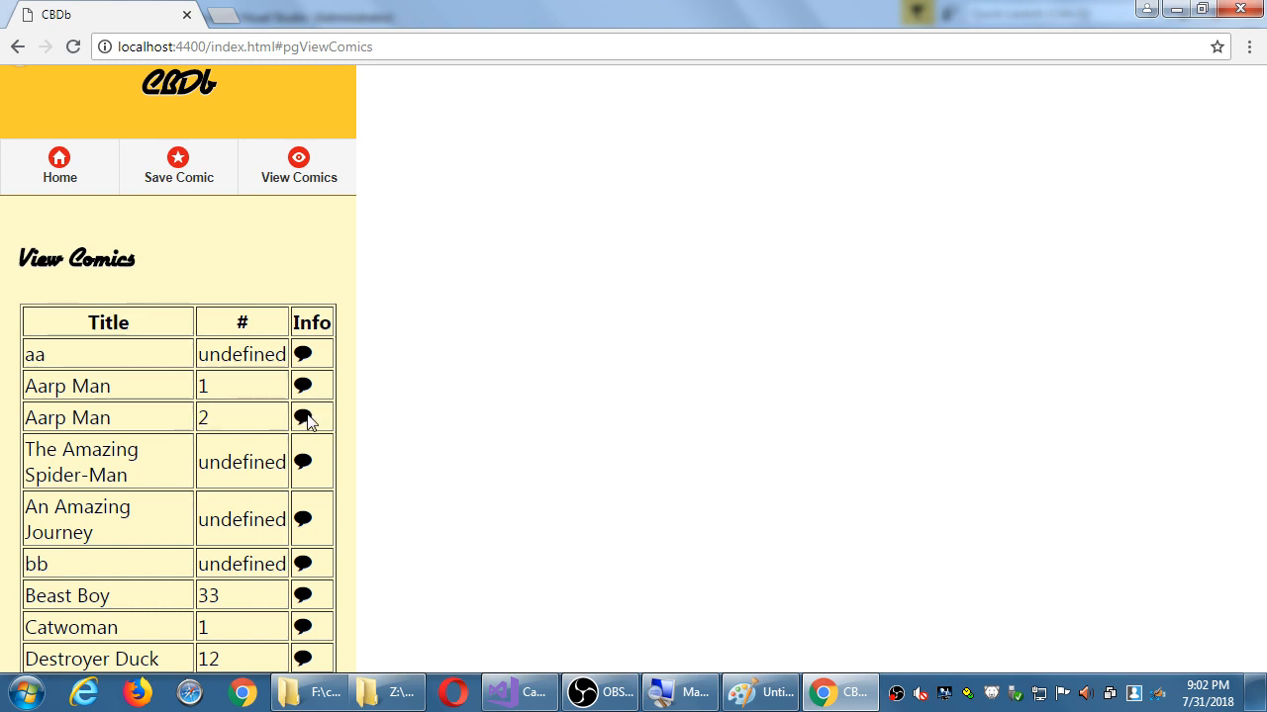
pyautogui.moveTo(310, 420)
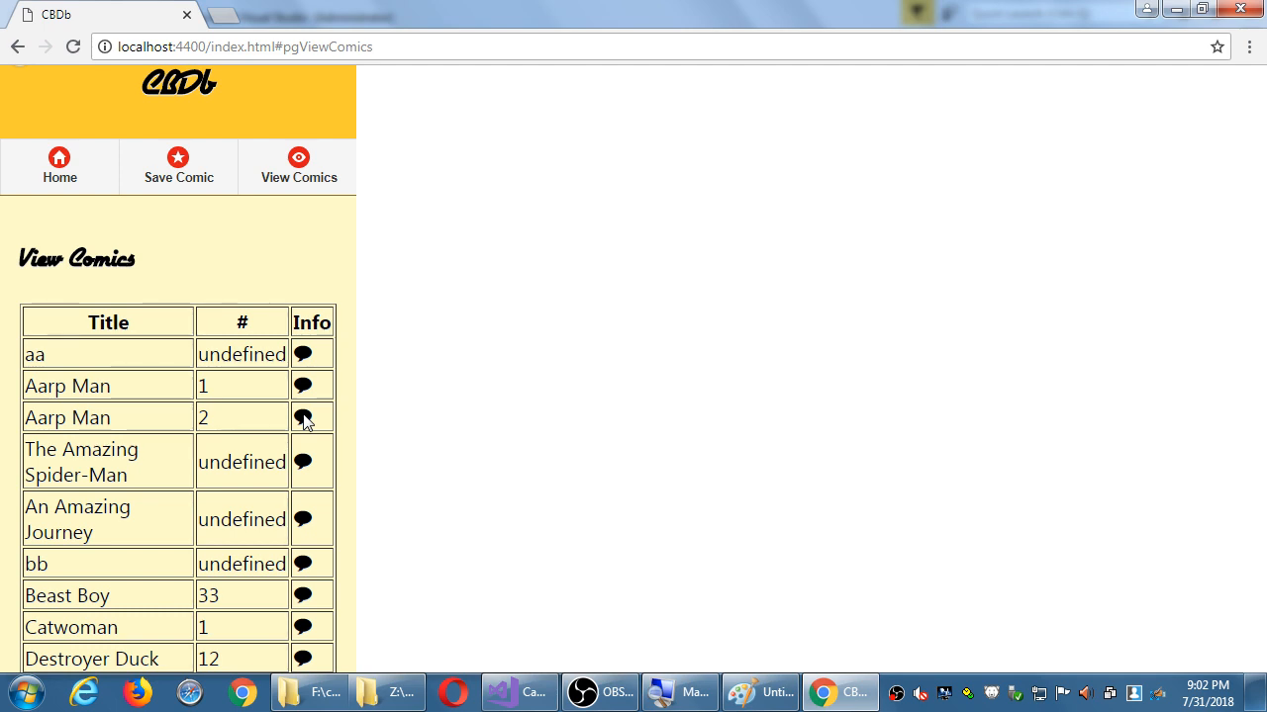
pyautogui.moveTo(1108, 7)
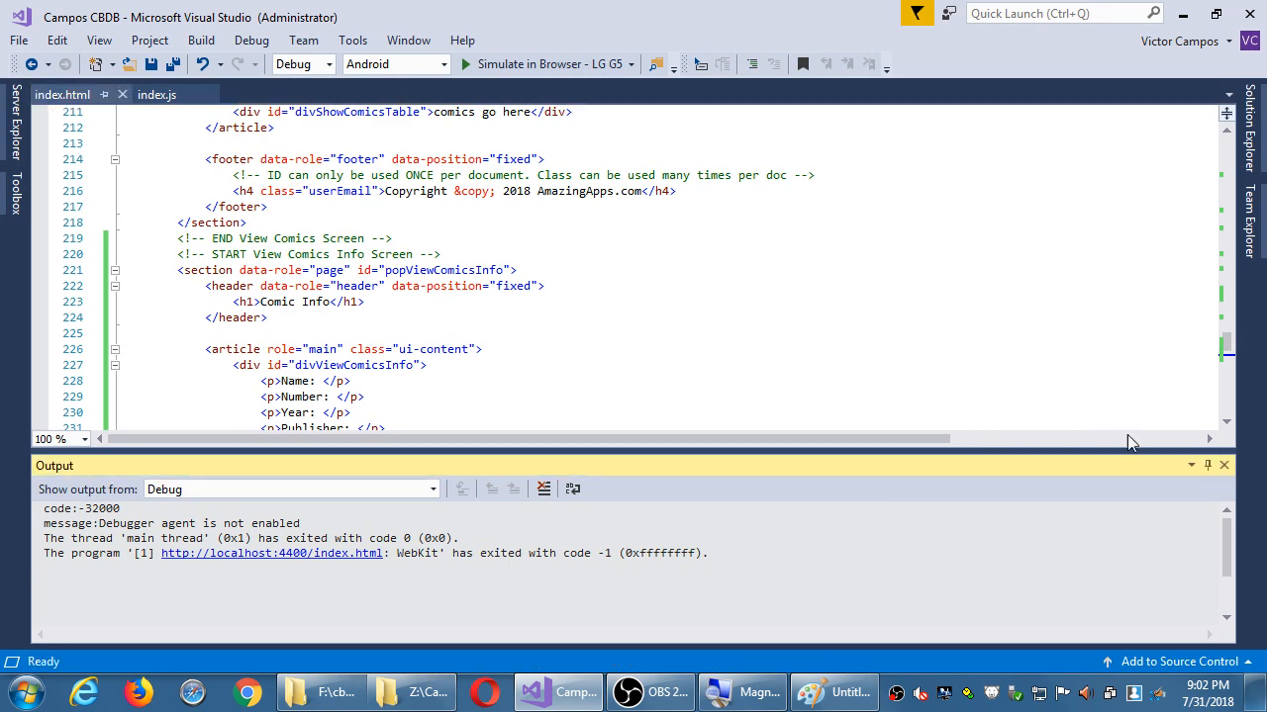
# Step: Switch to index.js and review the logout click listener and fnLogOut handler
pyautogui.click(912, 371)
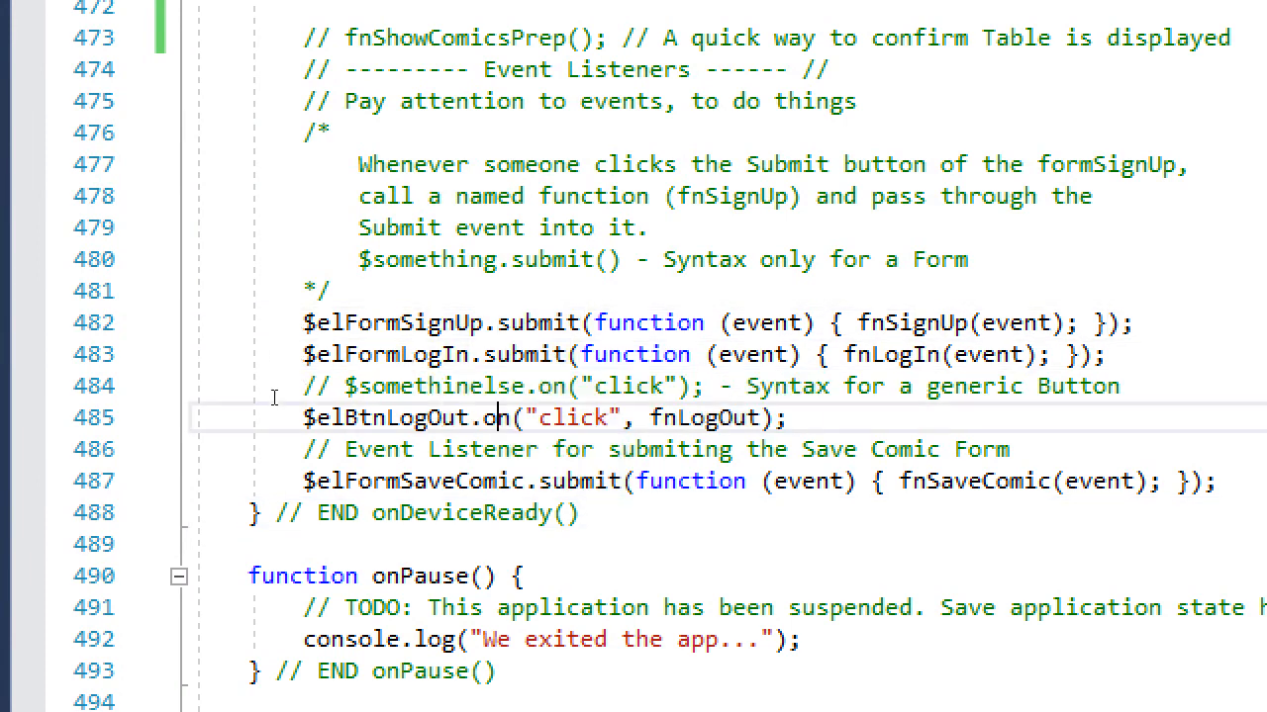
pyautogui.doubleClick(569, 417)
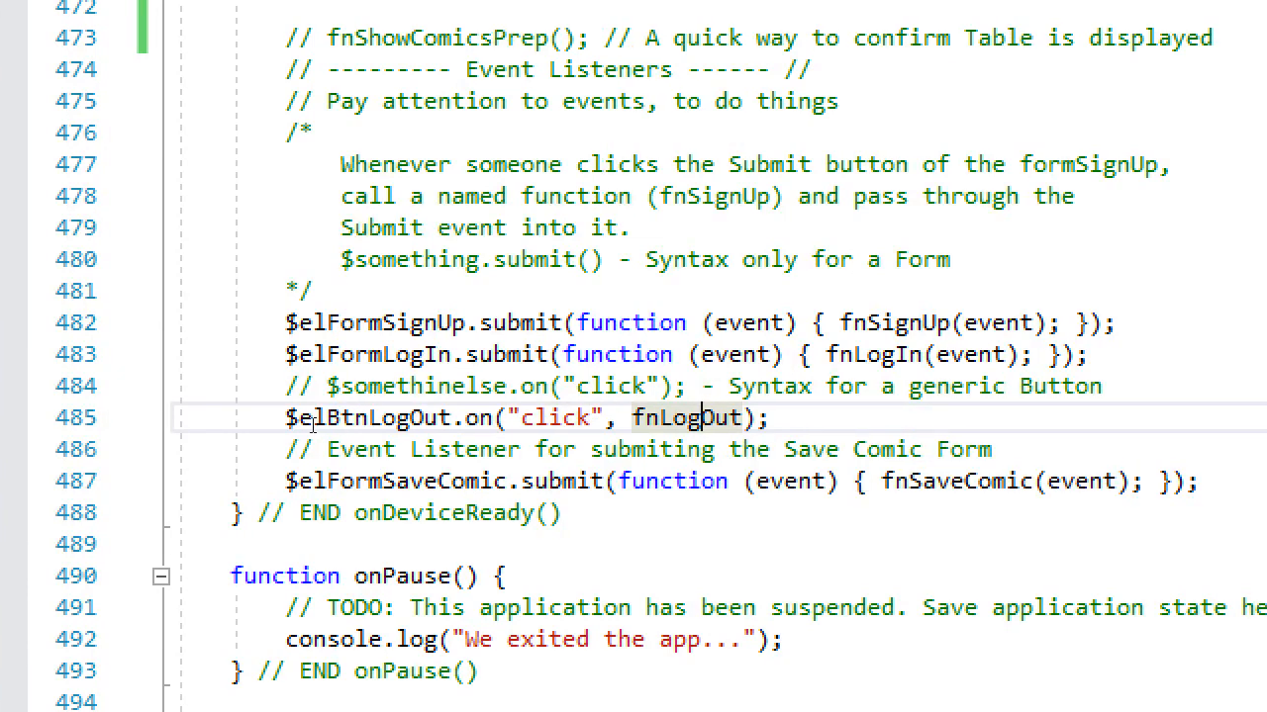
pyautogui.doubleClick(555, 481)
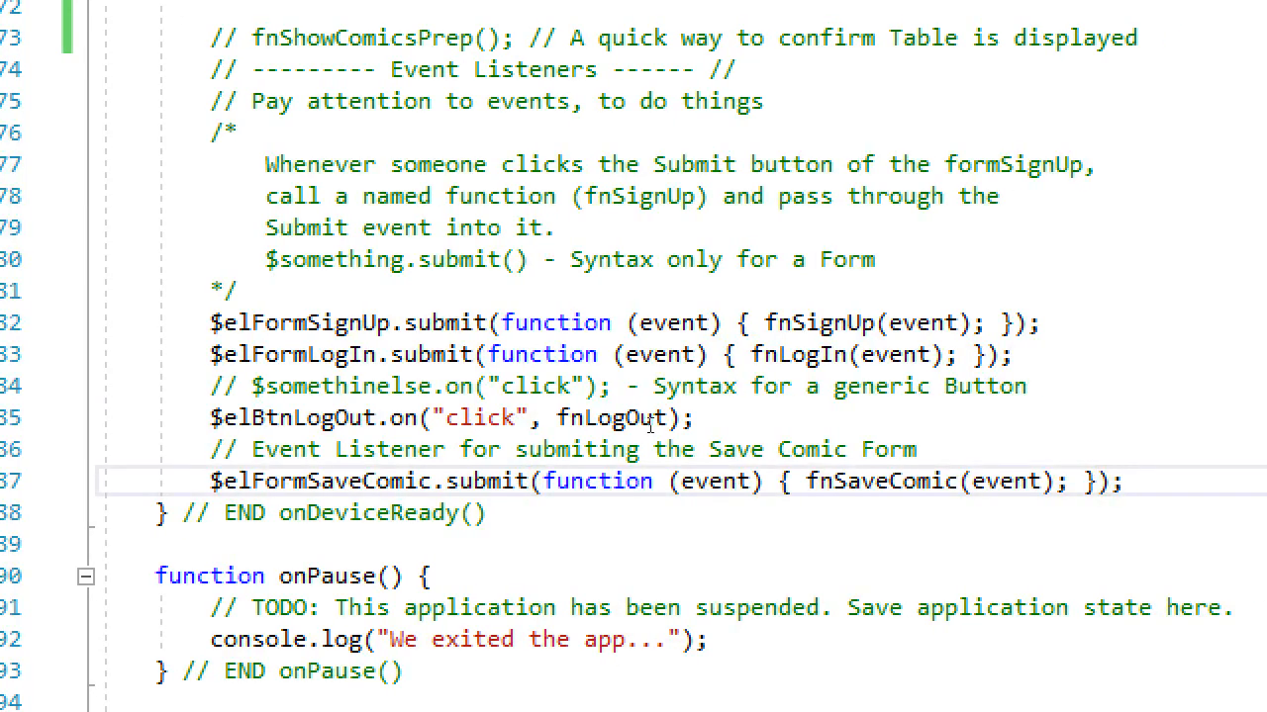
# Step: Write the comment 'Event Listener to show the Info Popup' below the Save Comic listener
pyautogui.write('// E')
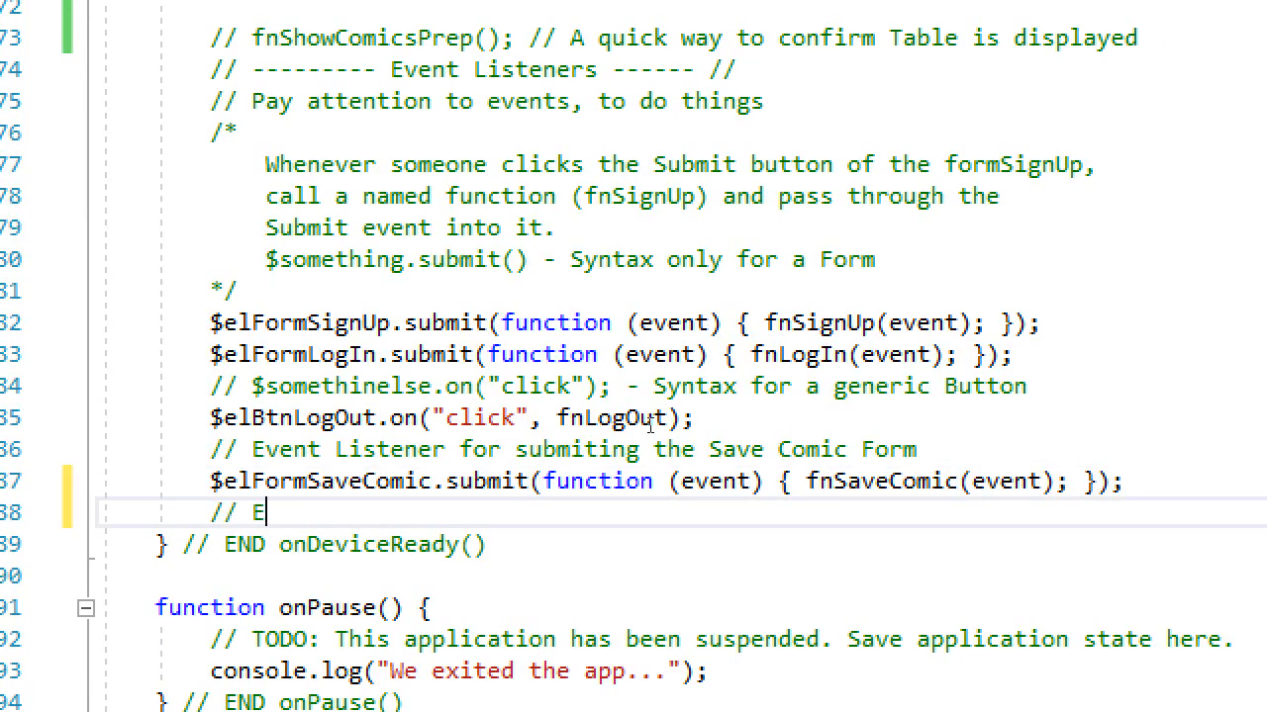
pyautogui.write('vent Lise')
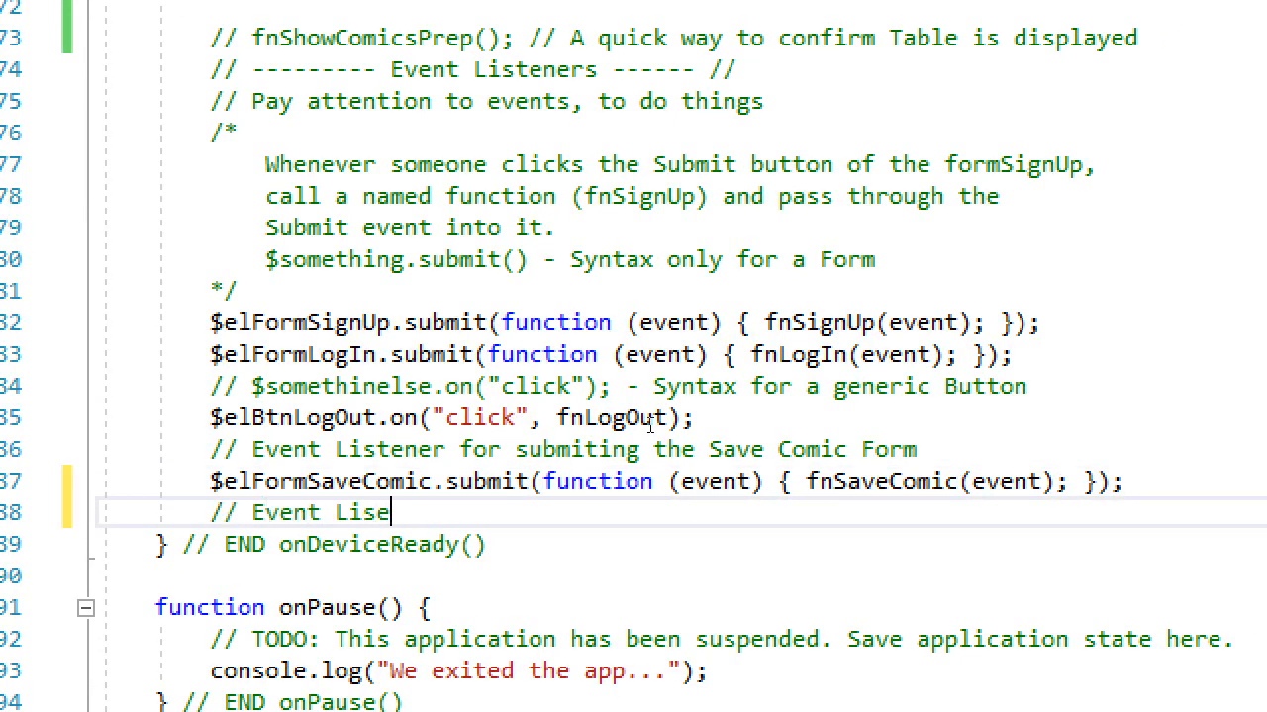
pyautogui.write('tener')
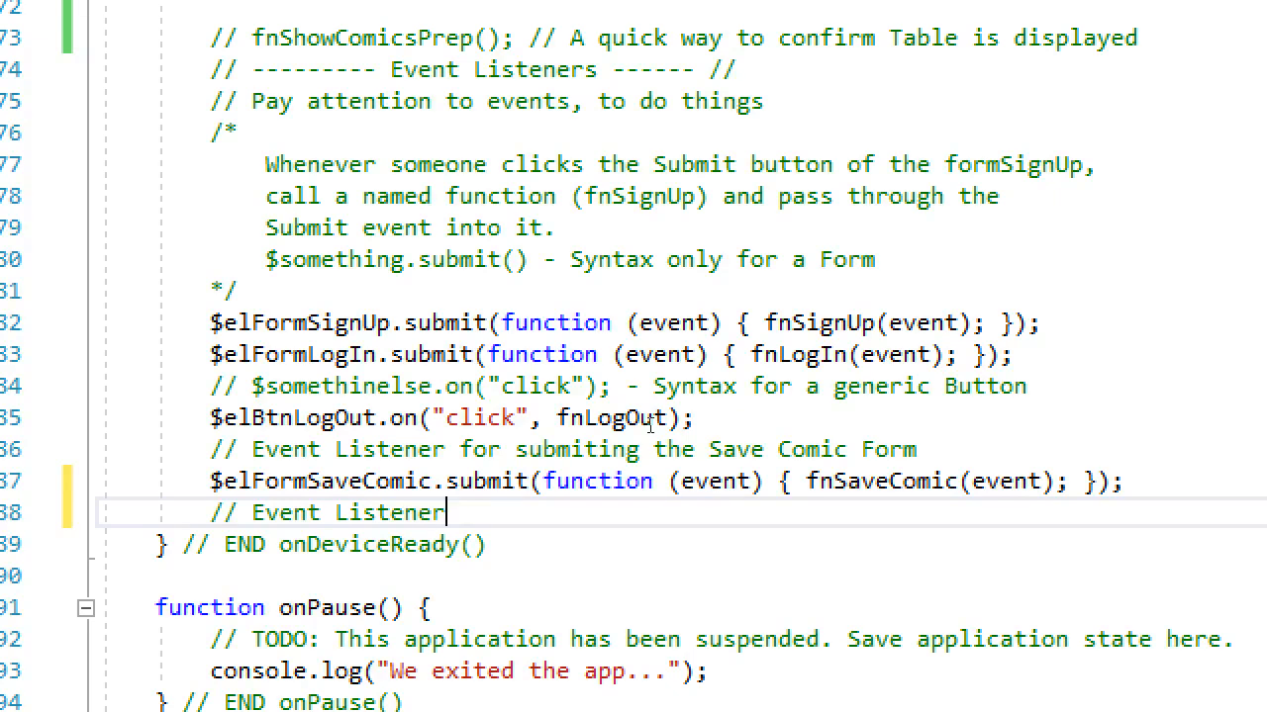
pyautogui.write('to show t')
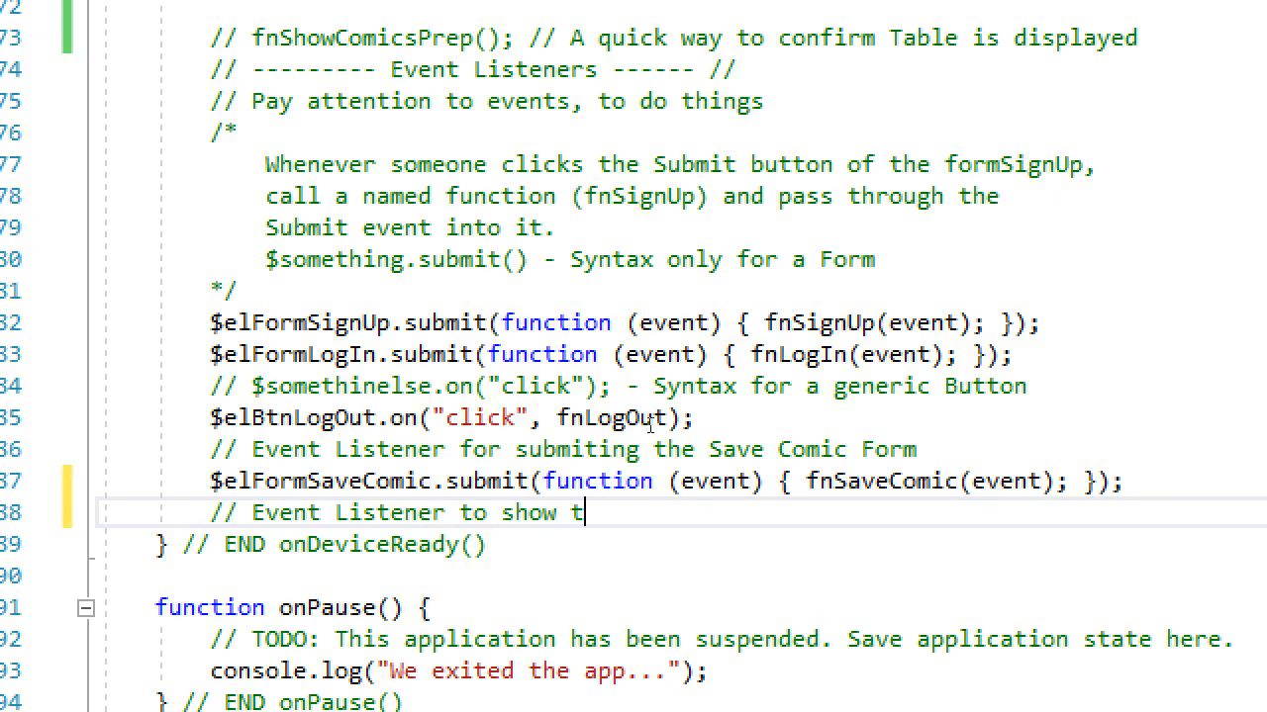
pyautogui.write('he Info')
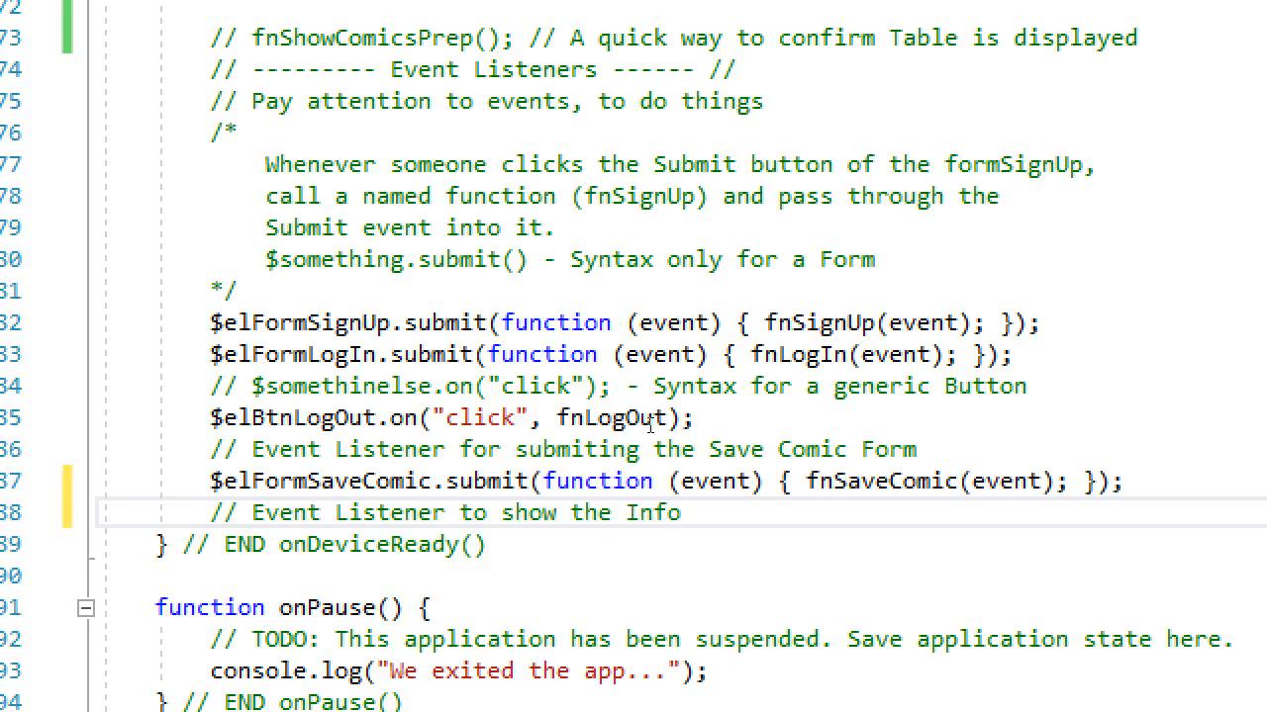
pyautogui.write('Popup')
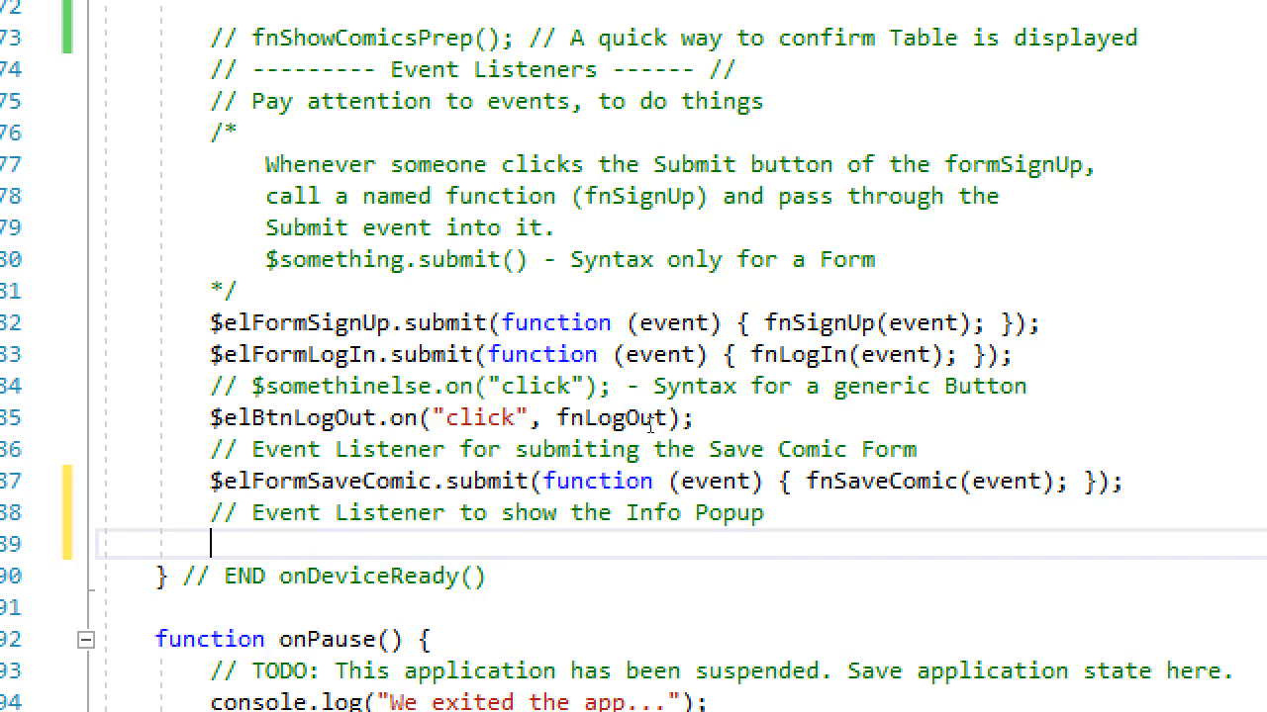
# Step: Write the commented line var $elShowComicsInfo = $("#elShowComicsInfo"); following the $elFormSaveComic naming
pyautogui.write('//')
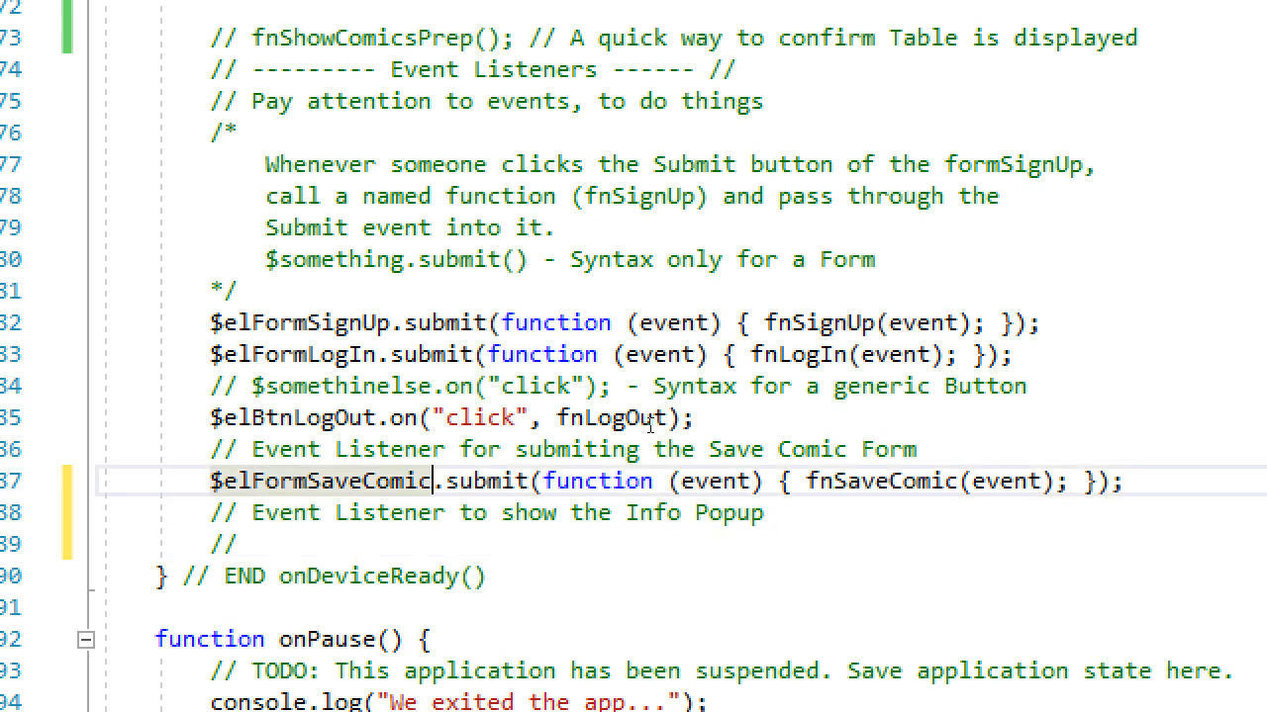
pyautogui.doubleClick(317, 479)
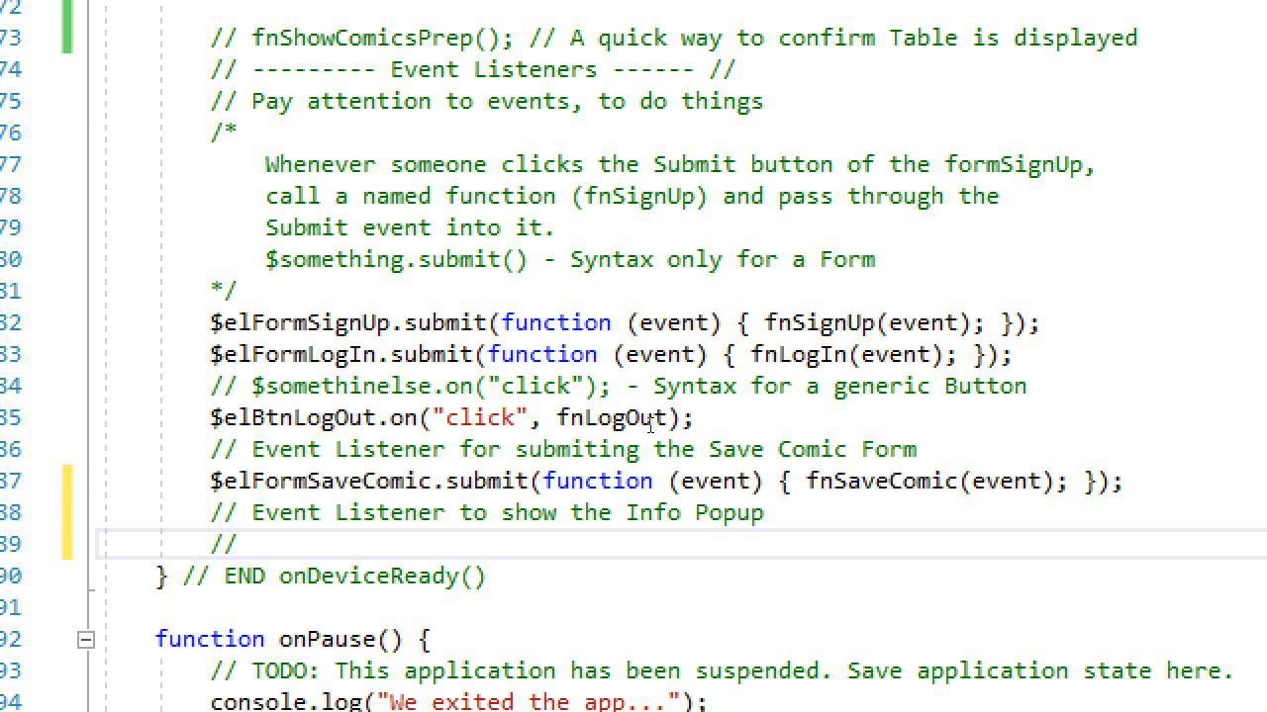
pyautogui.write('var')
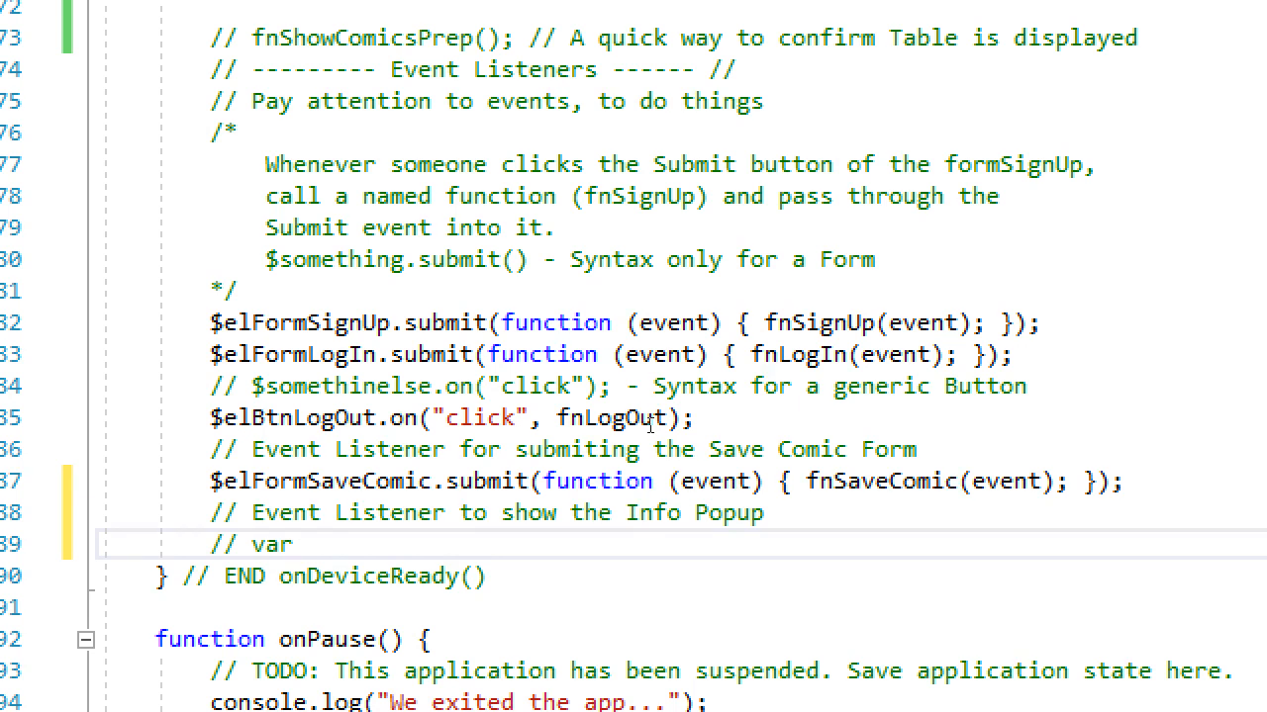
pyautogui.write('$')
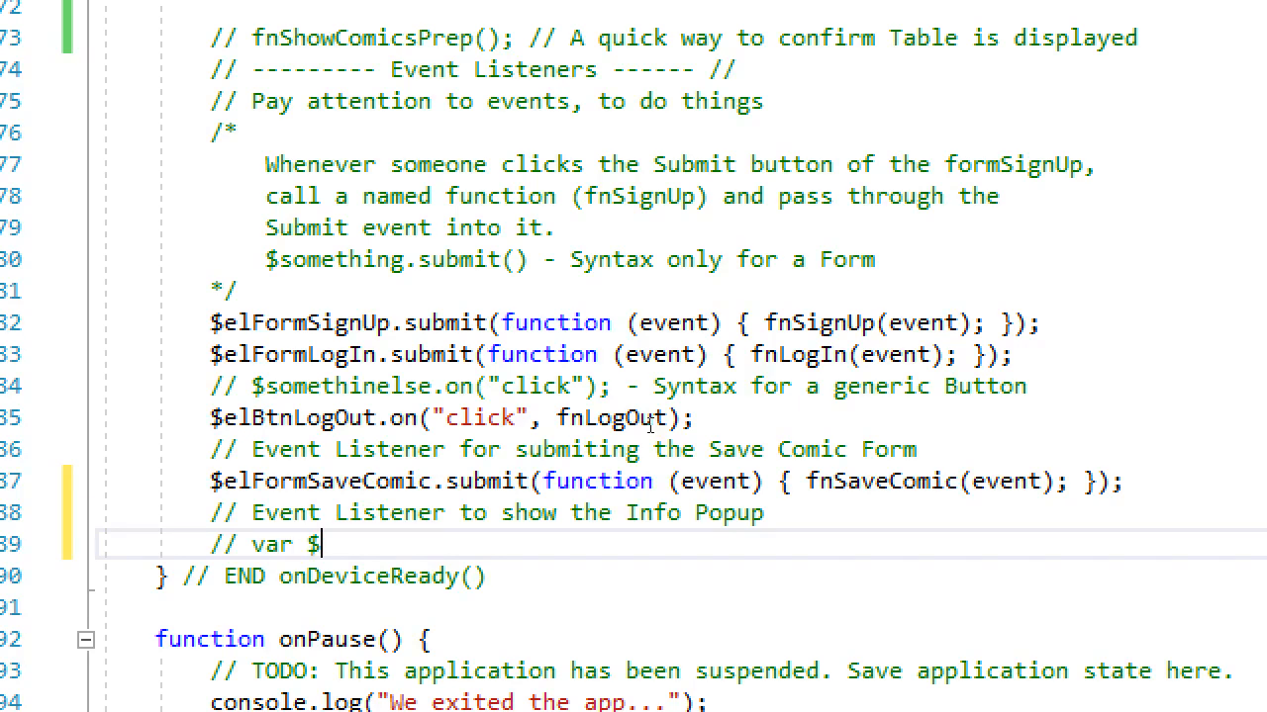
pyautogui.write('el')
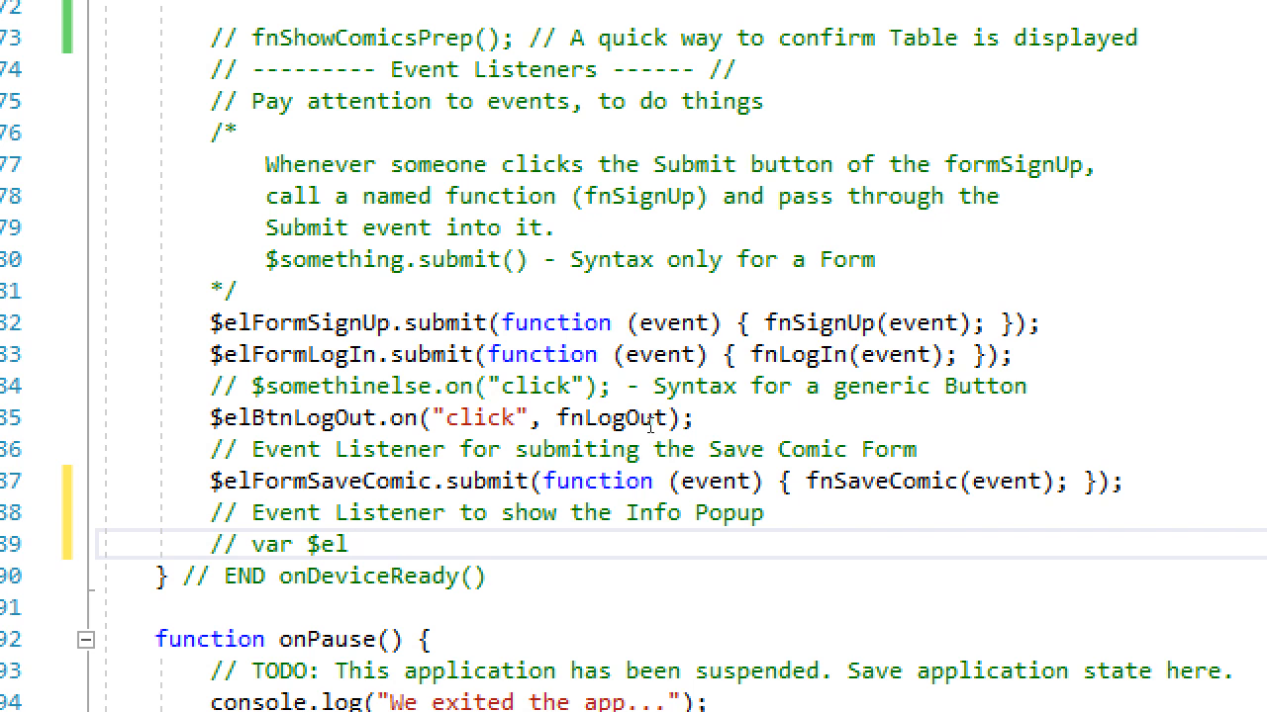
pyautogui.write('ShowComics')
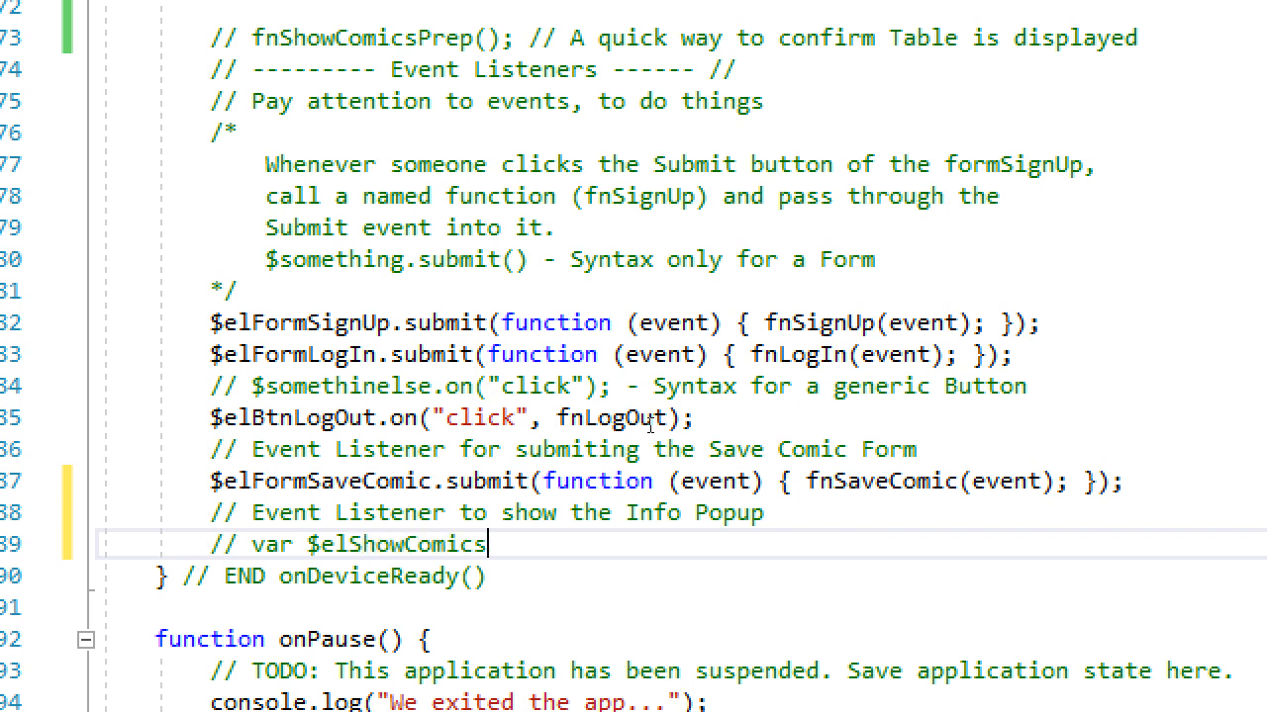
pyautogui.write('= $')
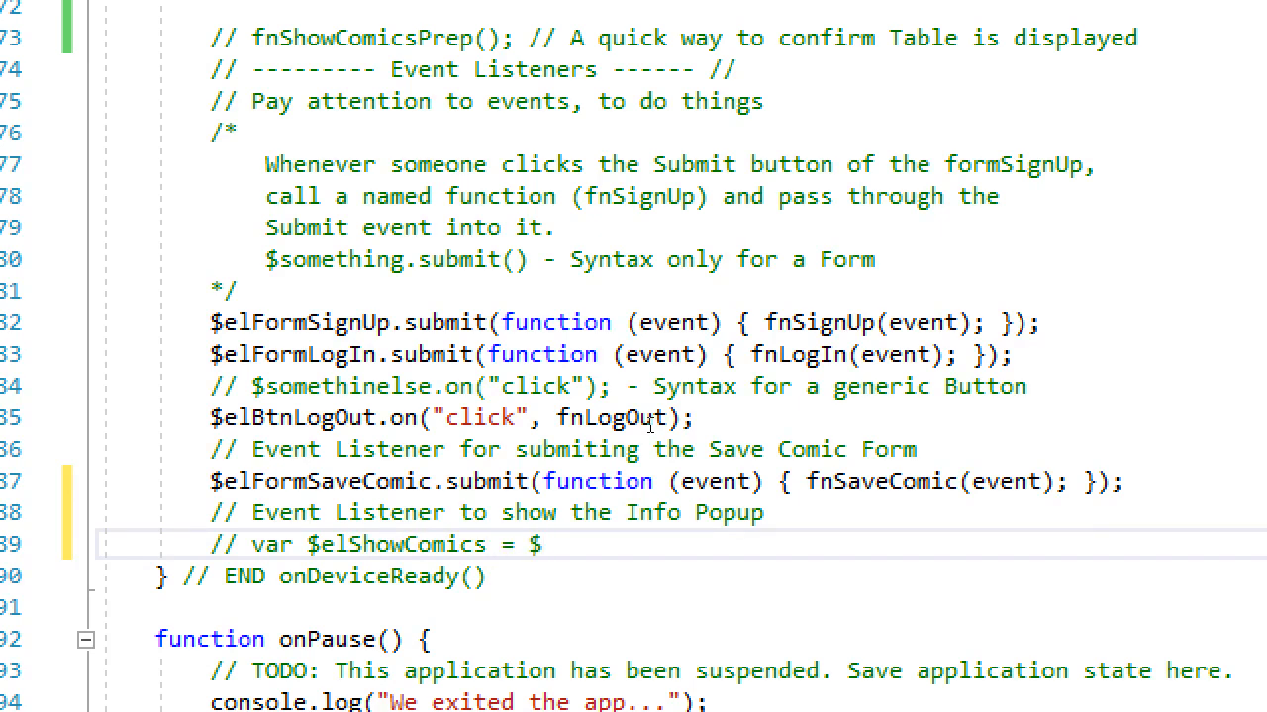
pyautogui.write('("")')
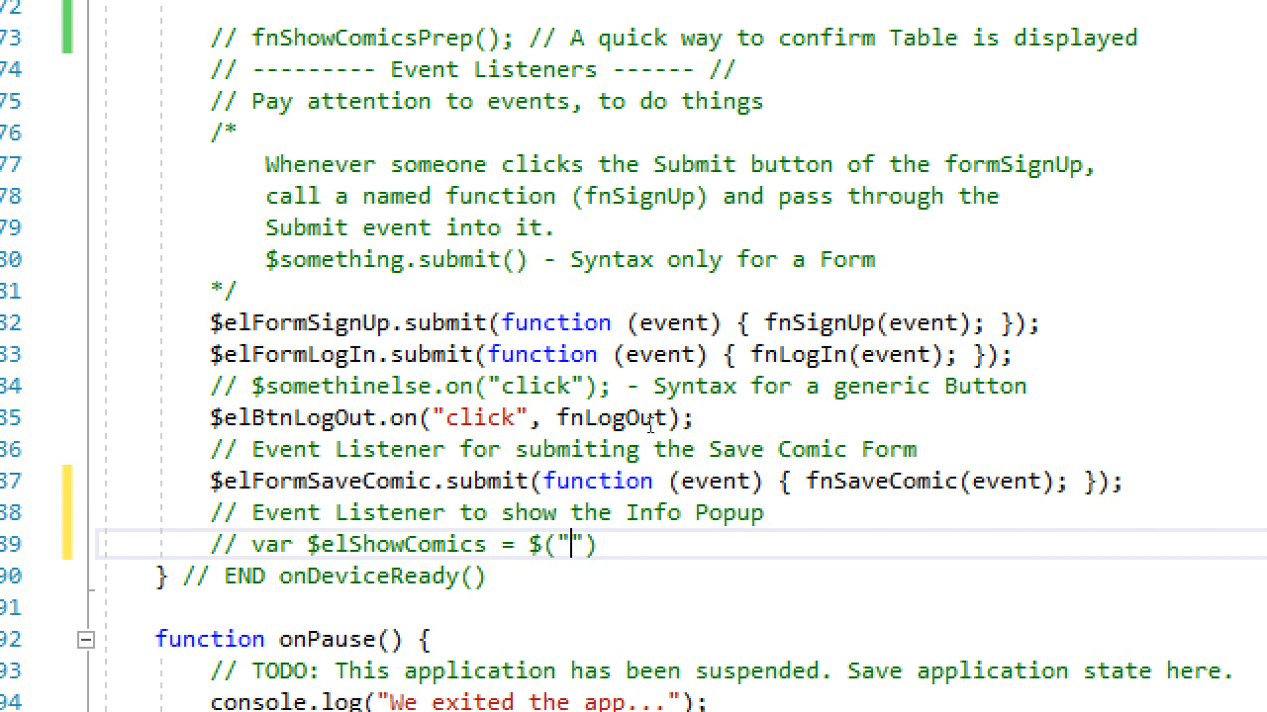
pyautogui.write('#')
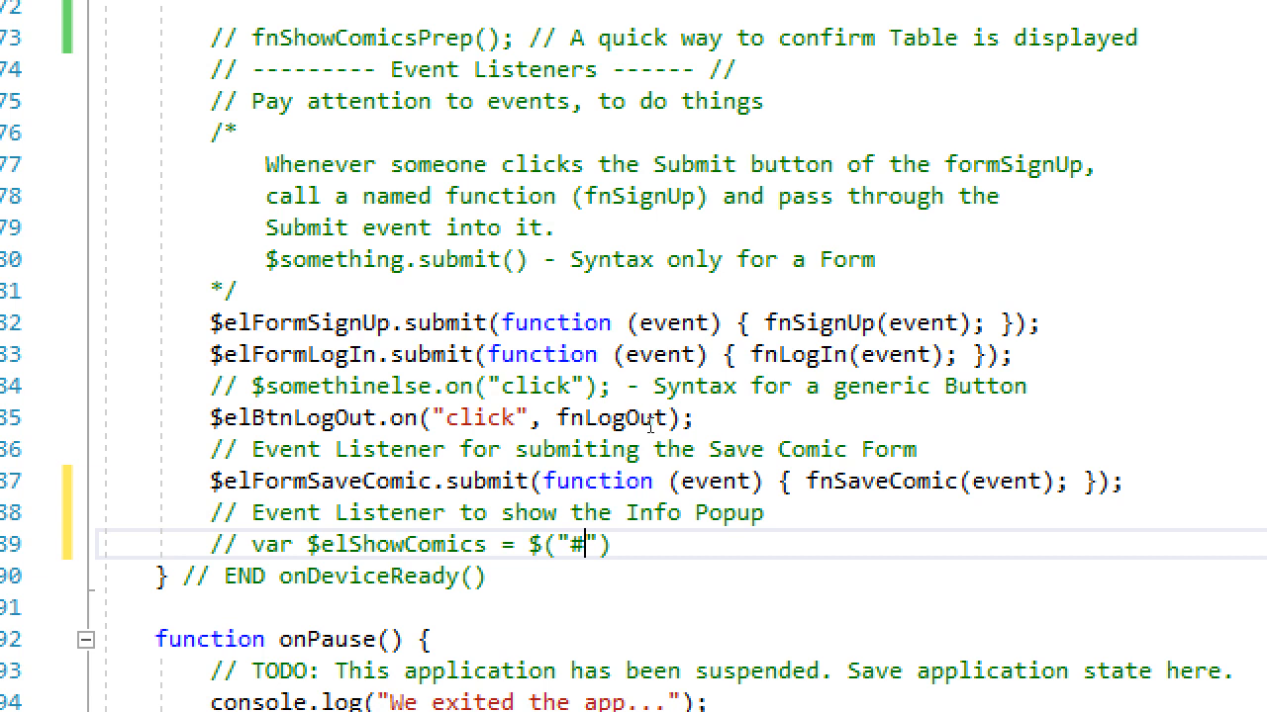
pyautogui.write('elShowComics')
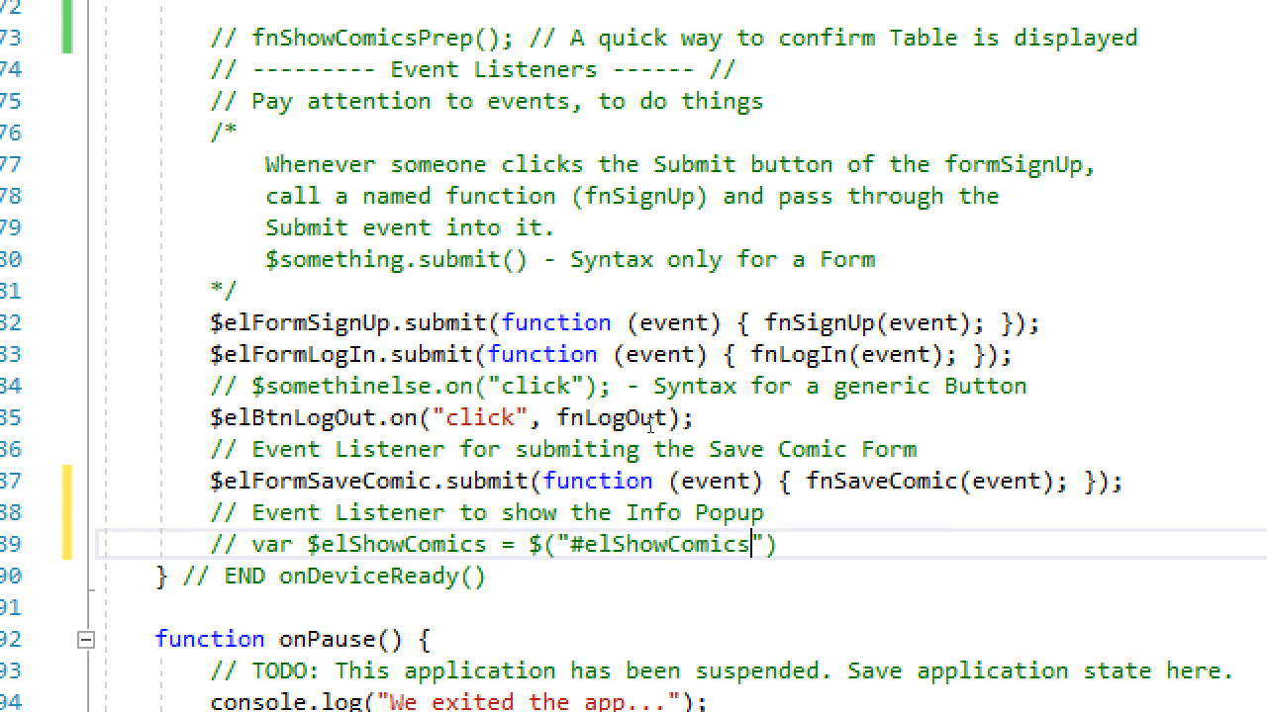
pyautogui.write('Info')
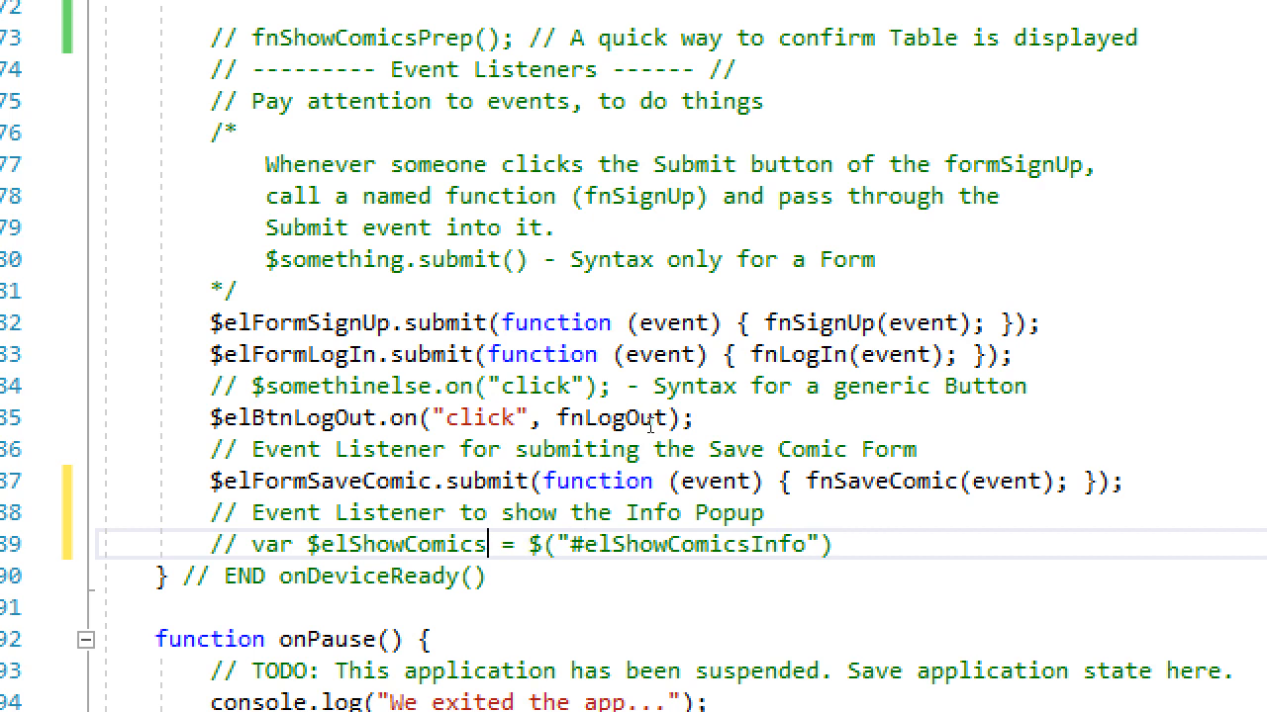
pyautogui.write('Info')
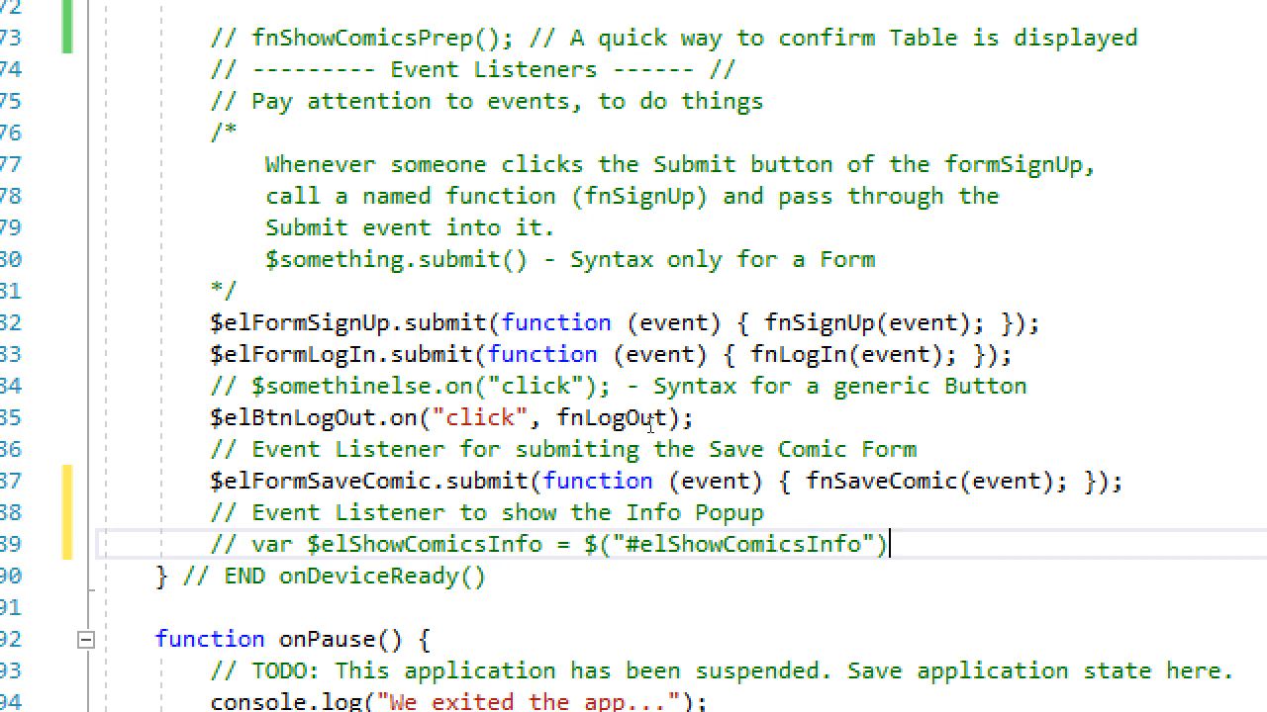
pyautogui.write(';')
pyautogui.write('//')
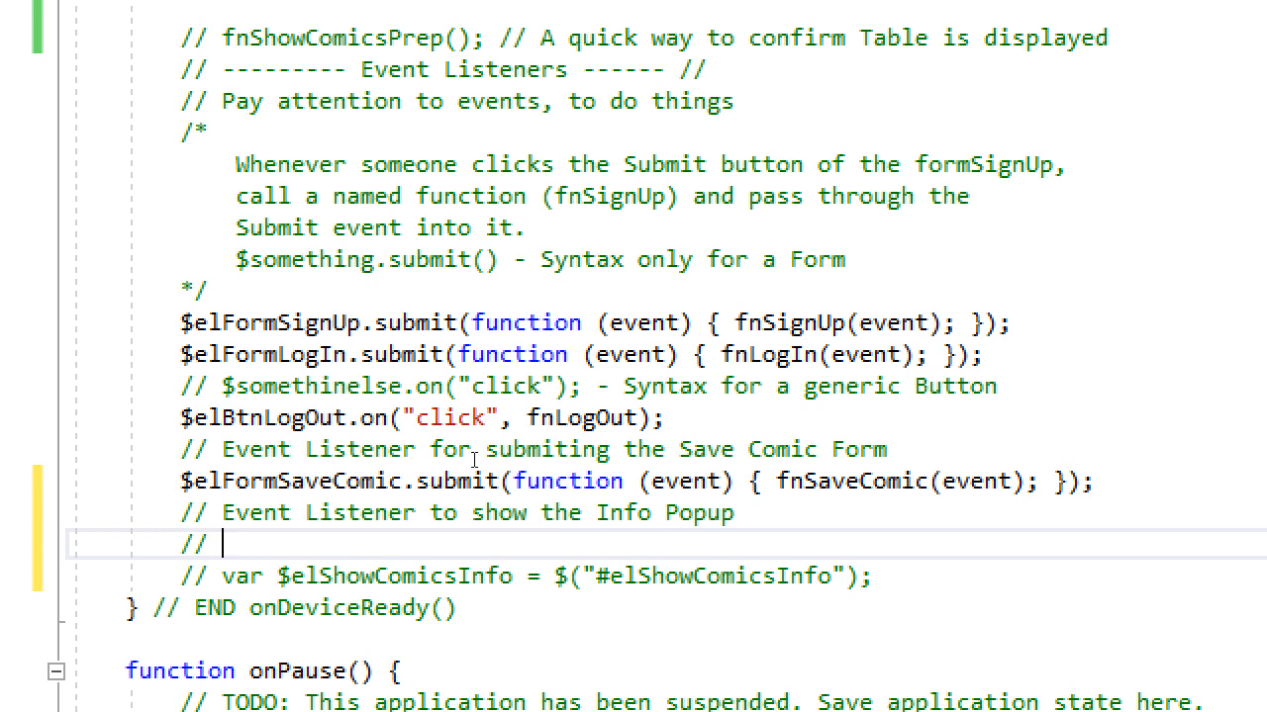
# Step: Comment 'Create an Object based on ONE Node' and write the commented $elsShowComicsInfo class-based line
pyautogui.write('Create an O')
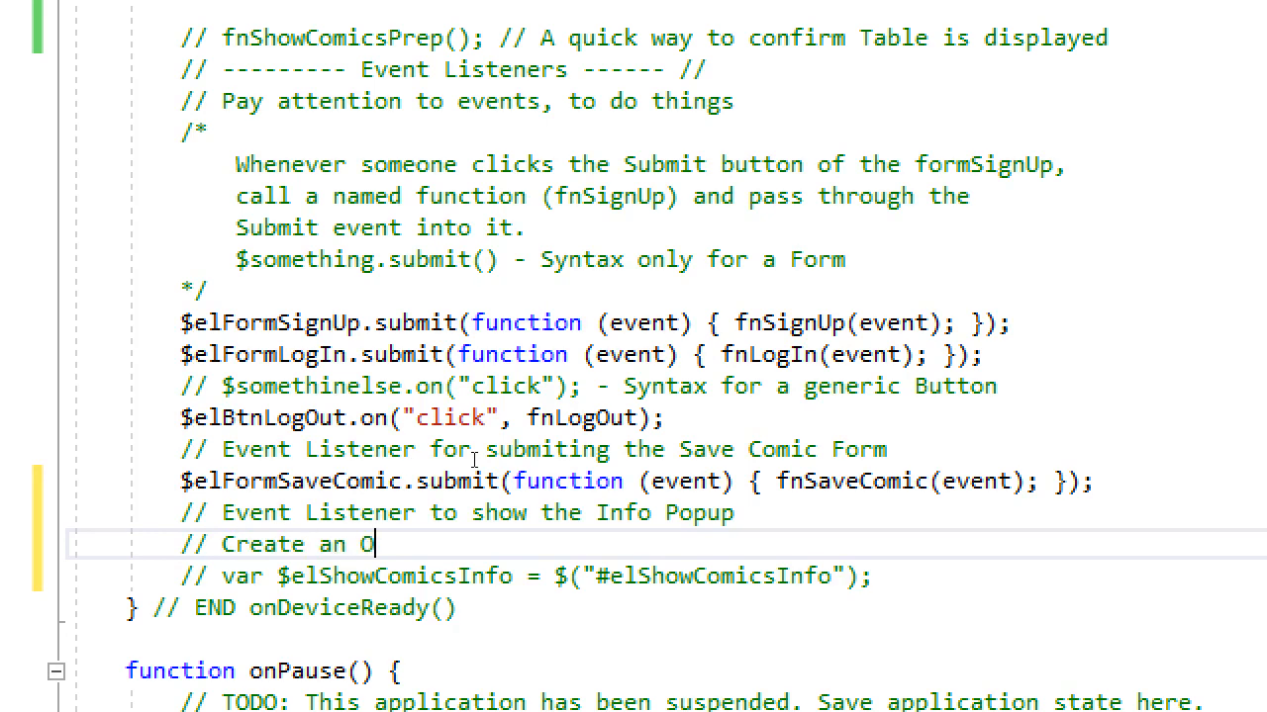
pyautogui.write('bject based on ONE Node in HTML')
pyautogui.write('//')
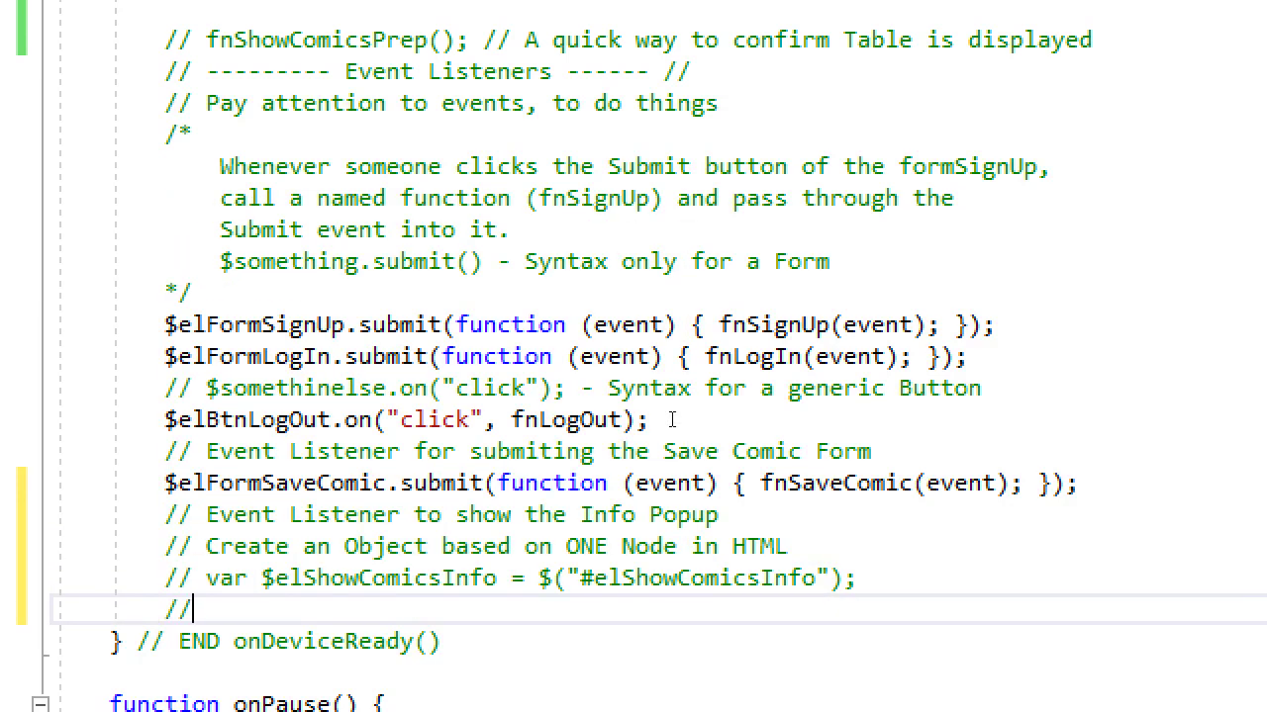
pyautogui.write('var')
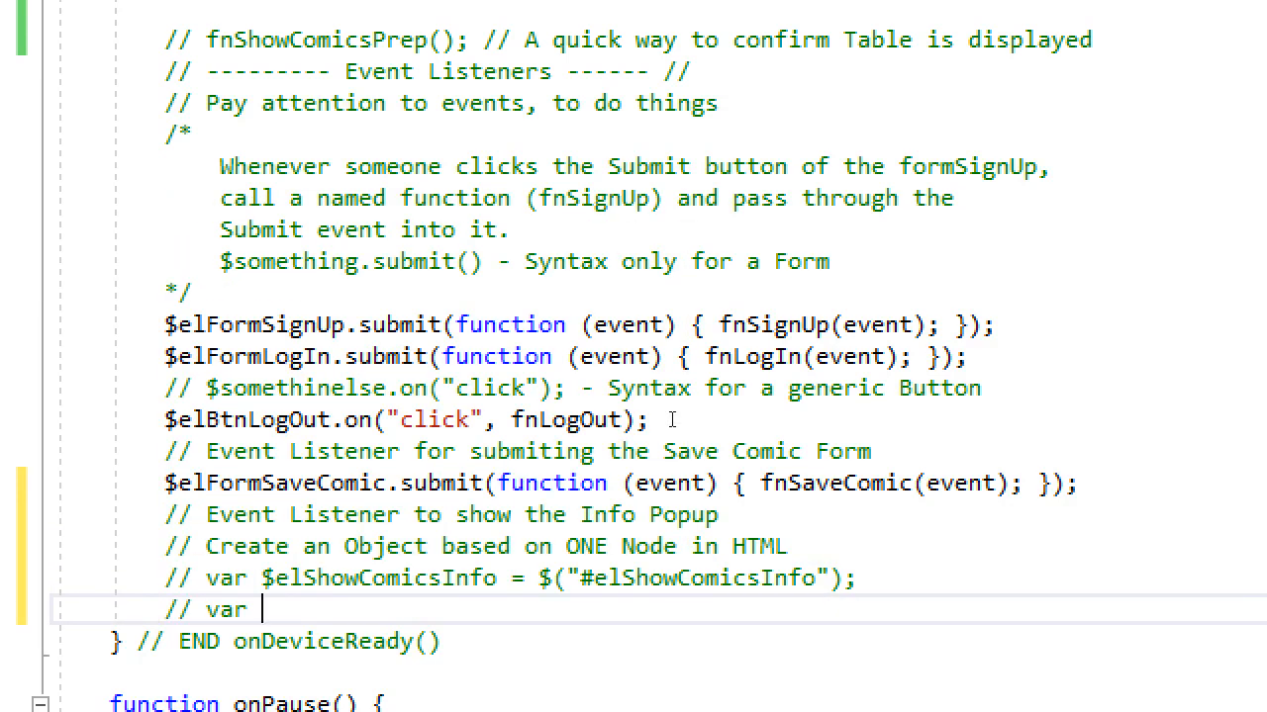
pyautogui.write('$els')
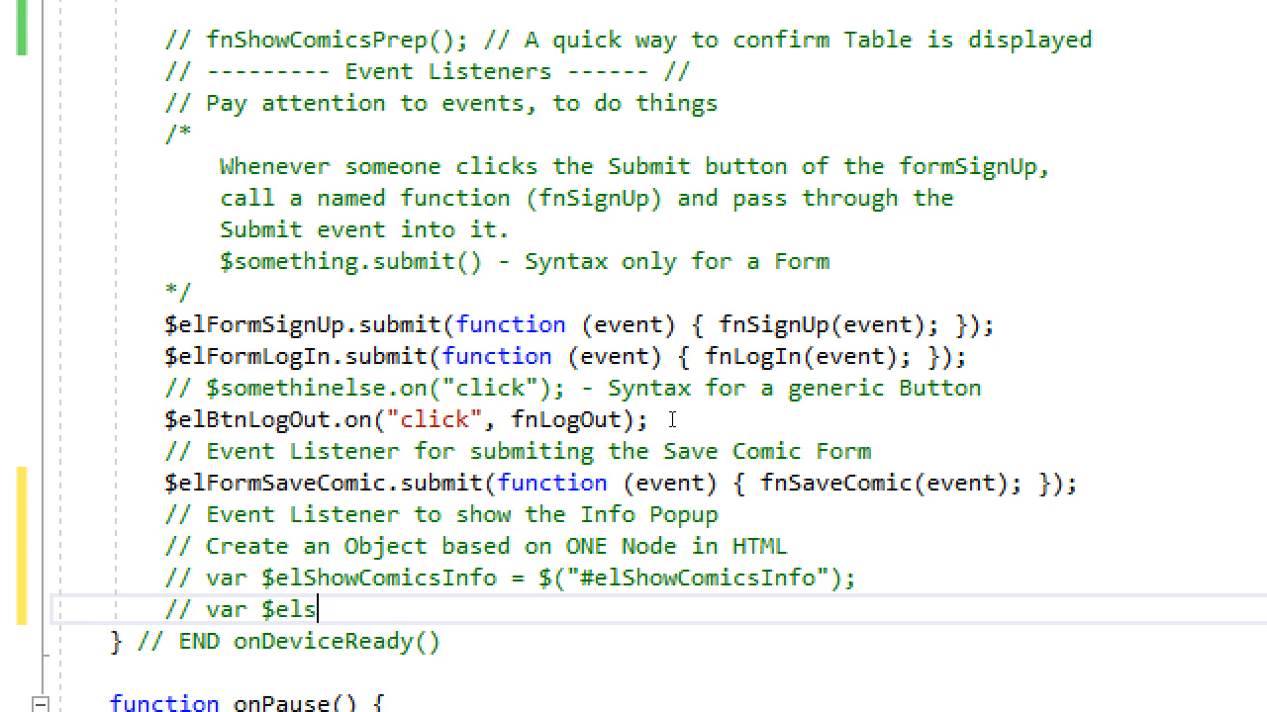
pyautogui.write('ShowComicsInfo = $(".e')
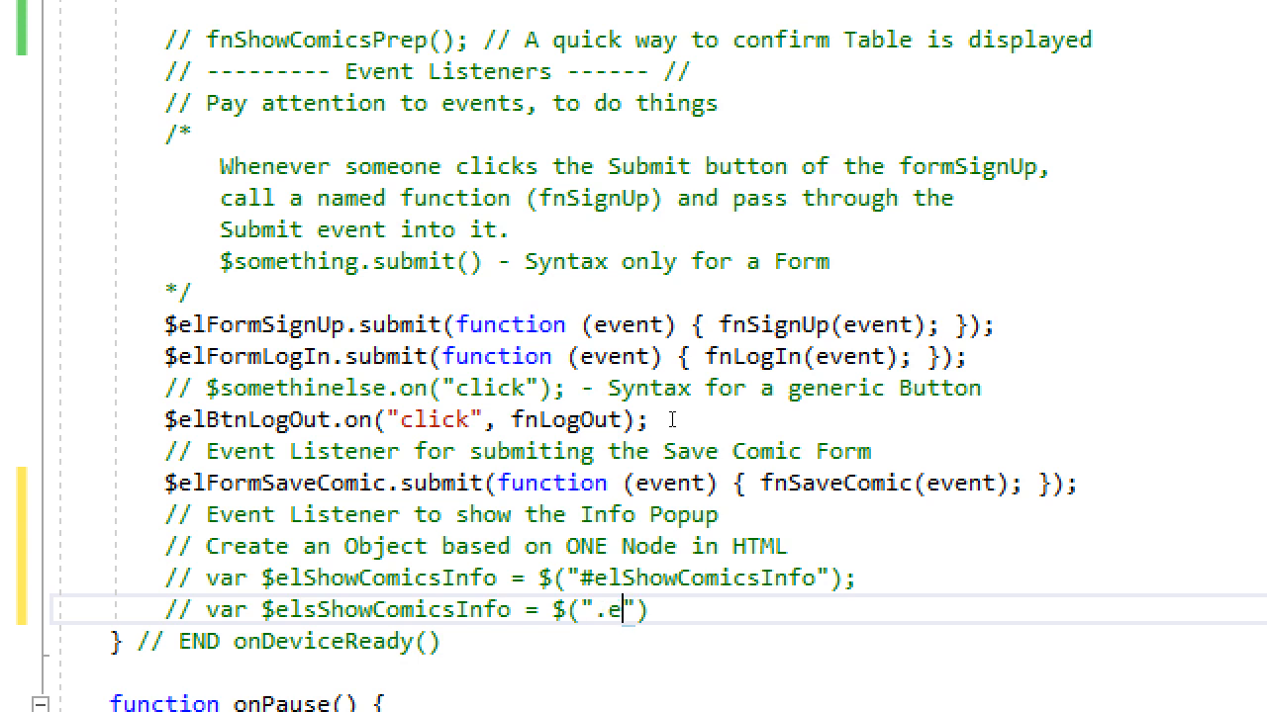
pyautogui.write('lShow')
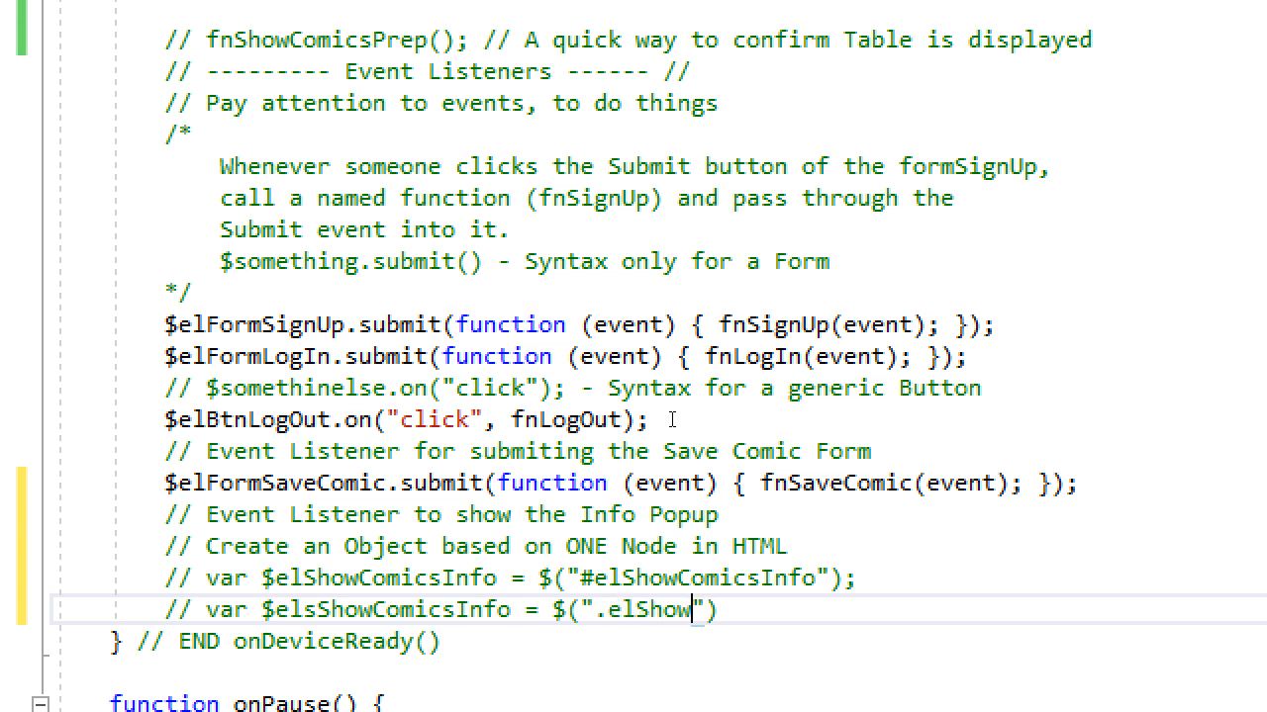
pyautogui.write('ComicsInfo')
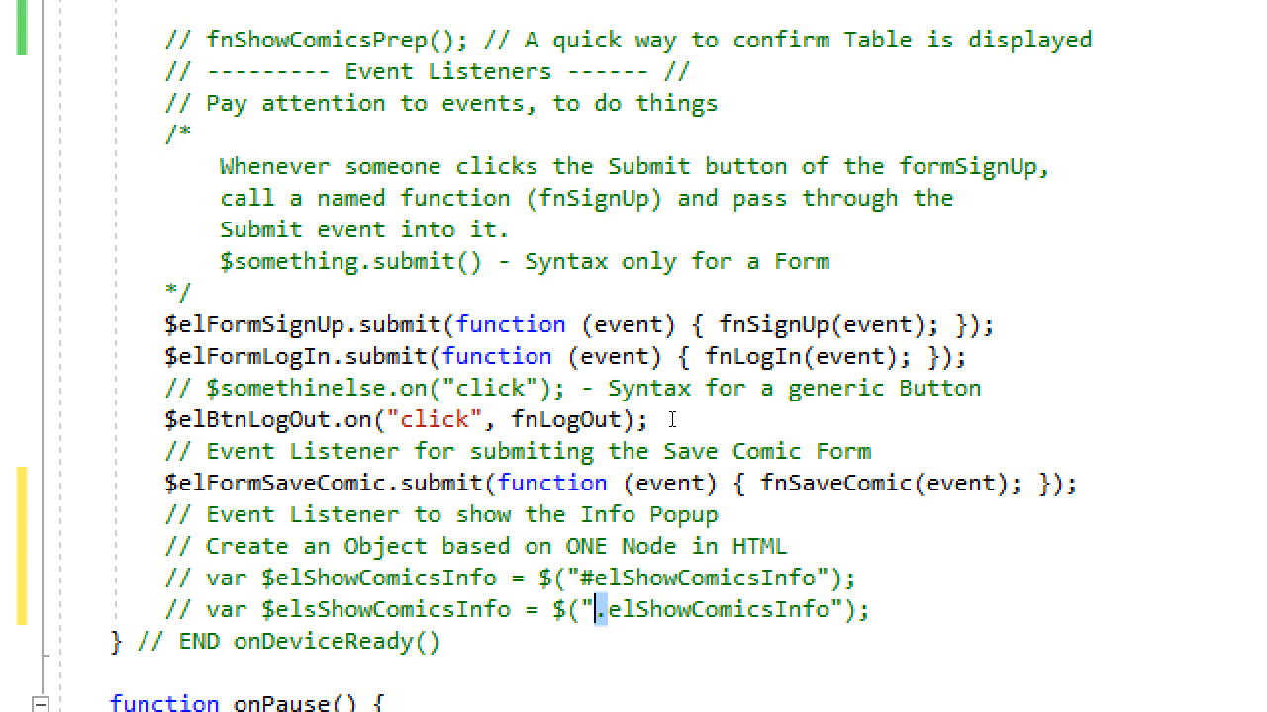
# Step: Append '(based on an ID)' and add a comment about MANY Nodes in the HTML based on many classes
pyautogui.click(595, 546)
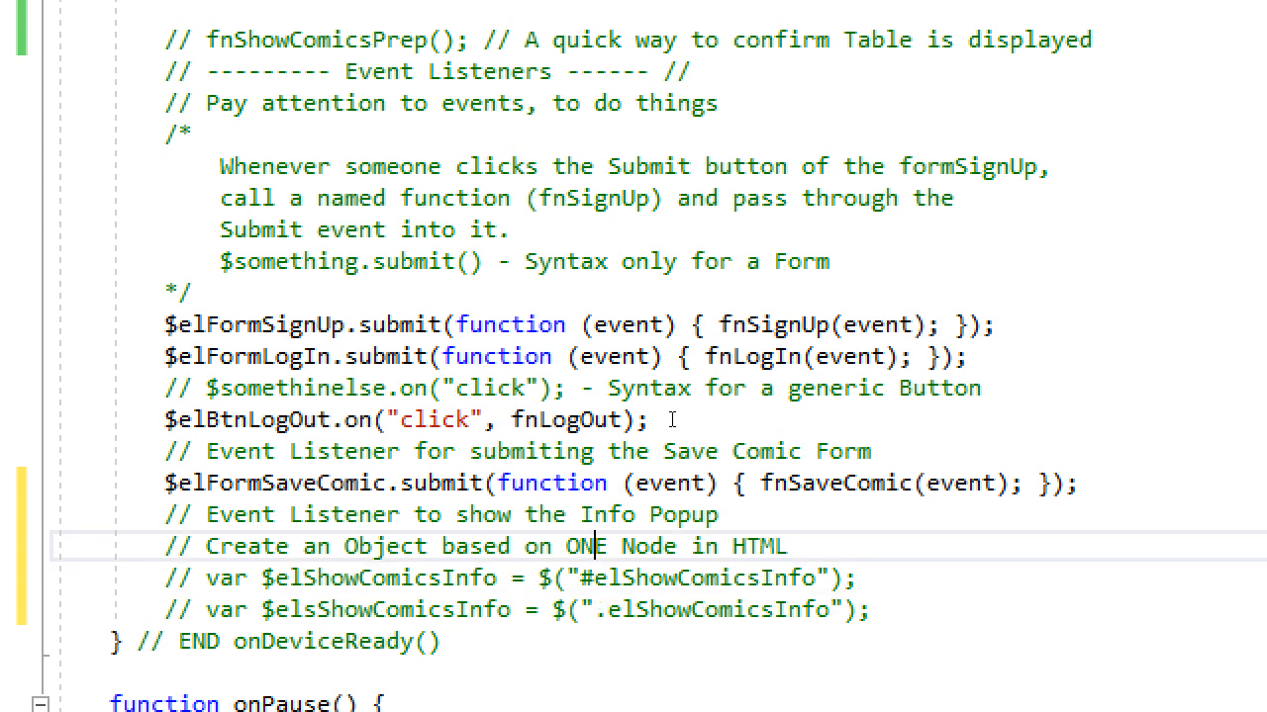
pyautogui.write('(based on an ID')
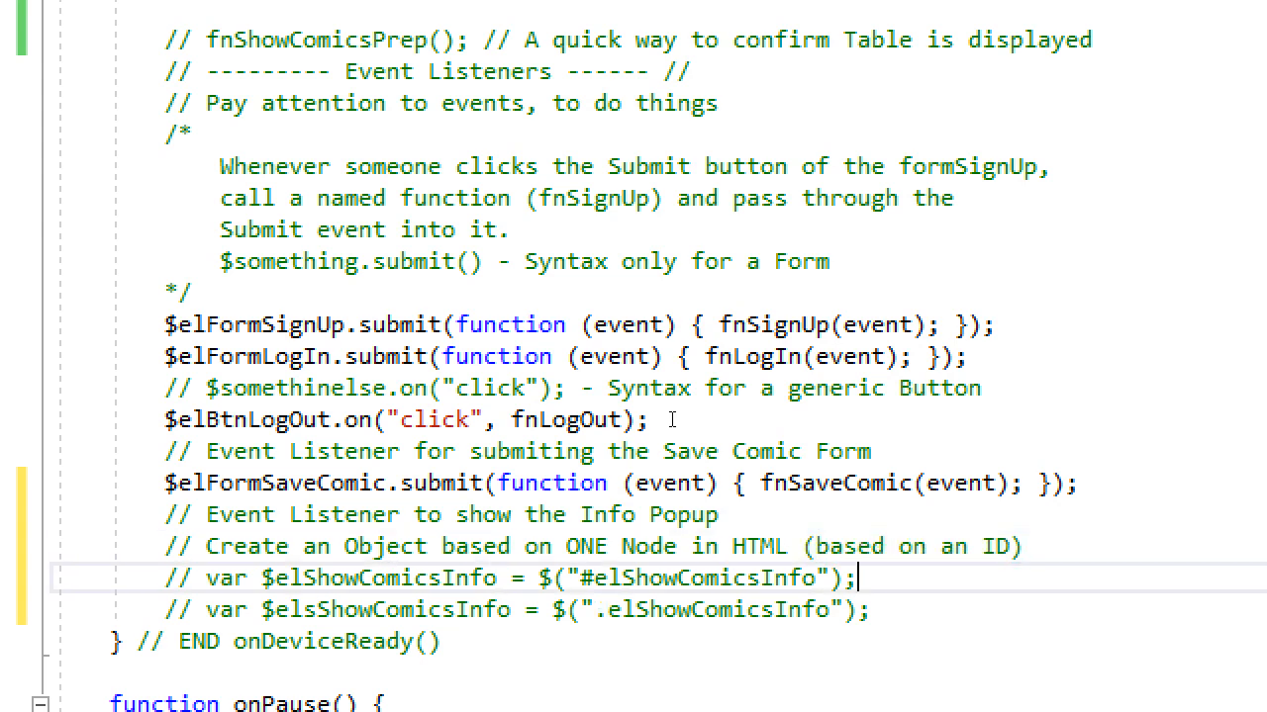
pyautogui.write('// Crea')
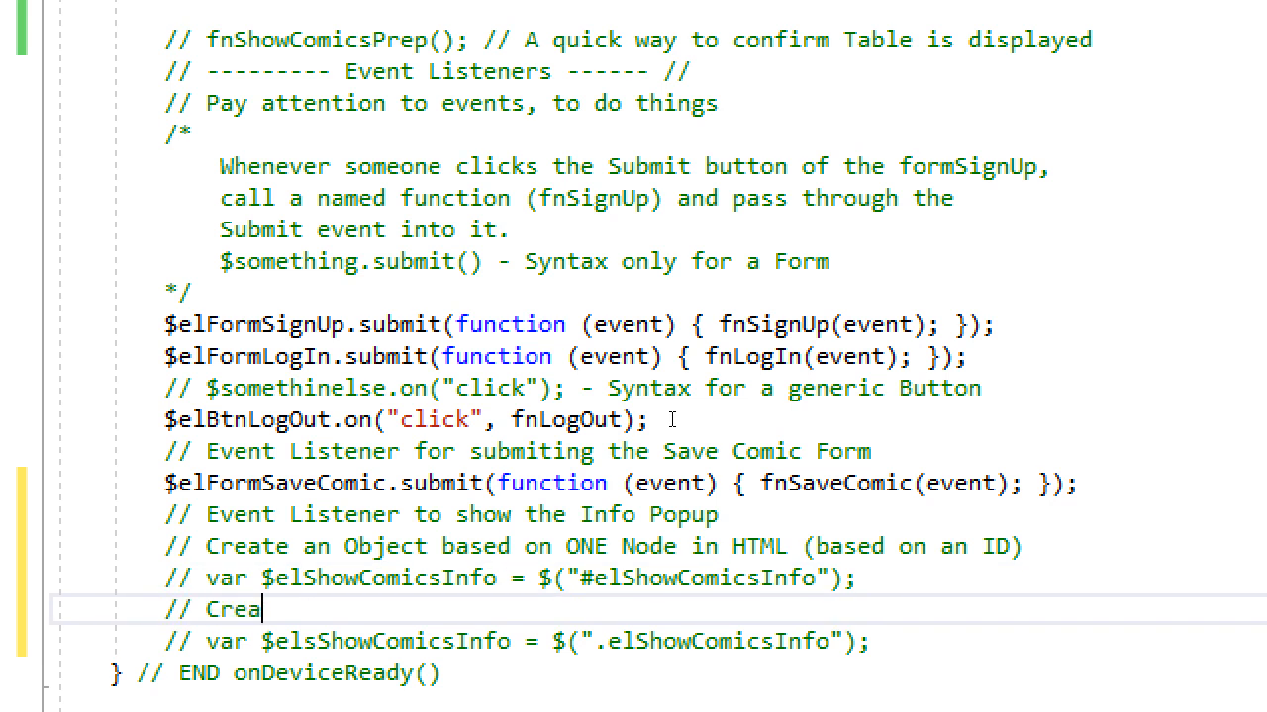
pyautogui.write('te an Object based on MANY Node')
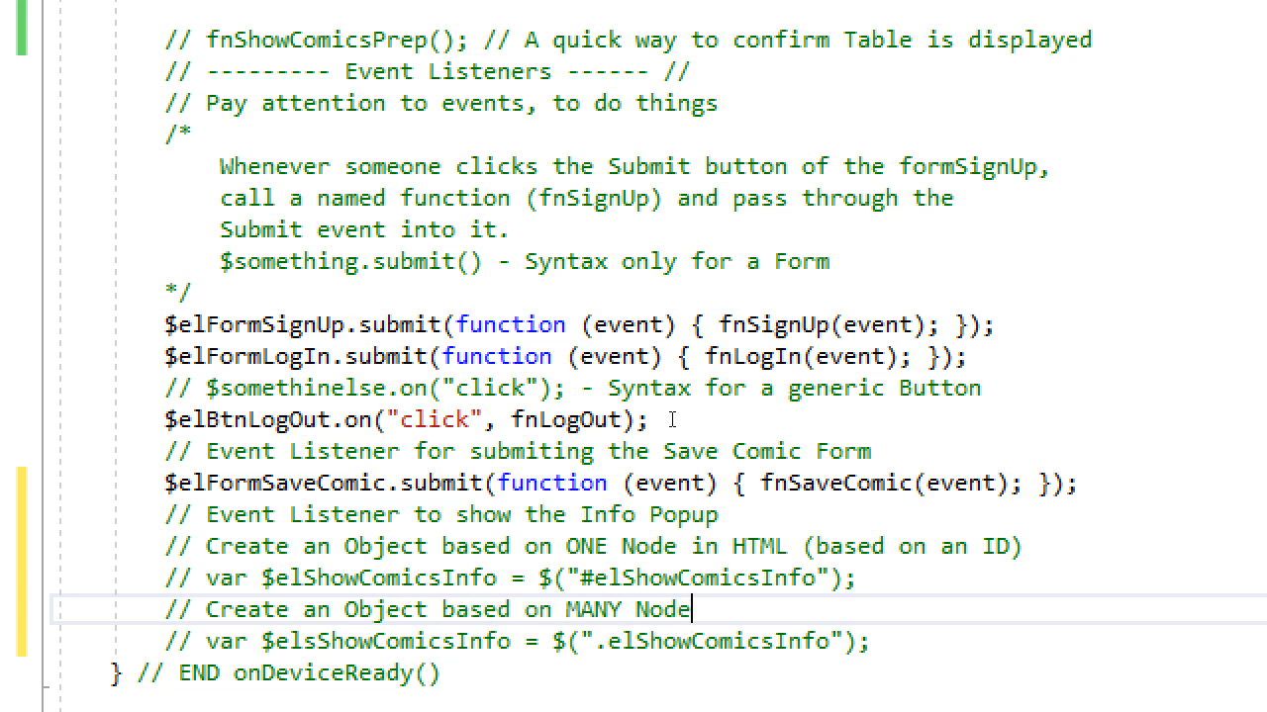
pyautogui.write('s in t')
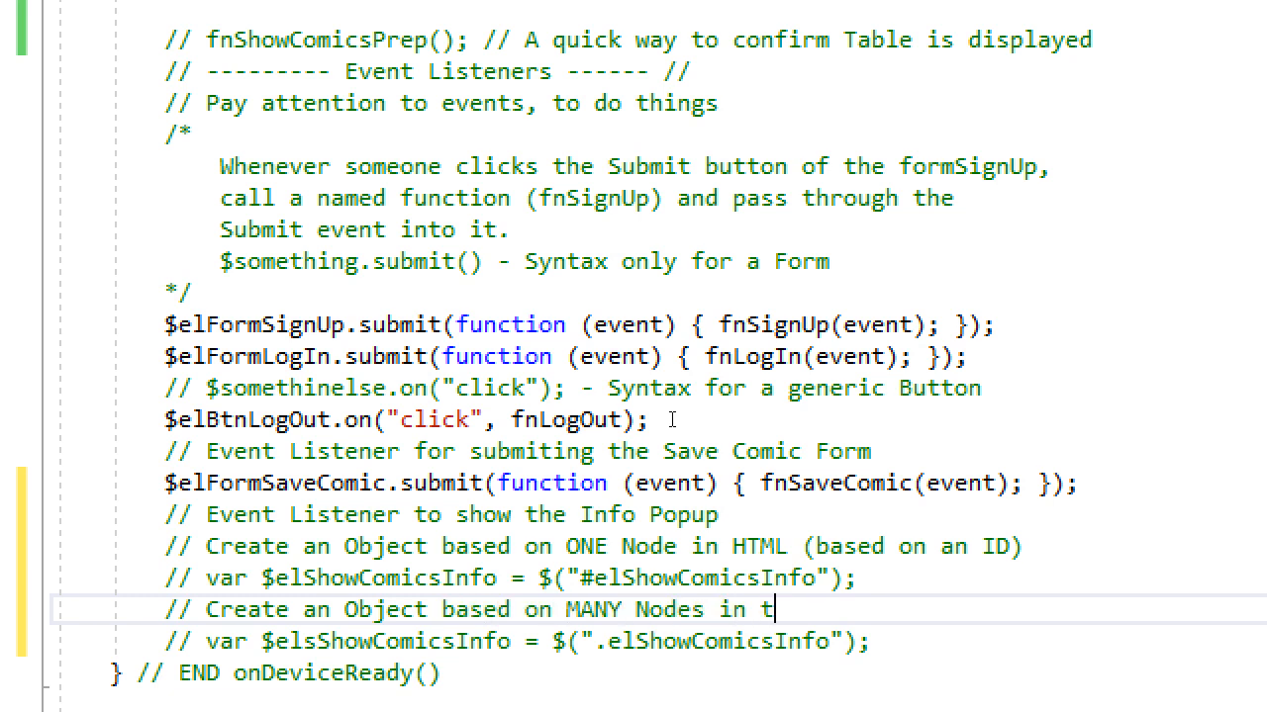
pyautogui.write('HTML (based o)')
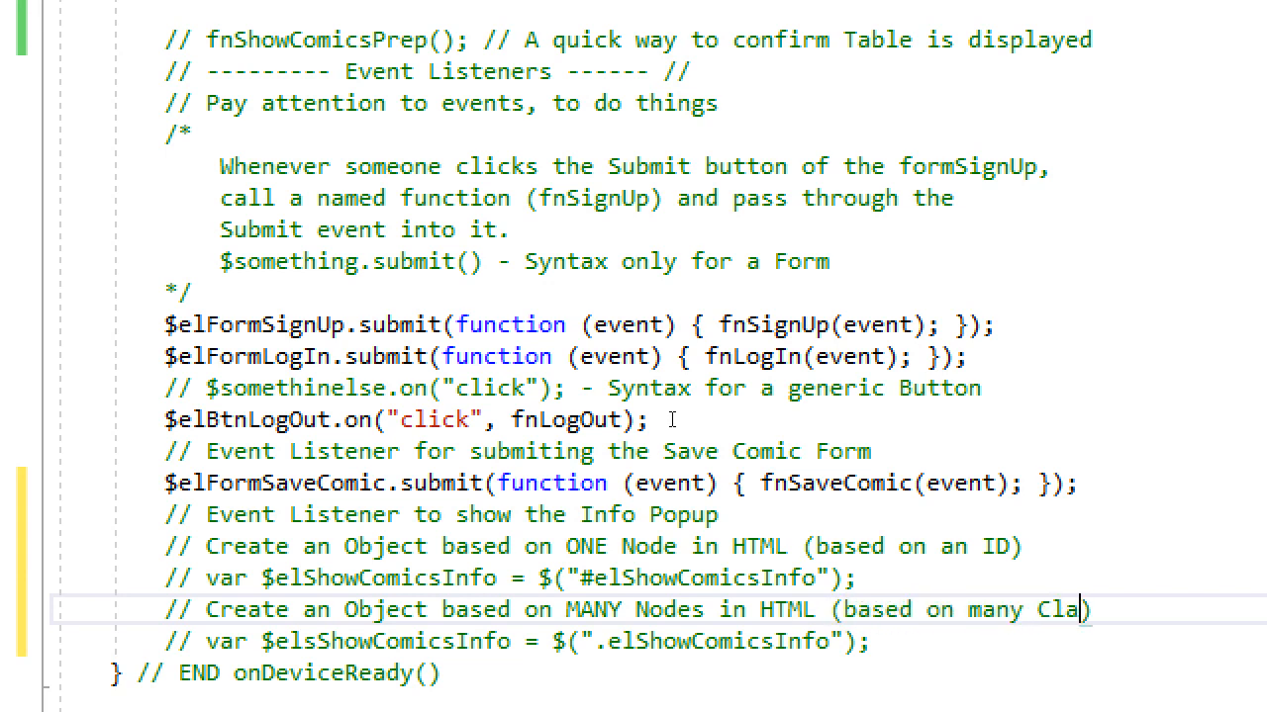
pyautogui.write('sses')
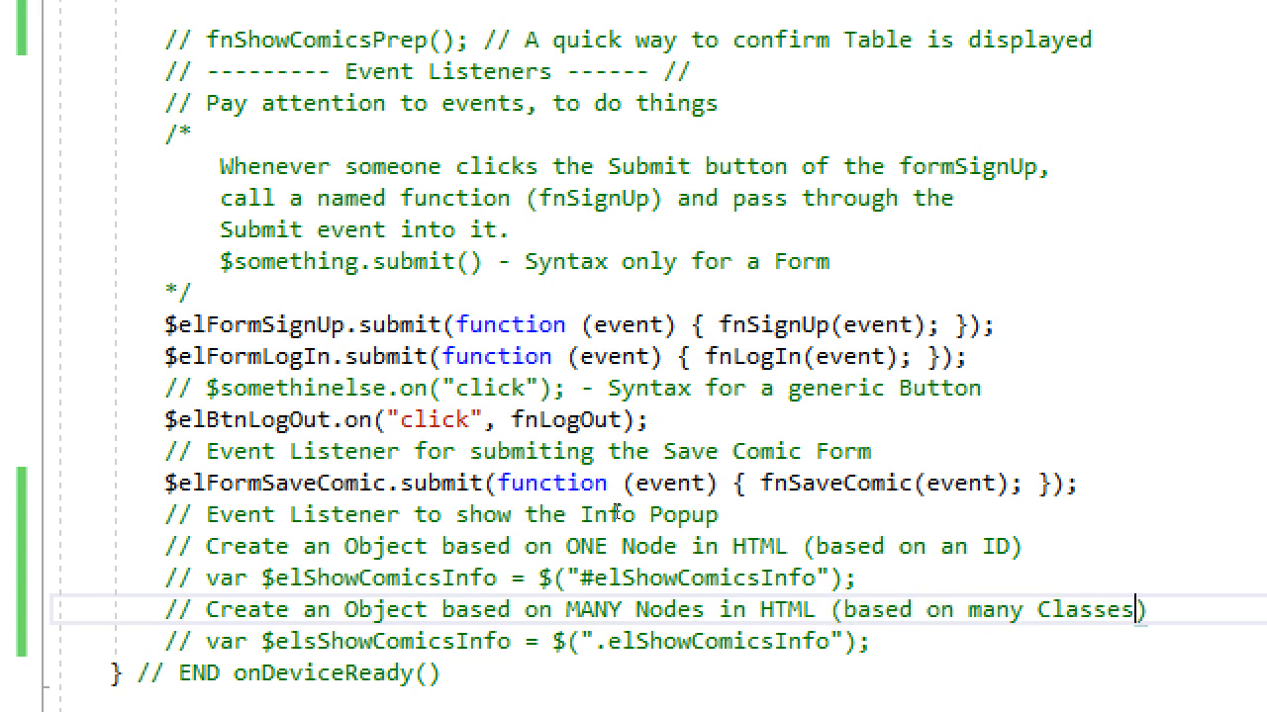
pyautogui.scroll(-3)
pyautogui.write('//')
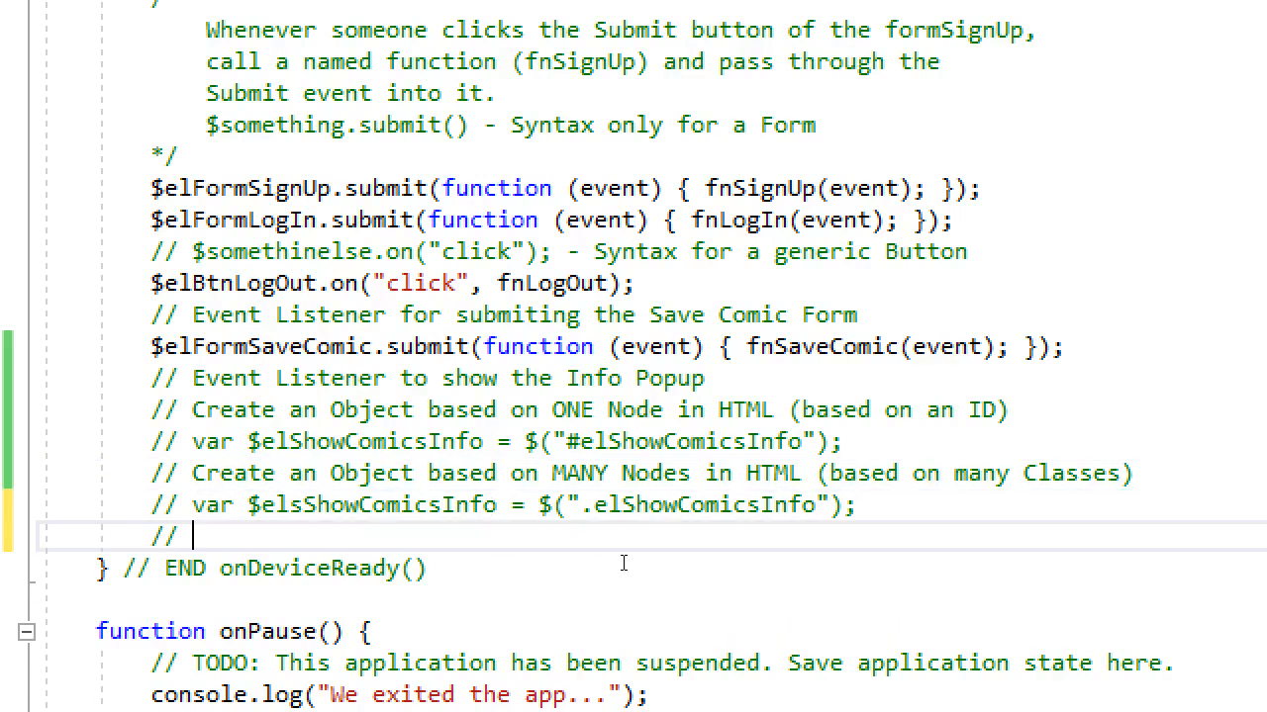
# Step: Write the comment 'The problem is that the rows of comics don't exist at run time'
pyautogui.write('The')
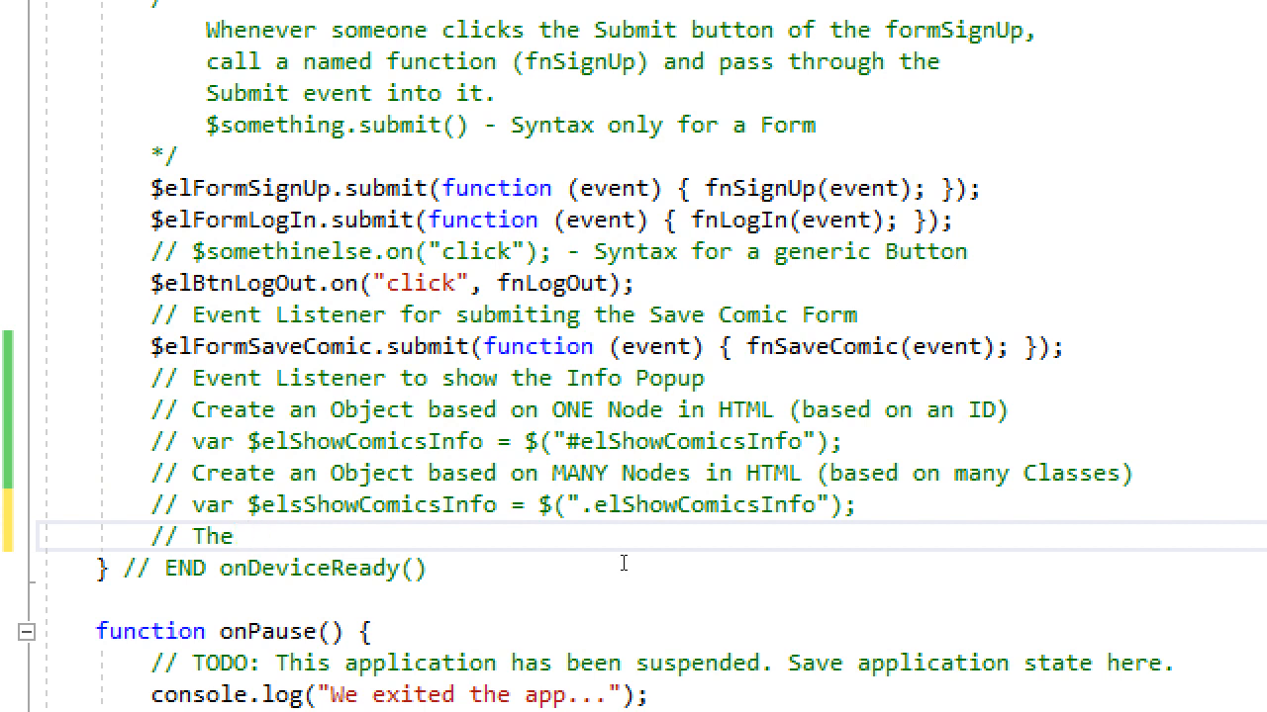
pyautogui.write('probl')
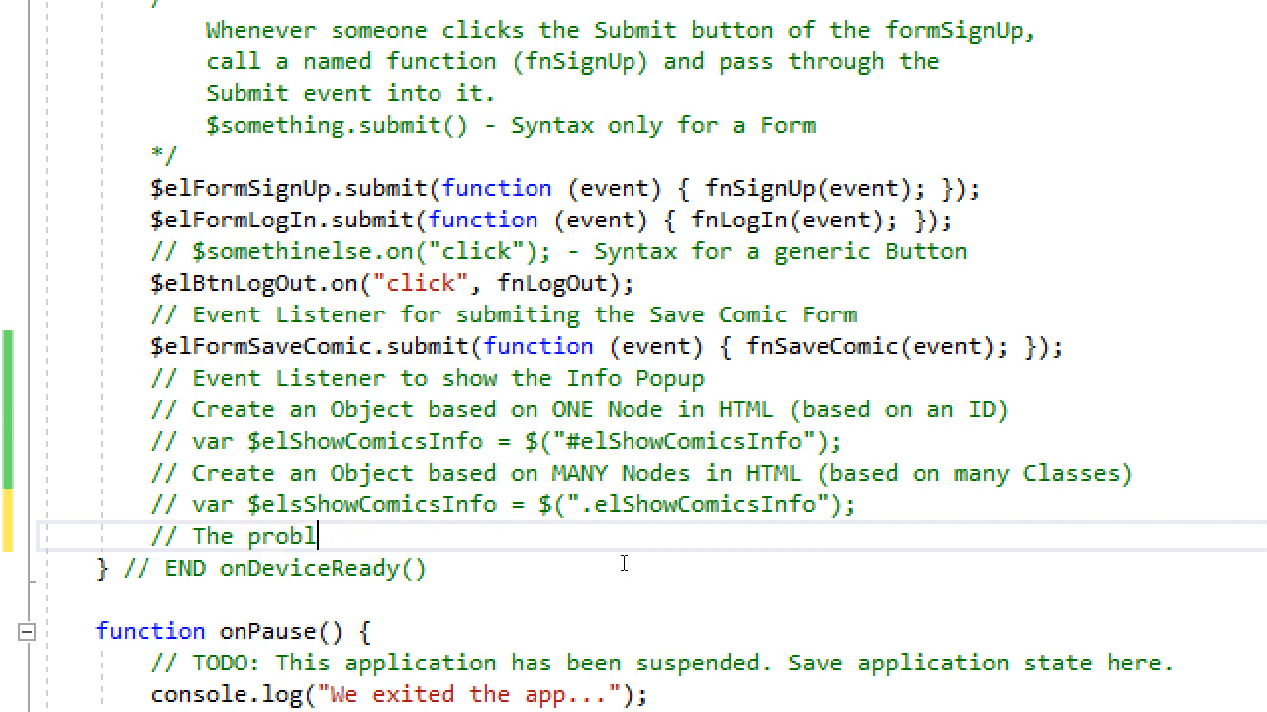
pyautogui.write('em is that the r')
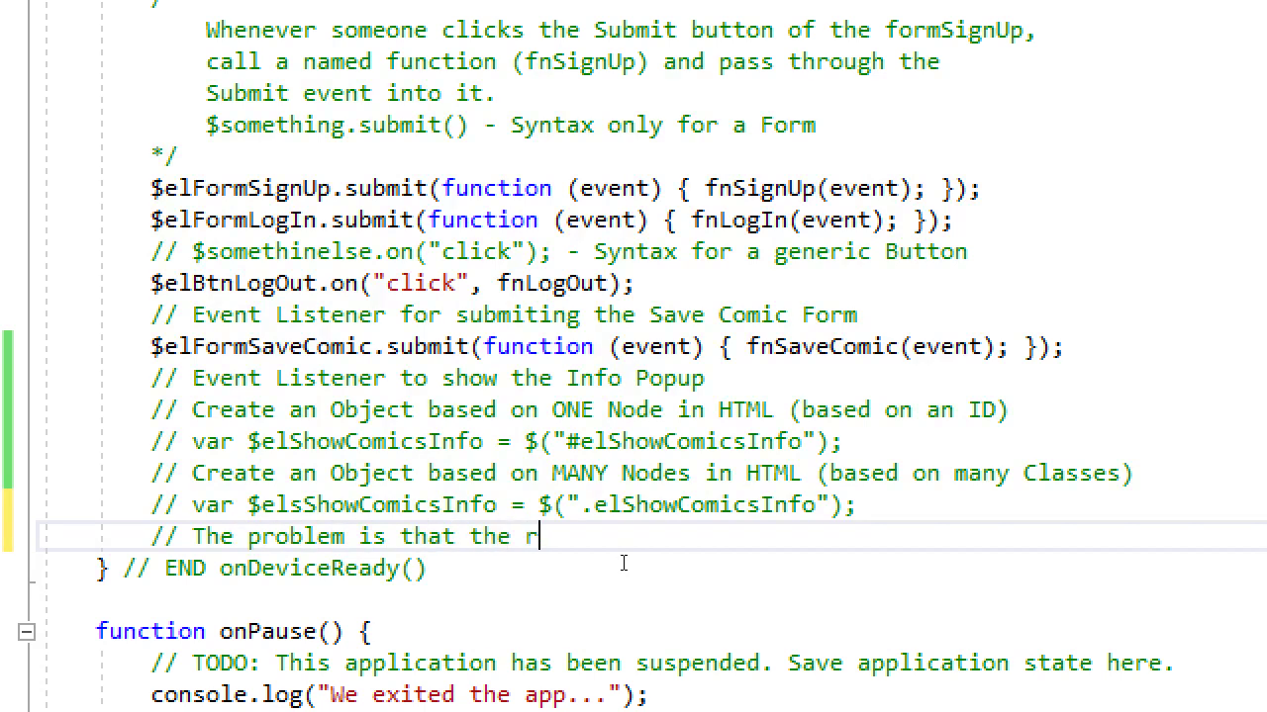
pyautogui.write('ows of')
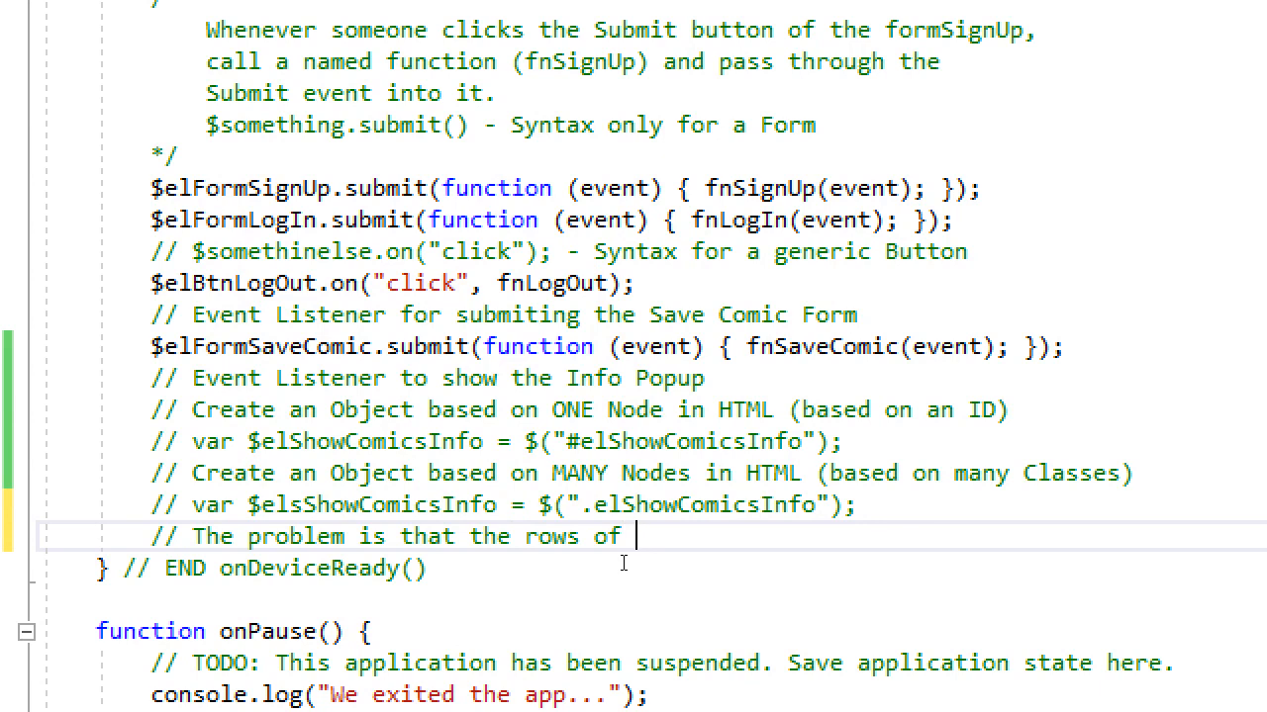
pyautogui.write('c')
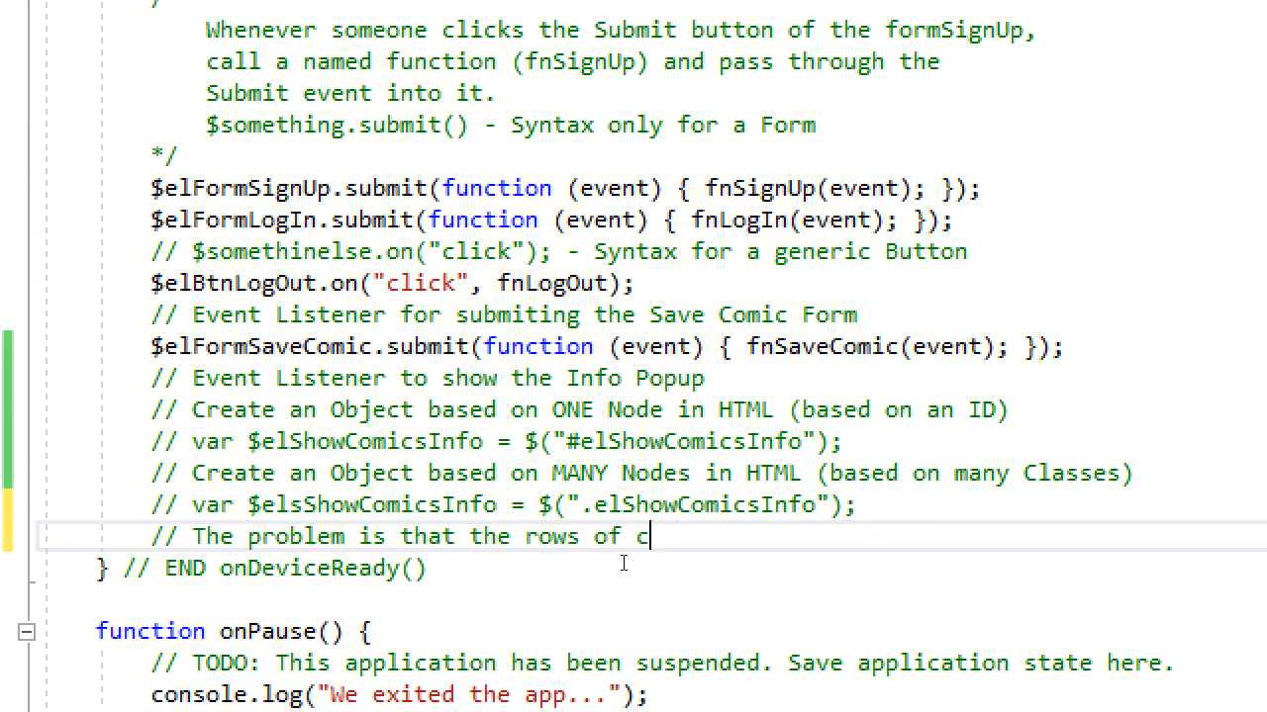
pyautogui.write("omics don't exist at run time")
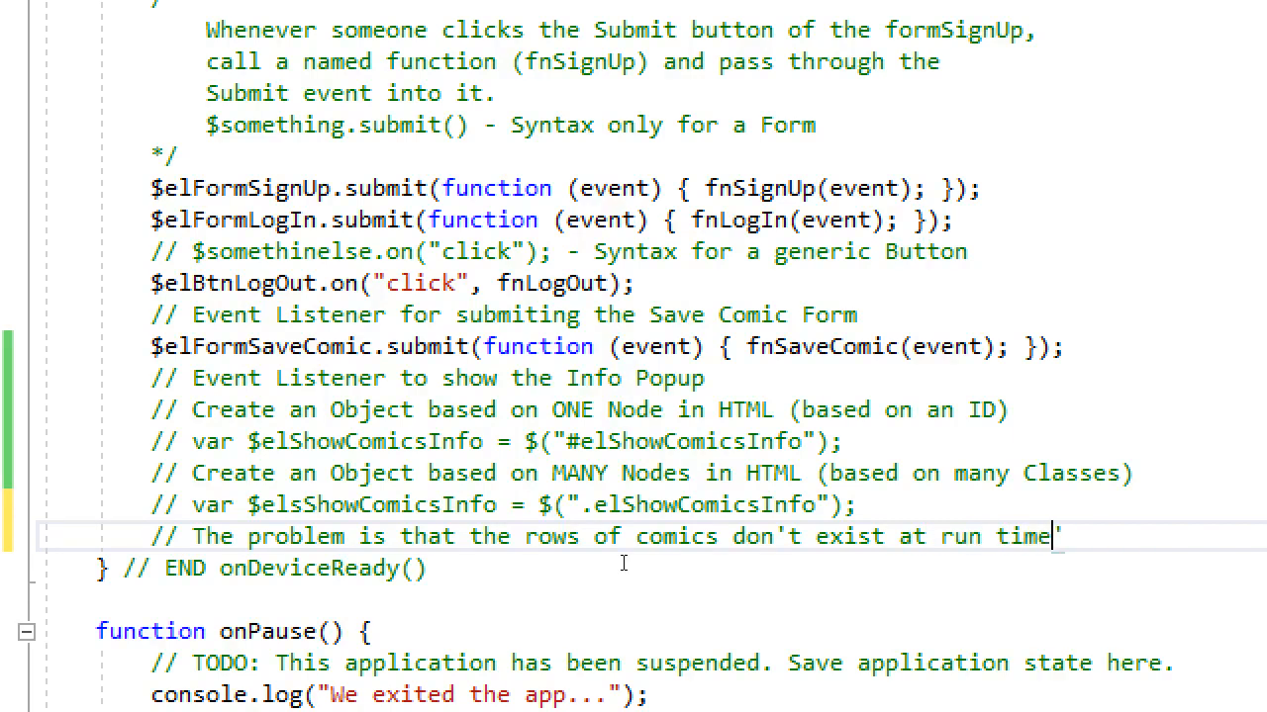
pyautogui.press('Backspace')
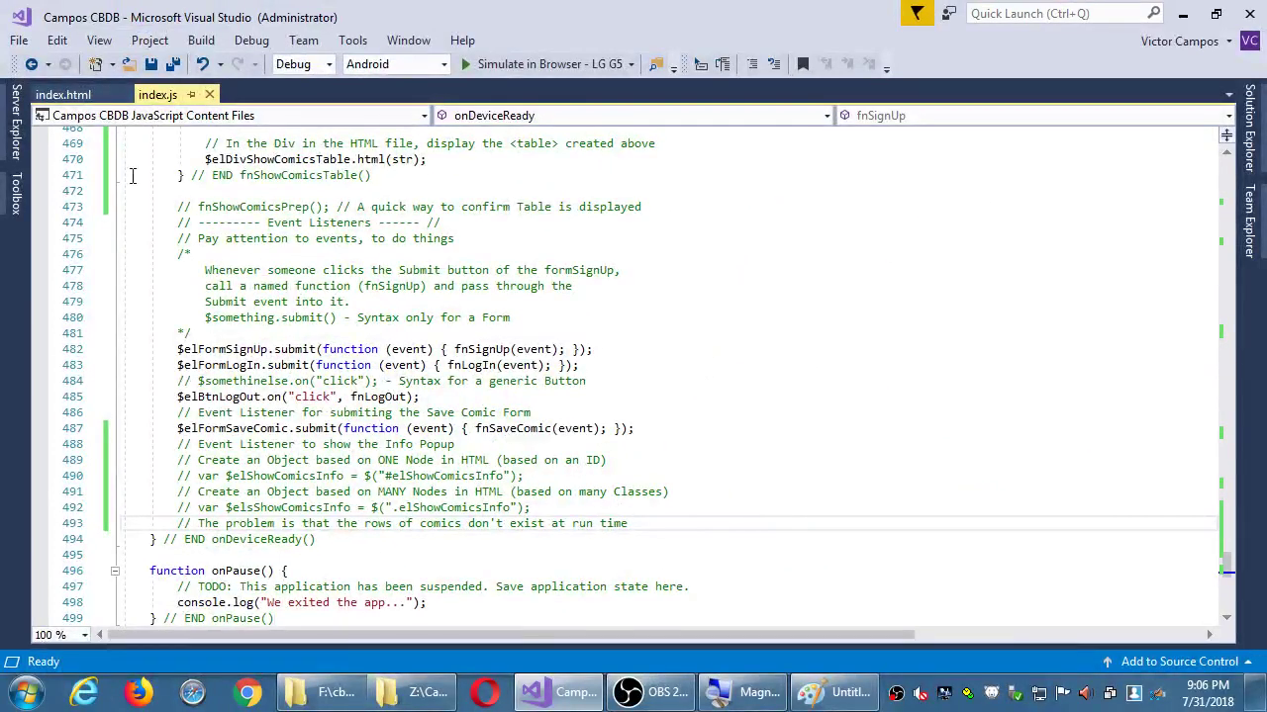
pyautogui.click(64, 94)
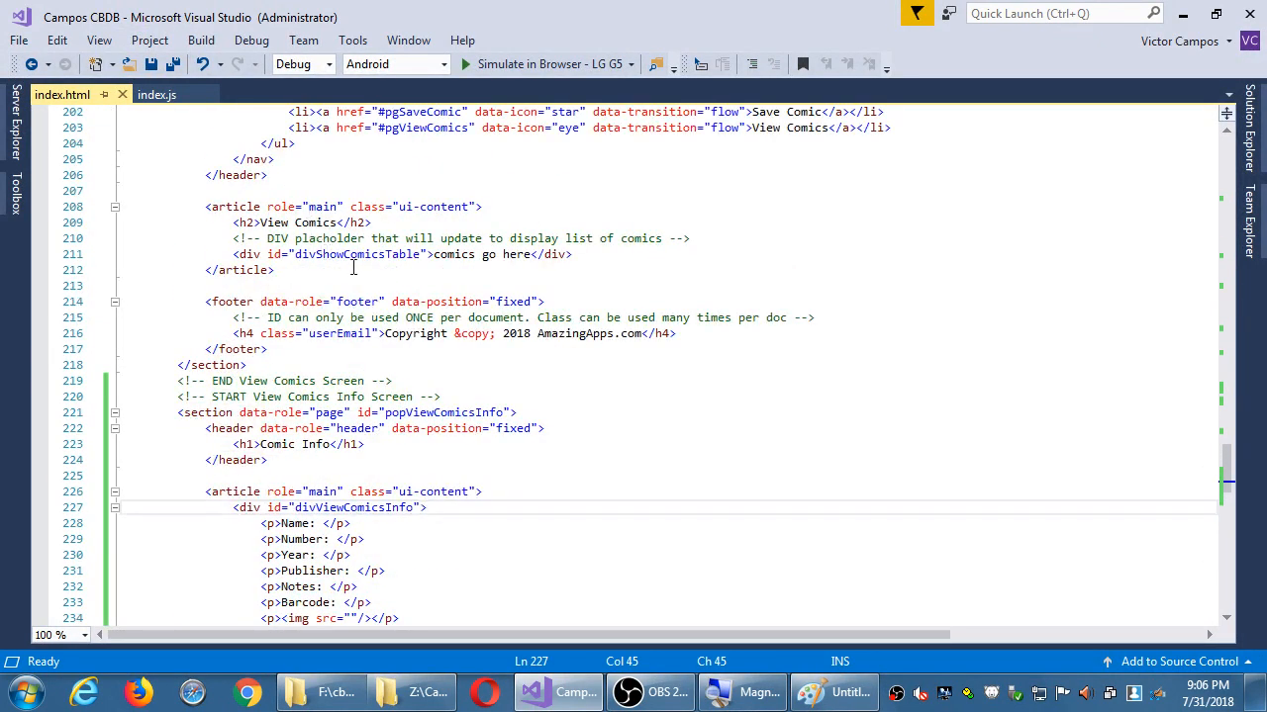
pyautogui.scroll(3)
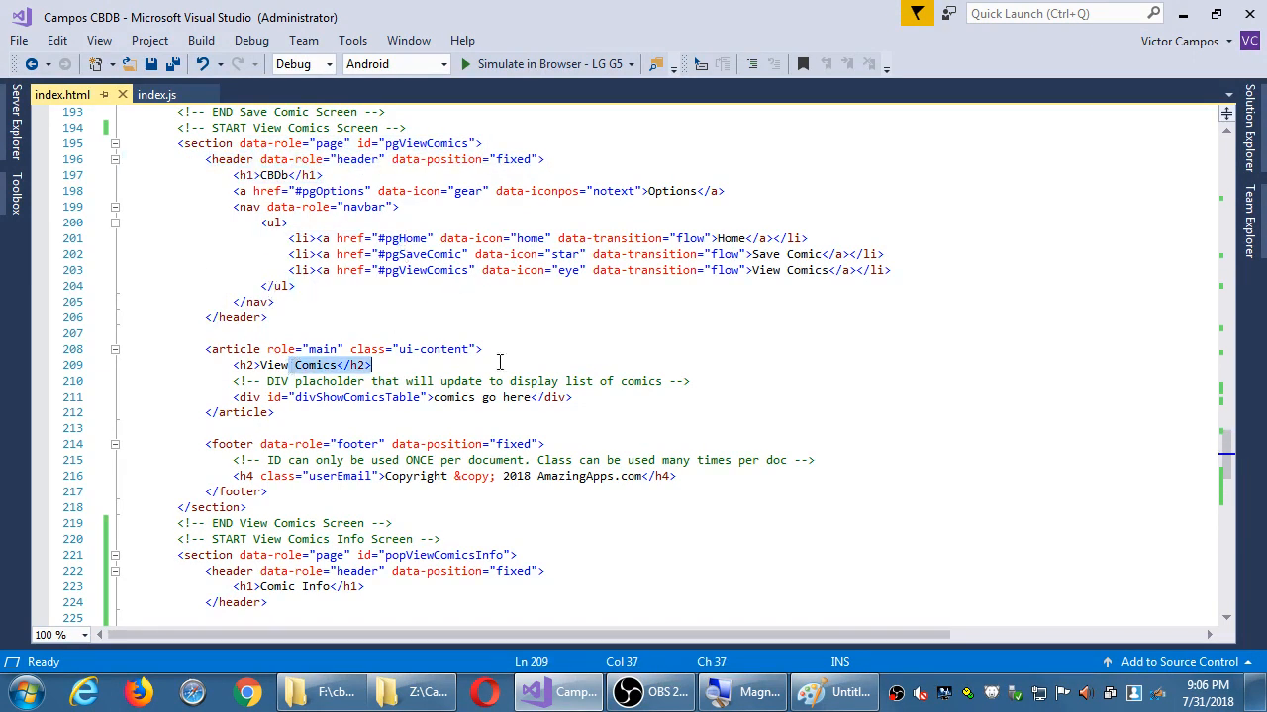
pyautogui.moveTo(397, 314)
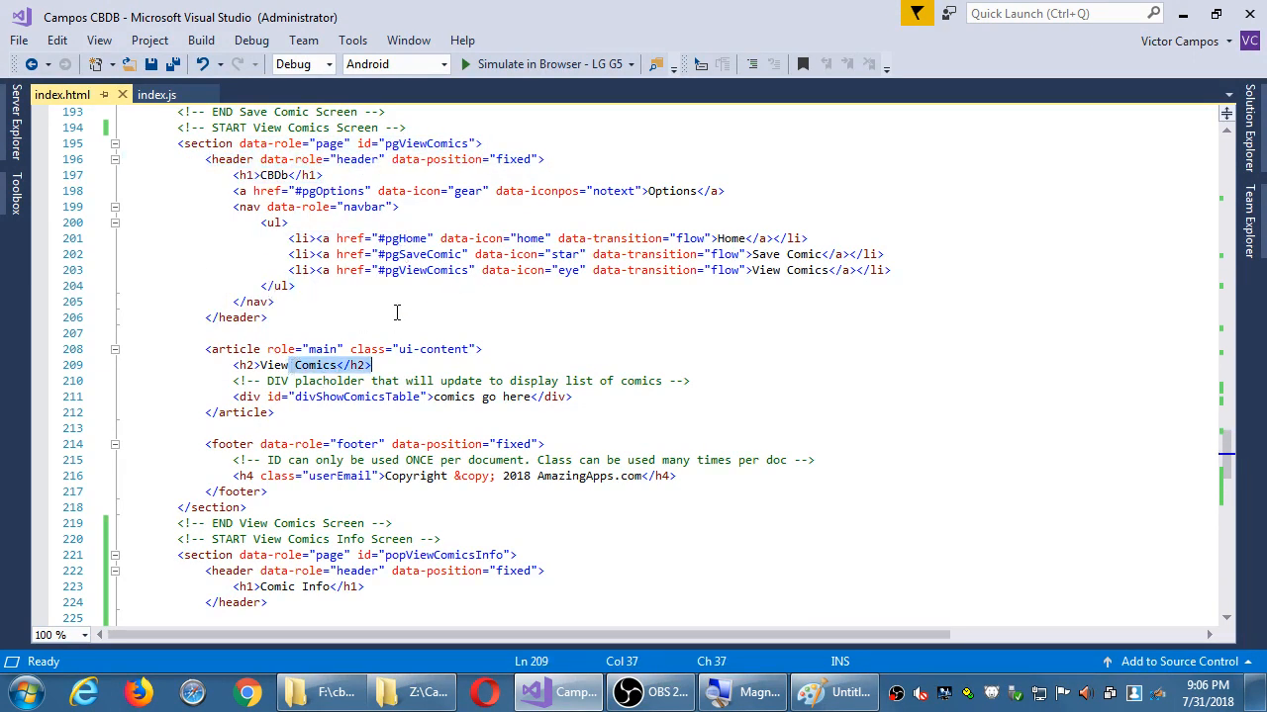
pyautogui.click(158, 94)
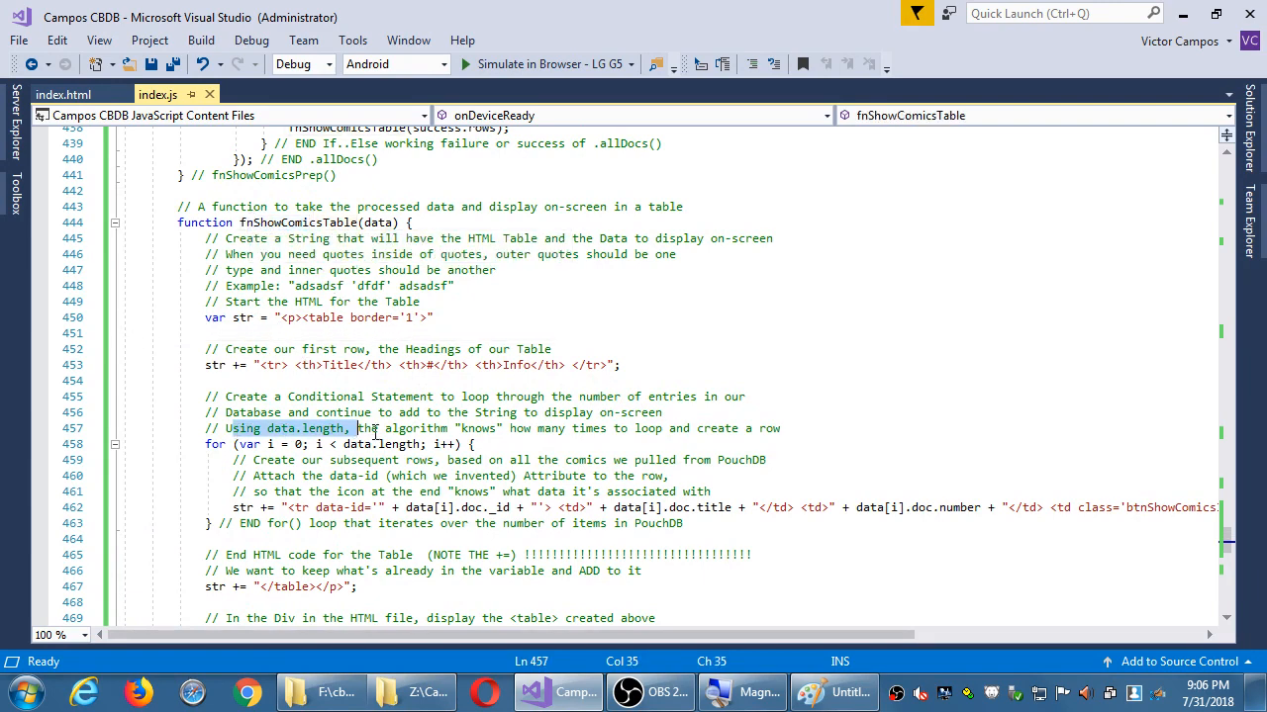
pyautogui.scroll(-3)
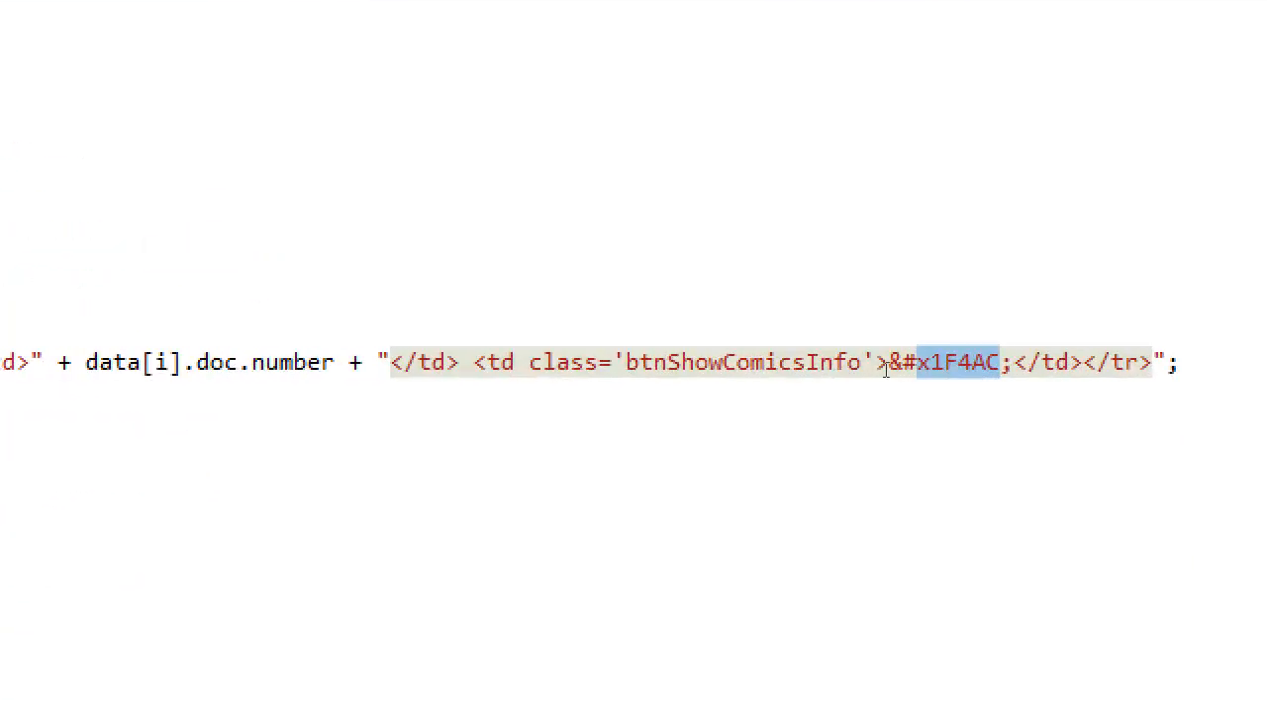
pyautogui.moveTo(955, 312)
pyautogui.write("// The problem is that the rows of comics don't exist at run time")
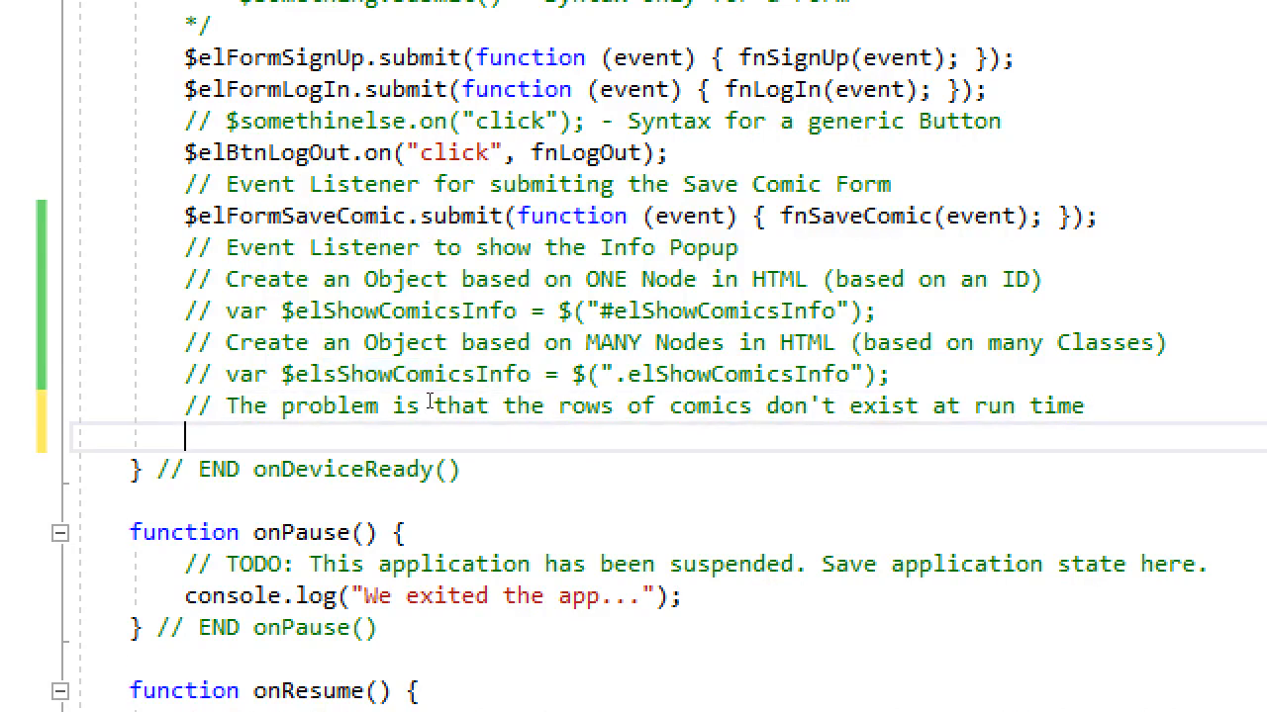
# Step: Write the comment that we'll take into account the <div> that DOES exist at runtime
pyautogui.write("// So we'l'")
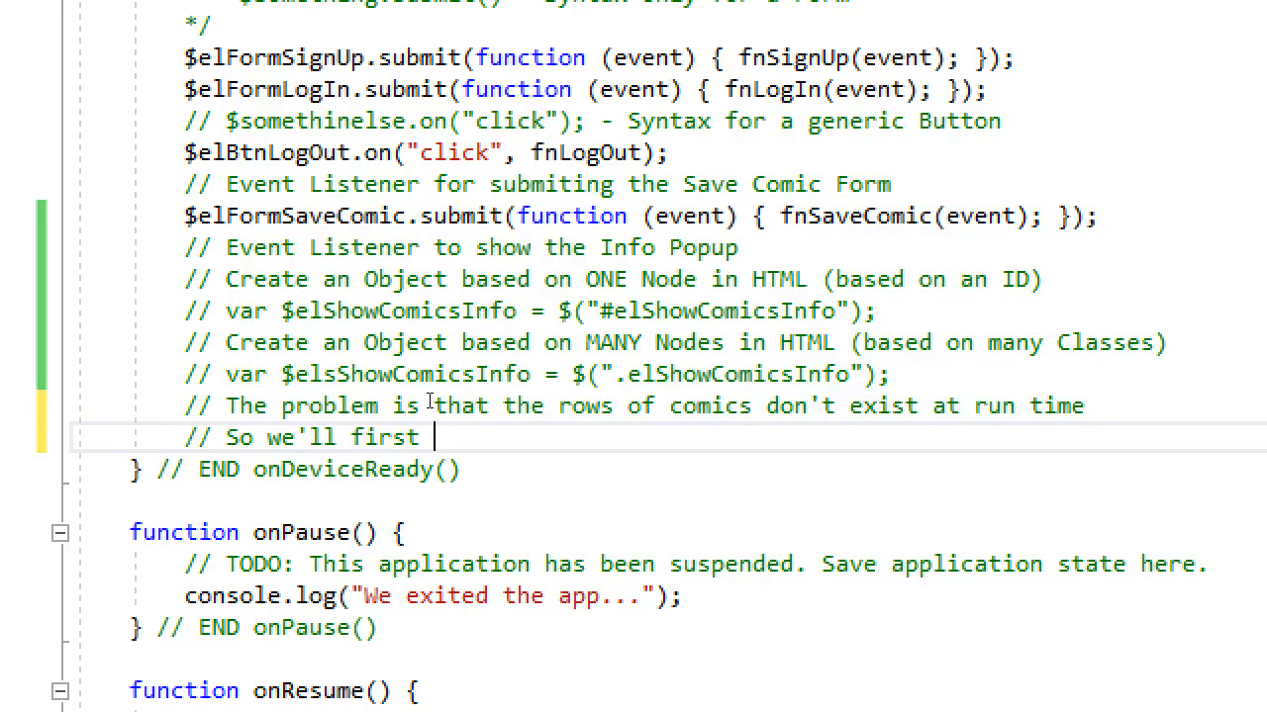
pyautogui.write('take into acco')
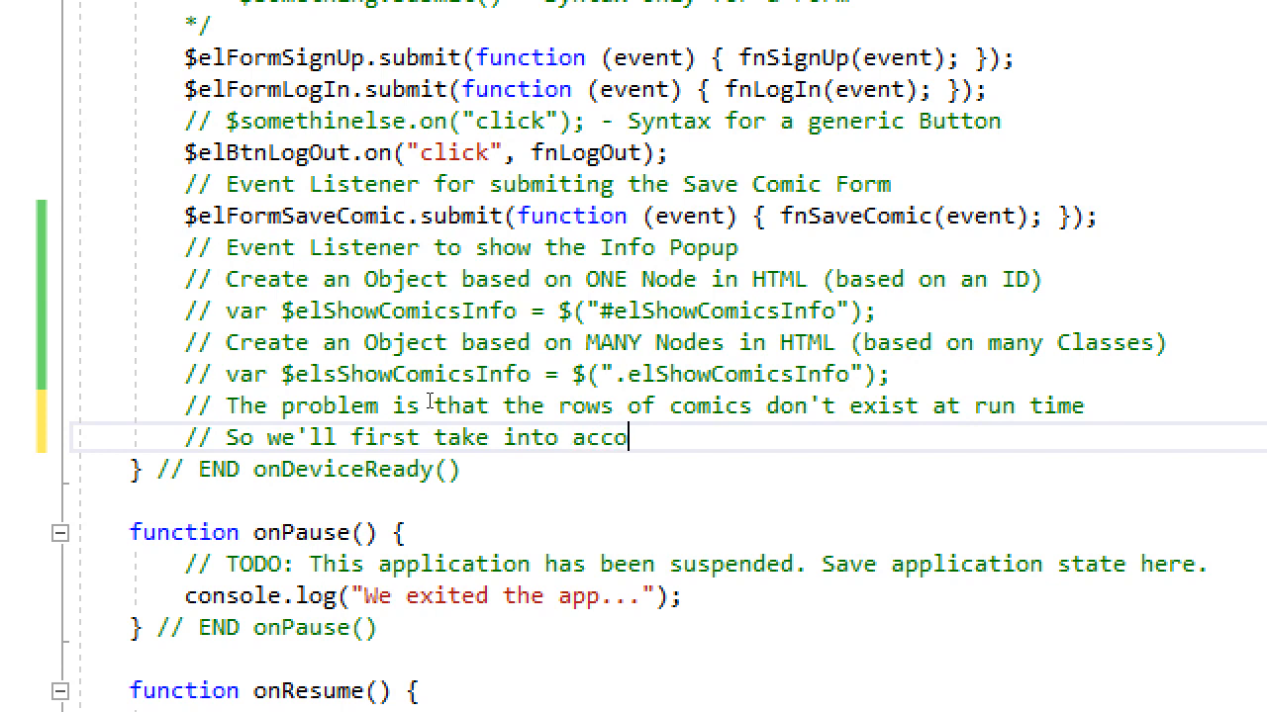
pyautogui.write('unt the <div>')
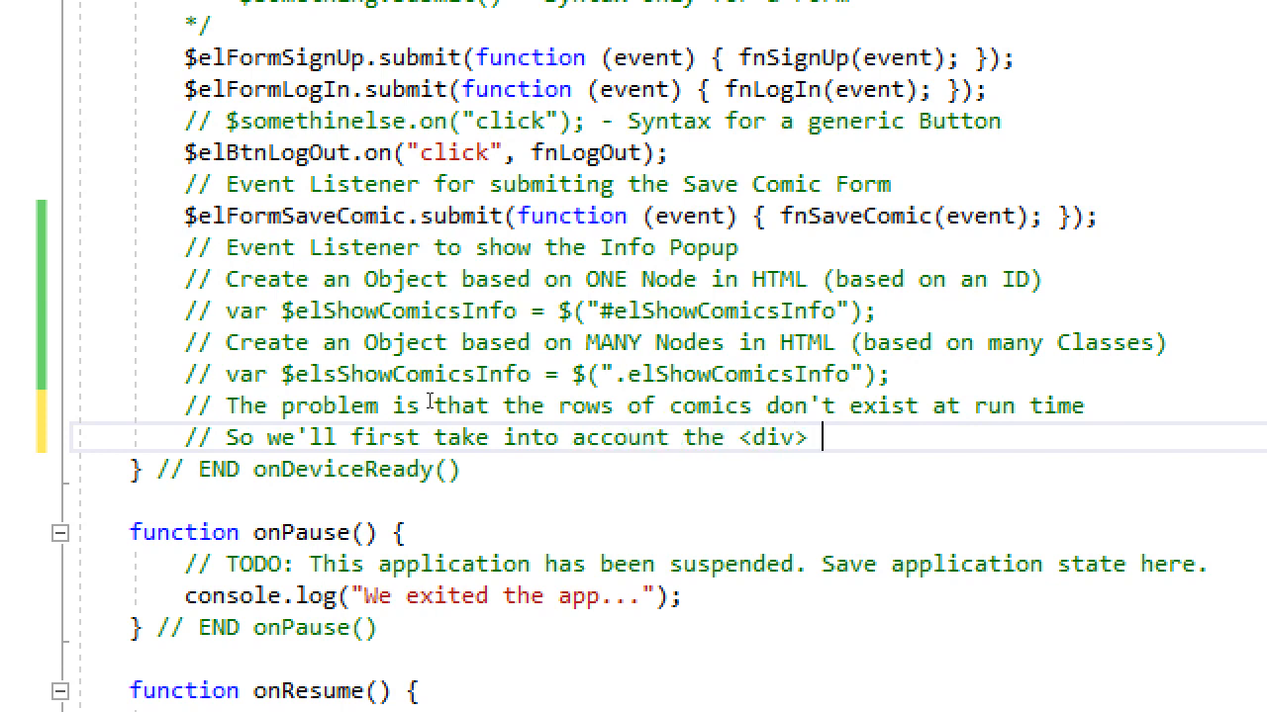
pyautogui.write('thatDOES exit at runtime,')
pyautogui.write('// and ')
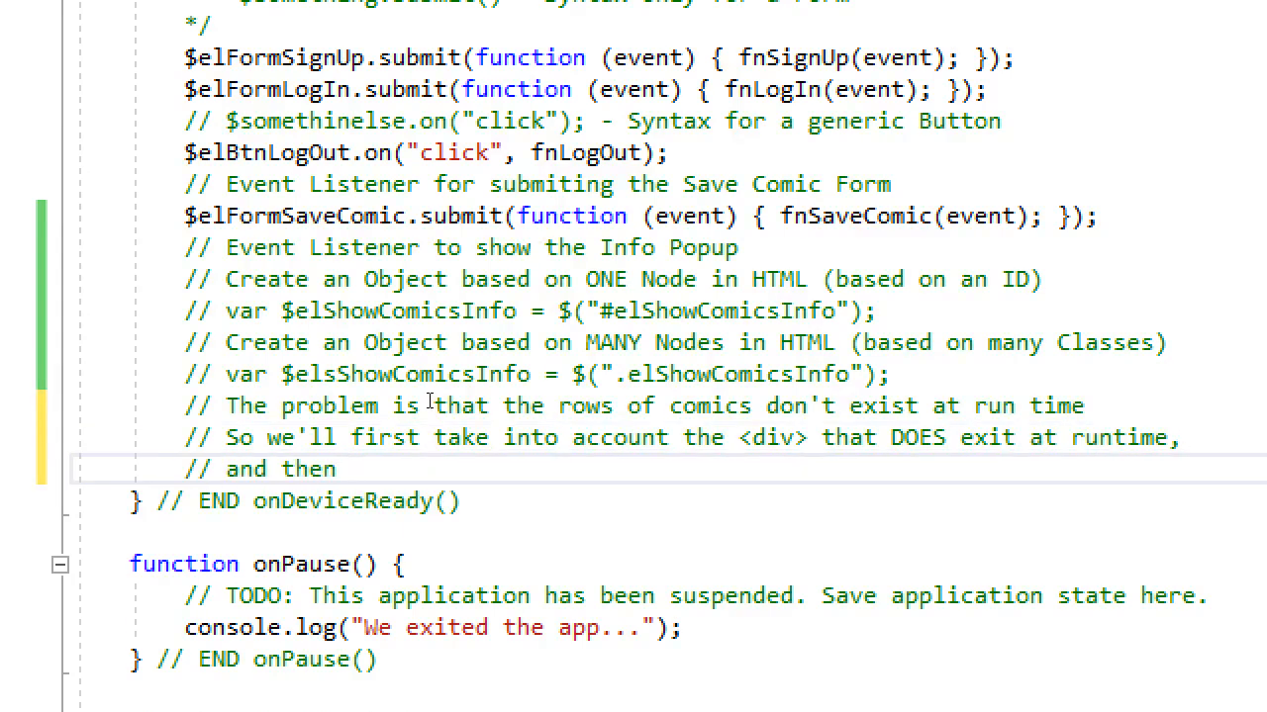
# Step: Continue the comment with the dynamically-generated rows with icons and Classes
pyautogui.write('the')
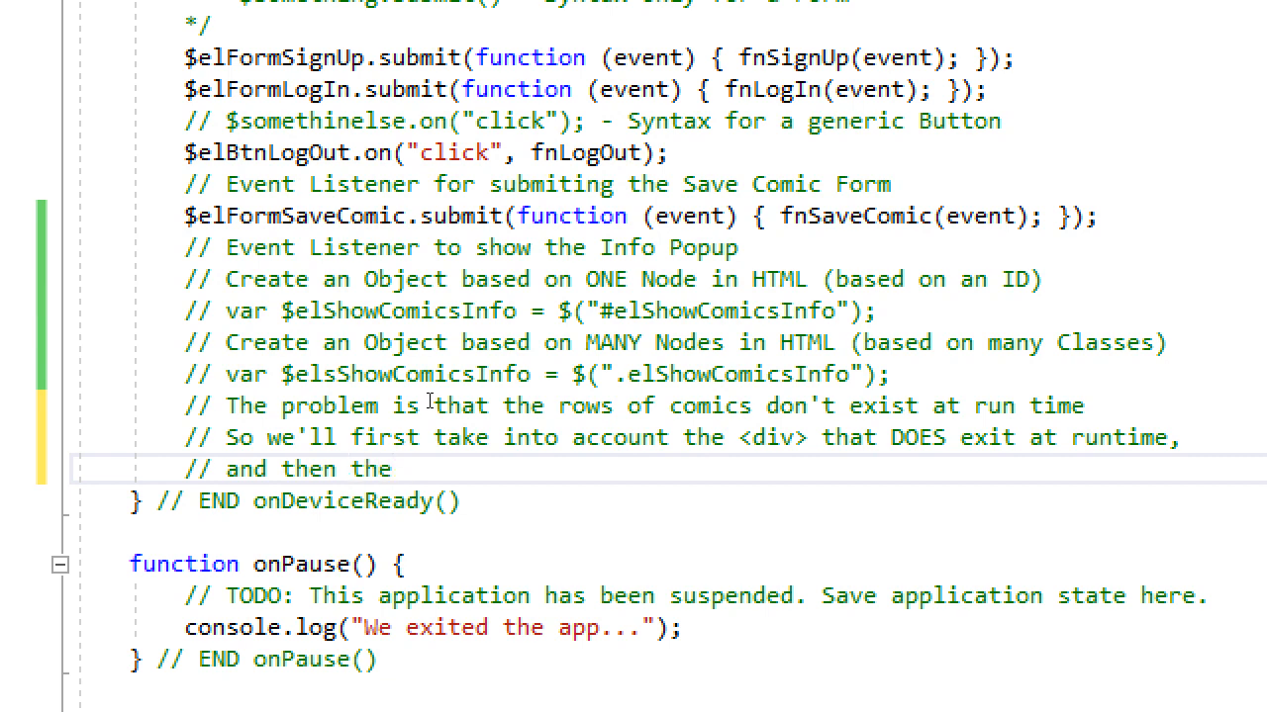
pyautogui.write('dyn')
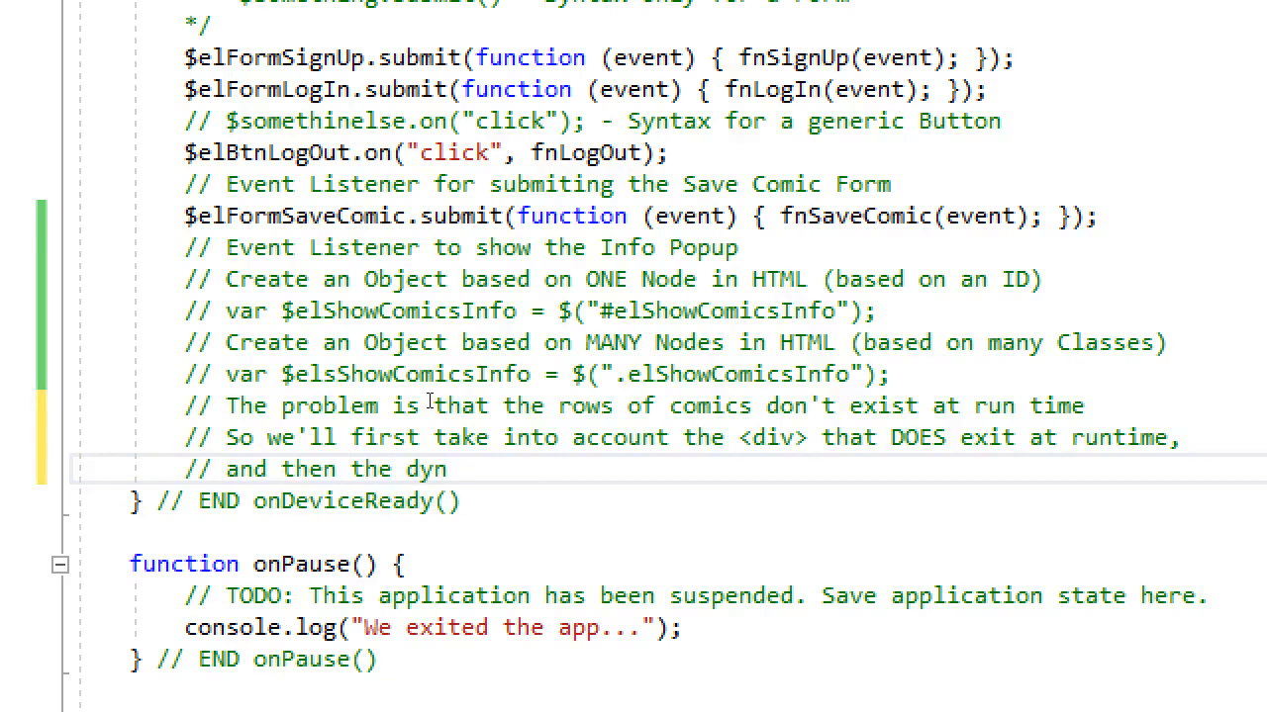
pyautogui.write('amically')
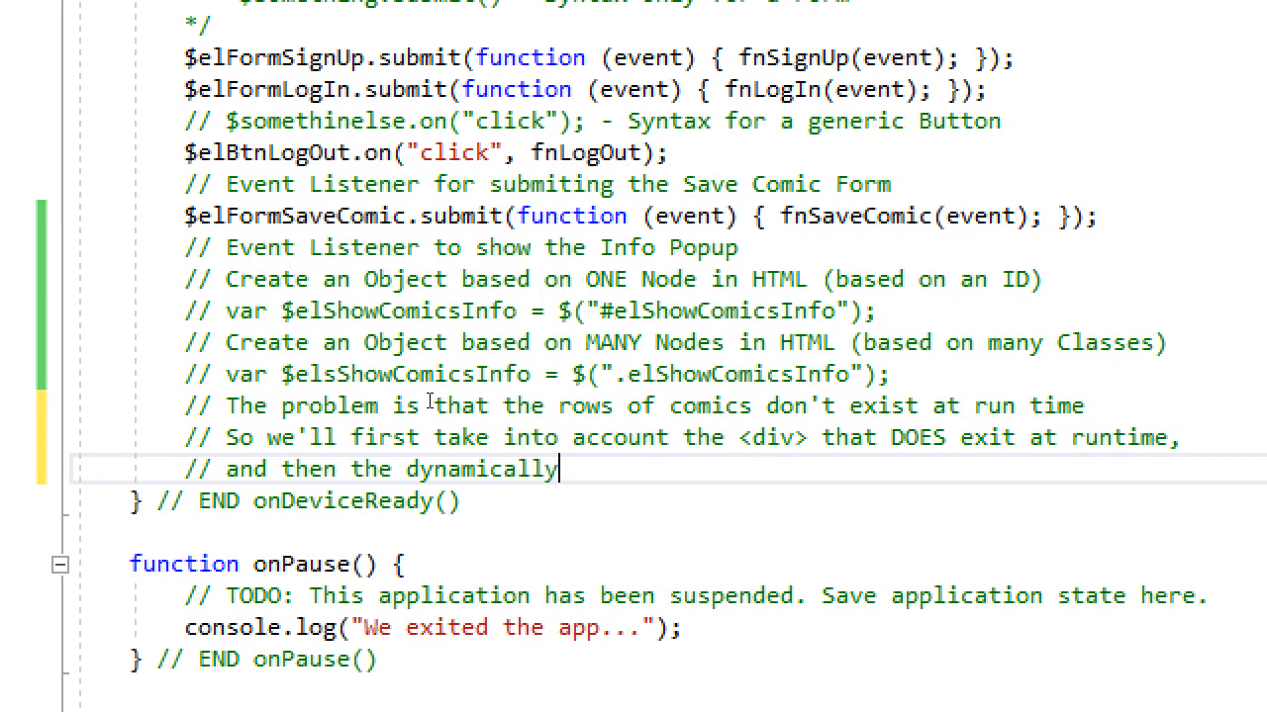
pyautogui.write('-generated')
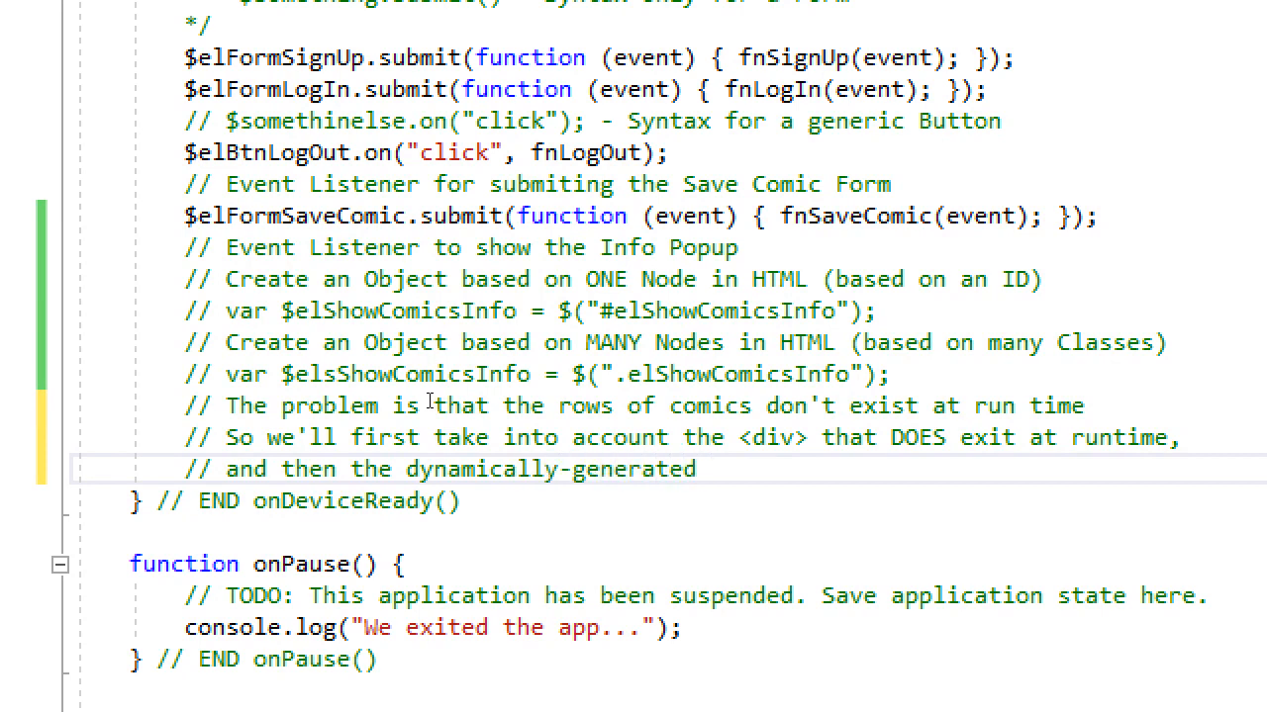
pyautogui.write('r')
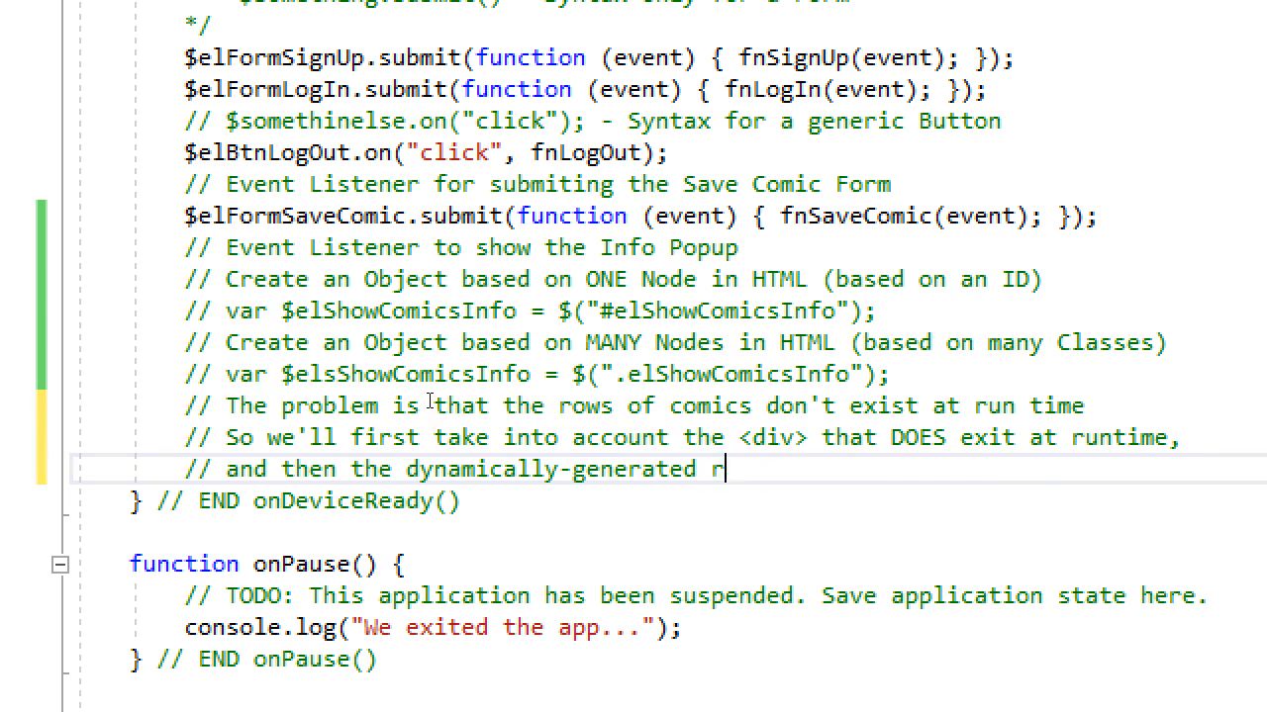
pyautogui.write('ows with icons and')
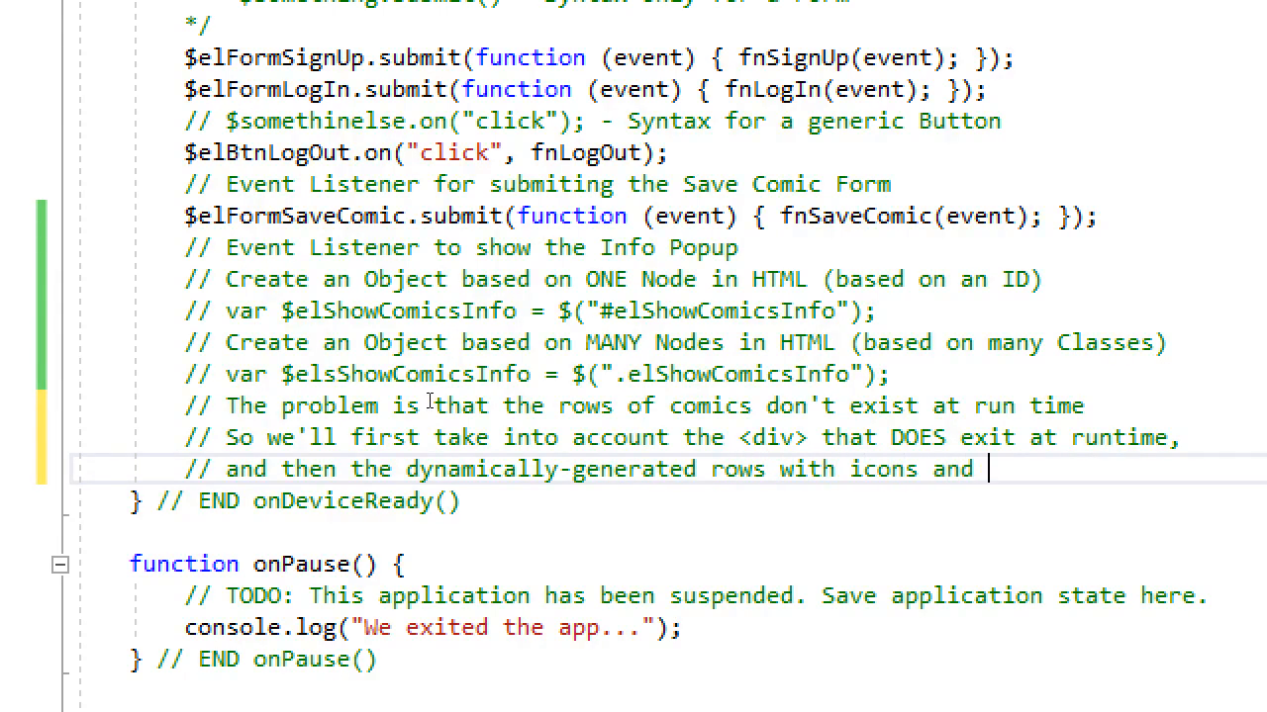
pyautogui.write('Classes')
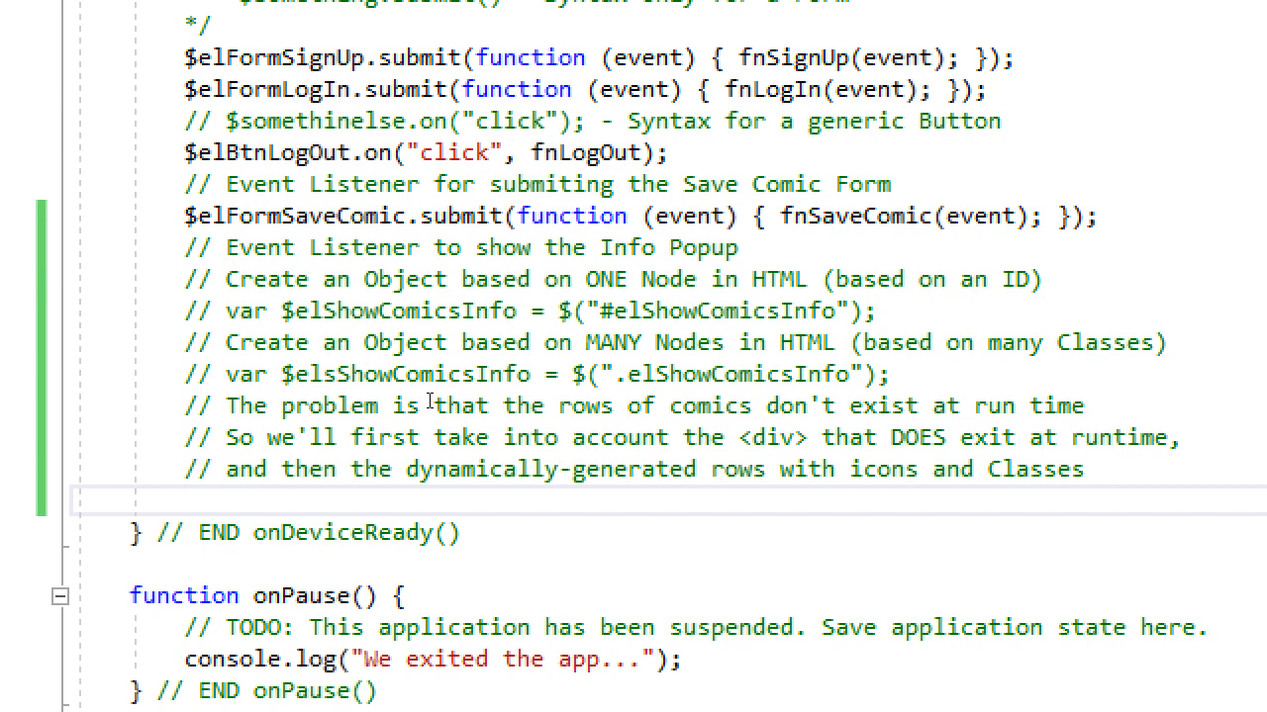
# Step: Reference $elDivShowComicsTable via IntelliSense and verify it against the index.html markup
pyautogui.write('$el')
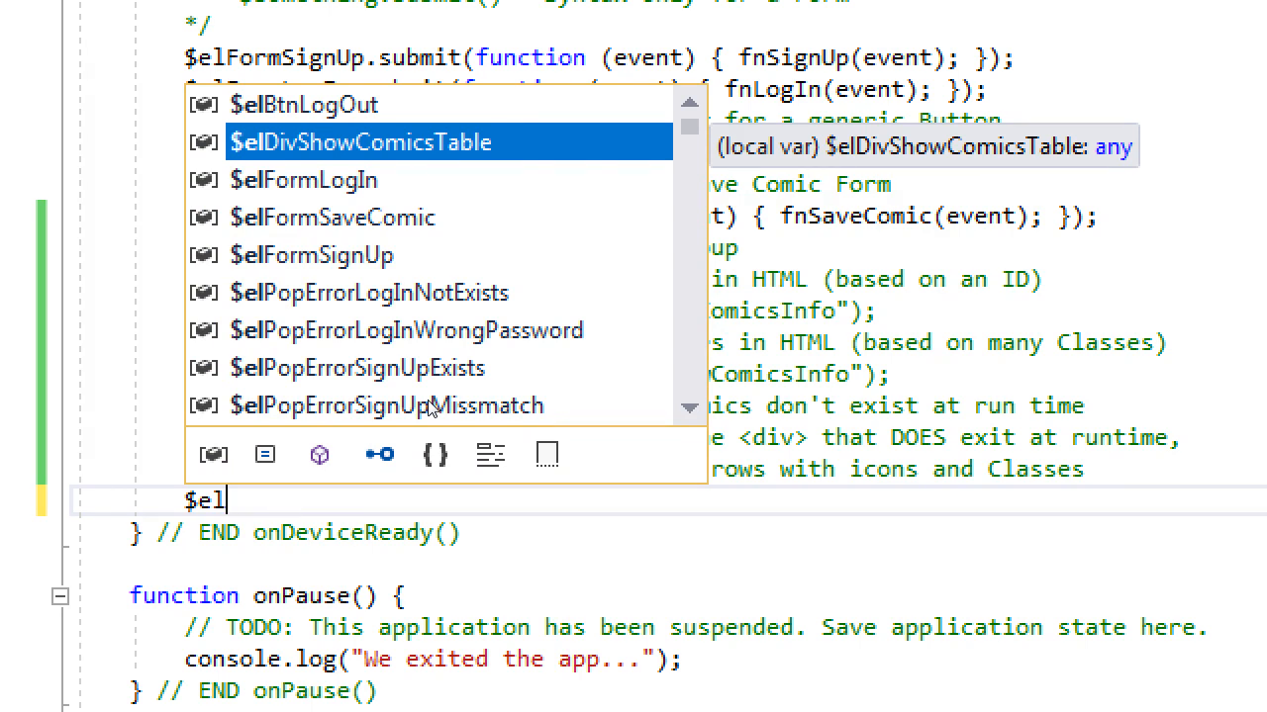
pyautogui.press('Tab')
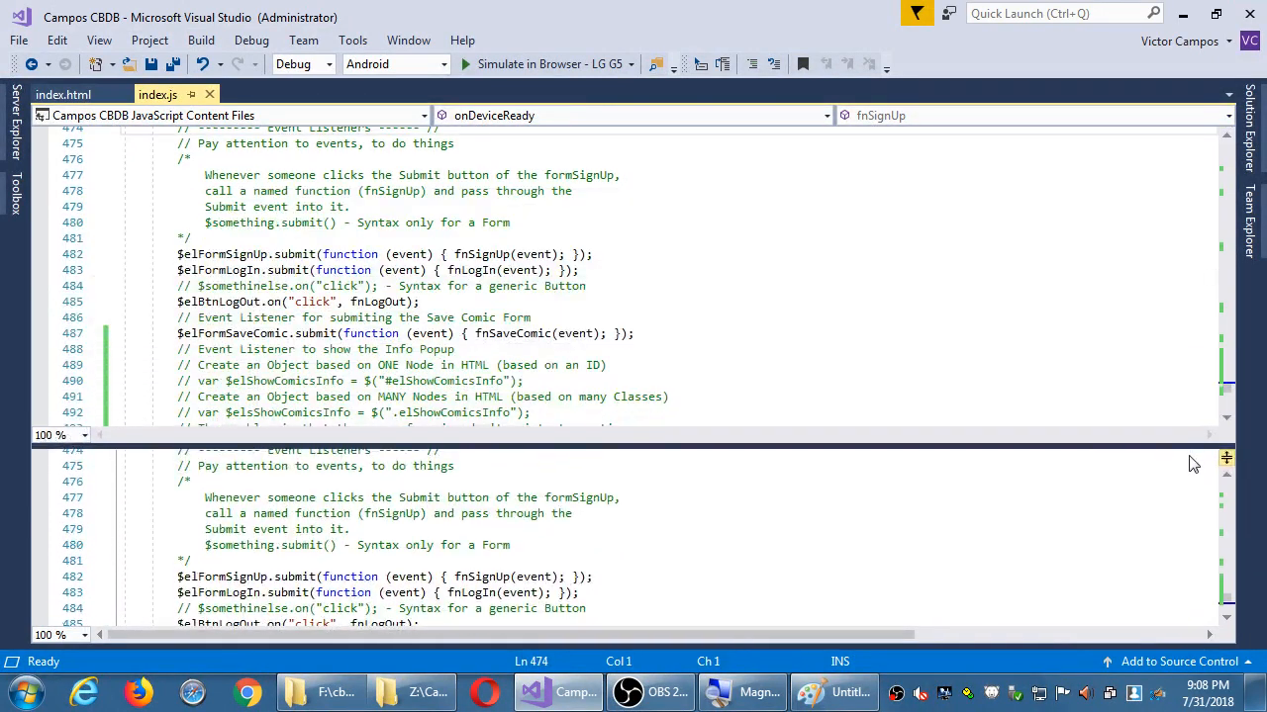
pyautogui.scroll(-3)
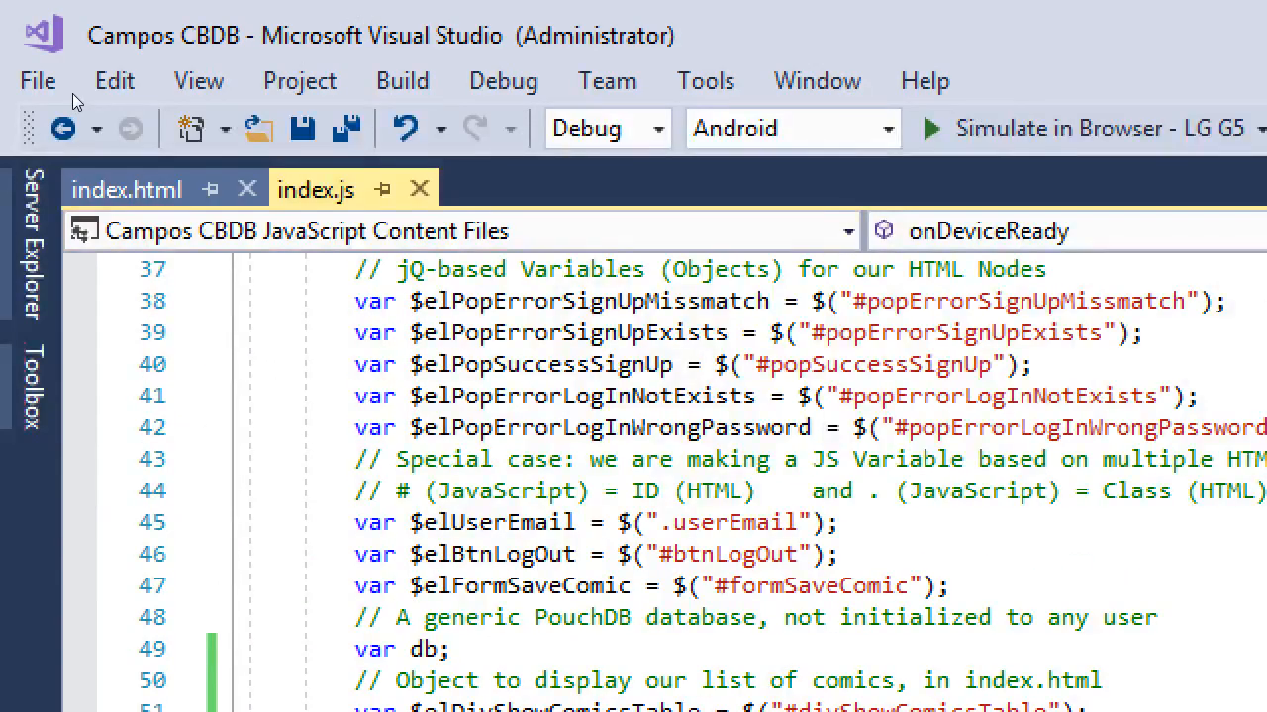
pyautogui.click(126, 189)
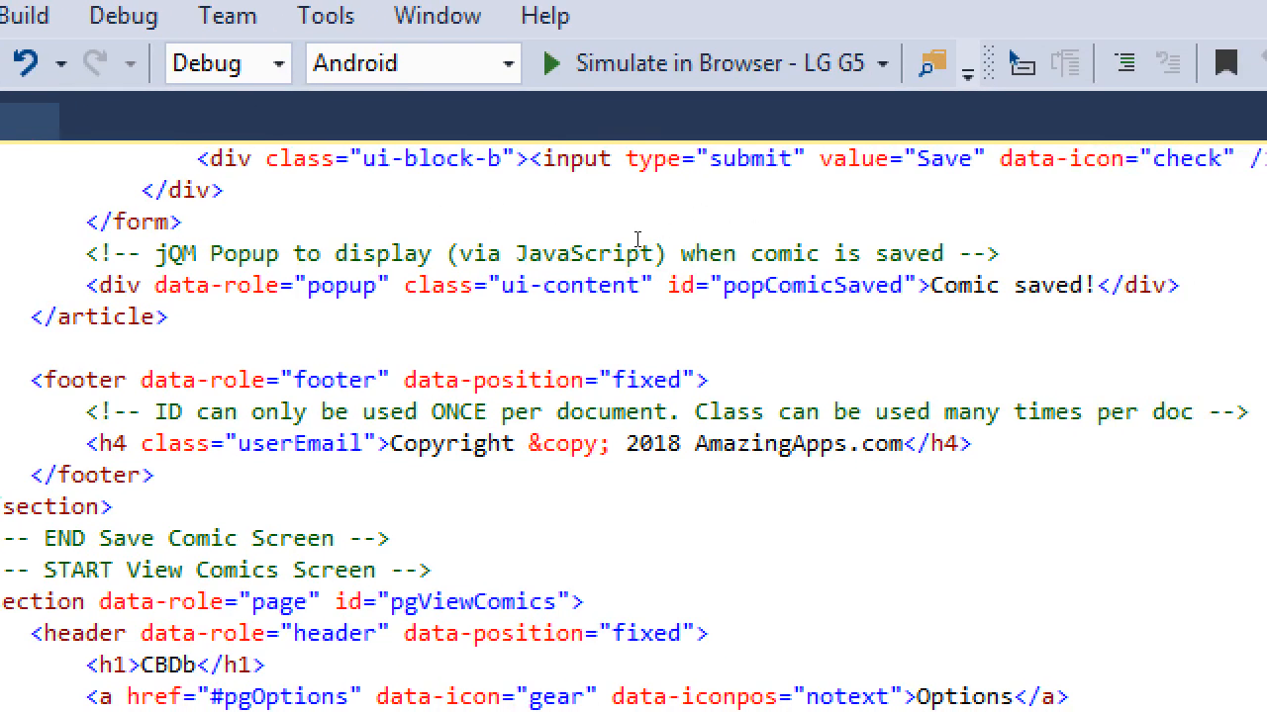
pyautogui.click(315, 189)
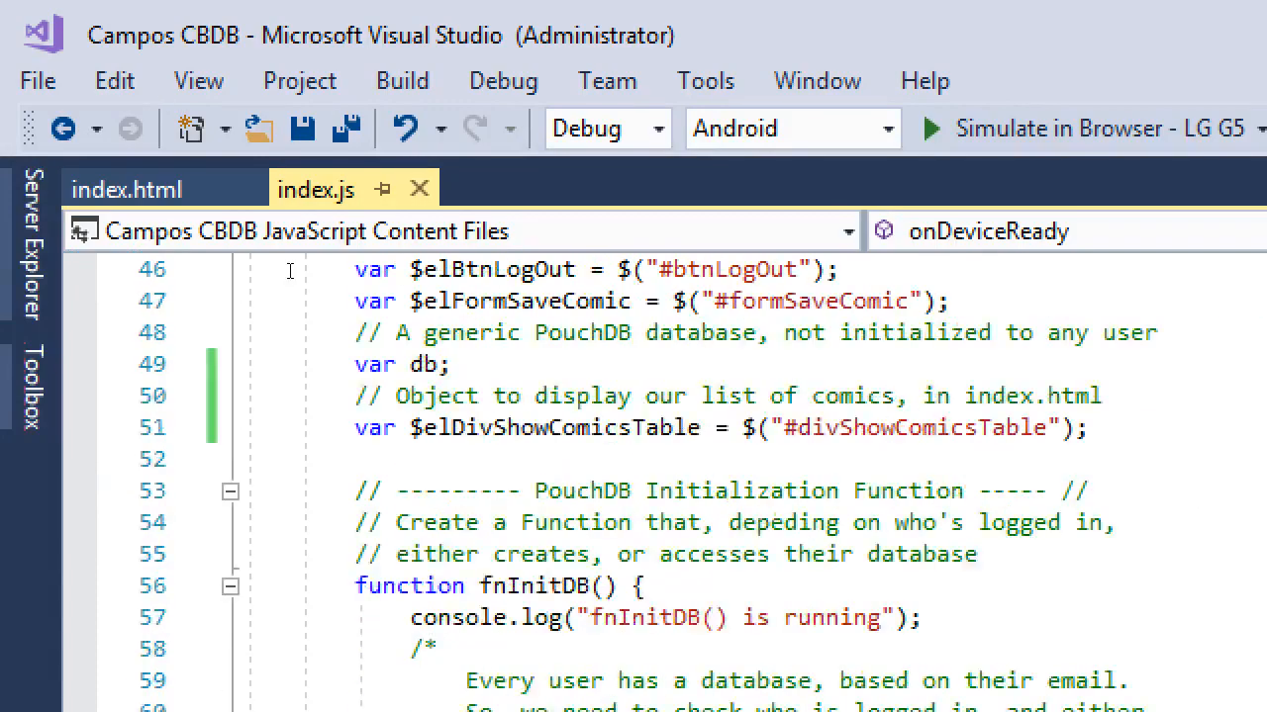
pyautogui.scroll(-3)
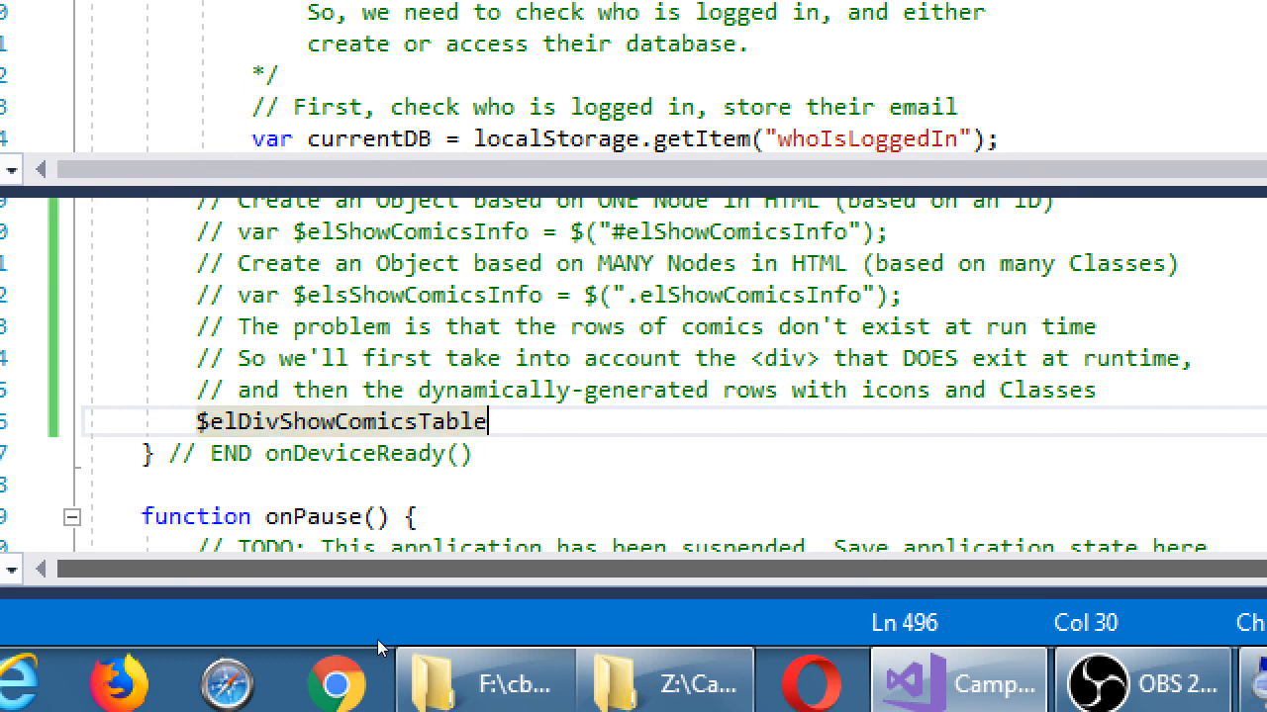
# Step: Complete the statement as $elDivShowComicsTable.on("click", fnShowComicsInfo);
pyautogui.write('.on()')
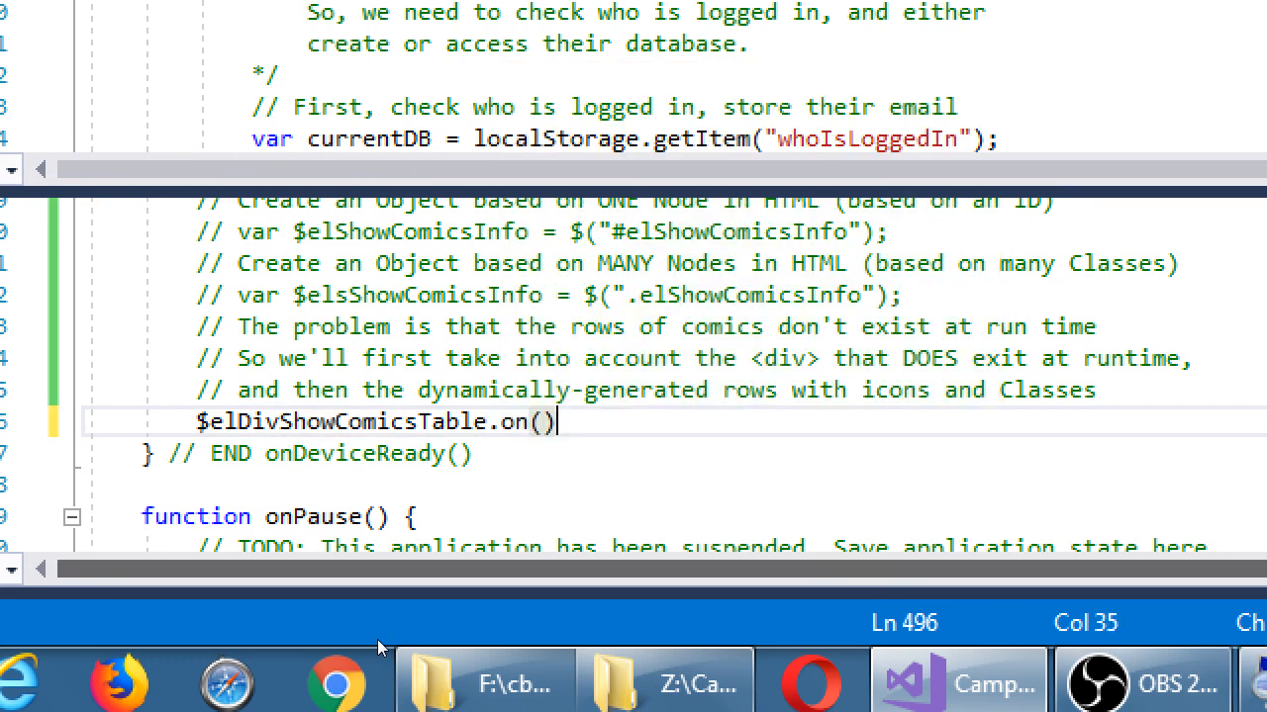
pyautogui.write(';')
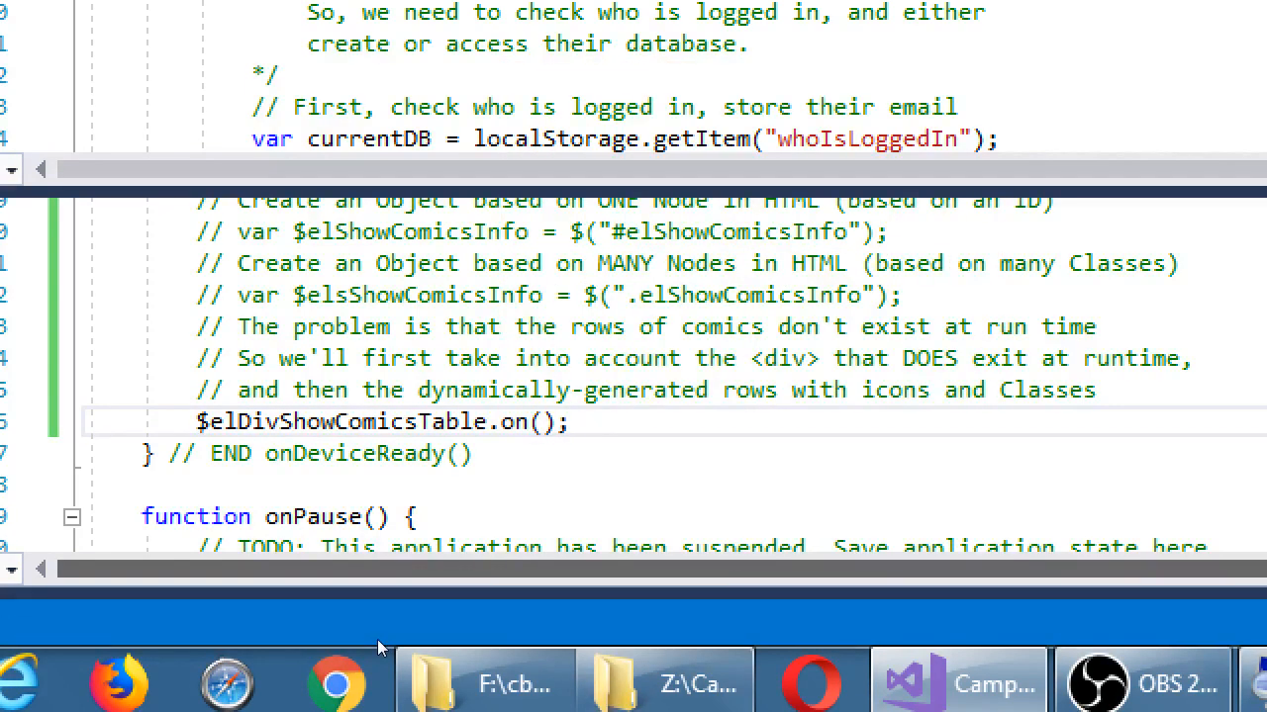
pyautogui.moveTo(482, 641)
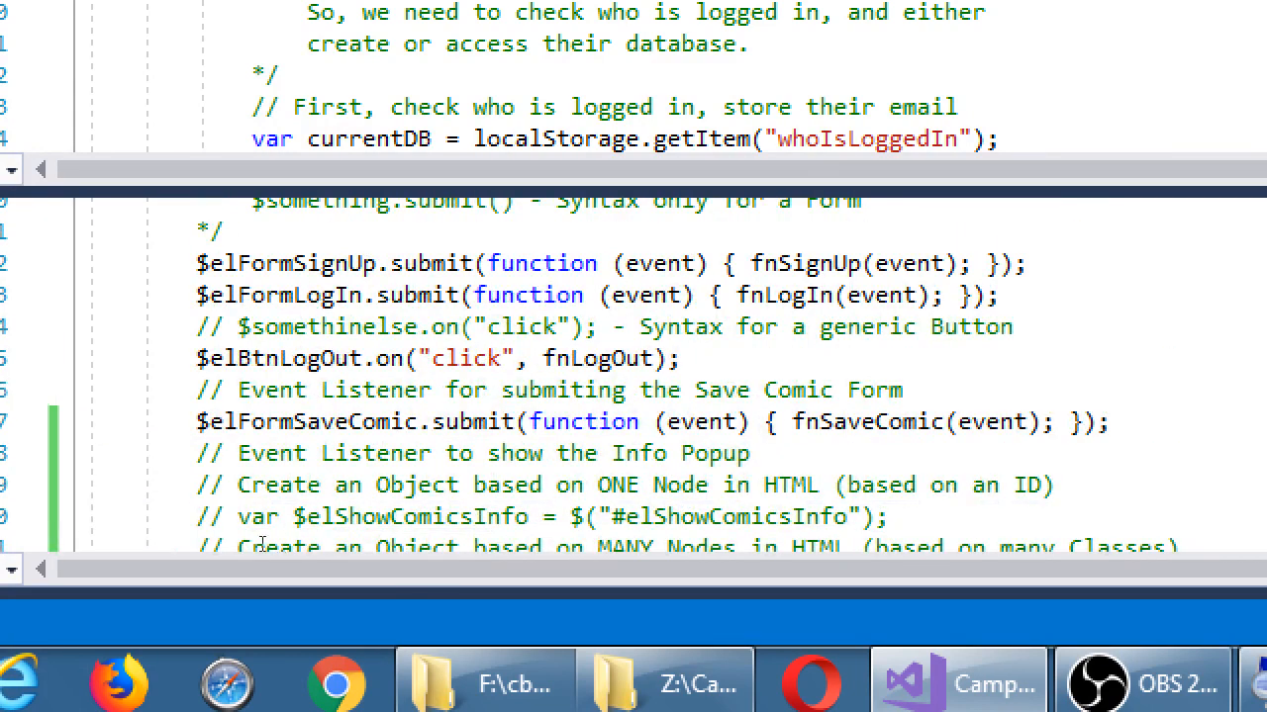
pyautogui.doubleClick(412, 263)
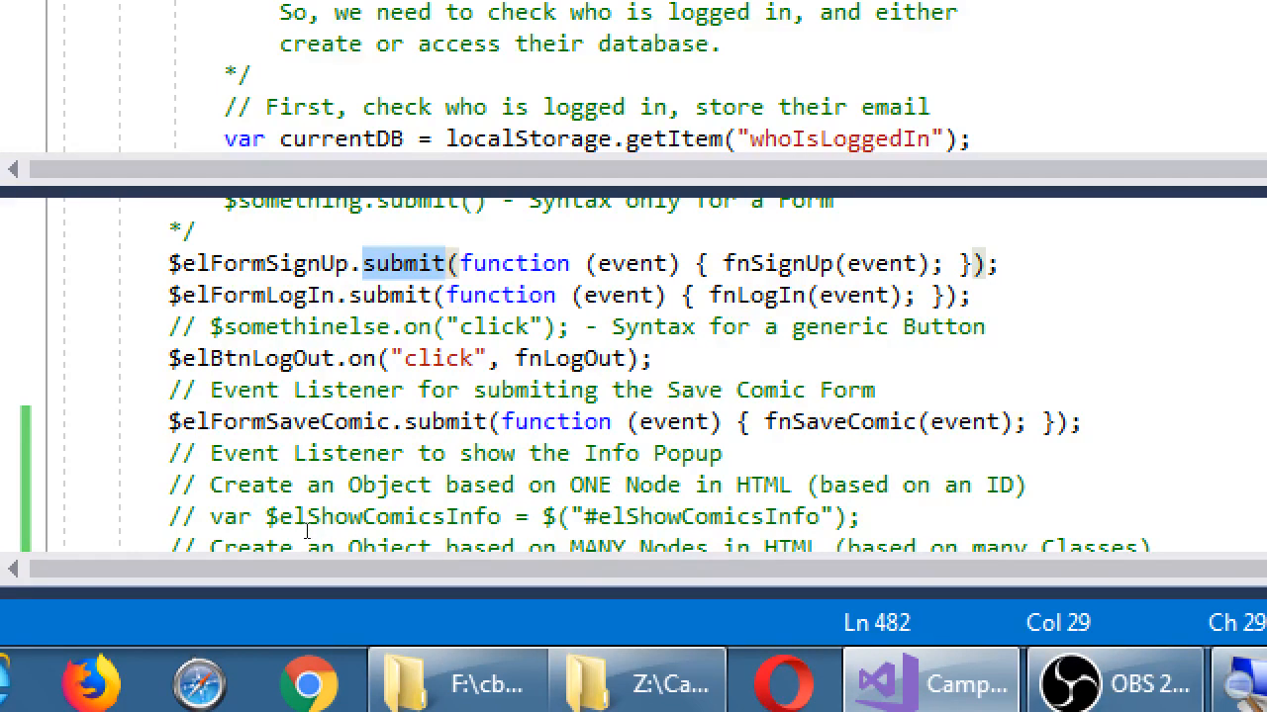
pyautogui.doubleClick(570, 359)
pyautogui.write('$elDivShowComicsTable.on();')
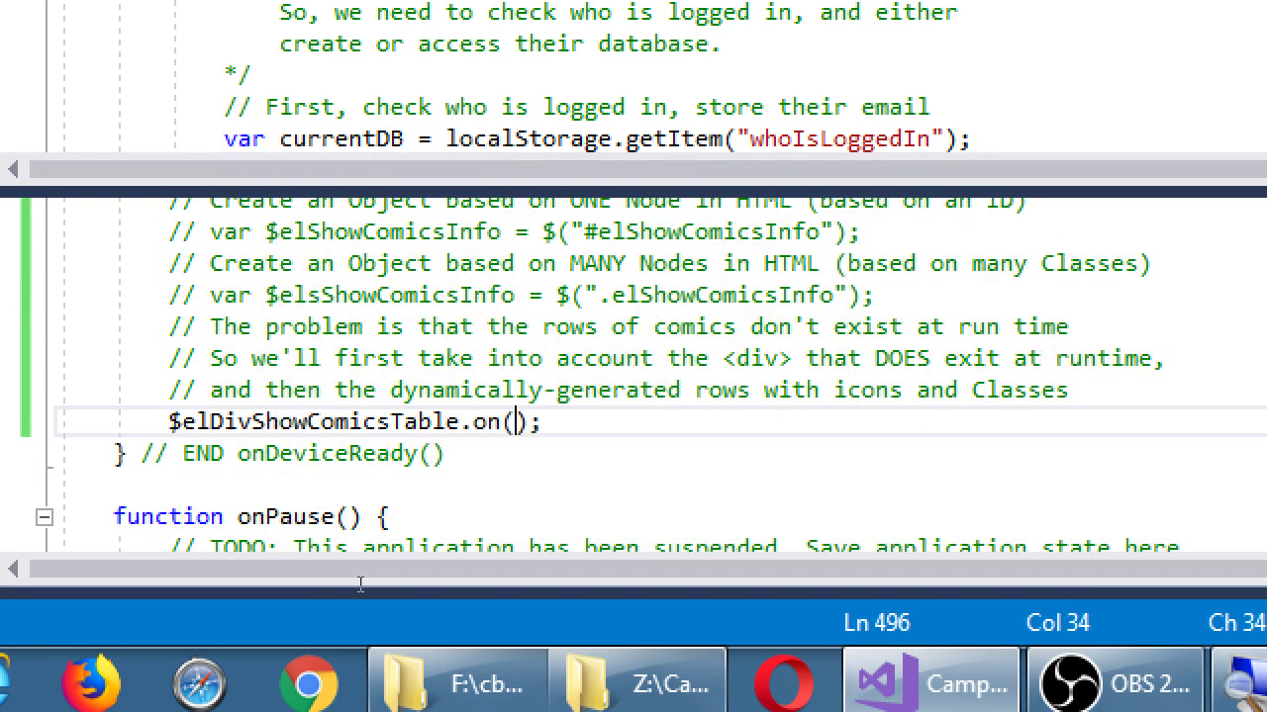
pyautogui.write('""')
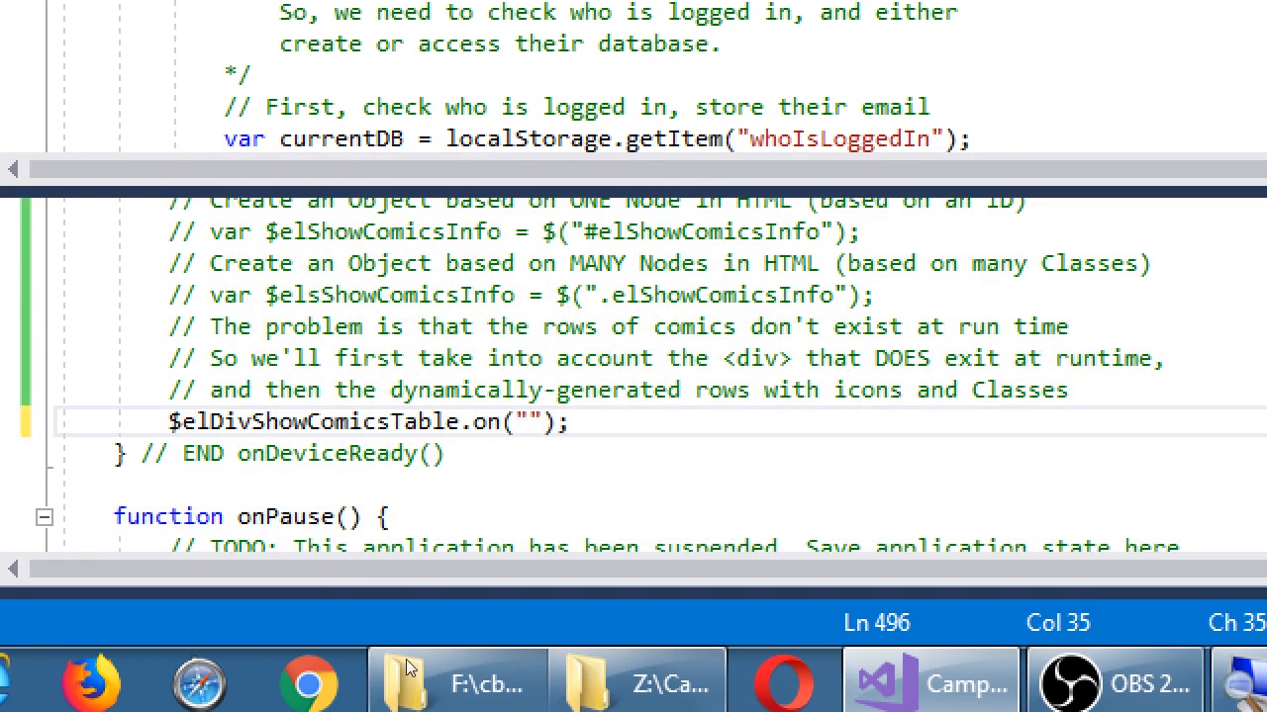
pyautogui.write('click')
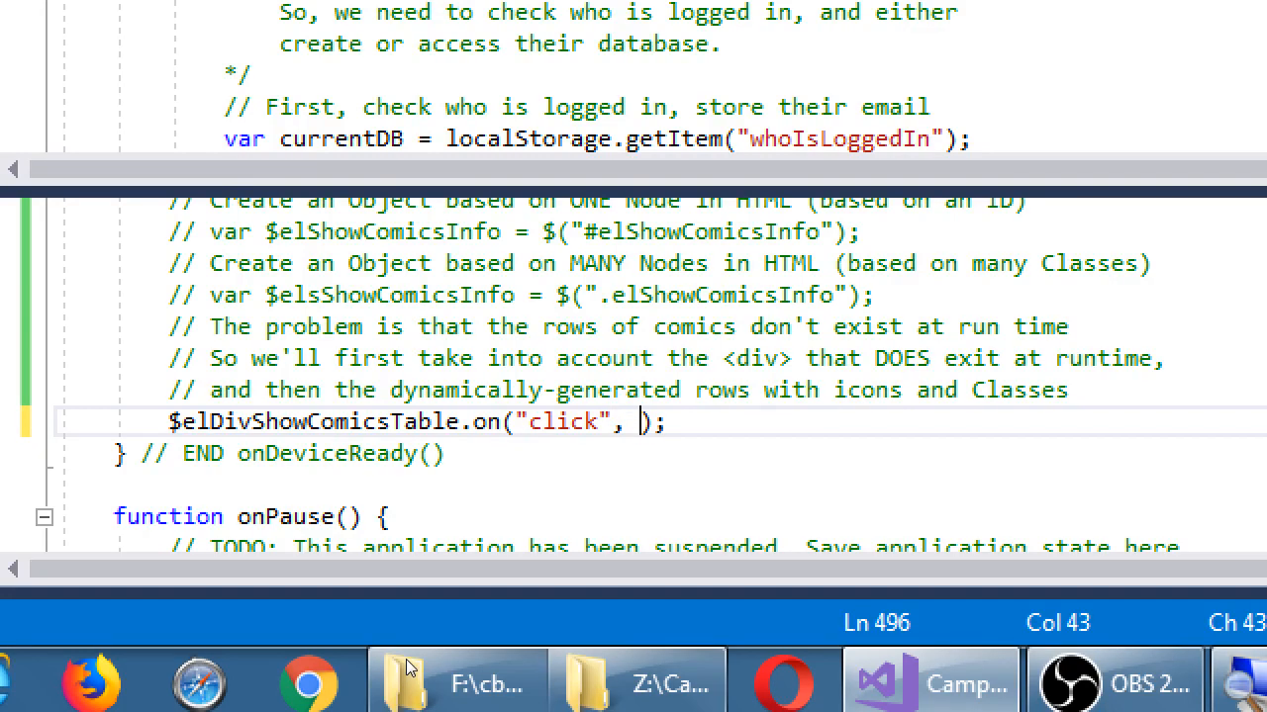
pyautogui.write('fnShowC')
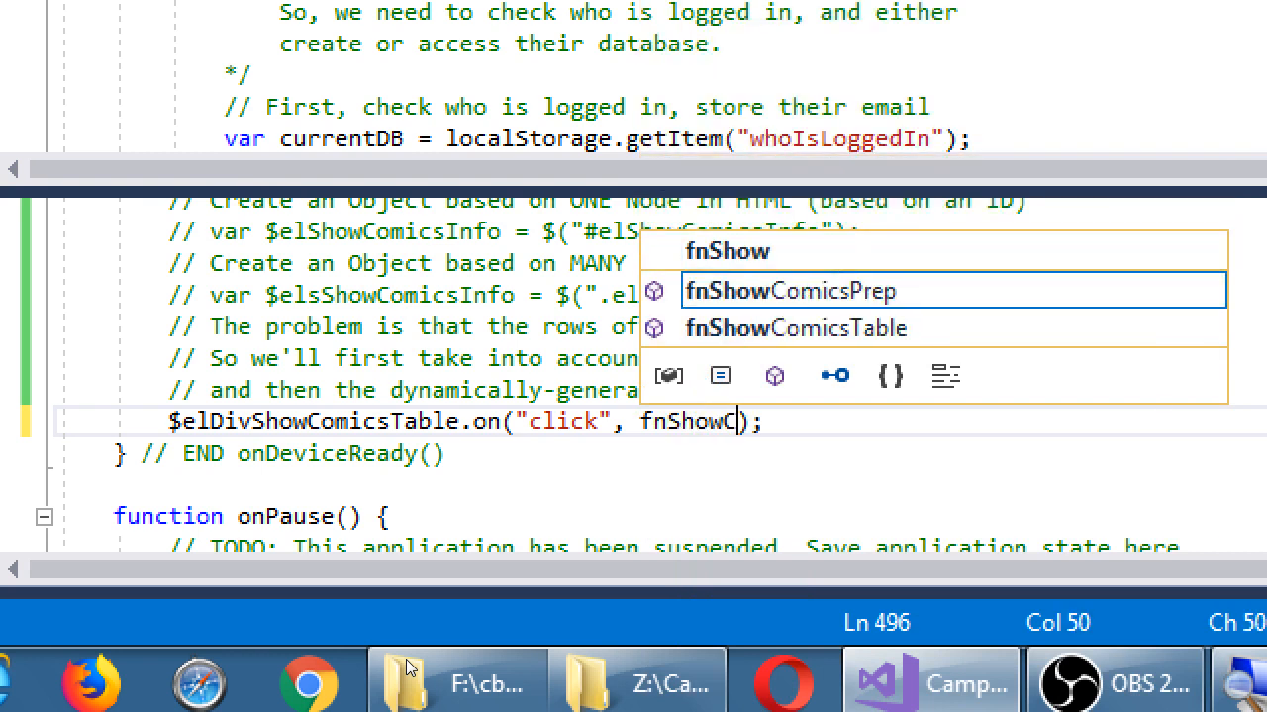
pyautogui.write('omicsINfo')
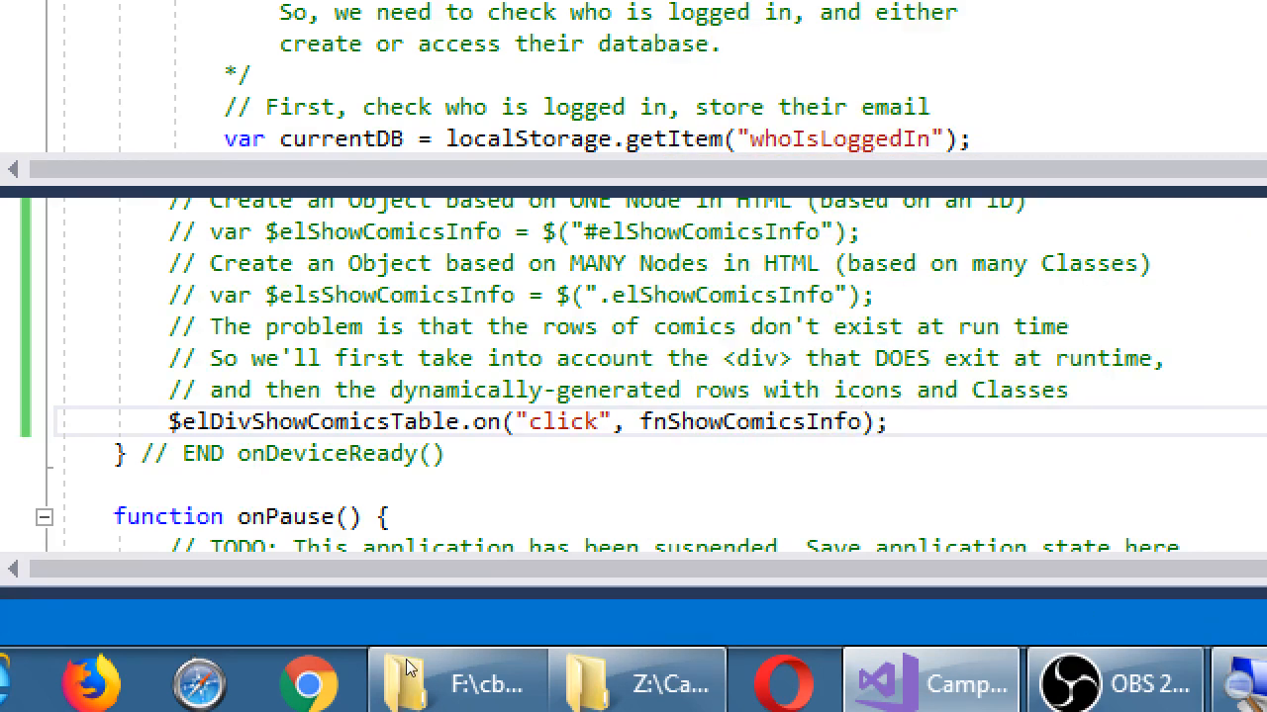
pyautogui.doubleClick(749, 422)
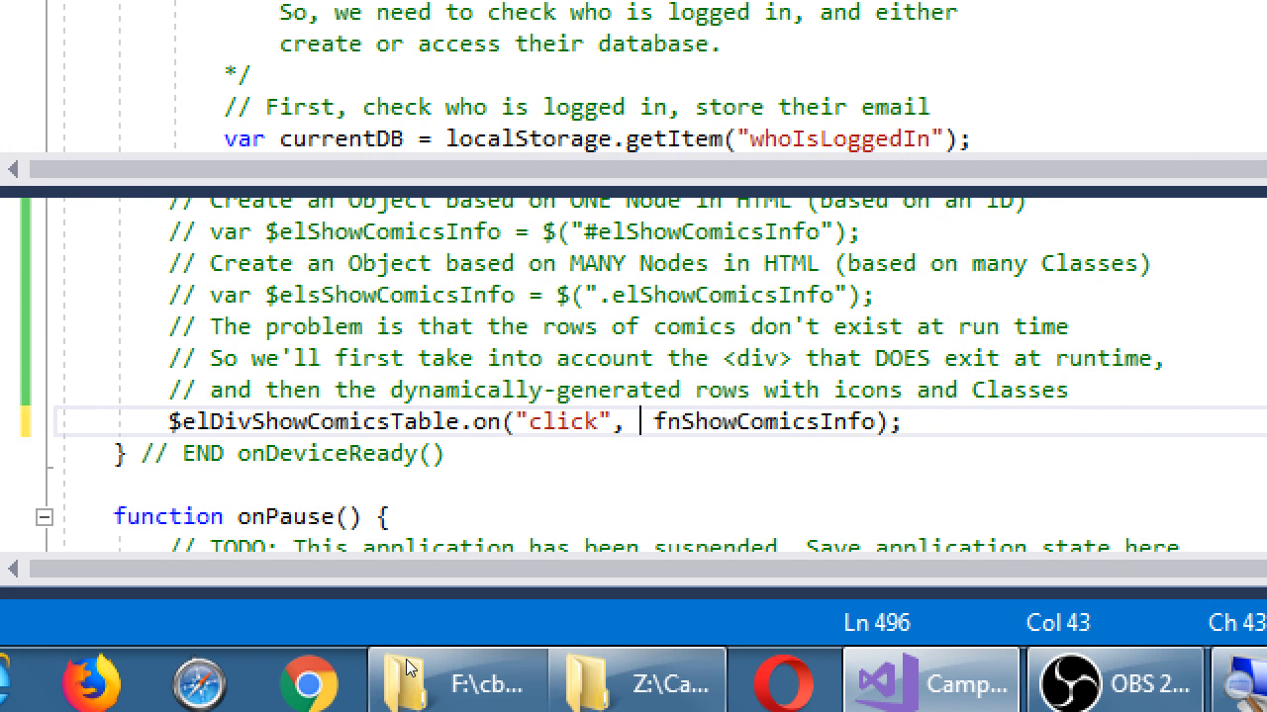
# Step: Add ".btnShowComicsInfo", as the second .on() argument before fnShowComicsInfo
pyautogui.write('"')
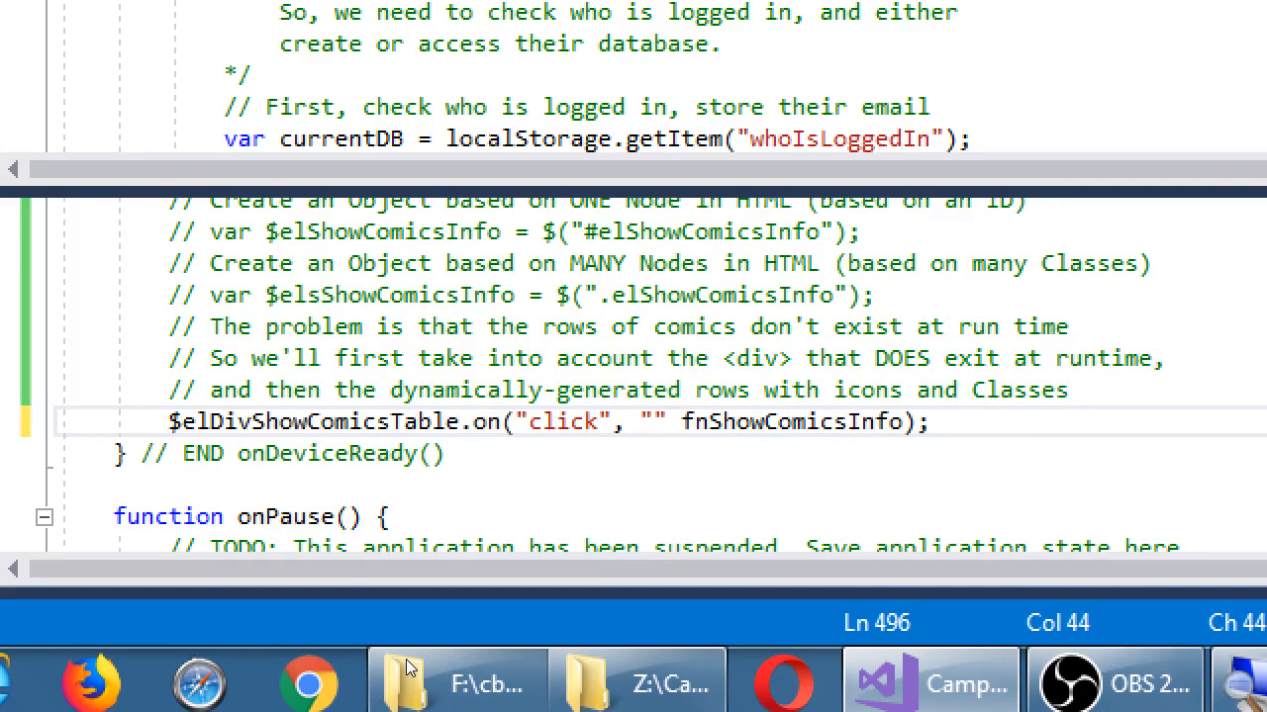
pyautogui.write('.')
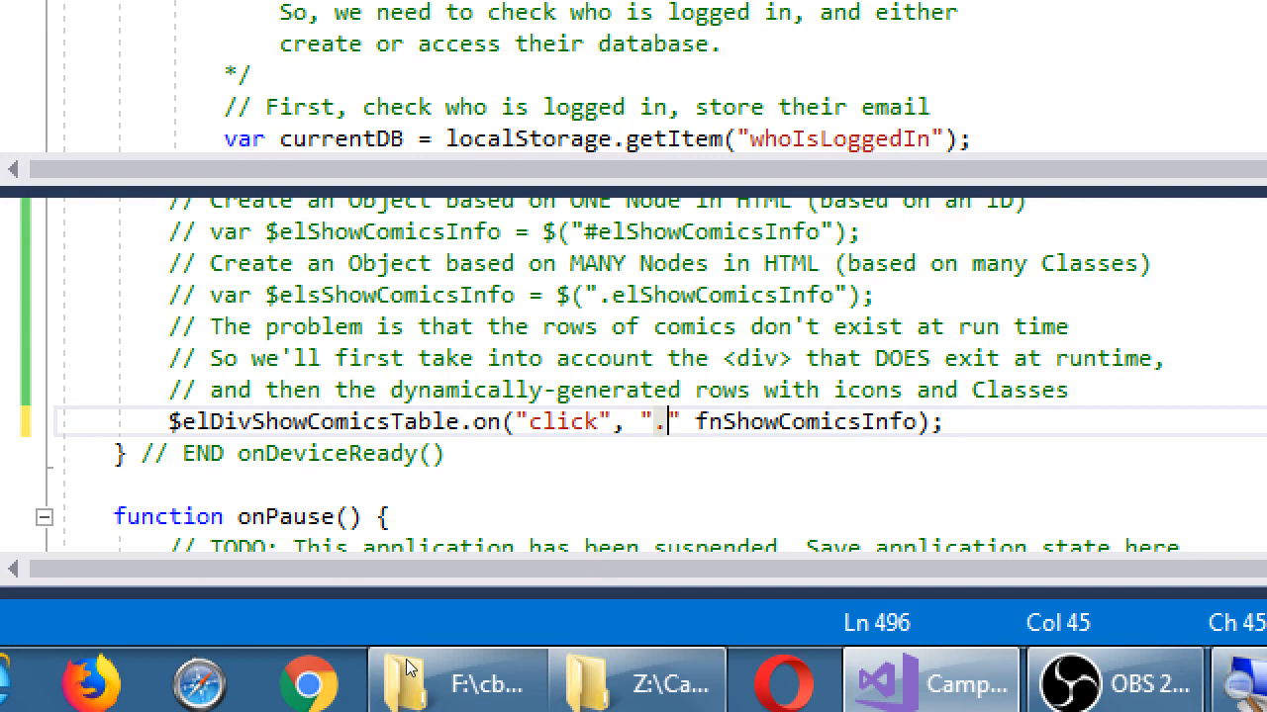
pyautogui.write('btnShowC')
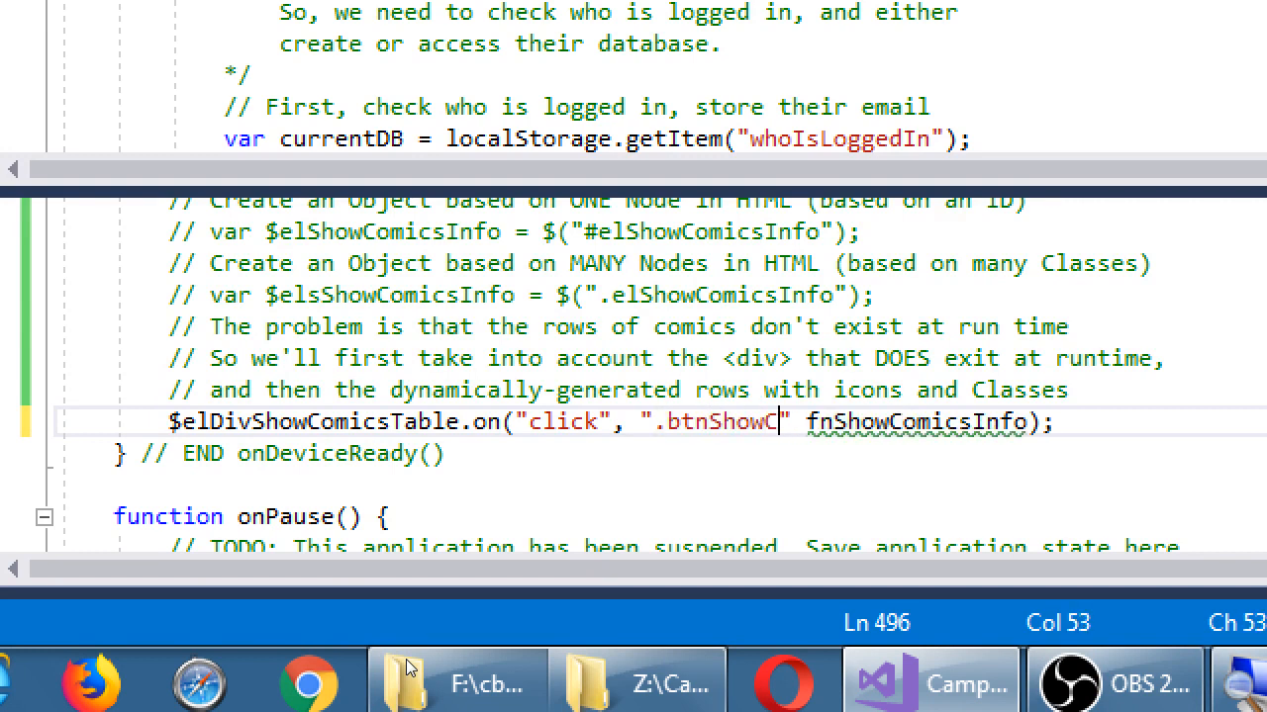
pyautogui.write('omicsInfo')
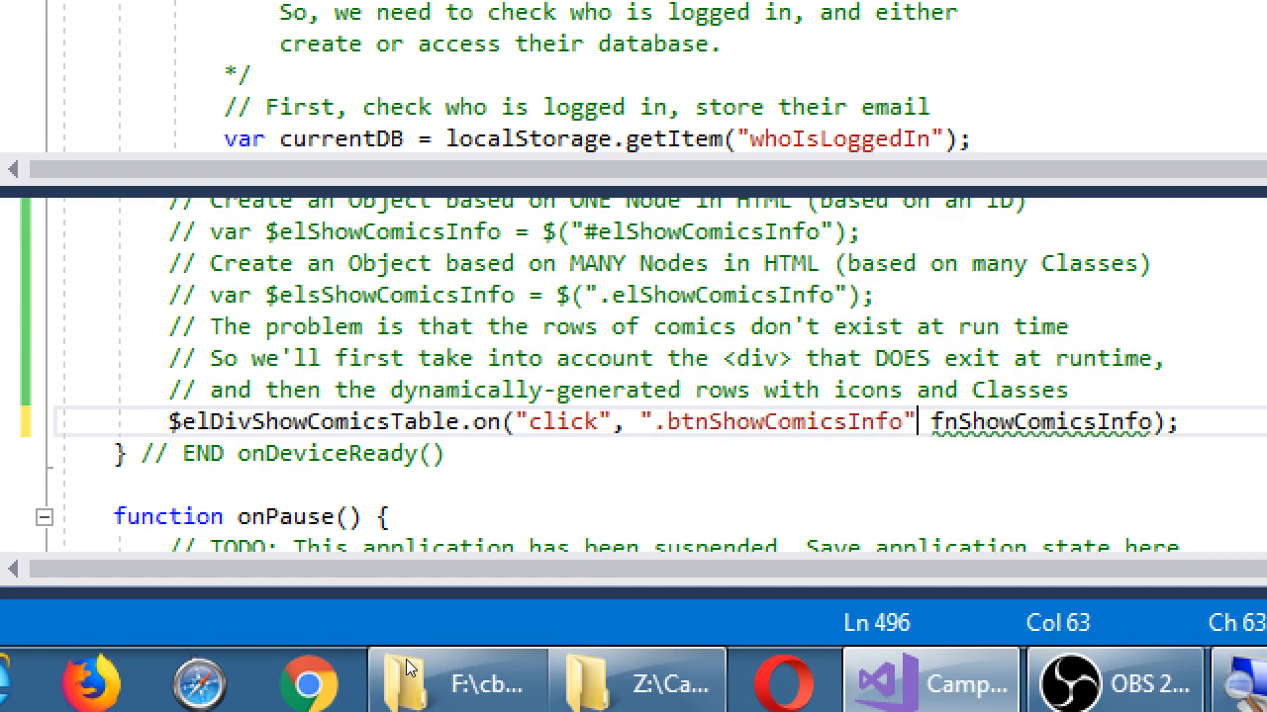
pyautogui.write(',')
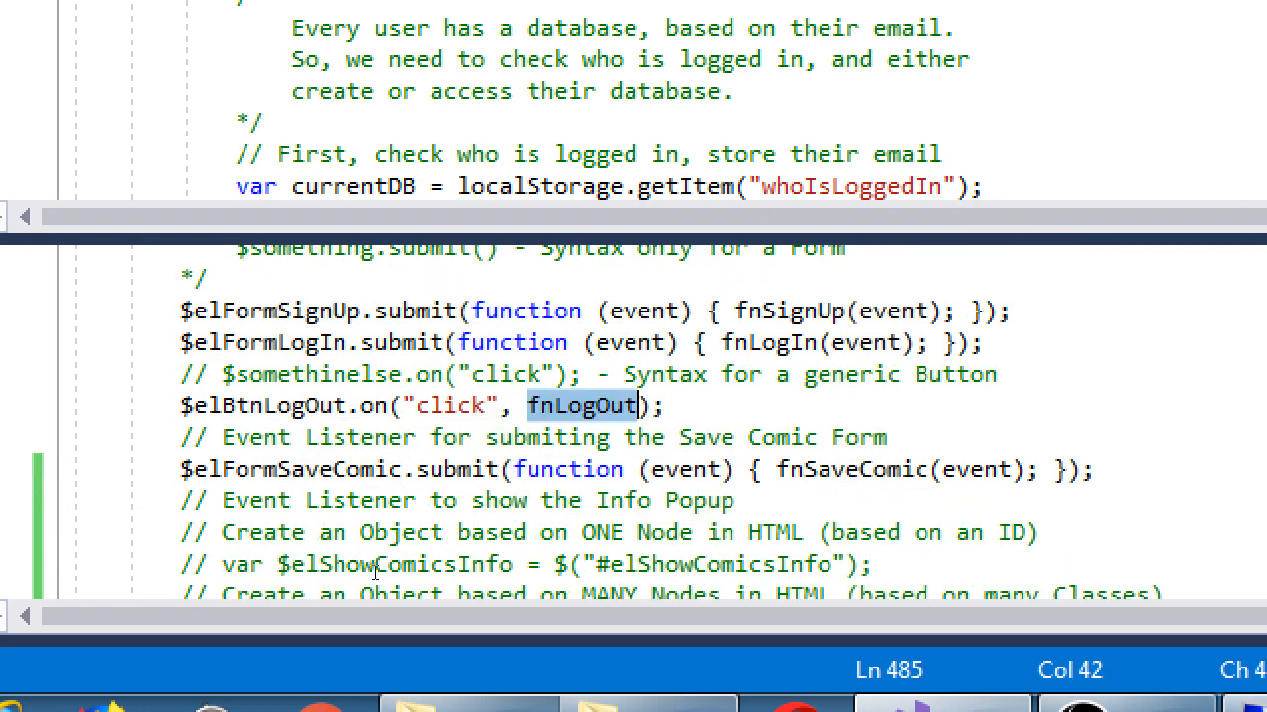
pyautogui.scroll(-3)
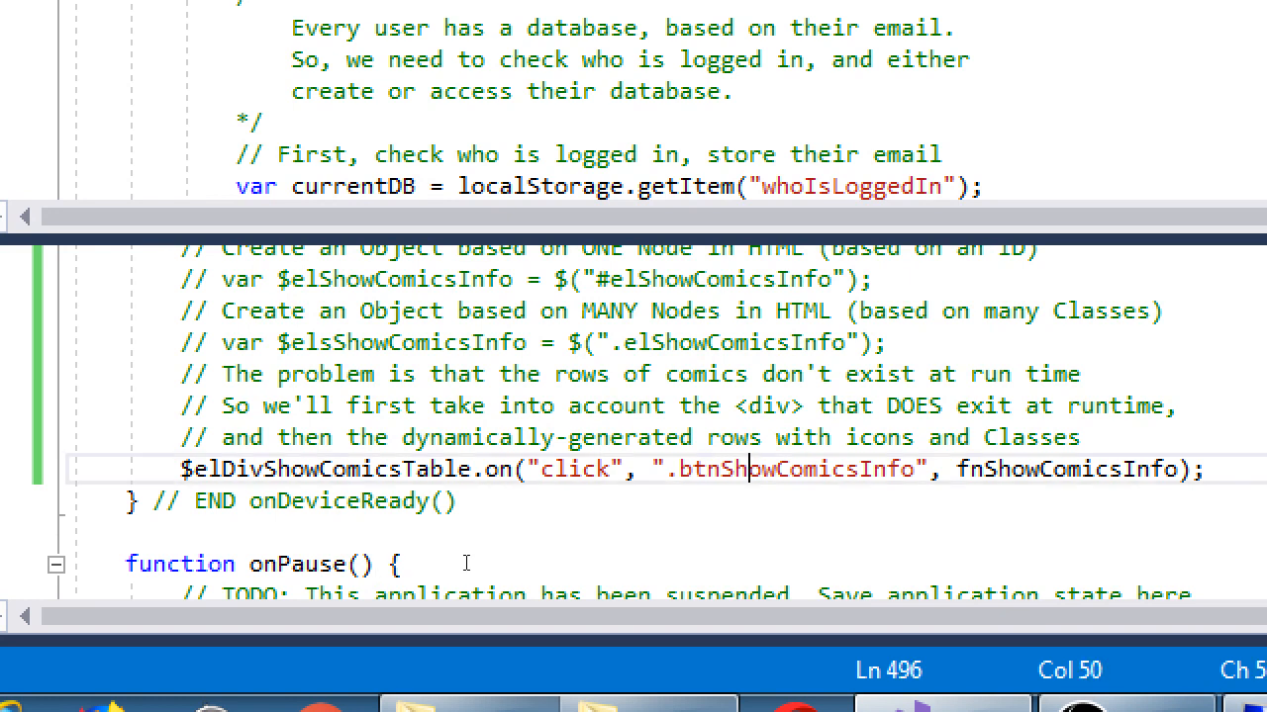
pyautogui.doubleClick(791, 468)
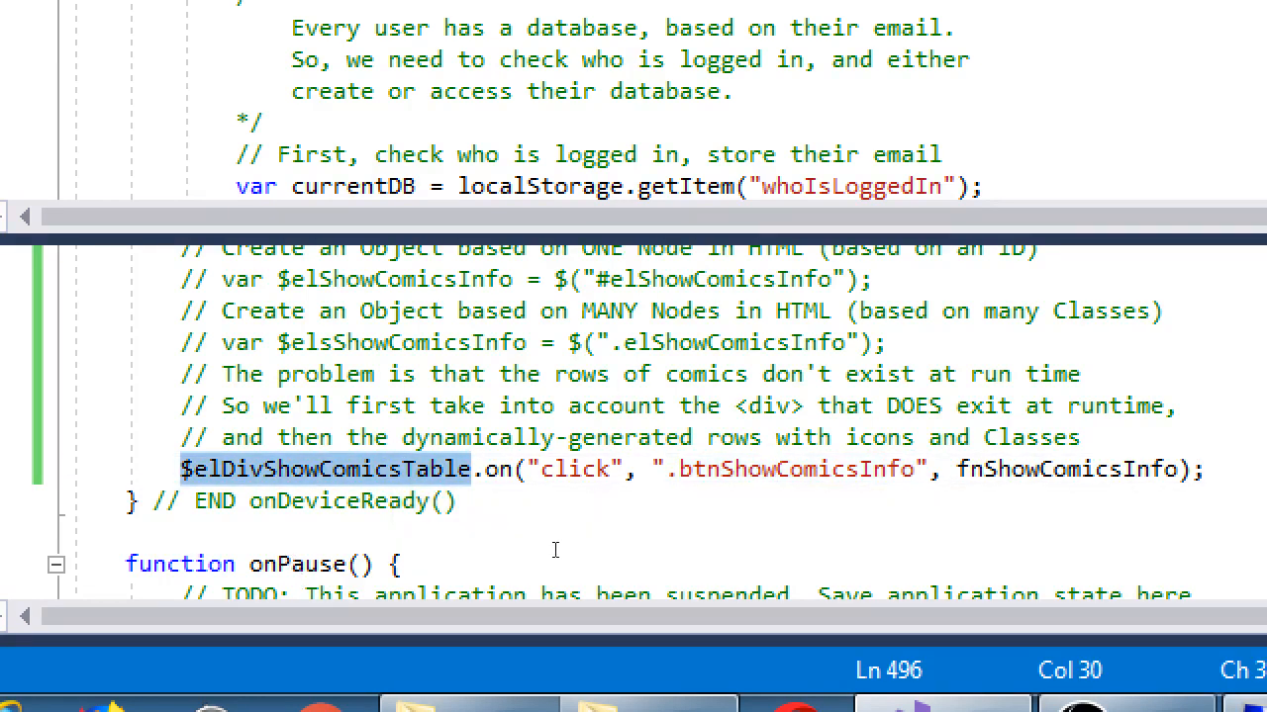
pyautogui.doubleClick(1065, 469)
pyautogui.write('//')
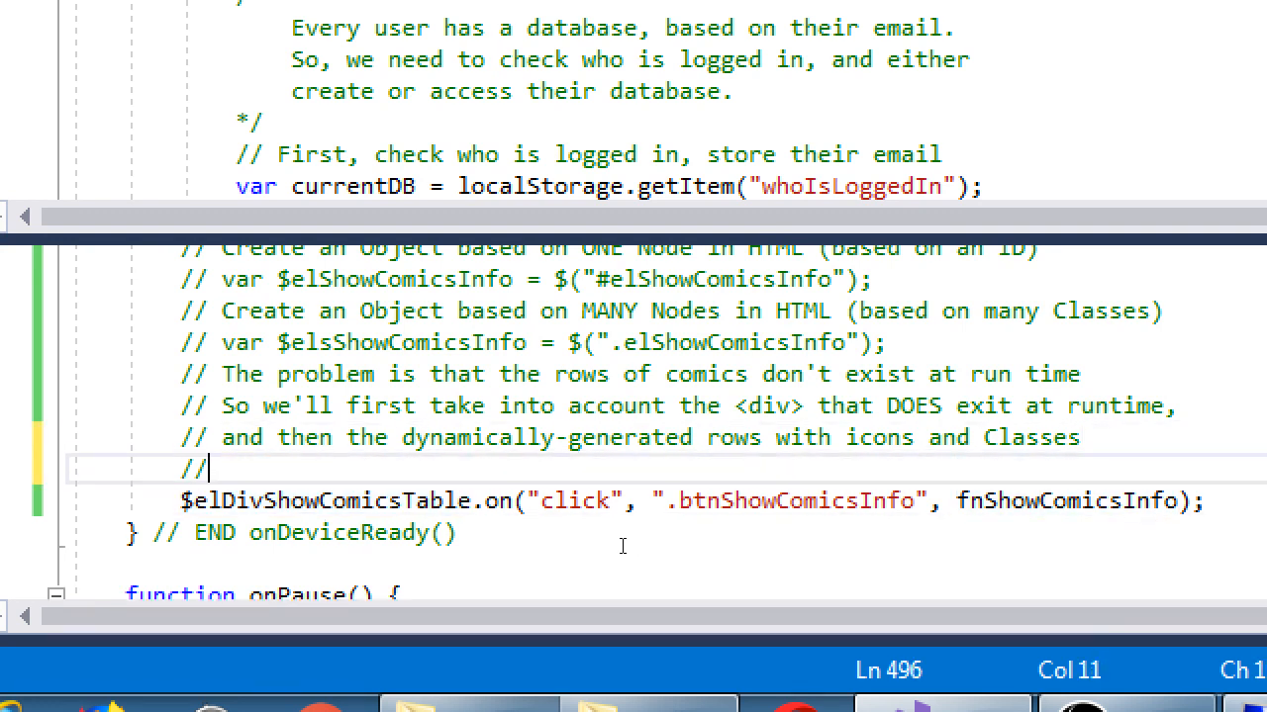
# Step: Comment 'After clicking the button, inside the table, run the function' and add () after fnShowComicsInfo
pyautogui.write('A')
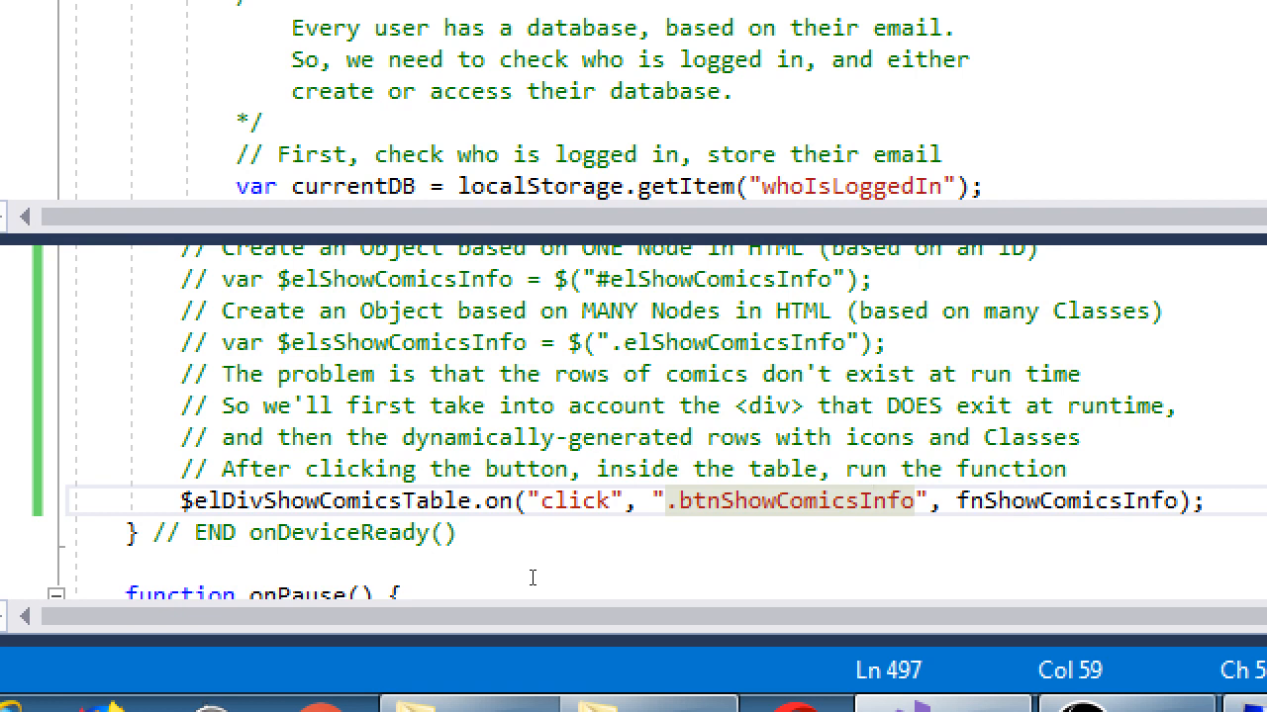
pyautogui.click(866, 501)
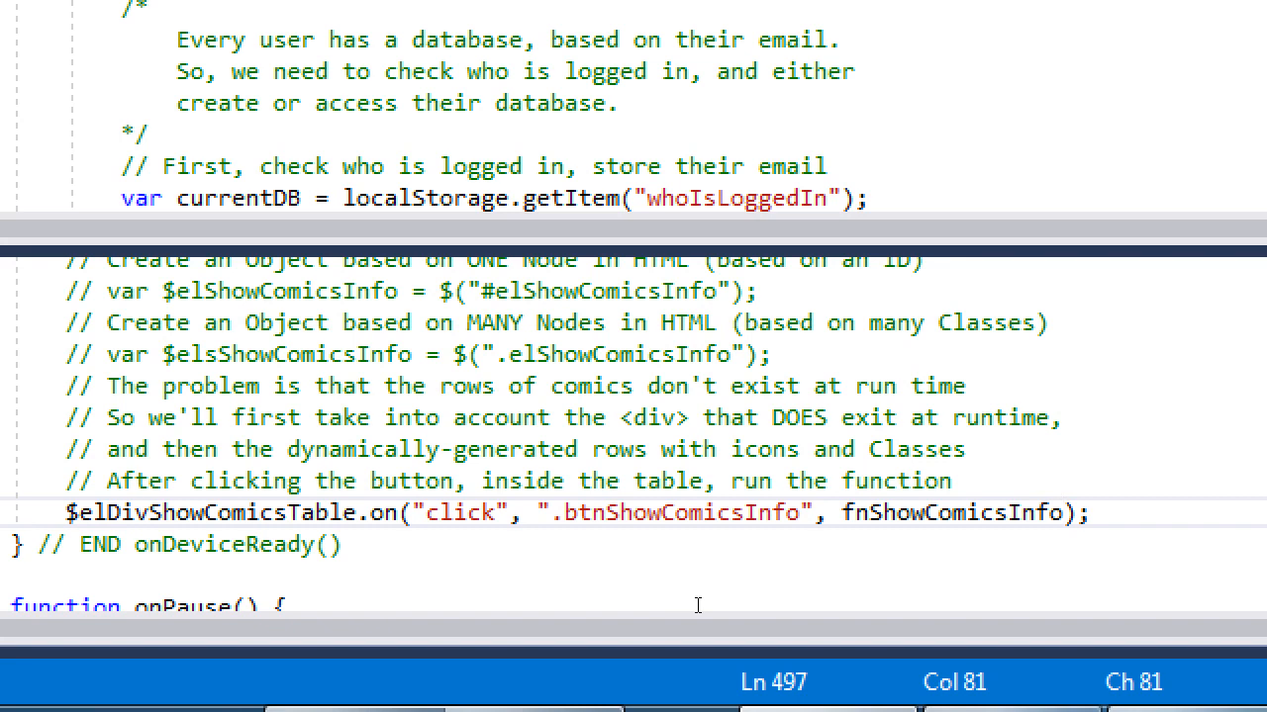
pyautogui.write('()')
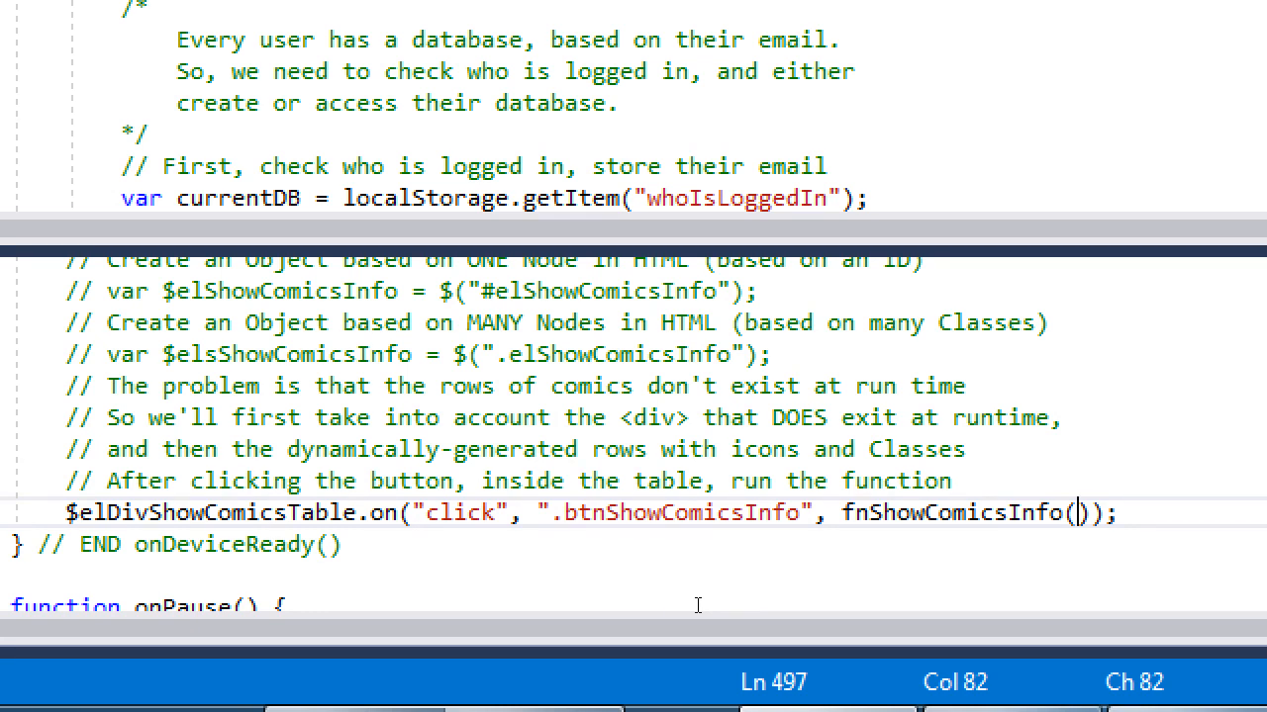
# Step: Pass $(this).parent() as the argument to fnShowComicsInfo in the click listener
pyautogui.write('$(')
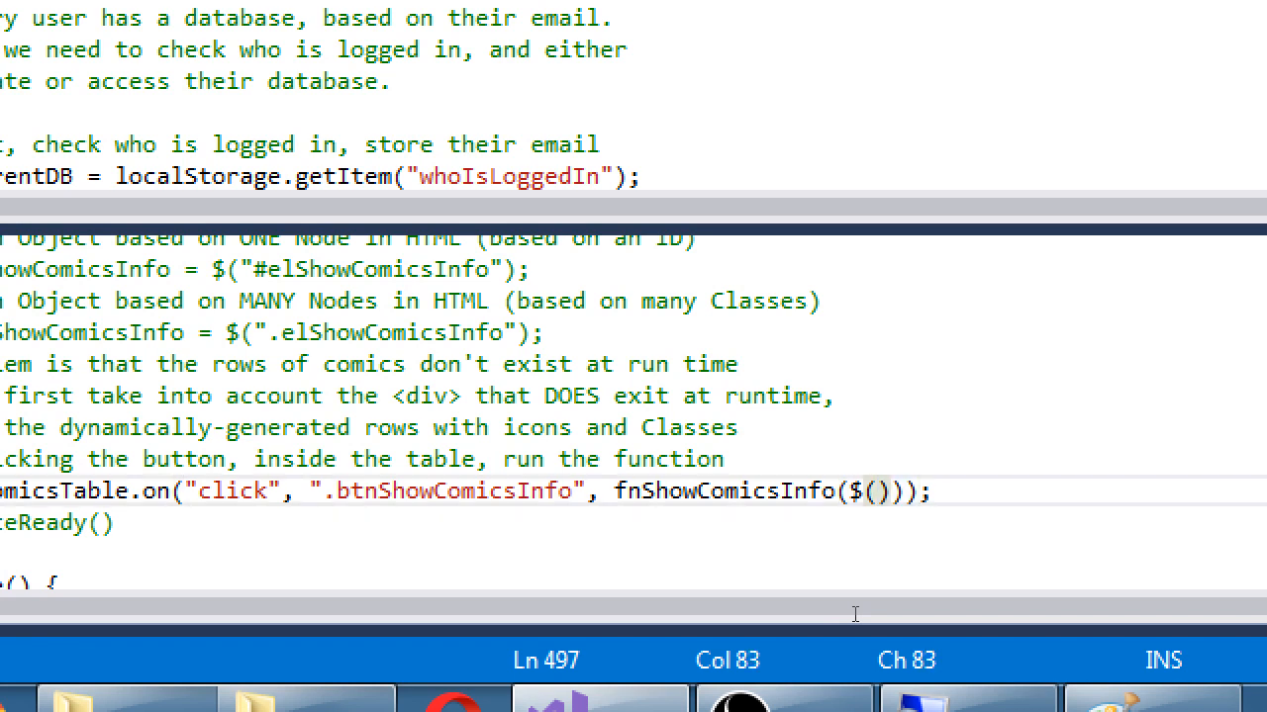
pyautogui.write('this')
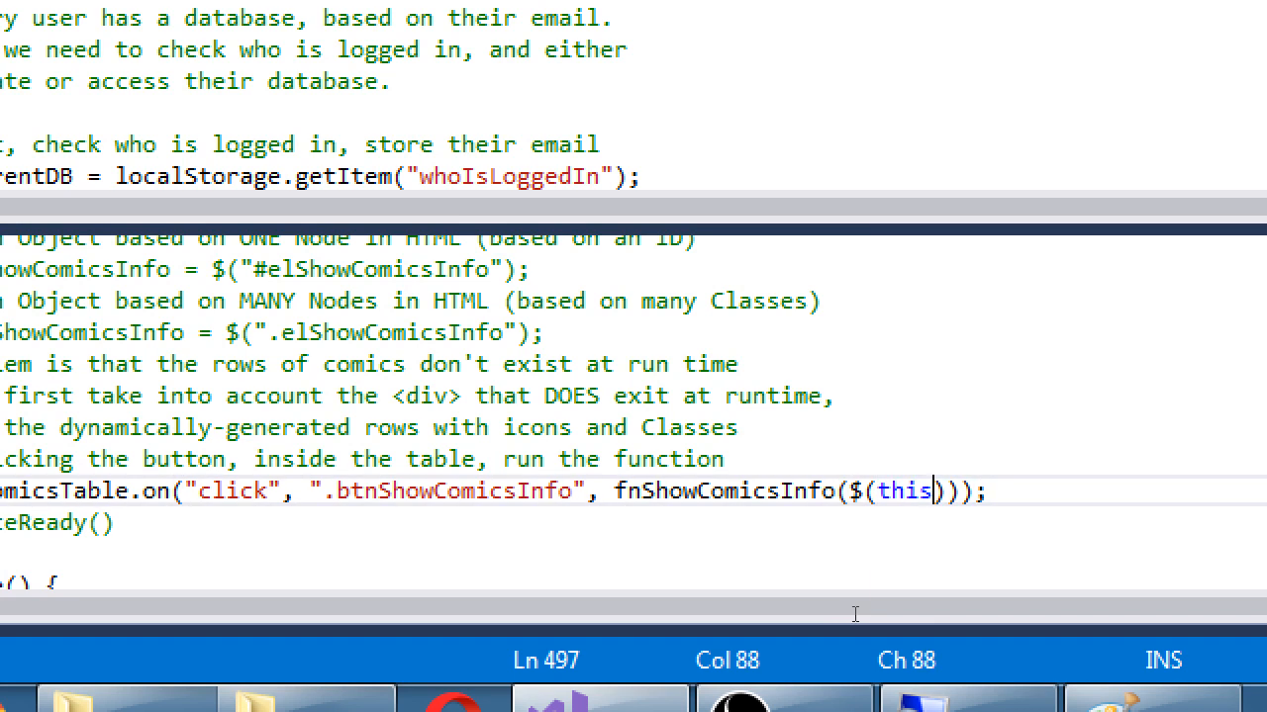
pyautogui.doubleClick(903, 491)
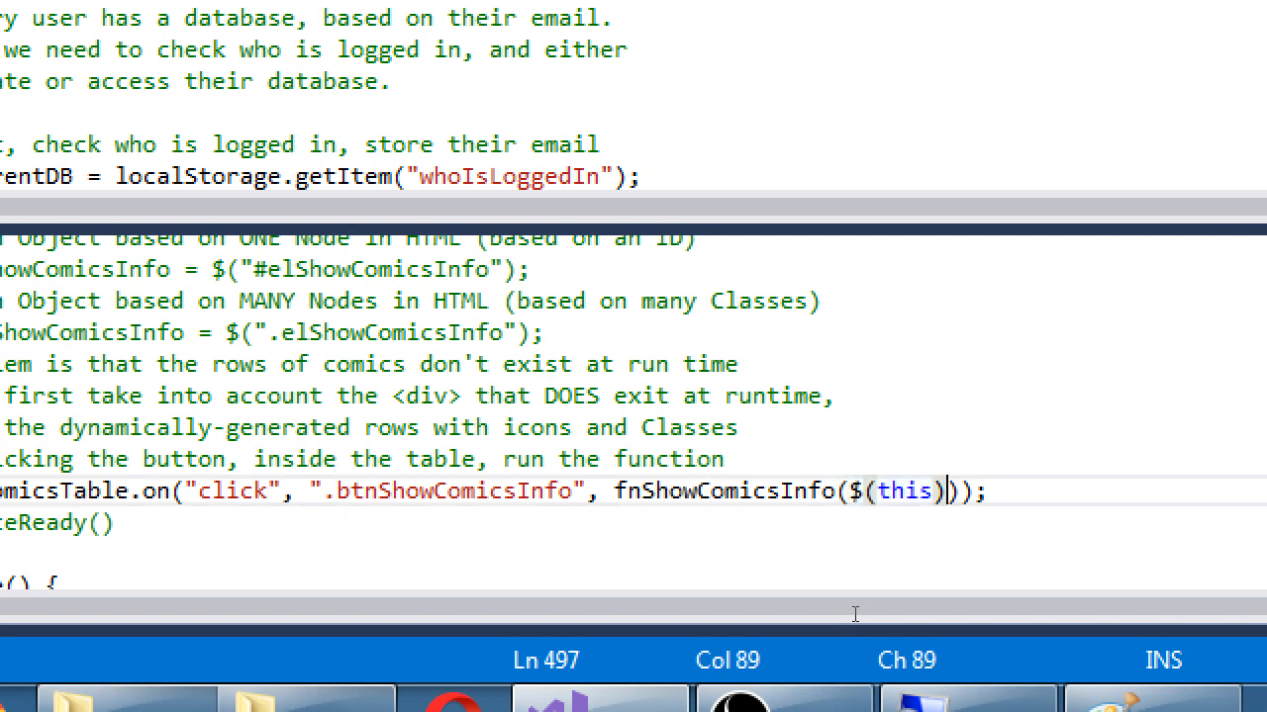
pyautogui.write('.parent(')
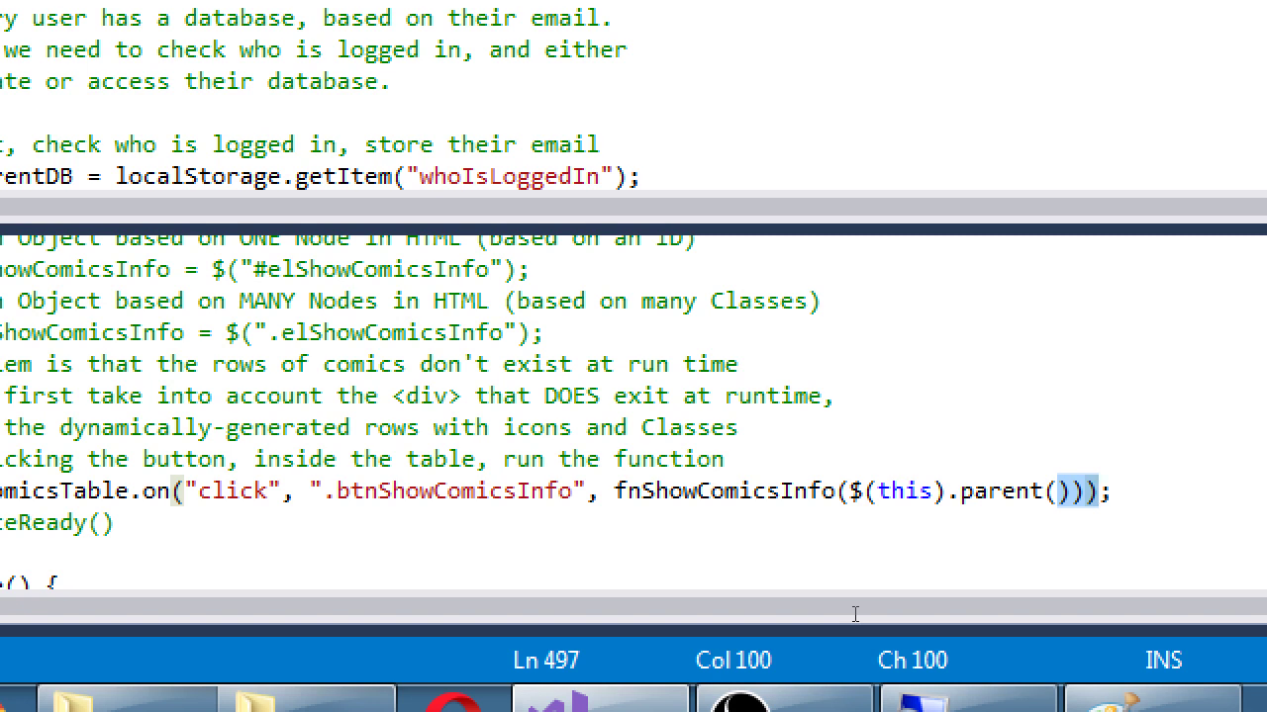
pyautogui.moveTo(498, 453)
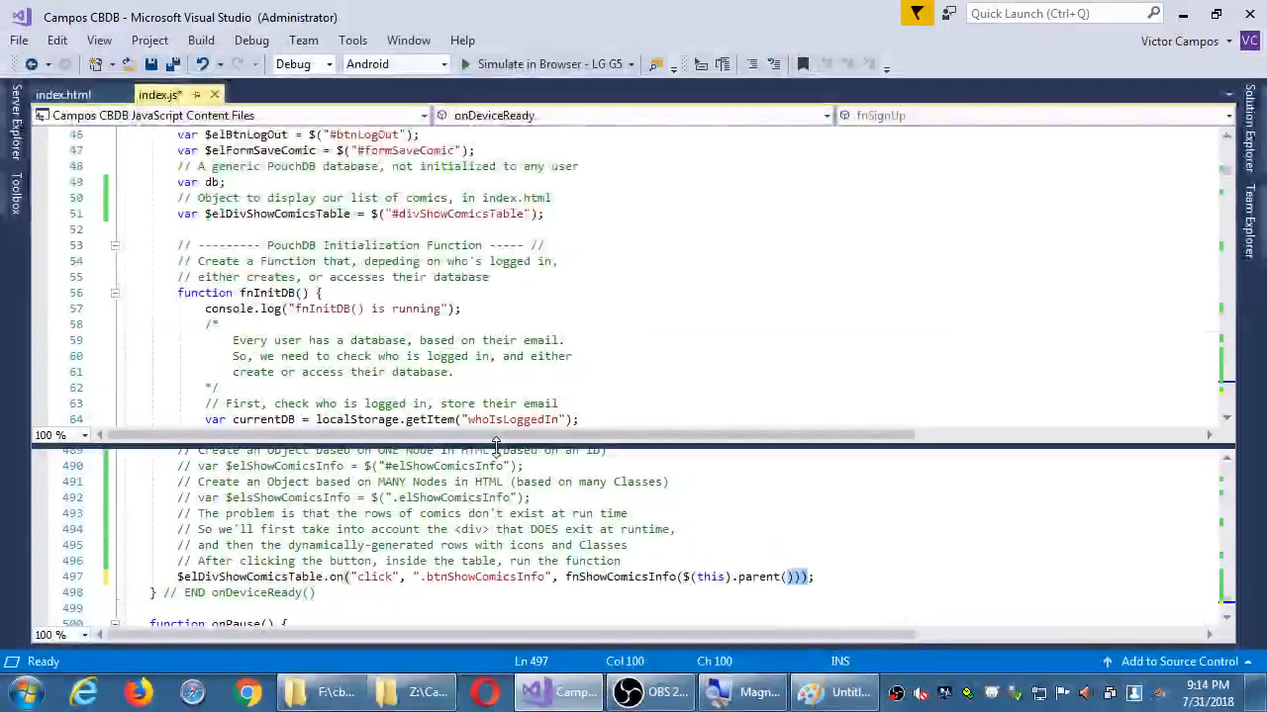
# Step: Insert an opening { before fnShowComicsInfo to begin wrapping the call in a block
pyautogui.scroll(-3)
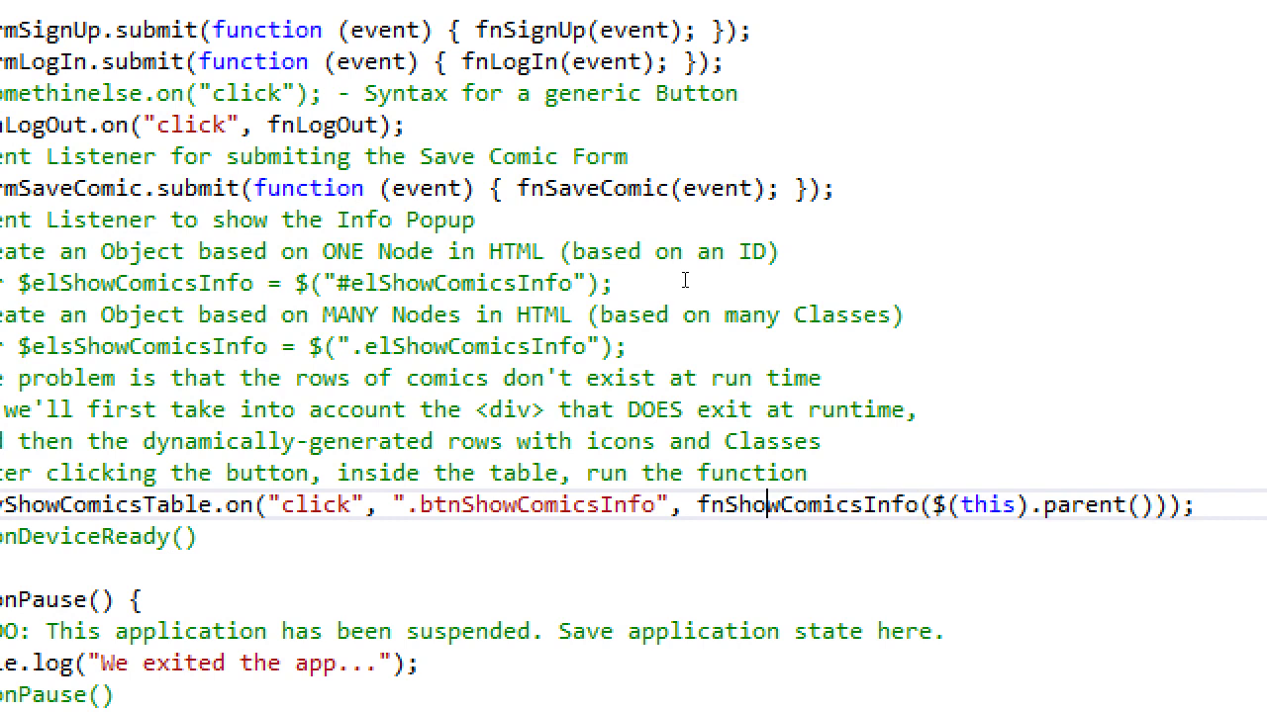
pyautogui.write('{')
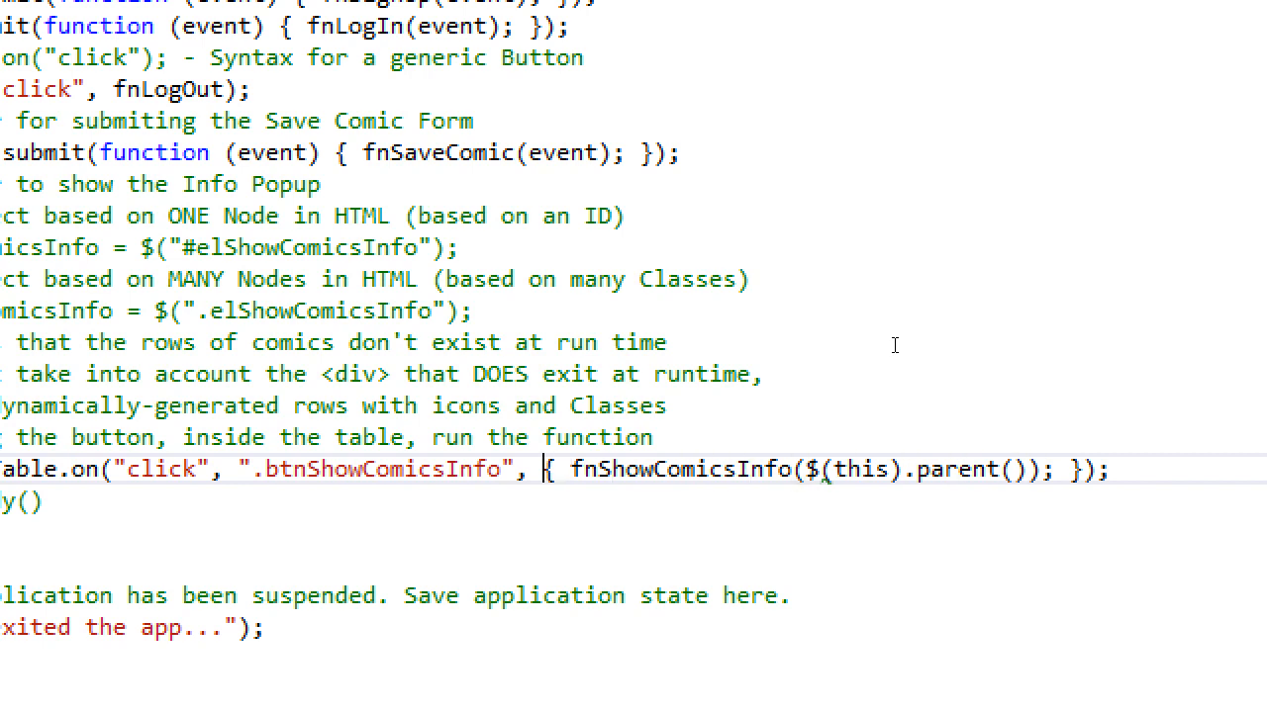
# Step: Prefix the braces with function() so the handler is an anonymous function calling fnShowComicsInfo
pyautogui.write('fu')
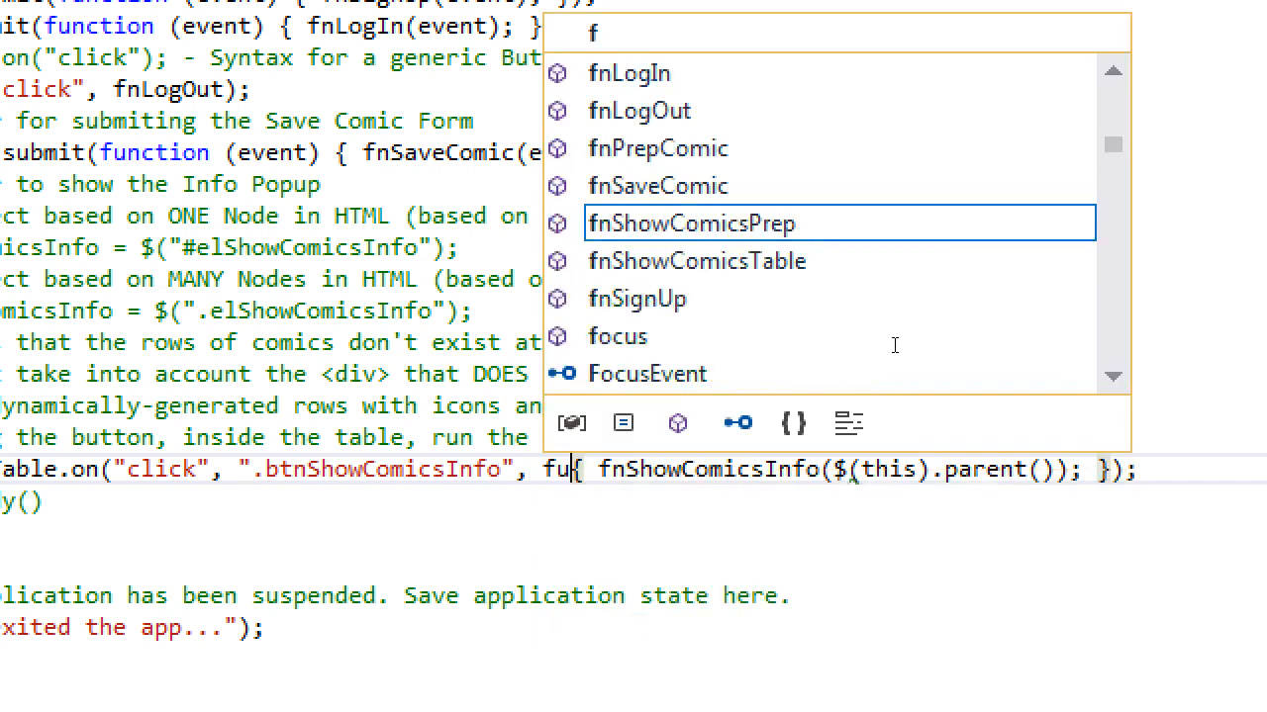
pyautogui.press('Escape')
pyautogui.write('nction()')
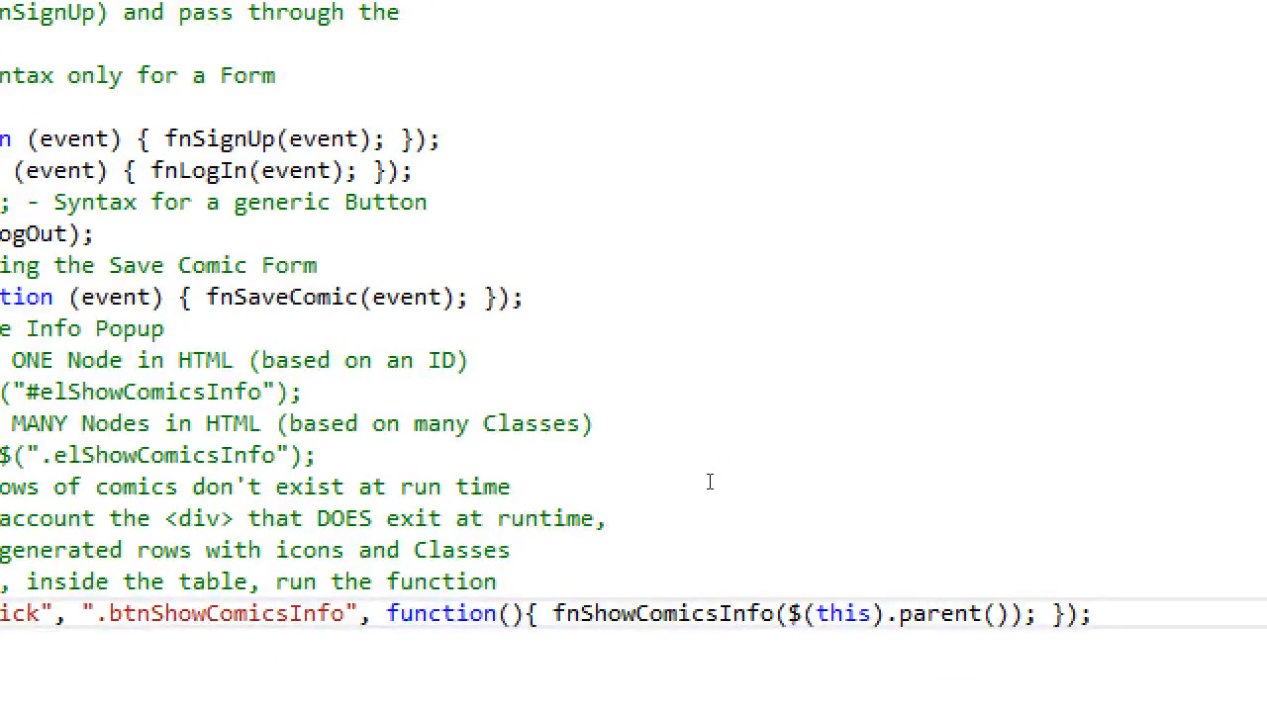
# Step: Add the comment // Define Function to display the Comic Info Popup after fnShowComicsTable()
pyautogui.doubleClick(663, 612)
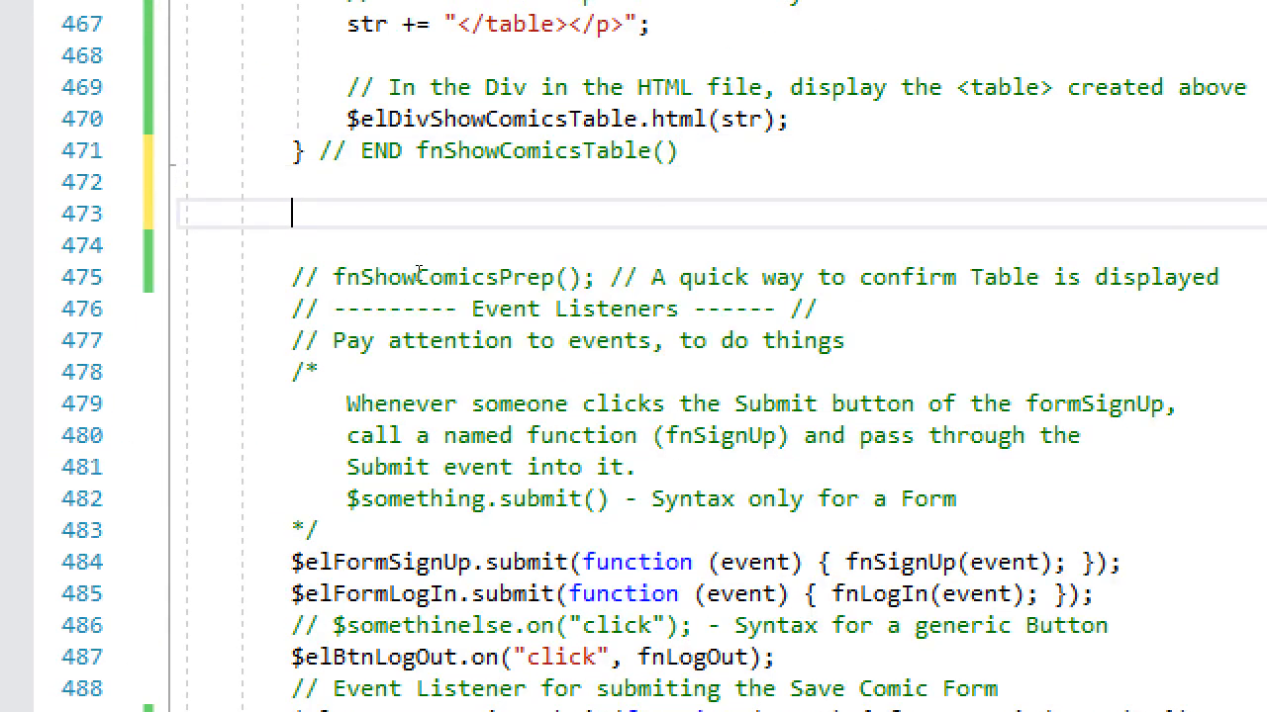
pyautogui.write('// Define')
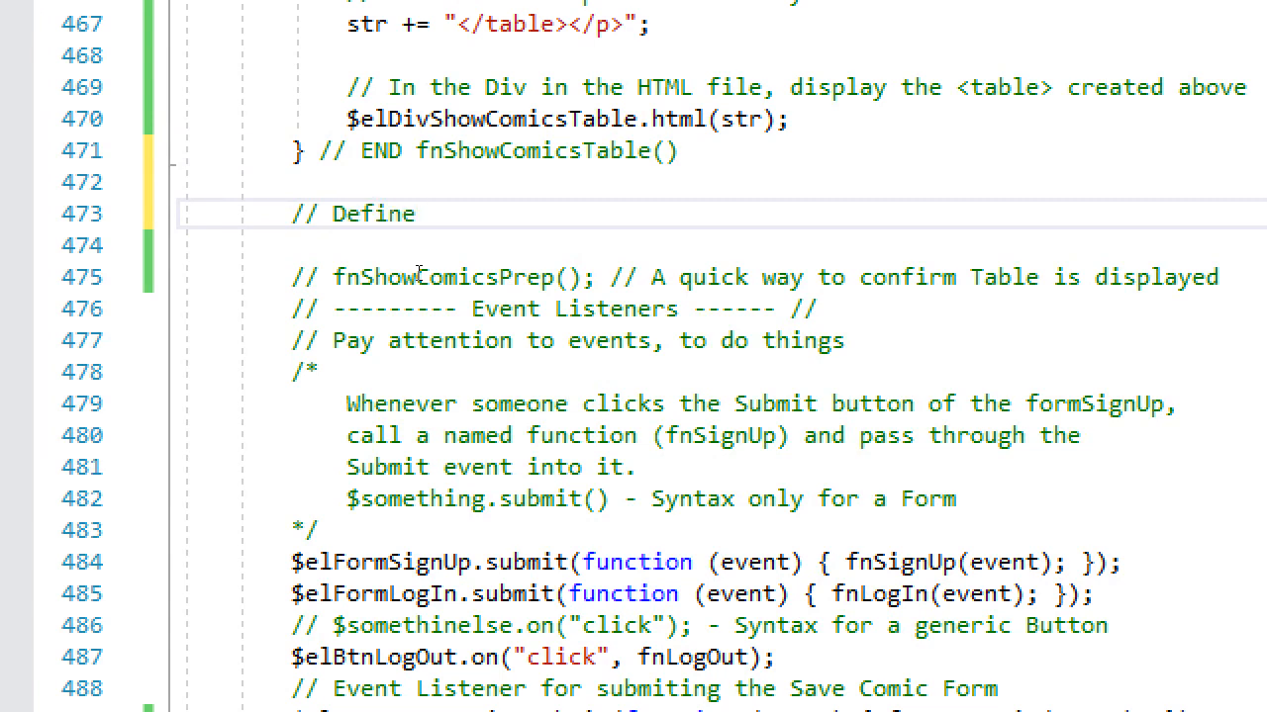
pyautogui.write('Function to')
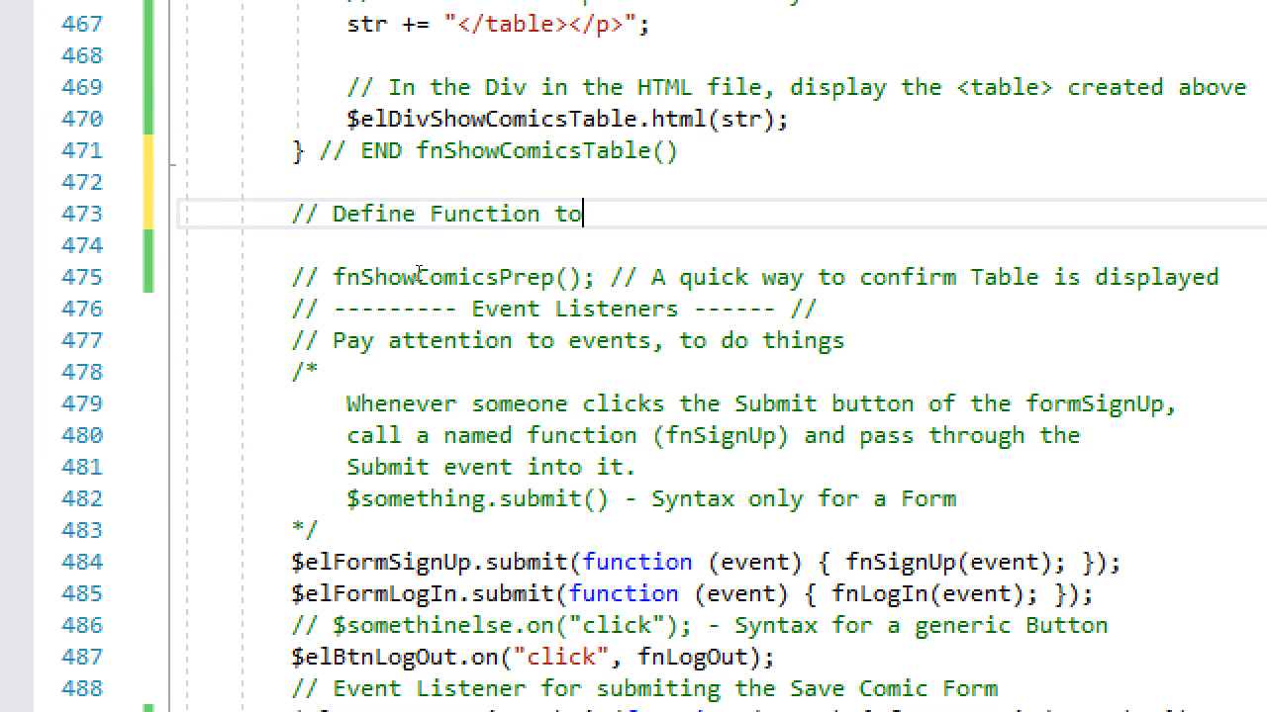
pyautogui.write('display the')
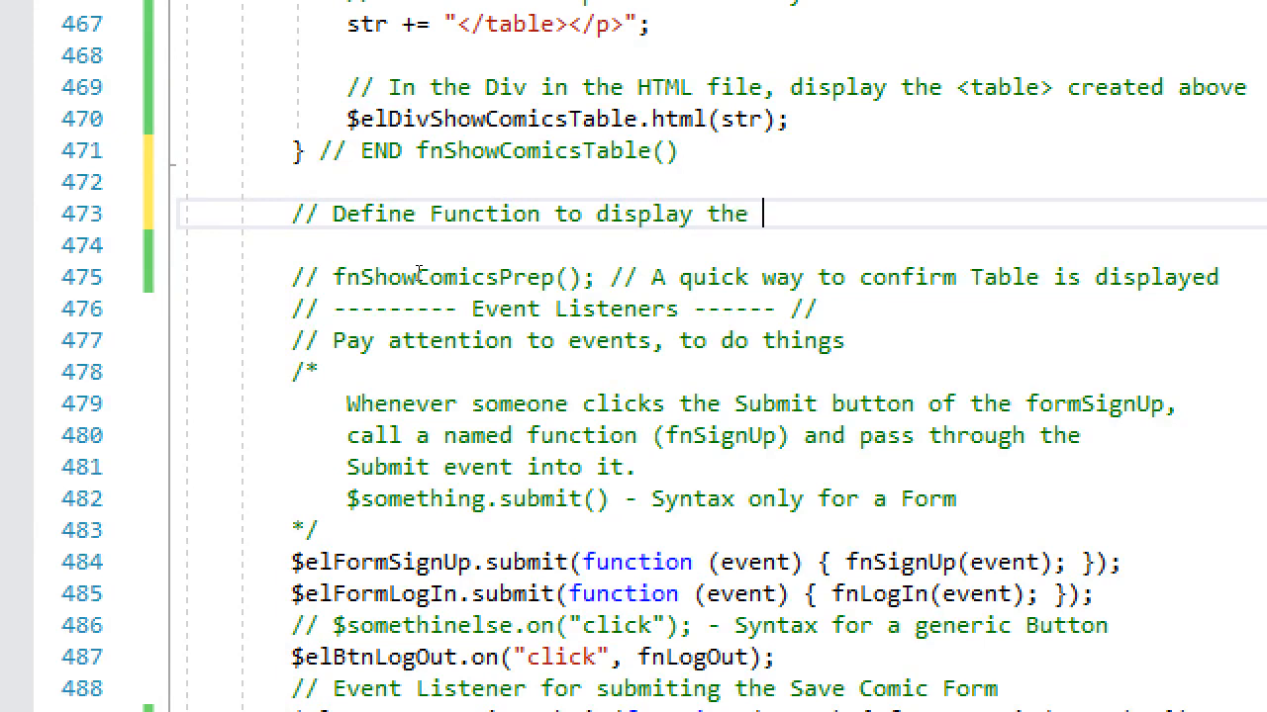
pyautogui.write('Co')
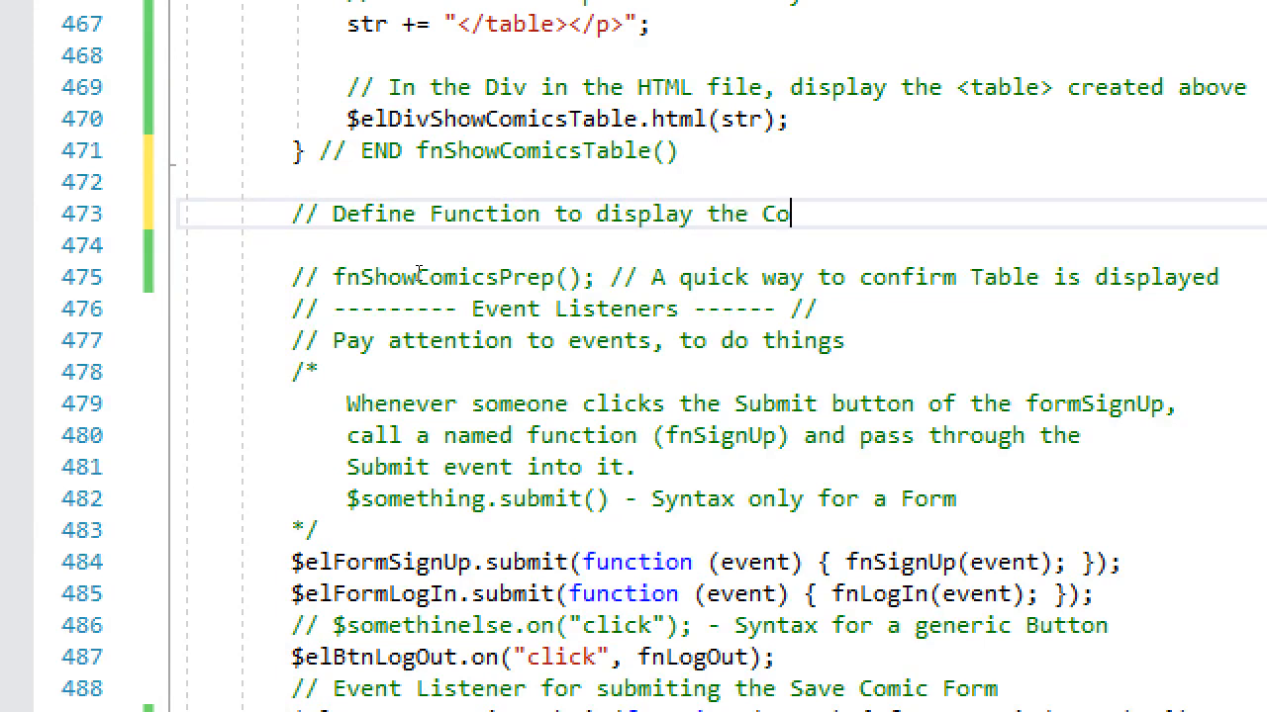
pyautogui.write('mic Info')
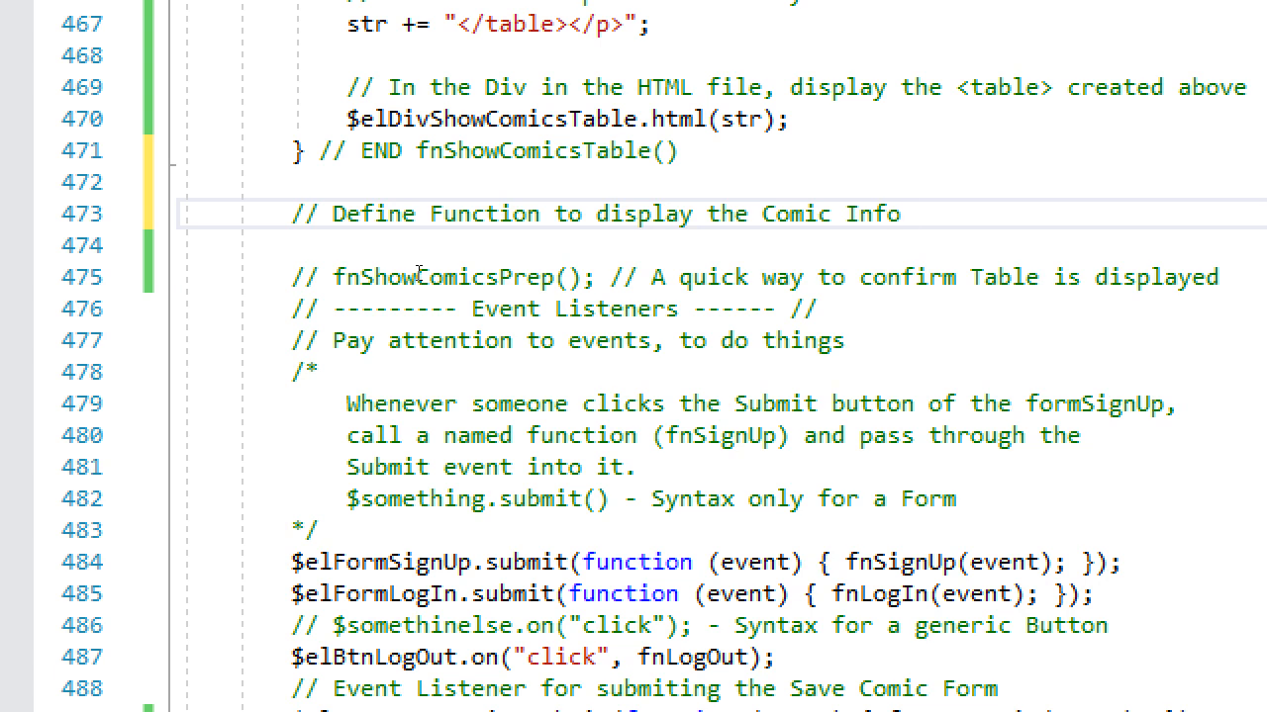
pyautogui.write('Popup')
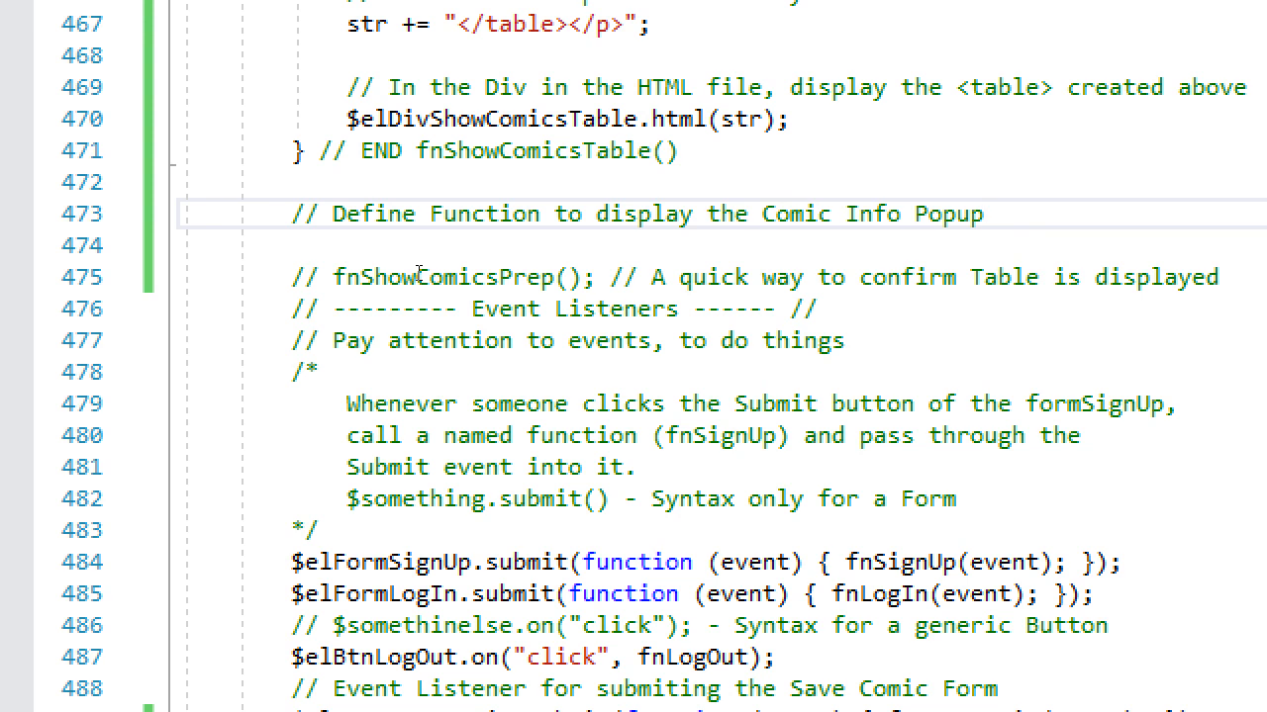
# Step: Declare function fnShowComicsInfo(thisComic) { } with an // END fnShowComicsInfo() closing comment
pyautogui.write('function f')
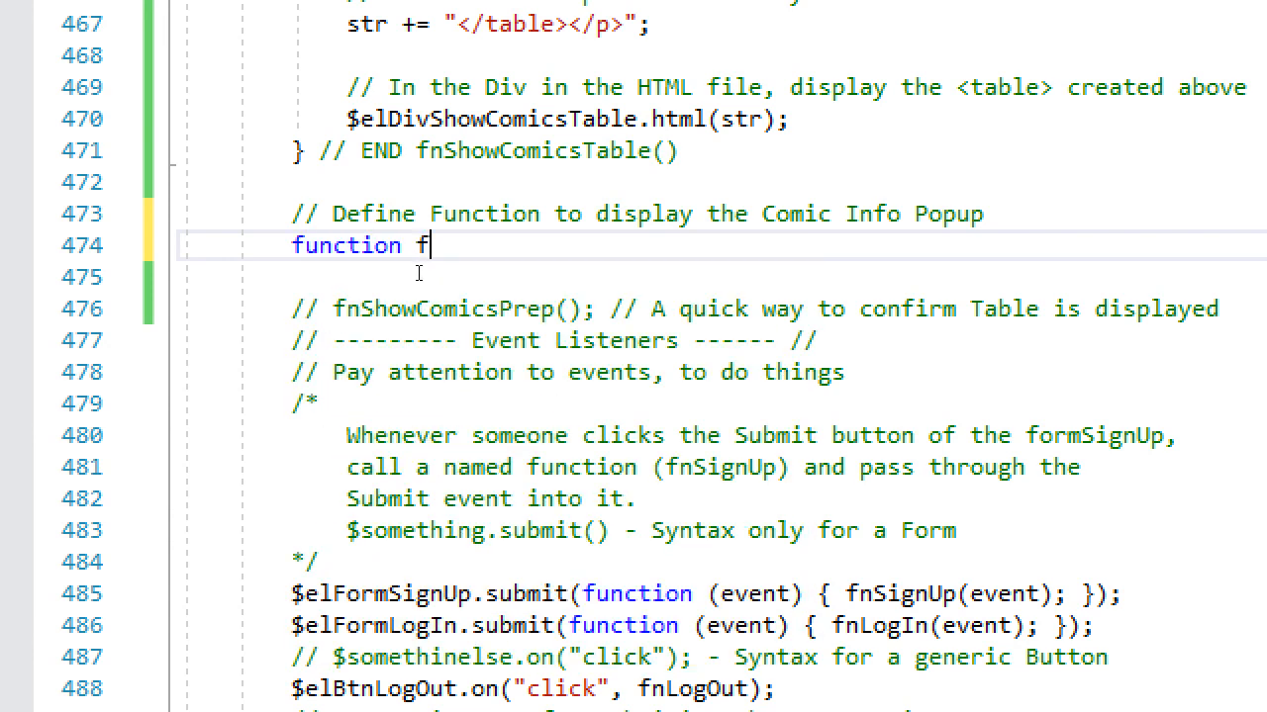
pyautogui.write('nShowComics')
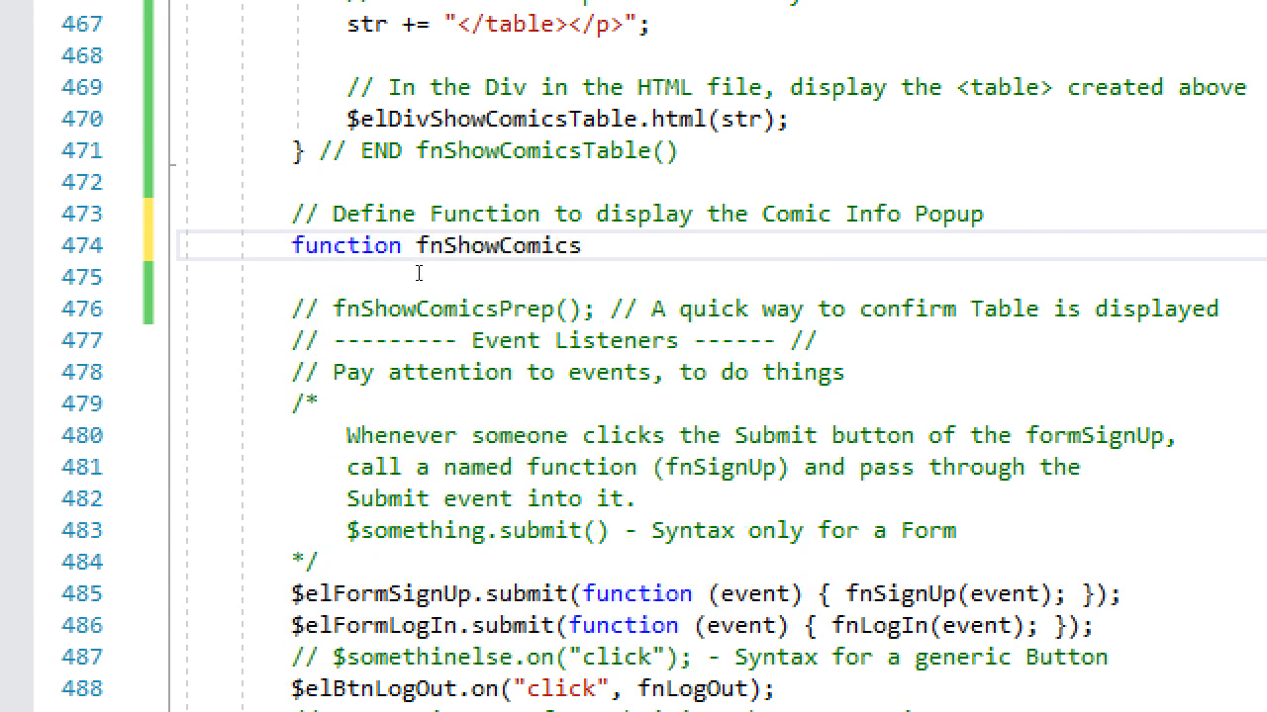
pyautogui.write('() {')
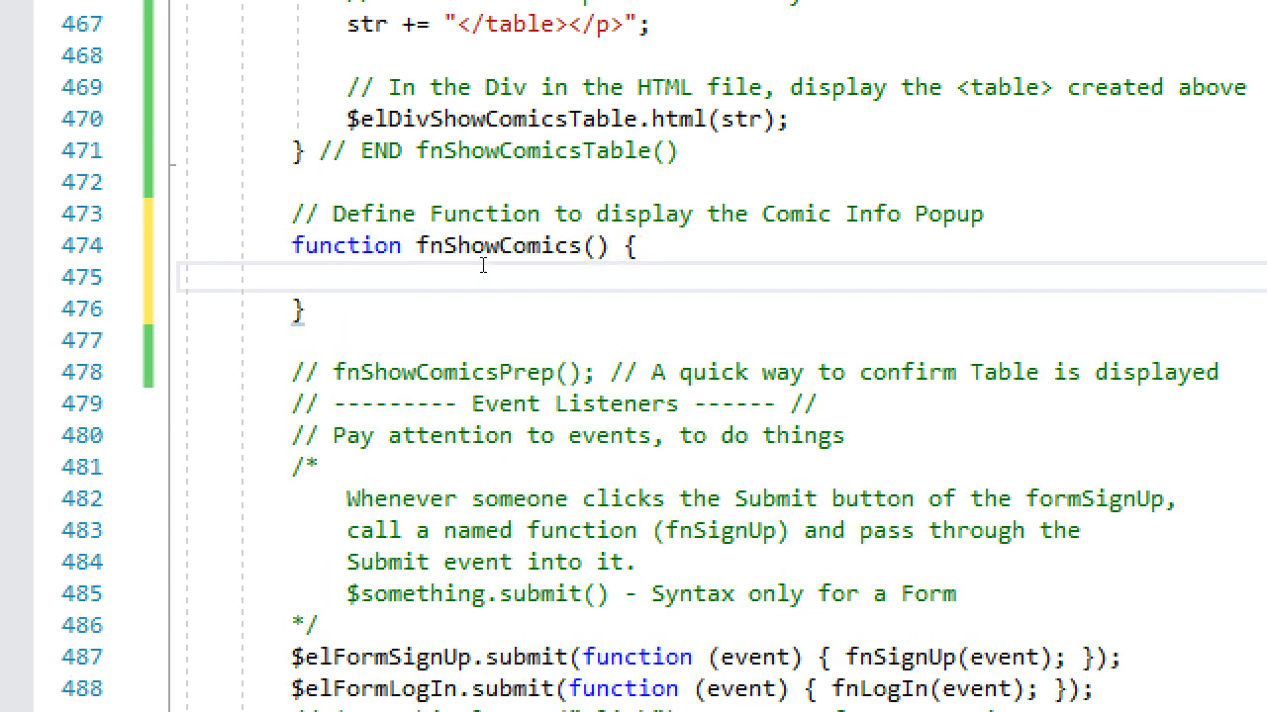
pyautogui.scroll(-3)
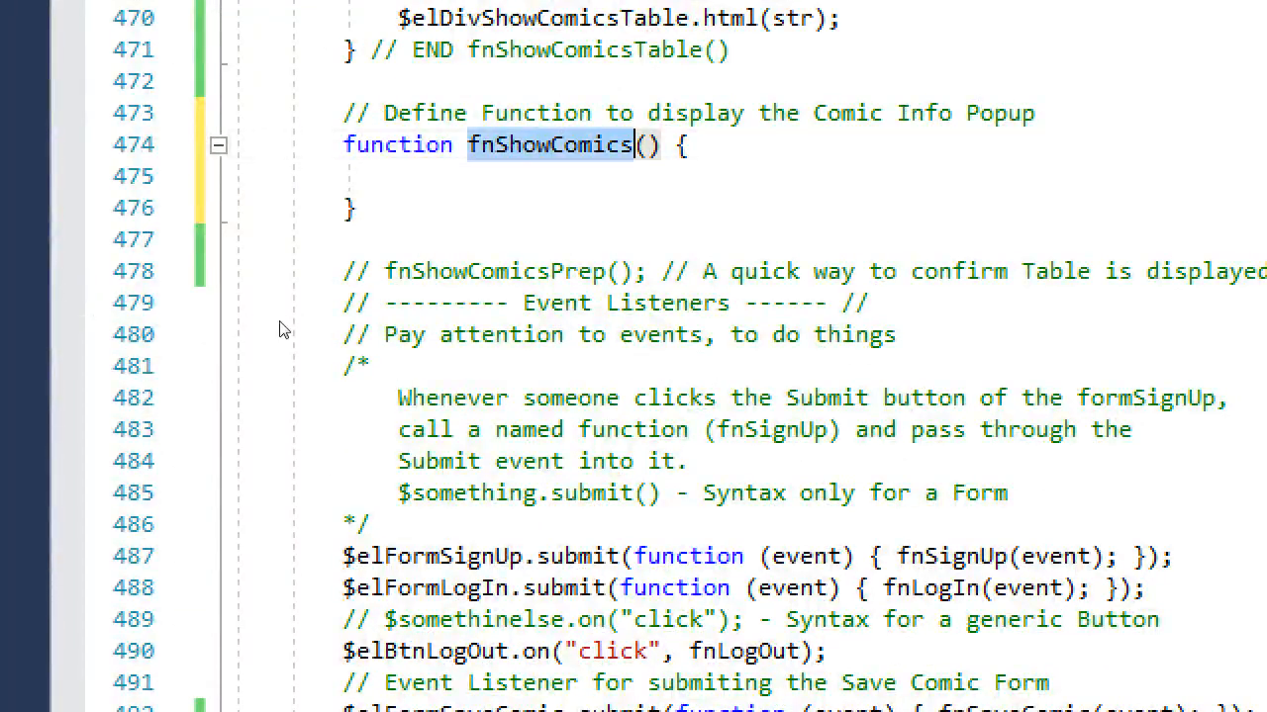
pyautogui.write('Info')
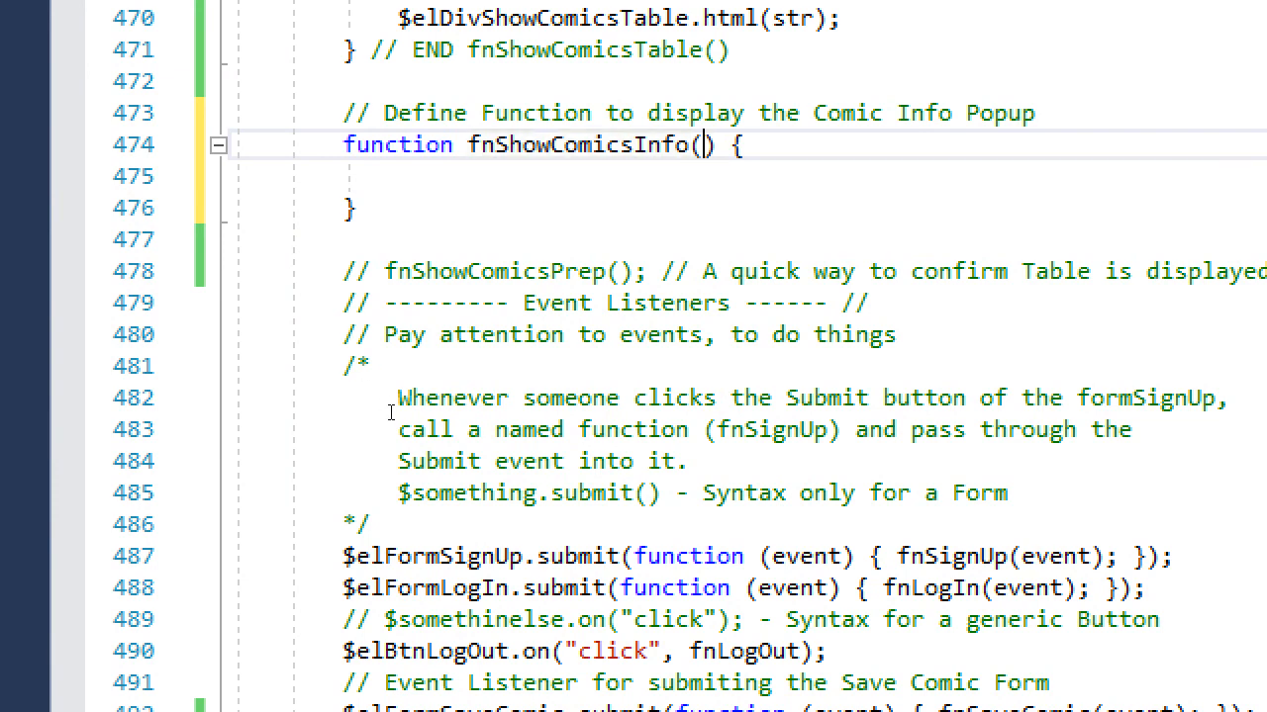
pyautogui.write('this')
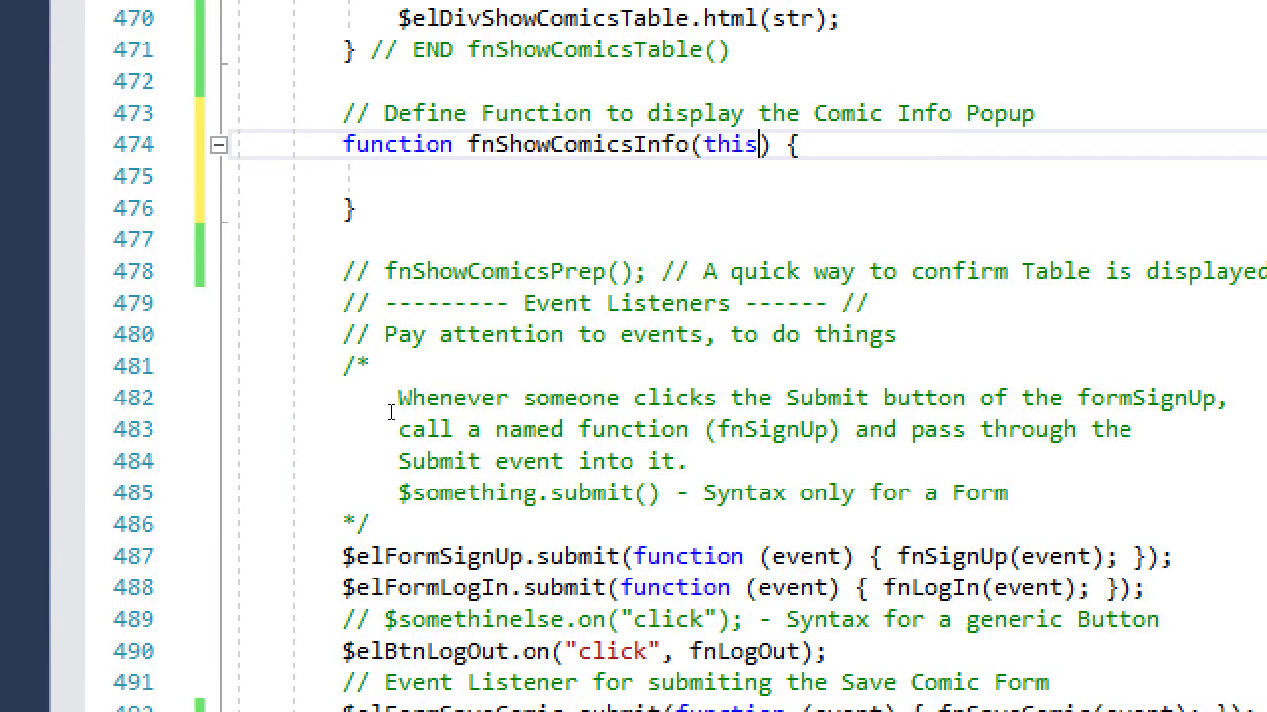
pyautogui.write('Comic')
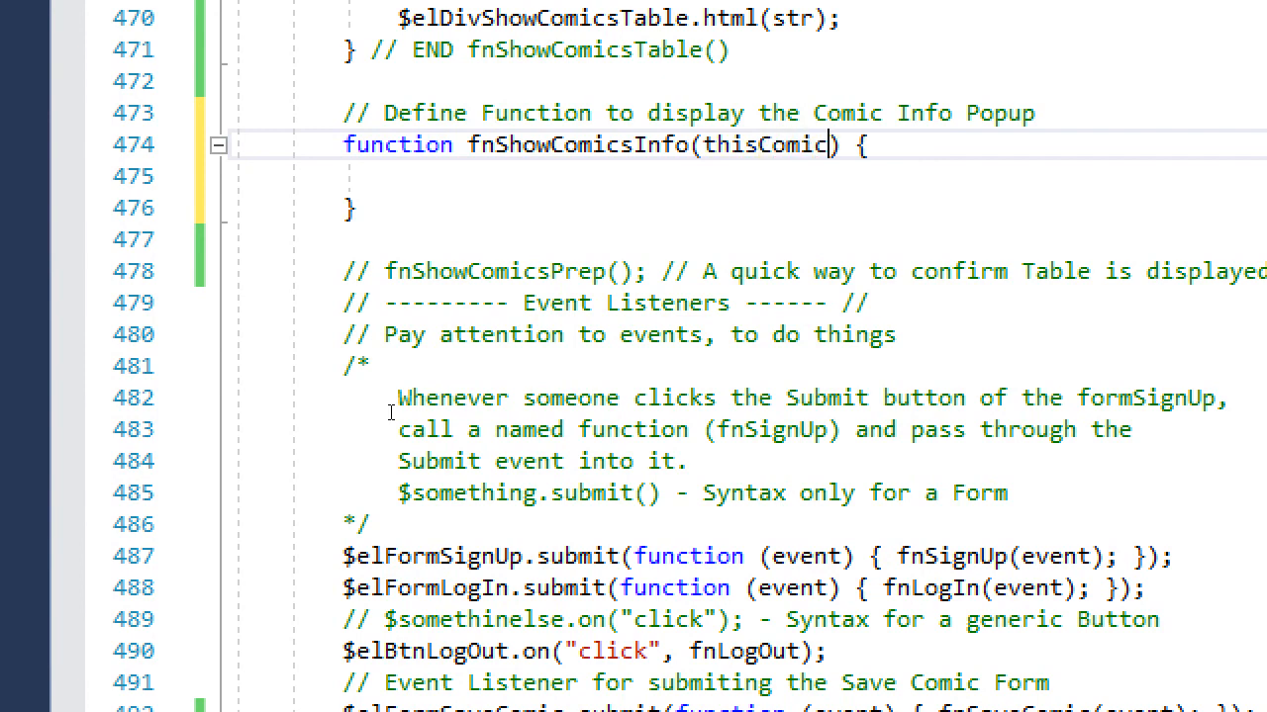
pyautogui.doubleClick(763, 144)
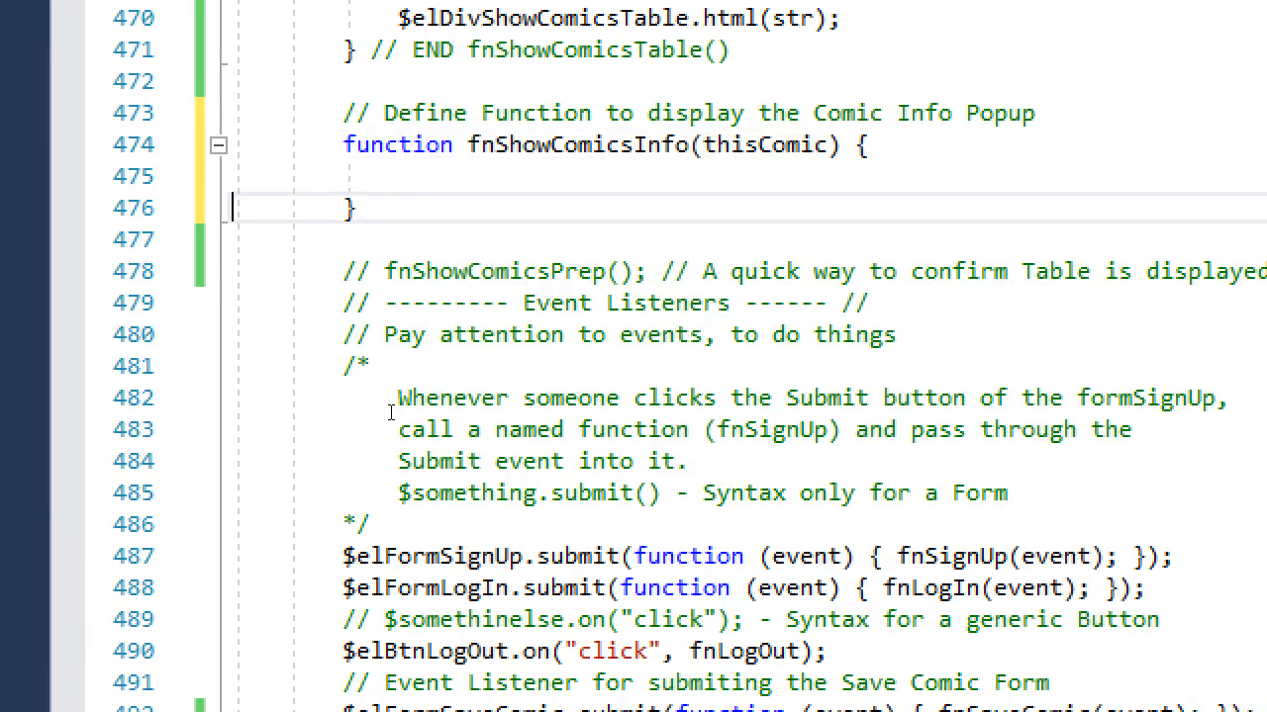
pyautogui.write('// END')
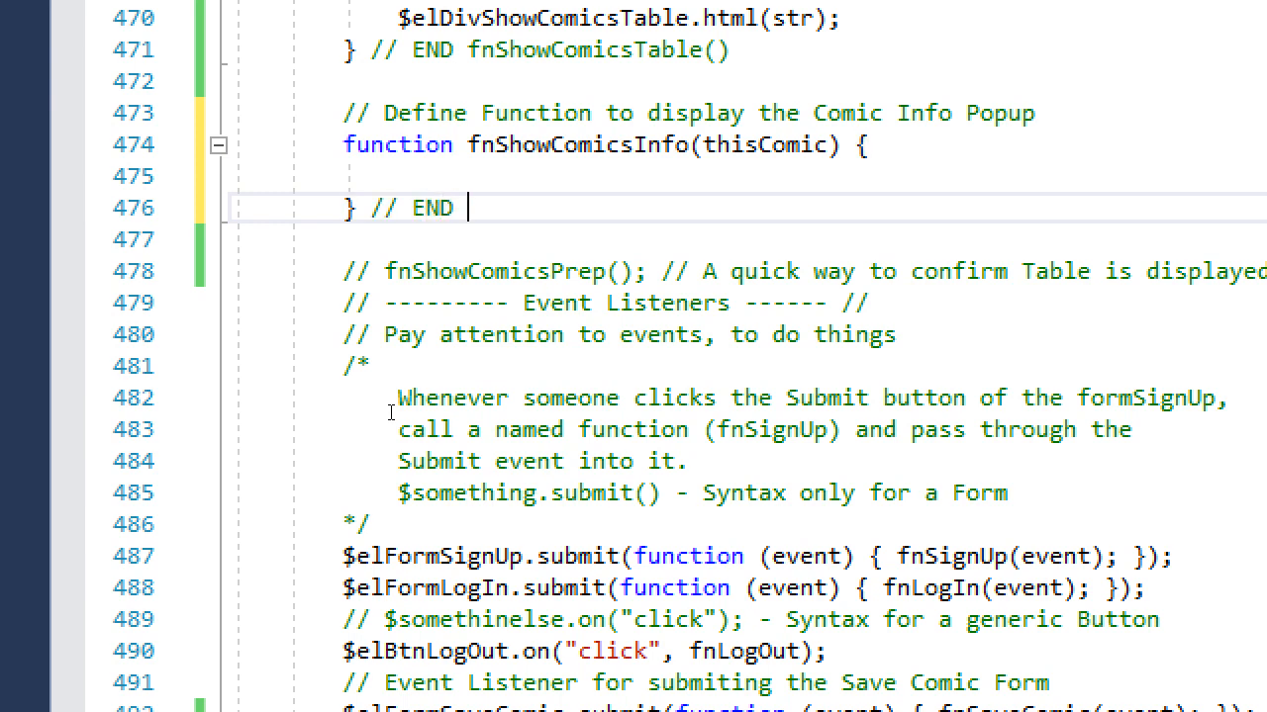
pyautogui.write('fnShowComicsInfo()')
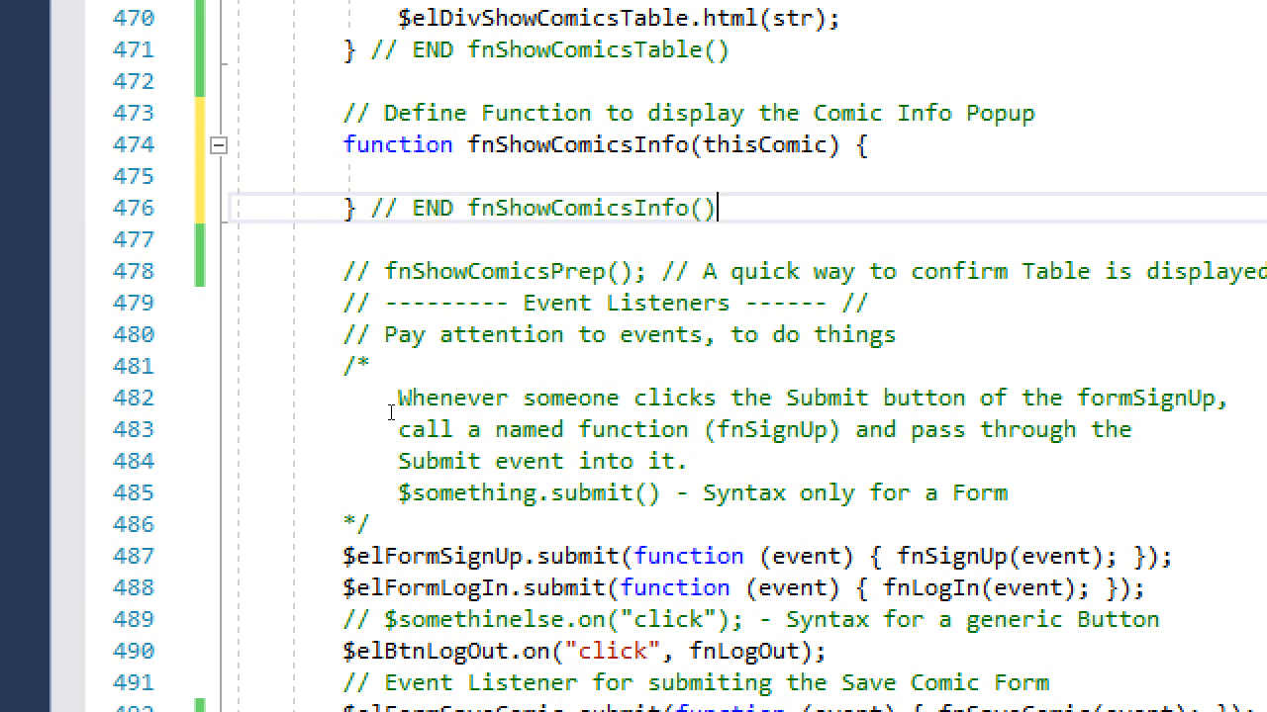
# Step: Log "fnShowComicsInfo is running" and then console.log(thisComic) inside the function body
pyautogui.write('console.log(')
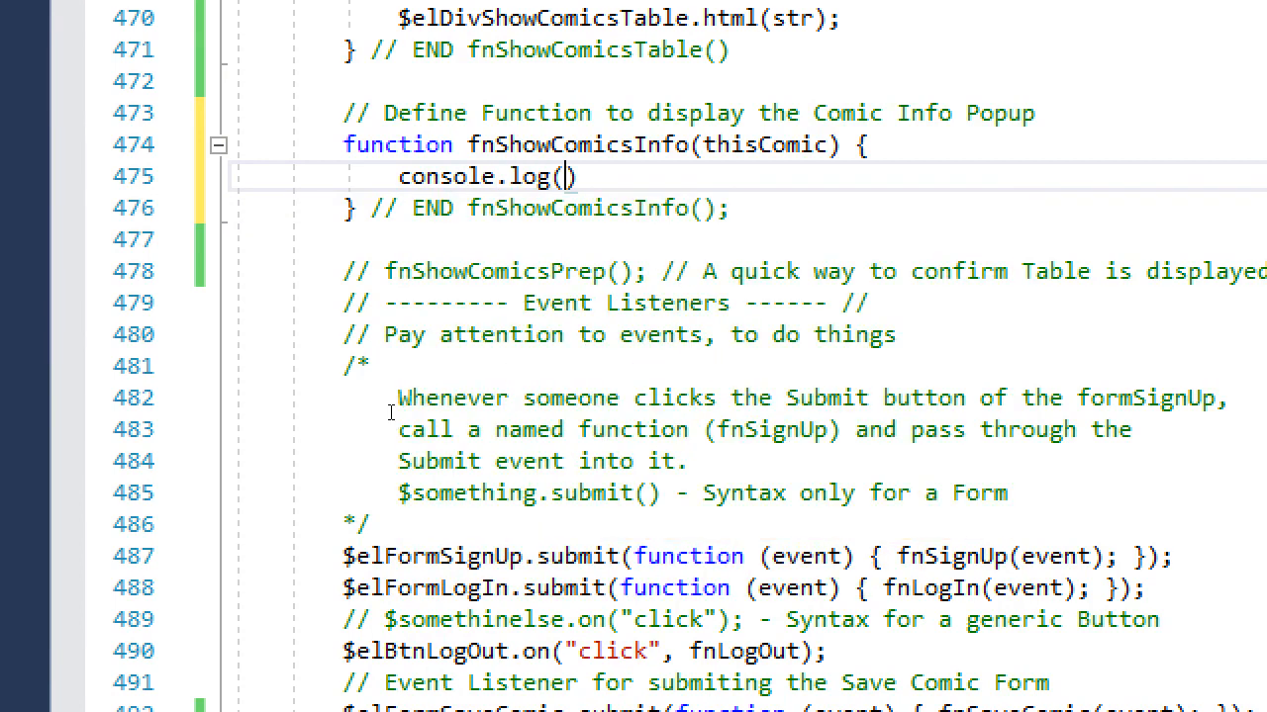
pyautogui.write(';')
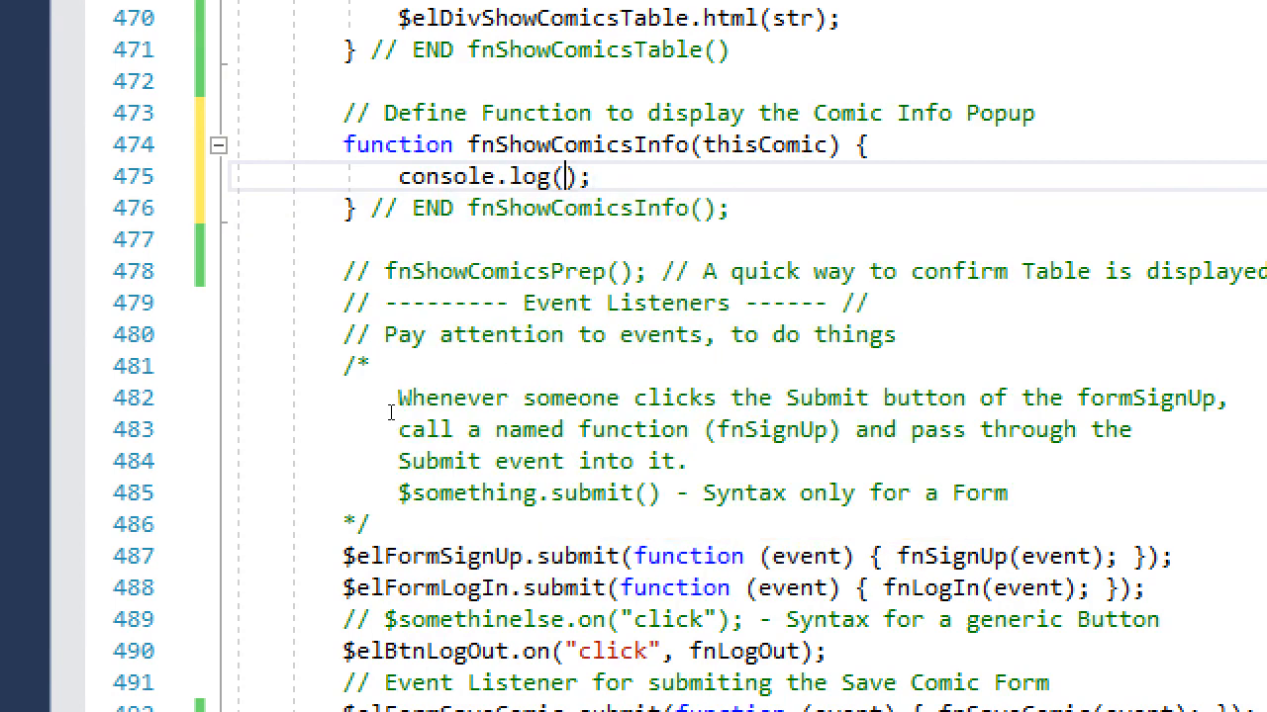
pyautogui.write('""')
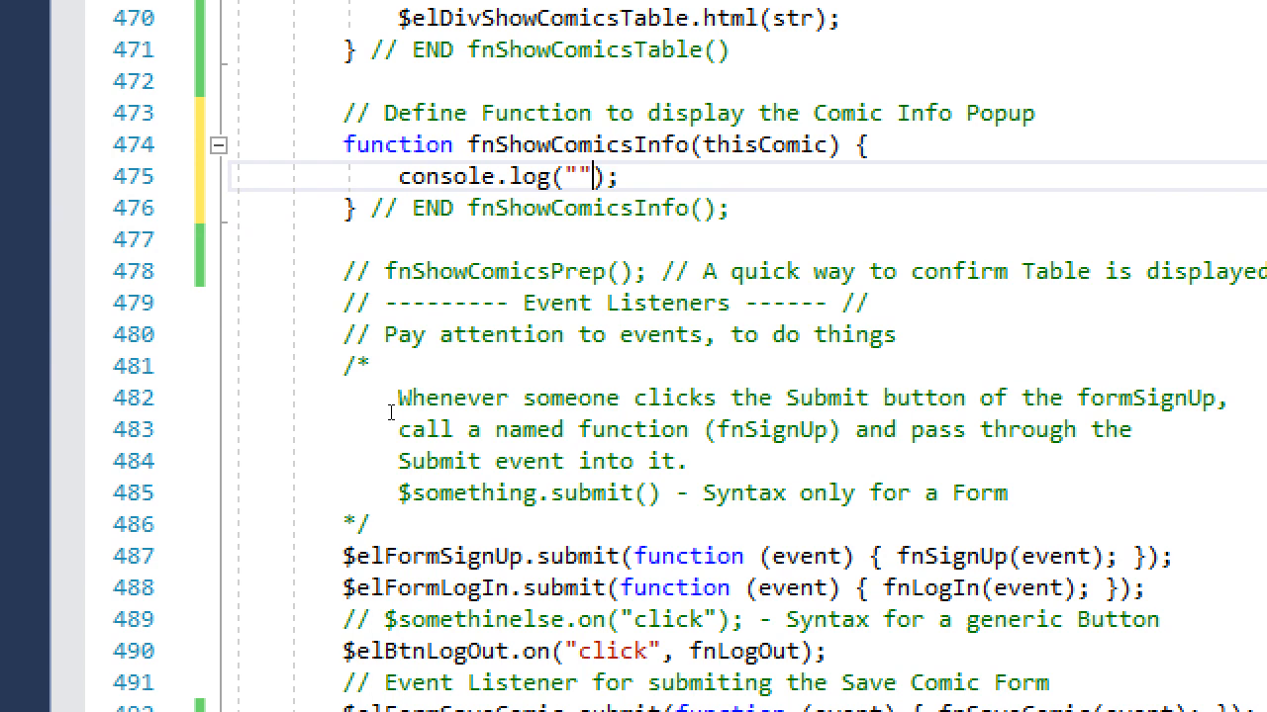
pyautogui.write('fnShowComicsInfo')
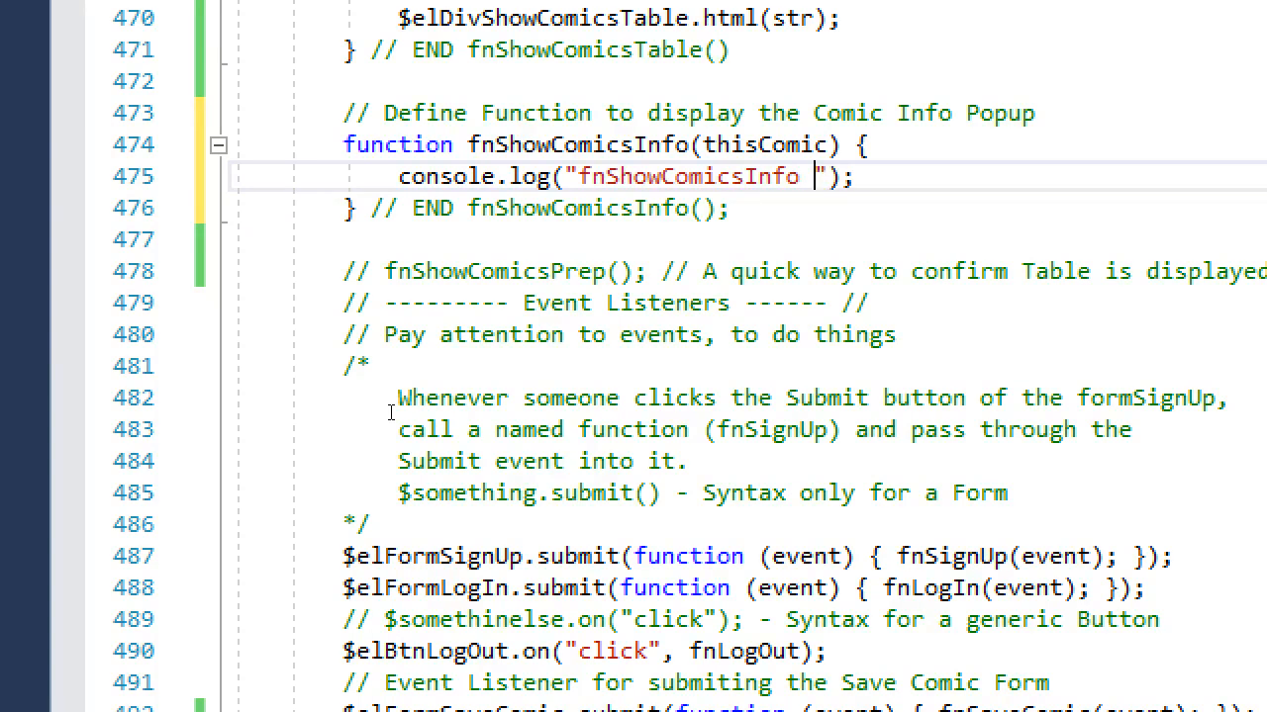
pyautogui.write('is running')
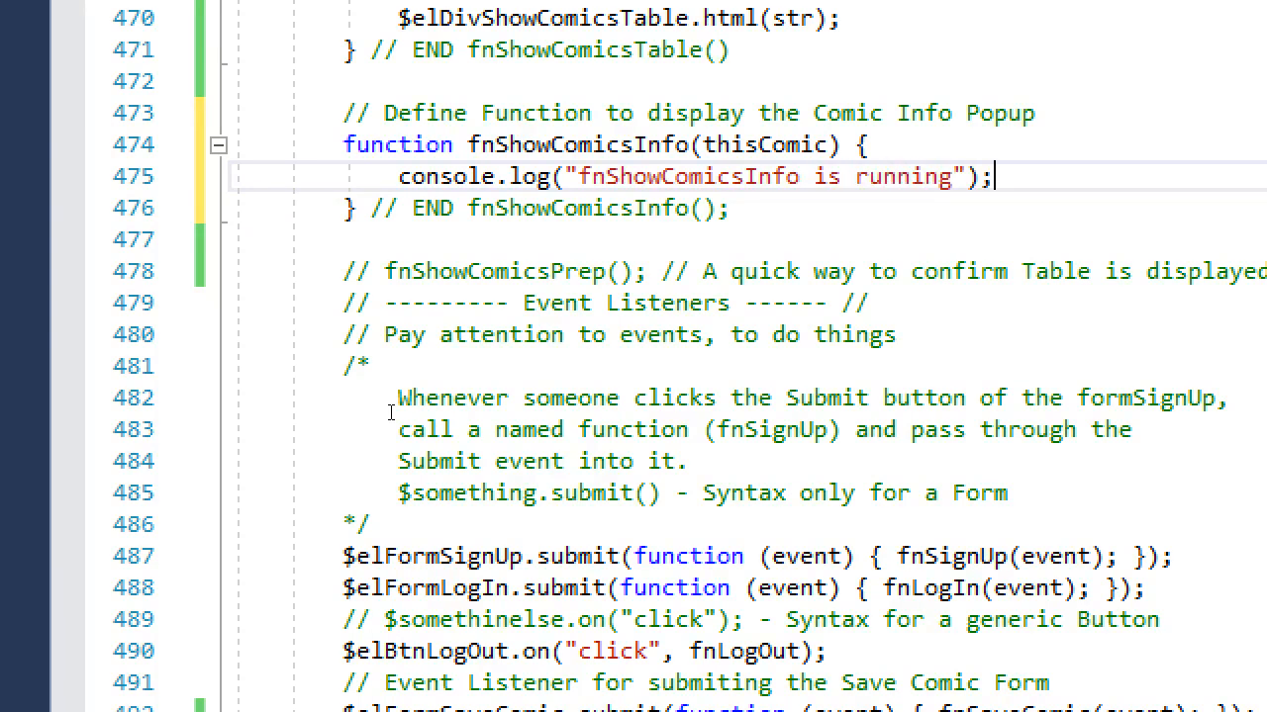
pyautogui.write('console.')
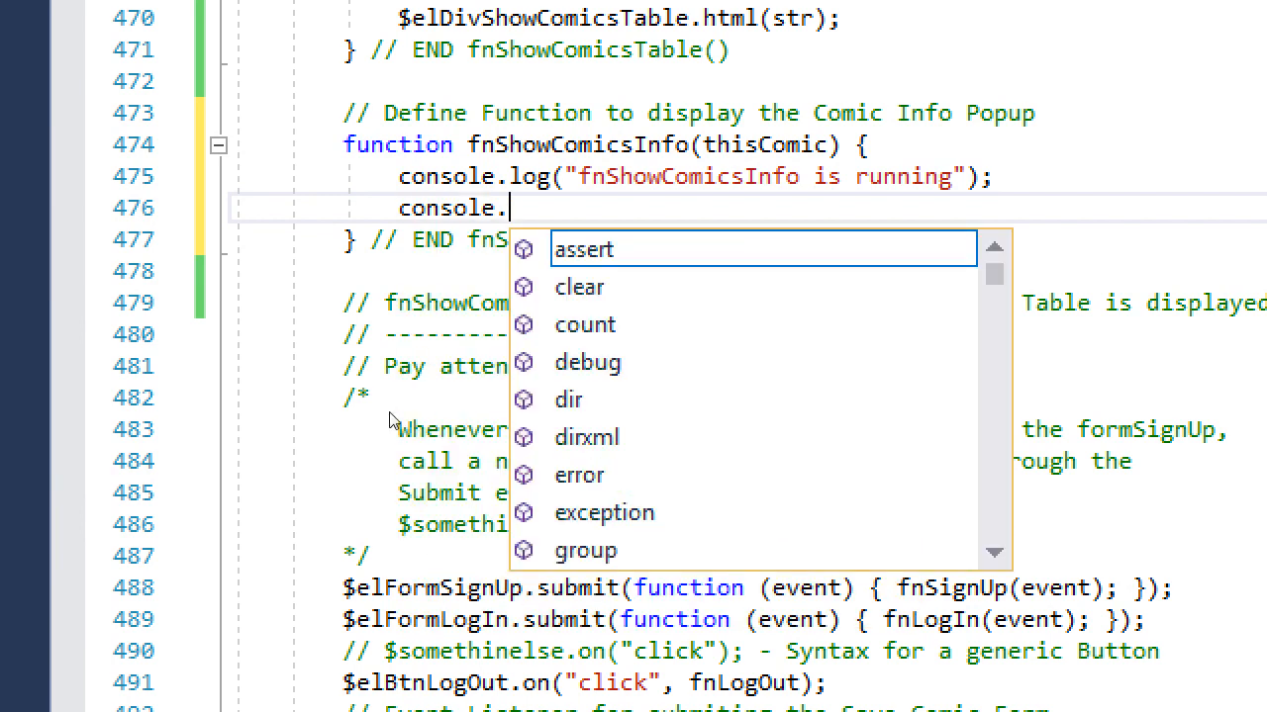
pyautogui.write('log(')
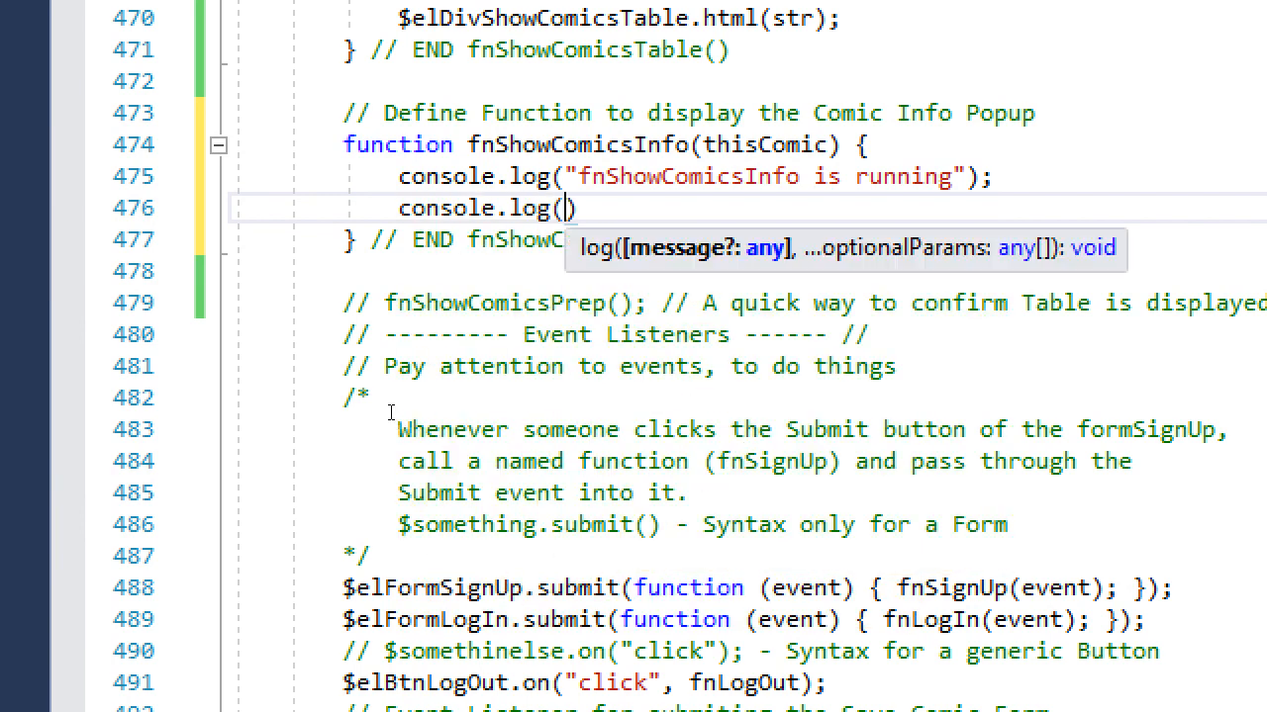
pyautogui.write('thisComic')
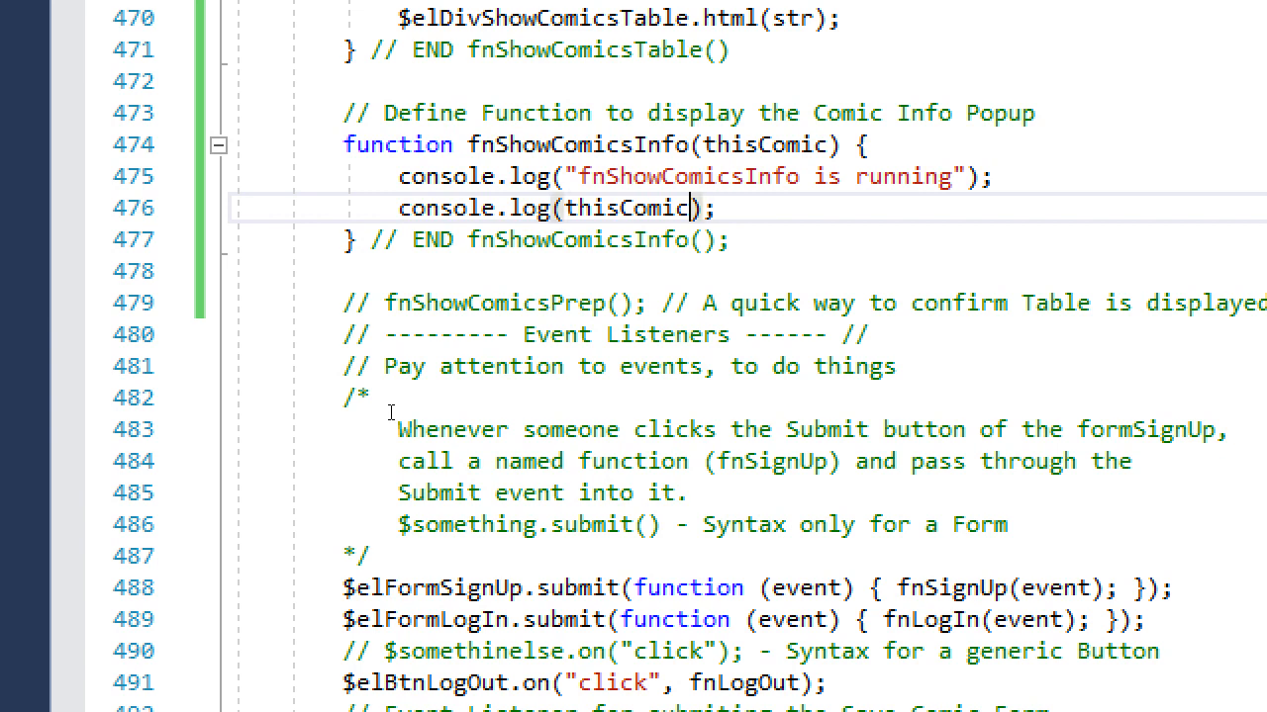
pyautogui.doubleClick(625, 207)
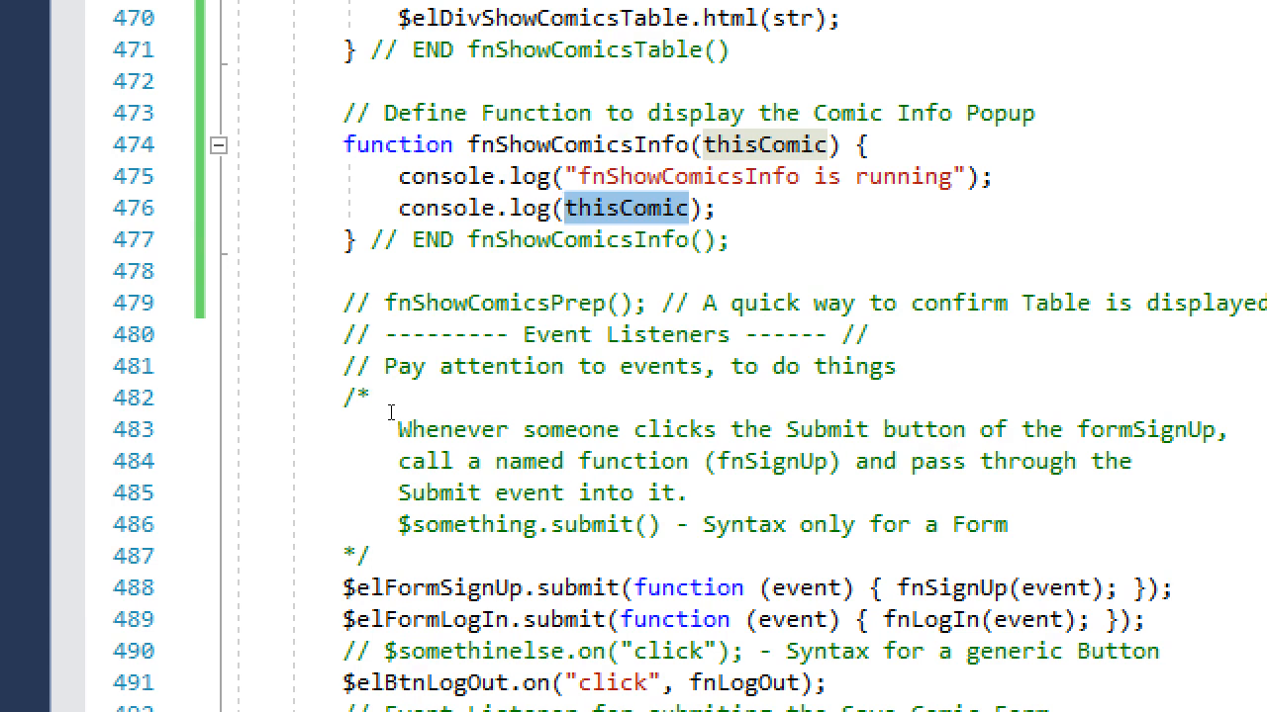
# Step: Scroll through index.js before simulating the app in the browser
pyautogui.scroll(-3)
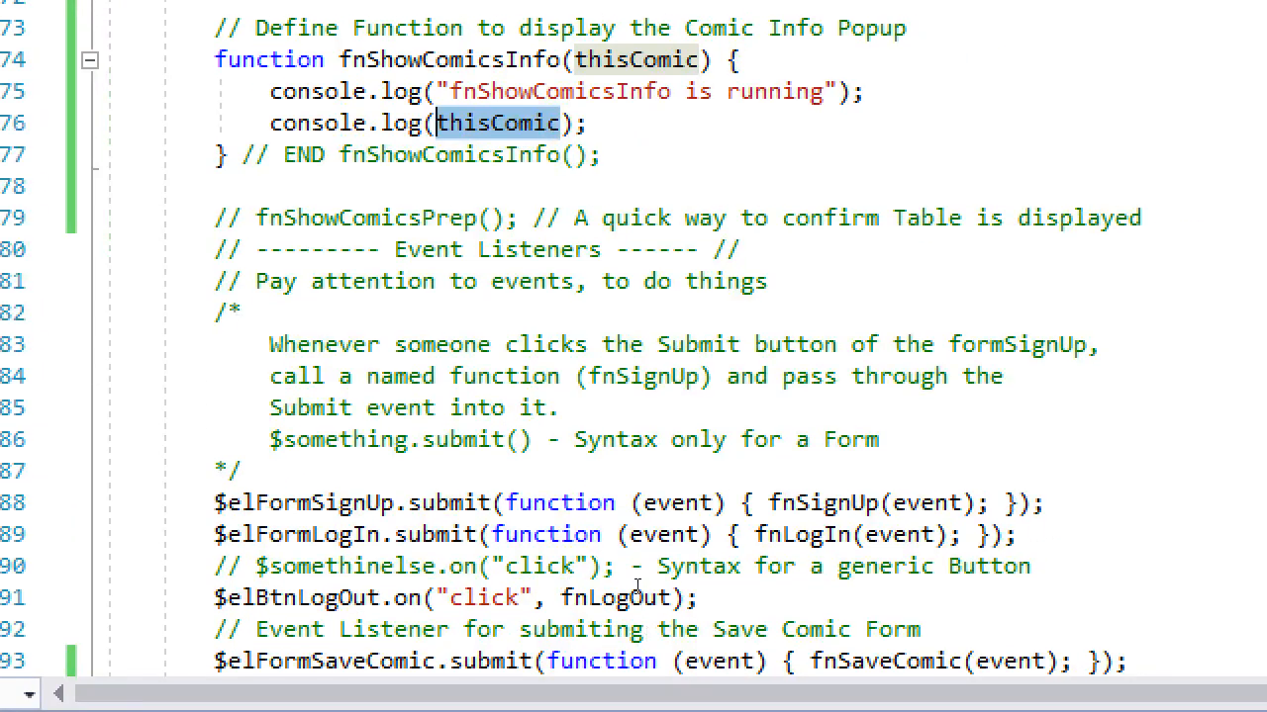
pyautogui.scroll(-3)
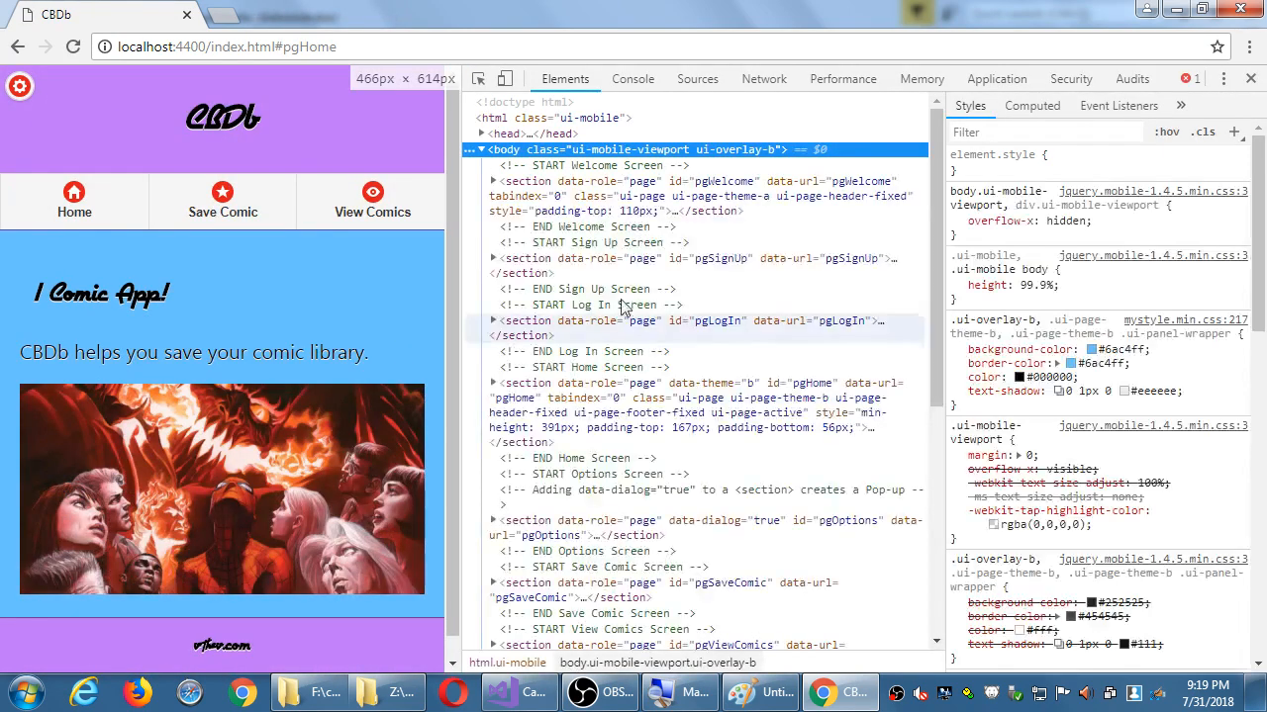
# Step: From View Comics, log a comic's row via its Info bubble and expand the o.fn.init and 0: tr entries
pyautogui.click(632, 78)
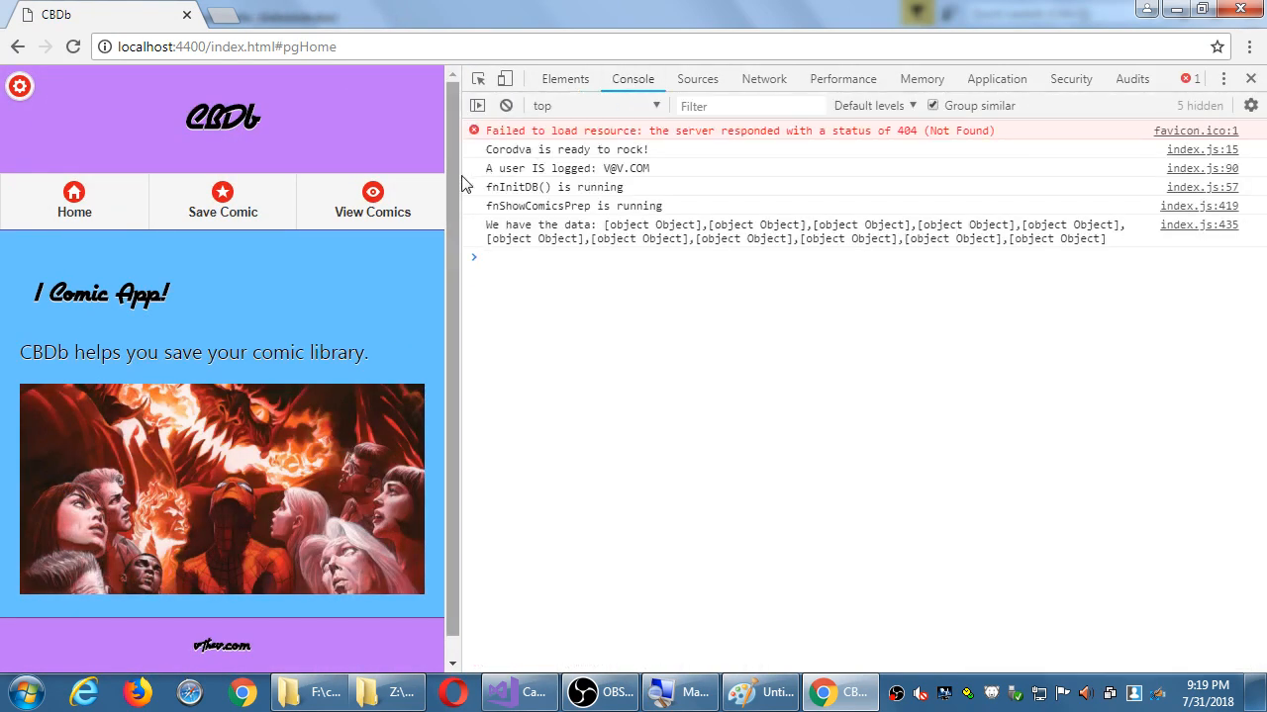
pyautogui.click(381, 201)
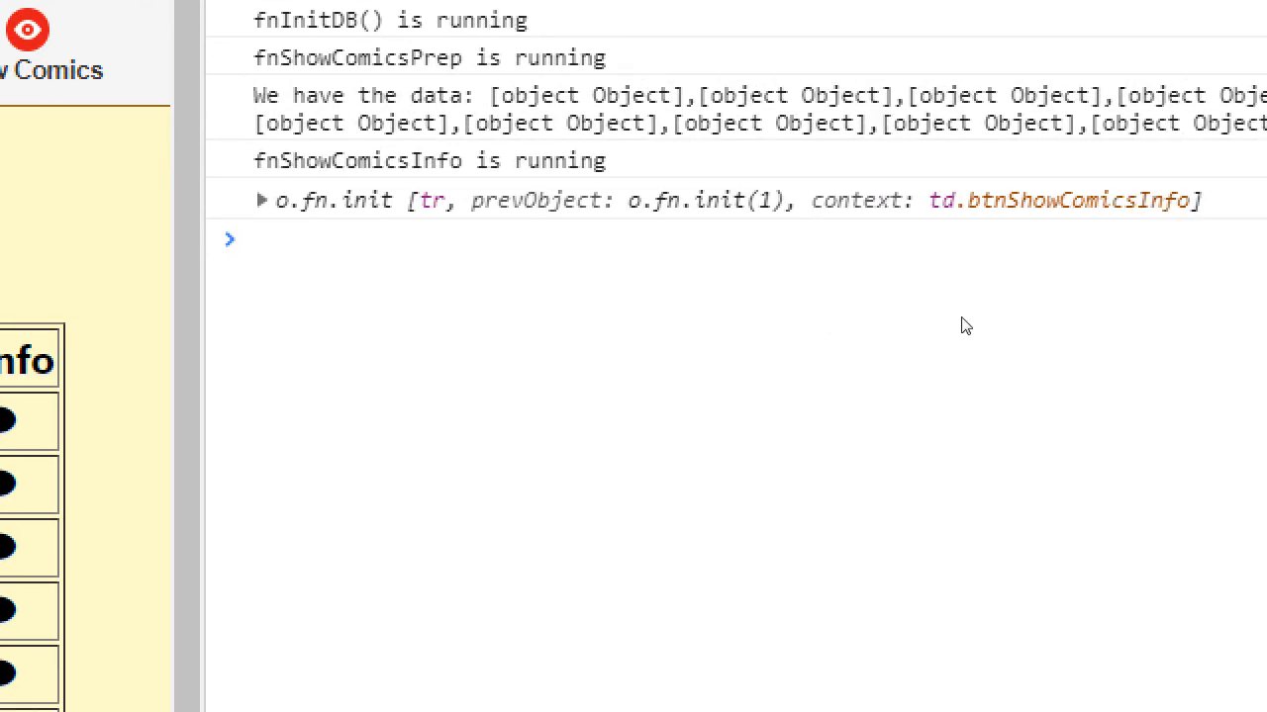
pyautogui.moveTo(581, 288)
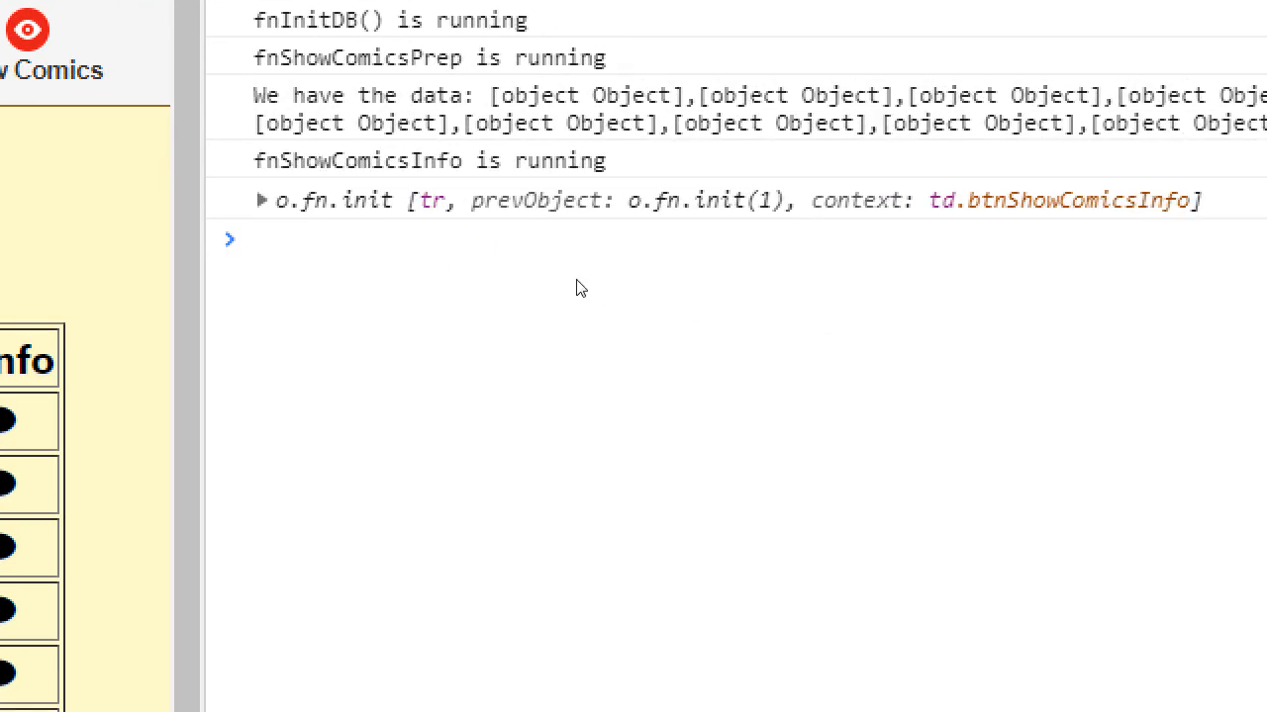
pyautogui.moveTo(487, 287)
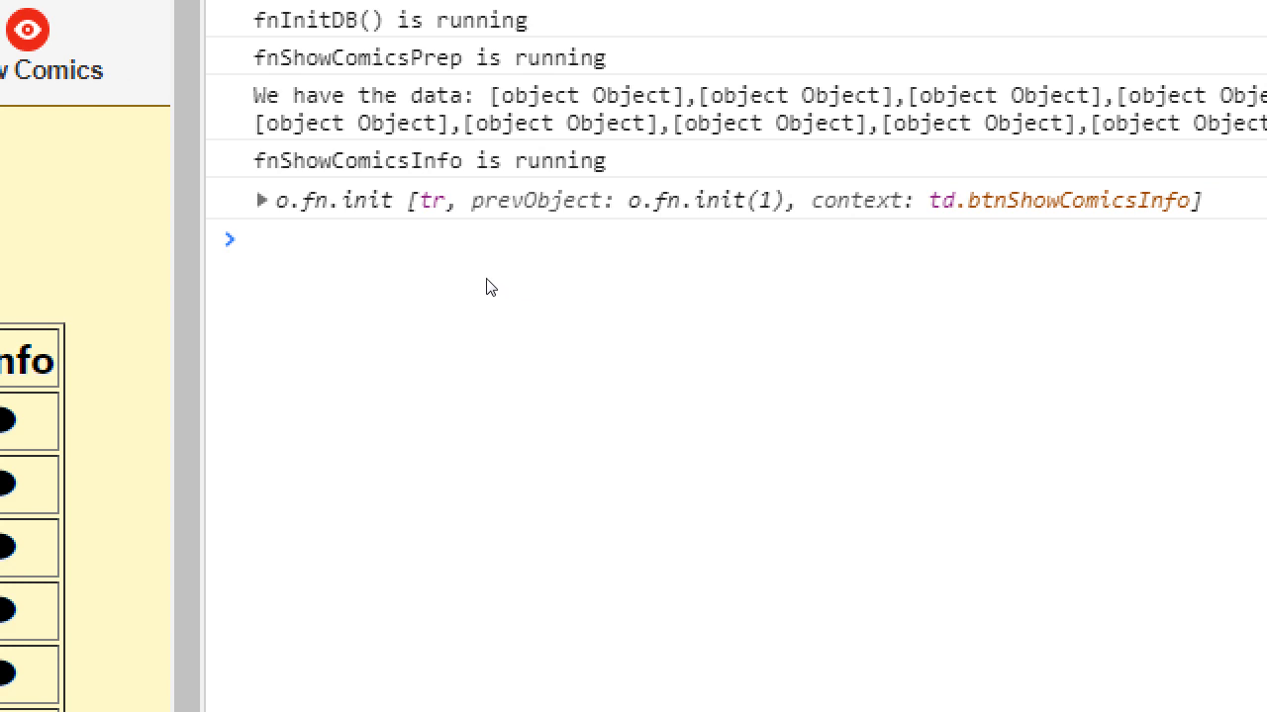
pyautogui.click(260, 200)
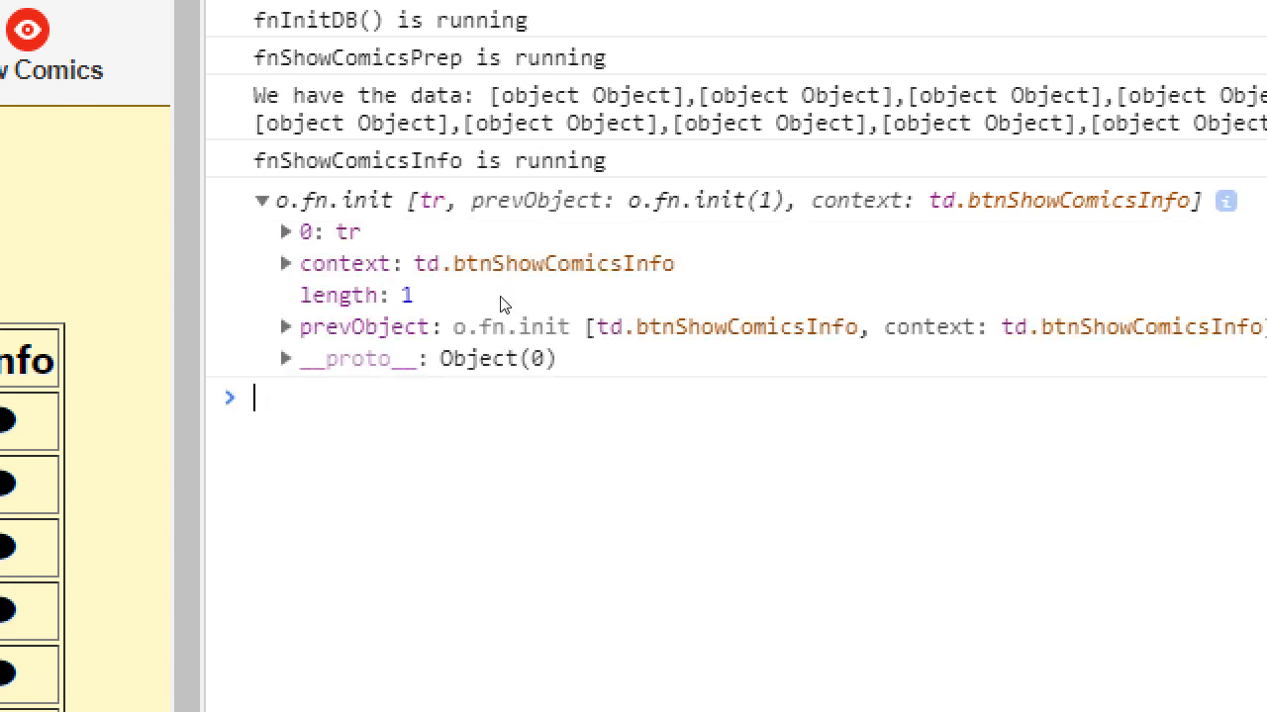
pyautogui.click(286, 232)
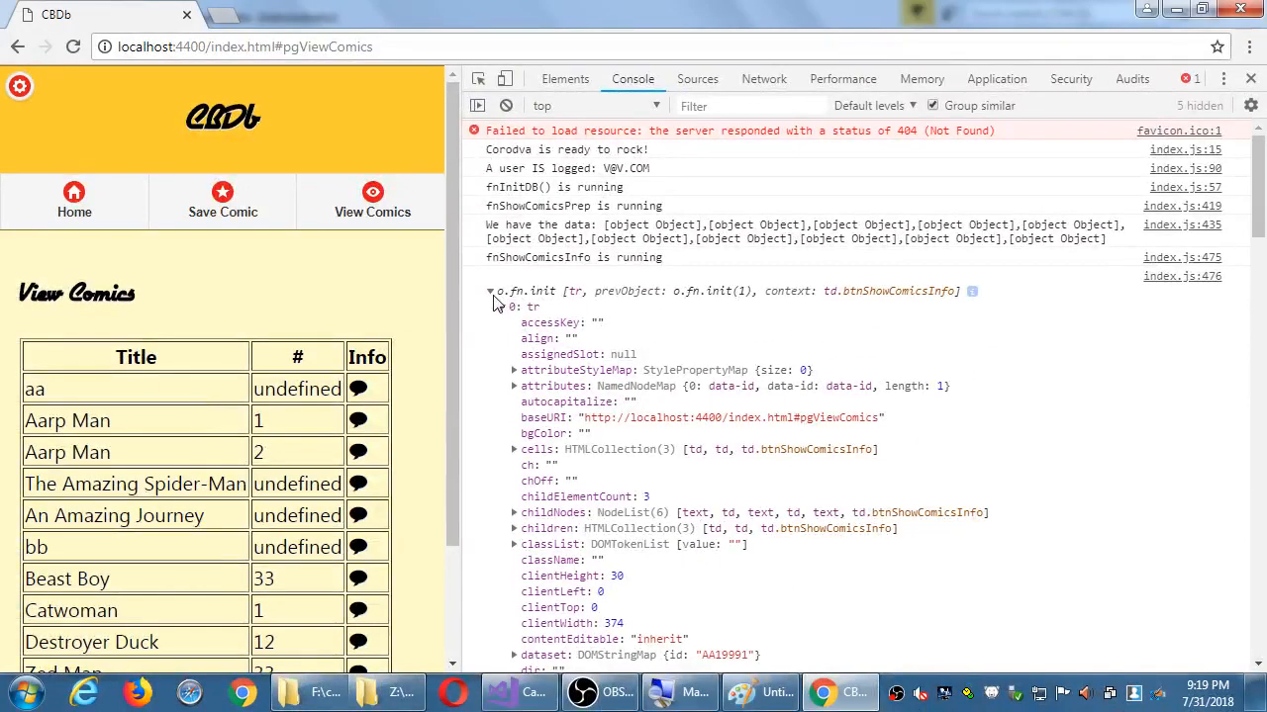
# Step: Log a second comic's row, expand it to confirm data-id BEASTBOY199133 in innerText, then stop the app
pyautogui.click(491, 291)
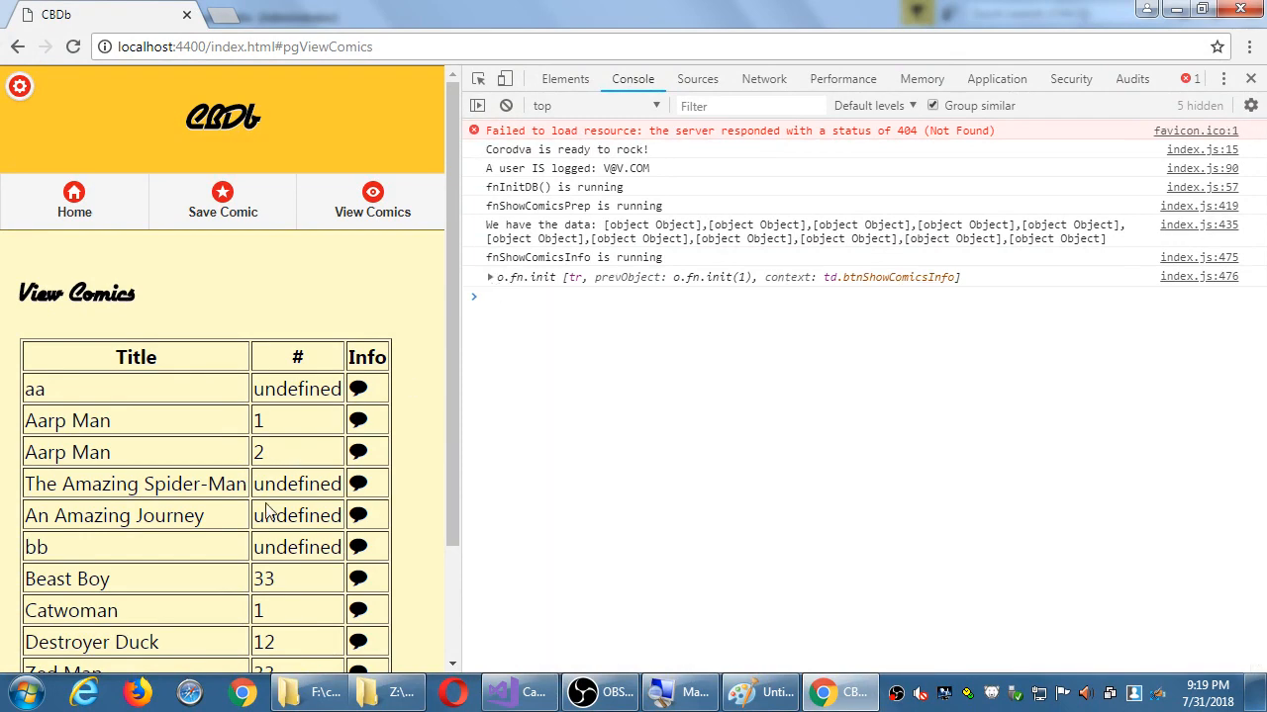
pyautogui.click(358, 578)
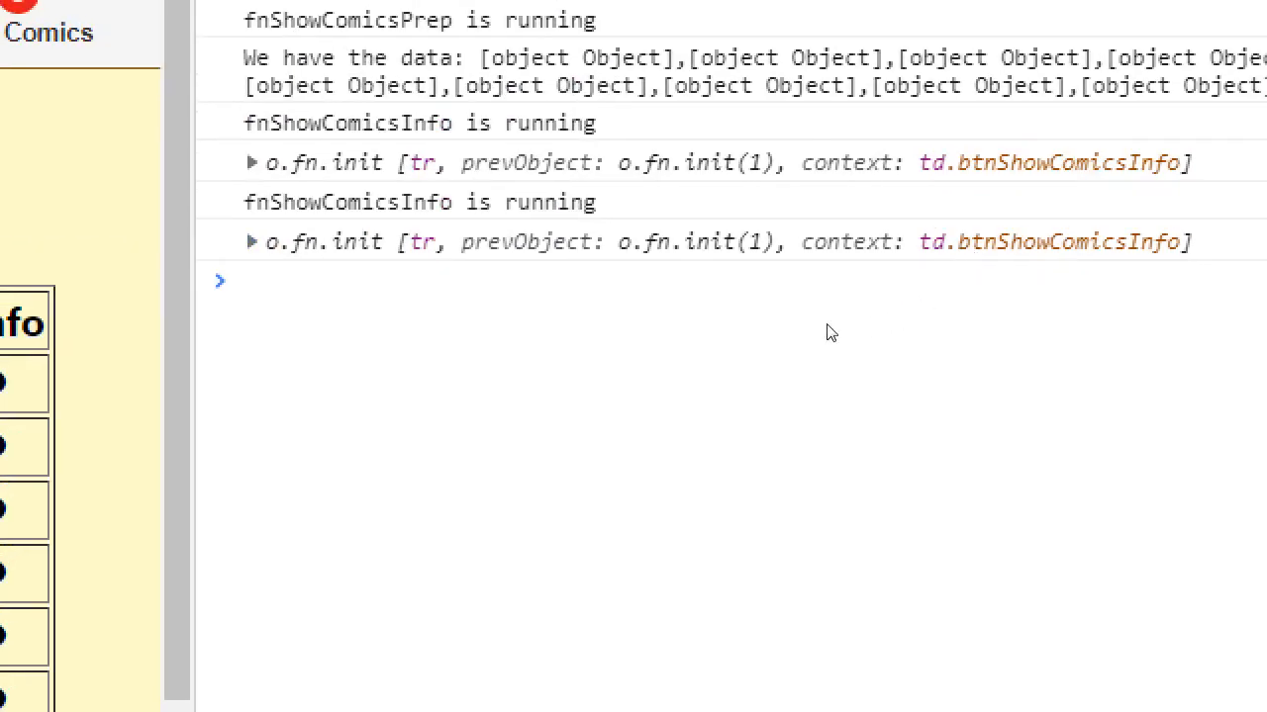
pyautogui.moveTo(579, 326)
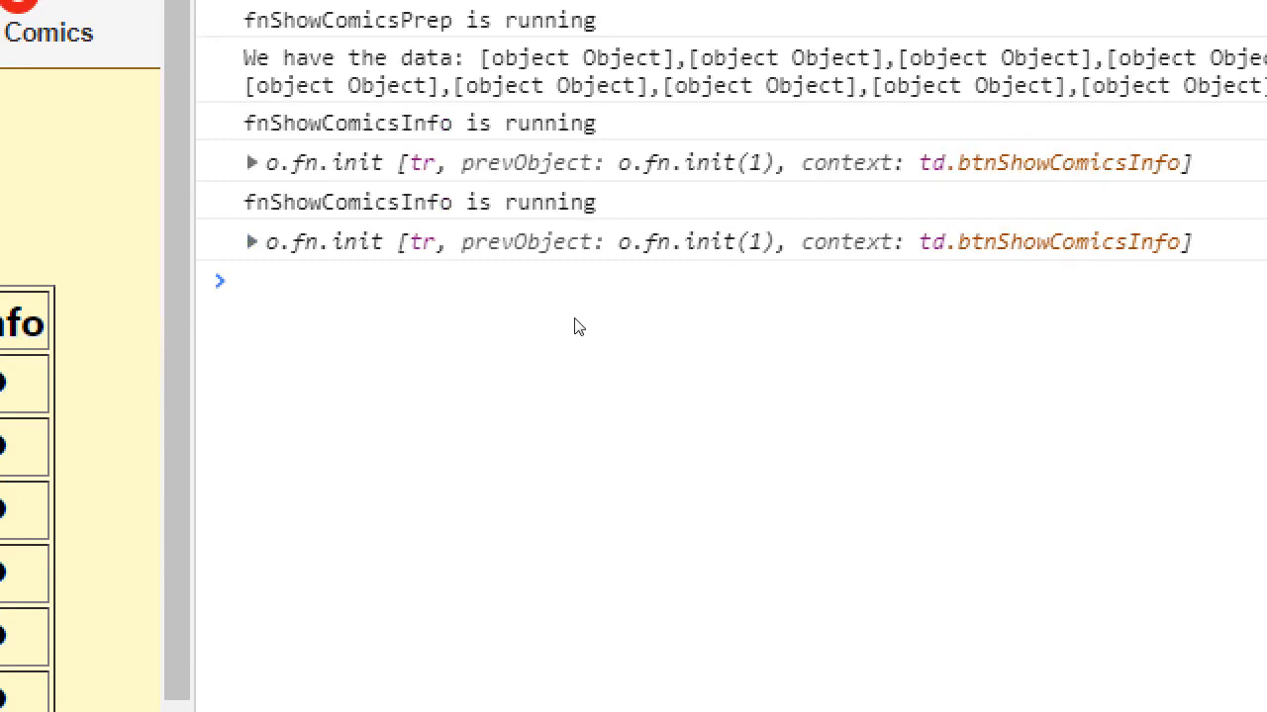
pyautogui.click(251, 242)
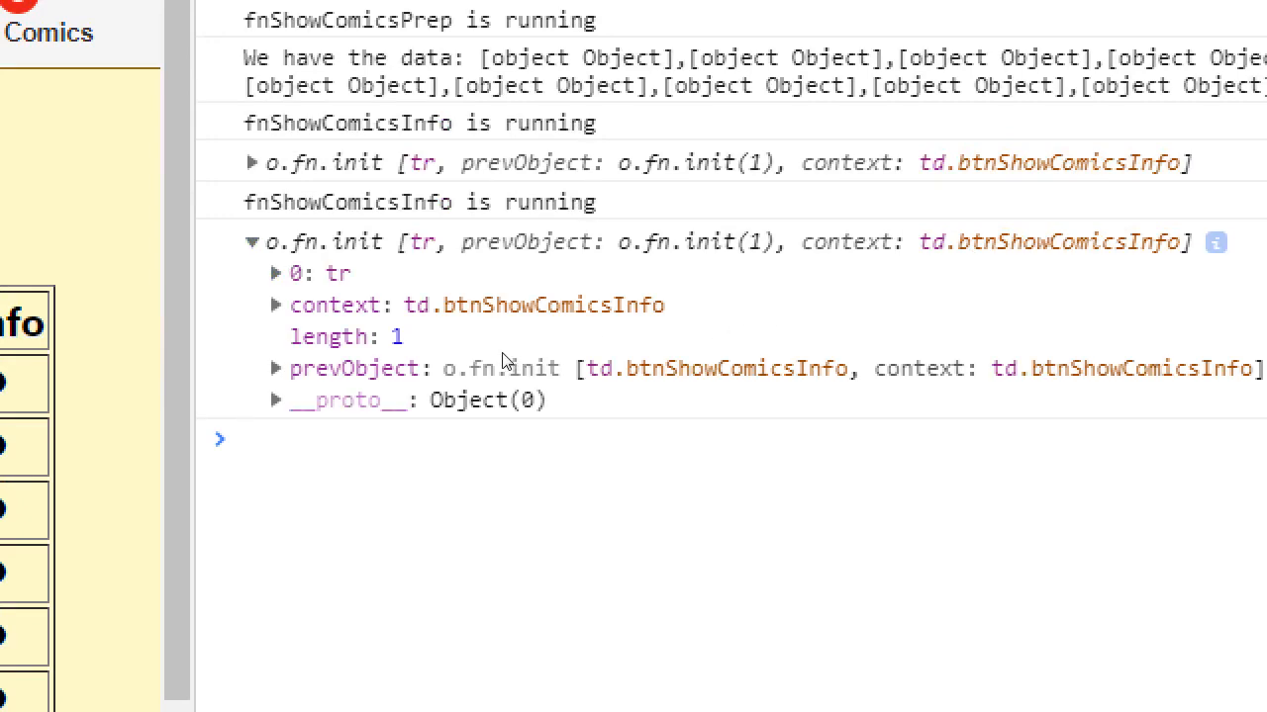
pyautogui.click(278, 273)
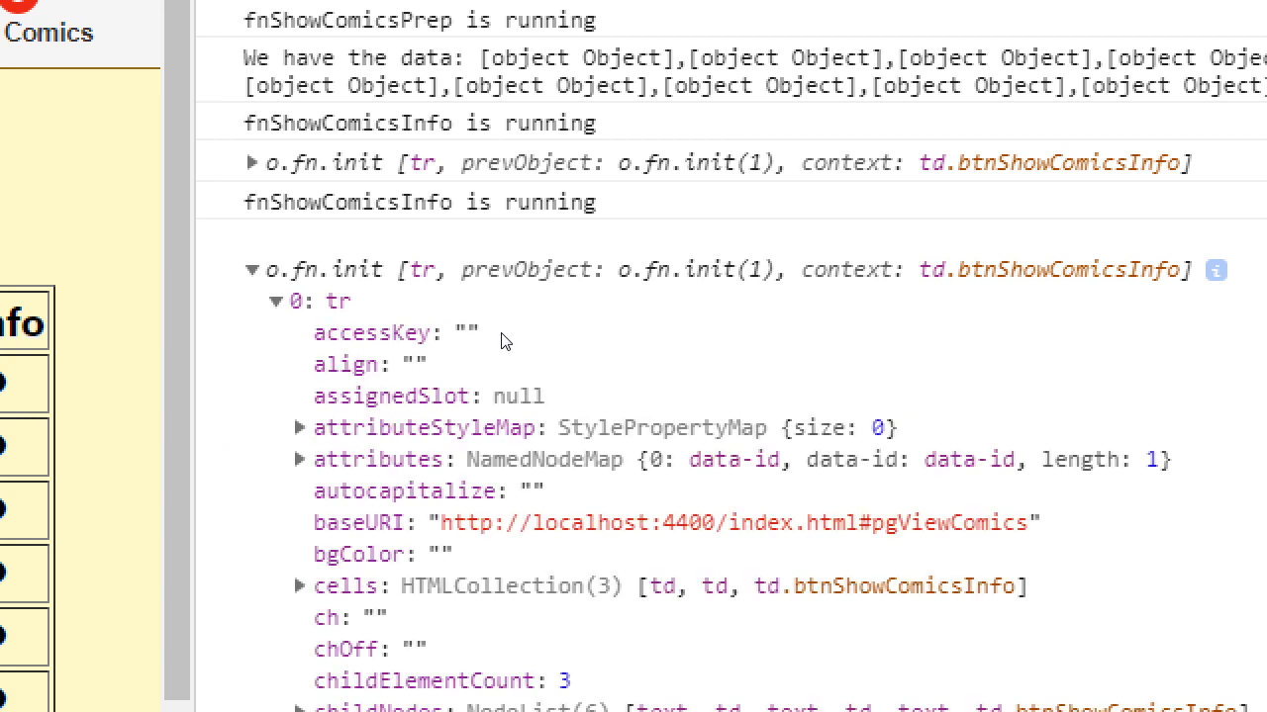
pyautogui.scroll(-3)
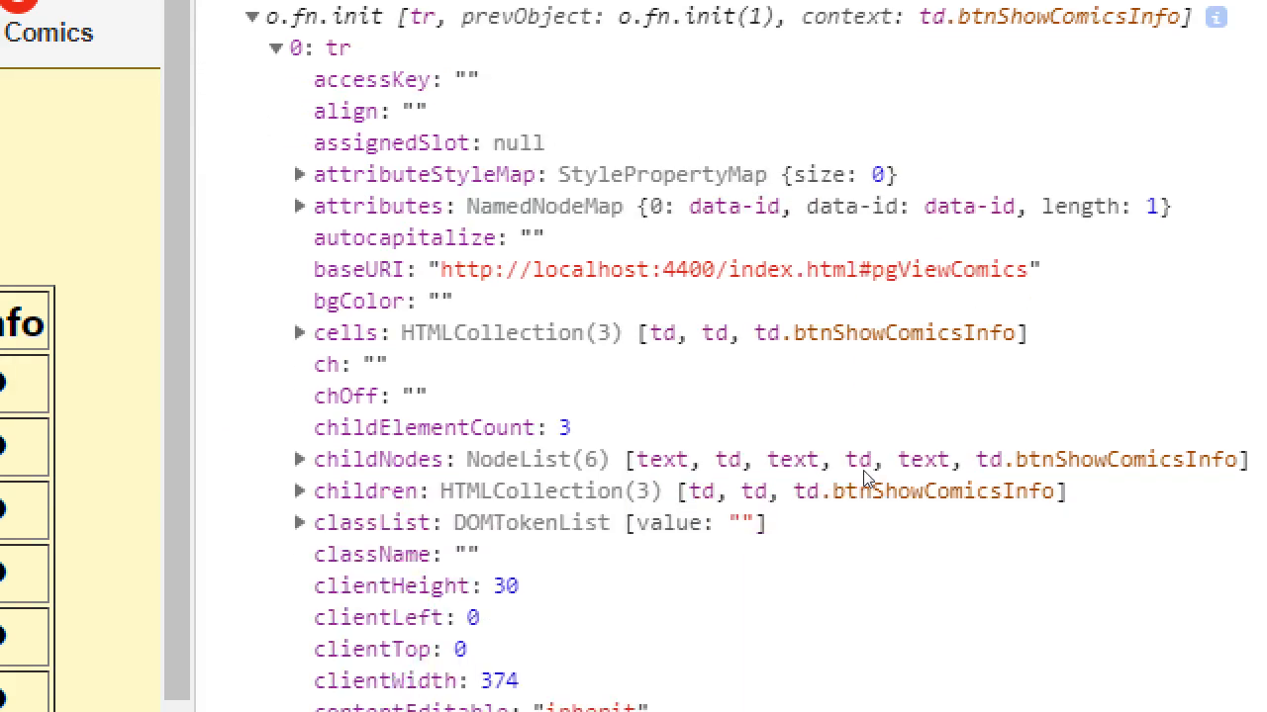
pyautogui.scroll(-3)
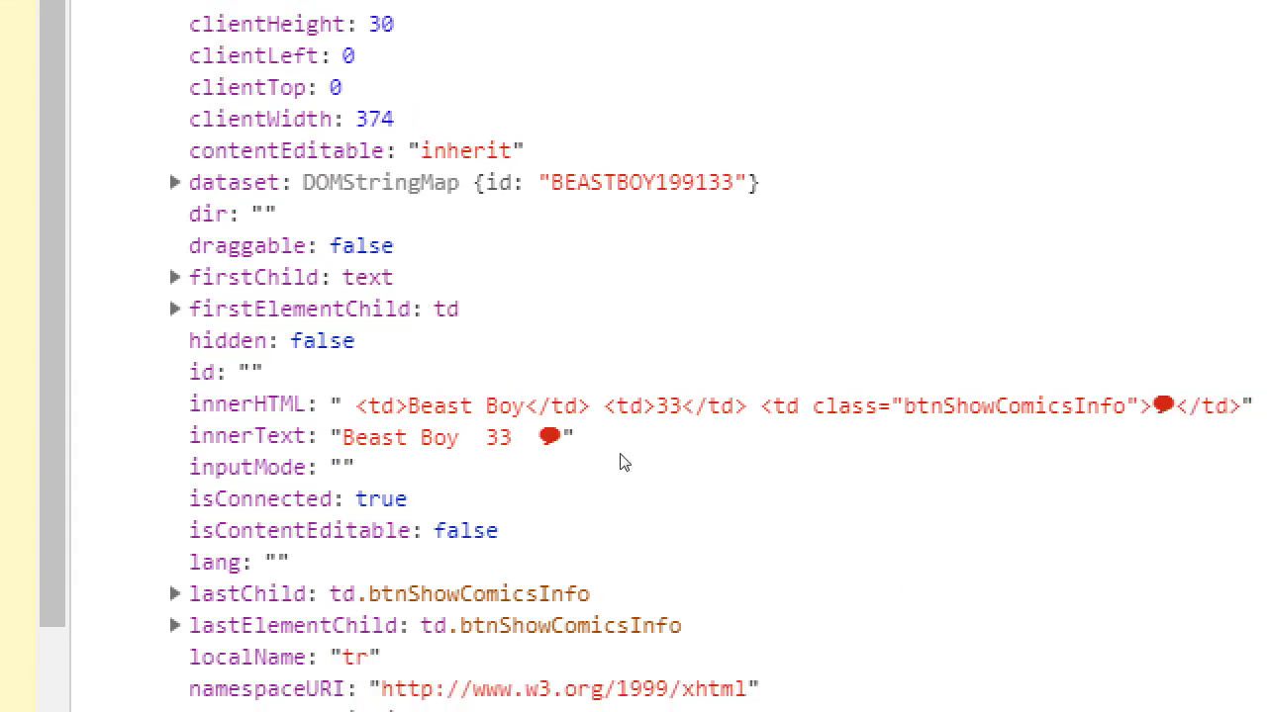
pyautogui.moveTo(702, 471)
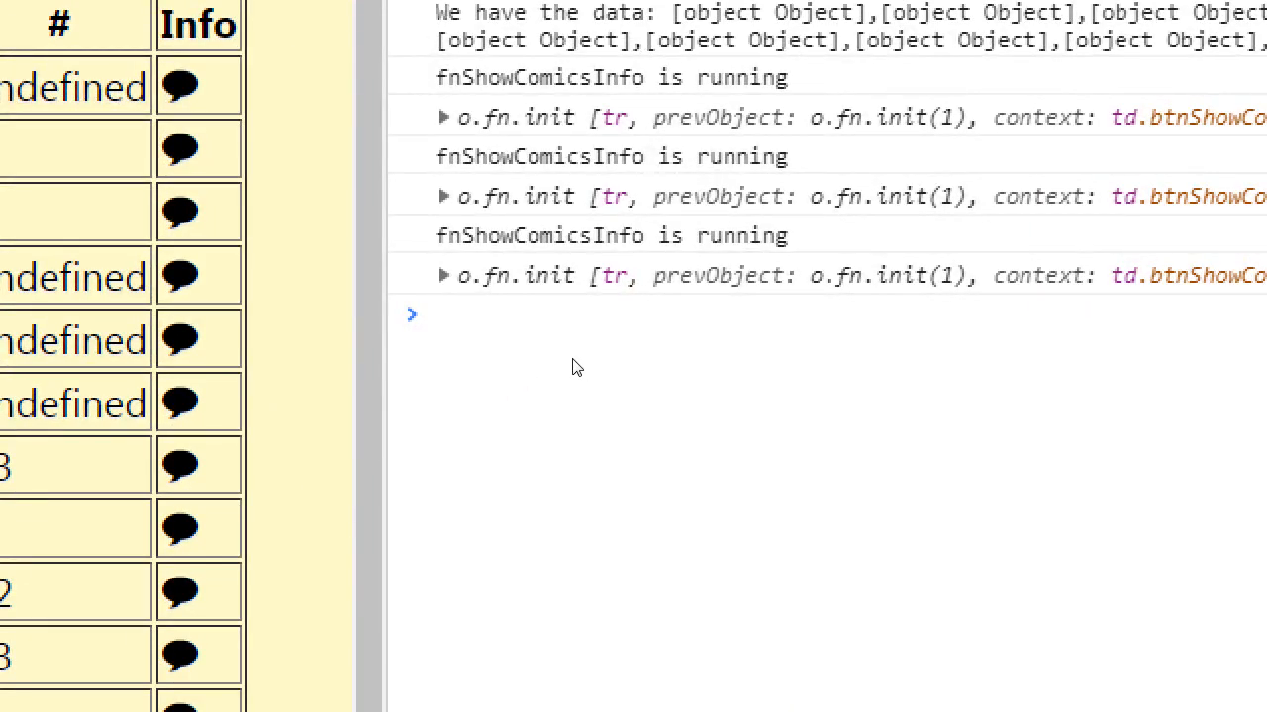
pyautogui.click(443, 275)
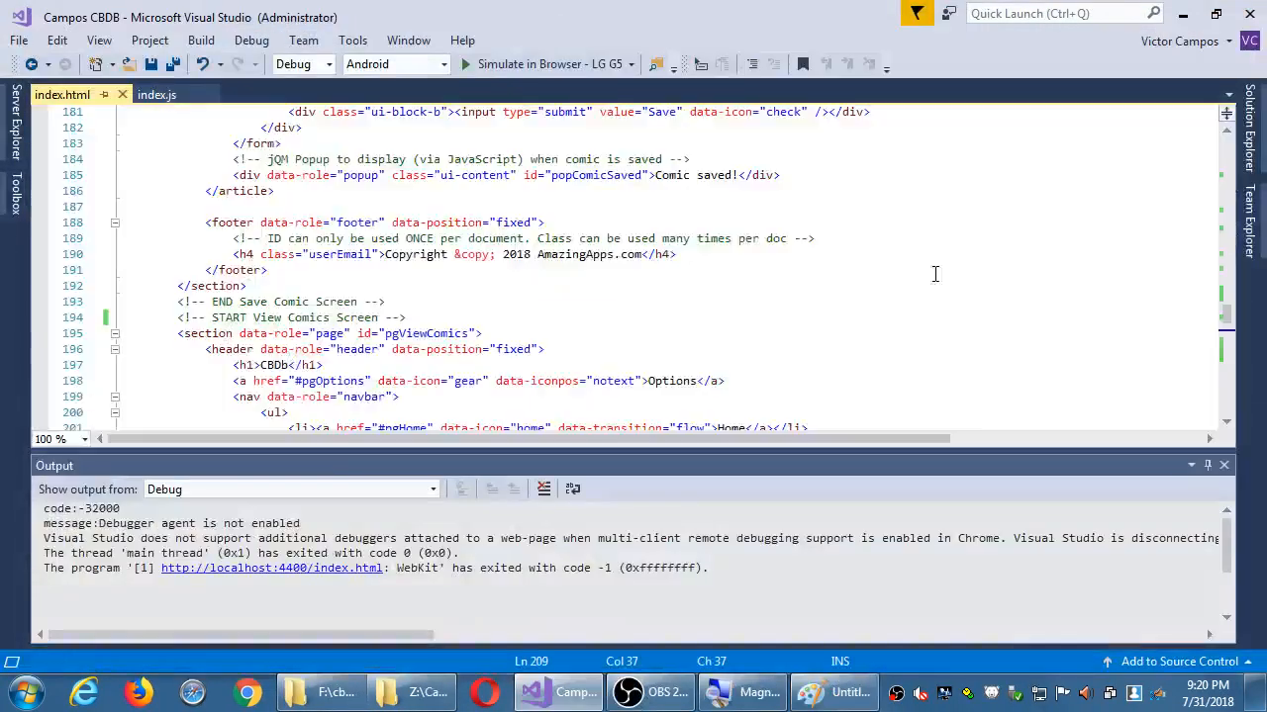
# Step: Review the table click listener calling fnShowComicsInfo($(this).parent()) in index.js and save
pyautogui.click(157, 94)
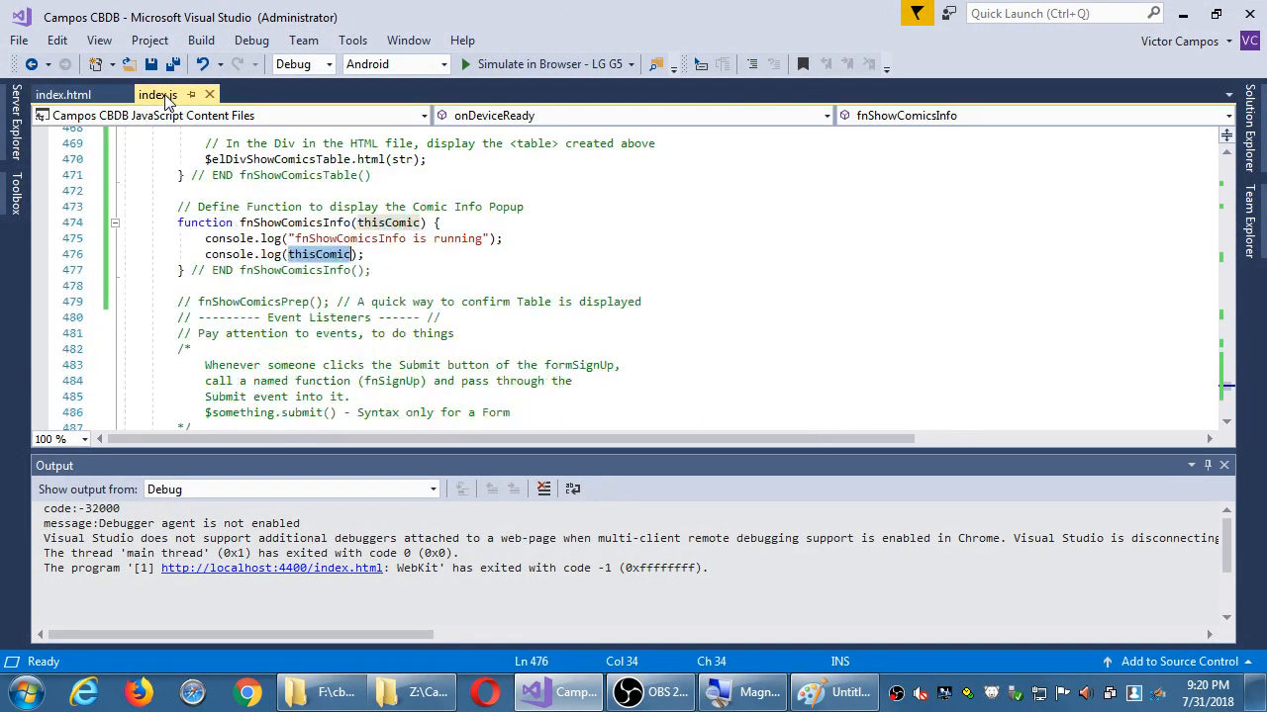
pyautogui.scroll(-3)
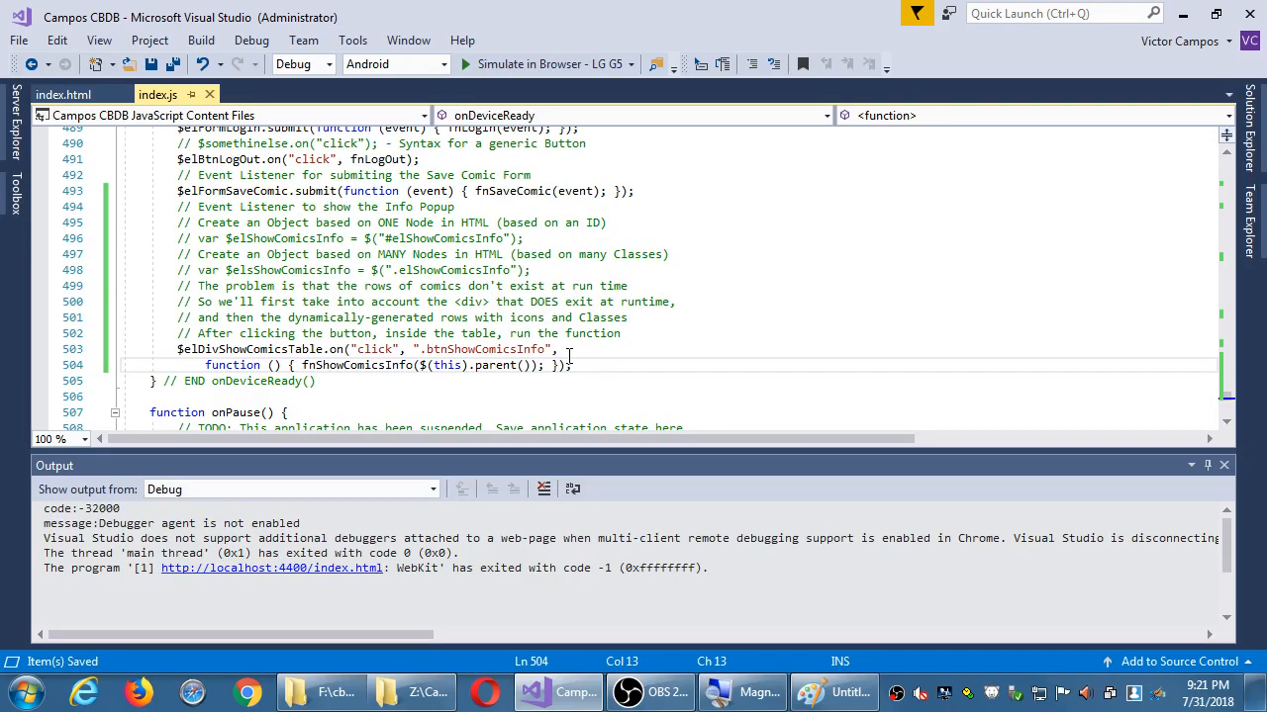
# Step: Scroll index.html to divViewComicsInfo and select the Delete and Edit button labels
pyautogui.click(61, 94)
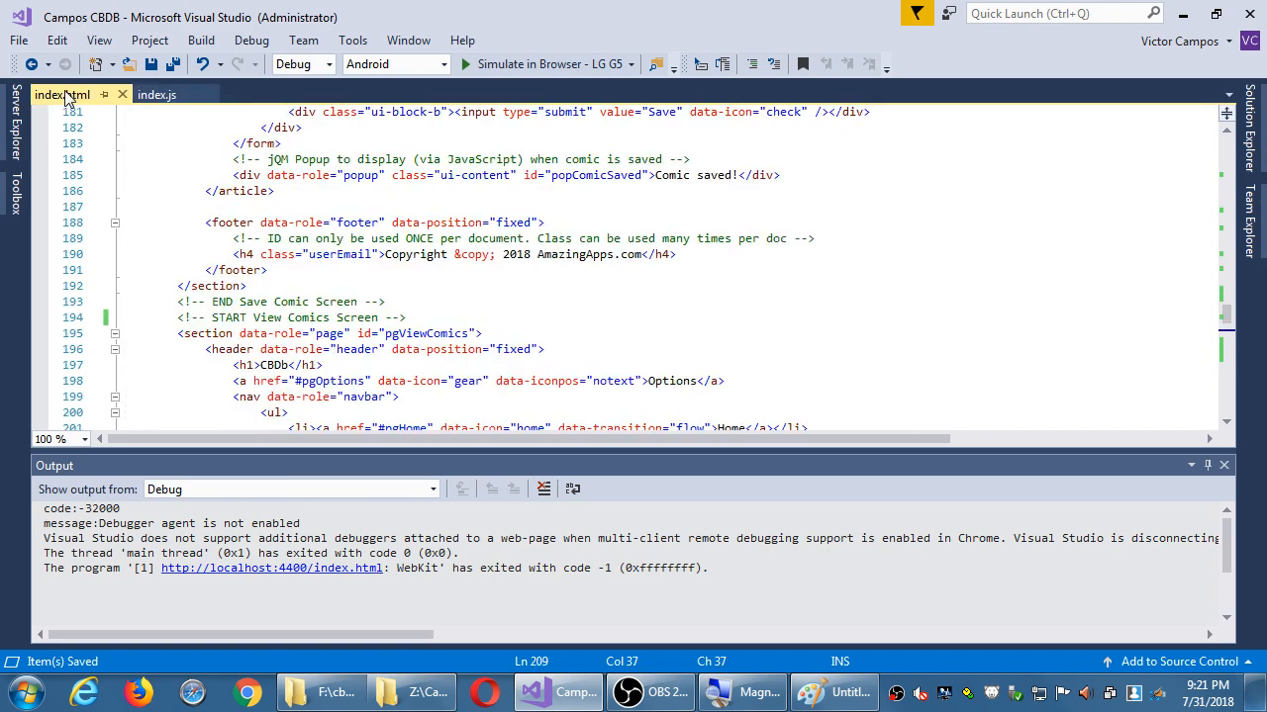
pyautogui.scroll(-3)
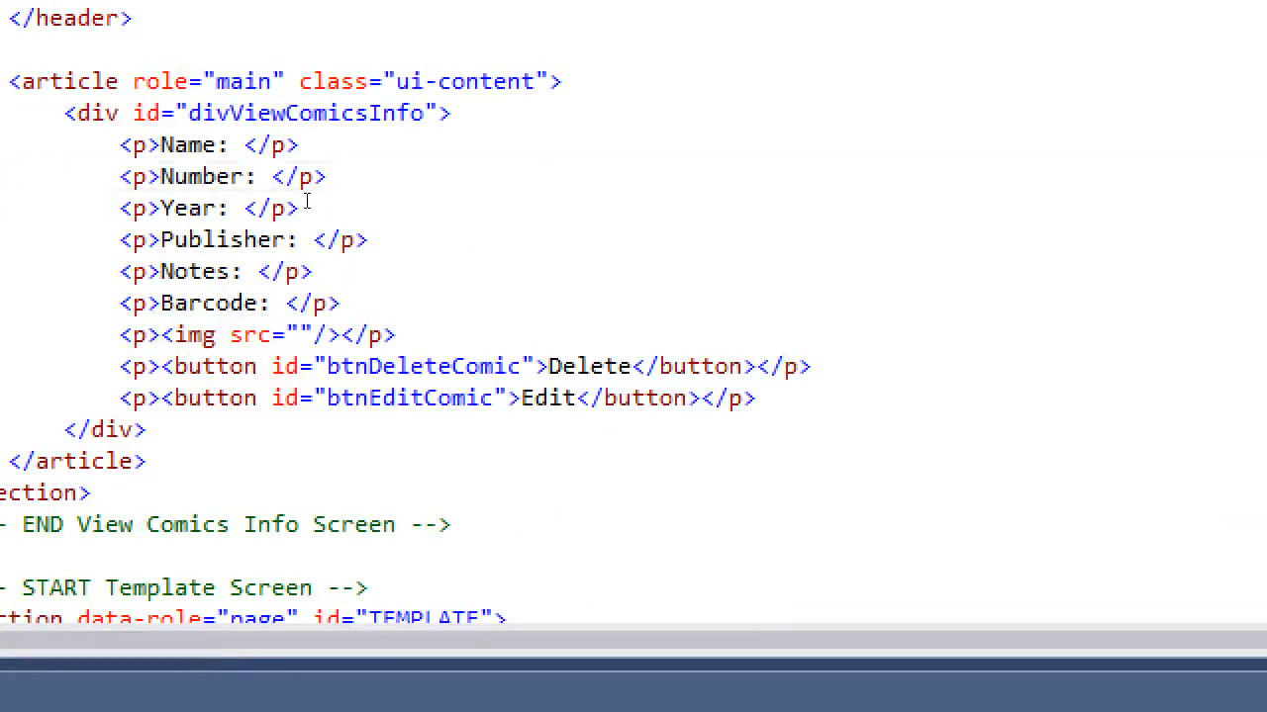
pyautogui.doubleClick(587, 366)
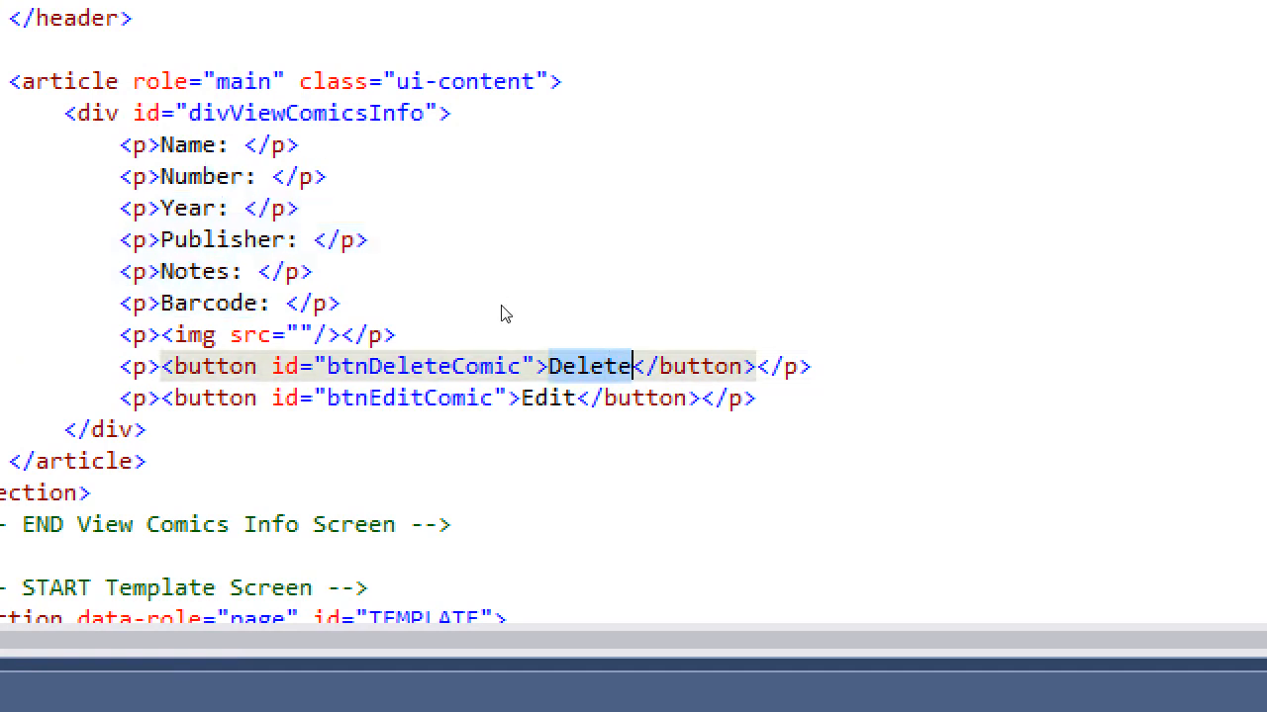
pyautogui.doubleClick(549, 397)
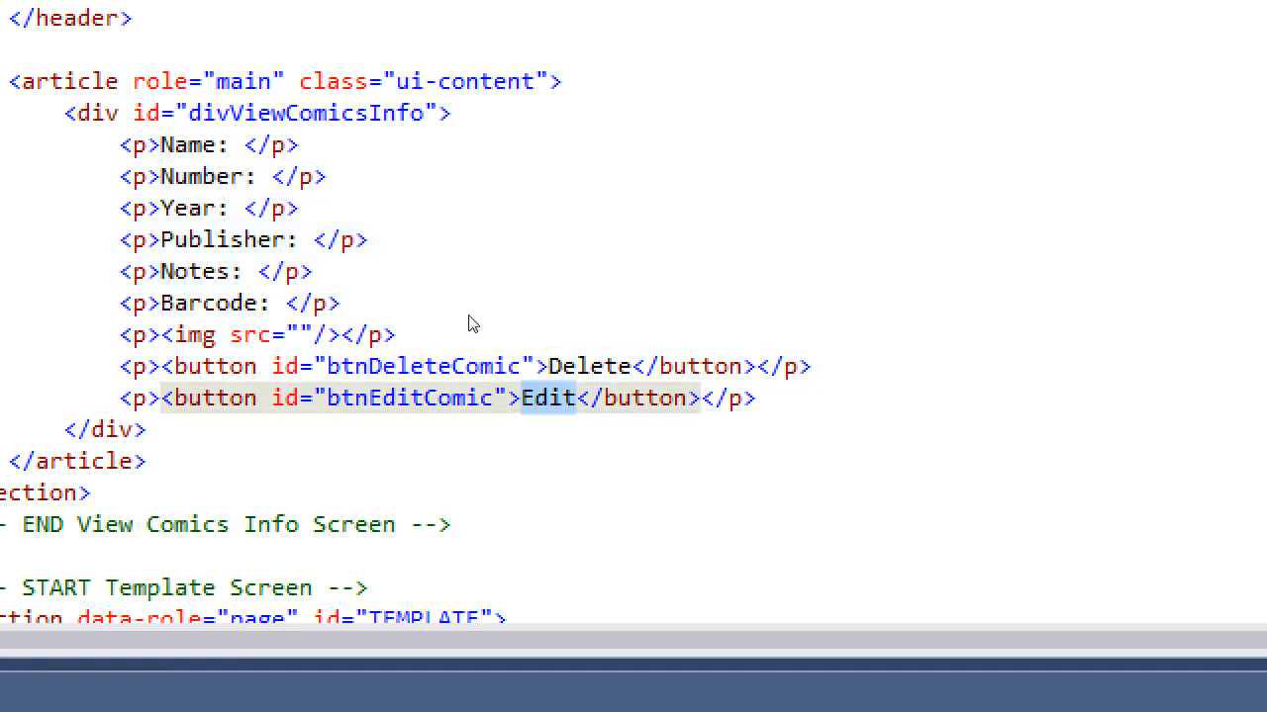